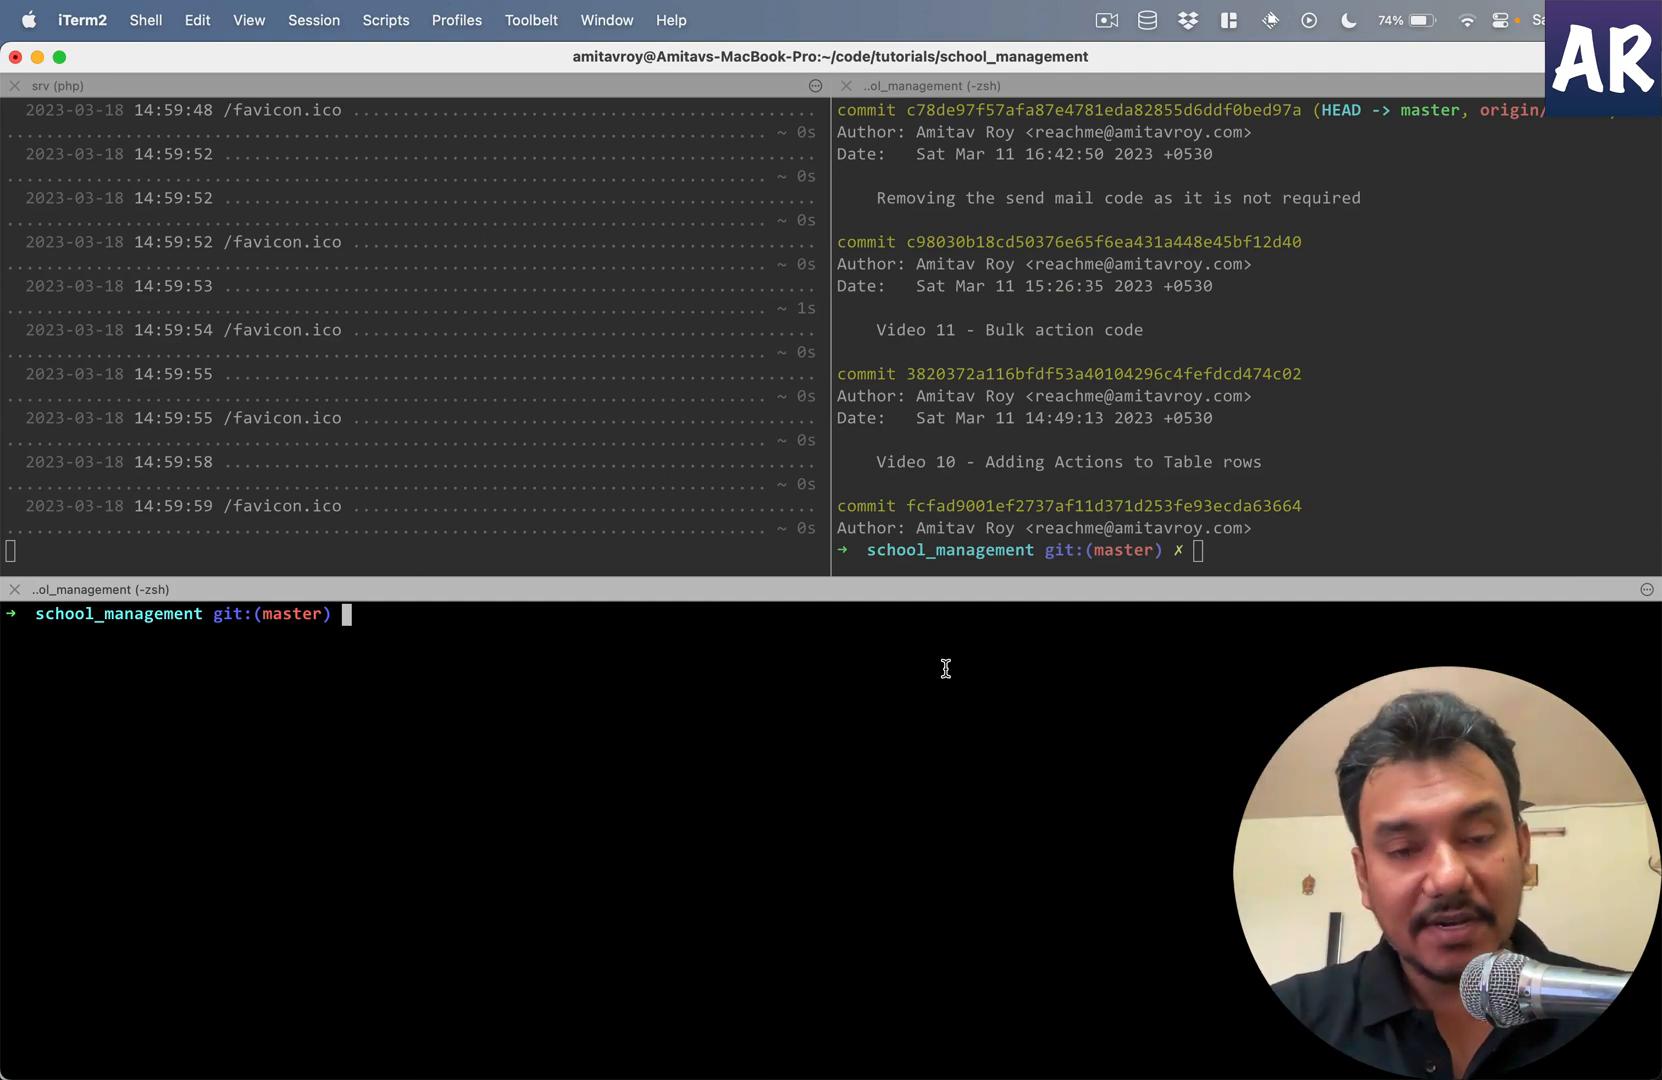
- Generate the Certificate model with its migration via 'pa make:model -m Certificate'
text(pa mak)
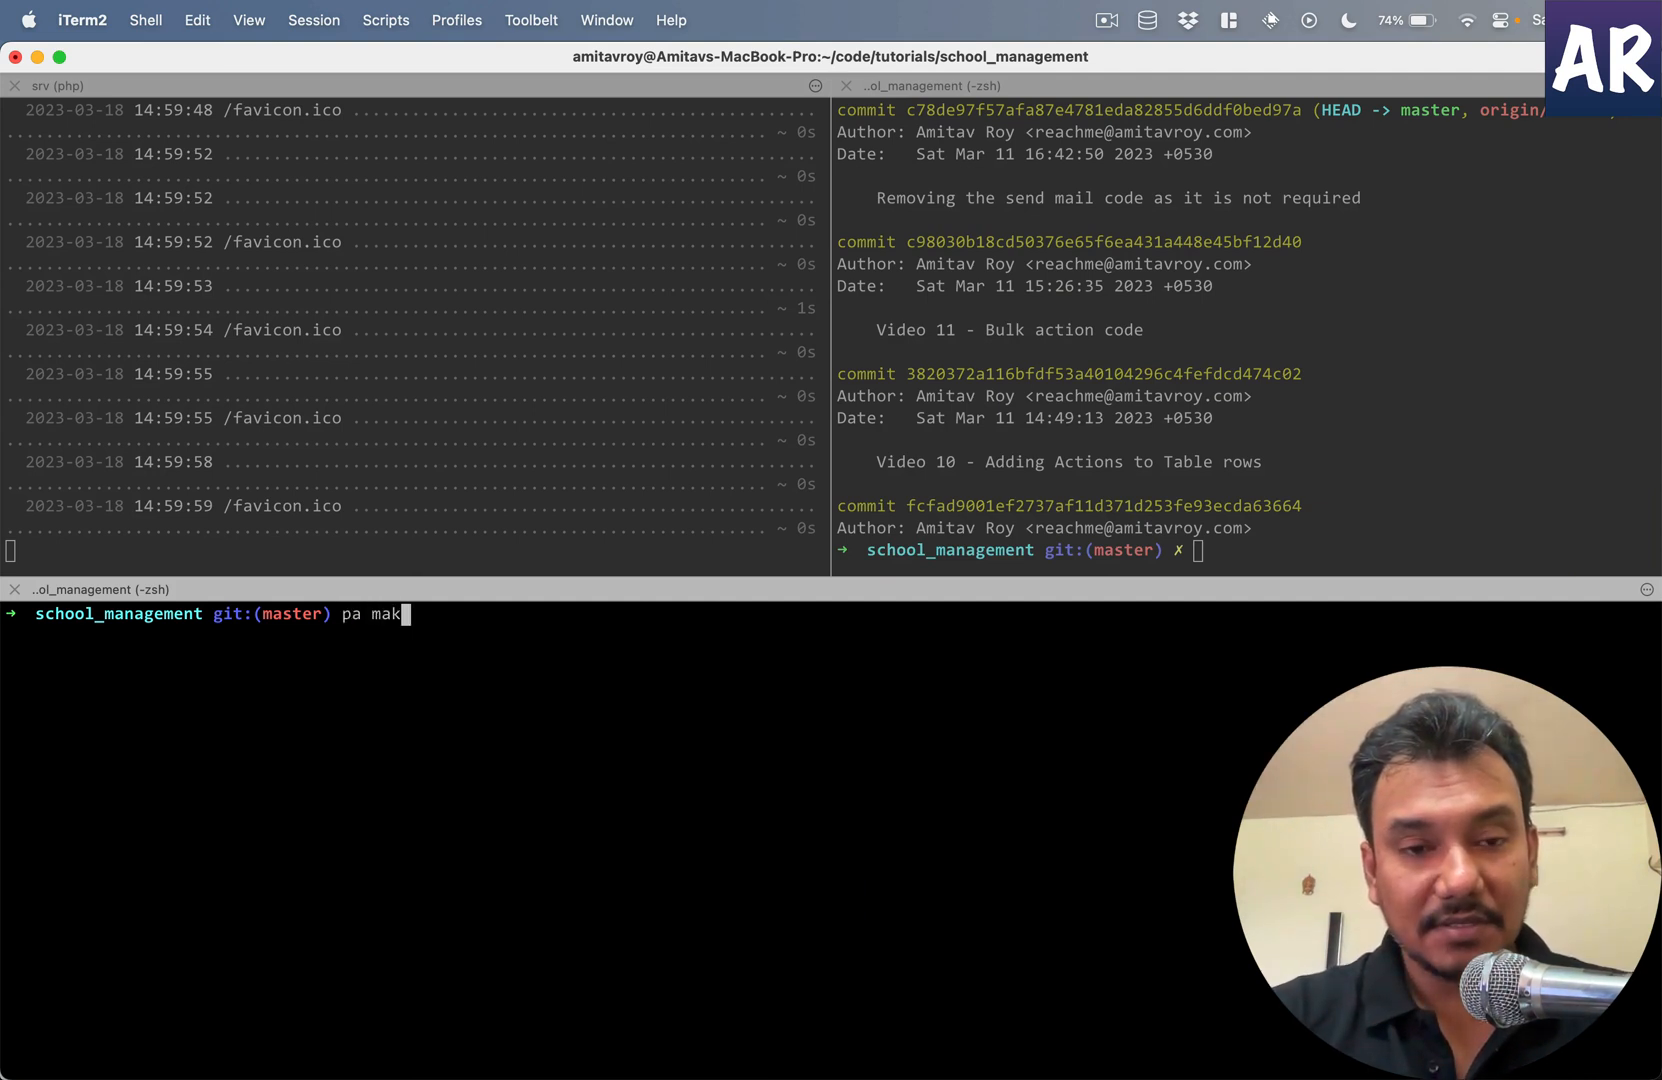
text(e:model -)
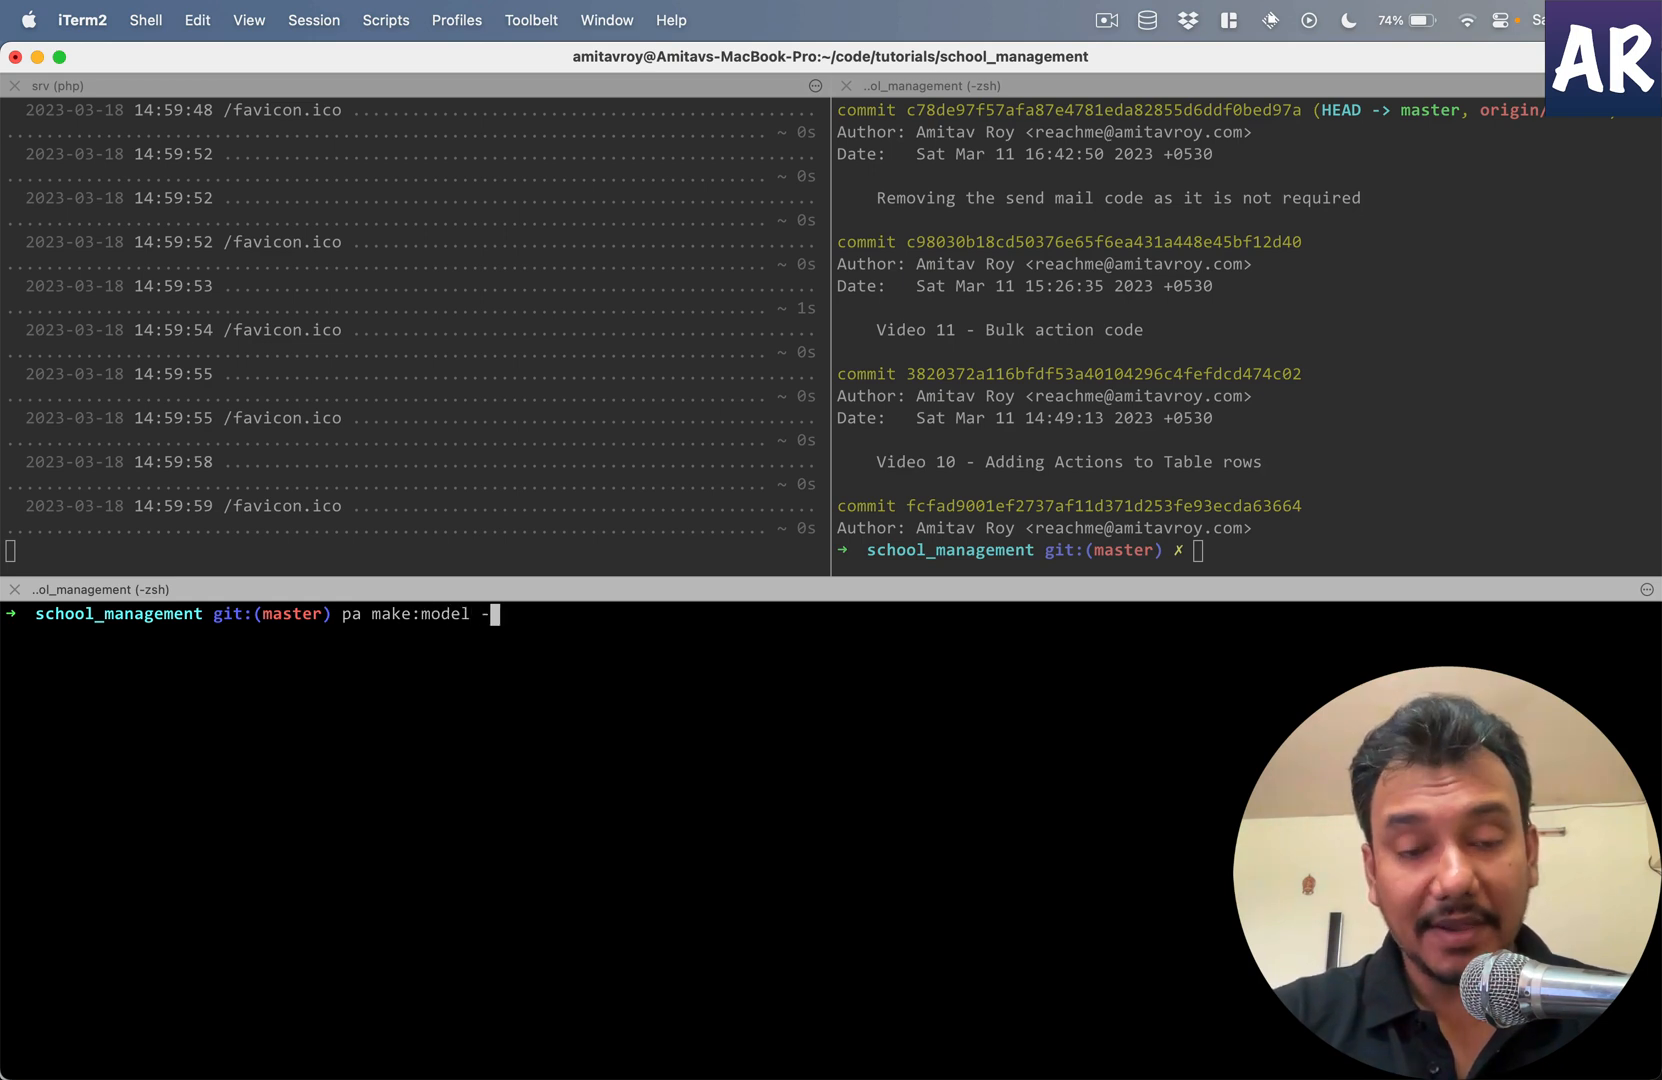
text(m Certificate)
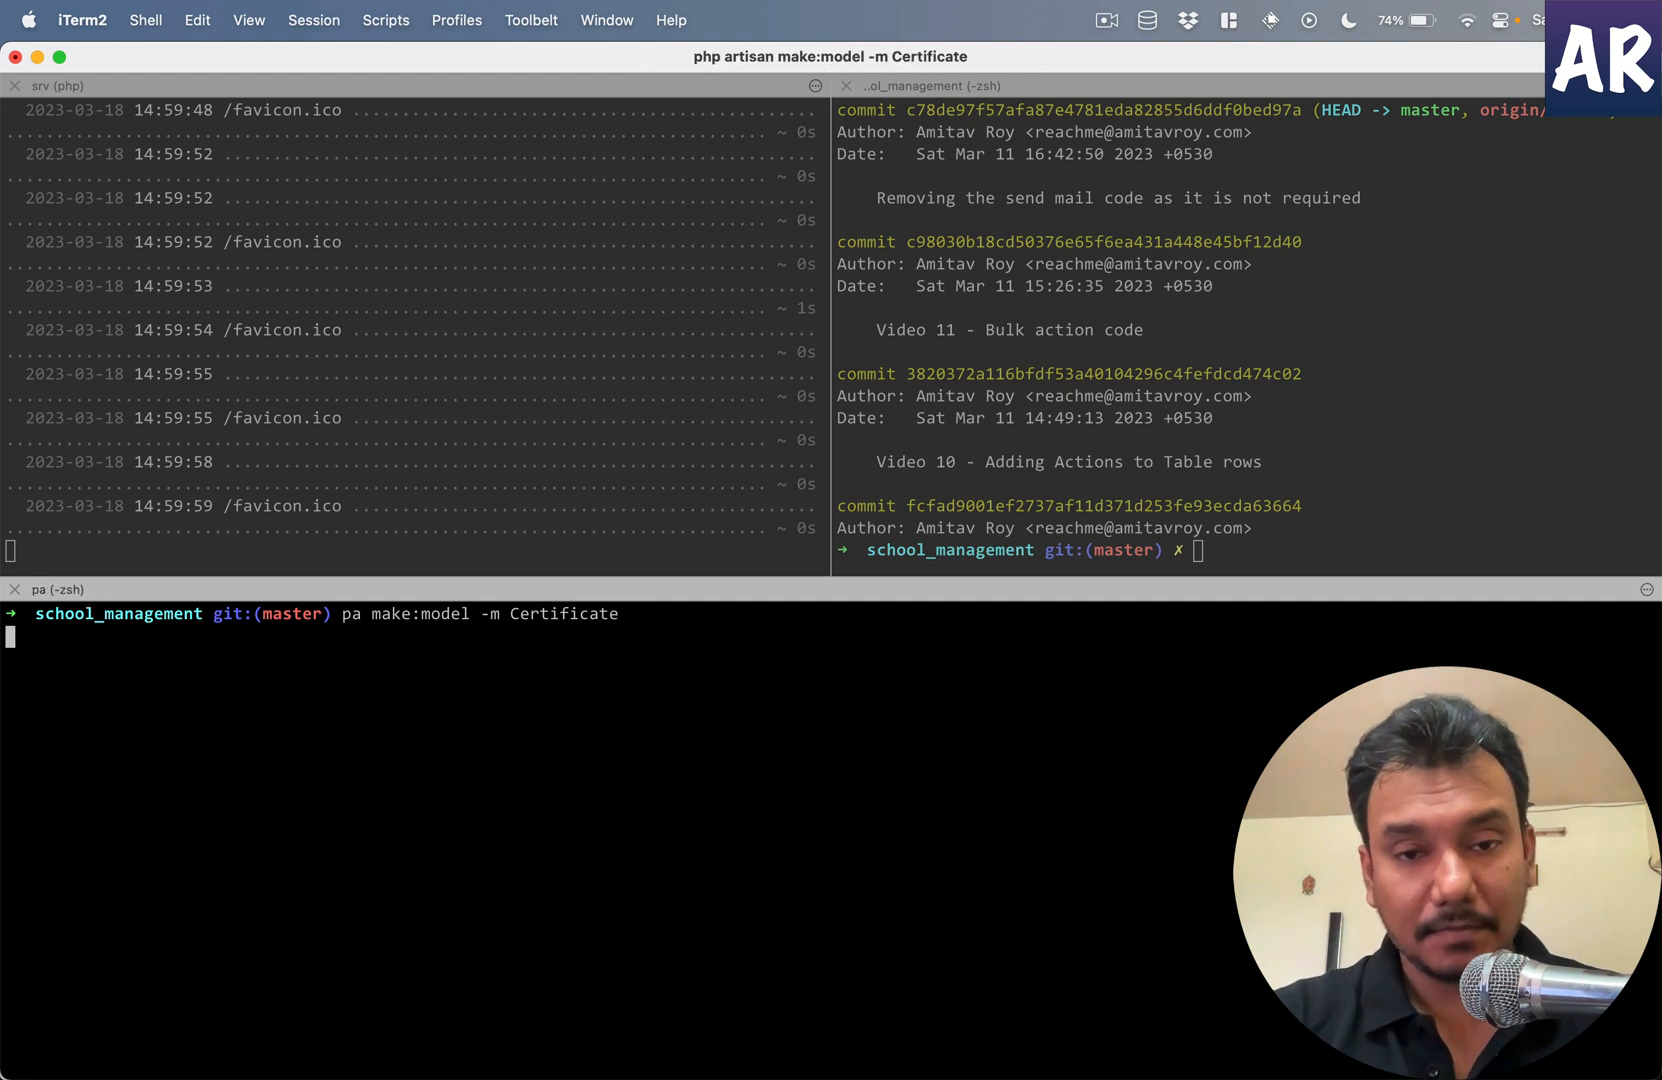
key(Return)
text(pa make:model)
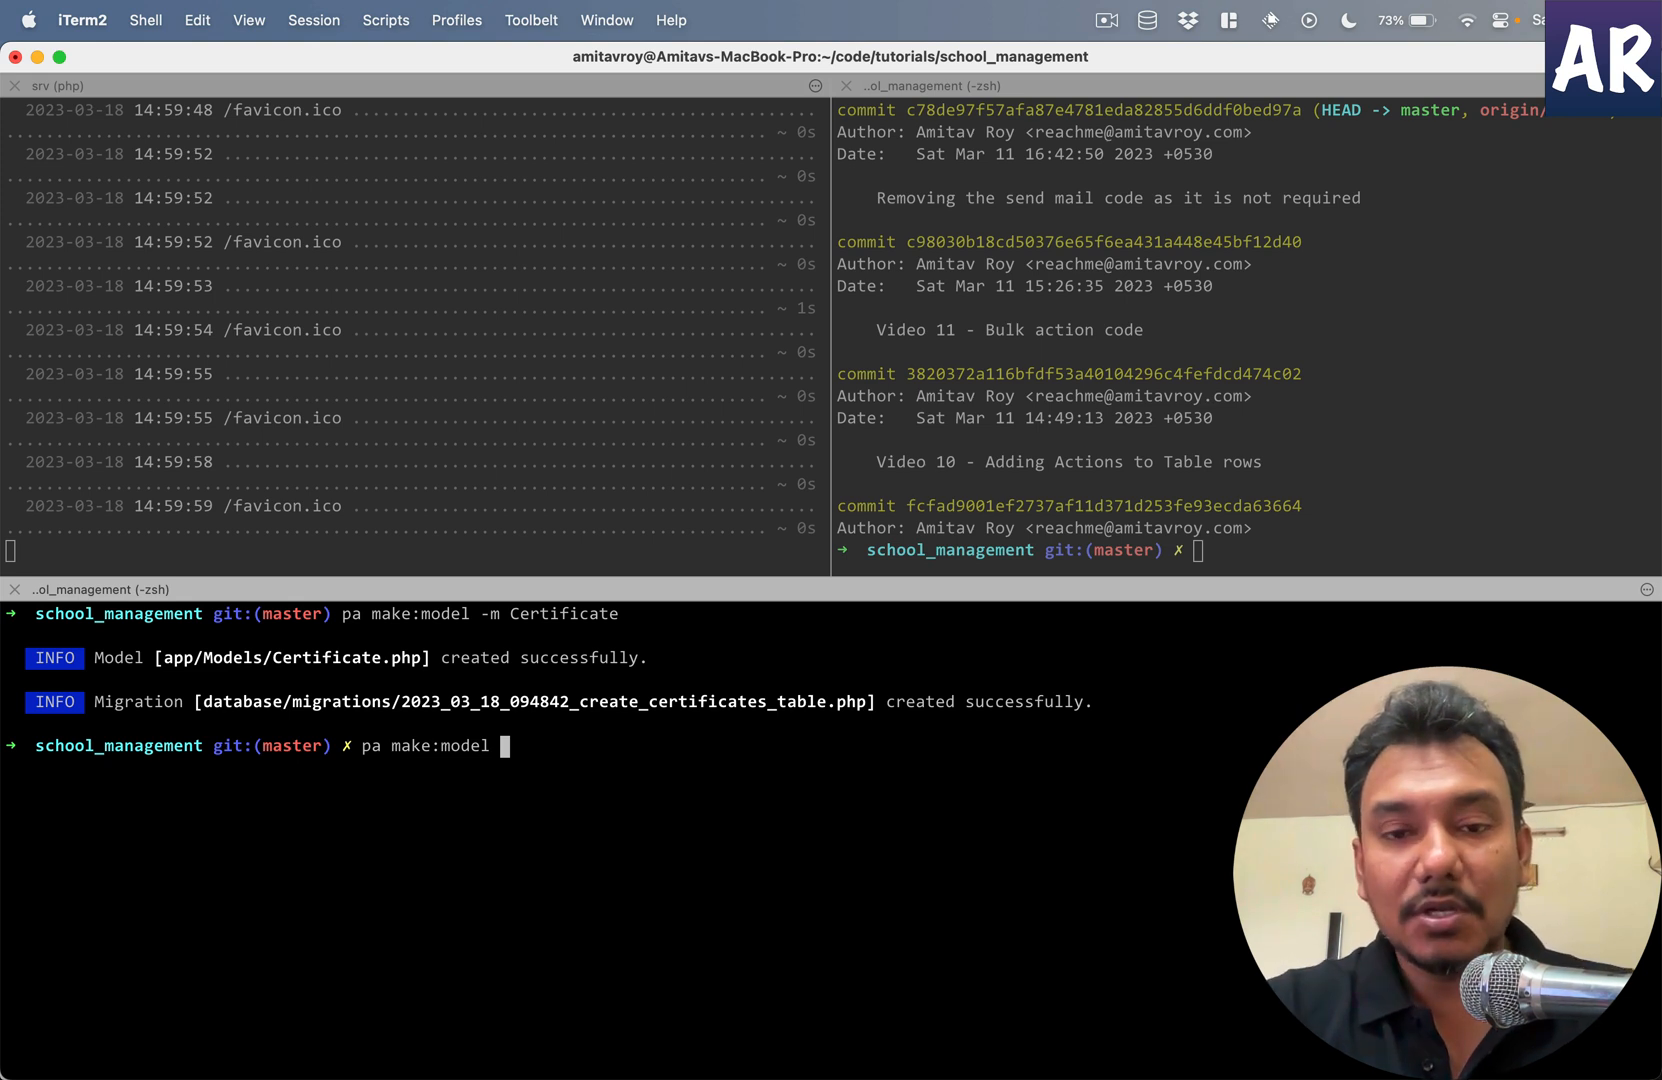
- Generate the CertificateStudent model via 'pa make:model CertificateStudent'
text(CertificateStudent)
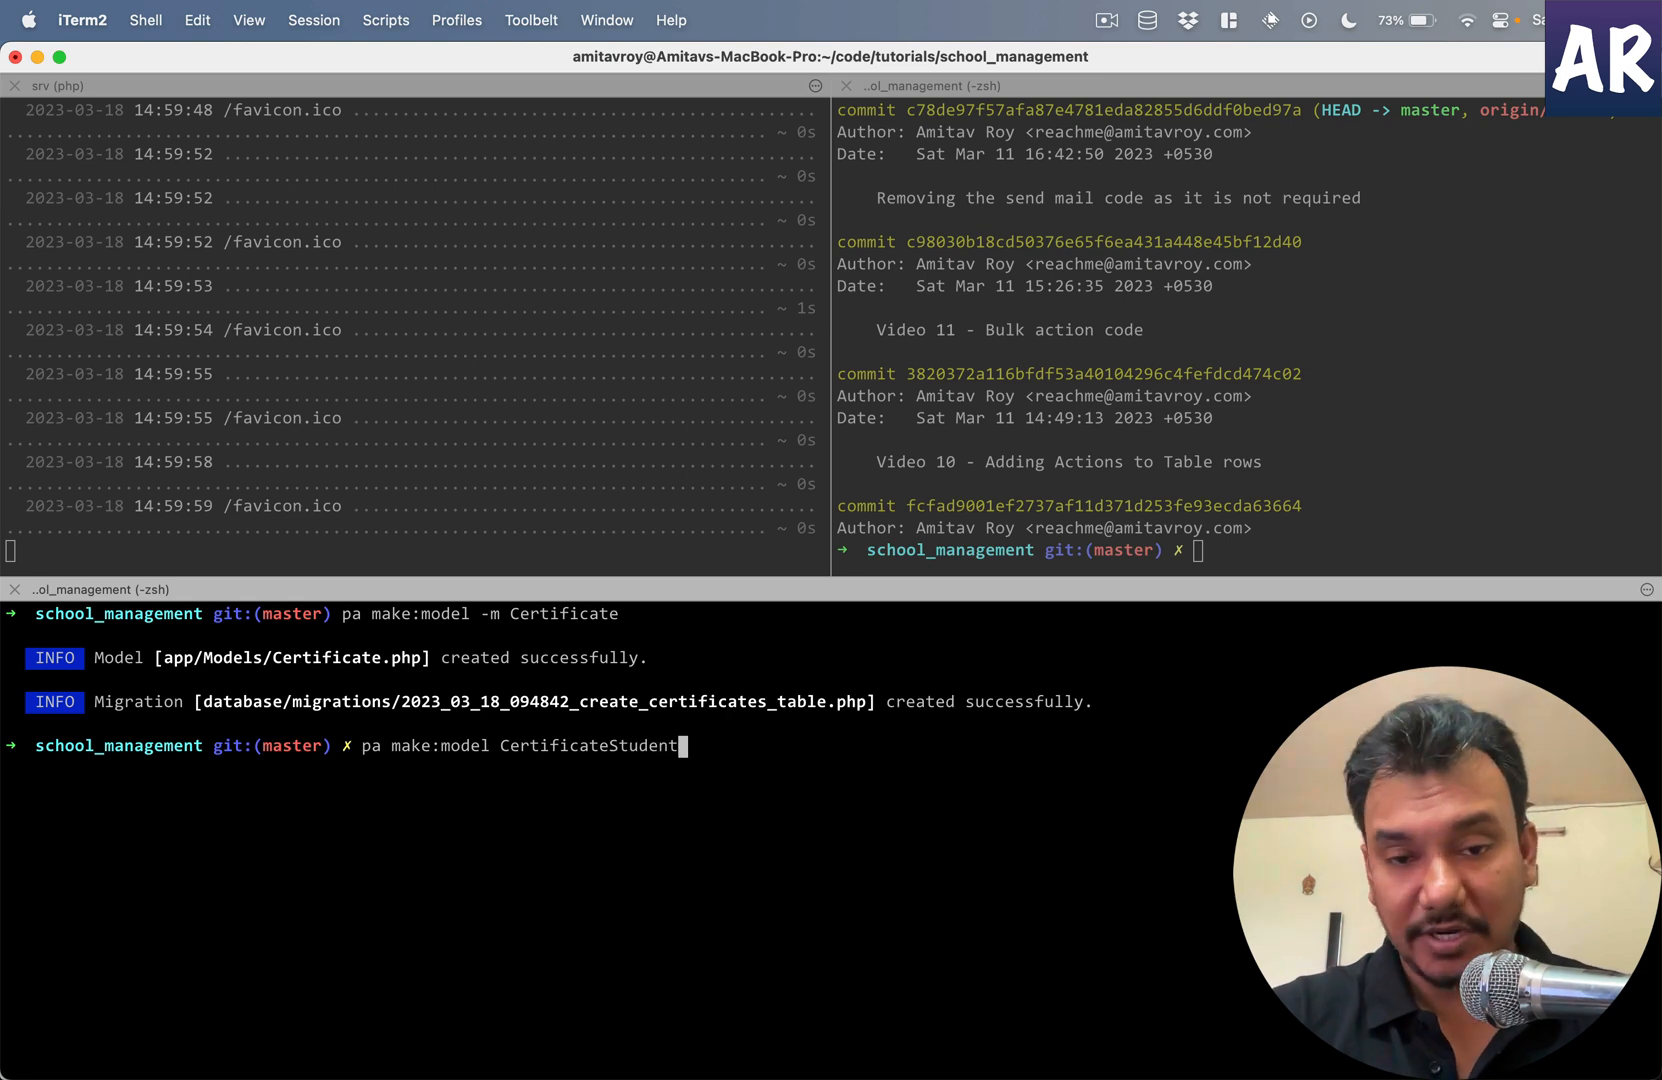
key(Return)
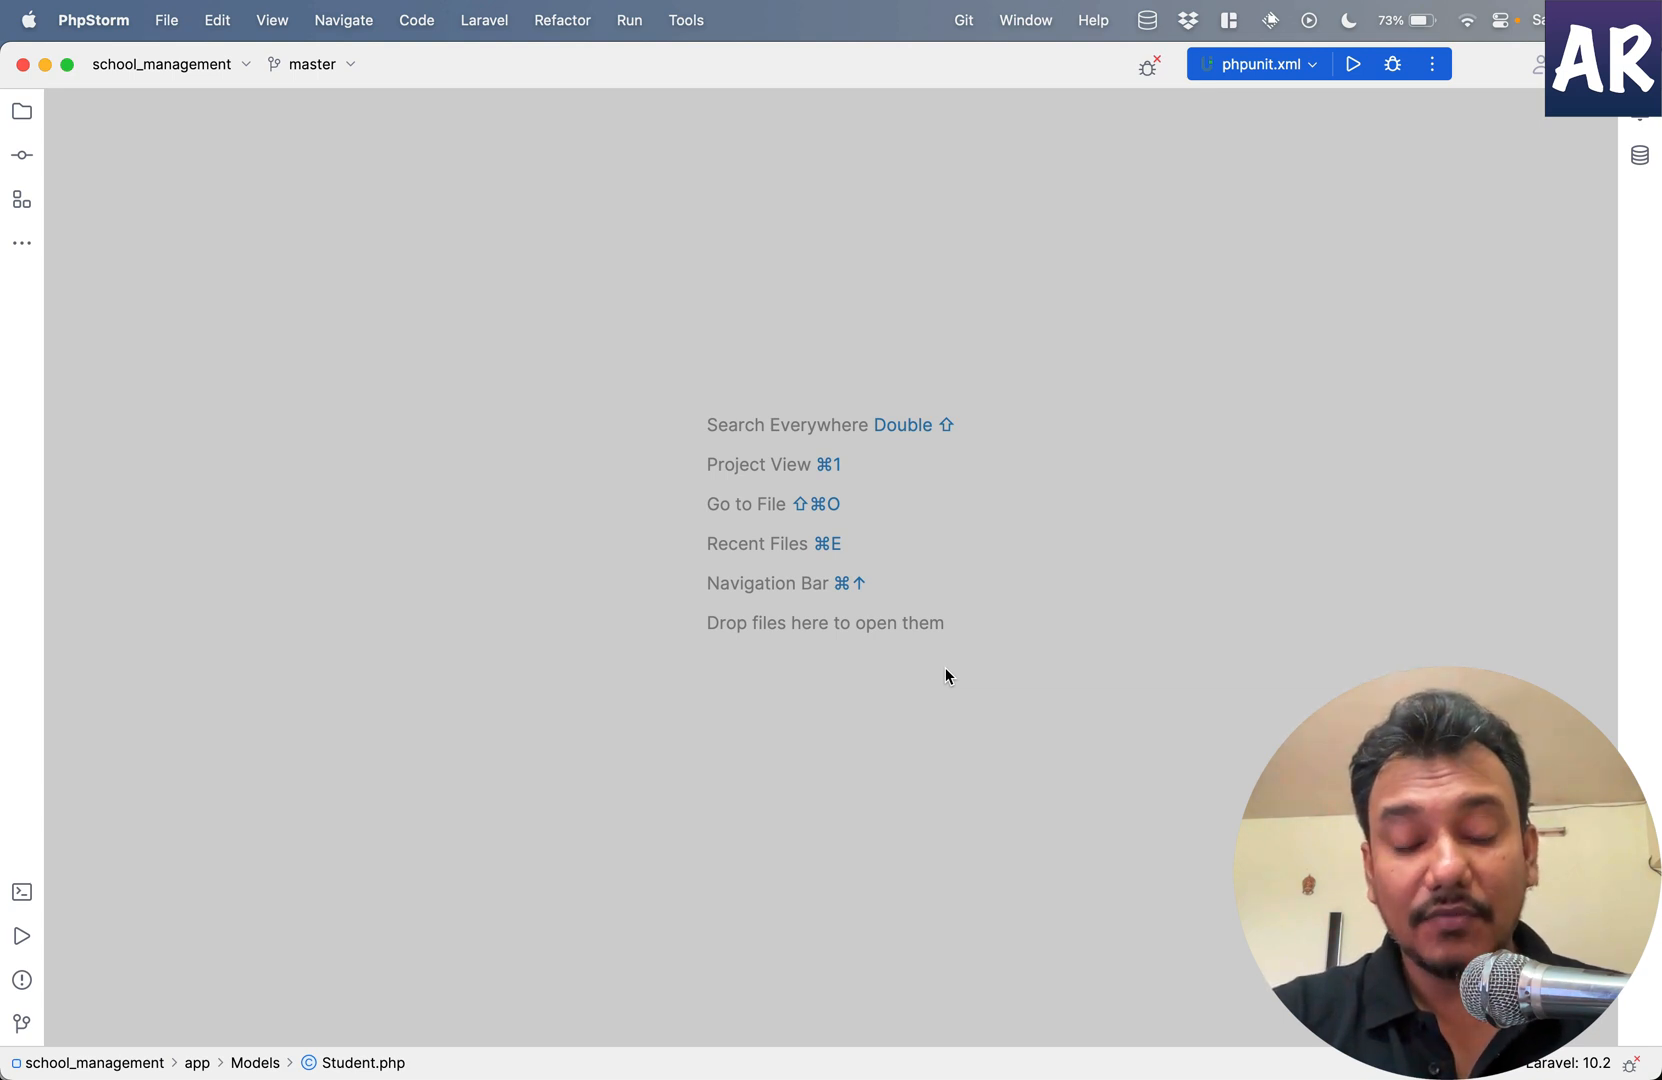
- Locate the create_certificates_table migration under database/migrations and start editing its table definition
click(22, 112)
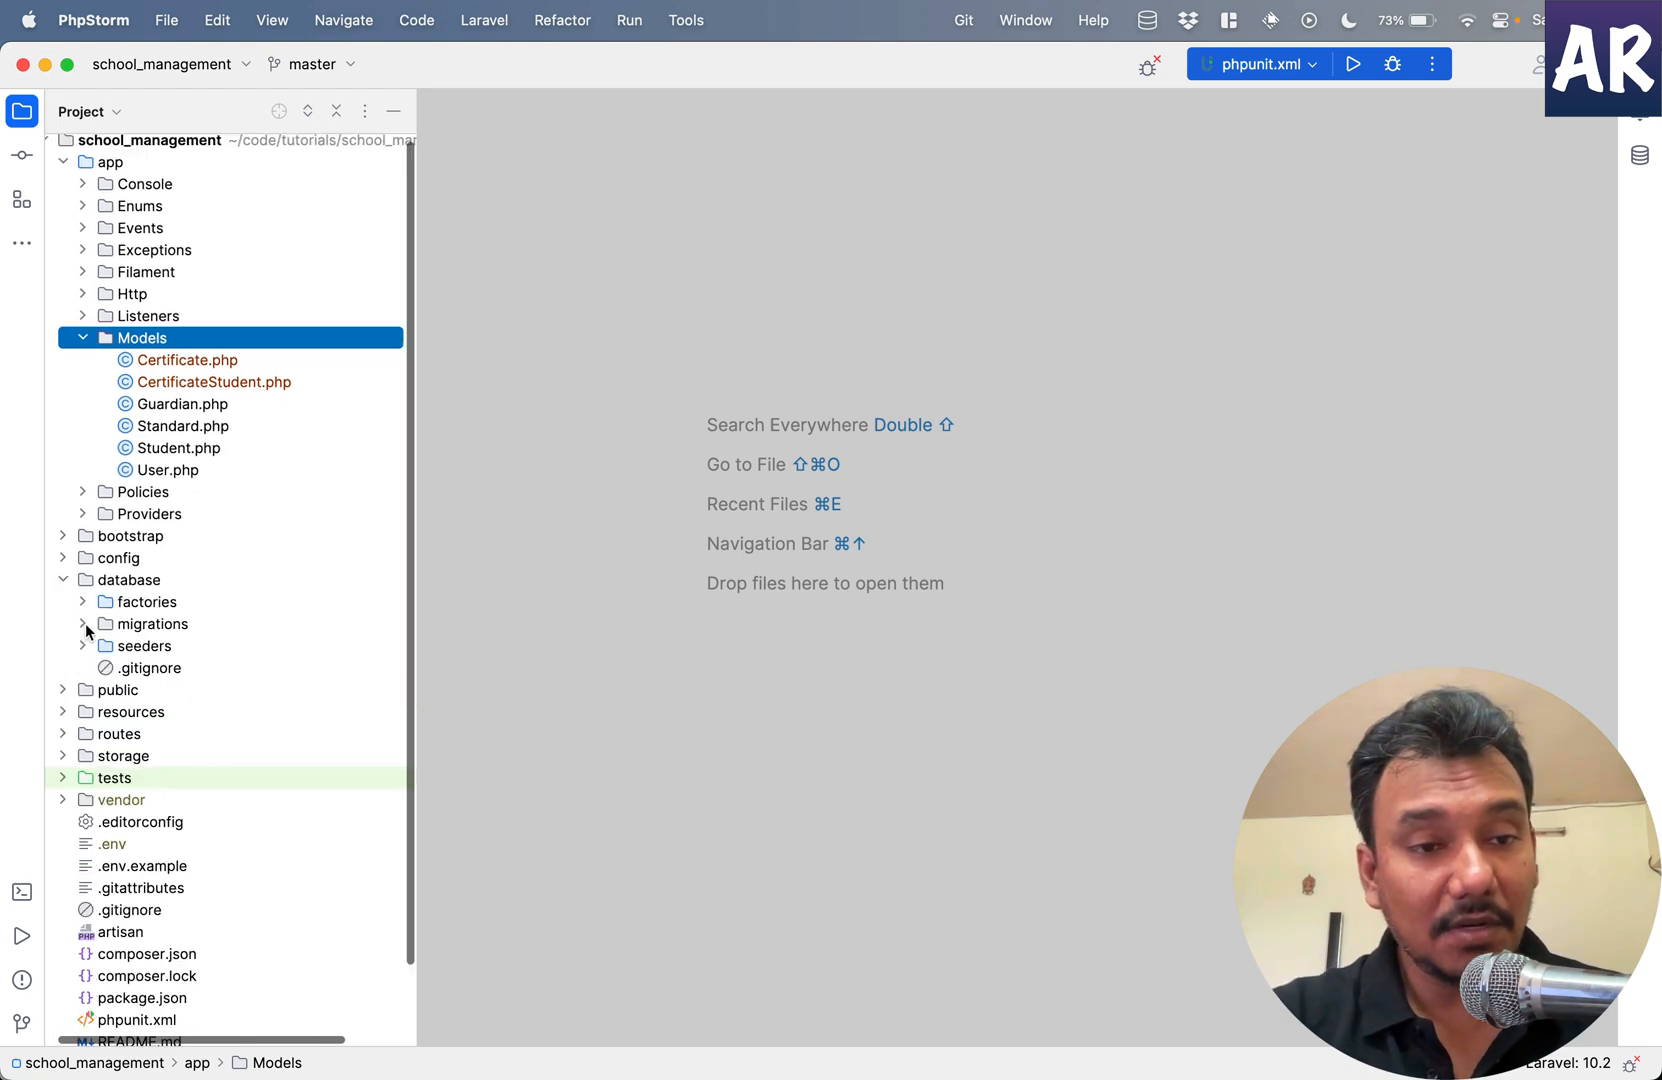
click(84, 624)
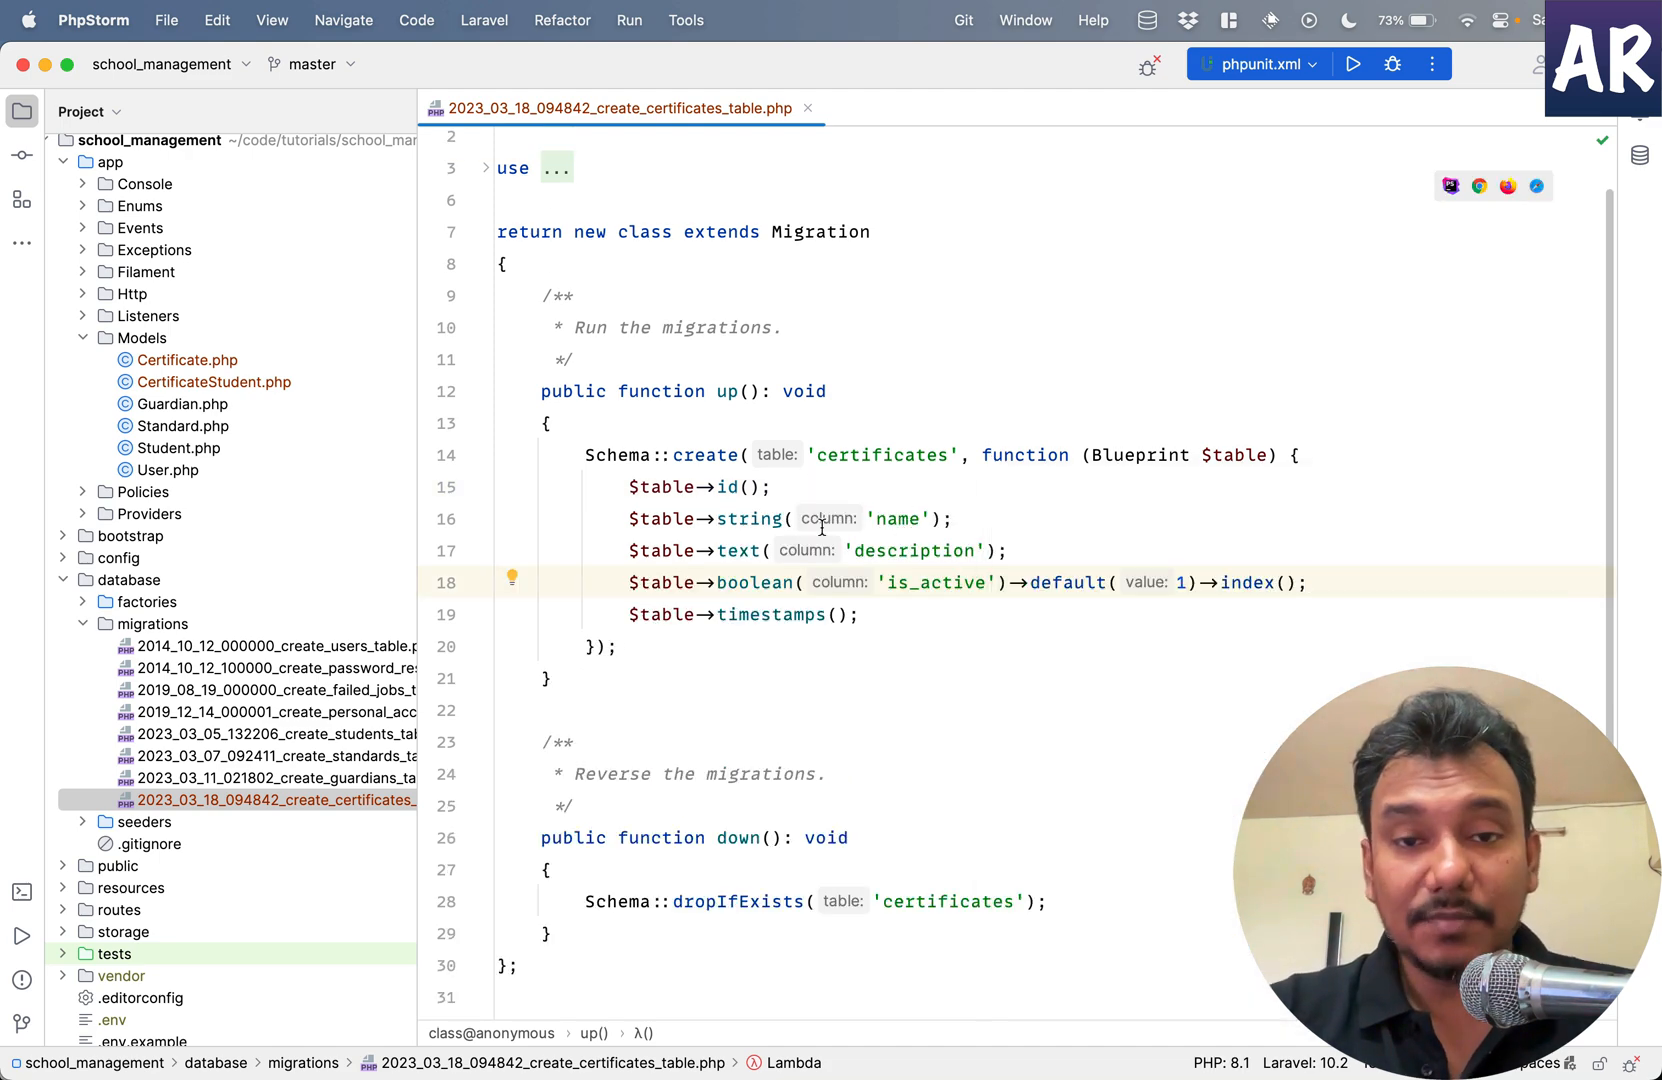
click(748, 518)
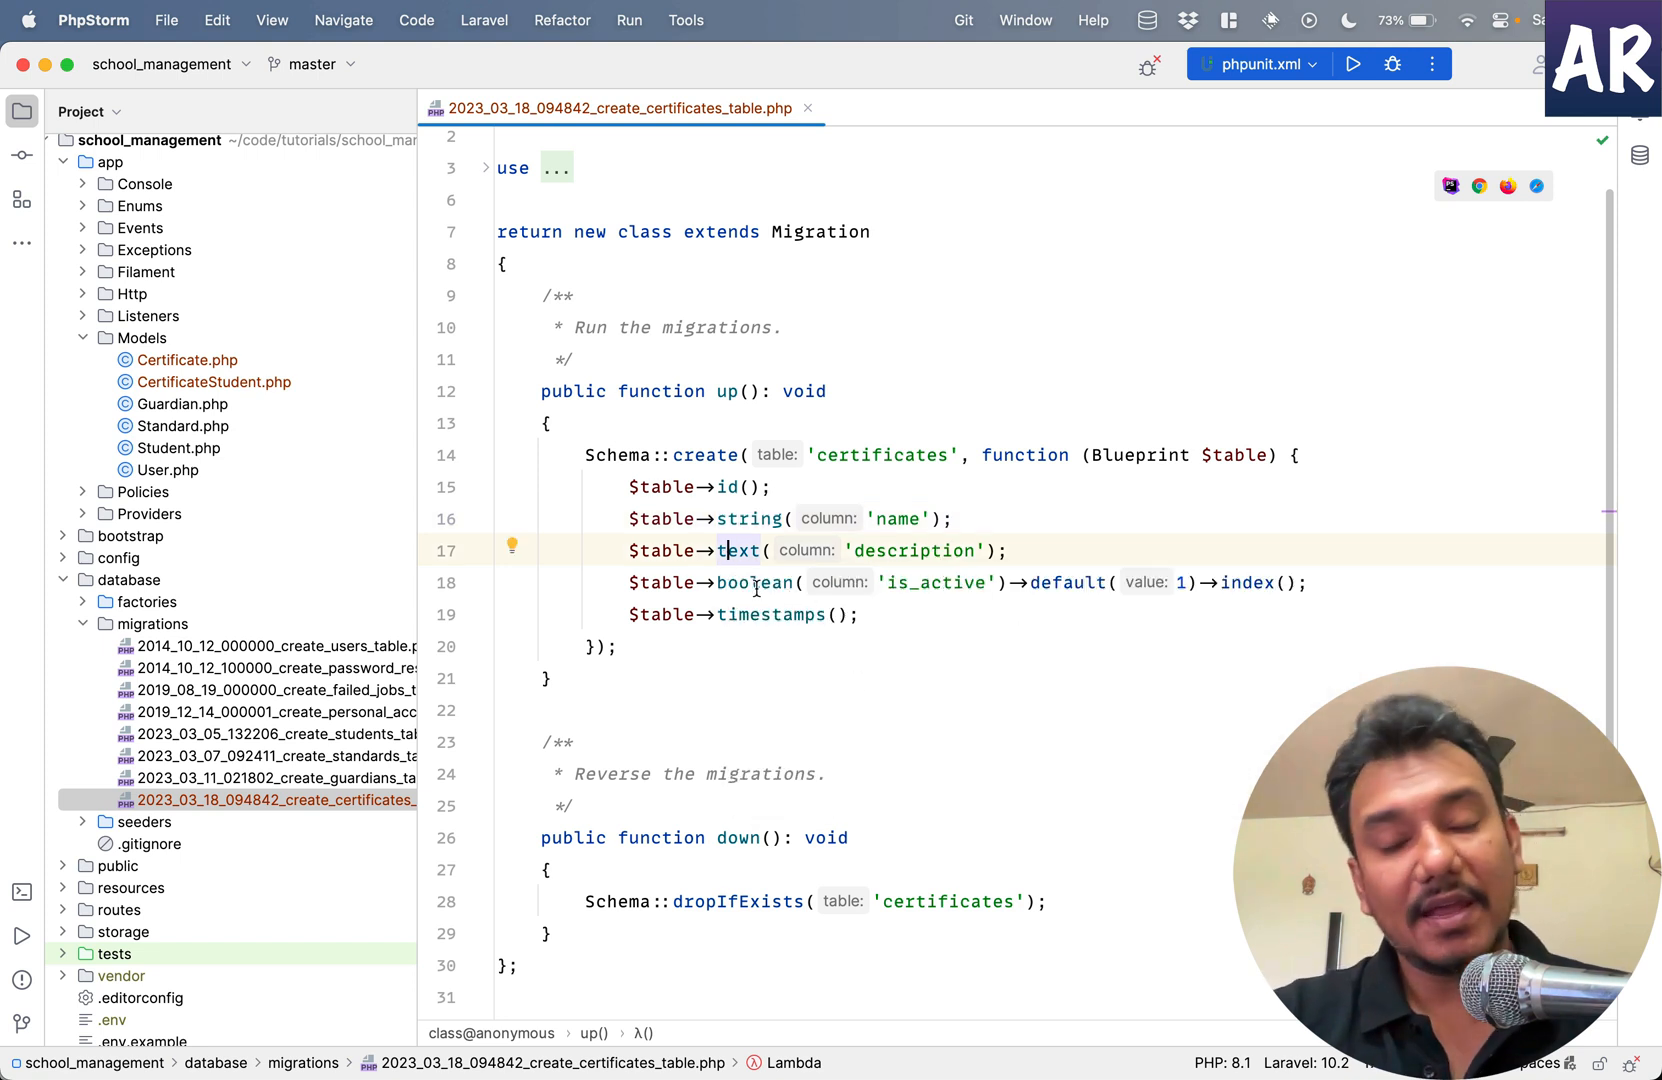
mouse_move(752, 582)
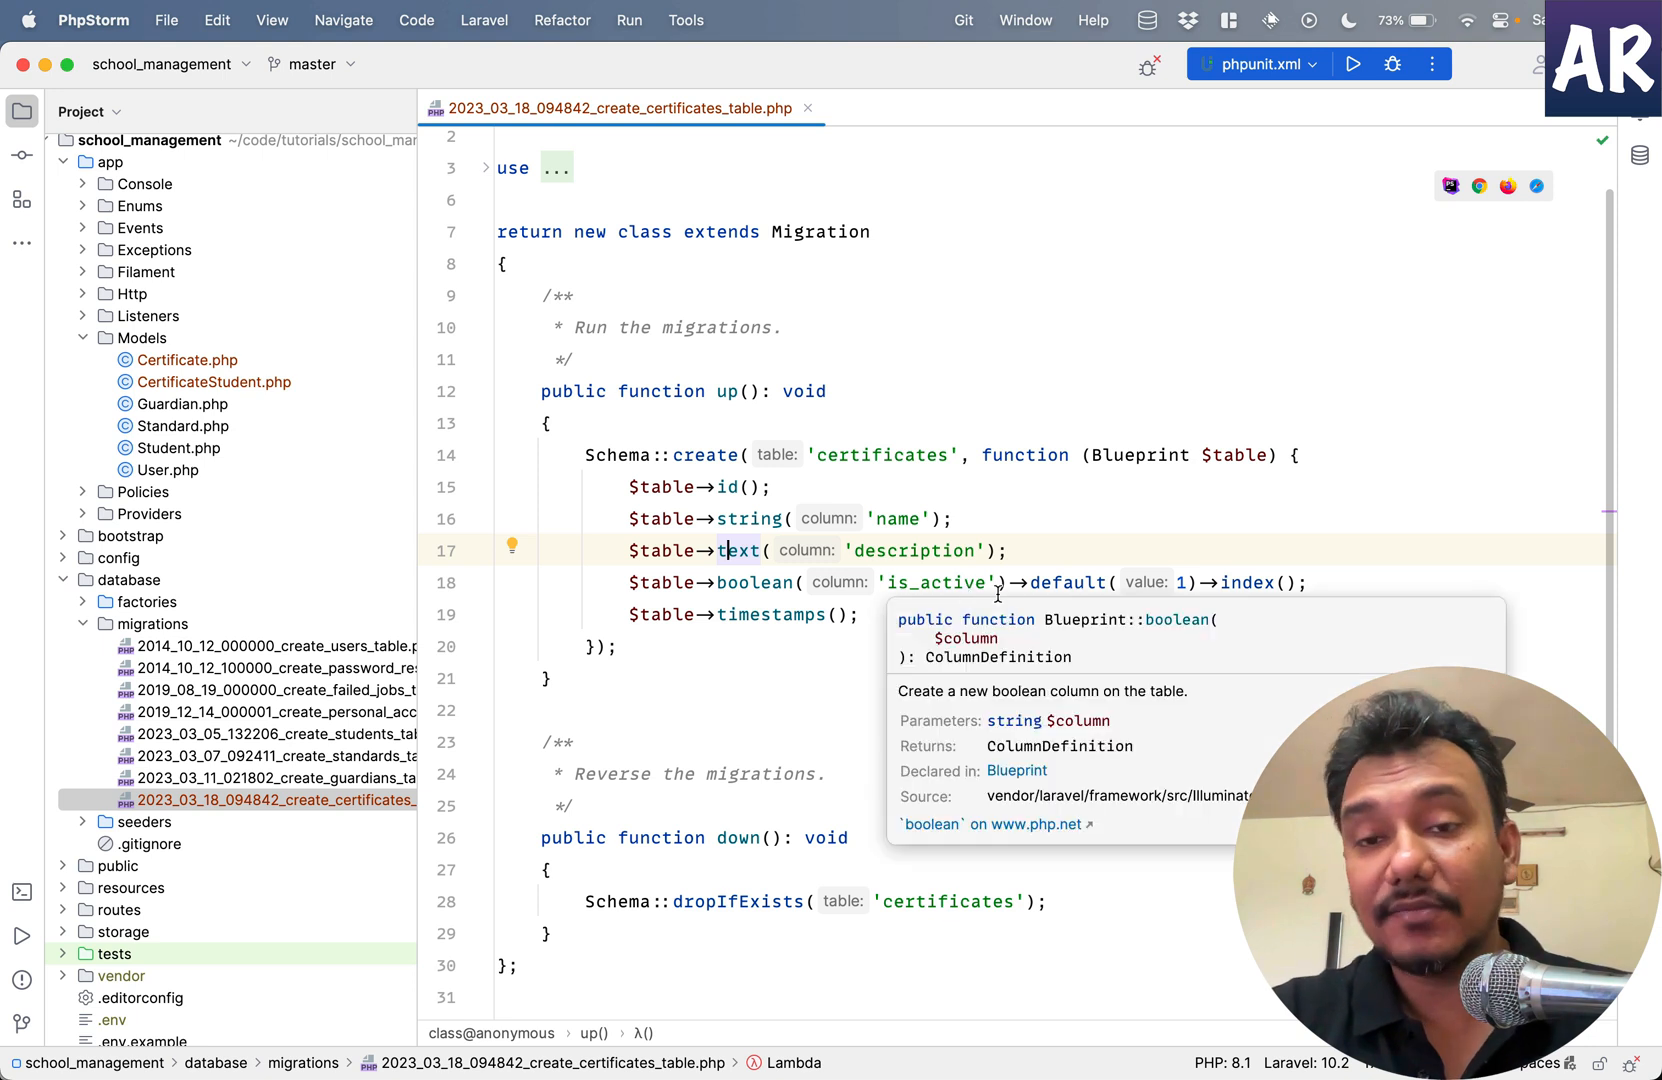
mouse_move(1068, 582)
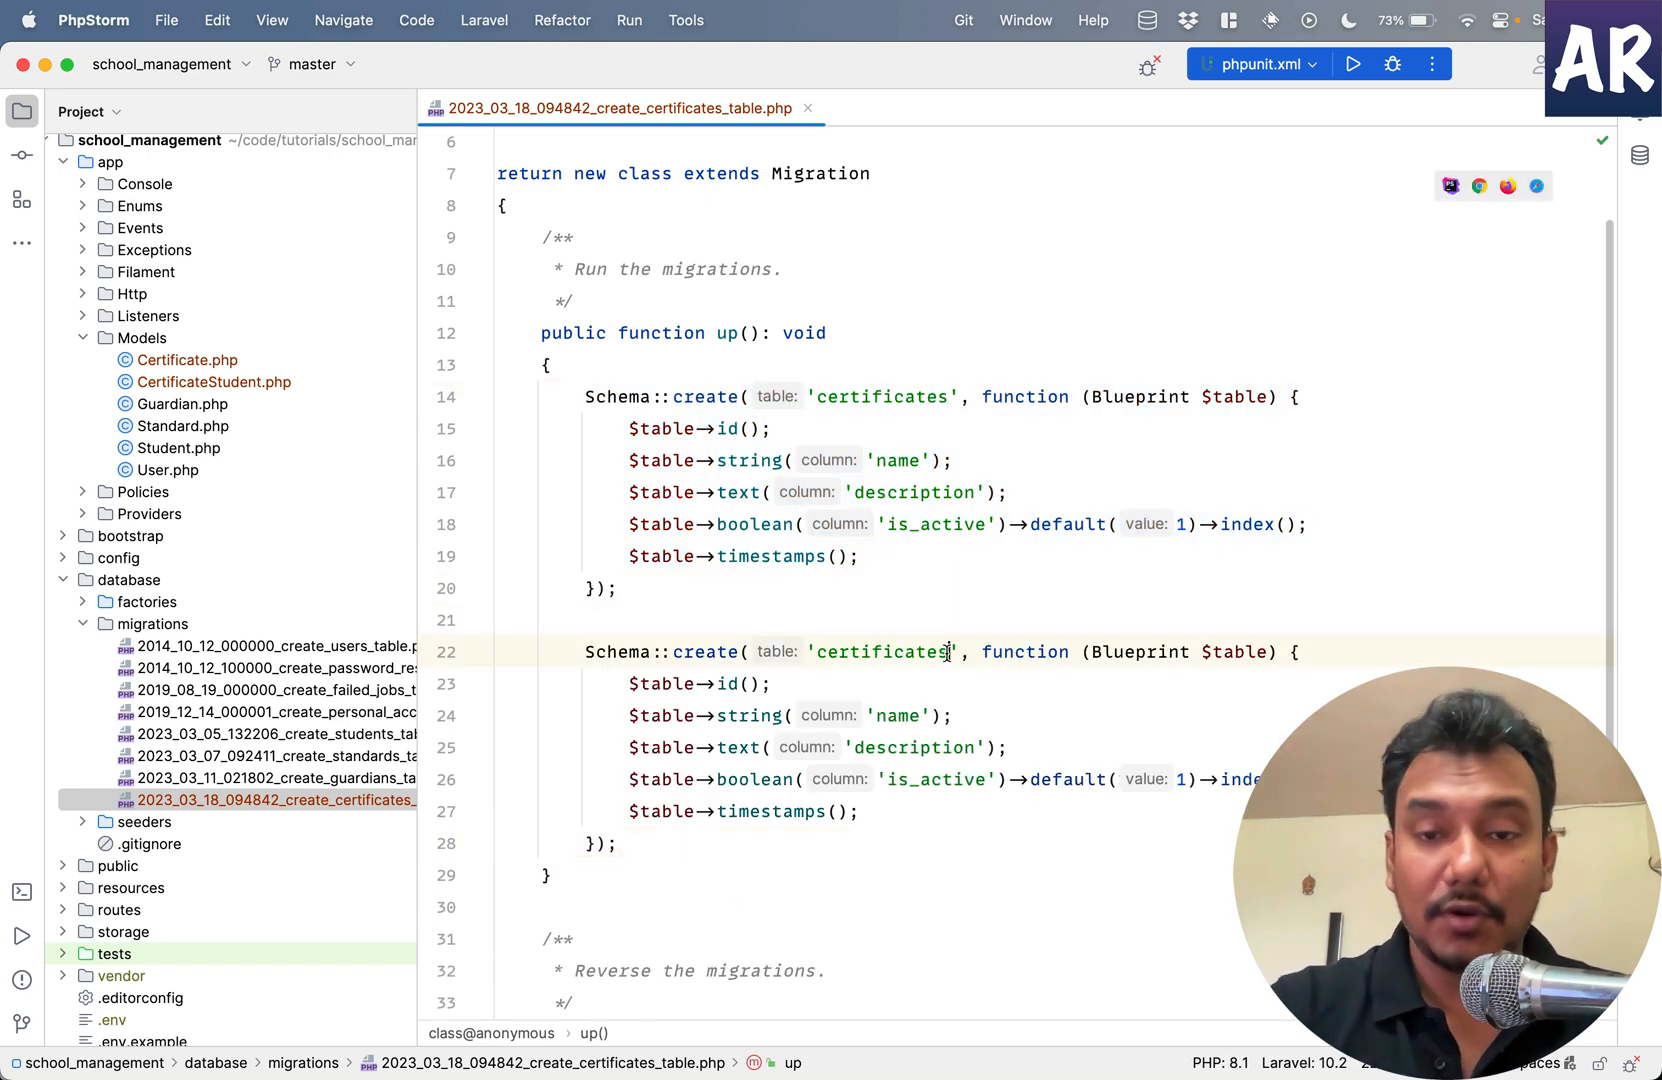
- Name the duplicated table 'certificate_student' and prepare the second dropIfExists line in down()
text(certificate_student)
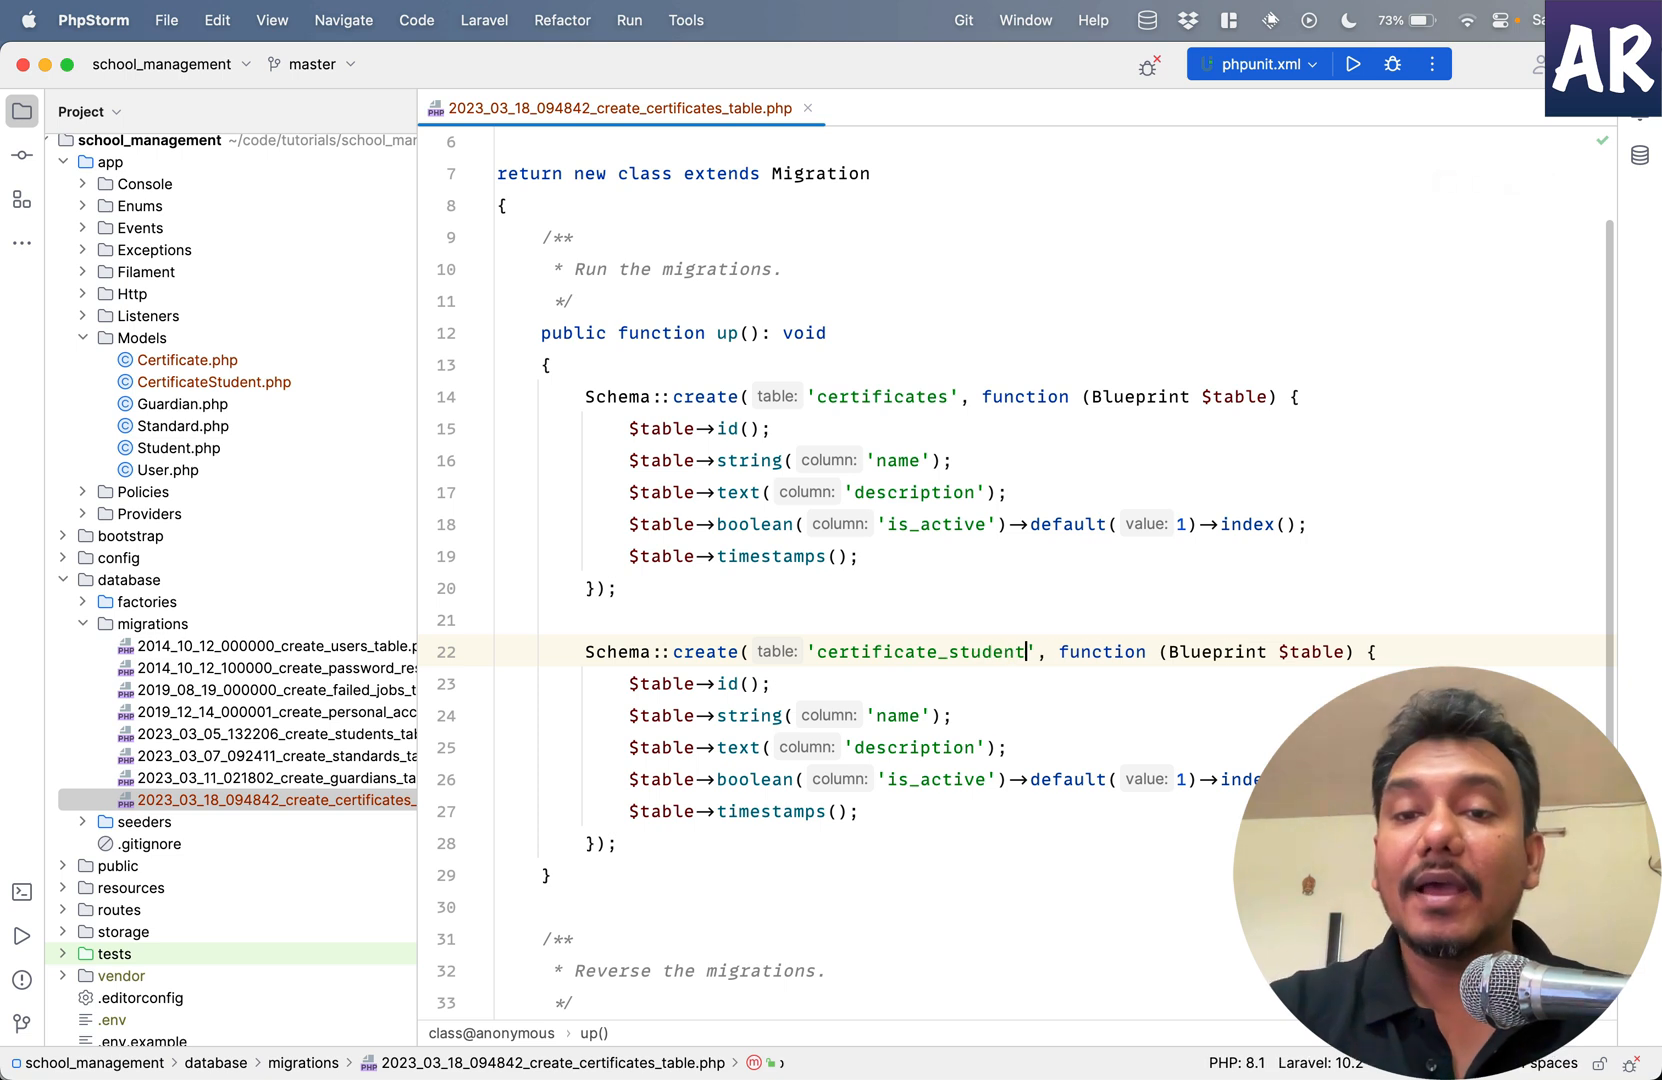
scroll(down, 3)
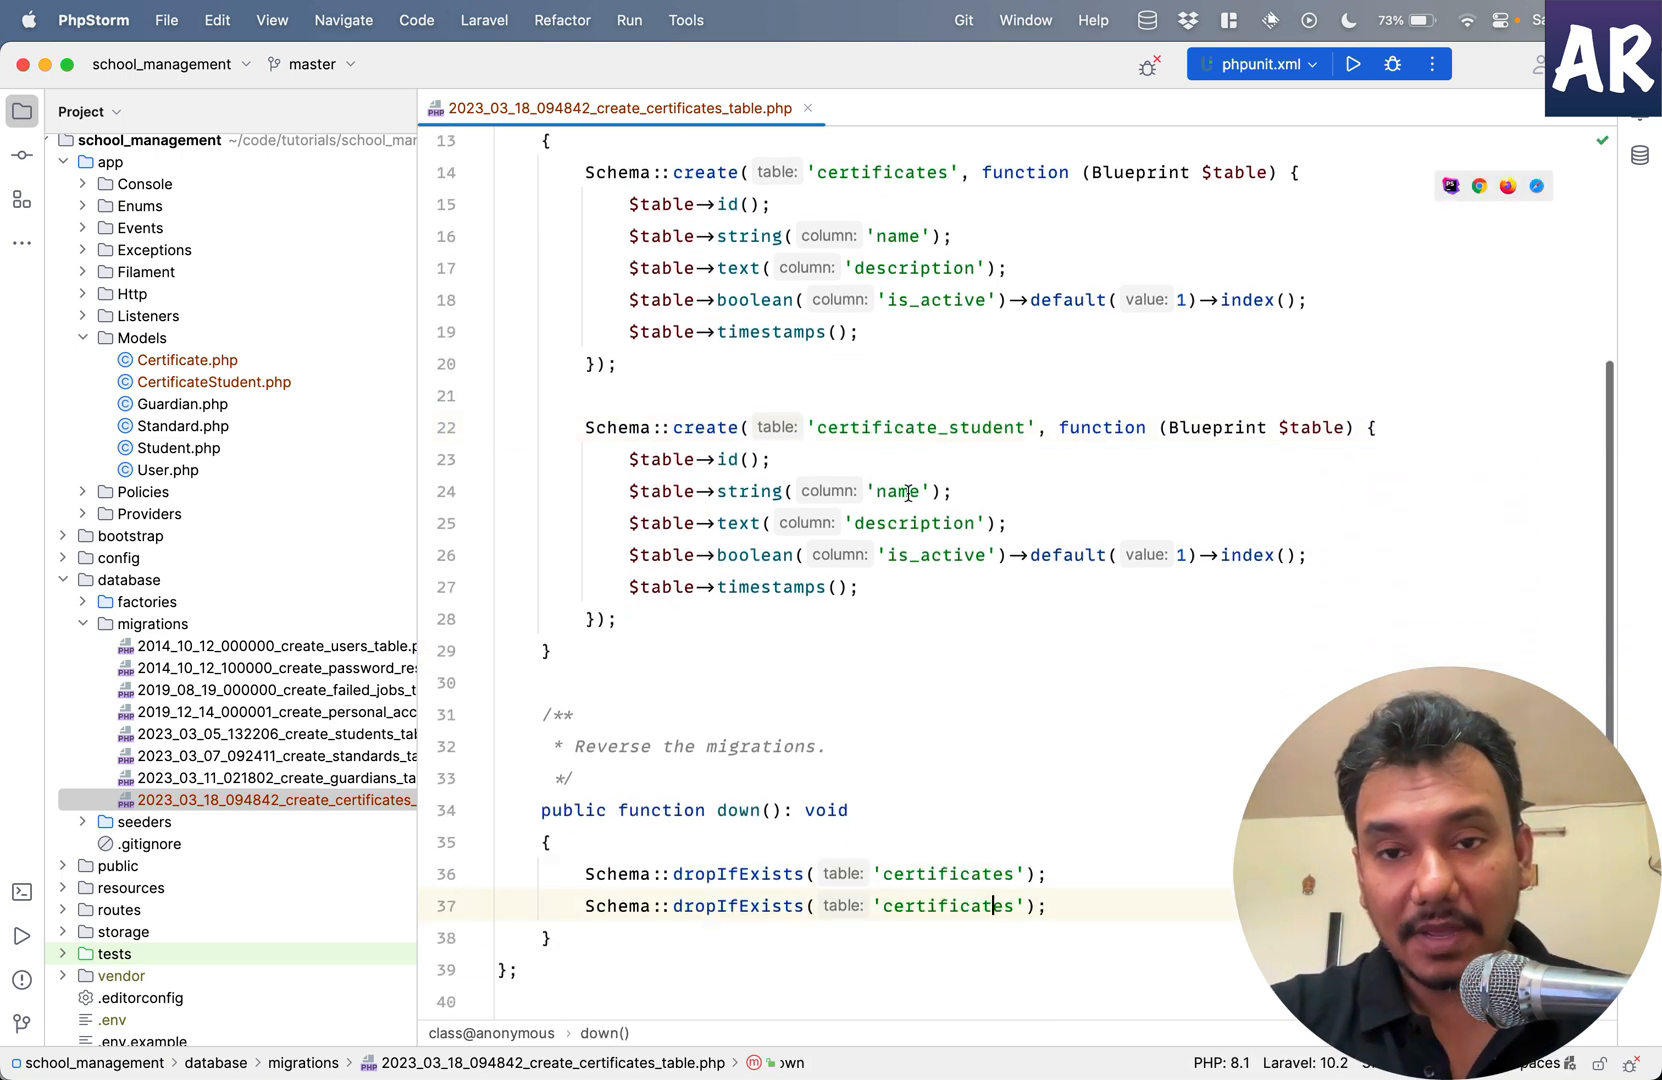
double_click(918, 428)
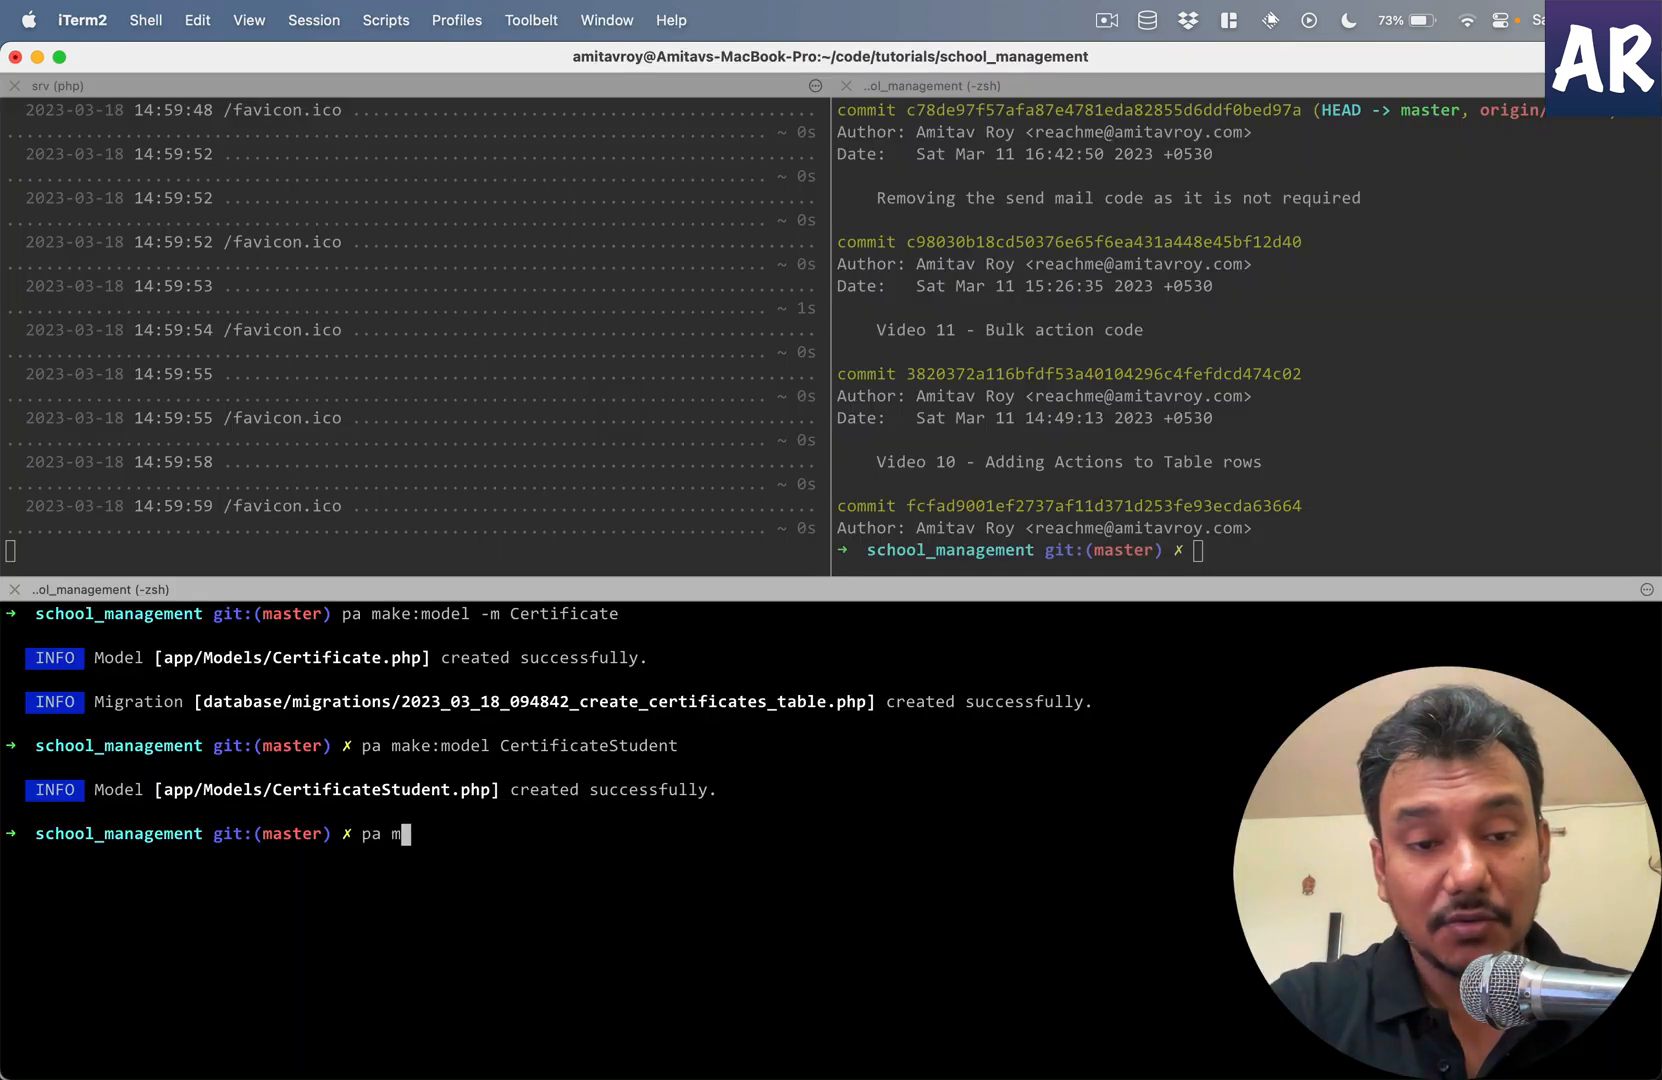
- Run 'pa migrate' to apply the certificates migration and return to PhpStorm
text(igrate)
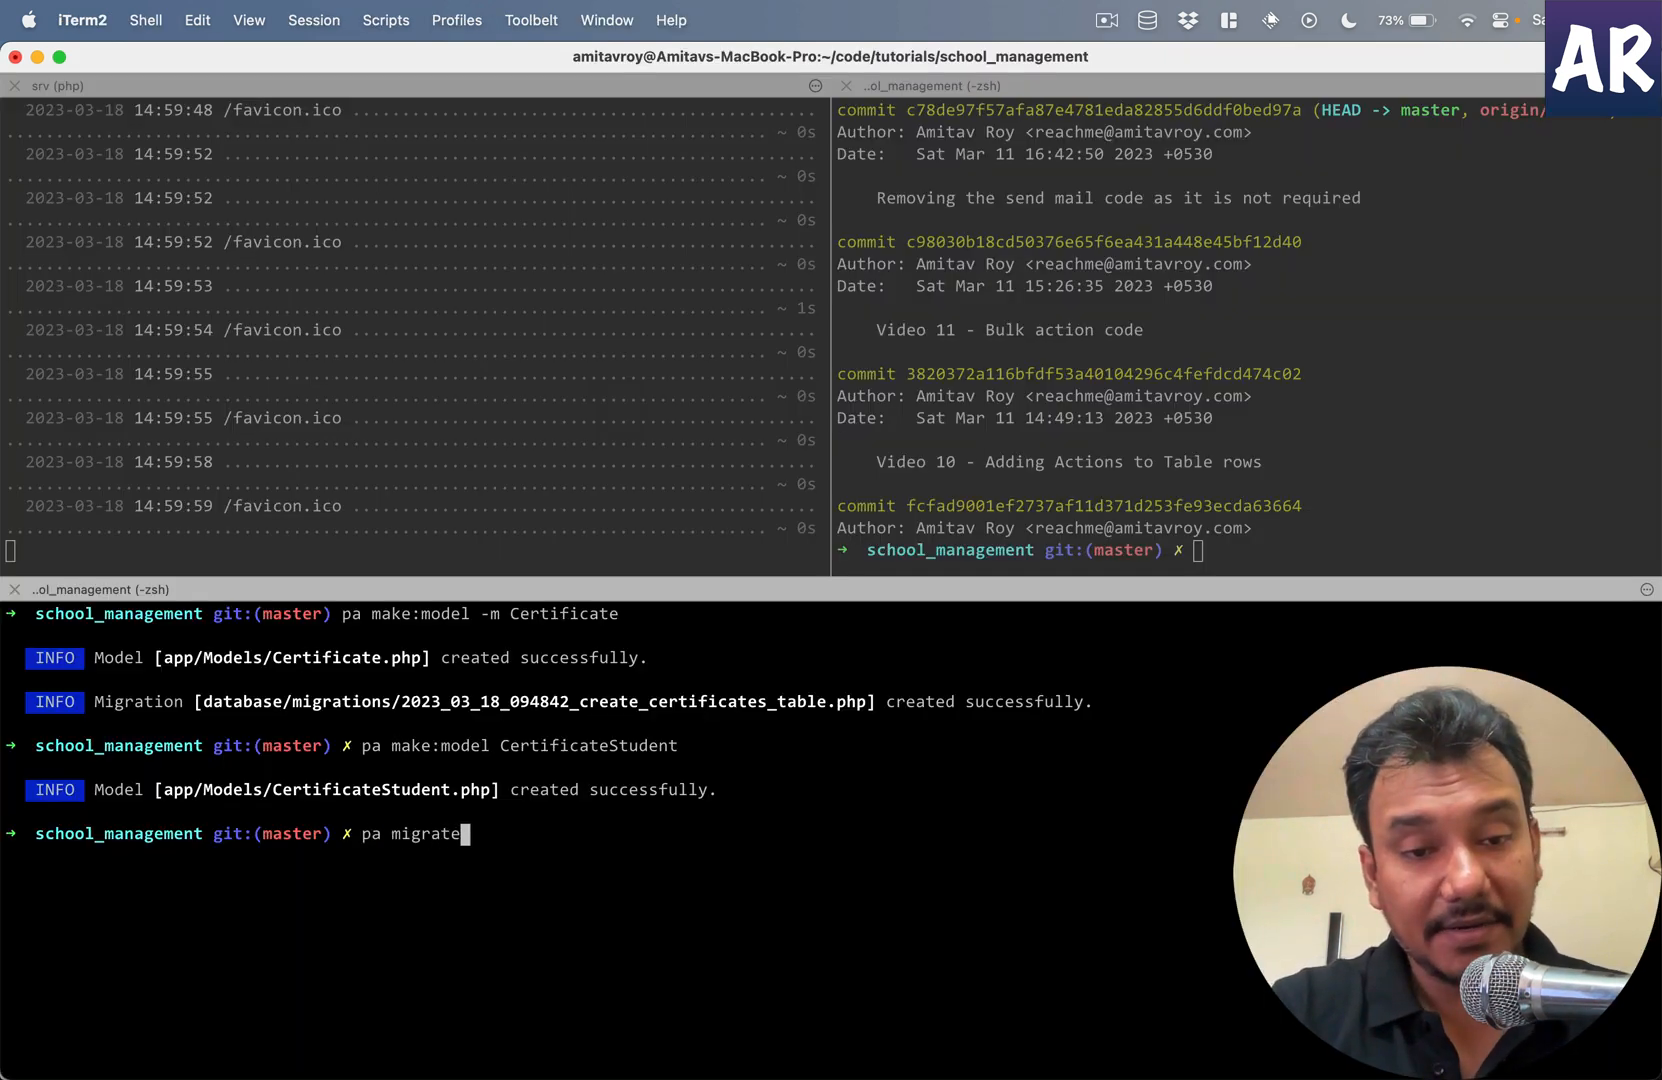
key(Return)
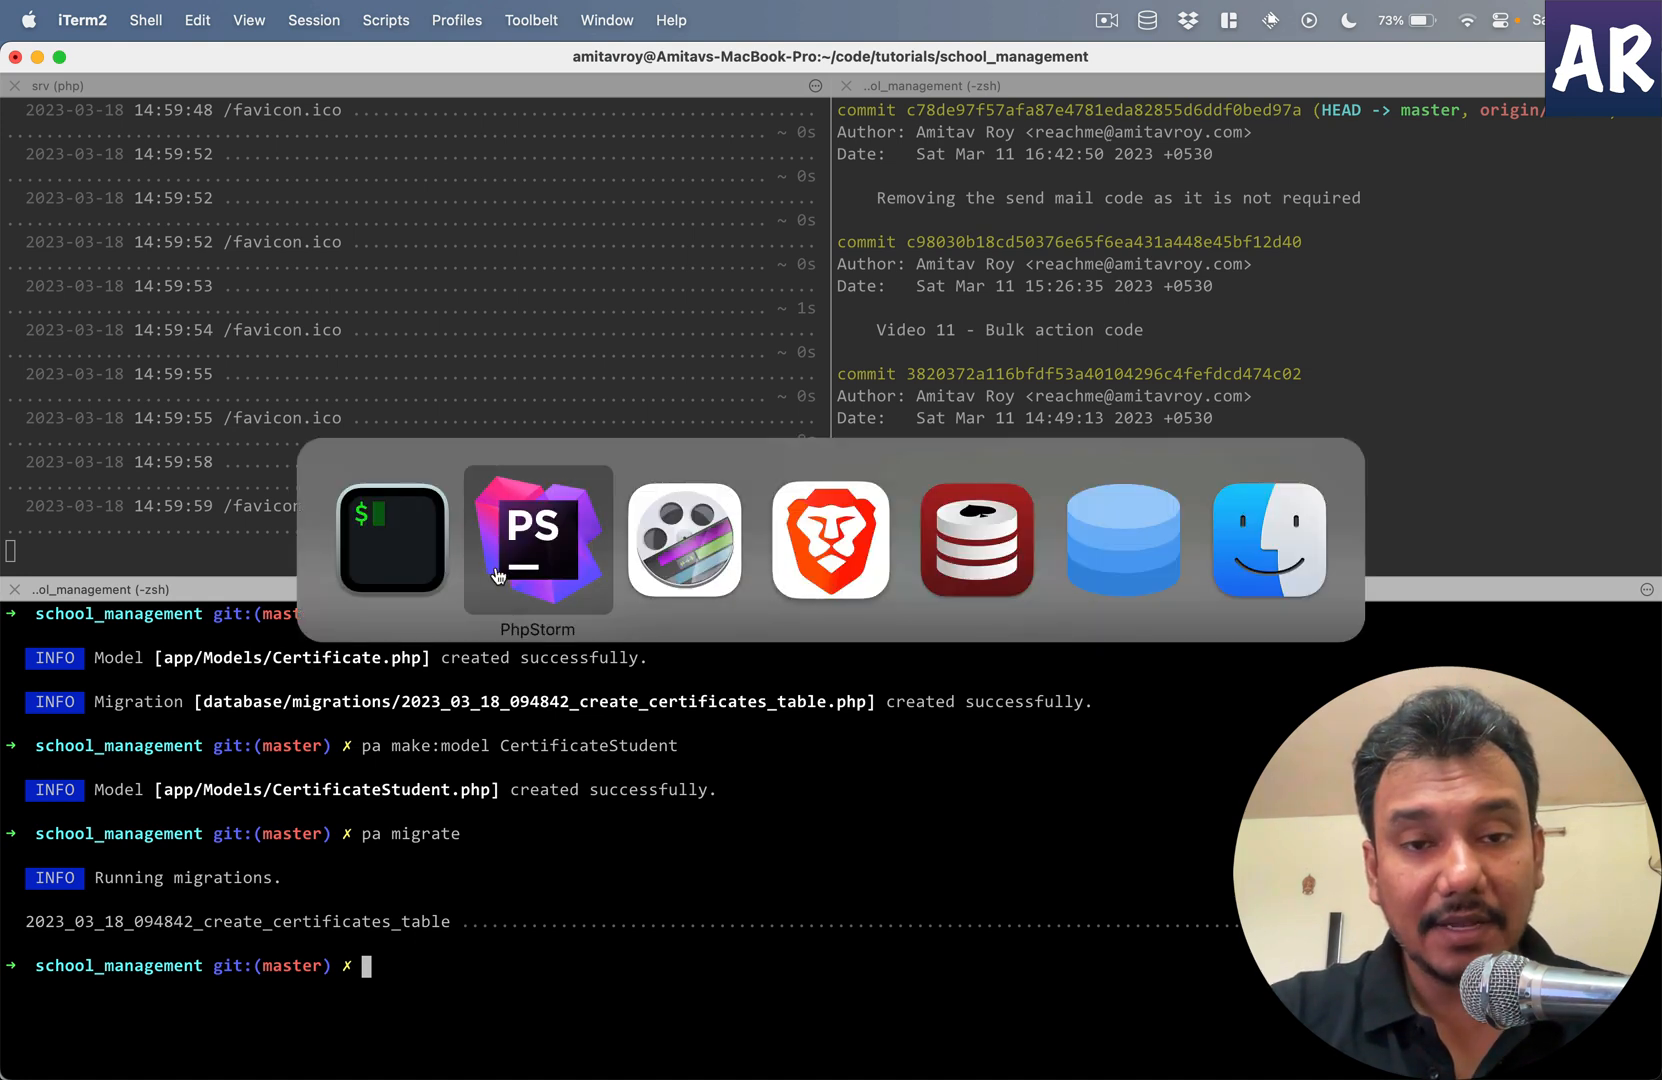
click(538, 540)
text(Certi)
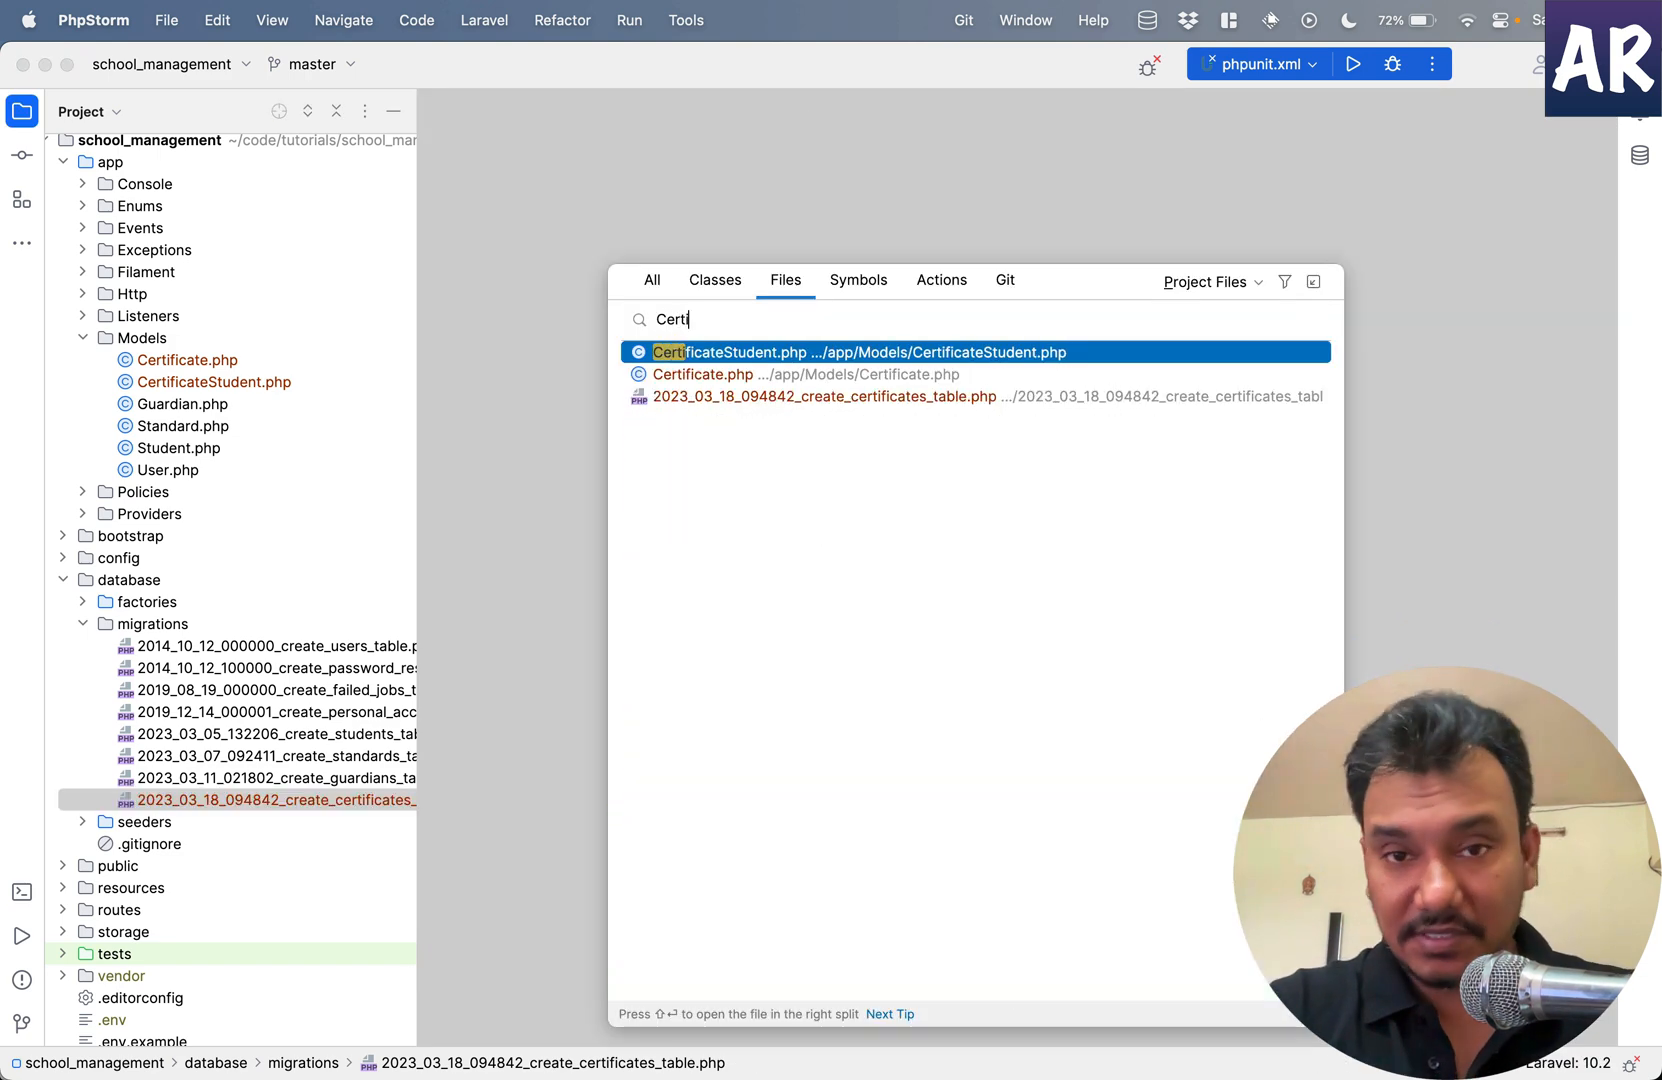
- Add protected $fillable = ['name', 'description', 'is_active'] to the Certificate model and close it
click(702, 374)
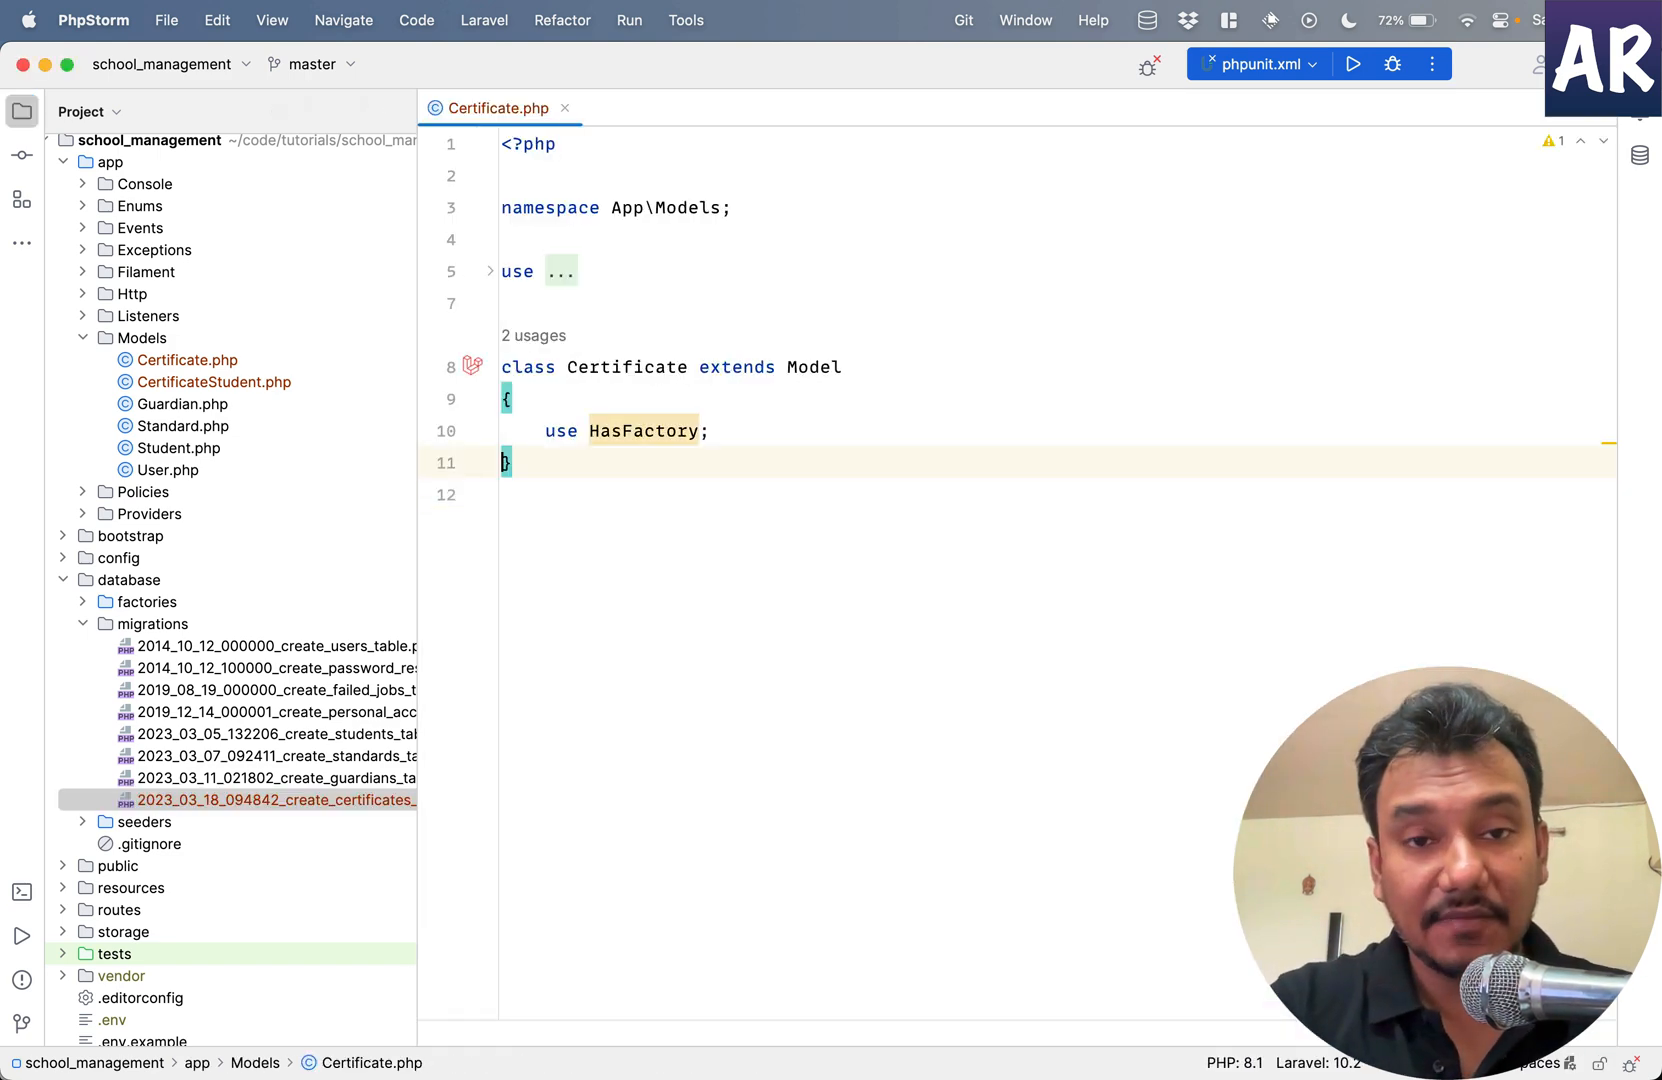
text($)
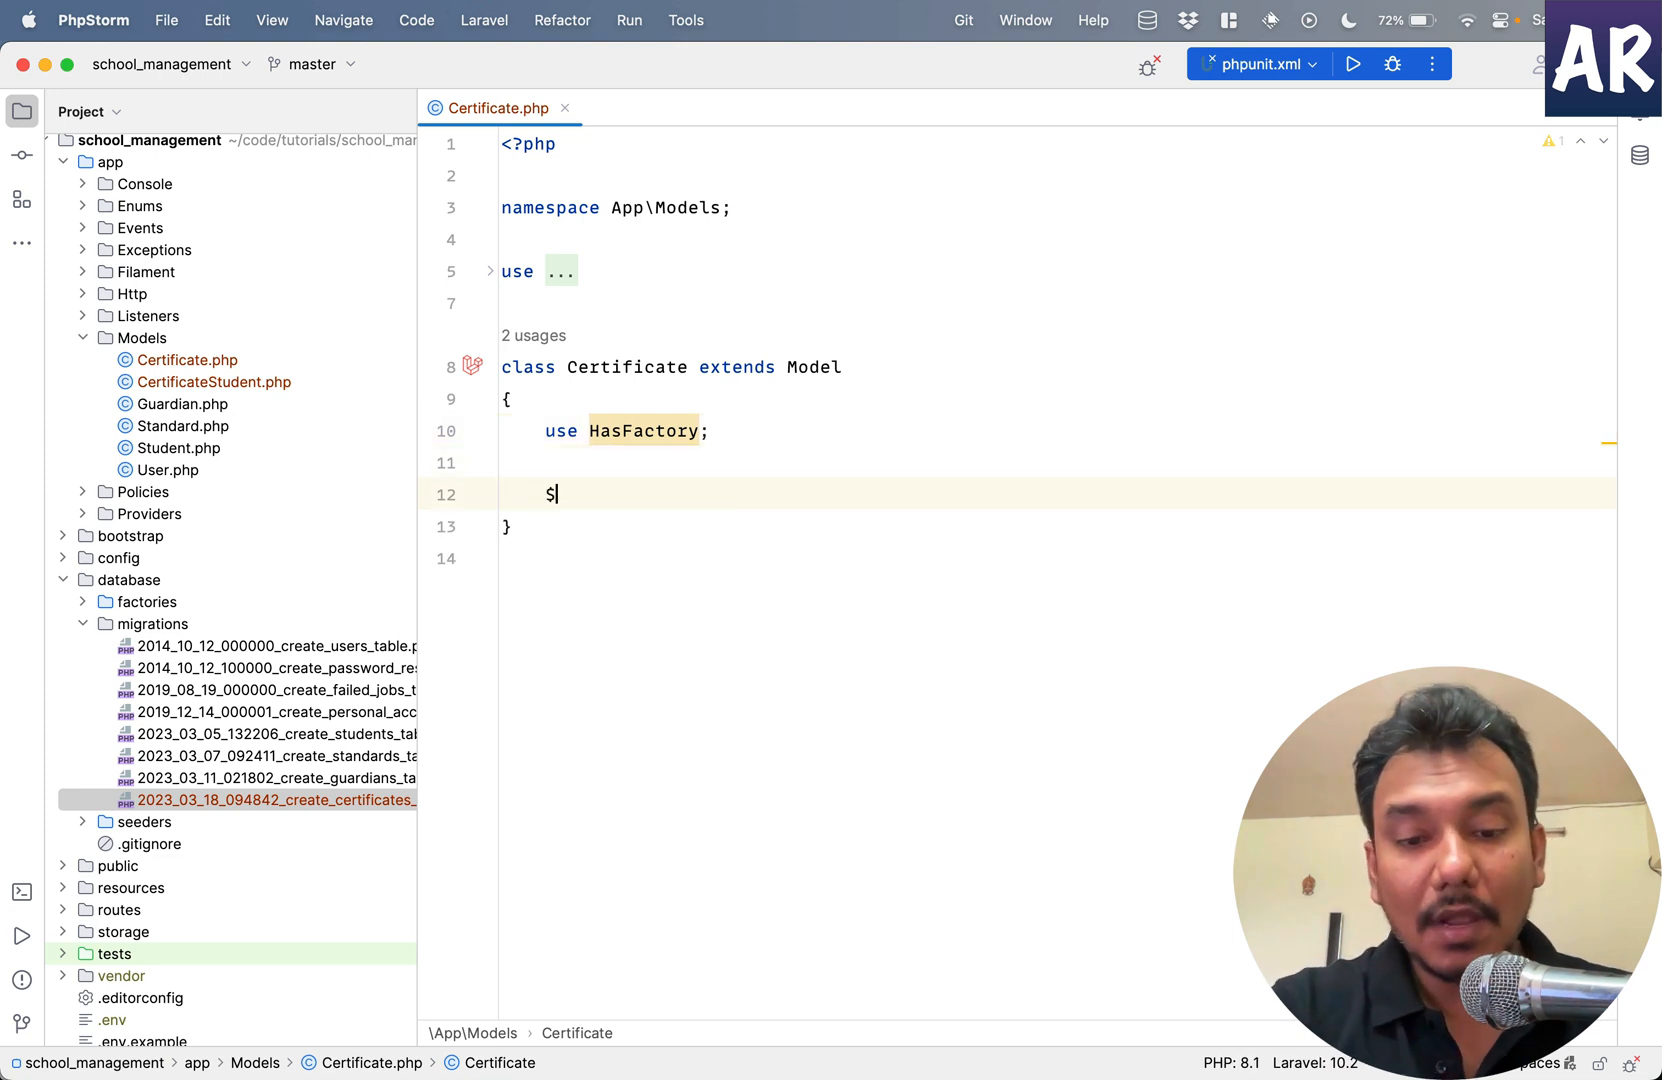
text(protected $fillable = [];)
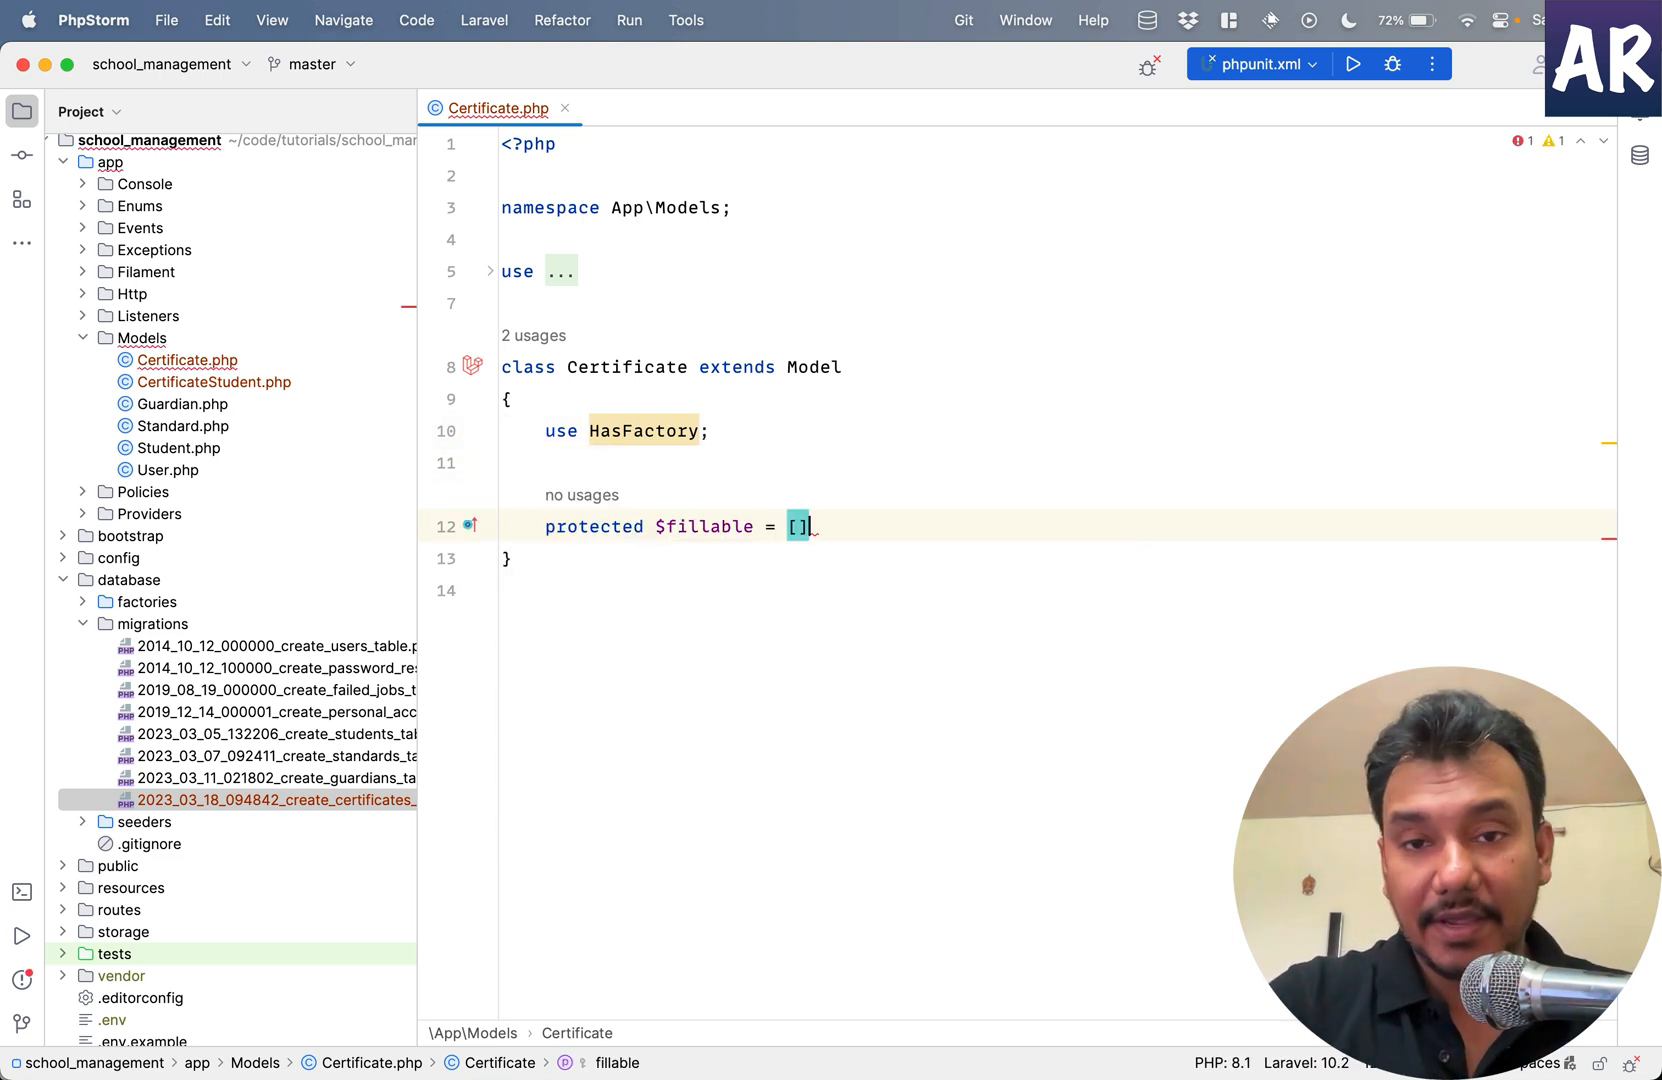
text('name')
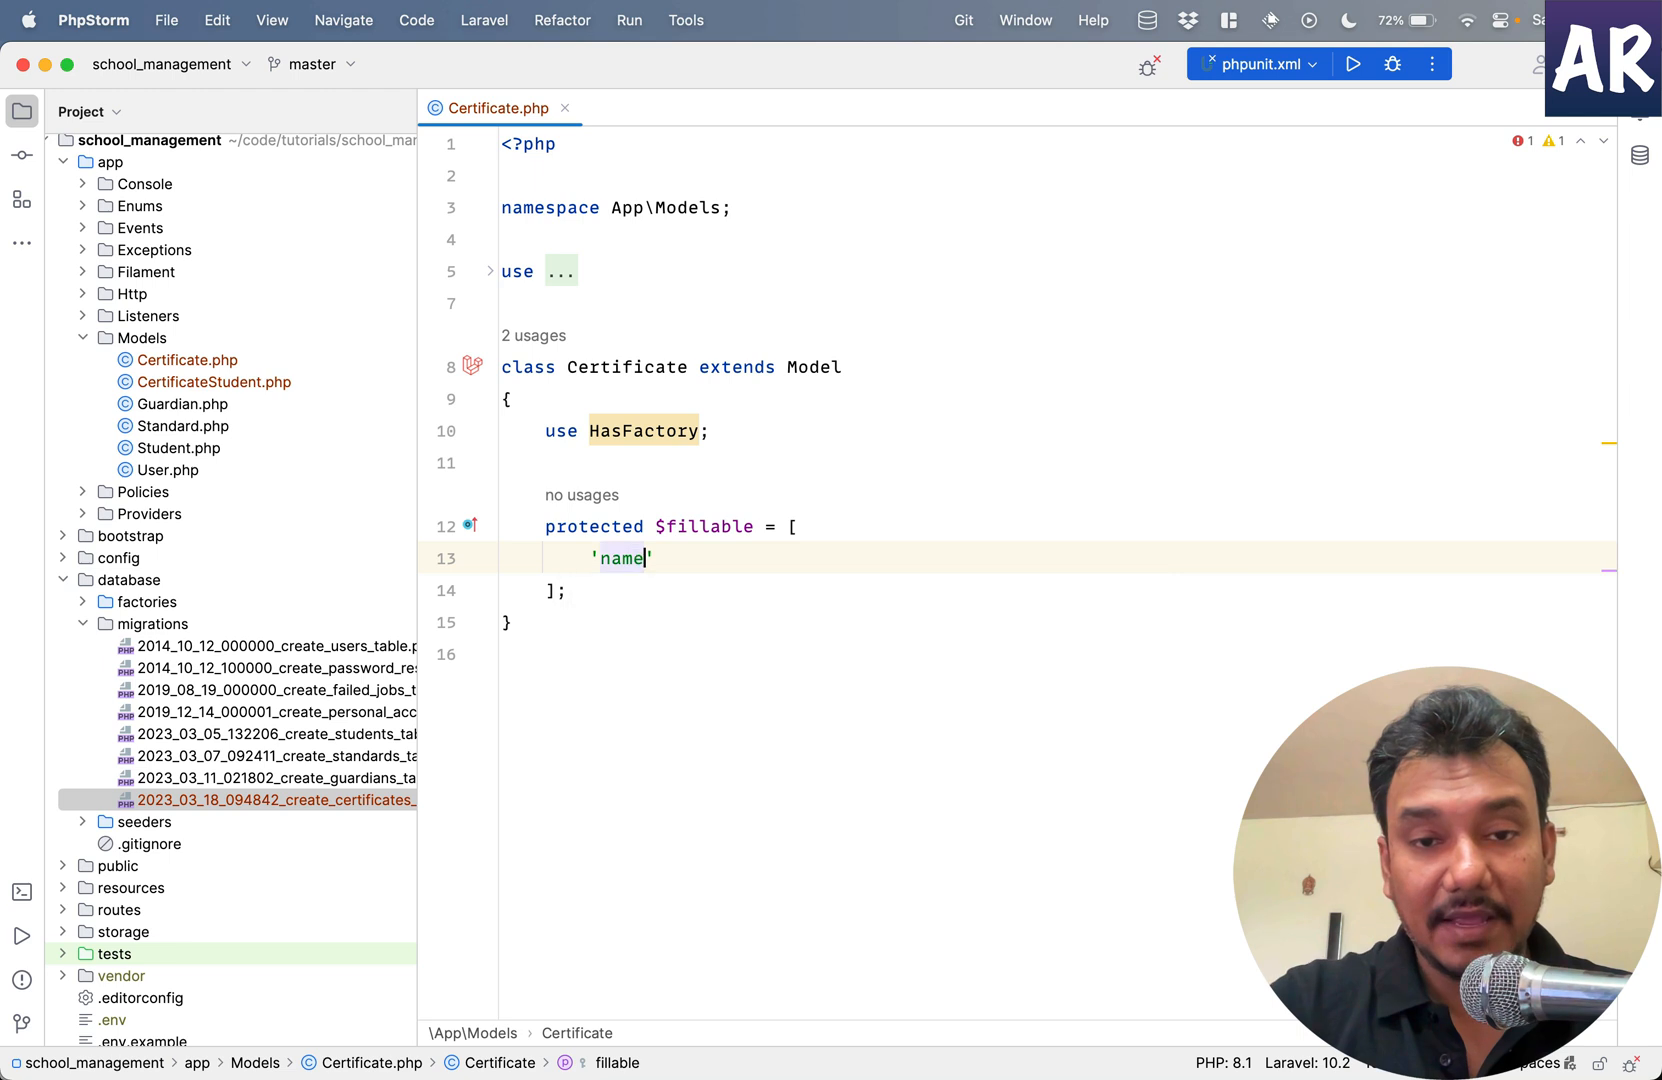
text(, 'description', 'is_active',)
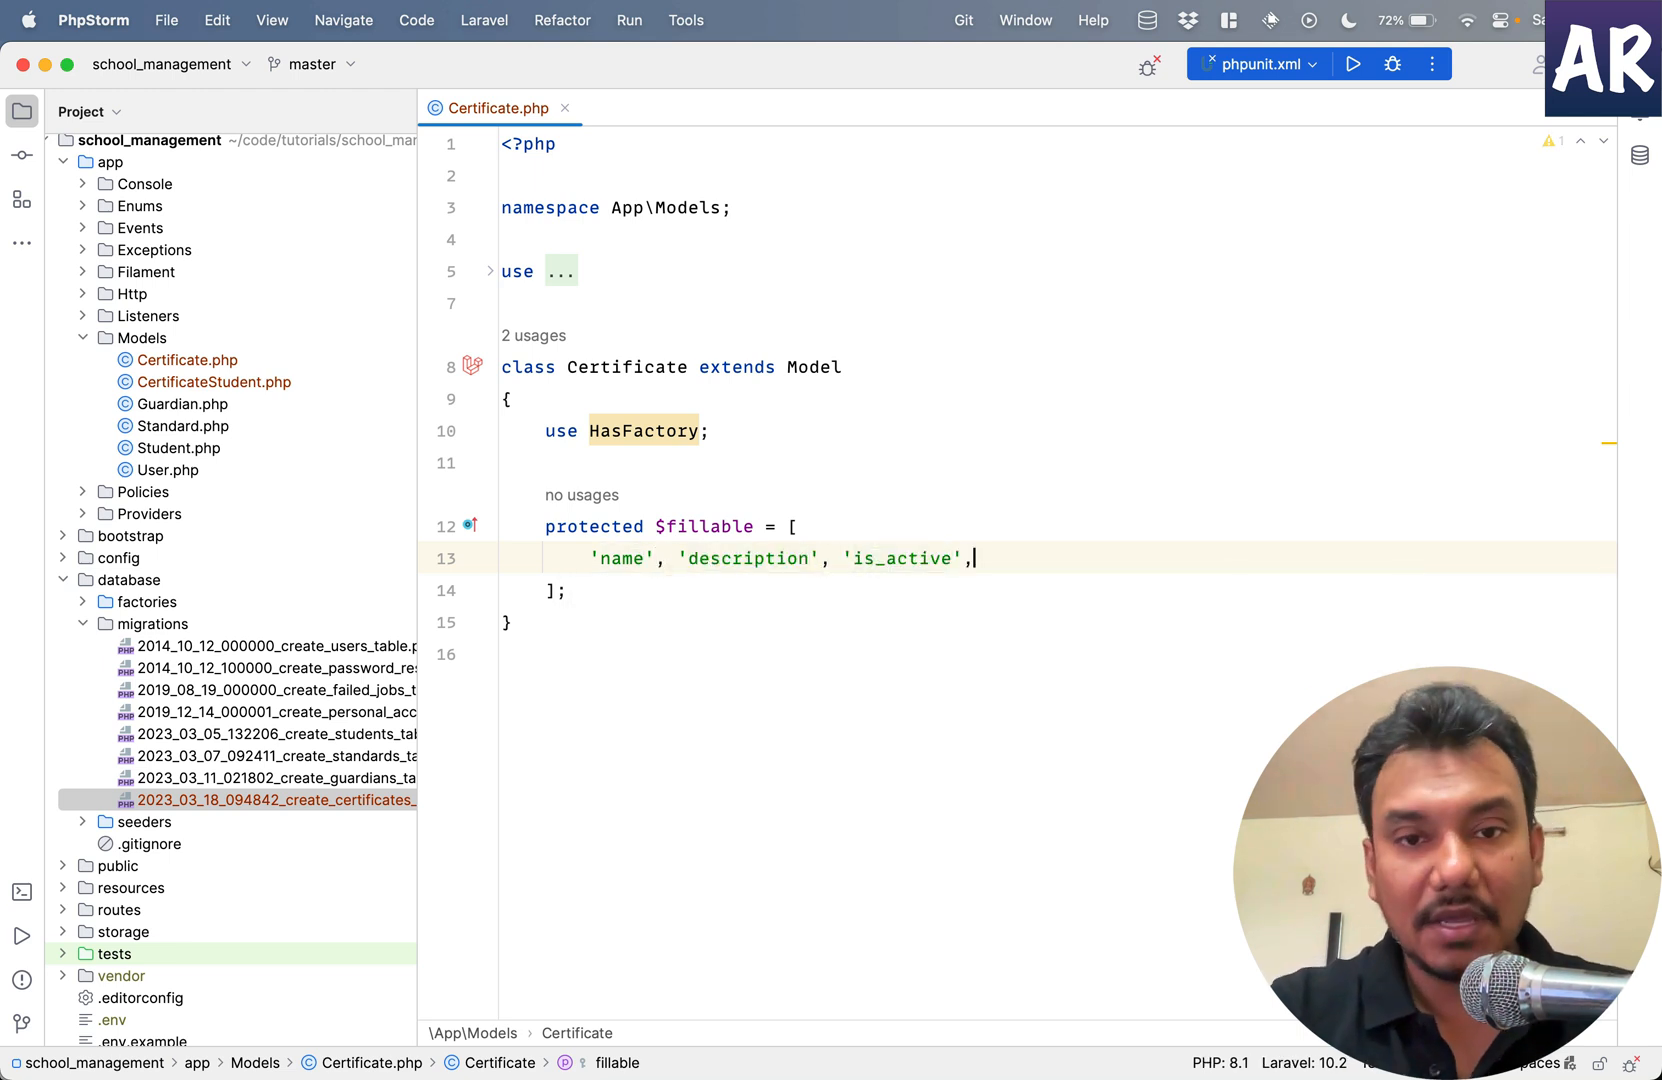
click(564, 108)
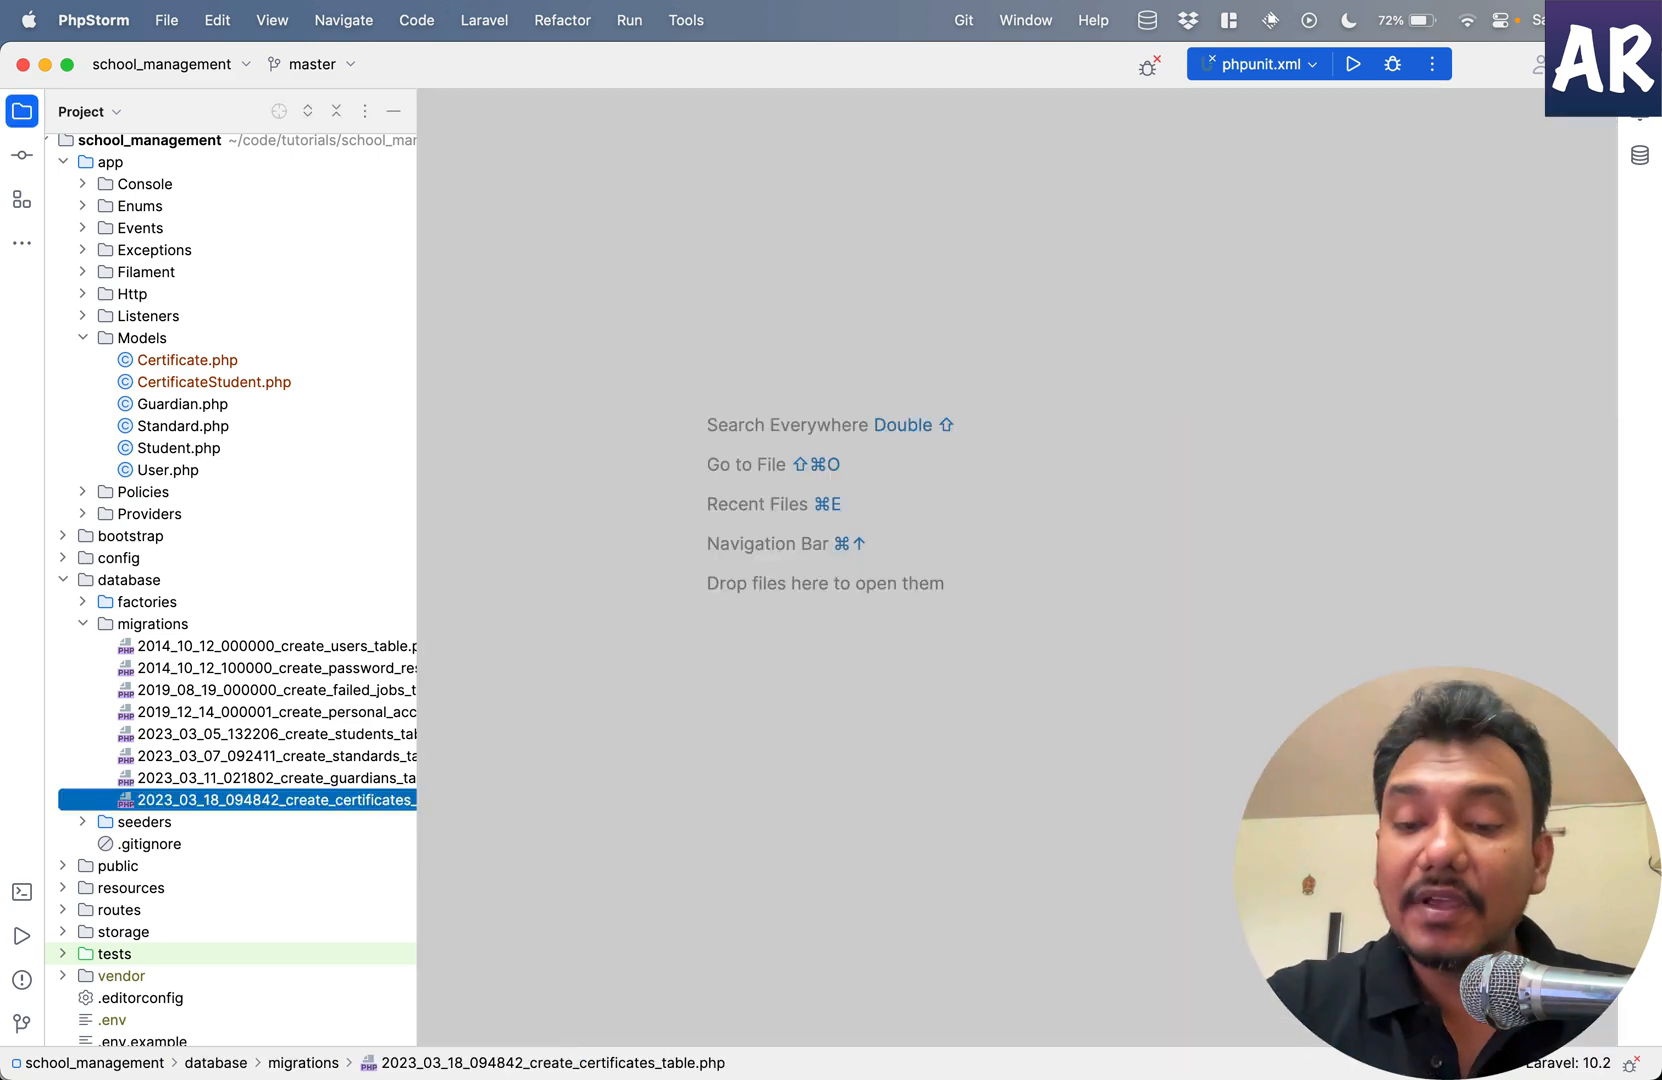
- Look up the CertificateStudent model and Pivot class, then dismiss them leaving the editor empty
text(Certifica)
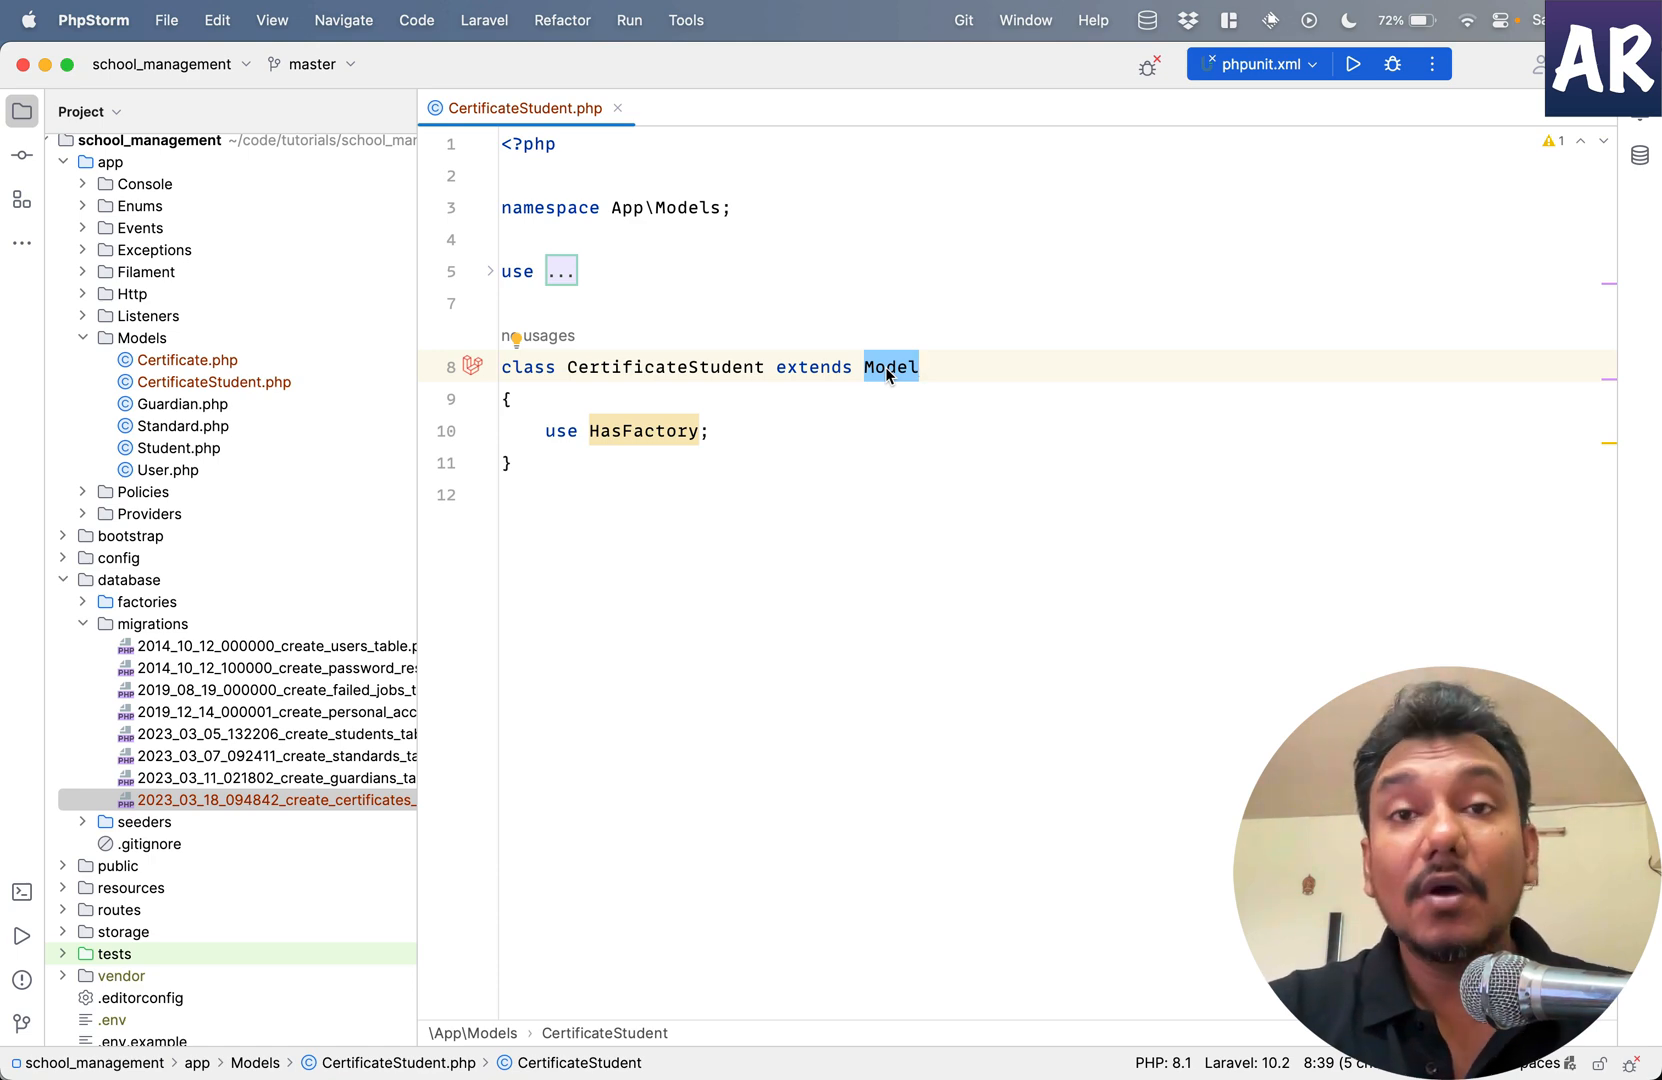
text(Piv)
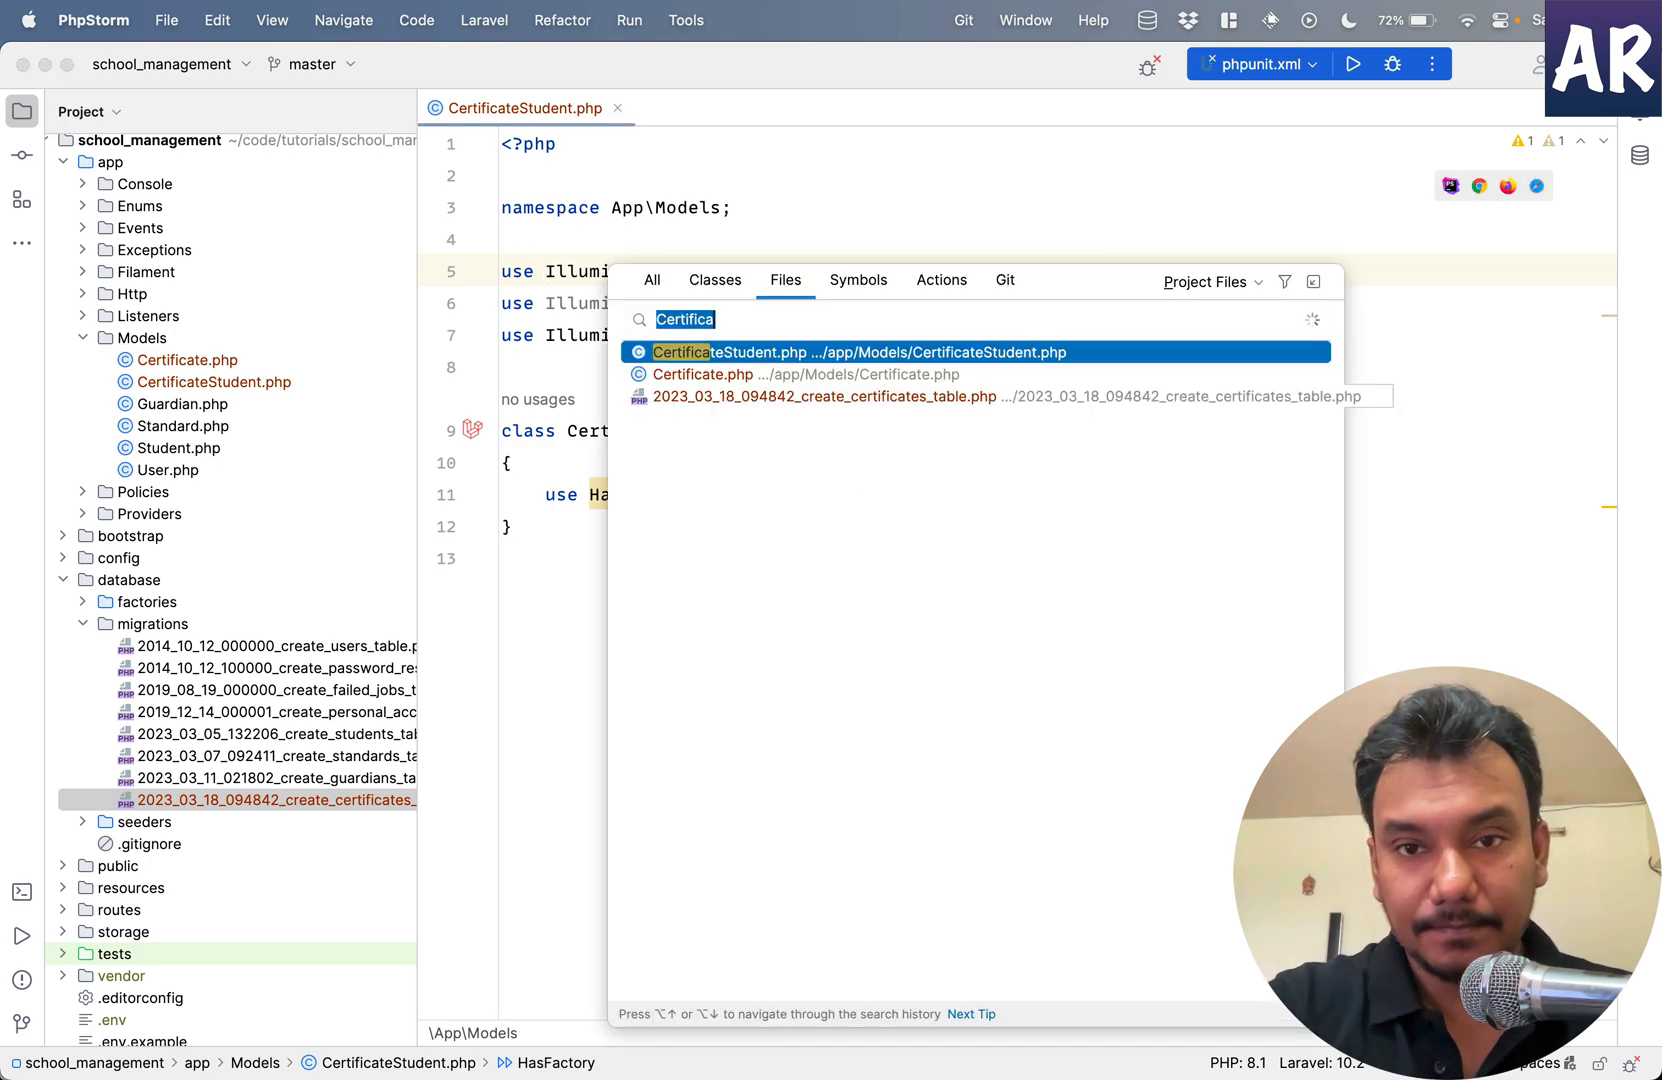
key(Escape)
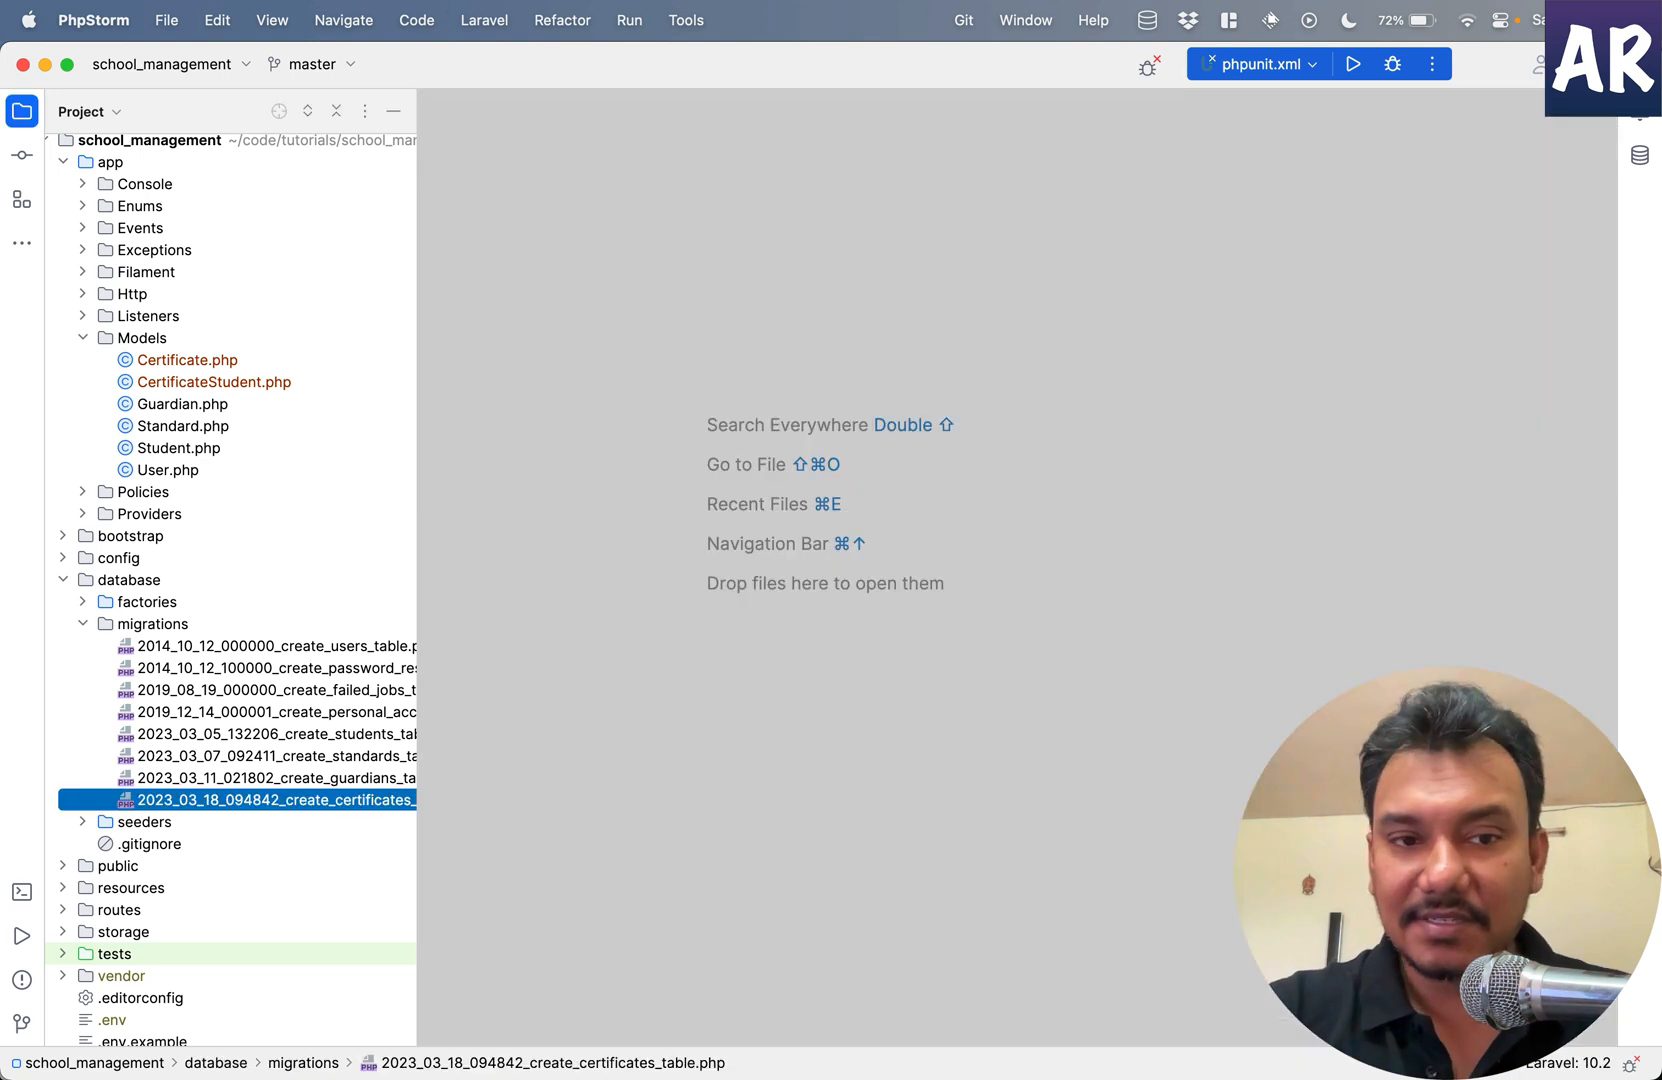
mouse_move(358, 342)
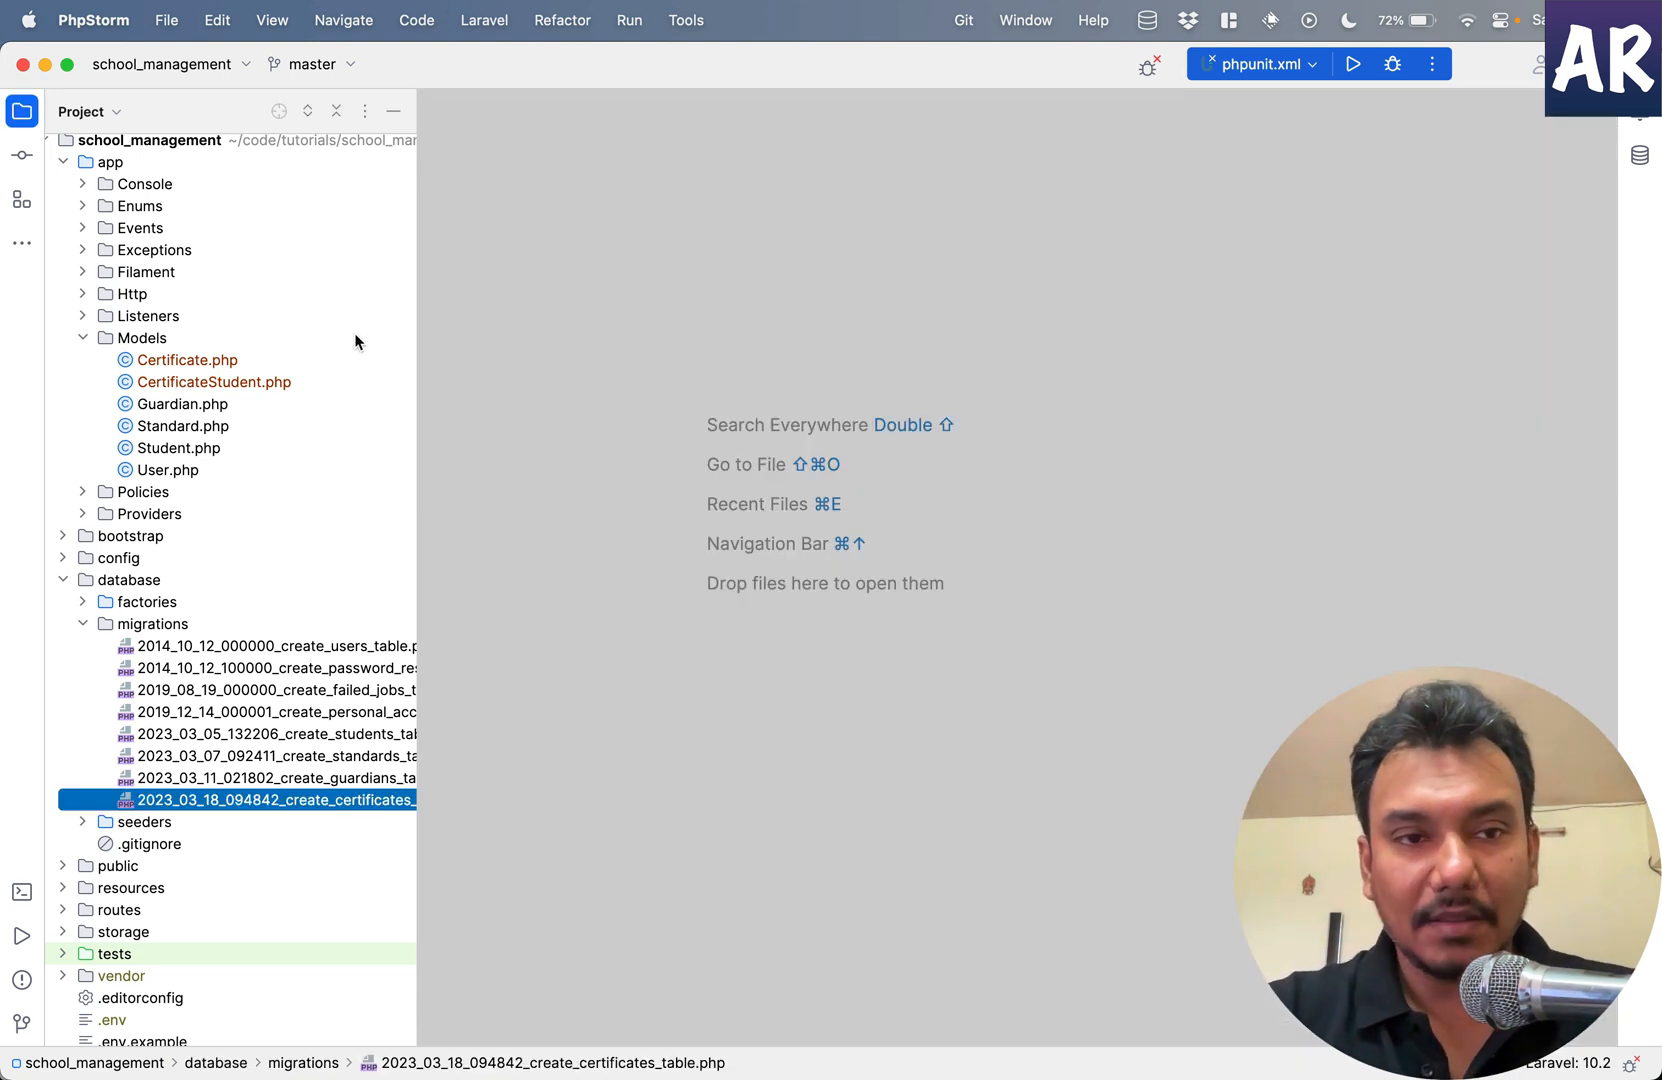
mouse_move(210, 420)
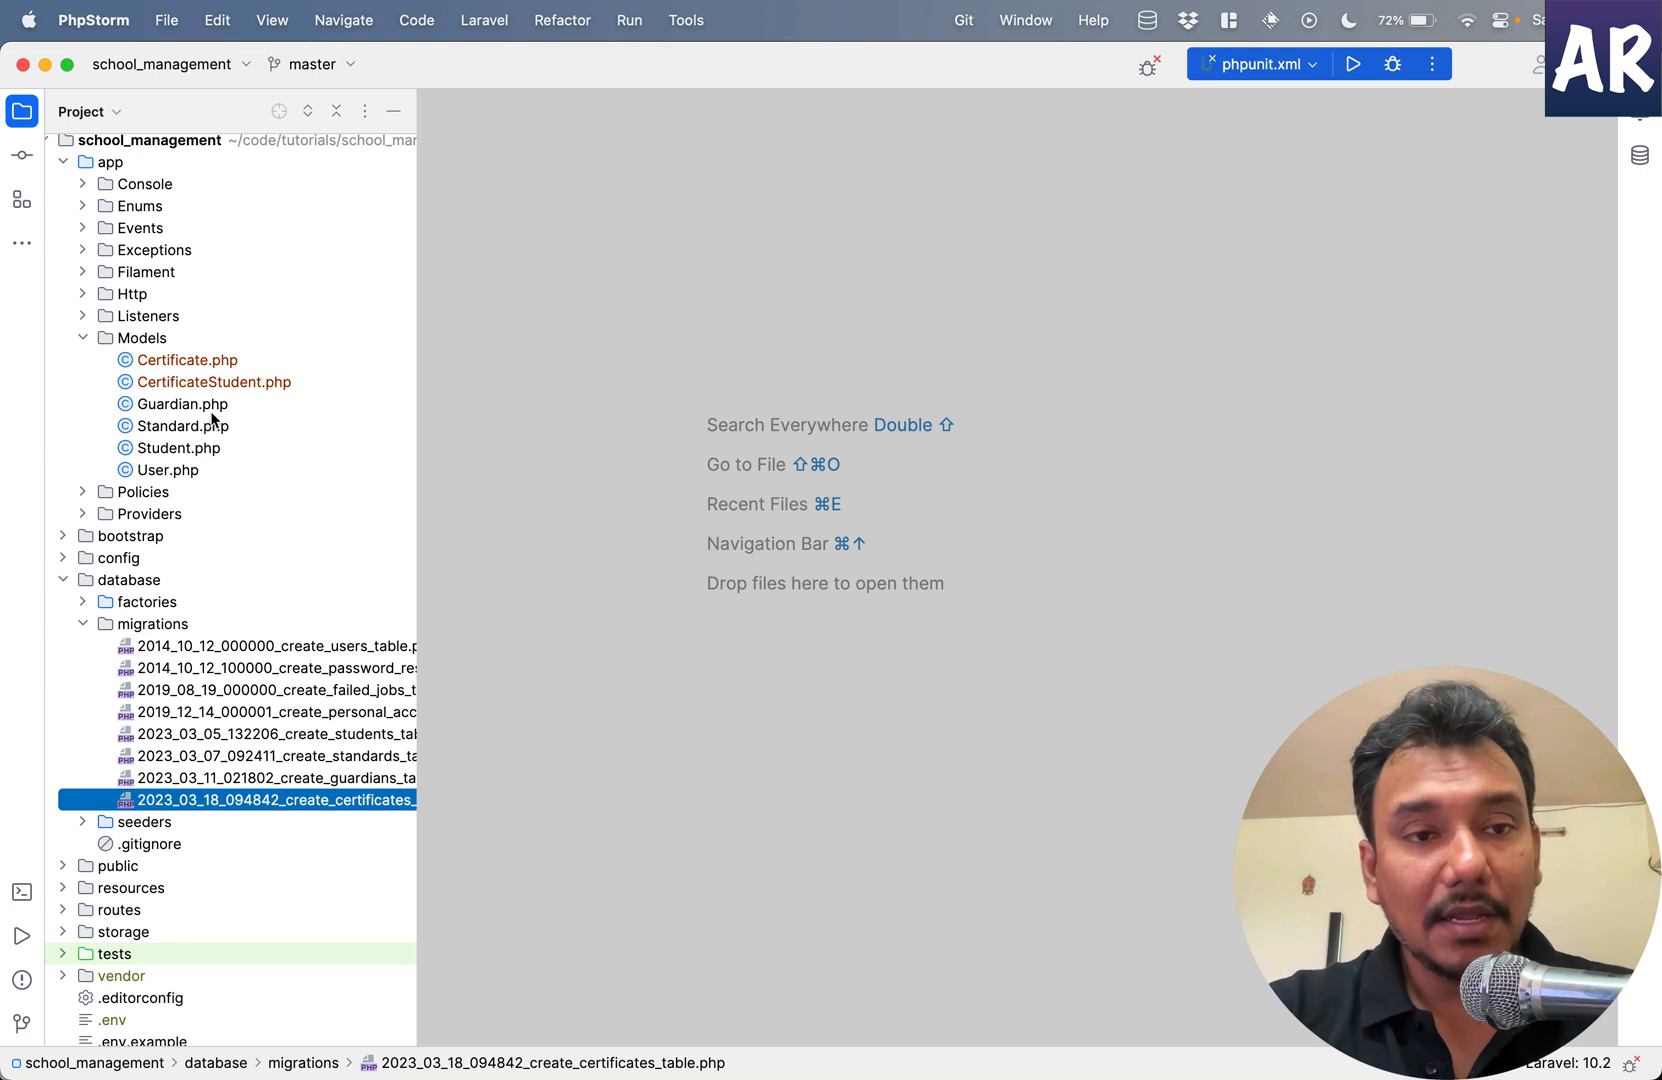
mouse_move(212, 448)
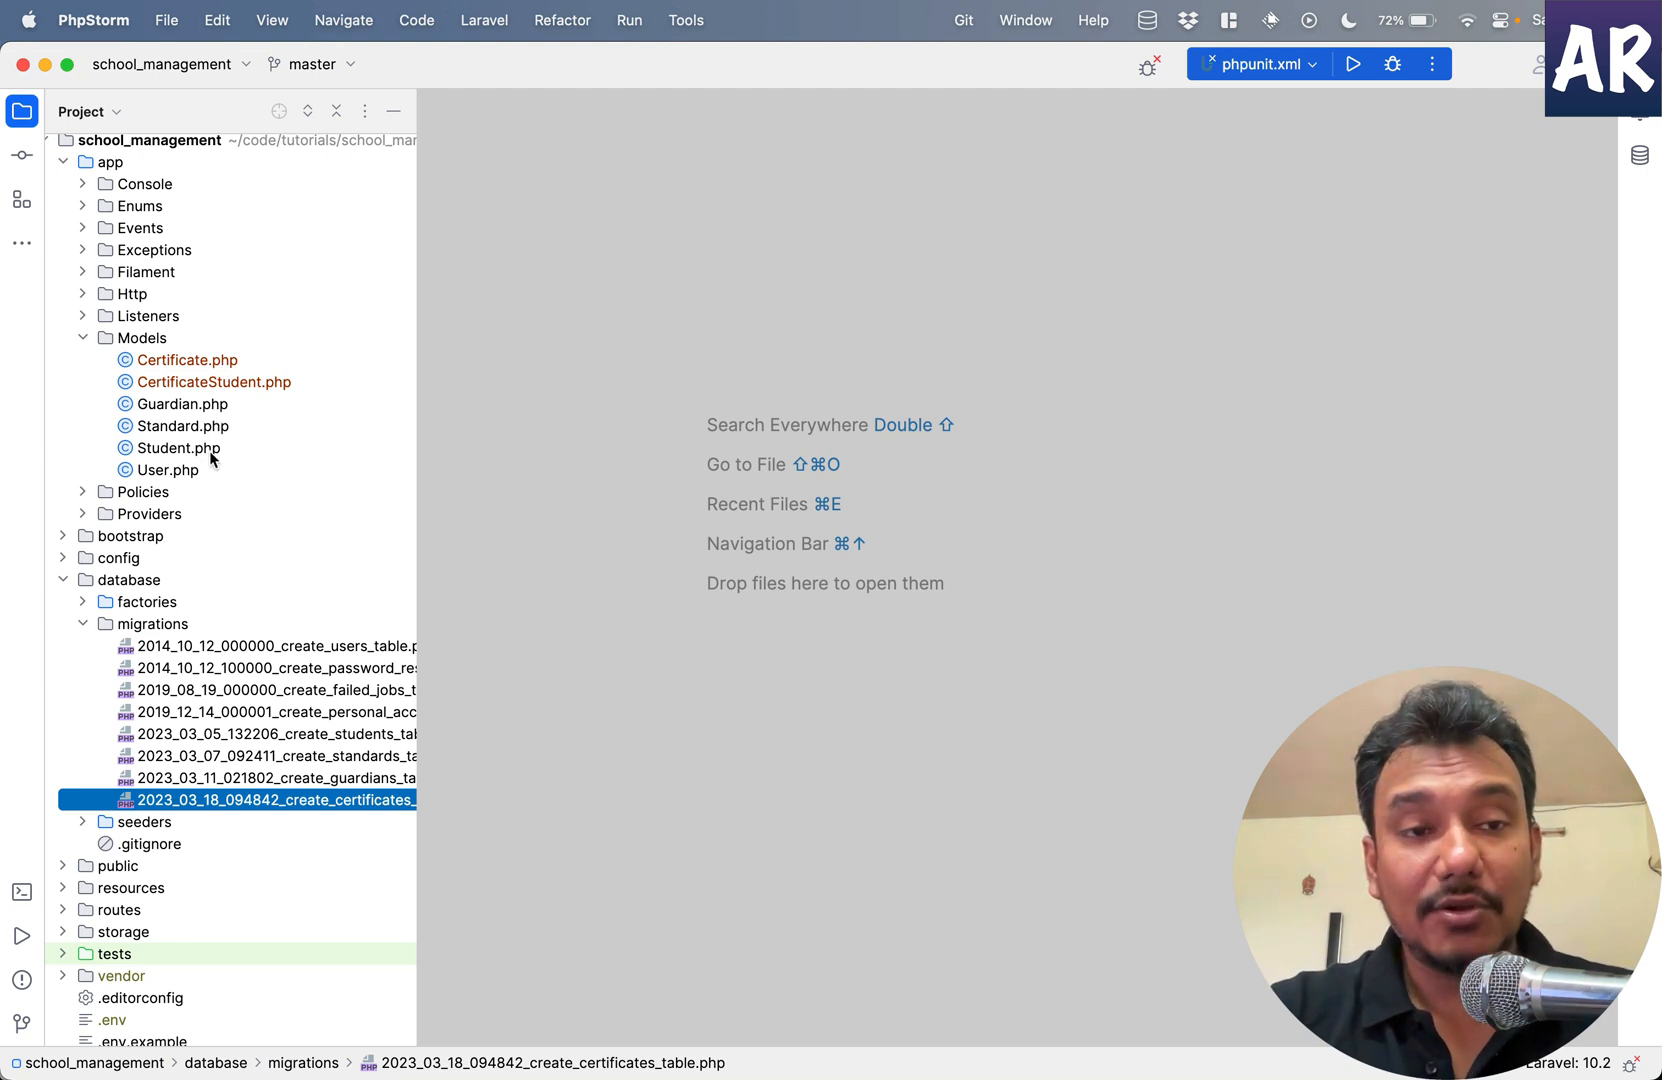
- In Student.php write a certificates() method returning $this->hasMany(CertificateStudent::class)
double_click(178, 448)
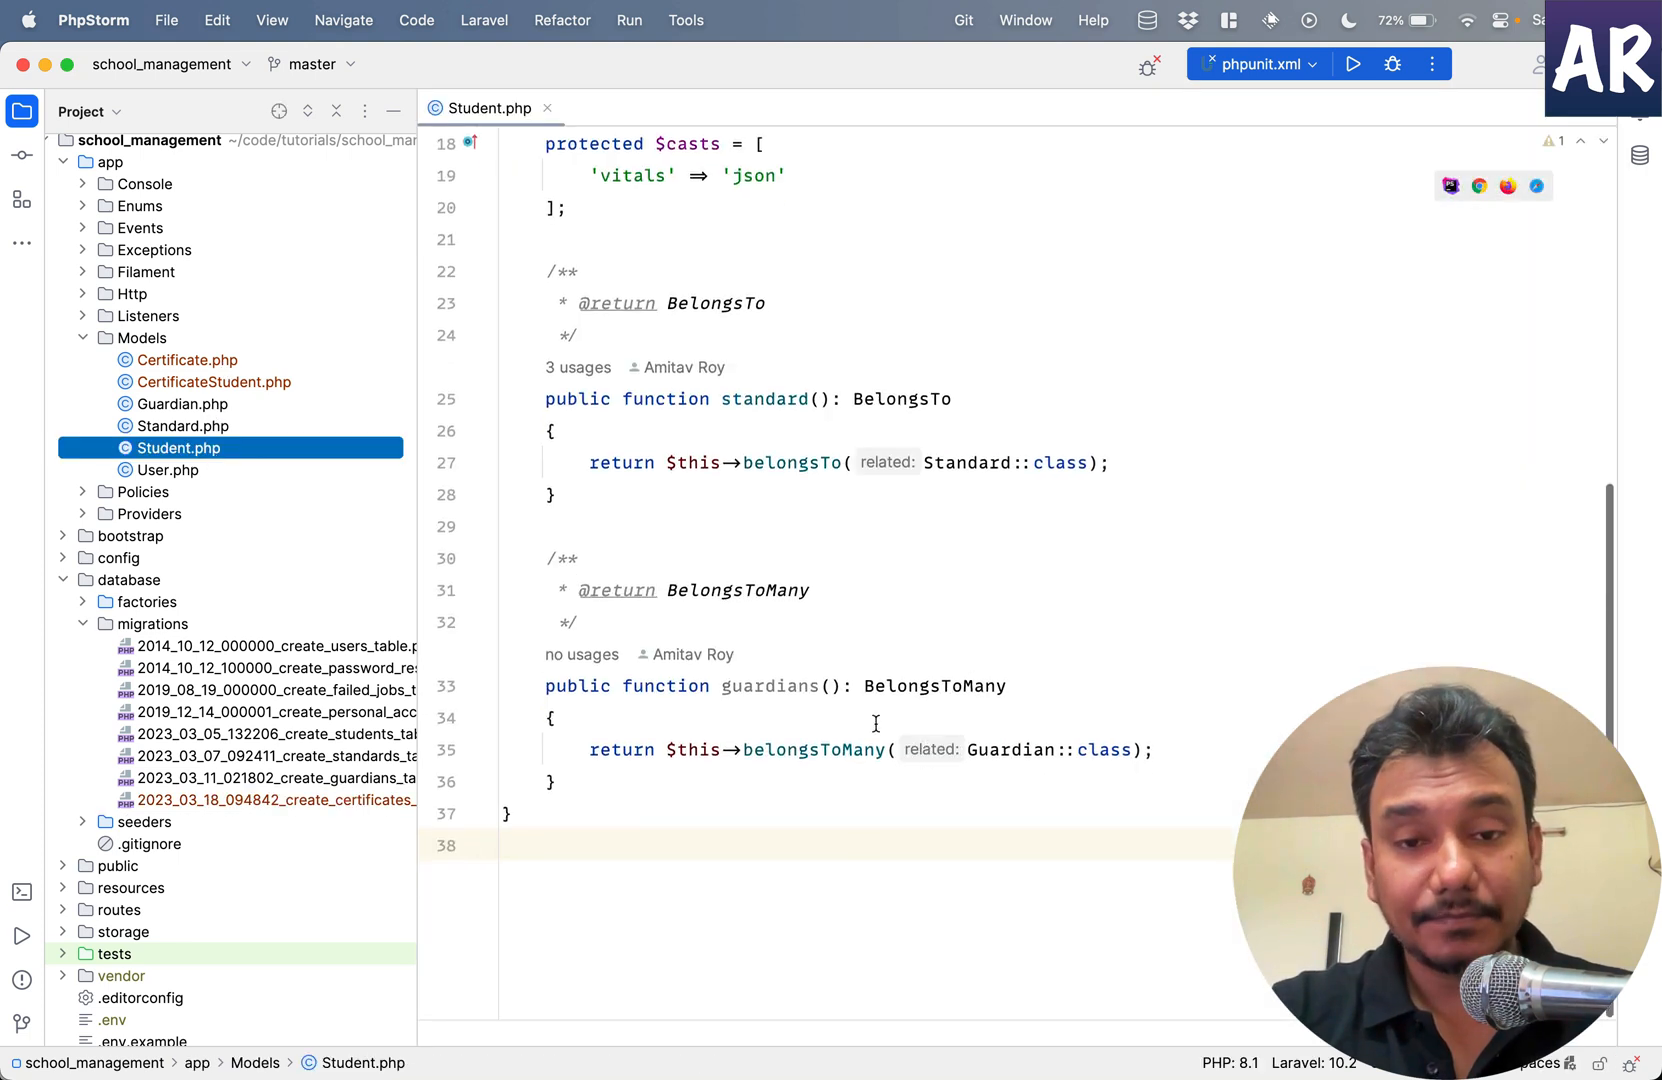
text(ampub)
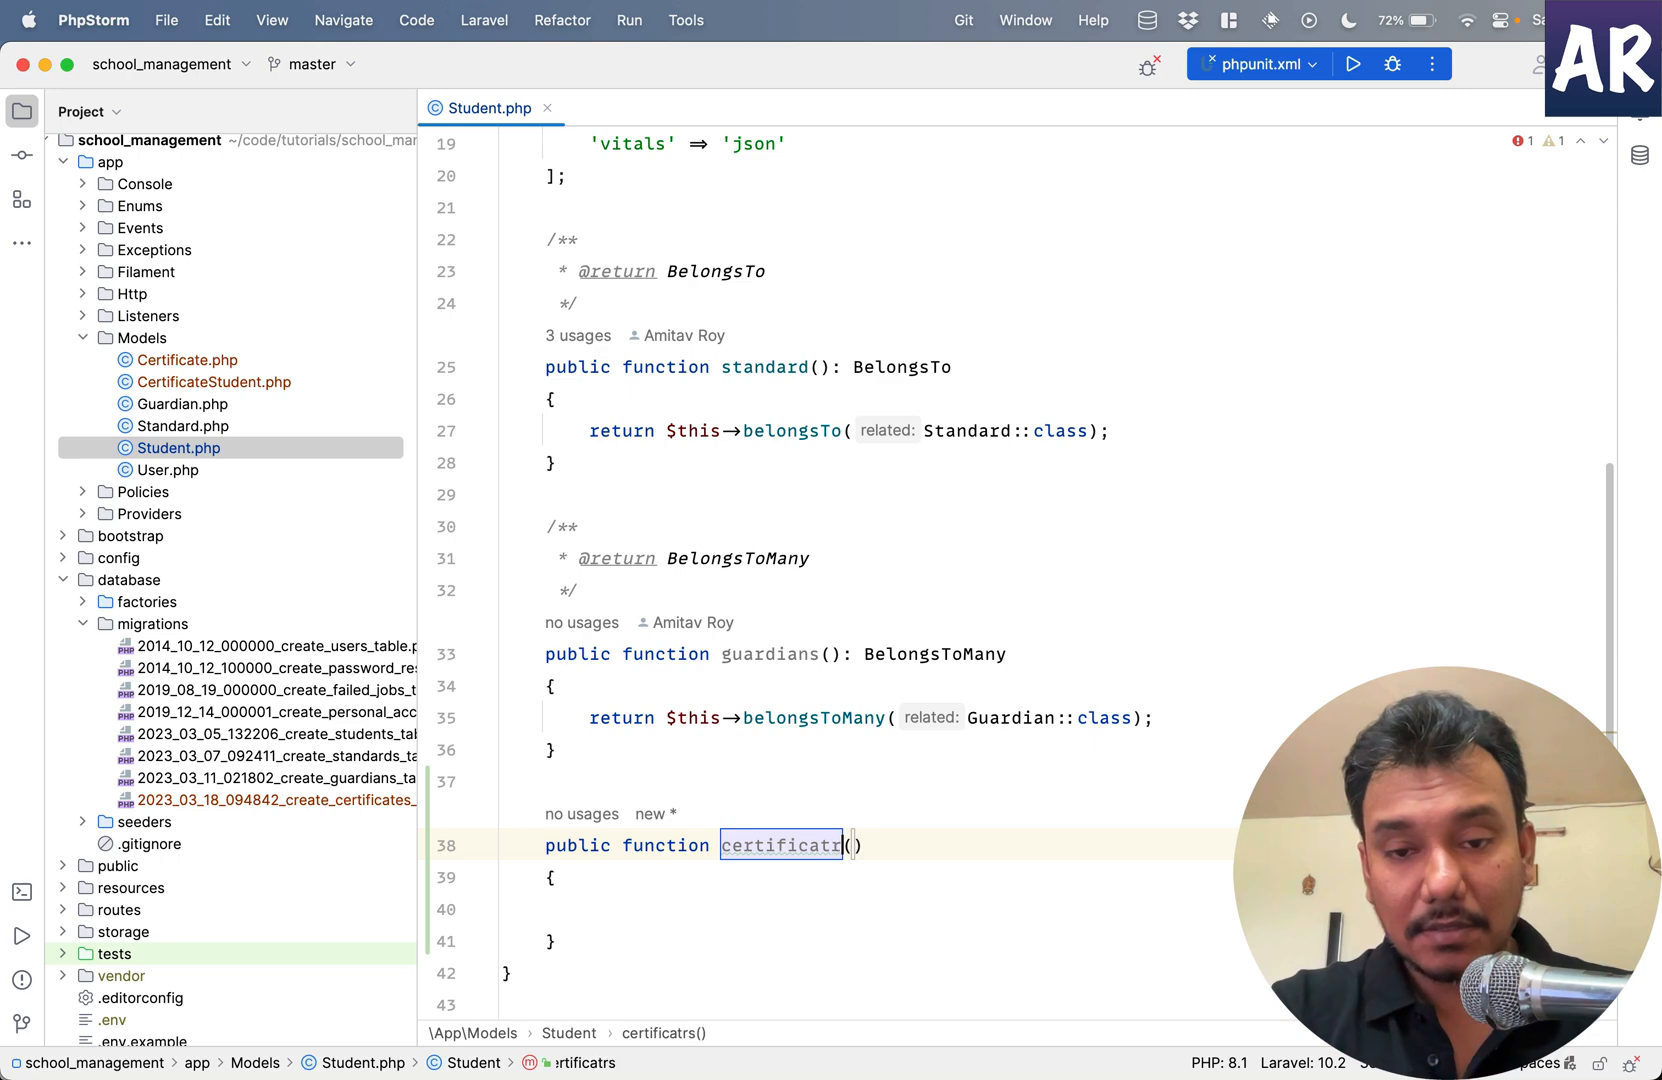
text(return $this0)
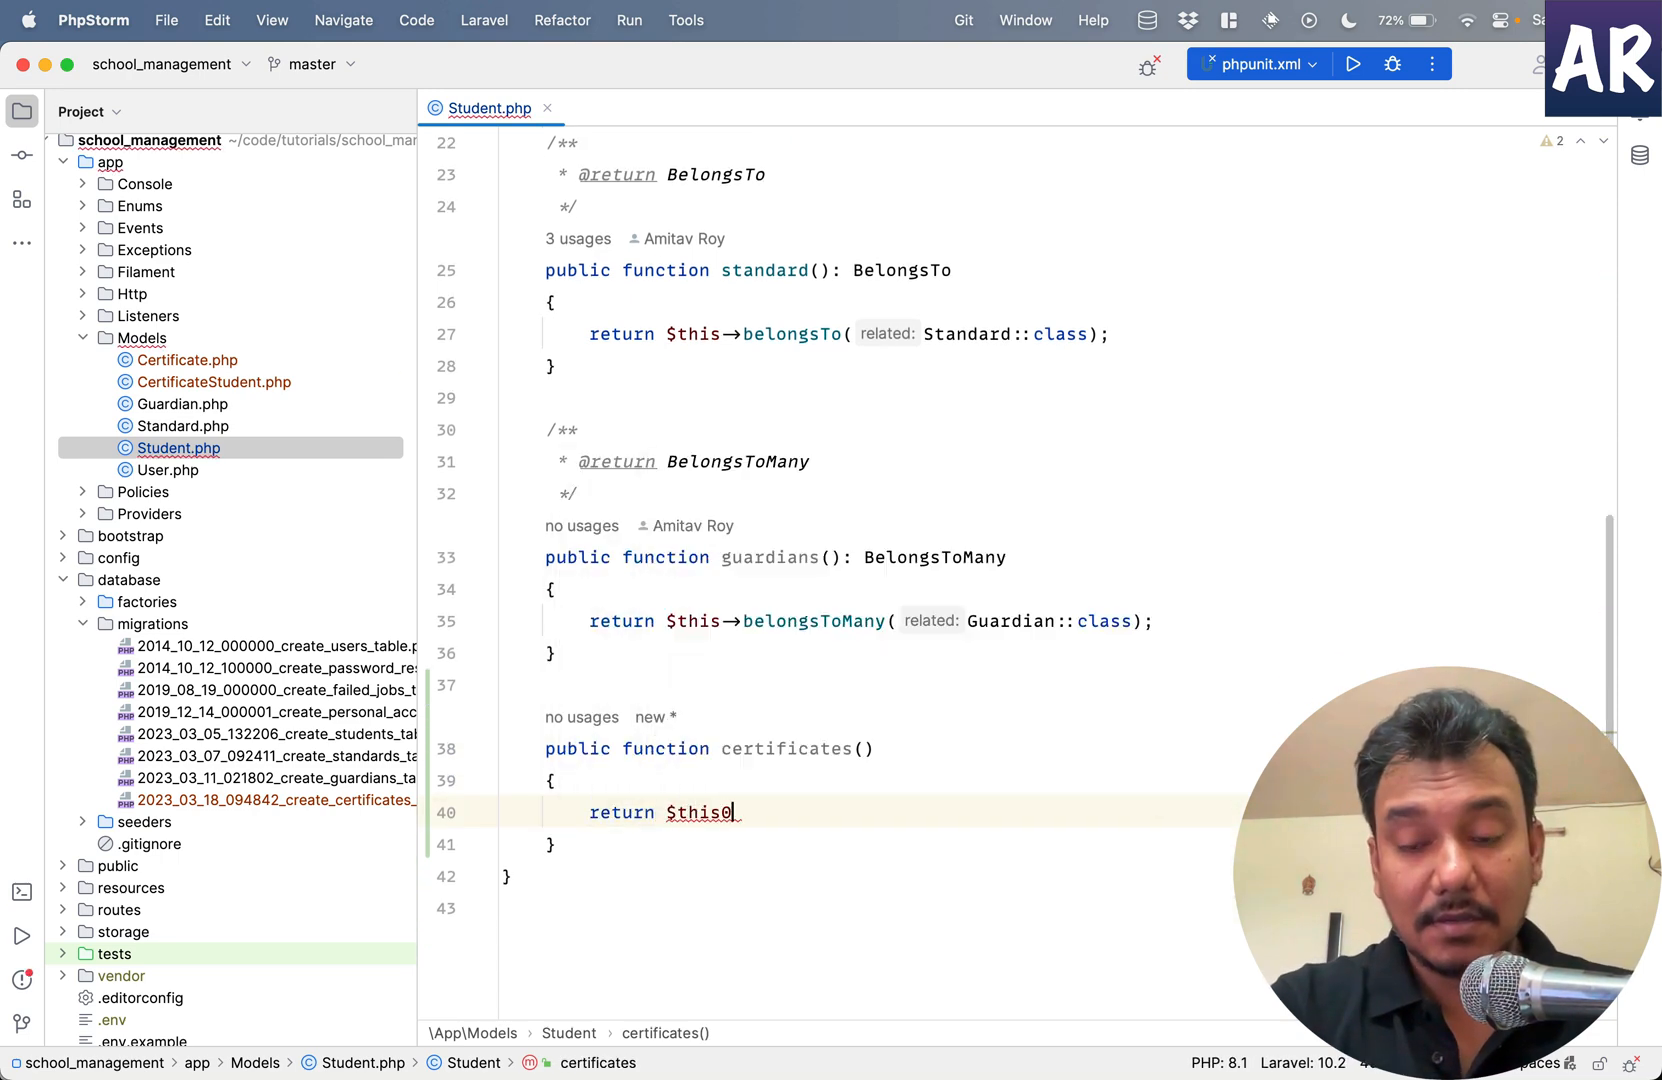
text(hasMacro(CertificateStudent::)
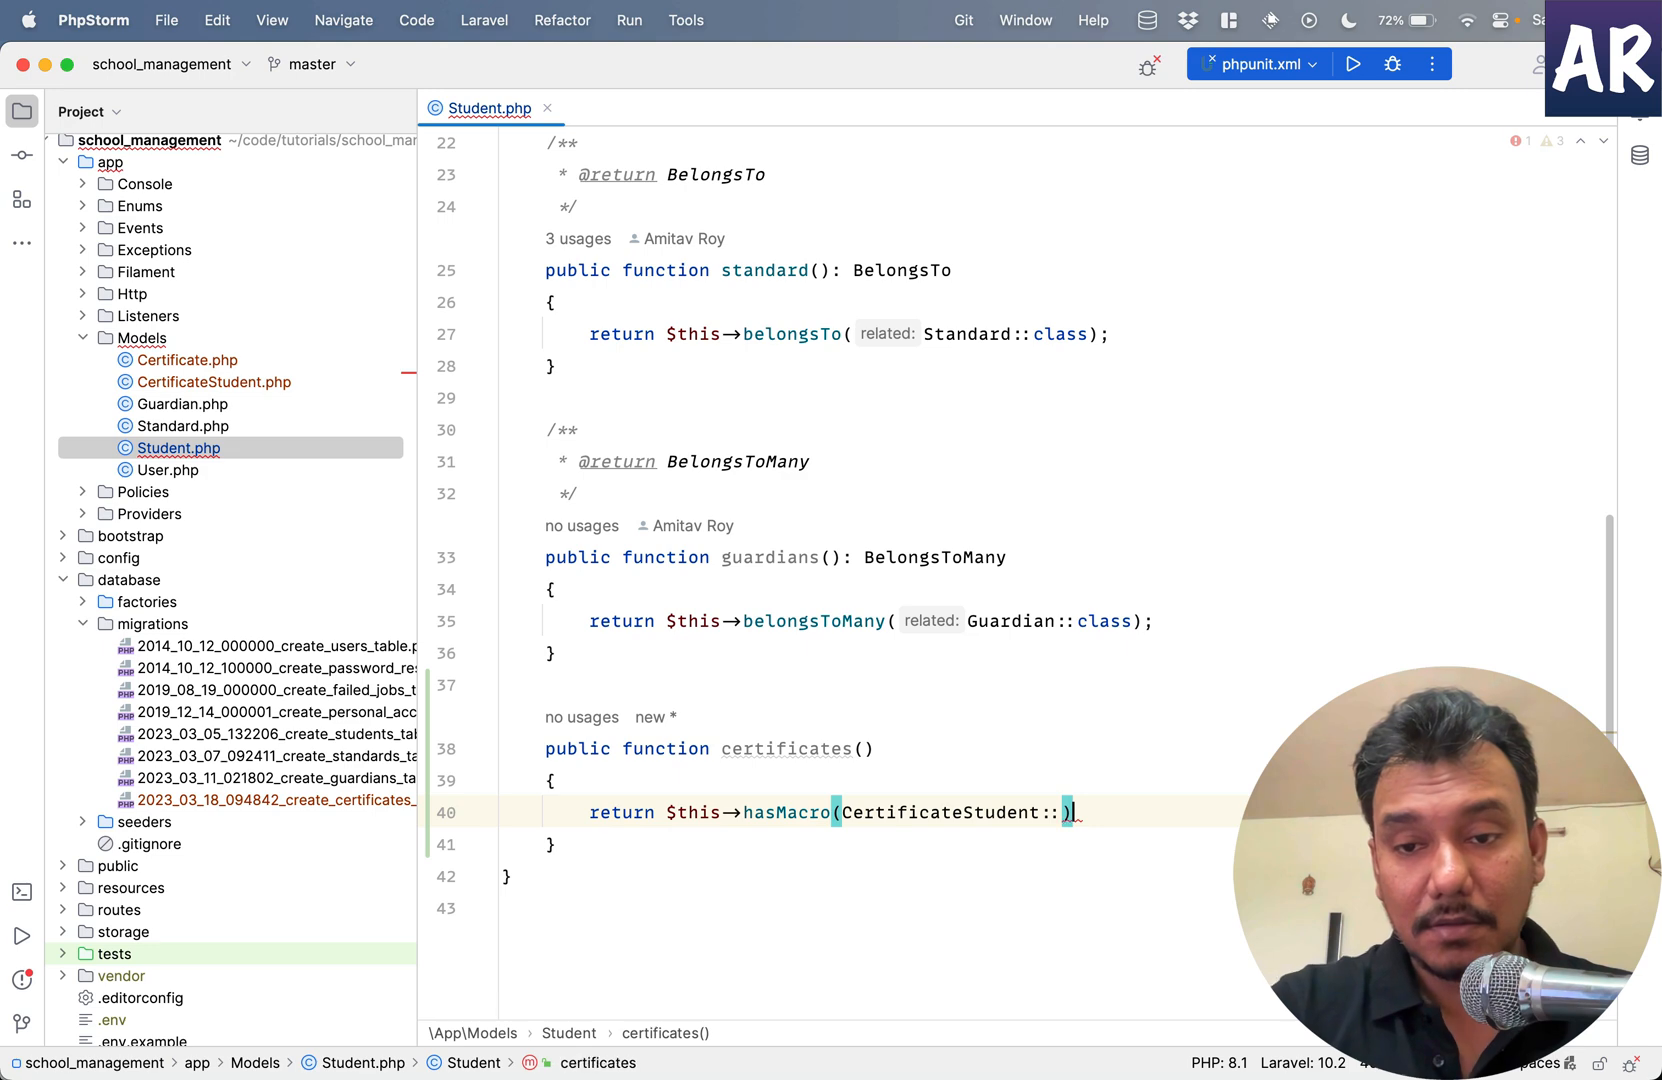
text(class)
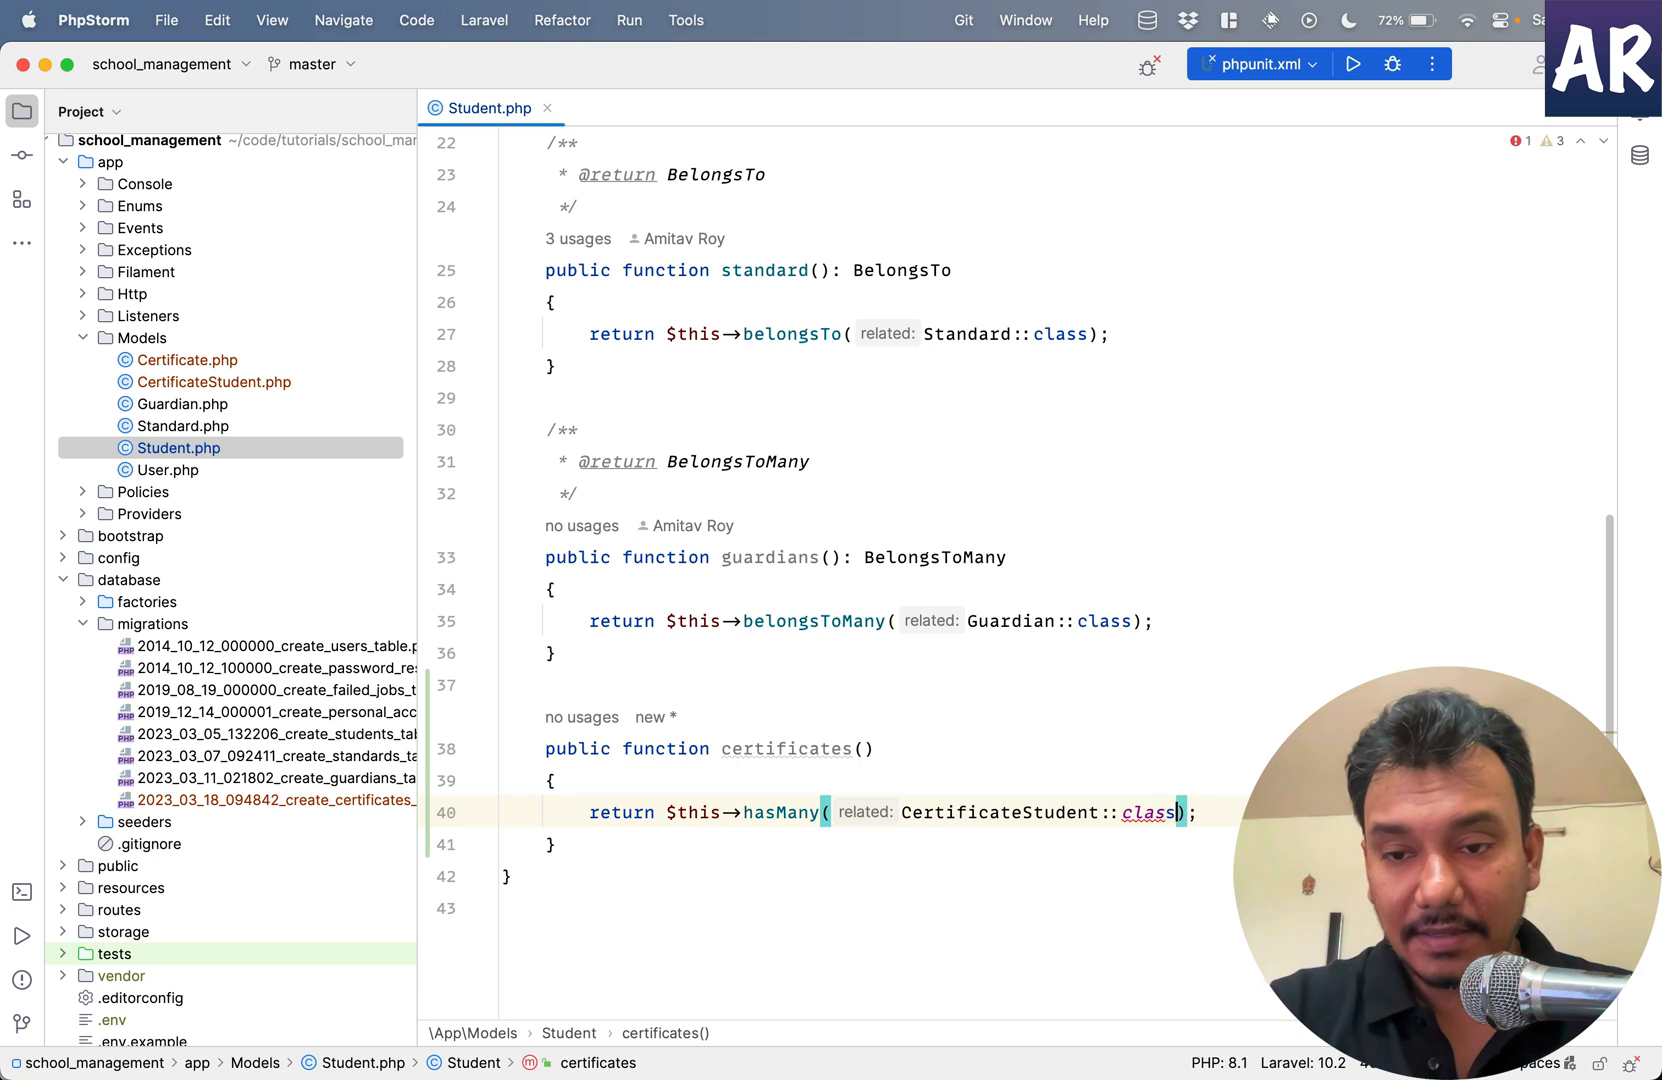
- Add the HasMany return type and a PHPDoc block to certificates() via quick fixes
click(1198, 812)
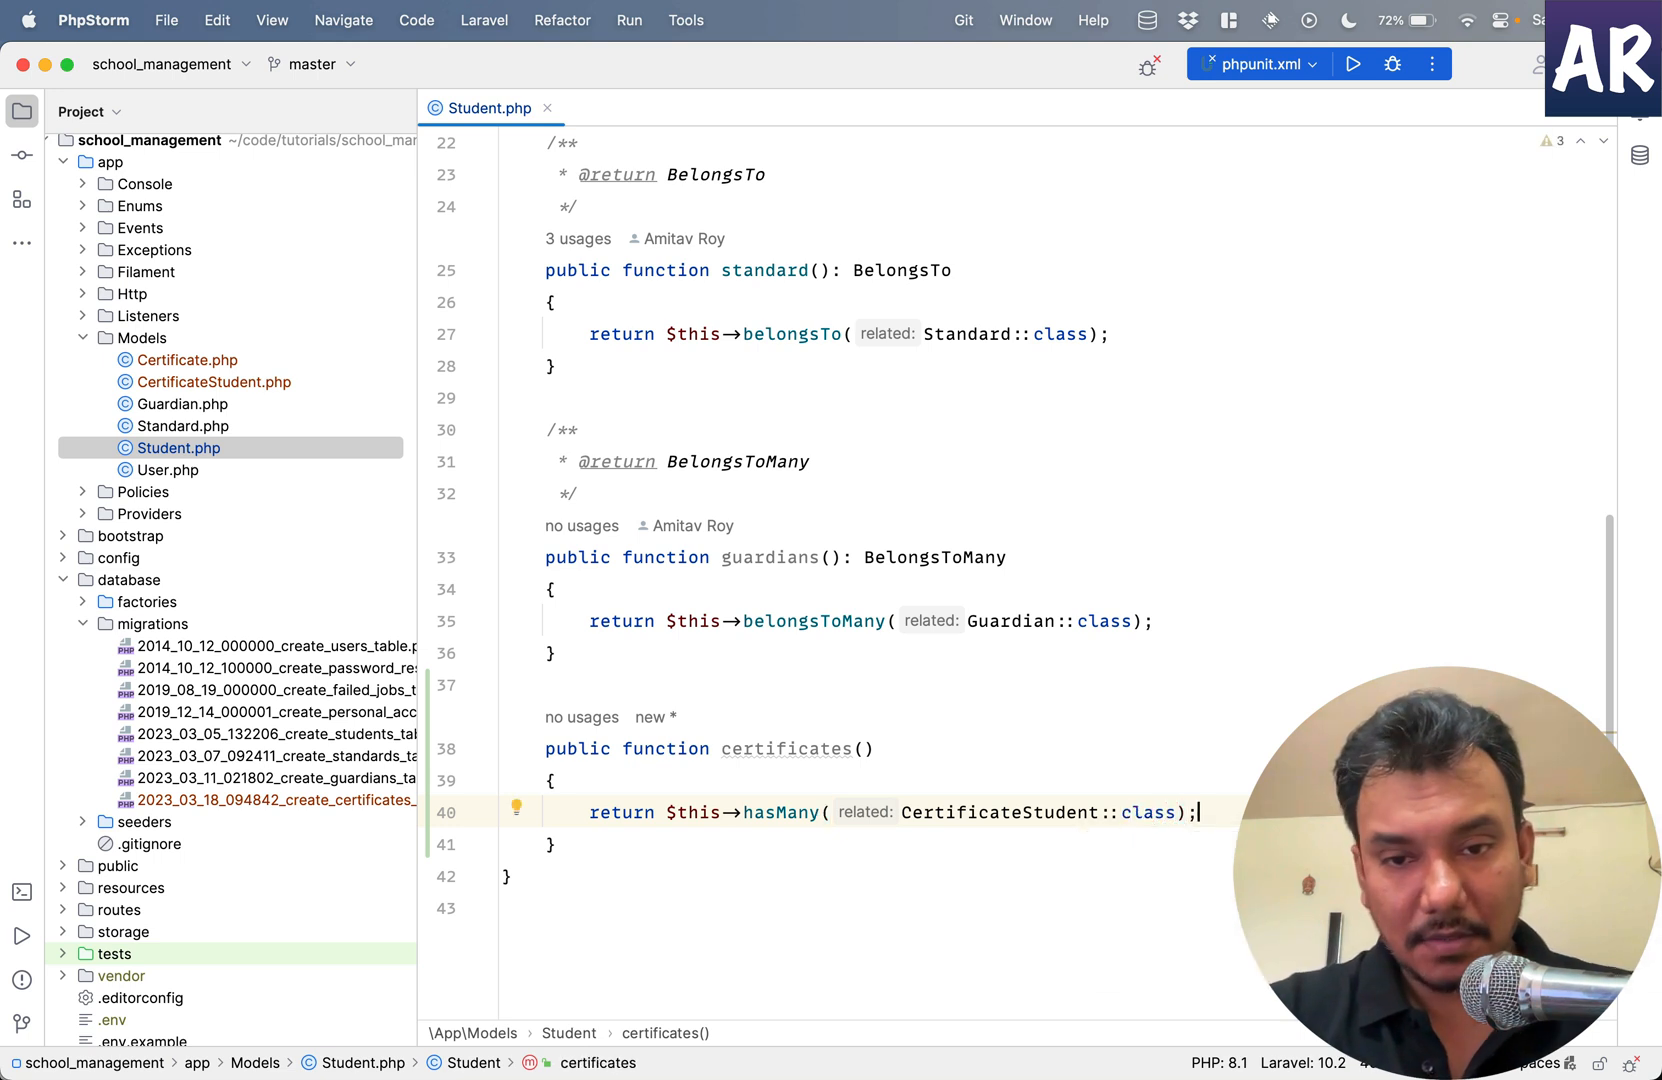
click(516, 808)
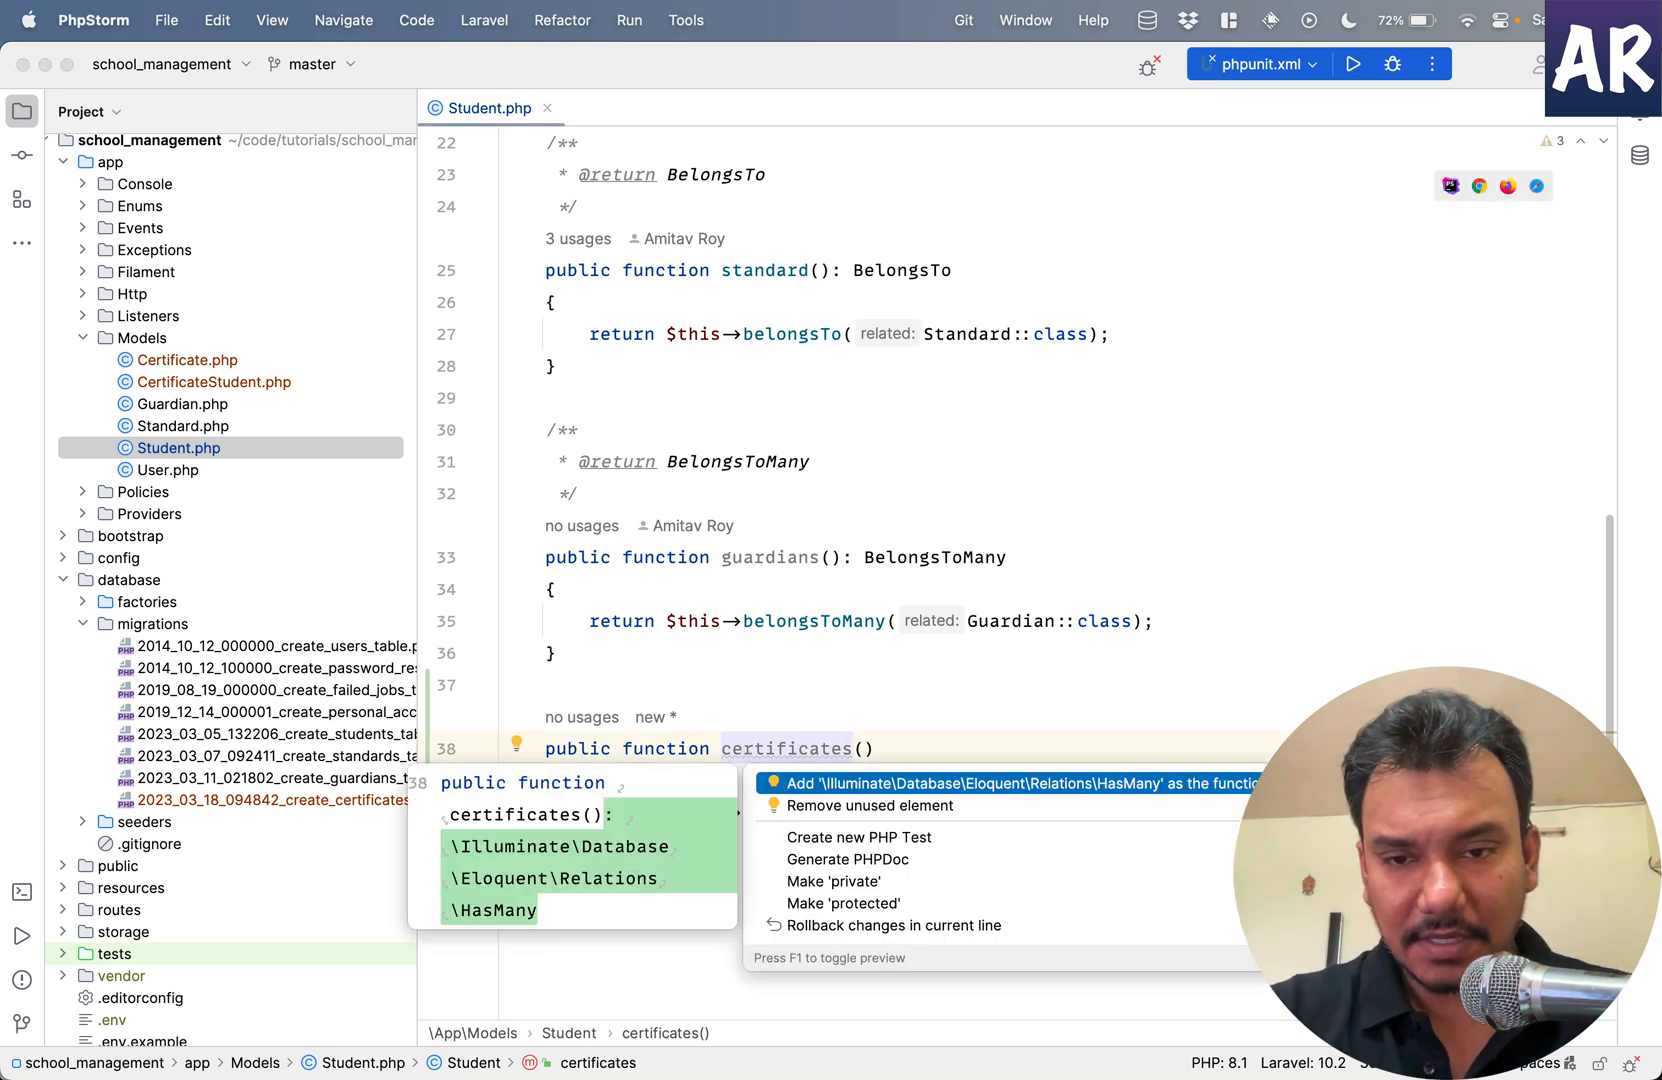
click(1012, 784)
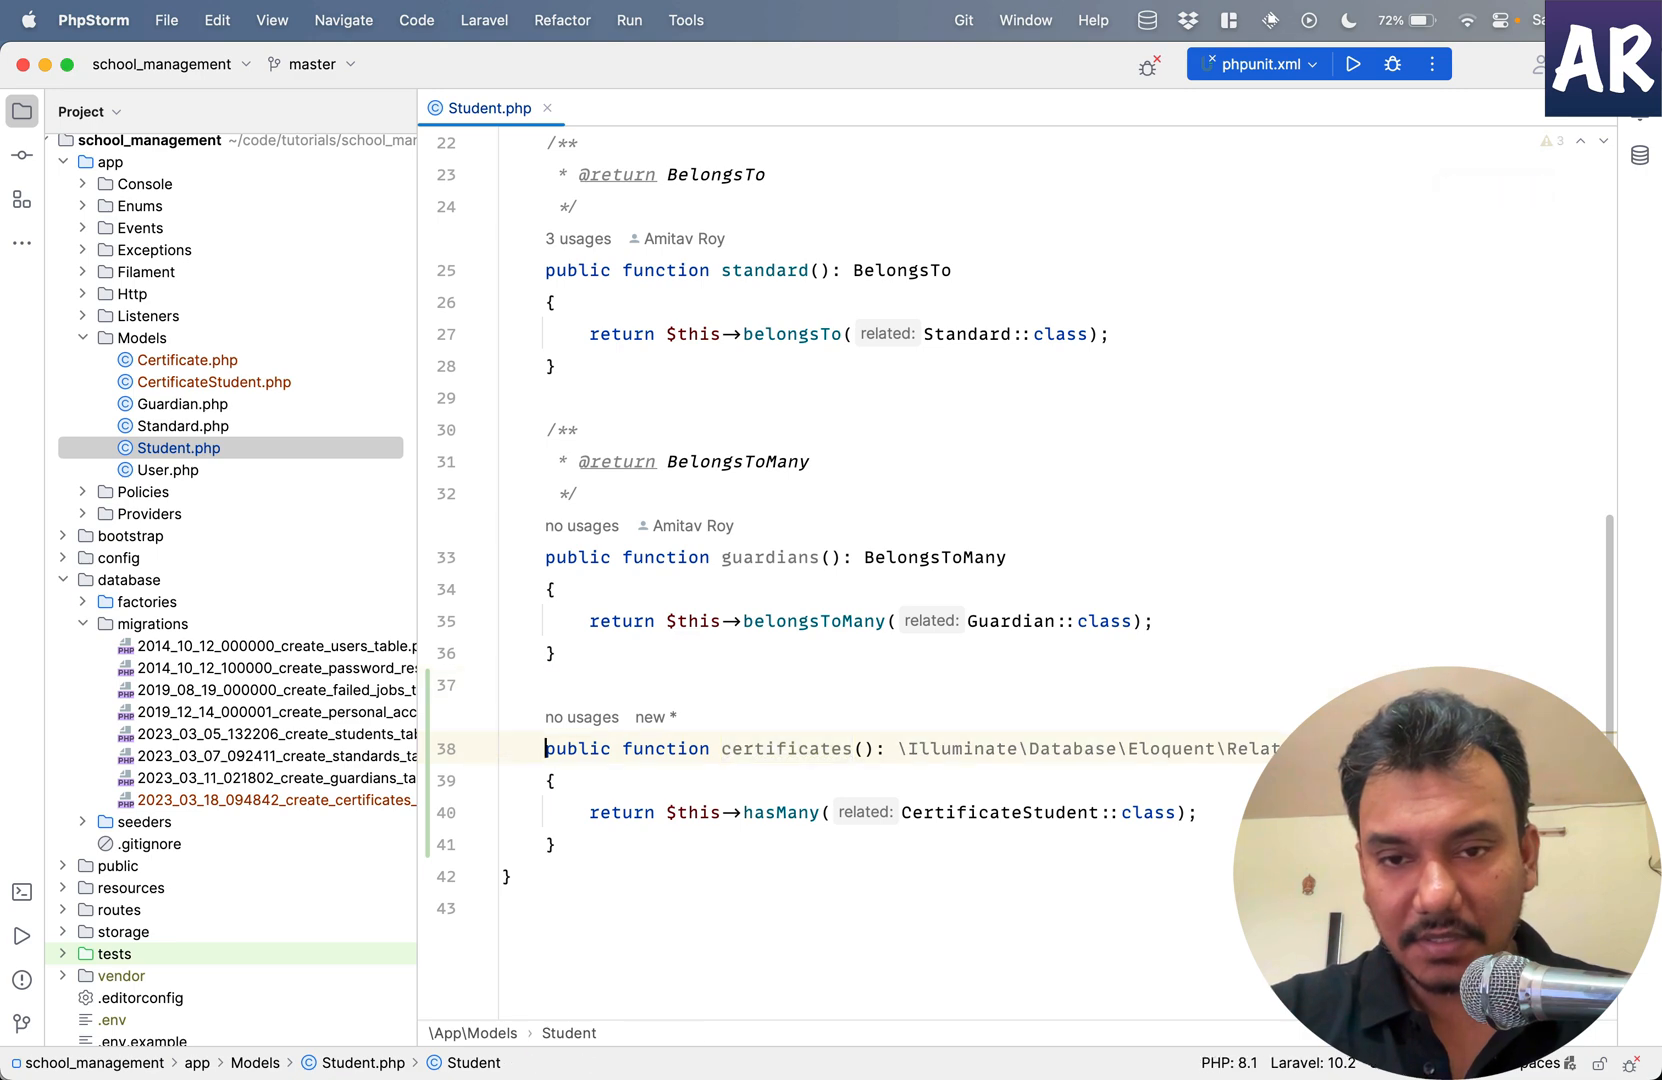
click(784, 748)
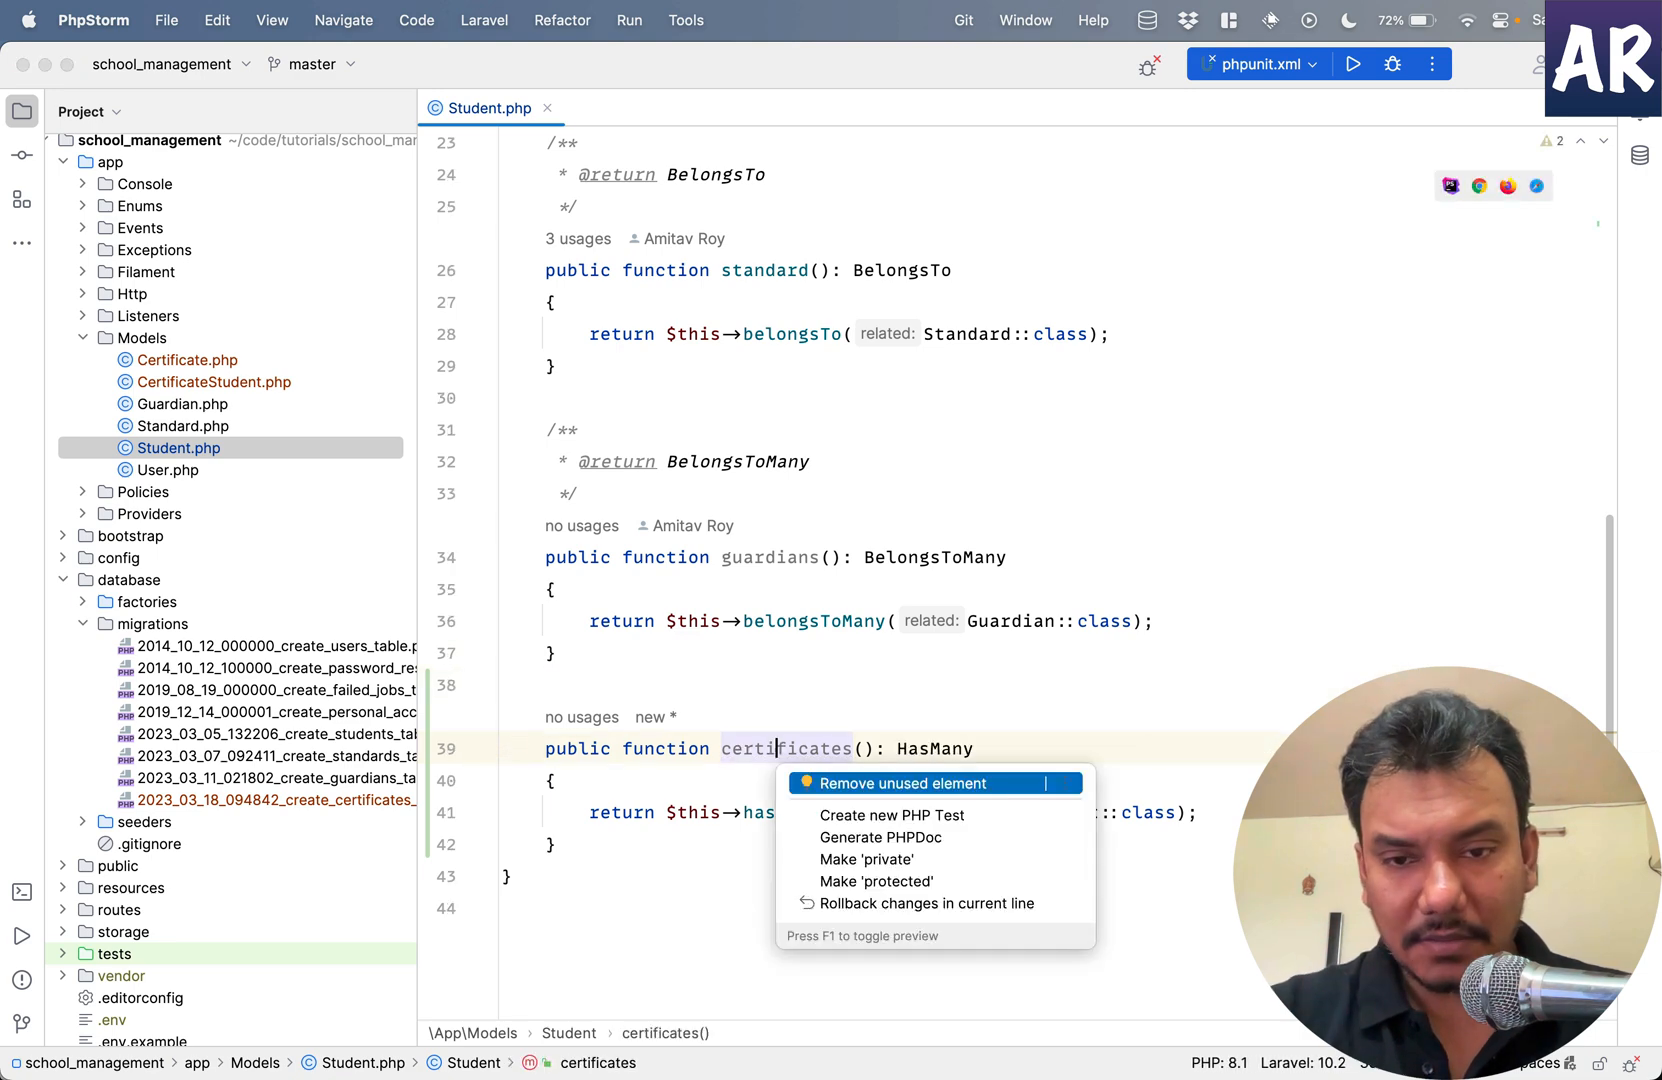
click(878, 838)
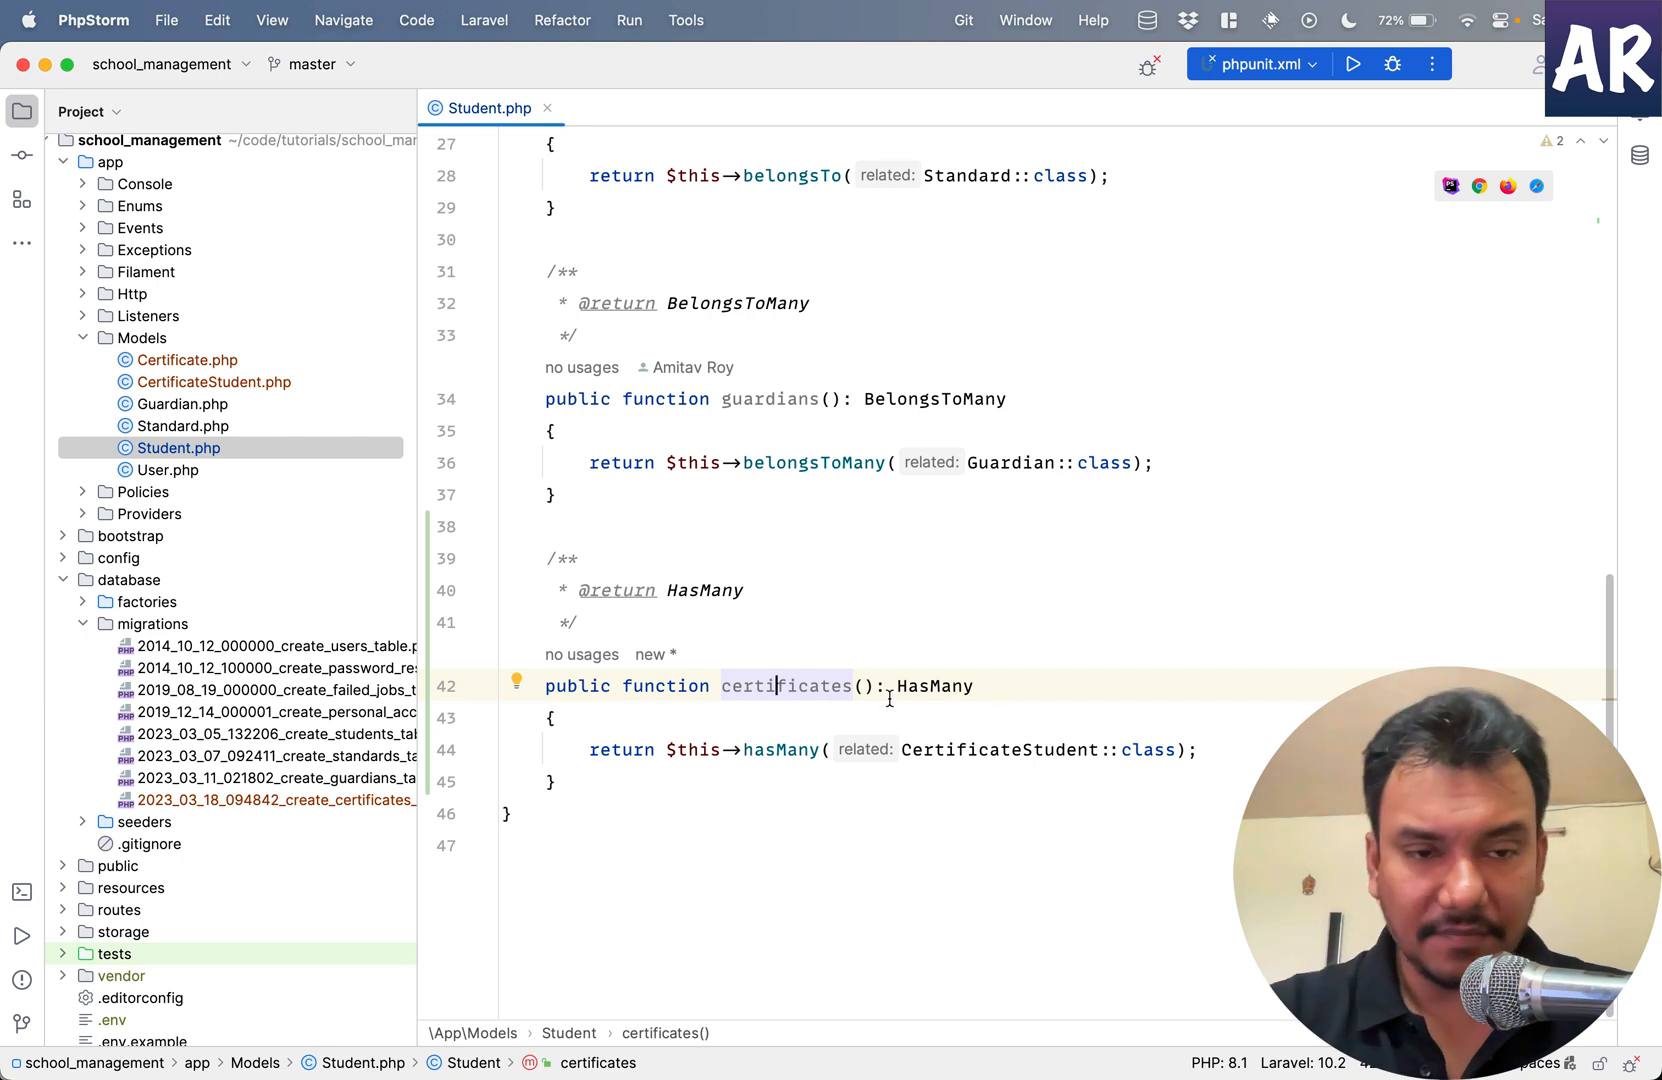
mouse_move(514, 646)
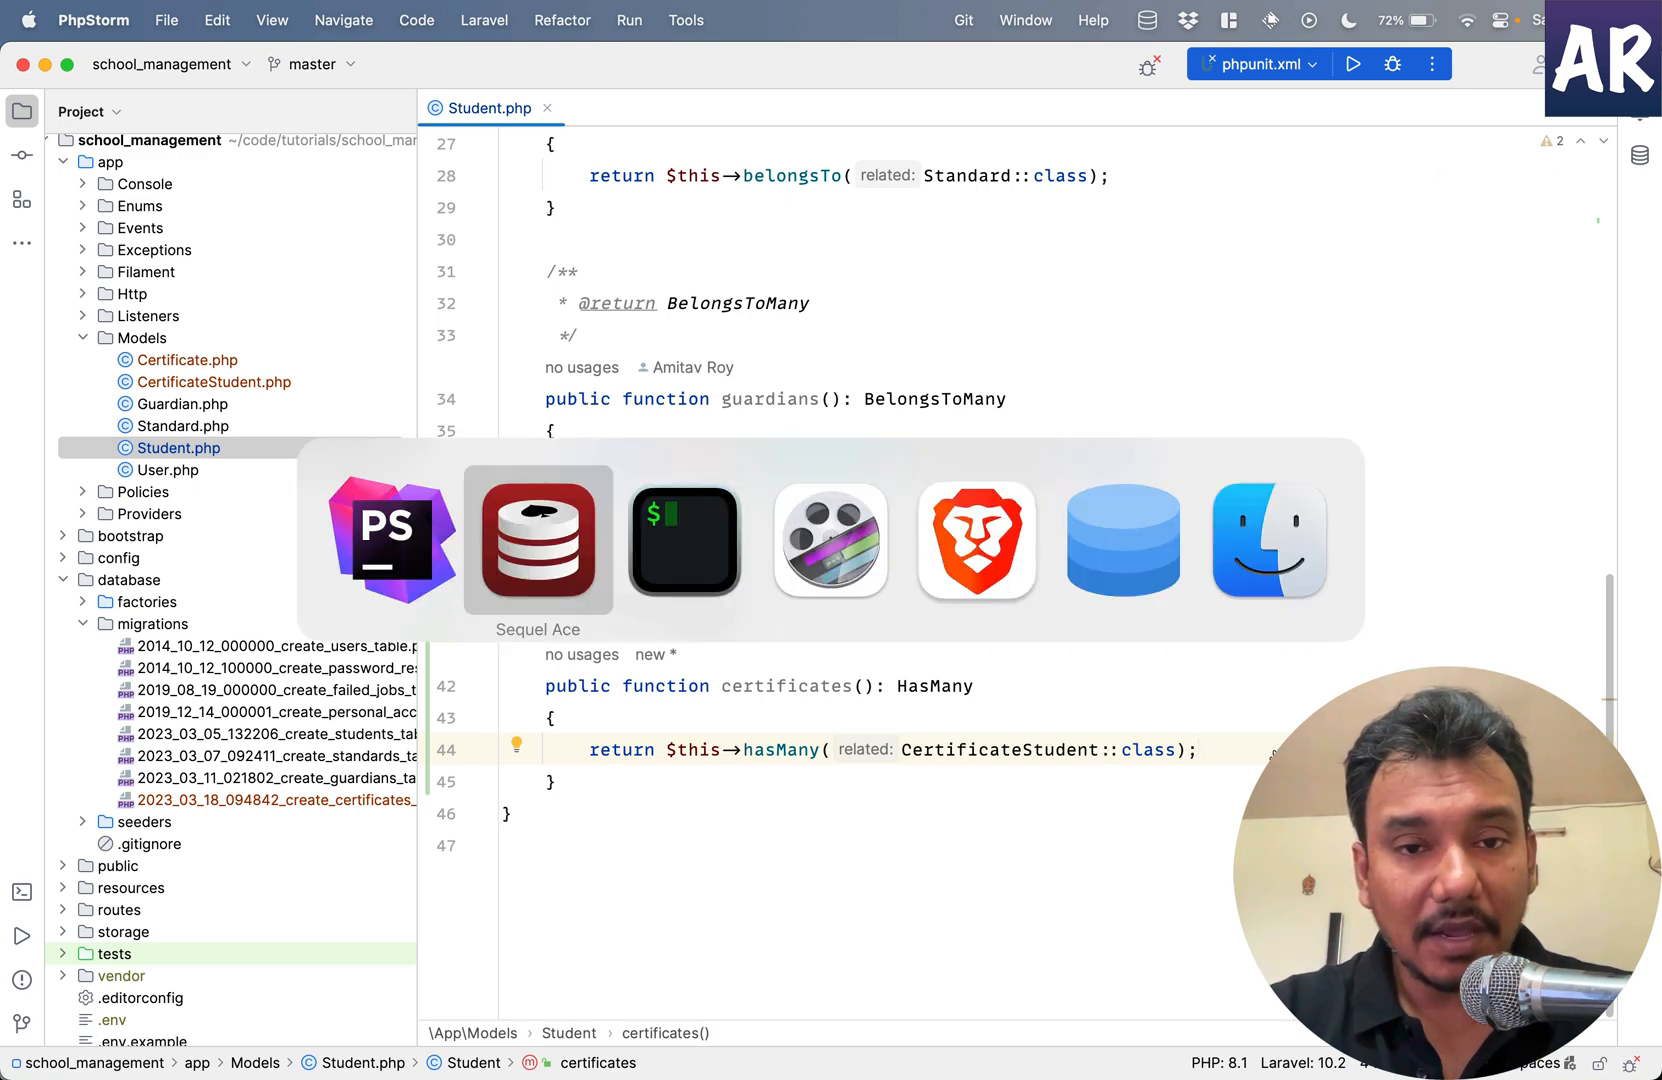
- In Sequel Ace add a 'Drawing certificate' row with 'Some description' to the certificates table
click(538, 540)
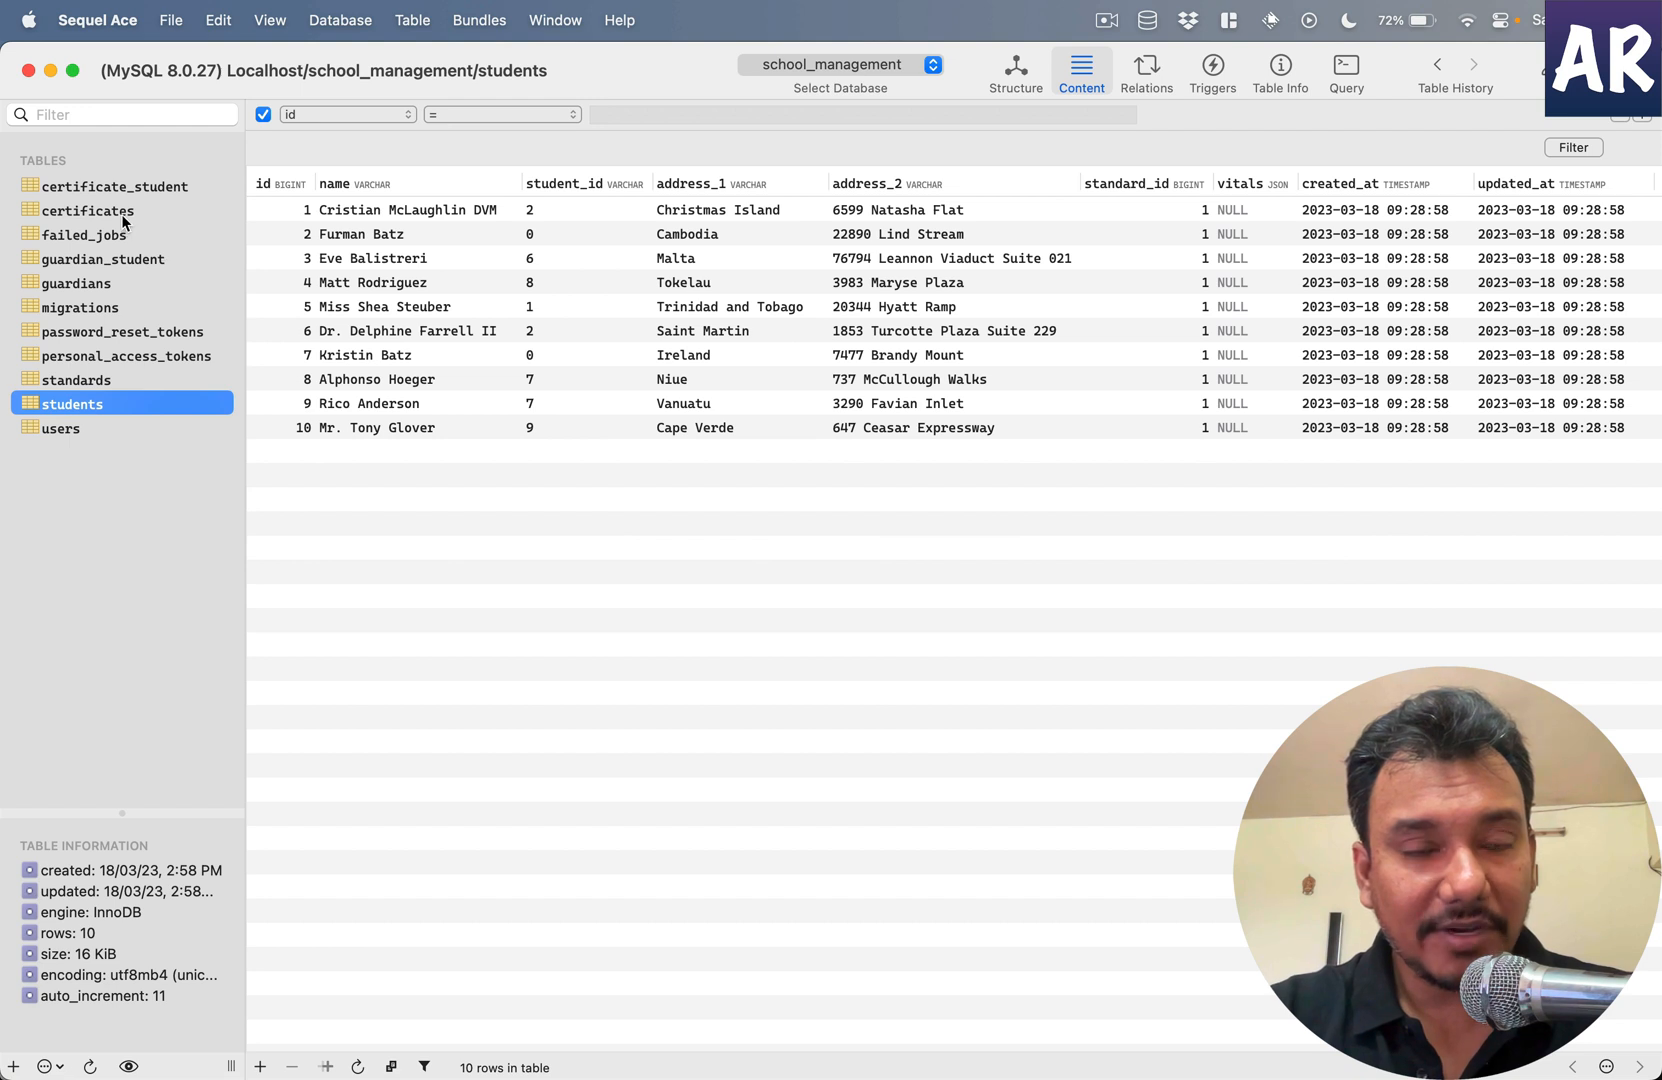
click(88, 210)
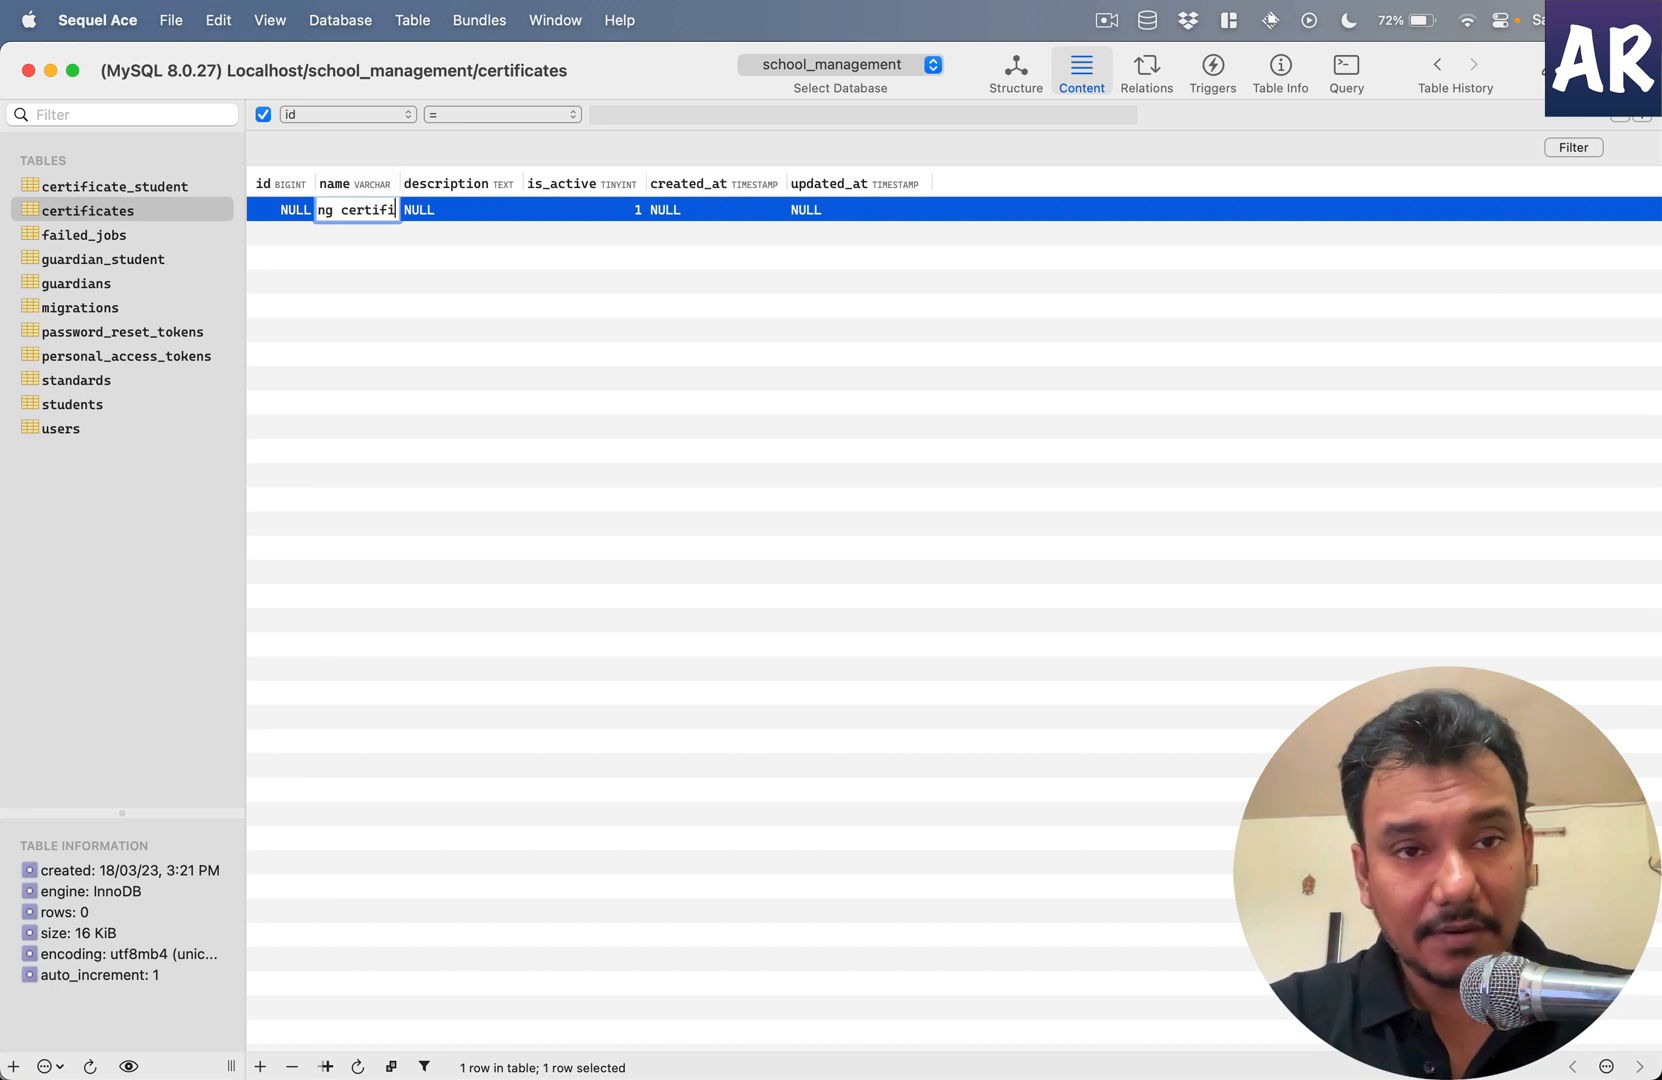
text(Soem)
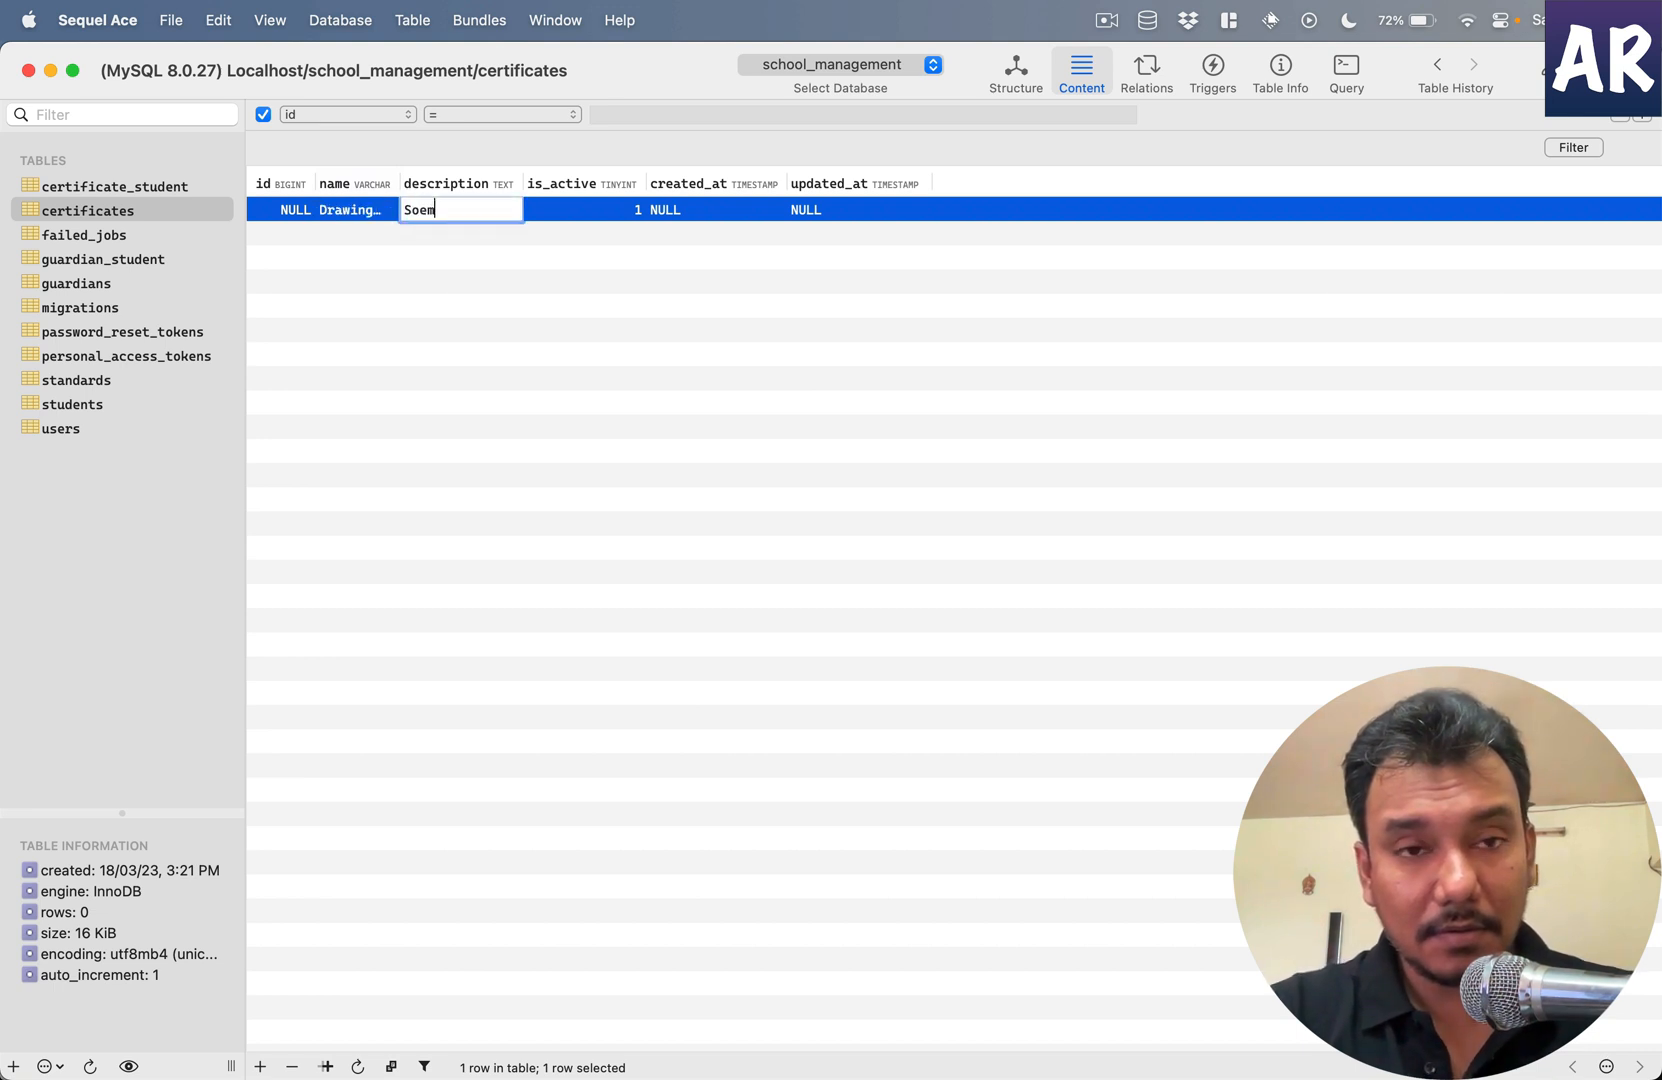
text(Some descript)
click(716, 208)
text(NO)
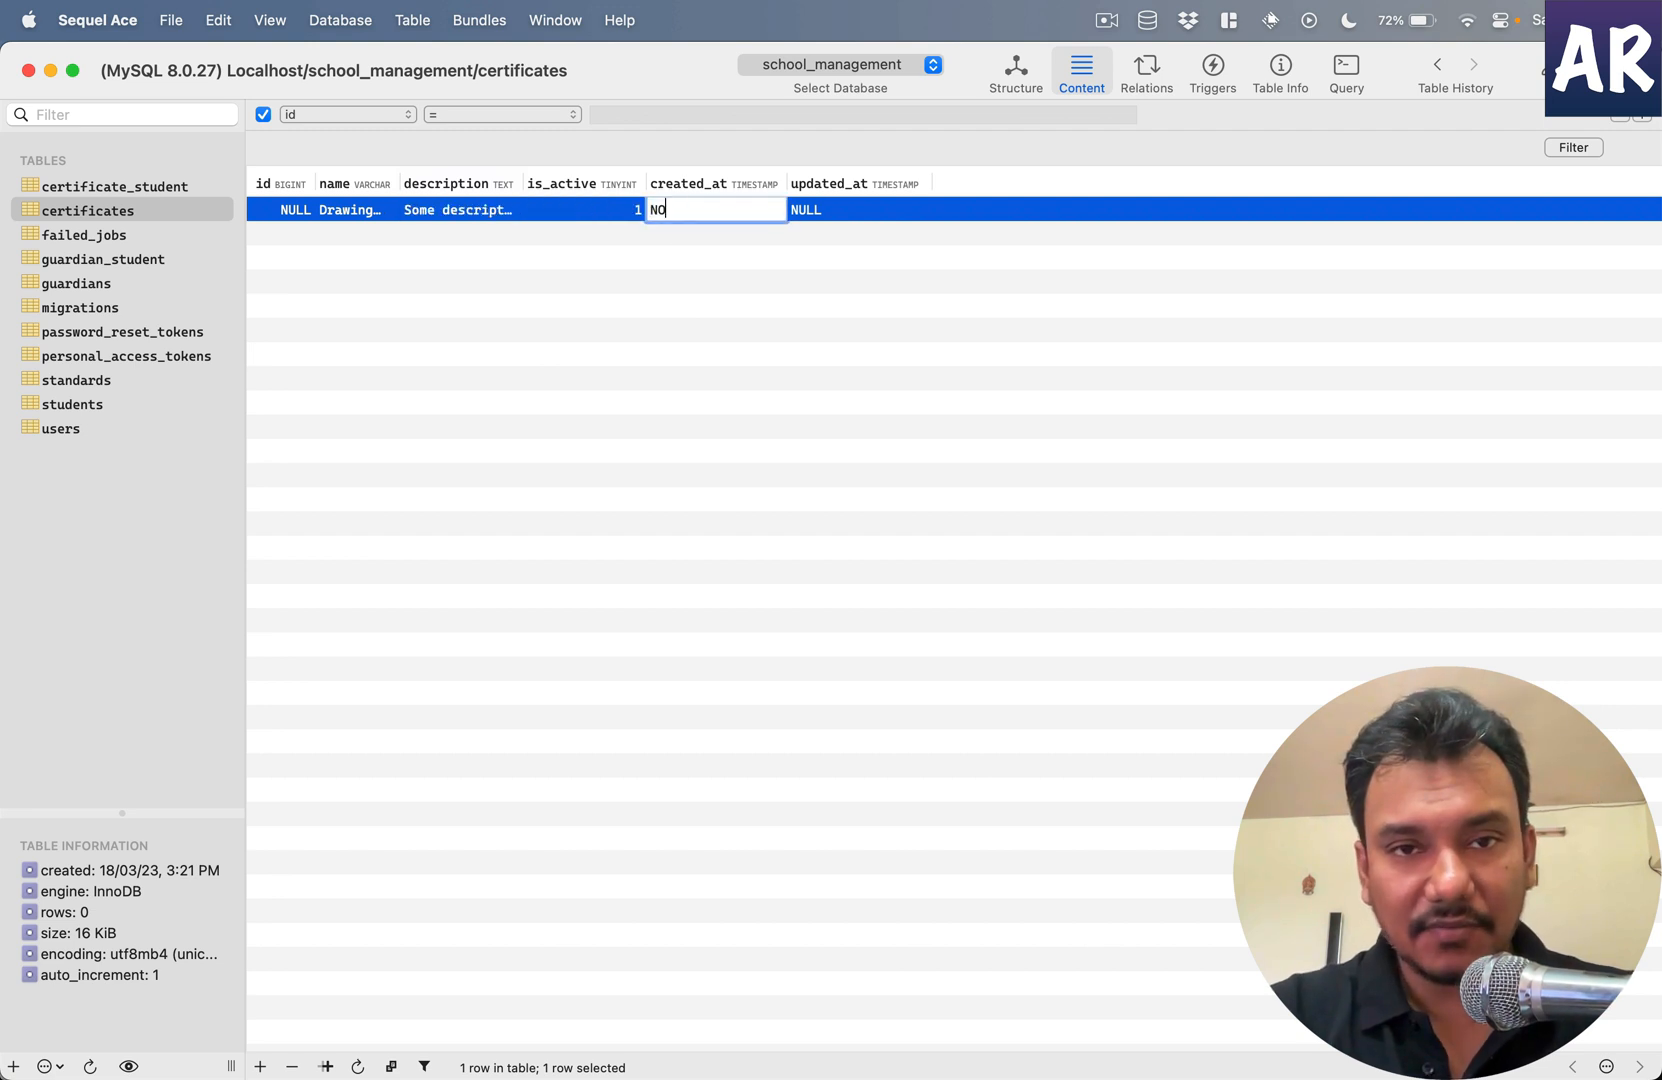
key(Return)
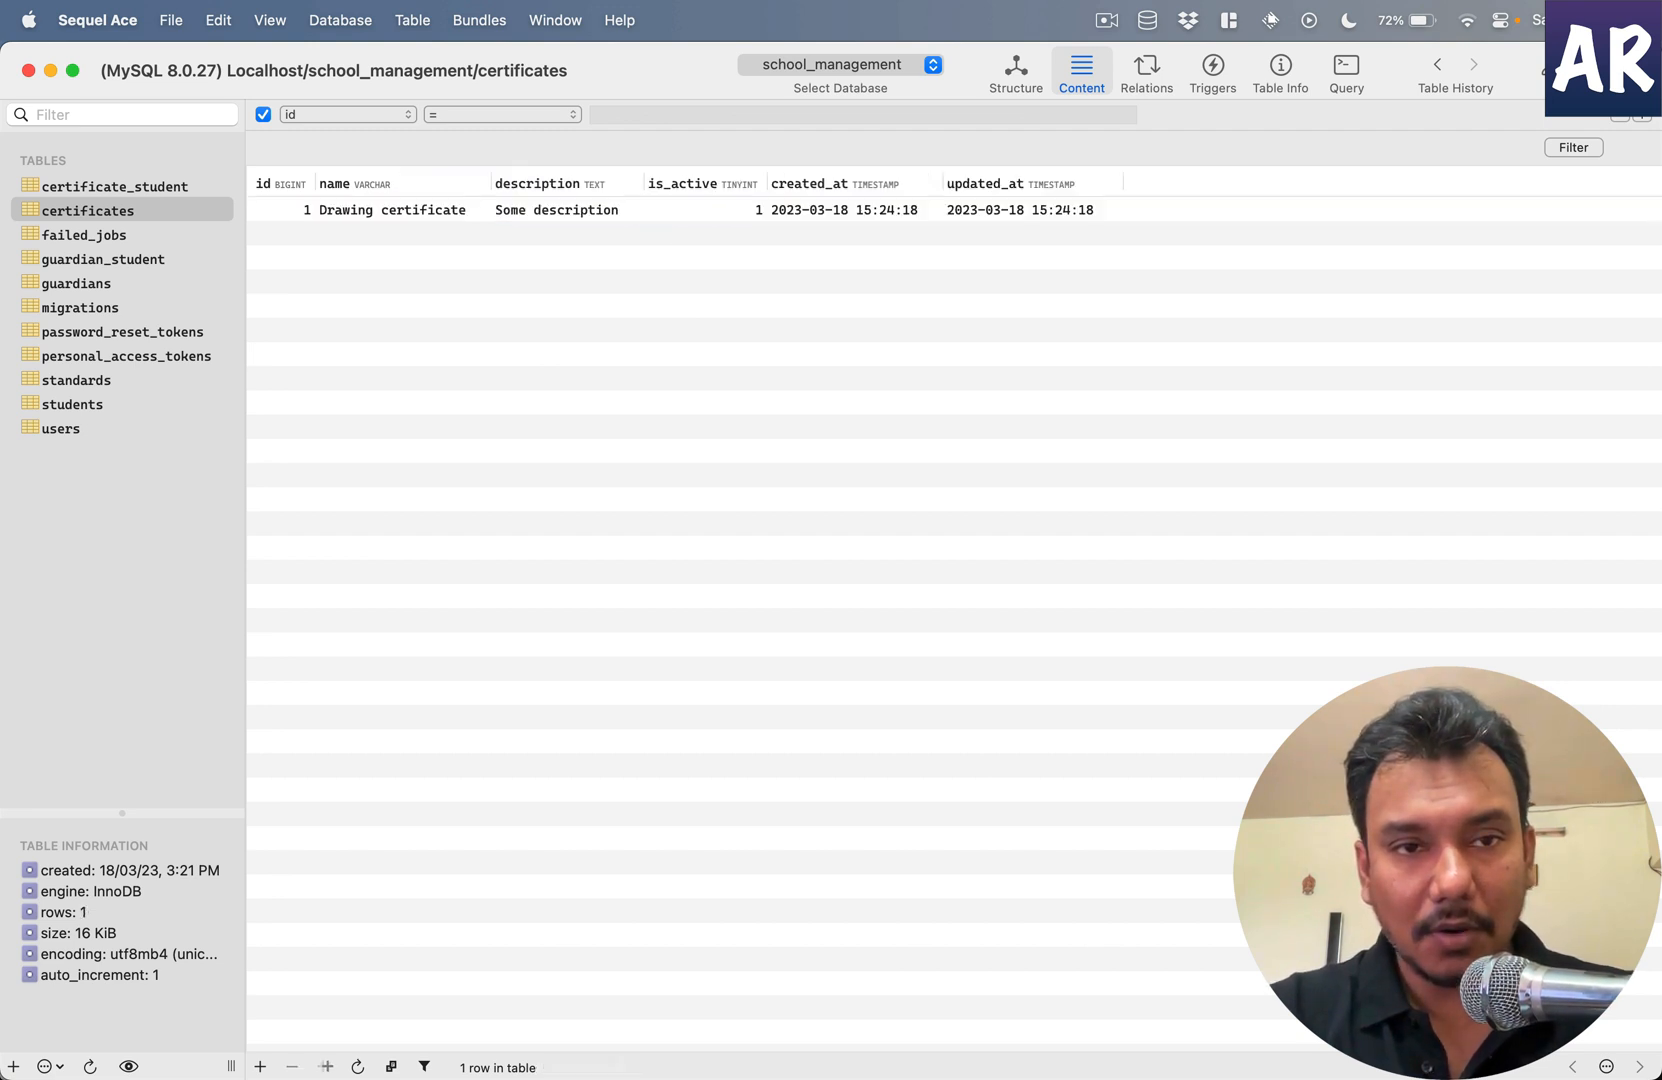
- Add a second row 'Quiz certificate' with a quiz description
click(258, 1068)
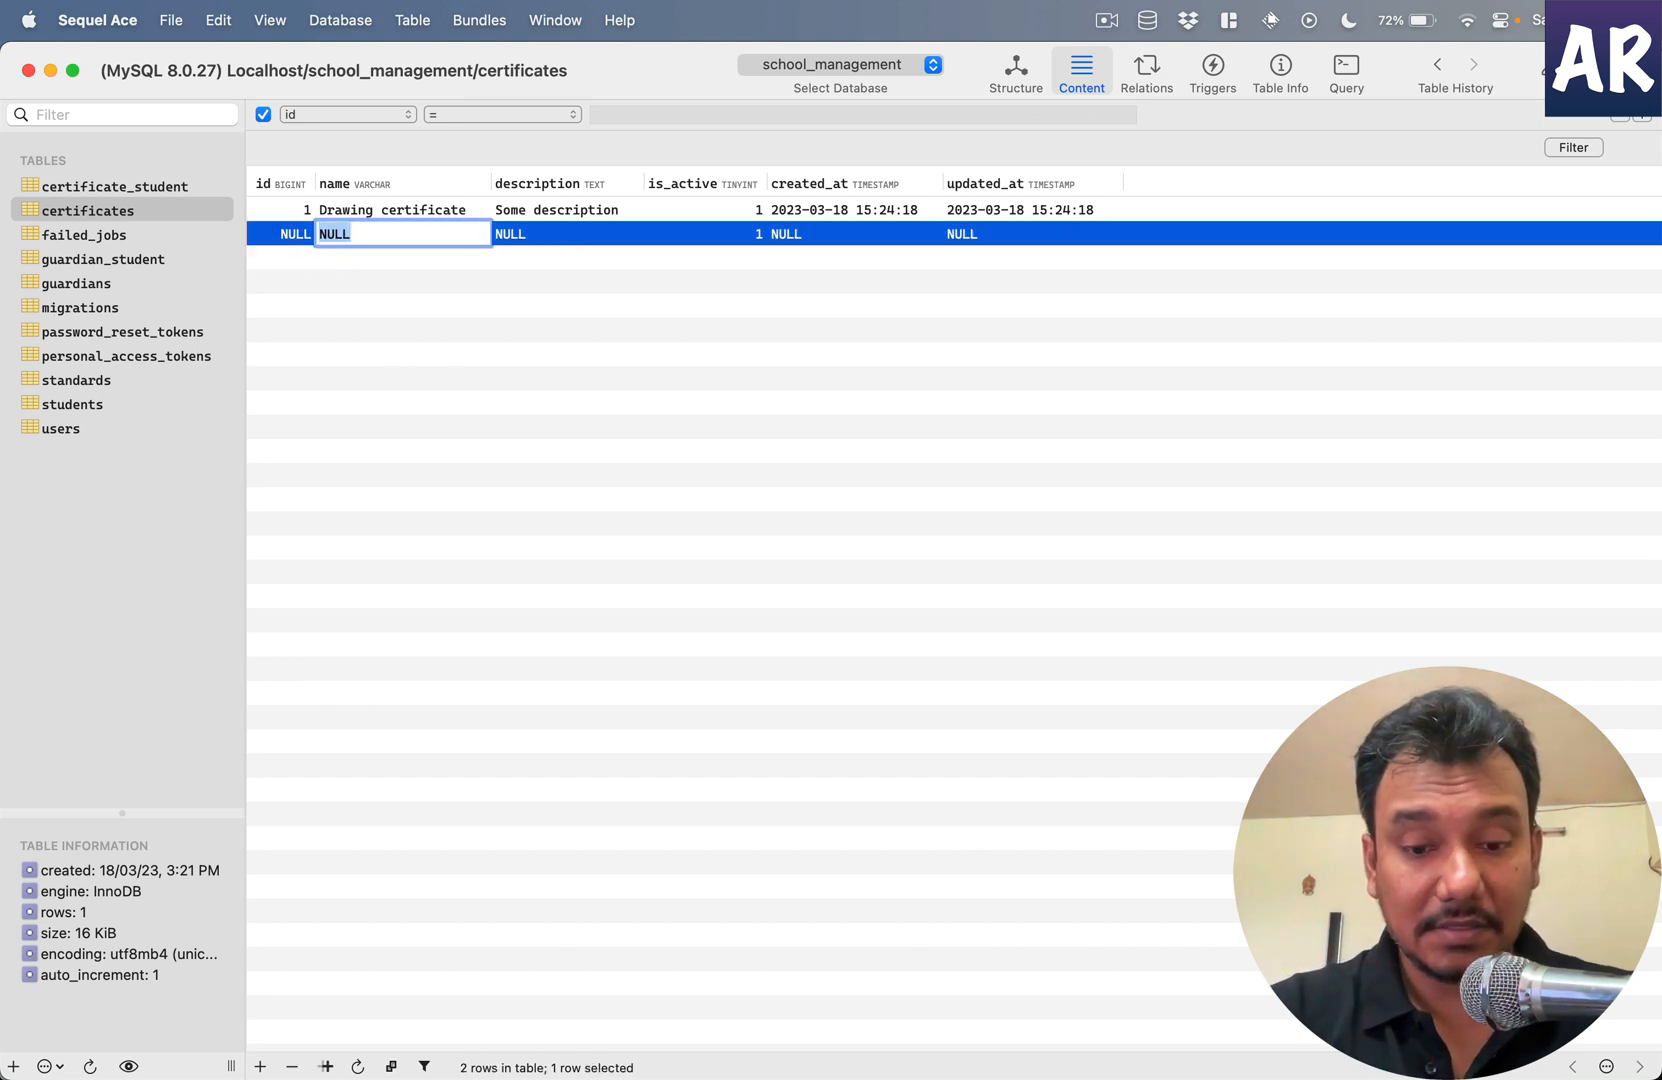
text(Quiz certificate)
click(566, 234)
text(Some)
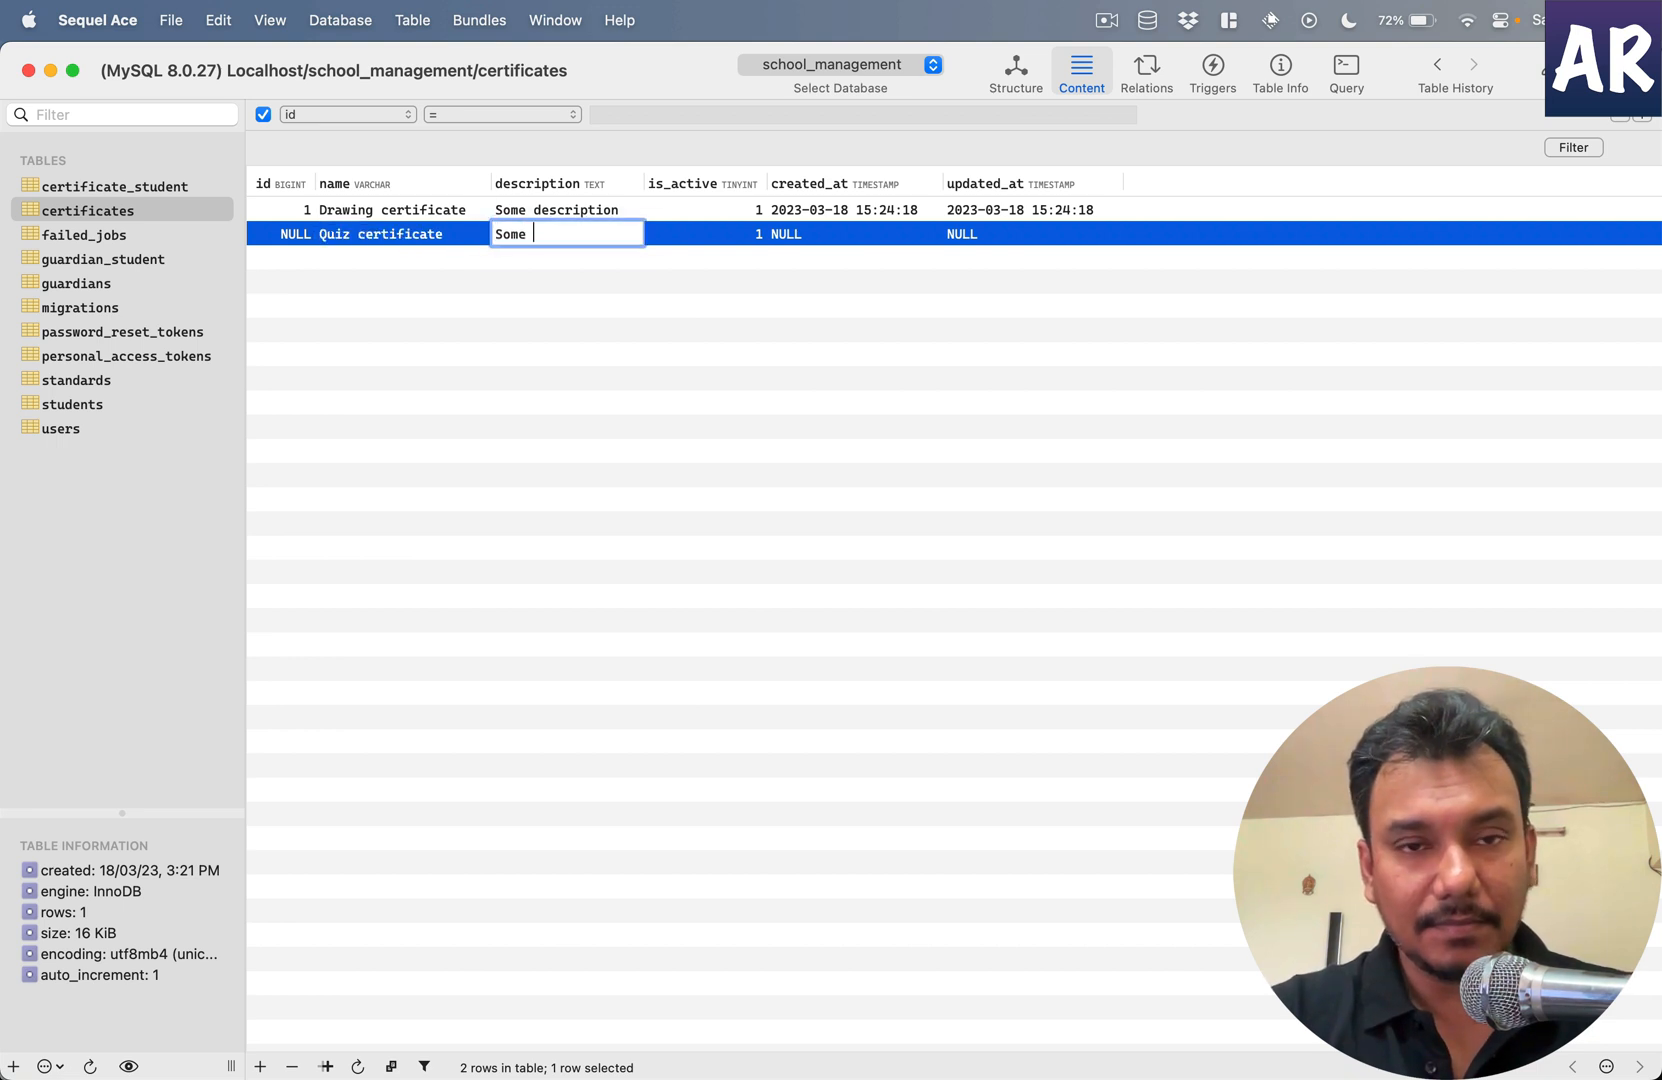
text(quiz desc)
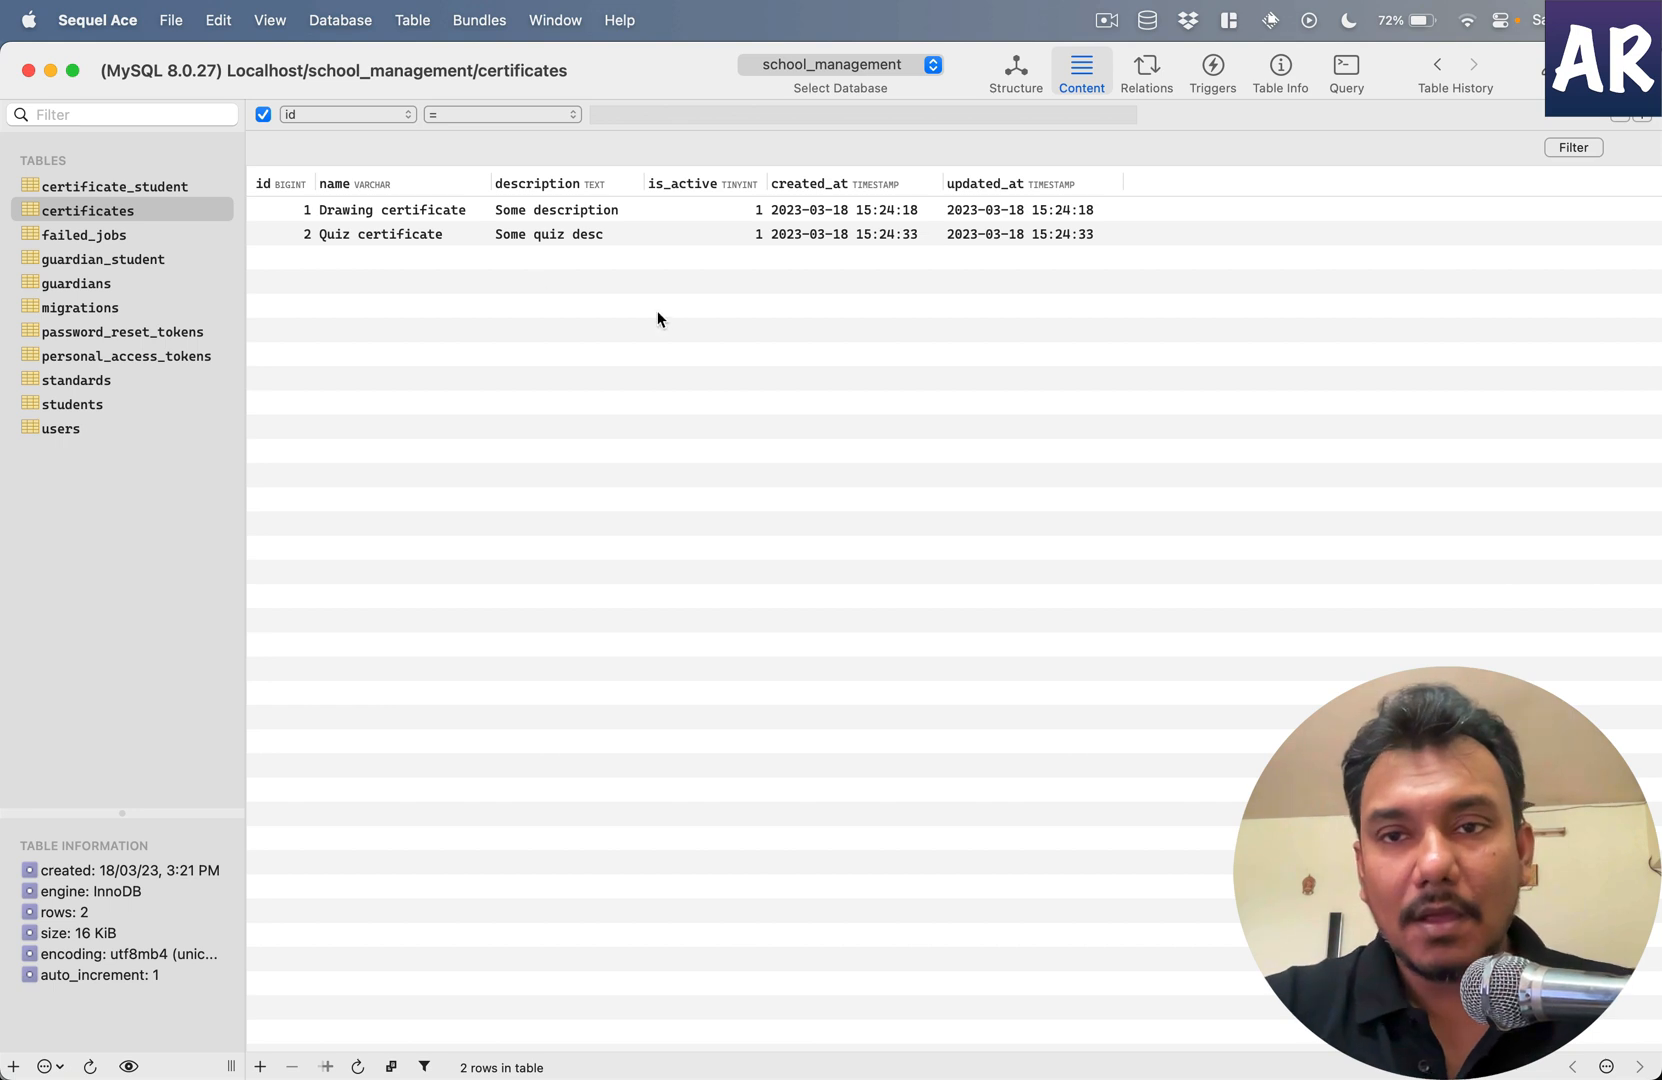
mouse_move(776, 314)
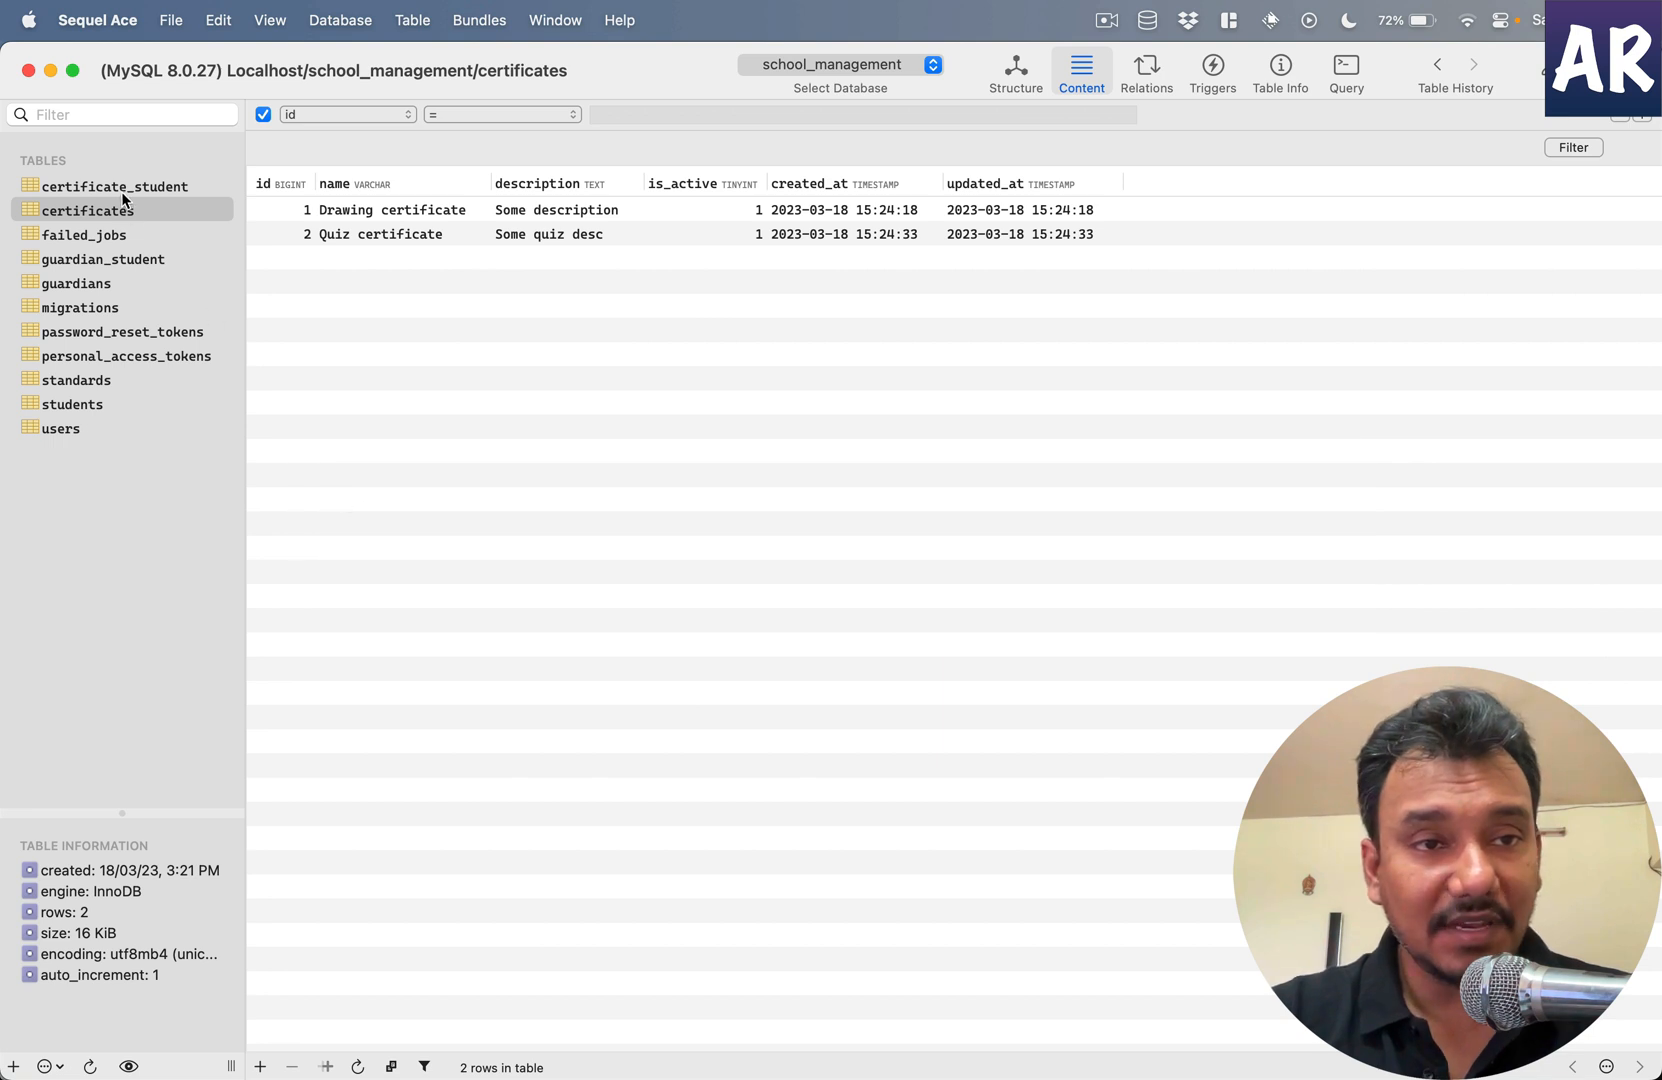
click(114, 186)
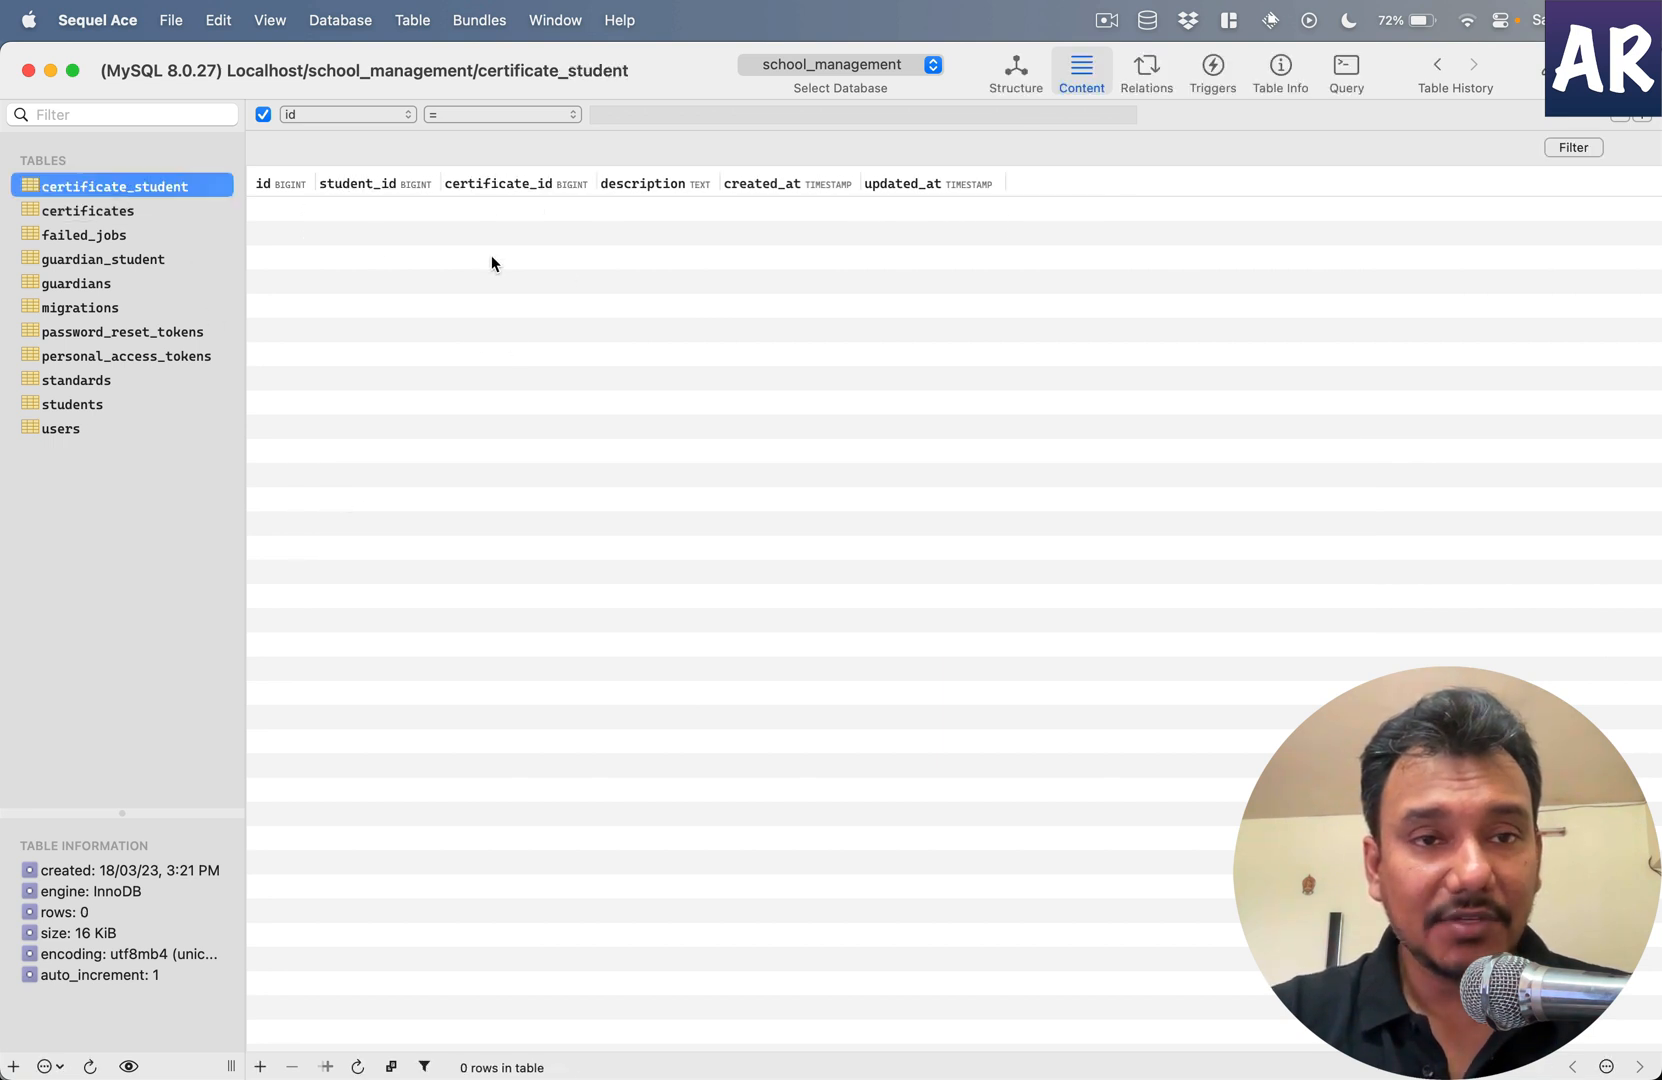
click(86, 210)
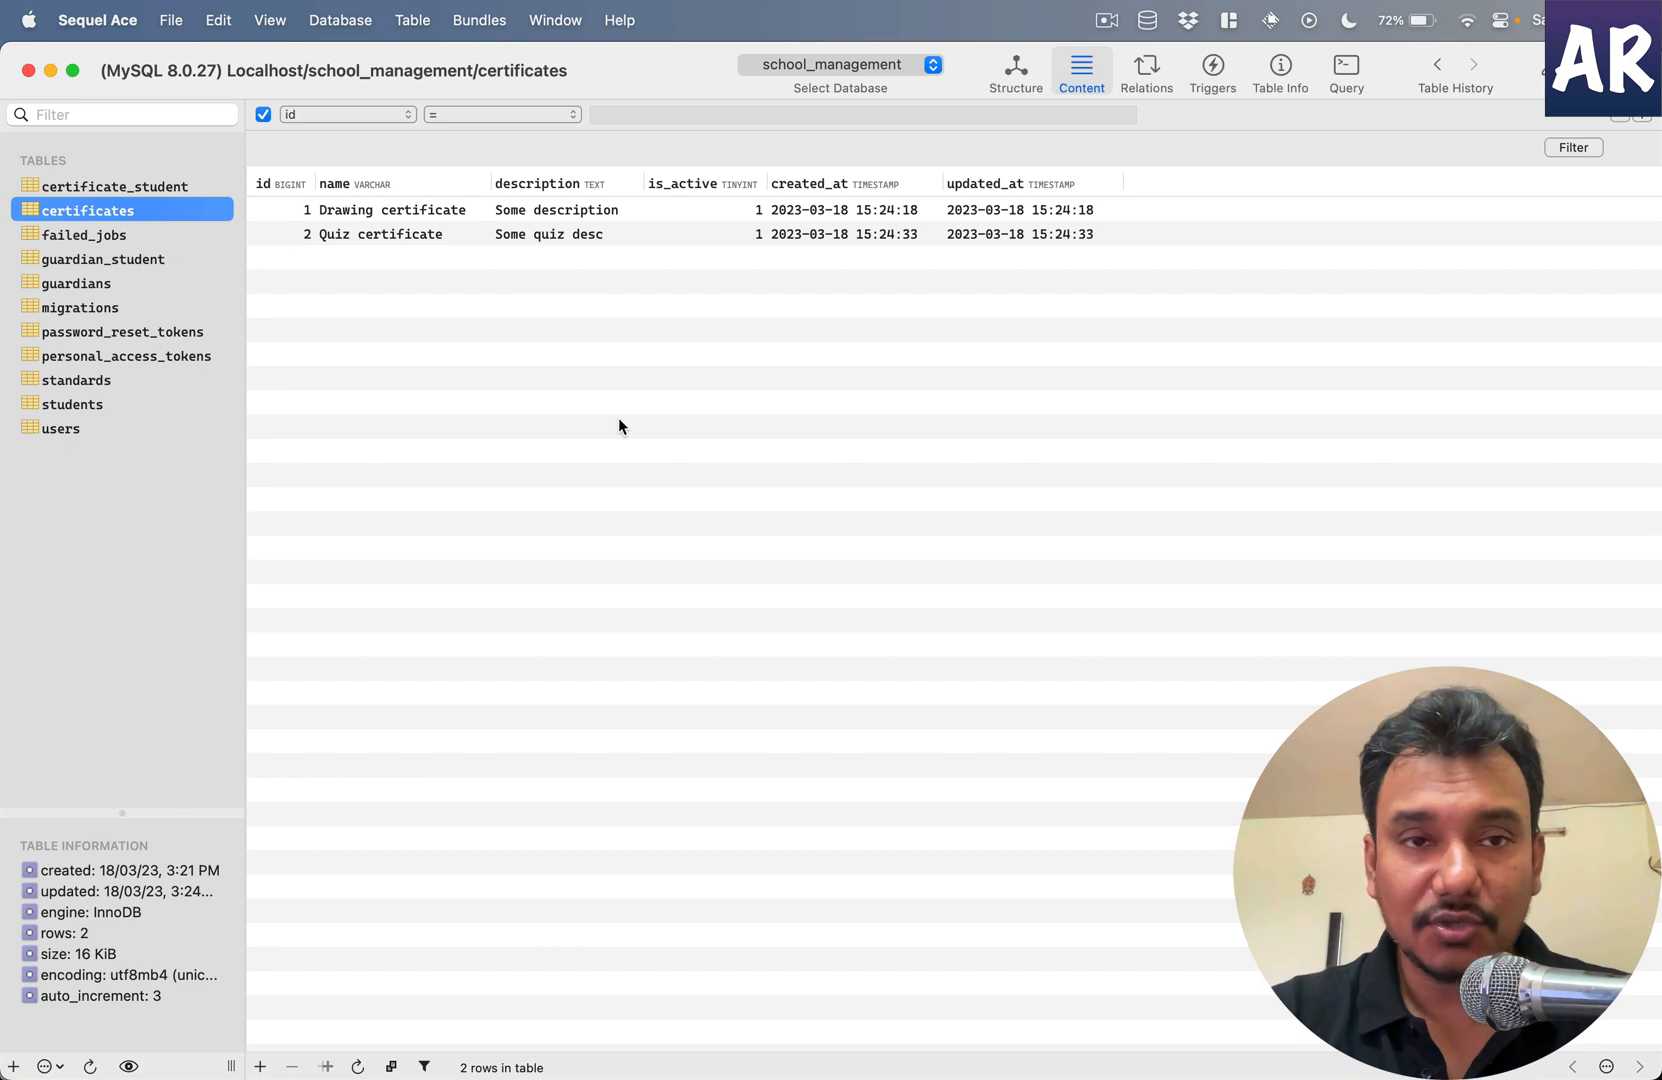
mouse_move(768, 664)
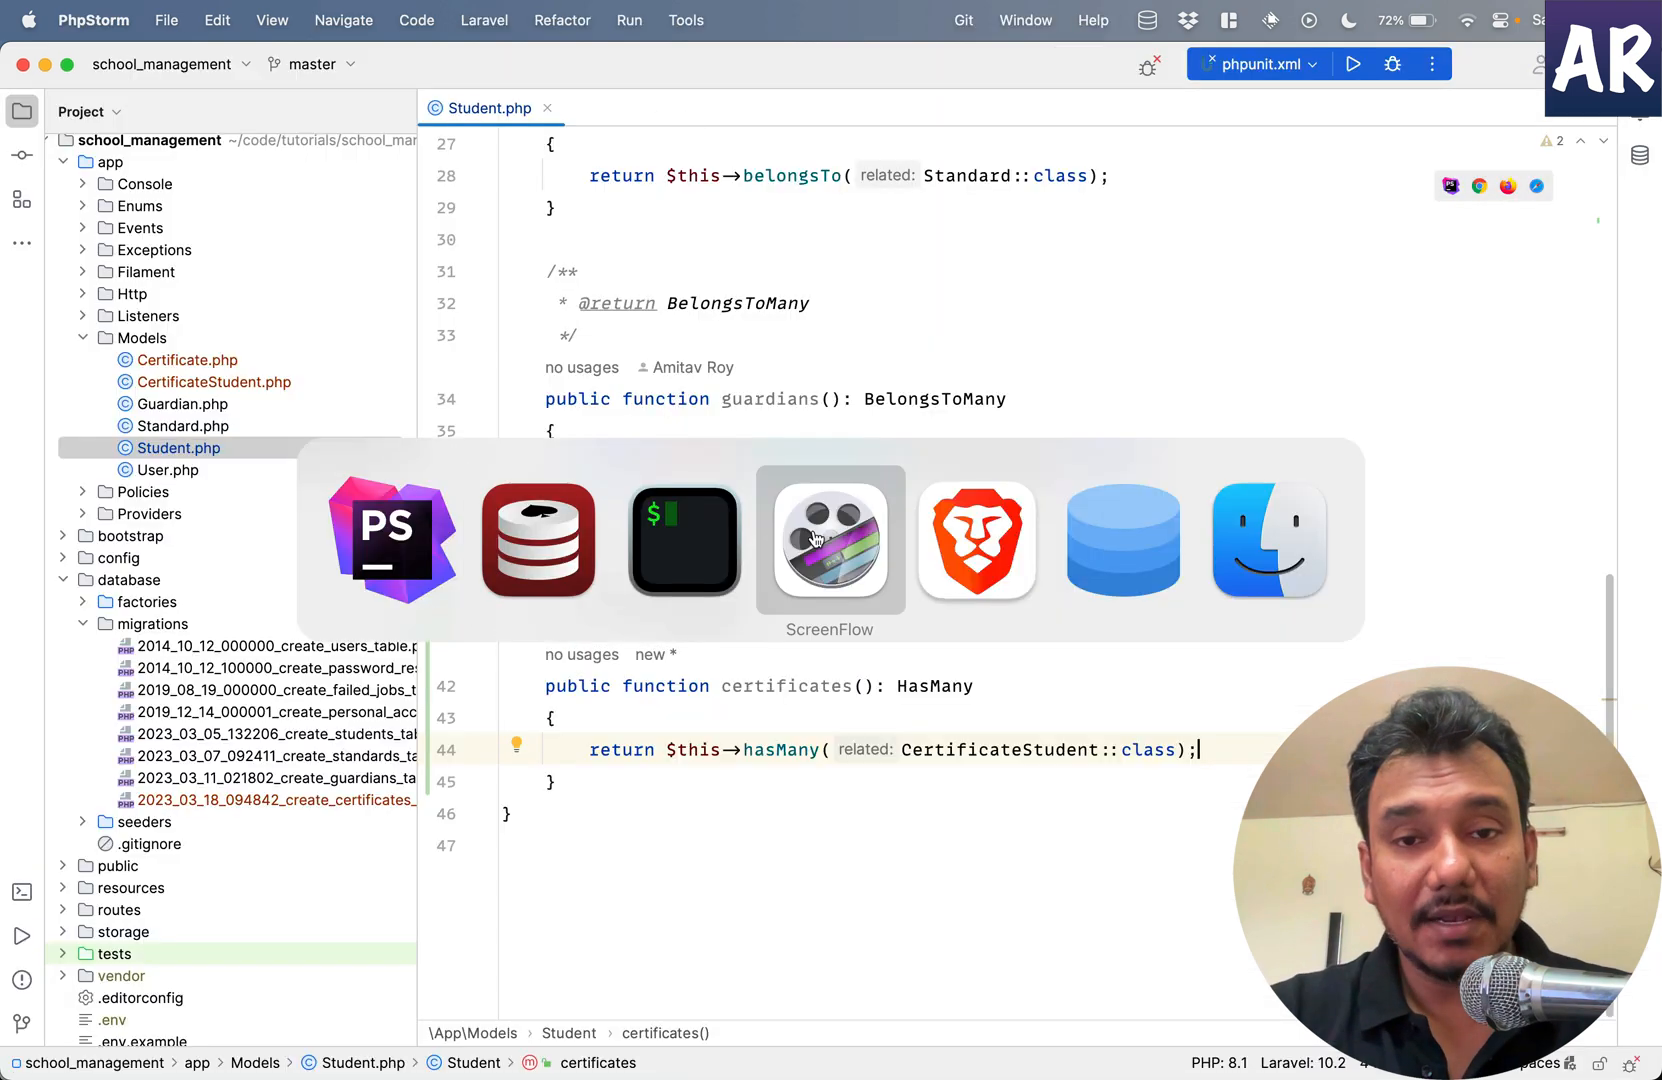
click(976, 540)
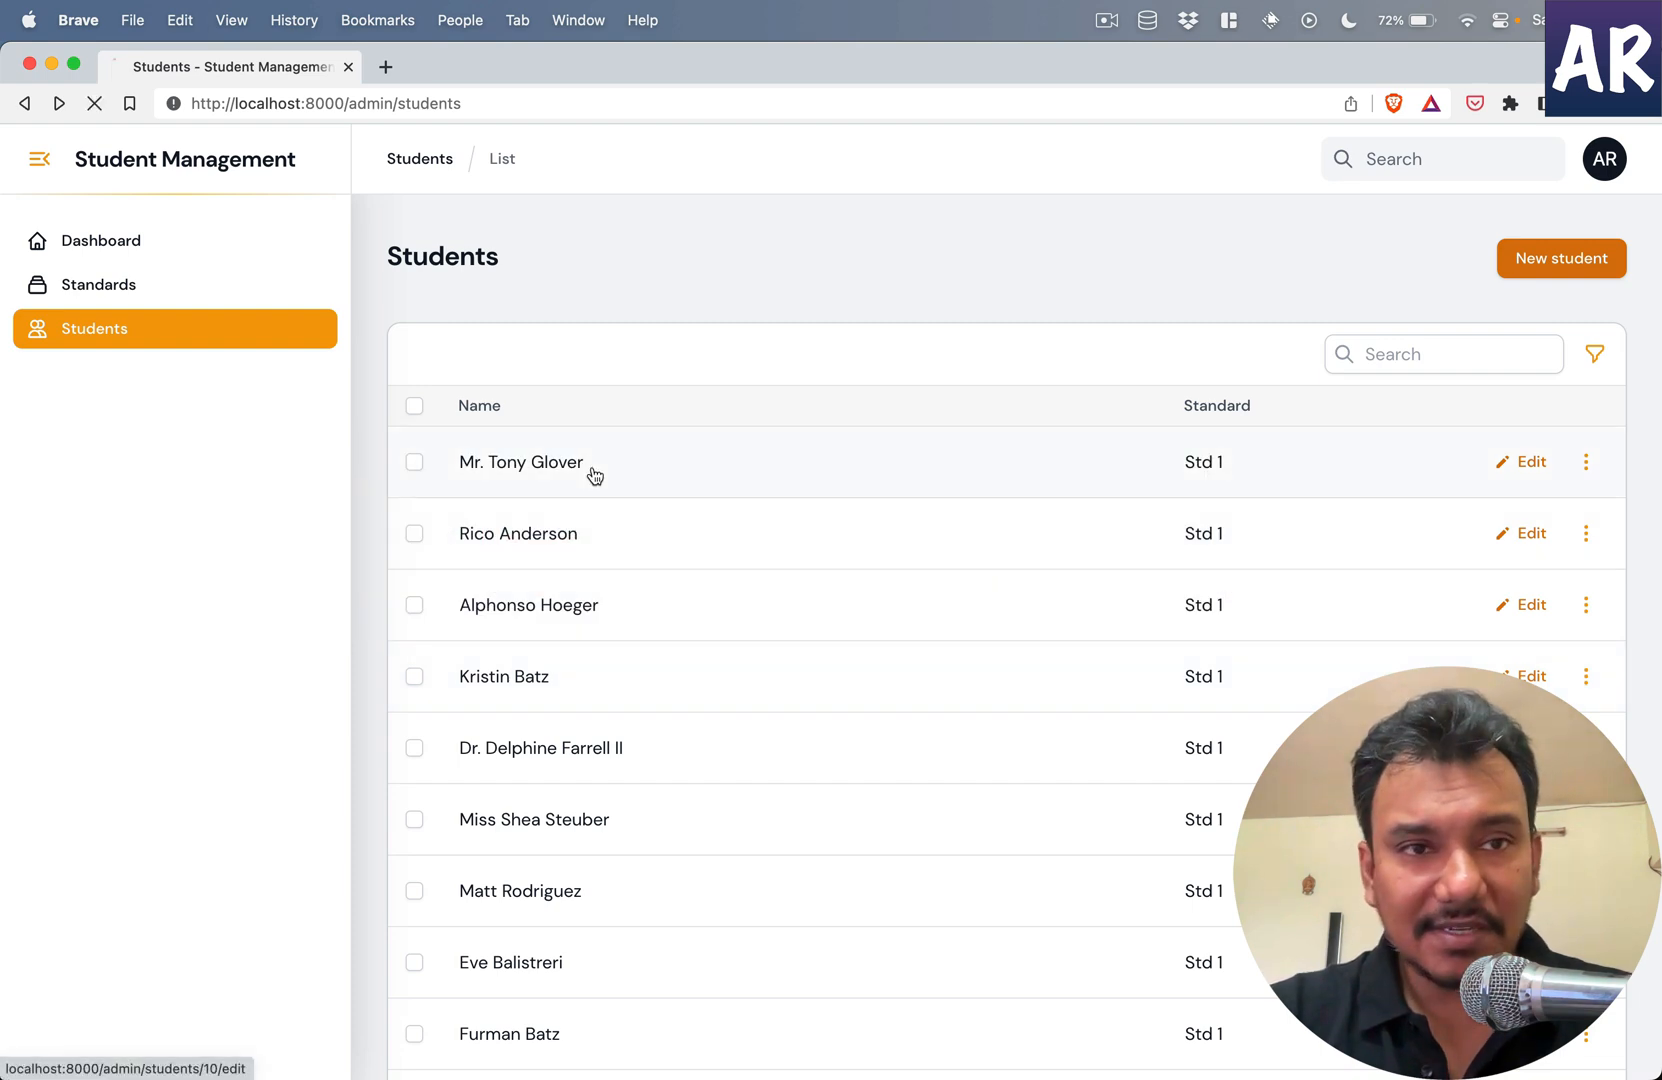
click(1530, 462)
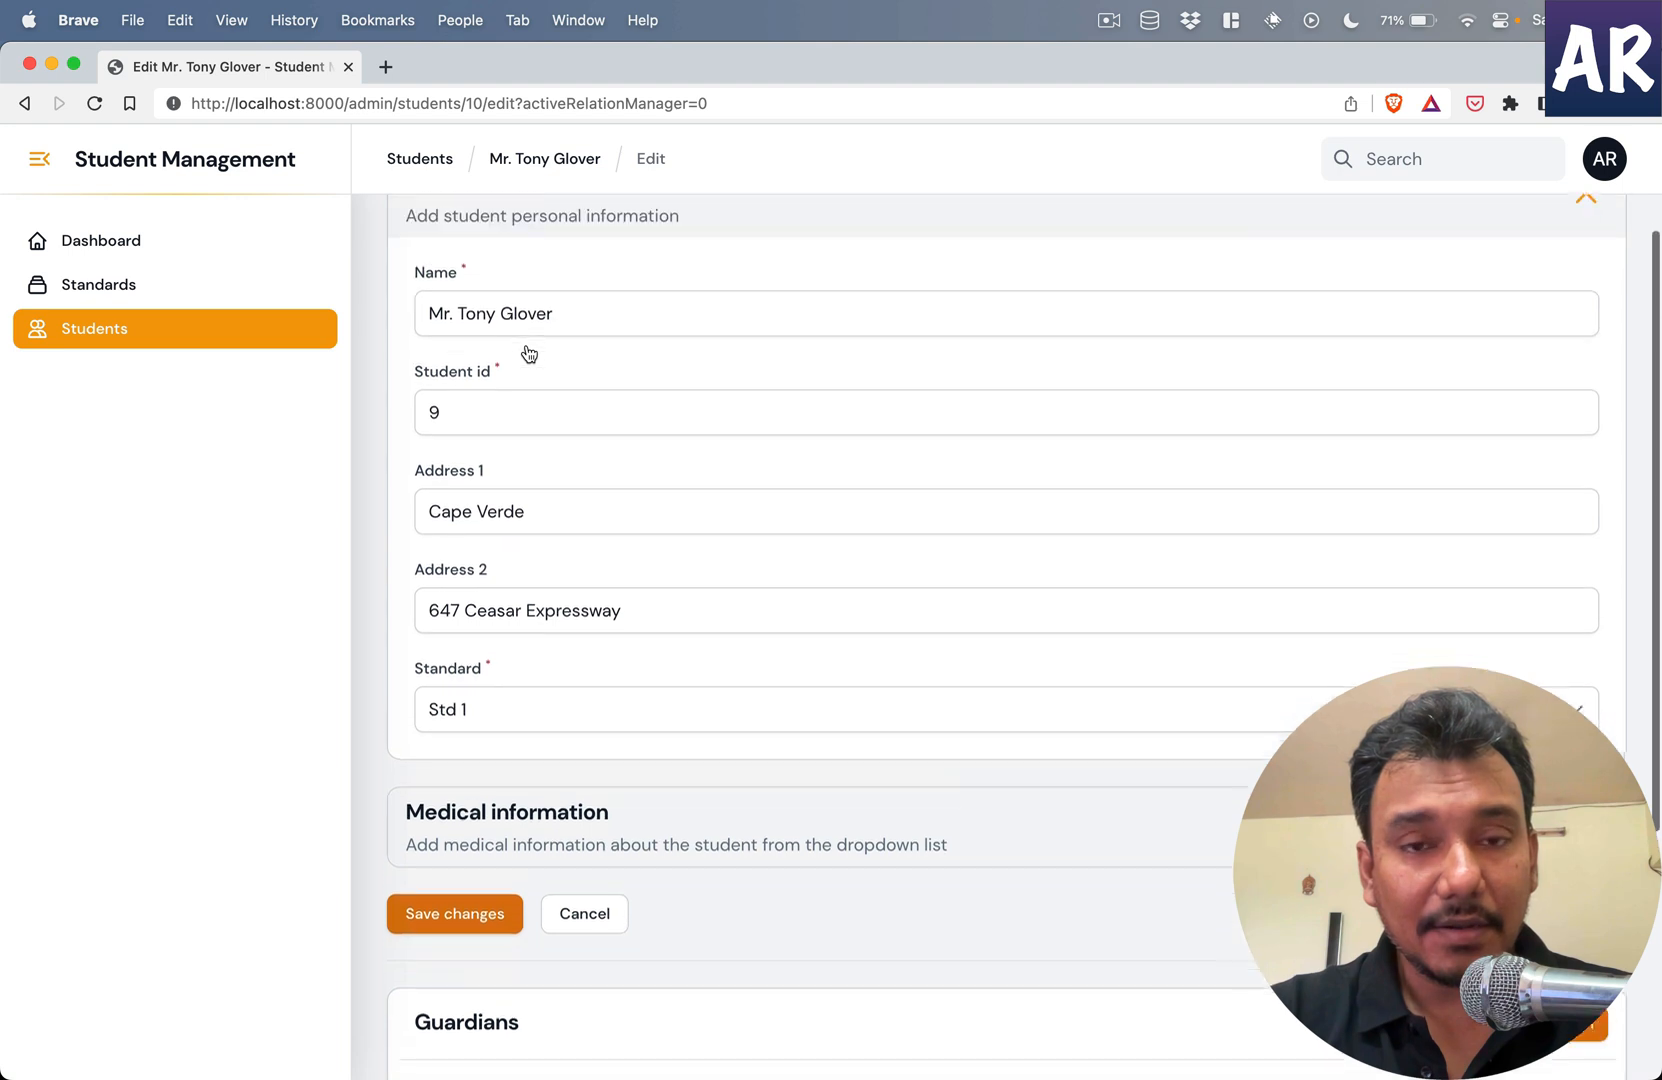
scroll(up, 3)
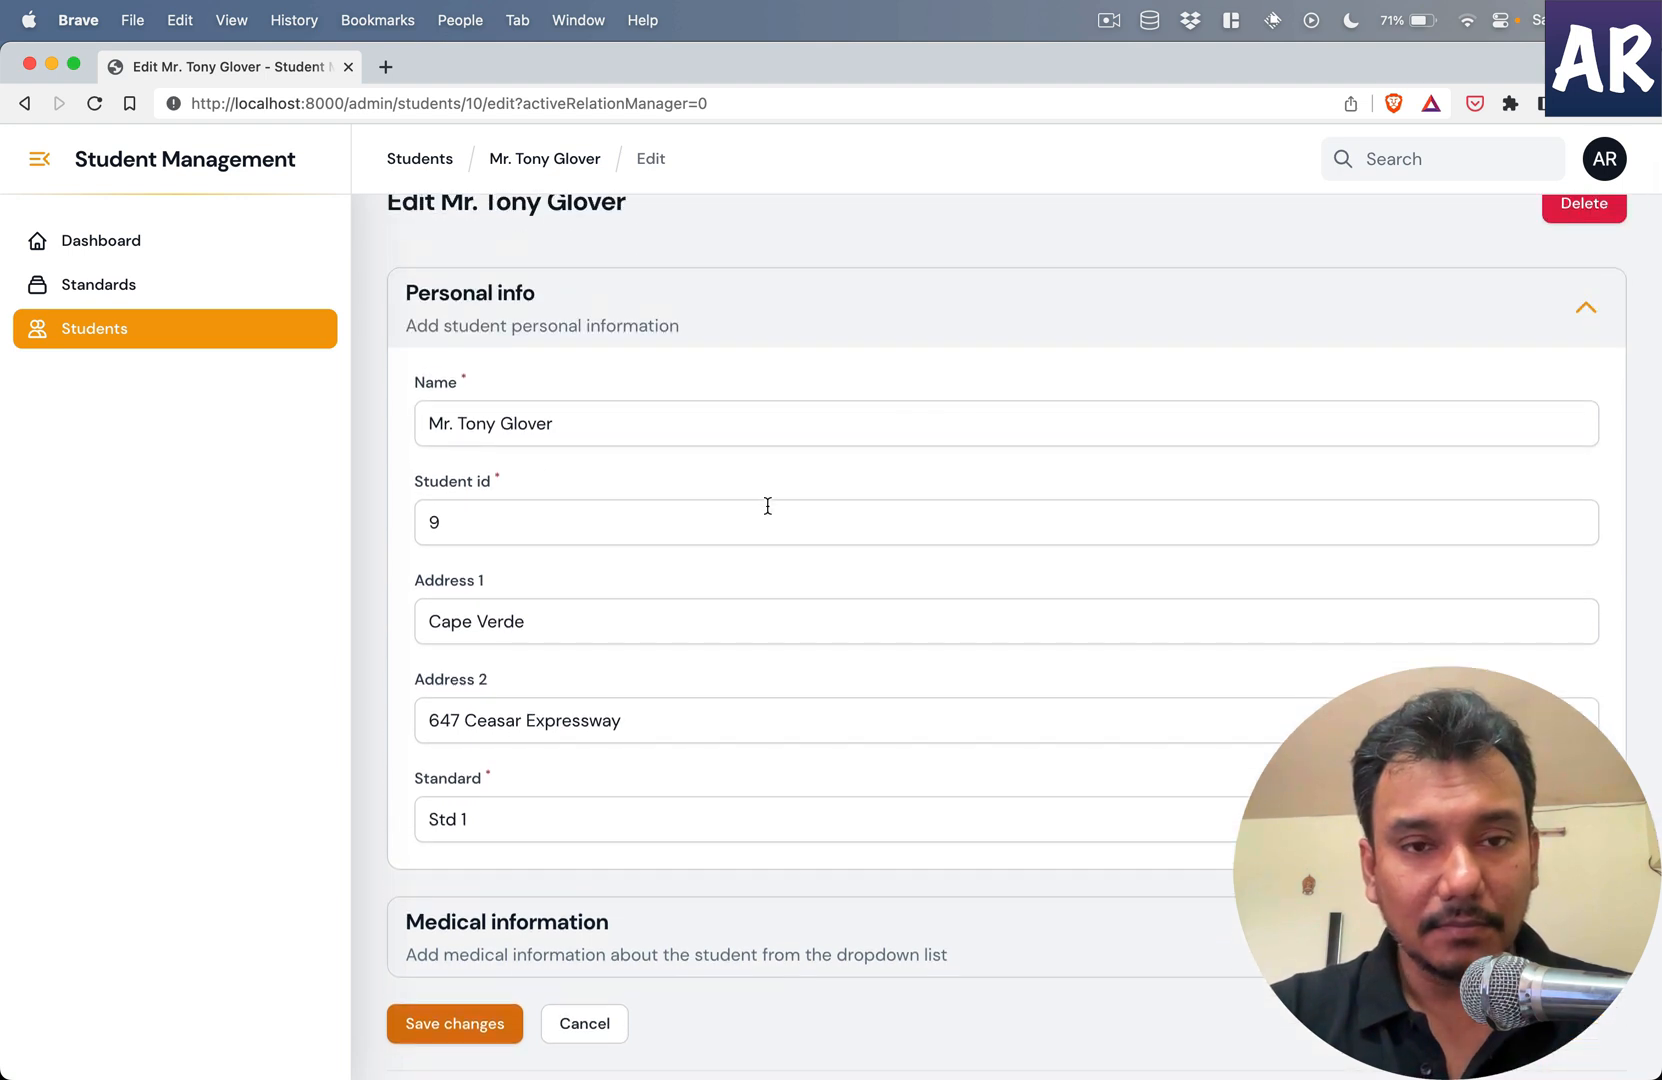
- Toggle the edit page sections so Personal info is expanded showing its fields
click(1586, 308)
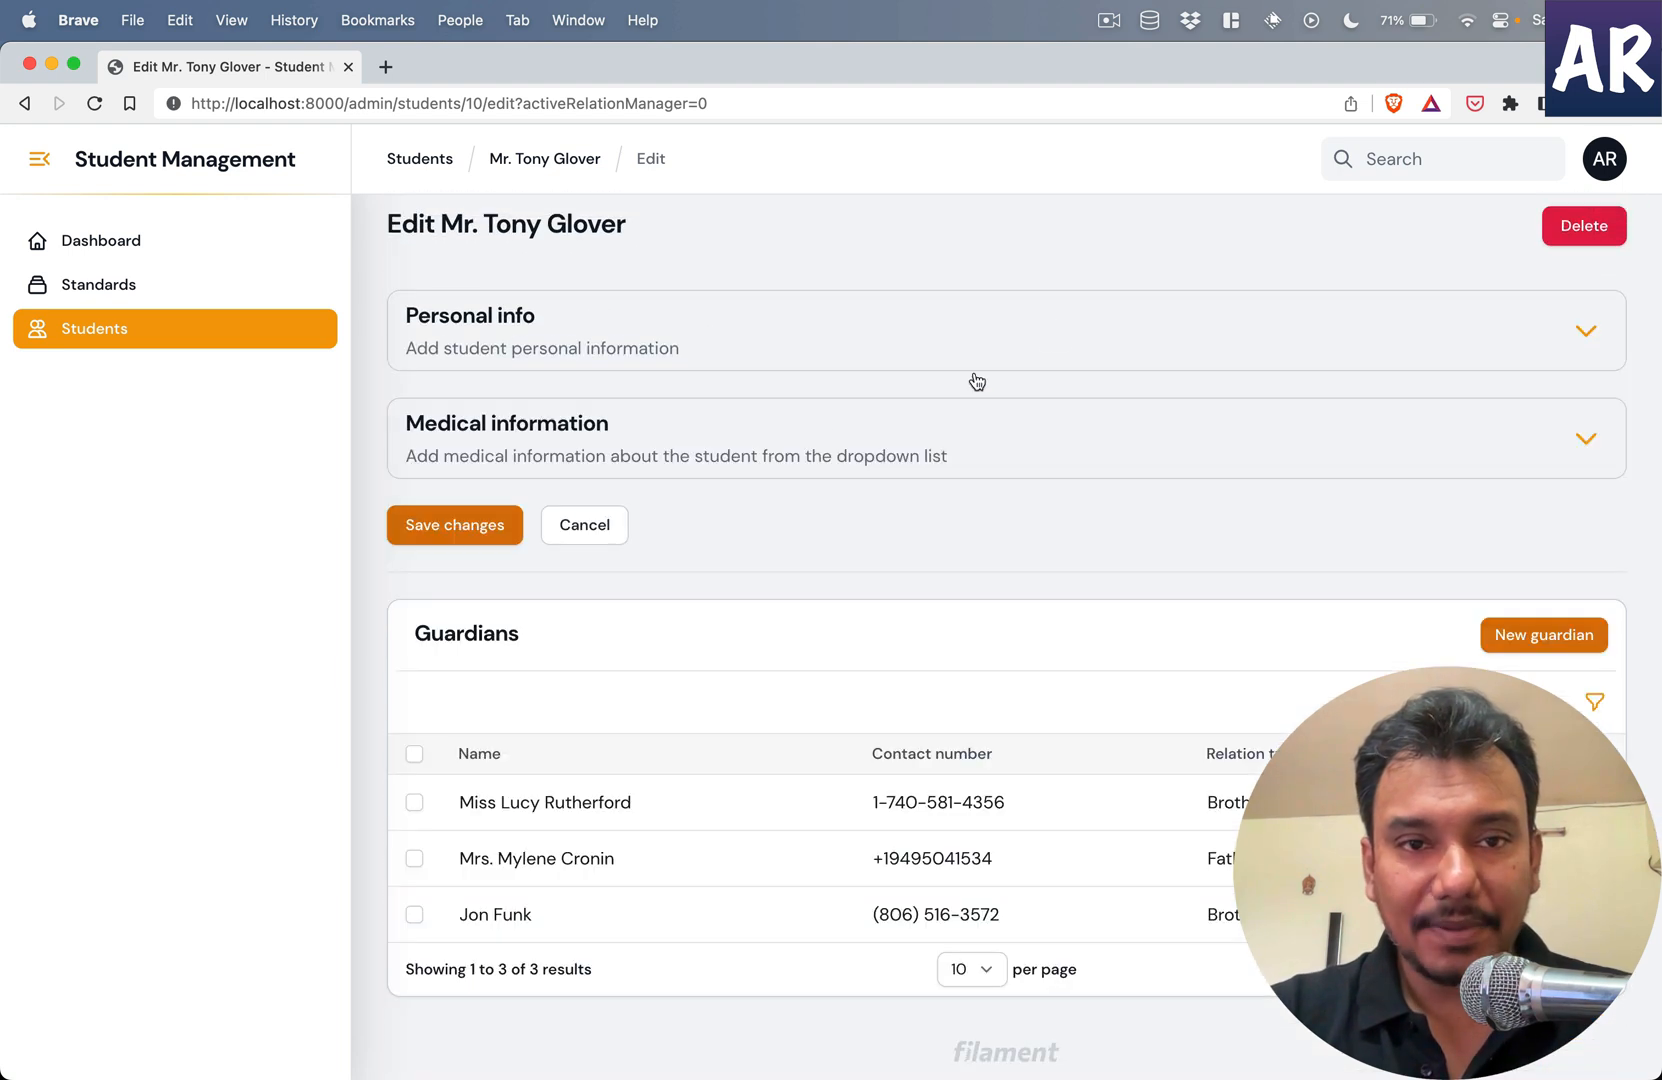
mouse_move(816, 442)
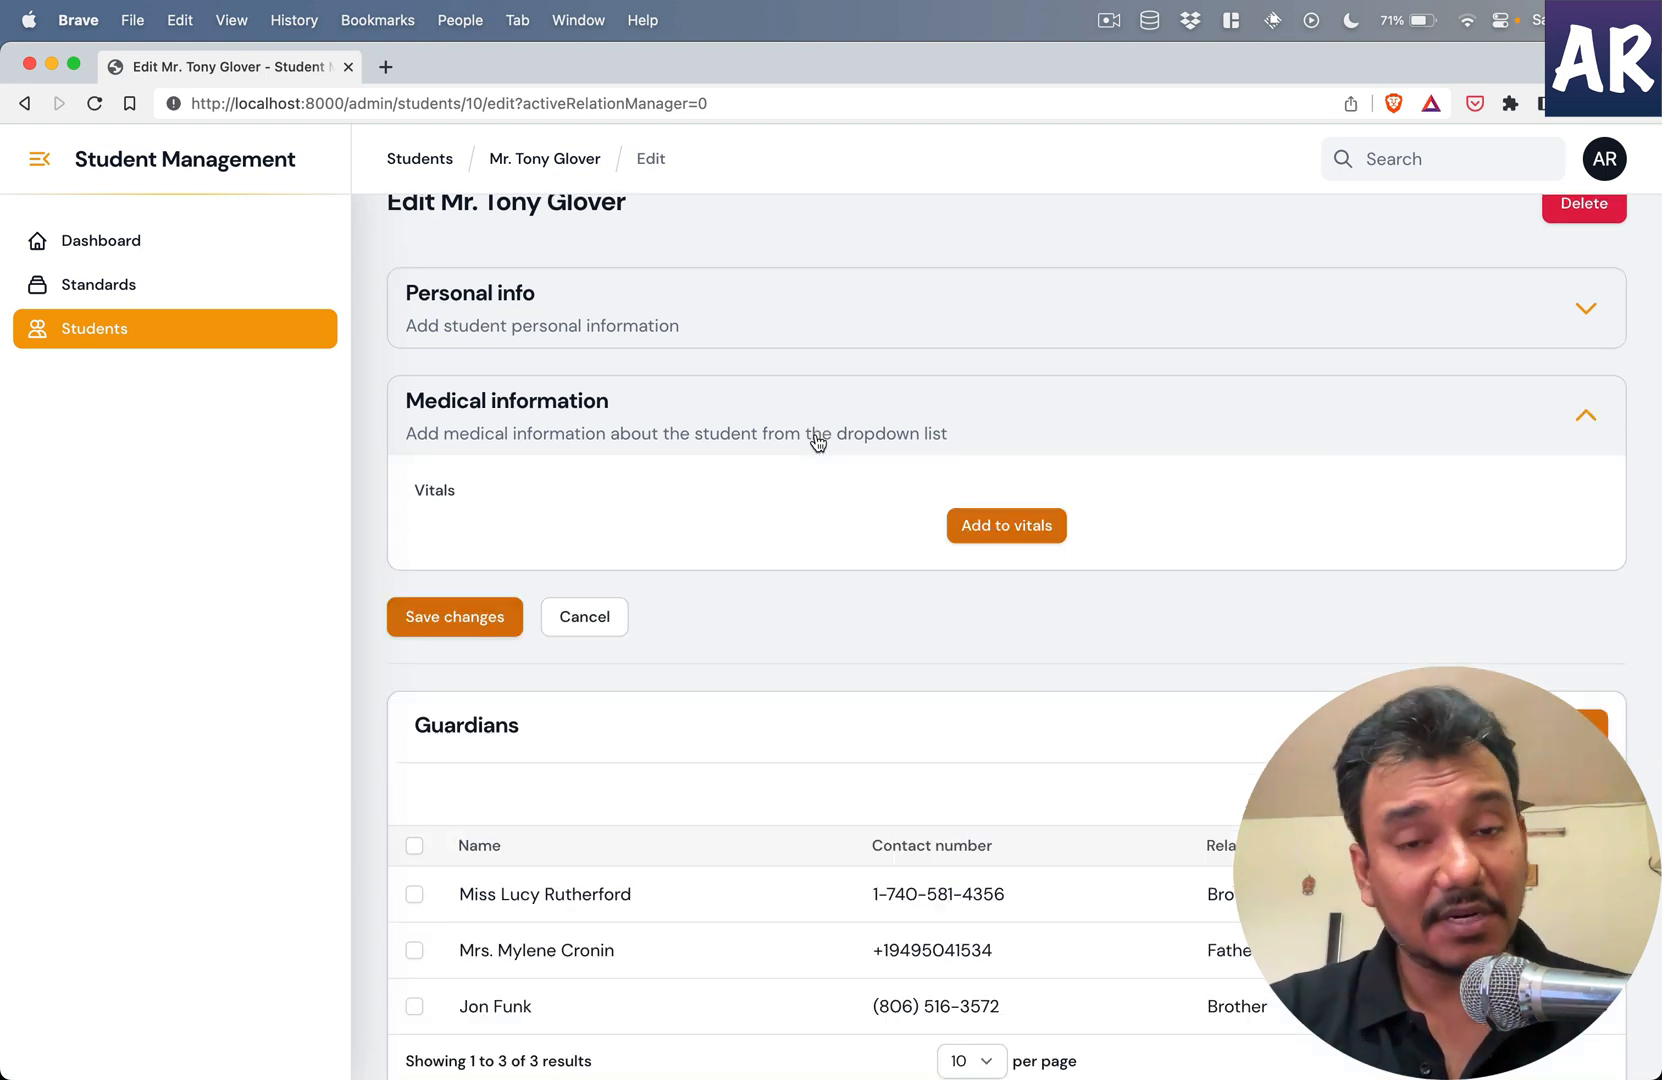
click(1584, 414)
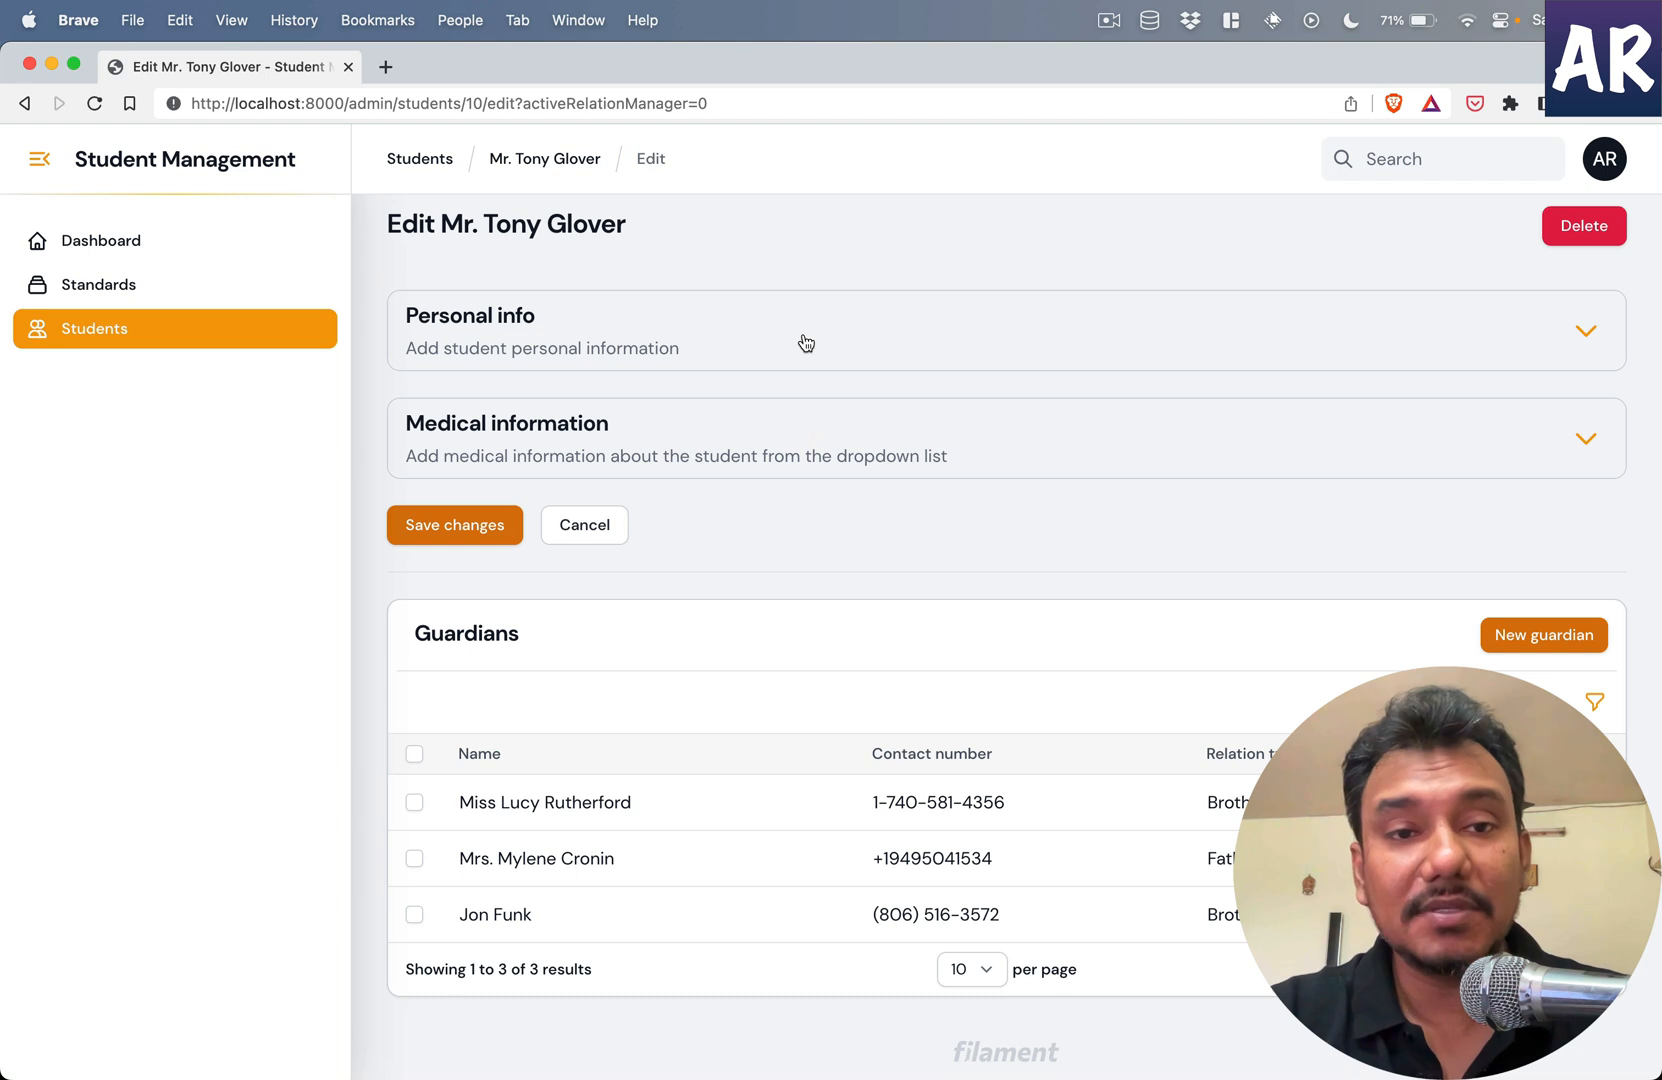
click(806, 330)
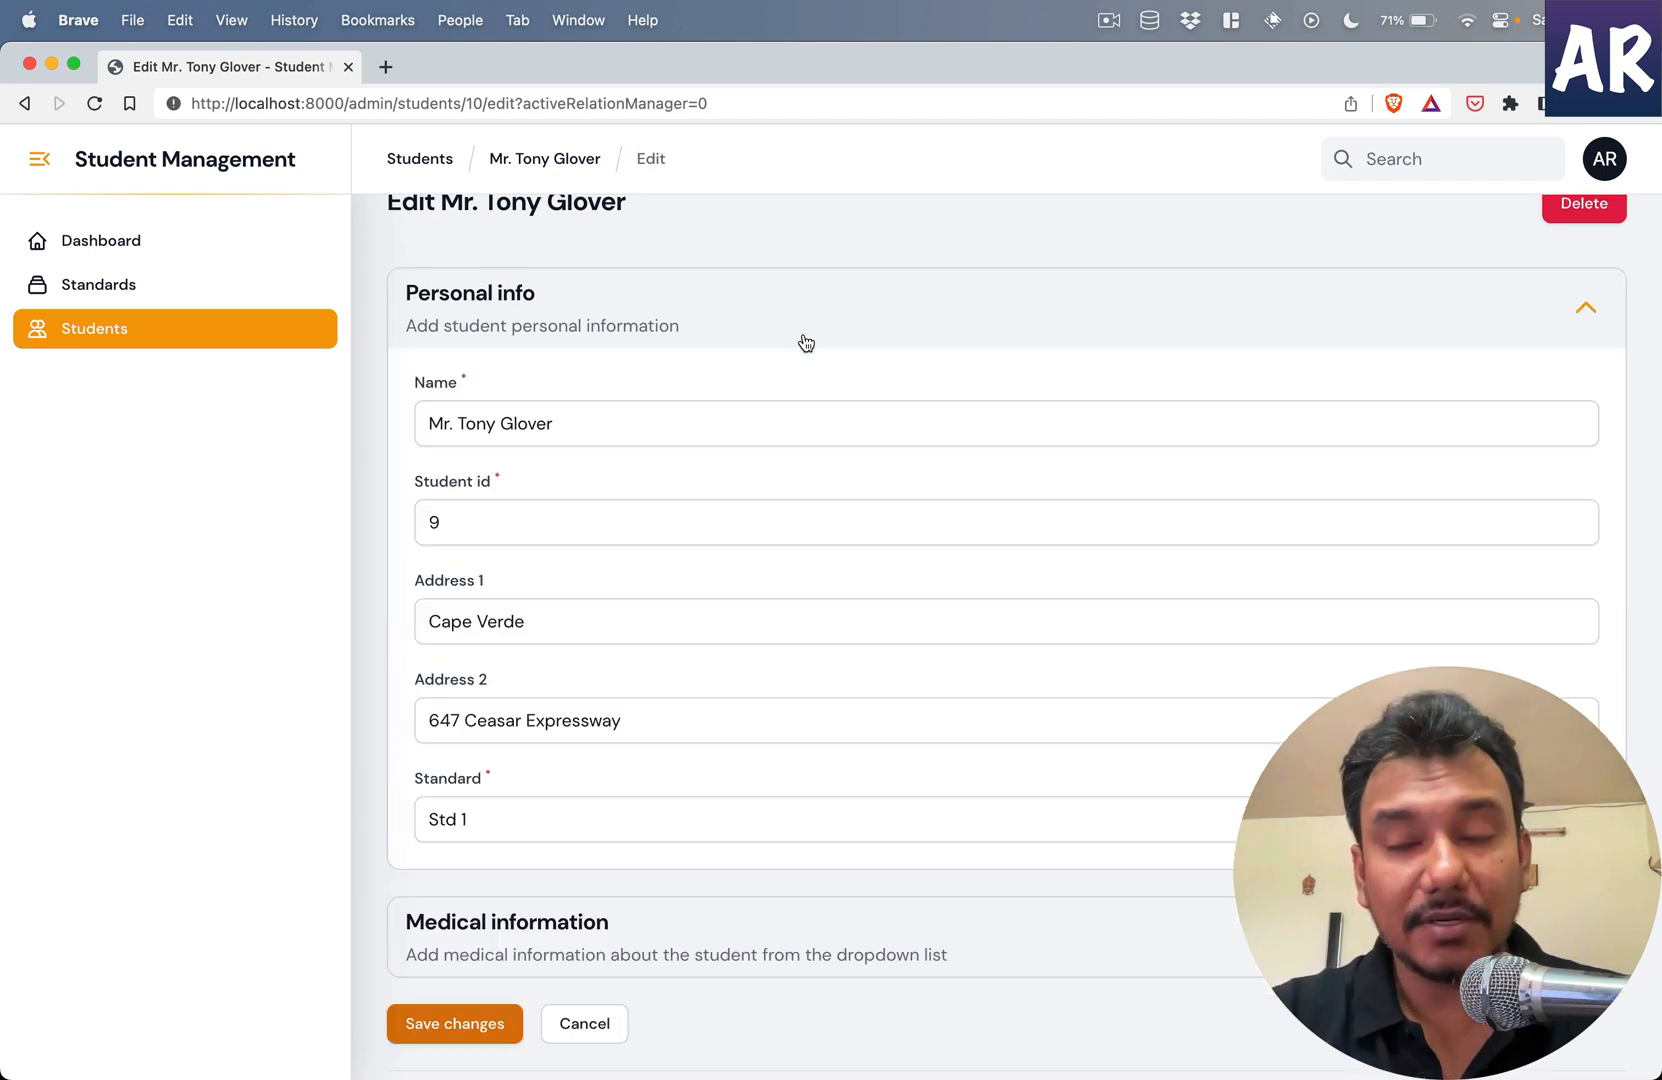
mouse_move(630, 478)
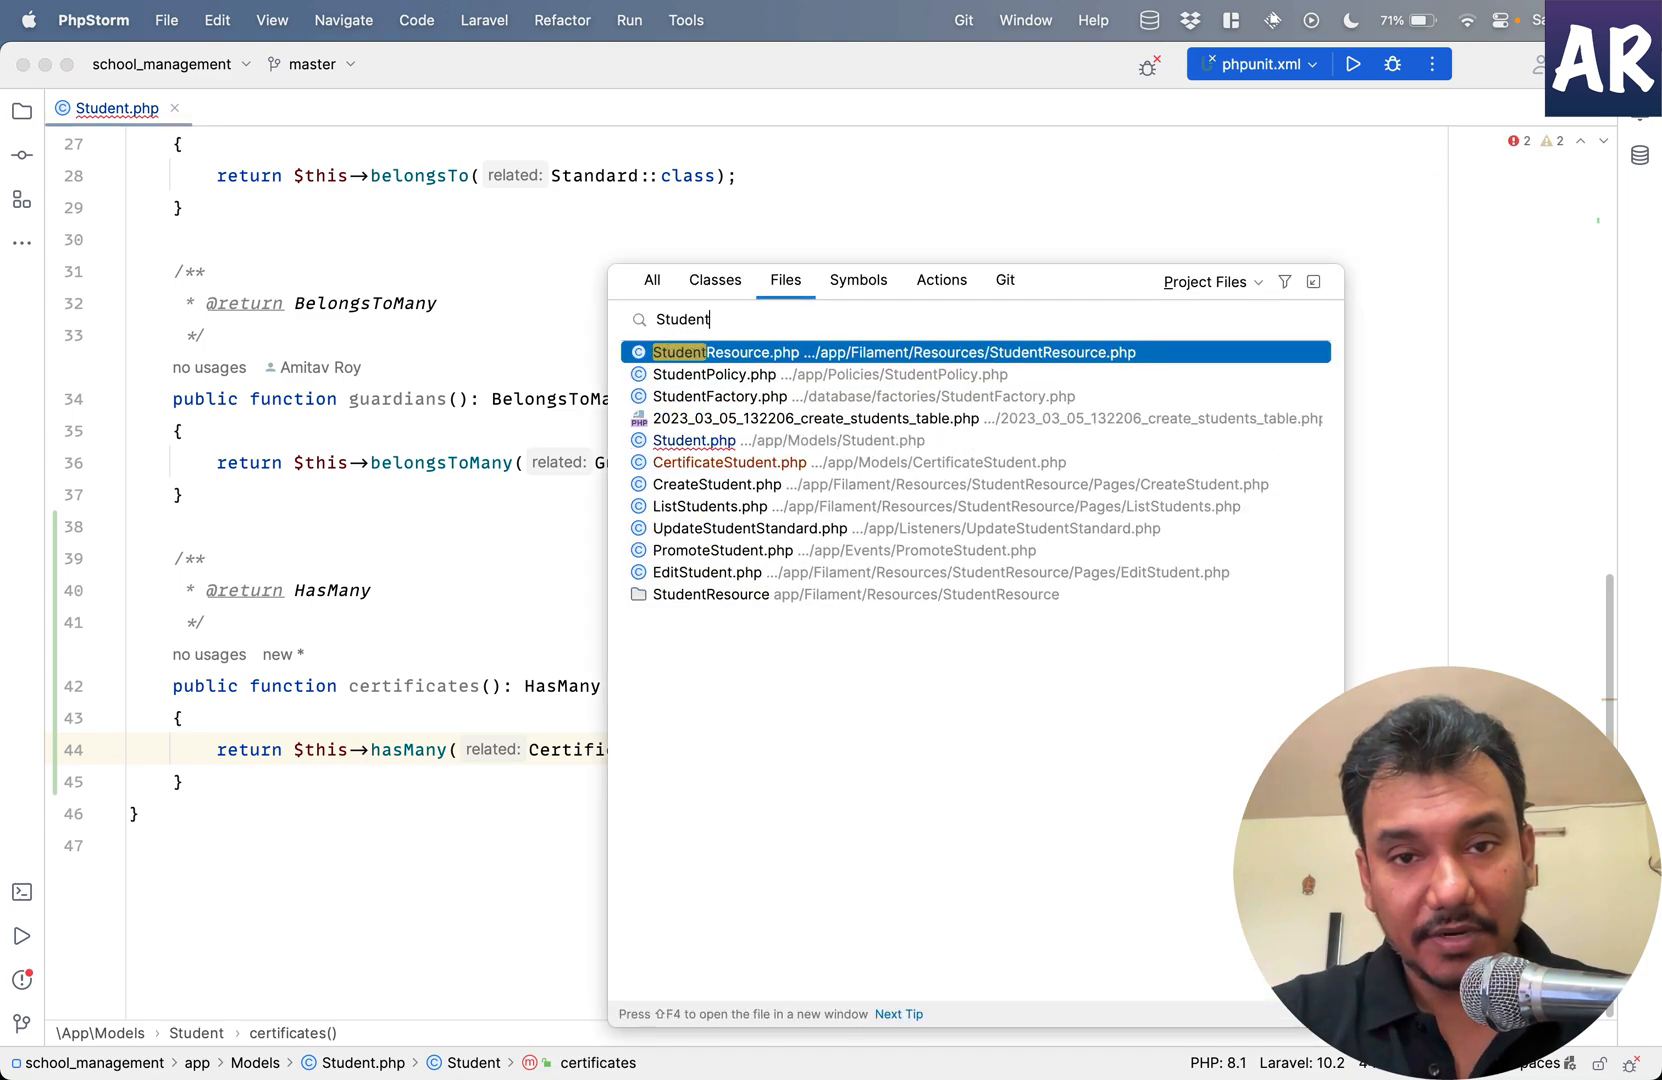
- In StudentResource.php scroll to the Medical information section and start editing its duplicated copy
click(906, 352)
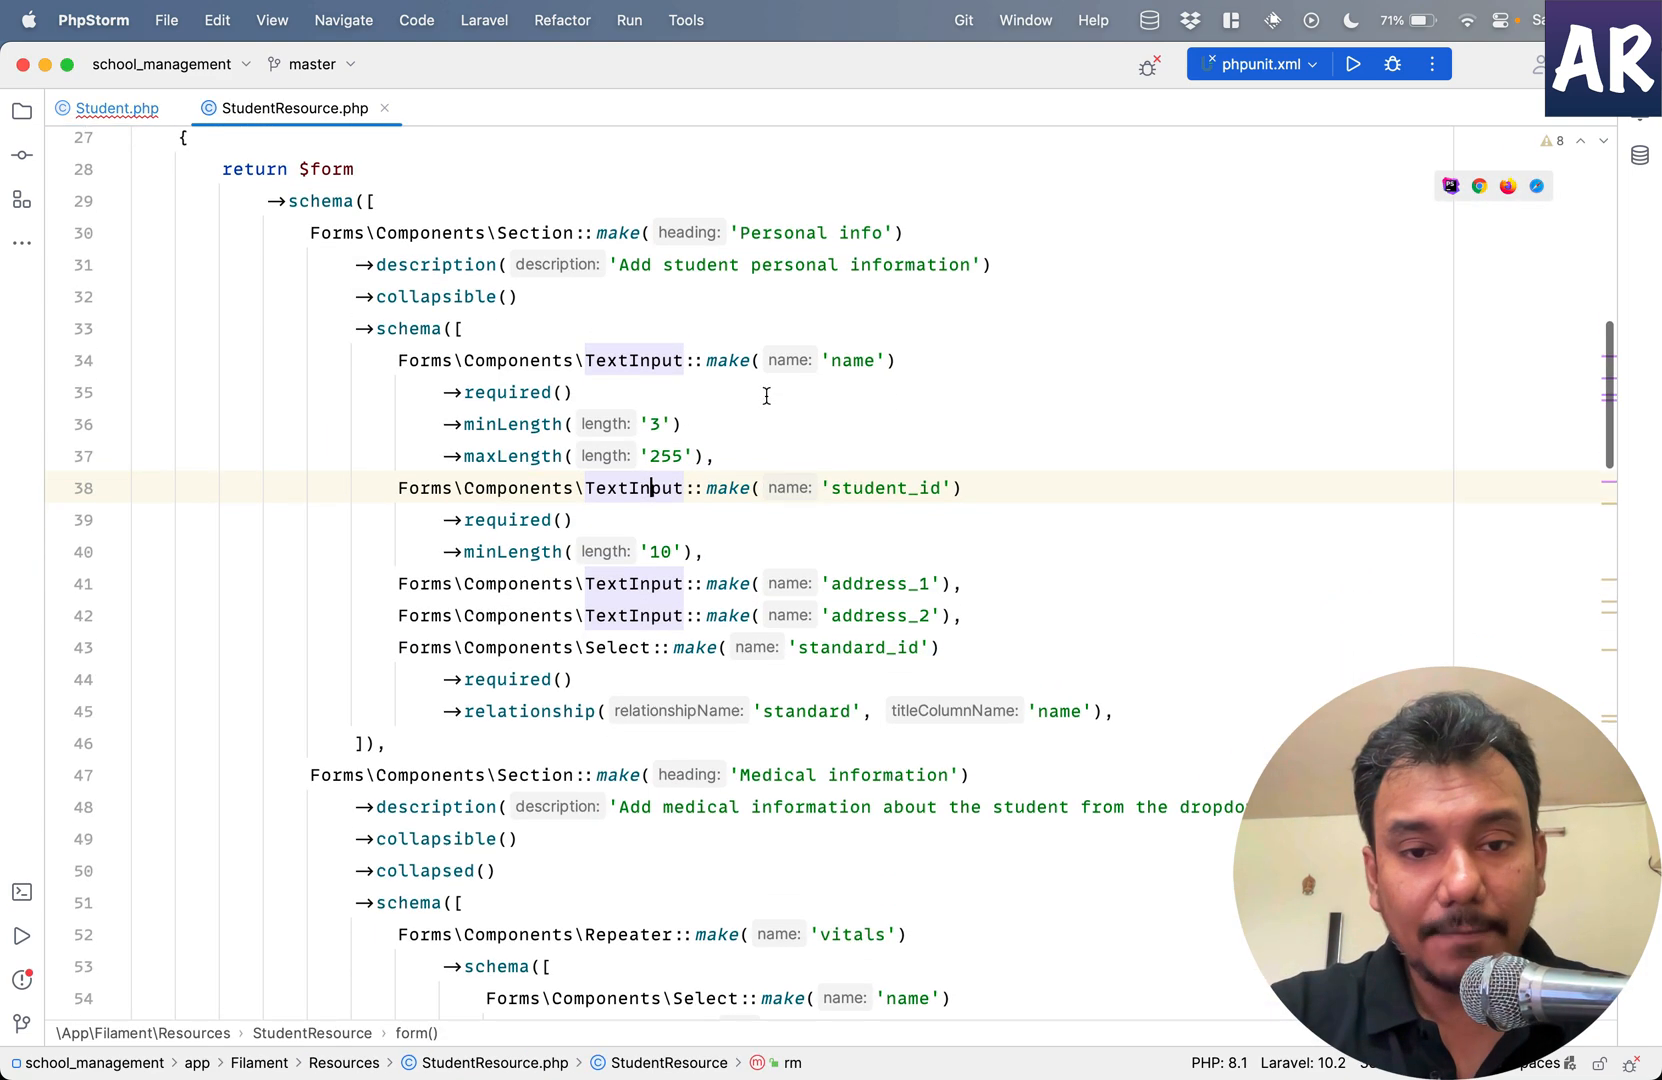
scroll(down, 3)
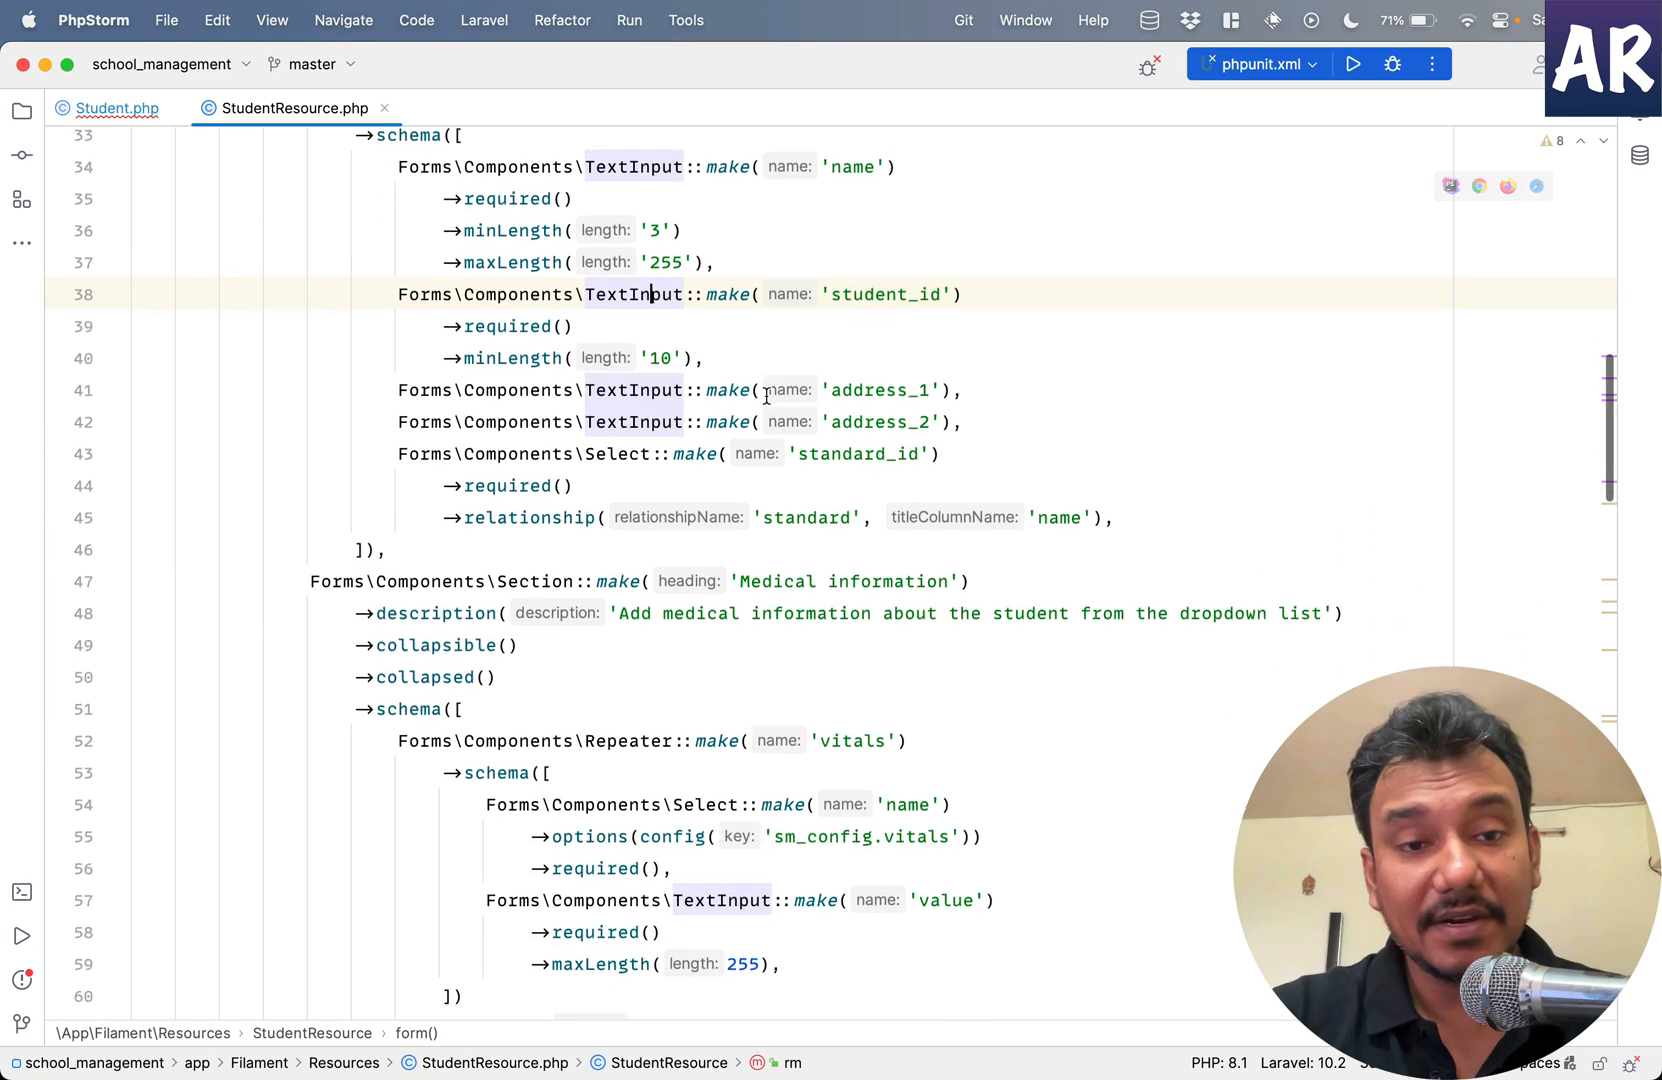
scroll(down, 3)
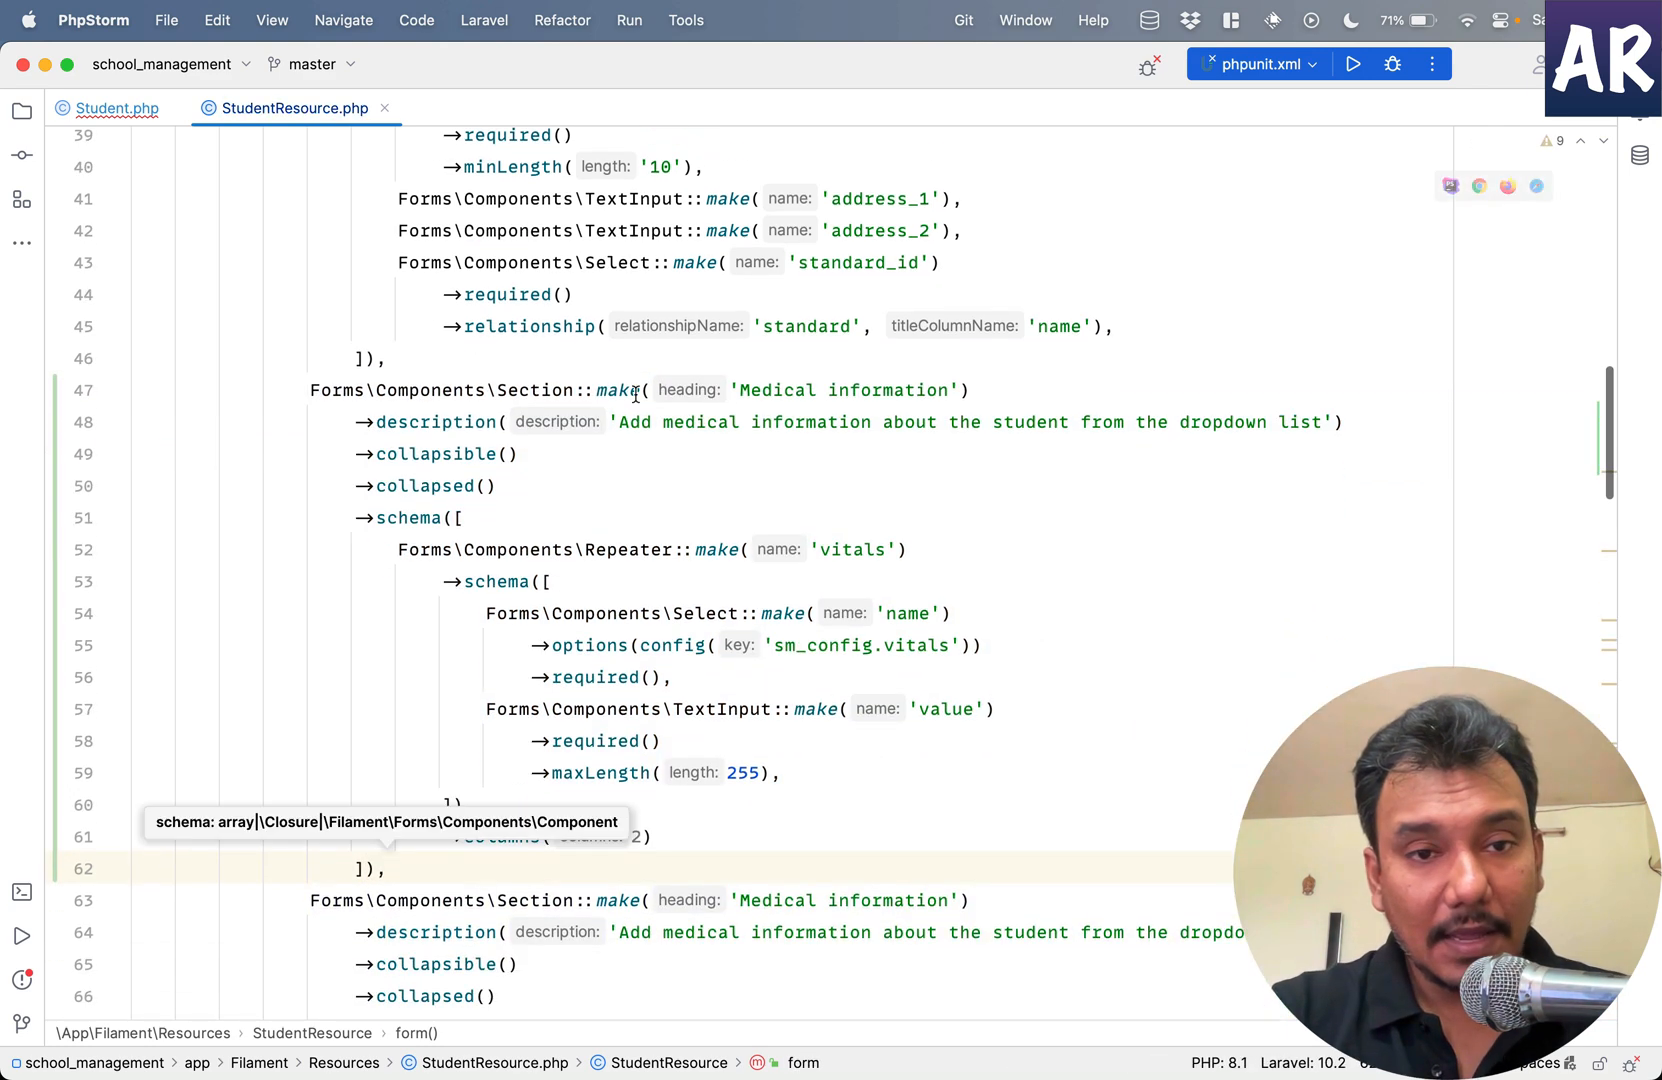
click(498, 486)
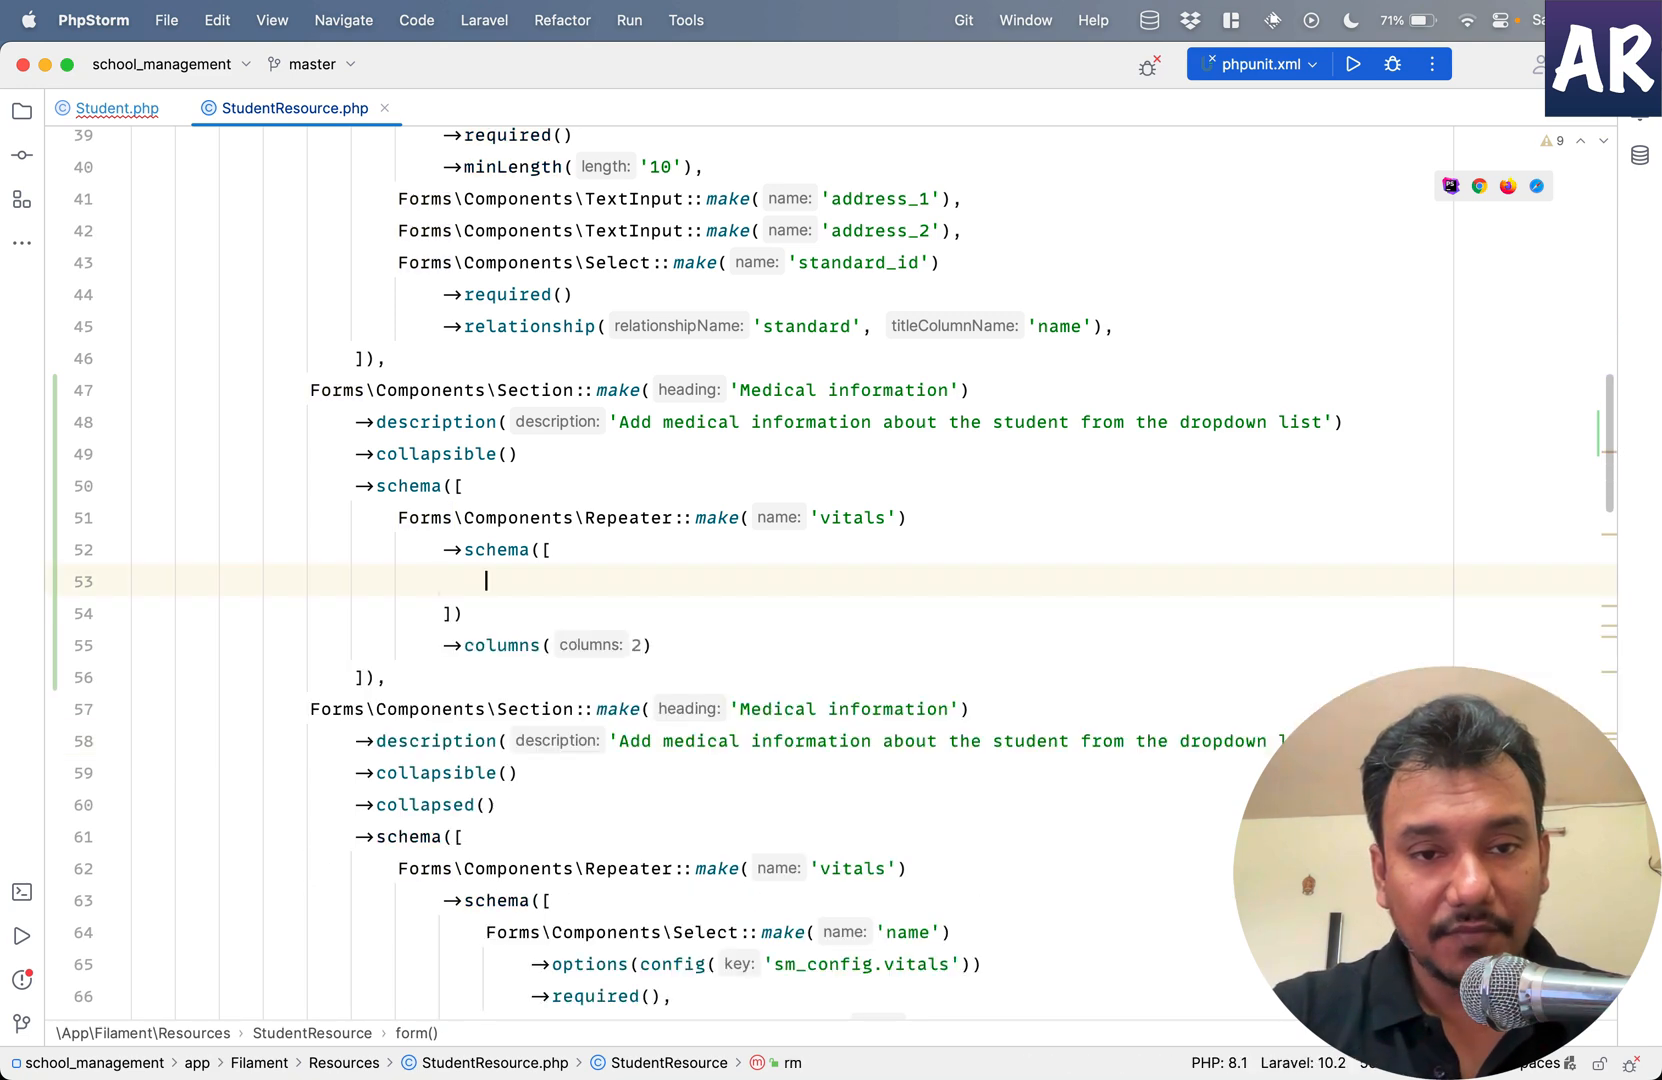
- Retitle the section 'Certificates' with description 'Add student certificate information'
scroll(up, 3)
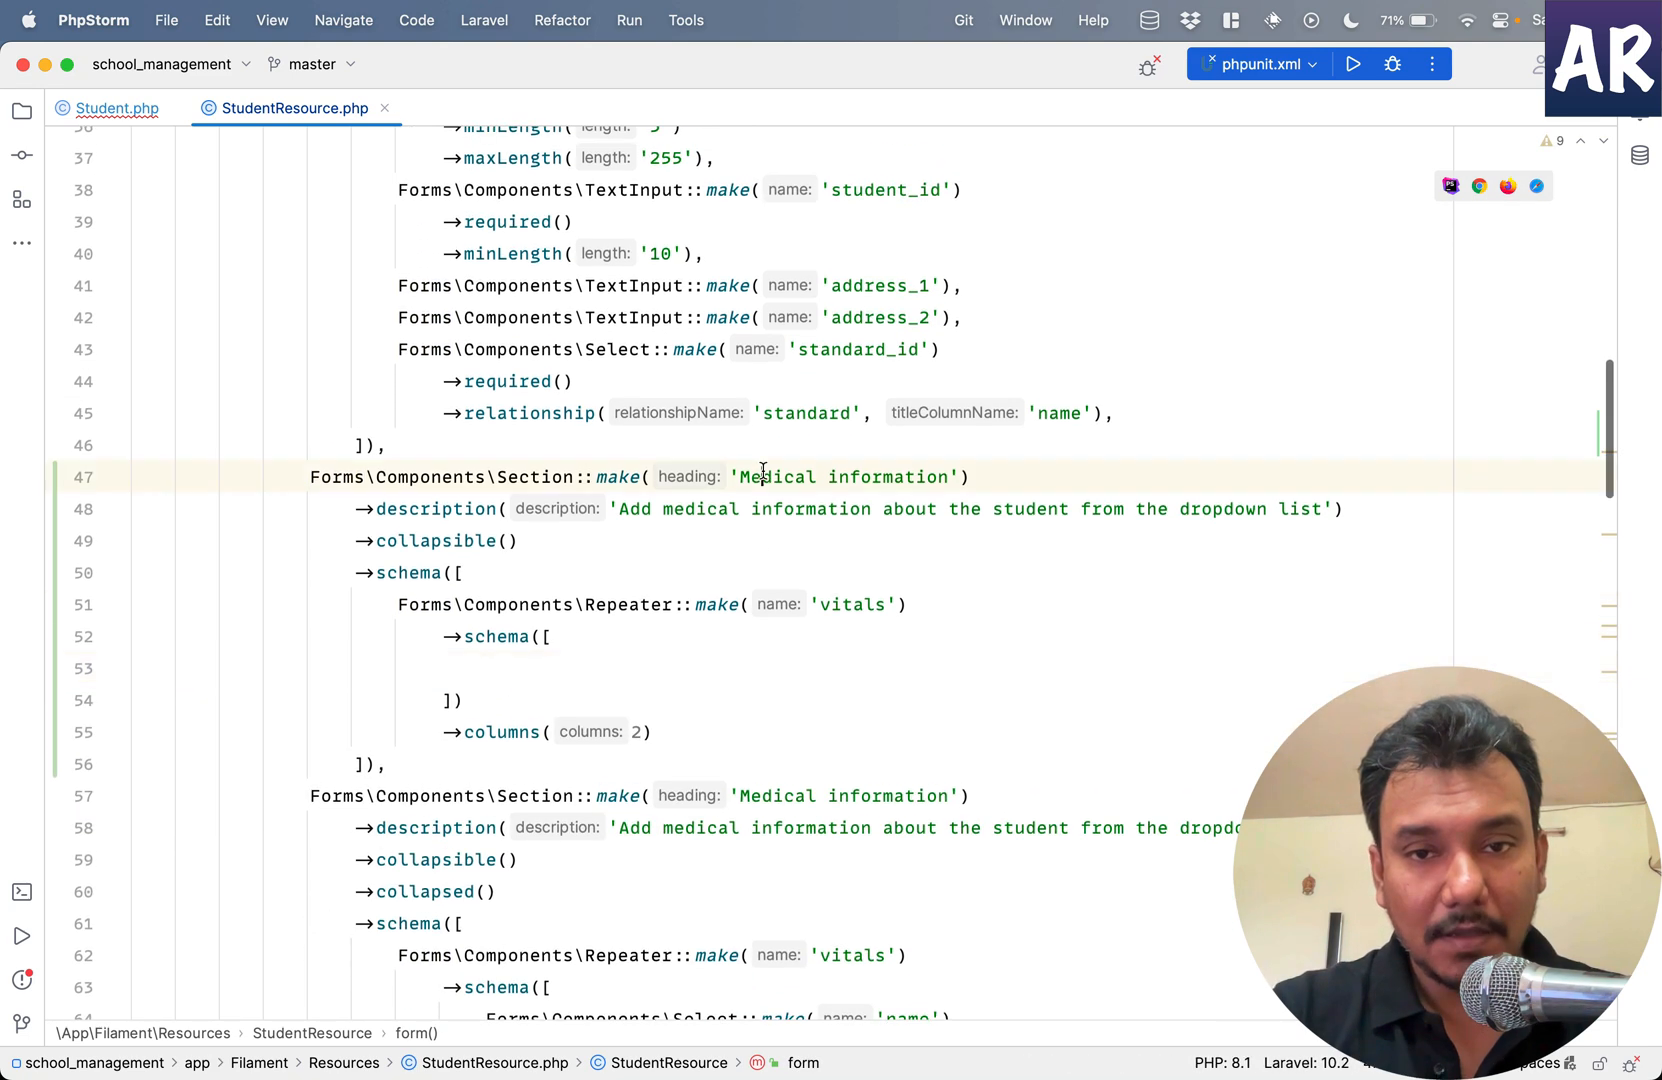
text(Certi)
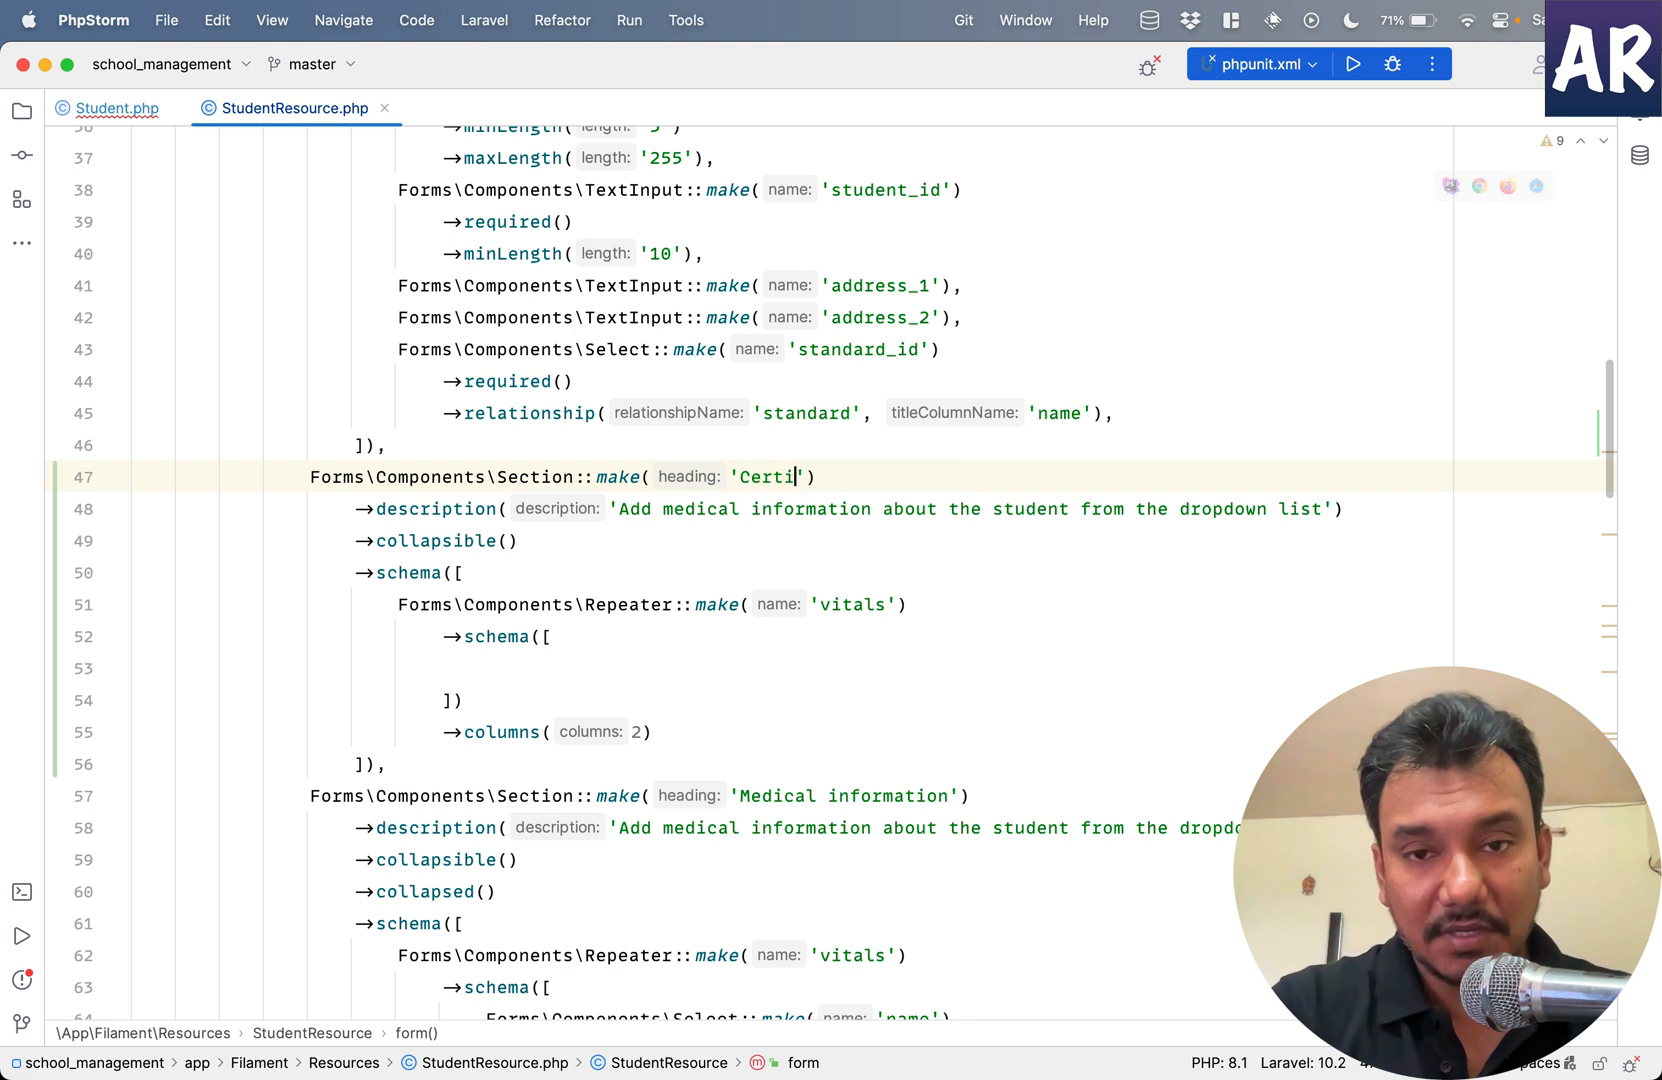
text(ficates)
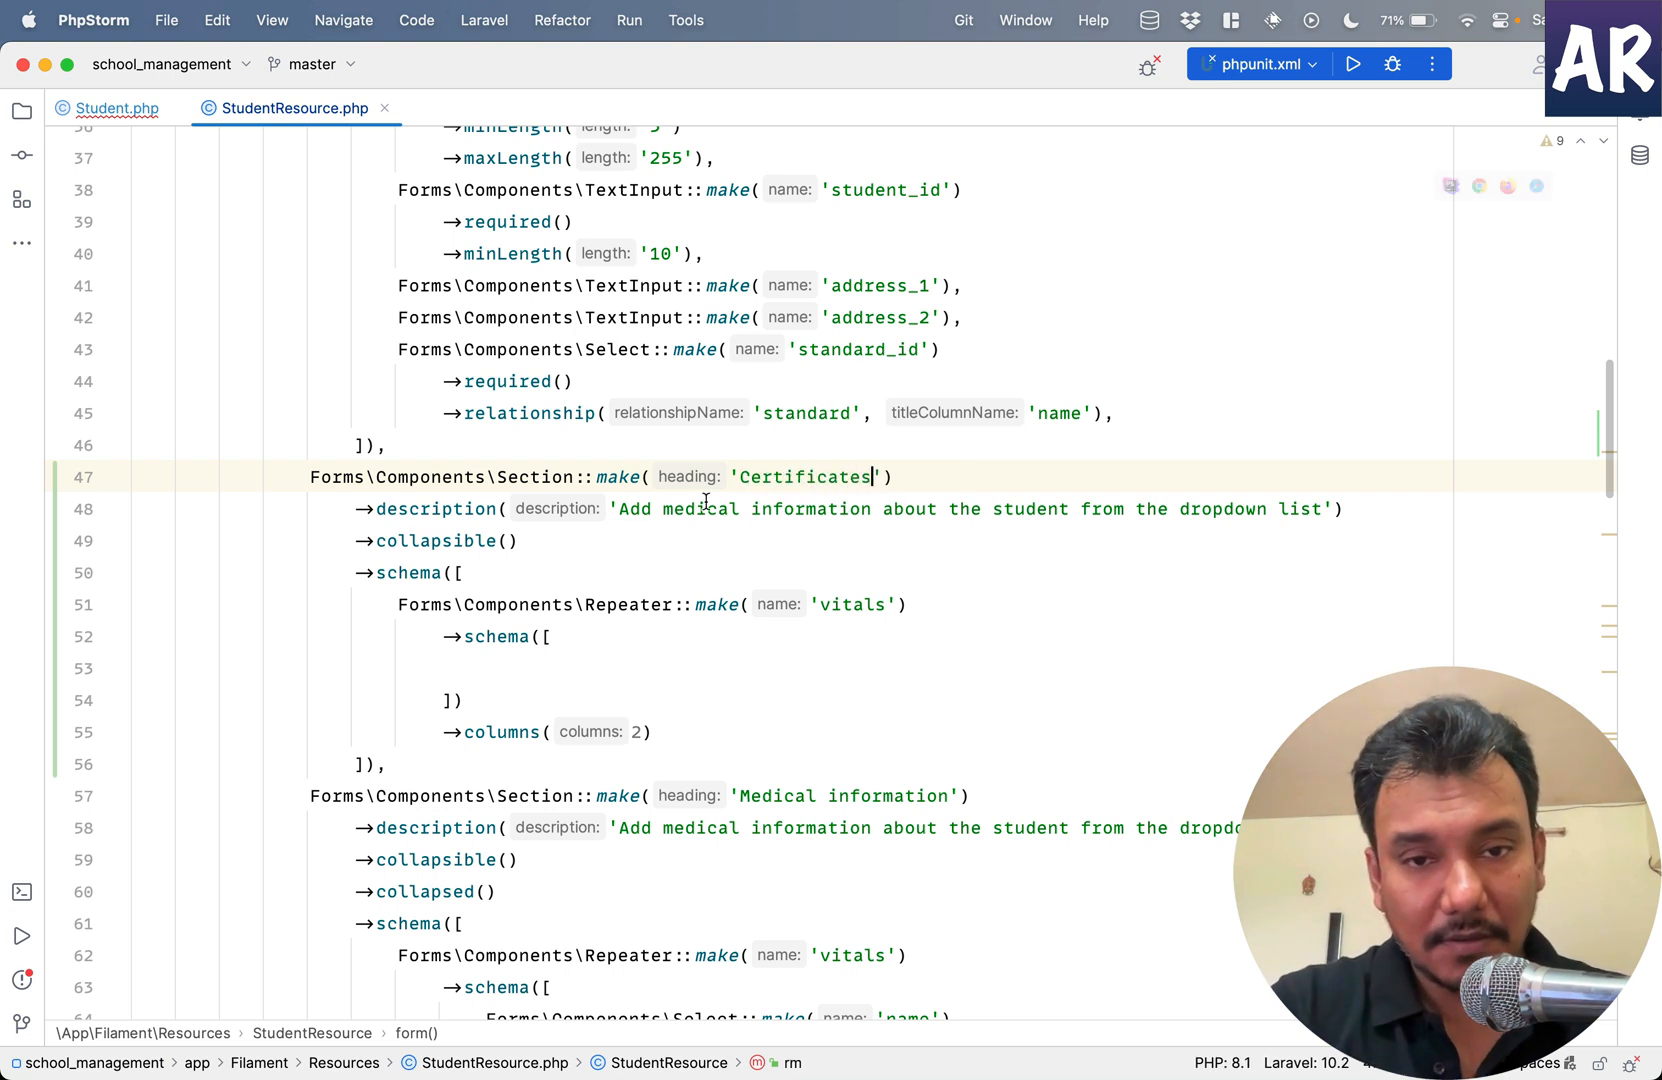
text(Add st'))
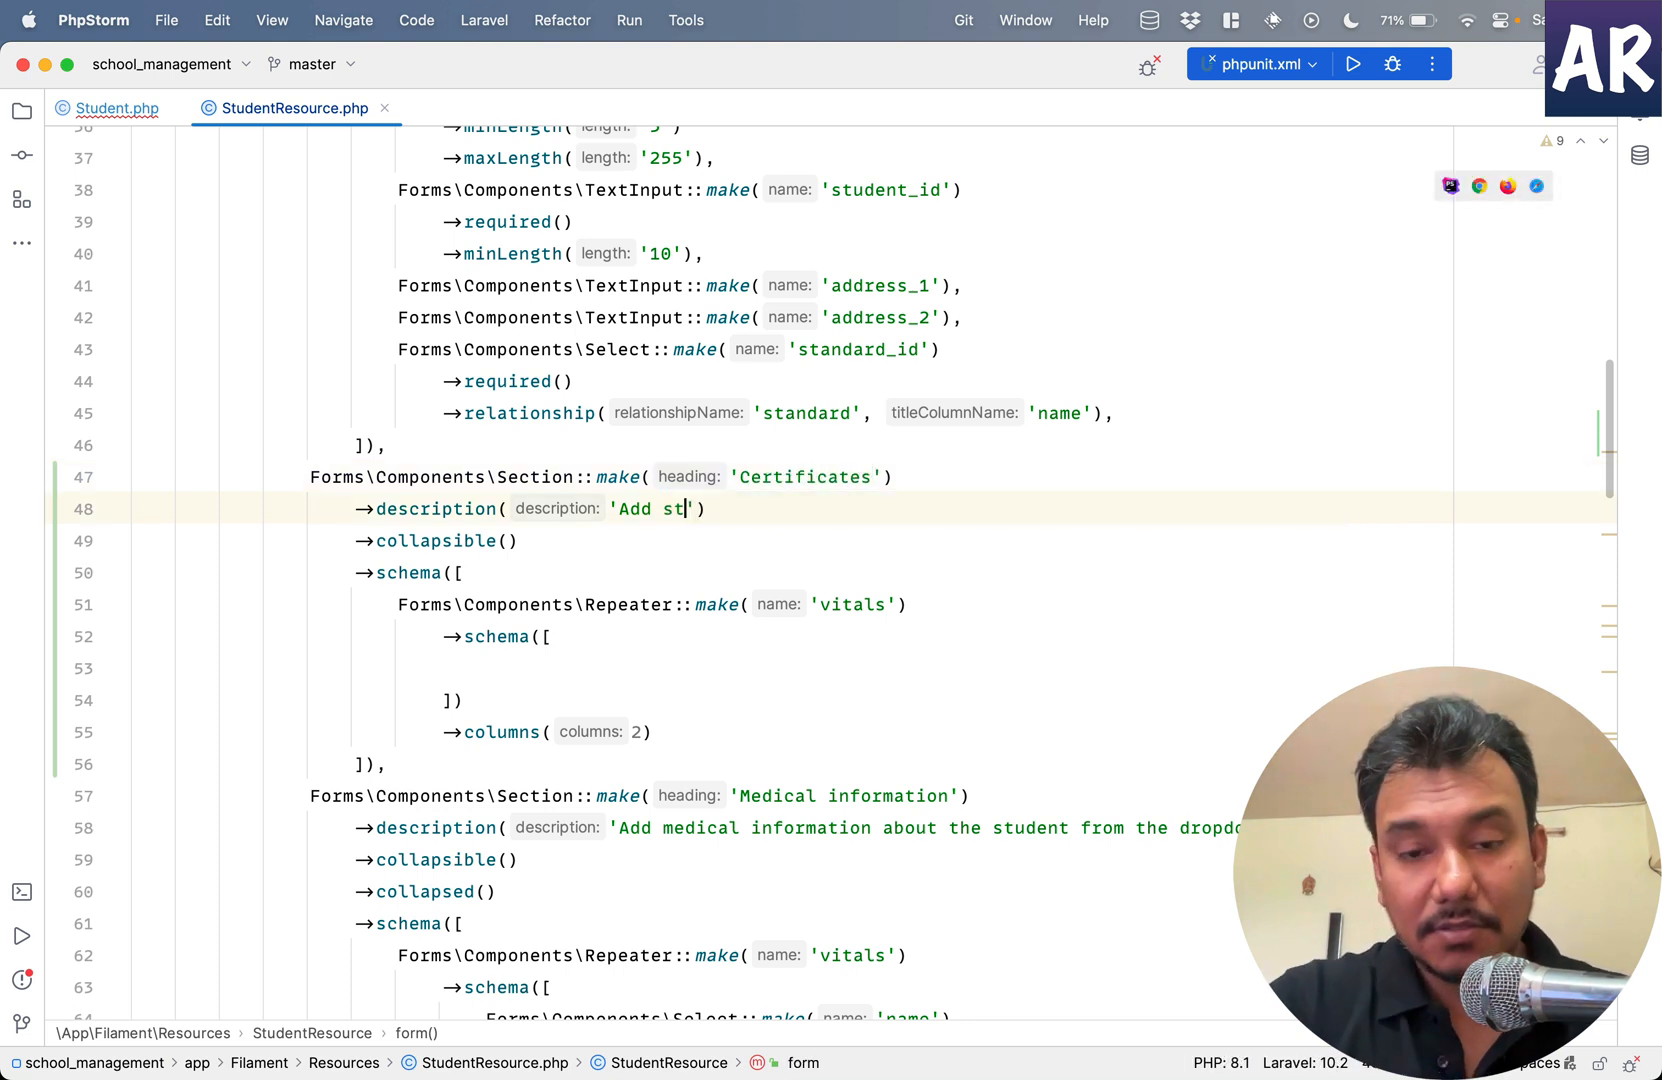
text(udent certificate)
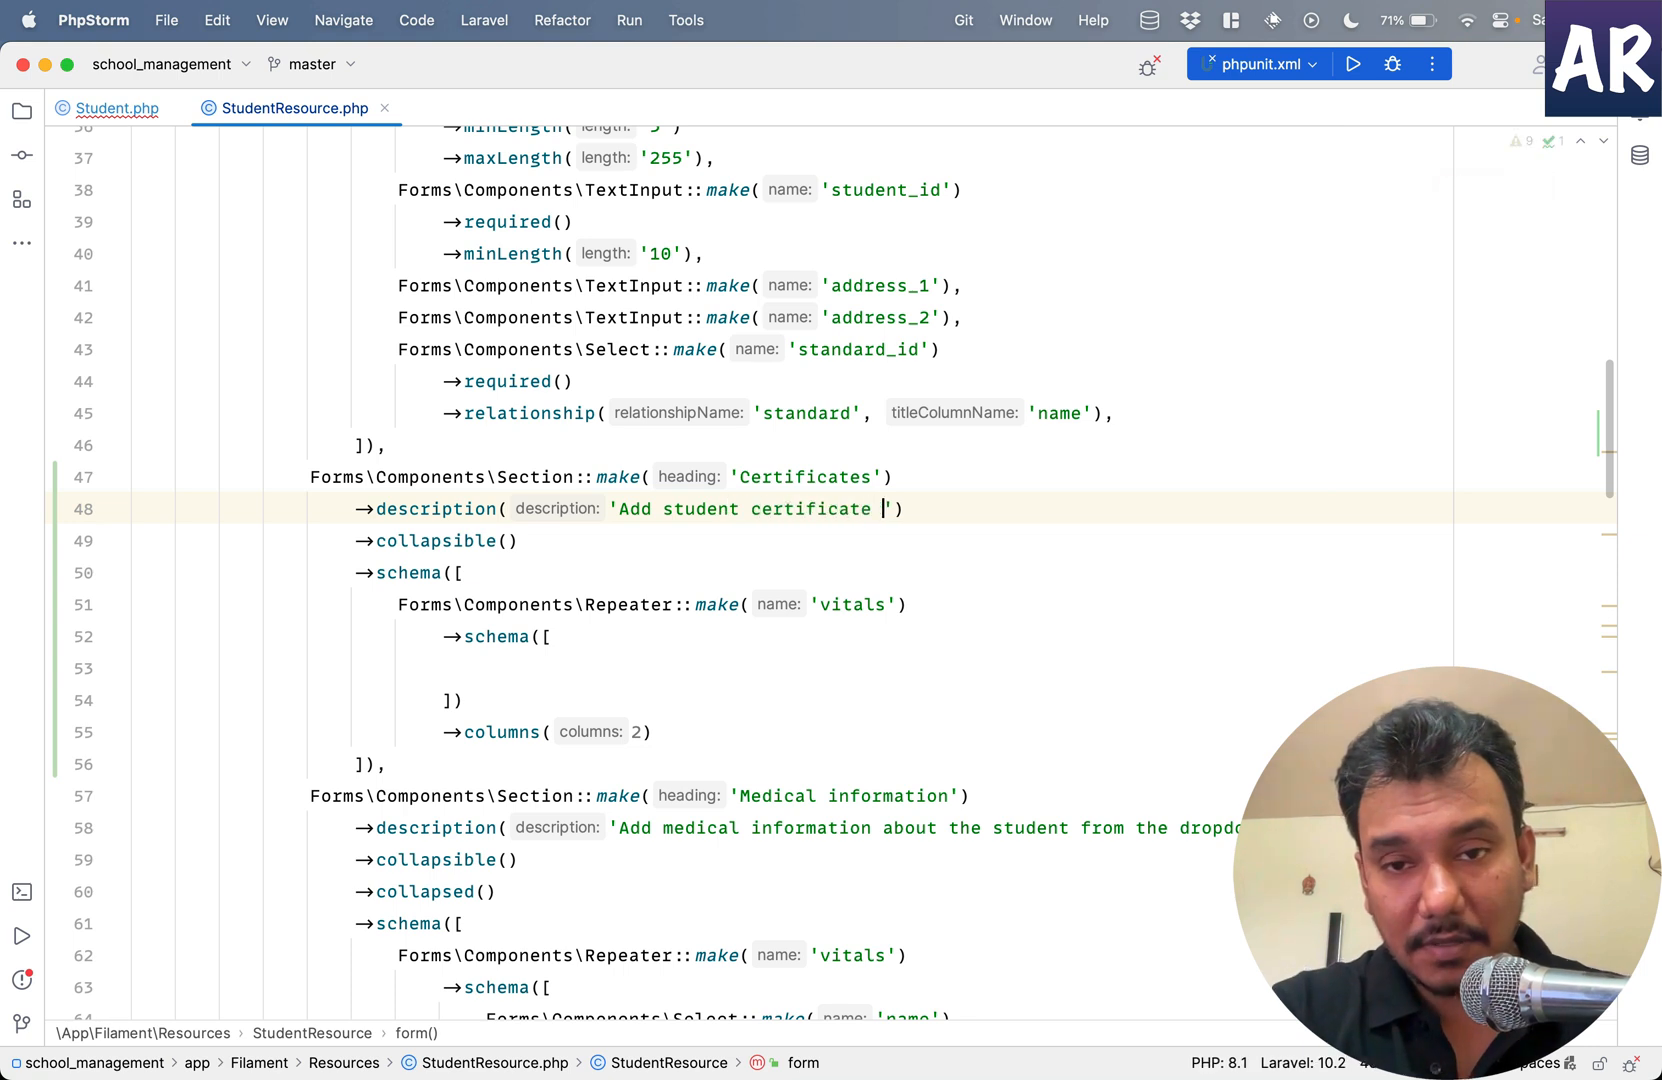
text(information)
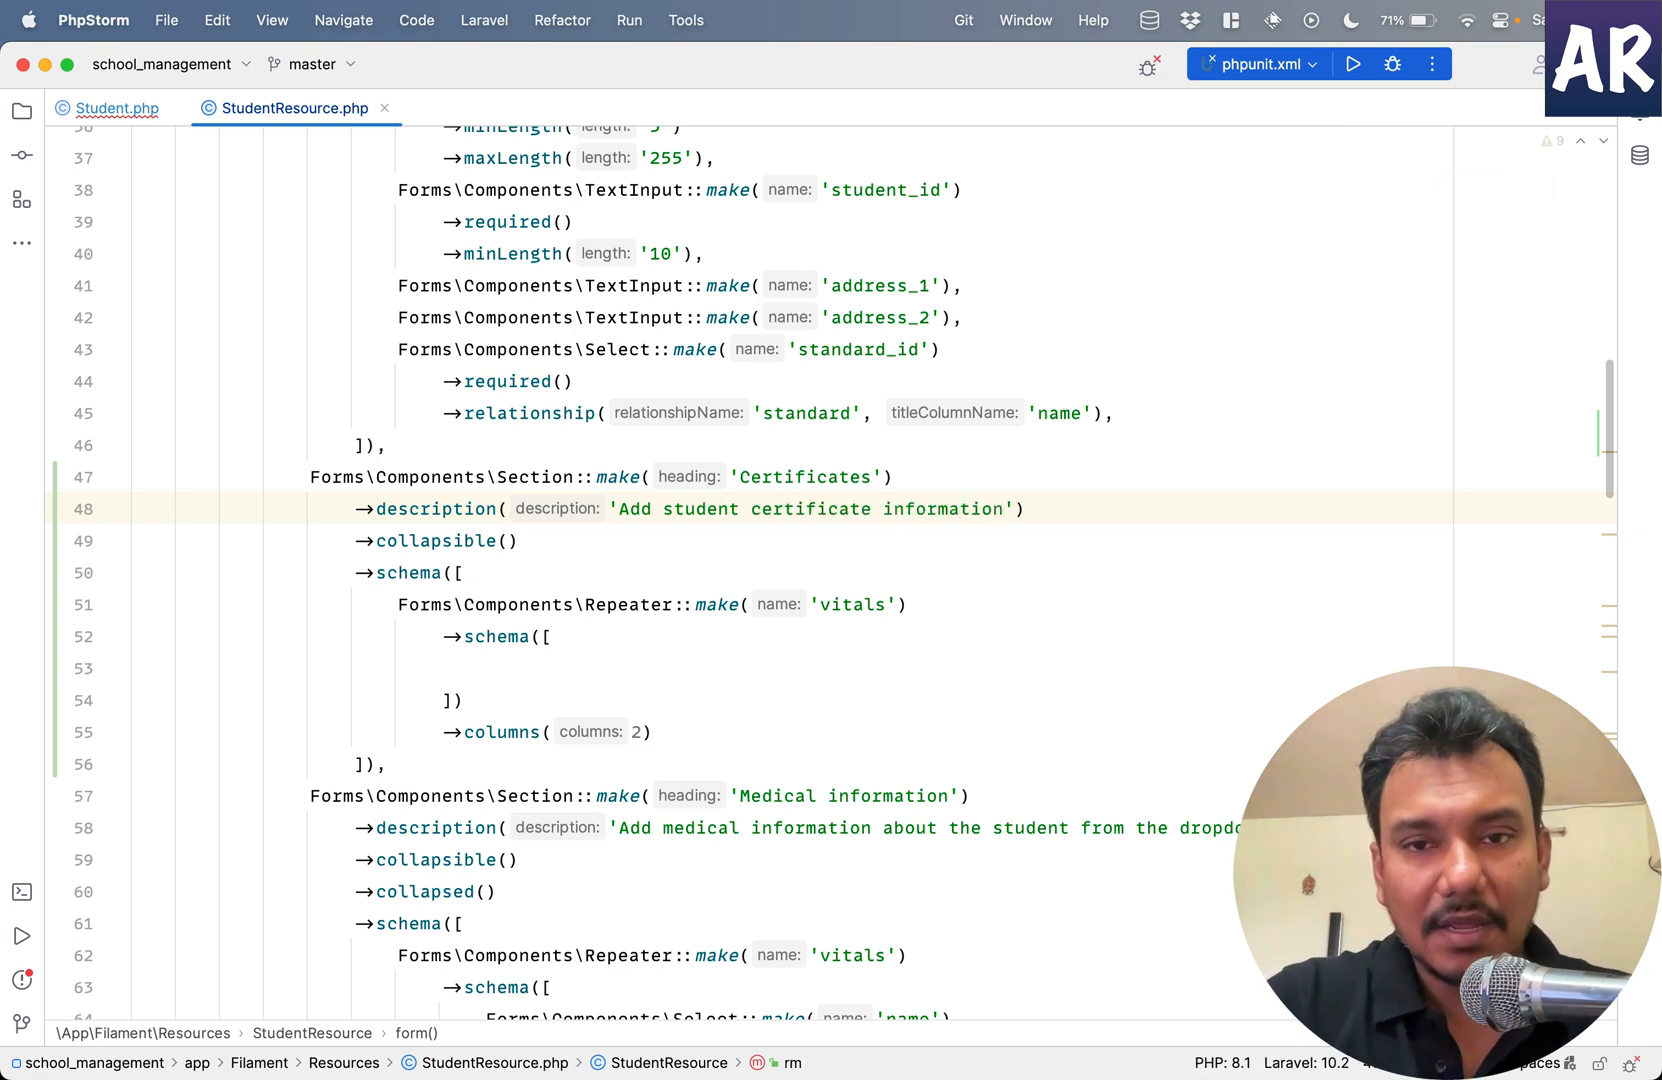
- Rename the repeater to certificates and add Select::make('certificate_id') in its schema
double_click(852, 604)
text(certificate)
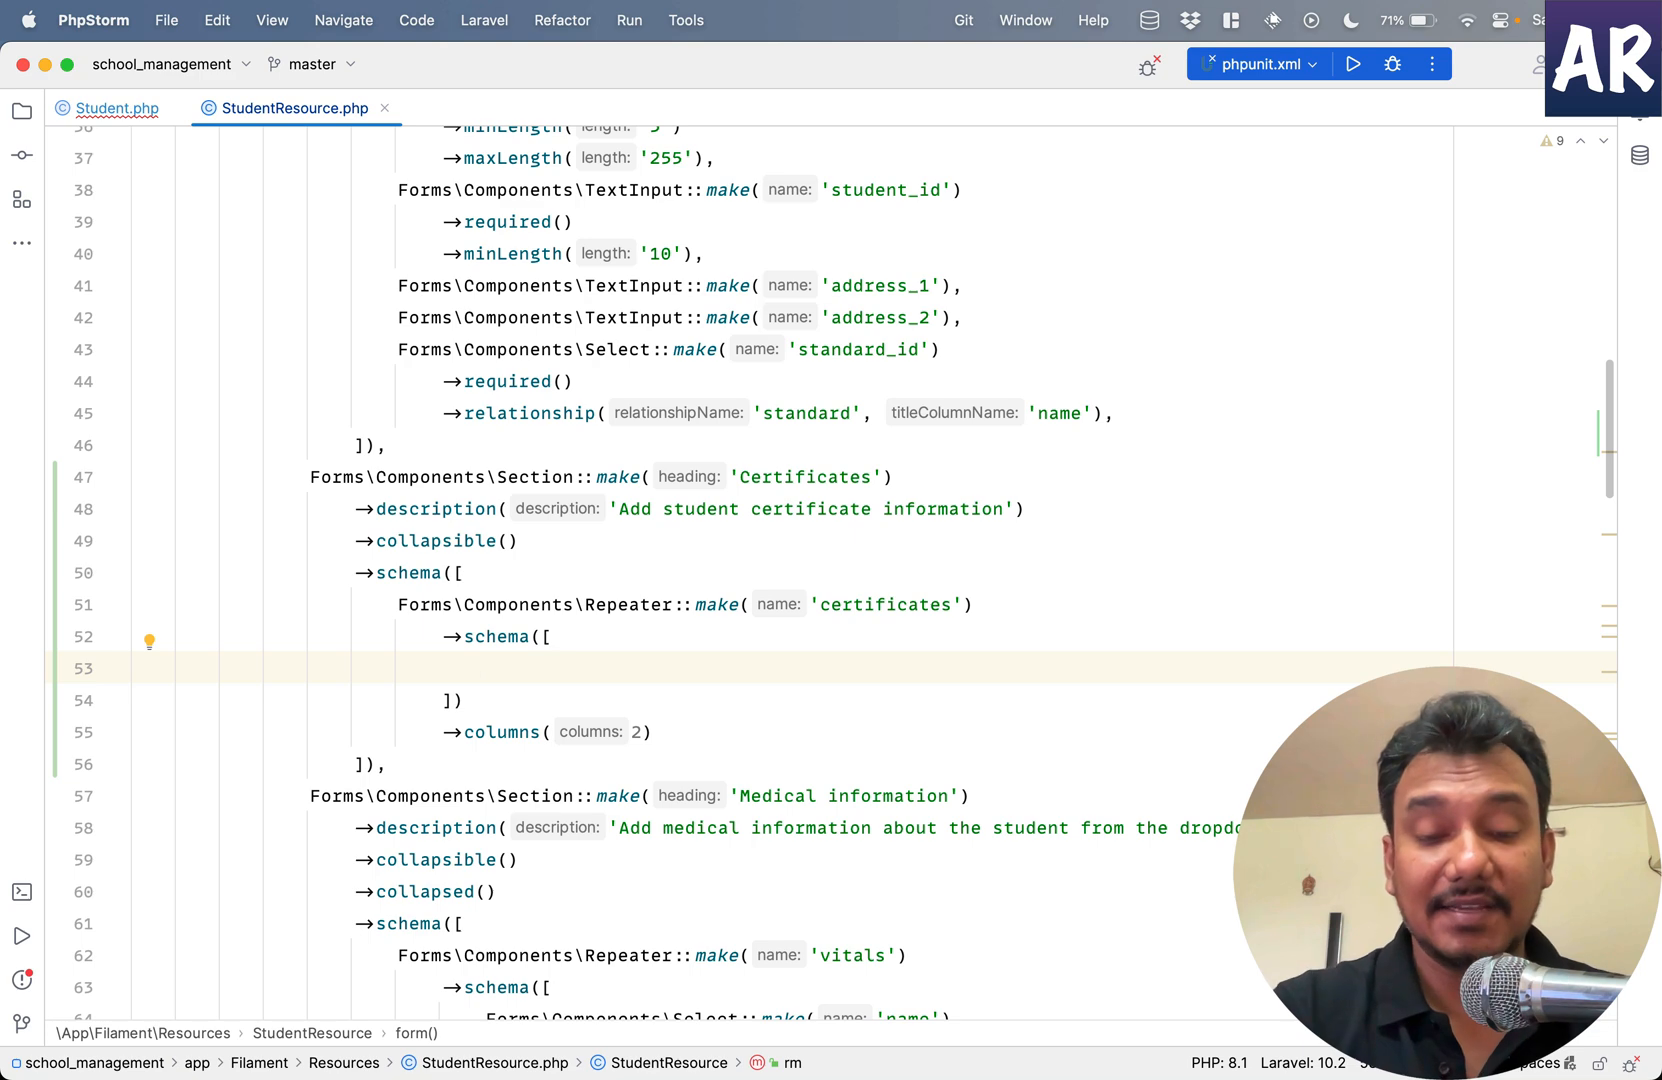
text(Select::make('ce)
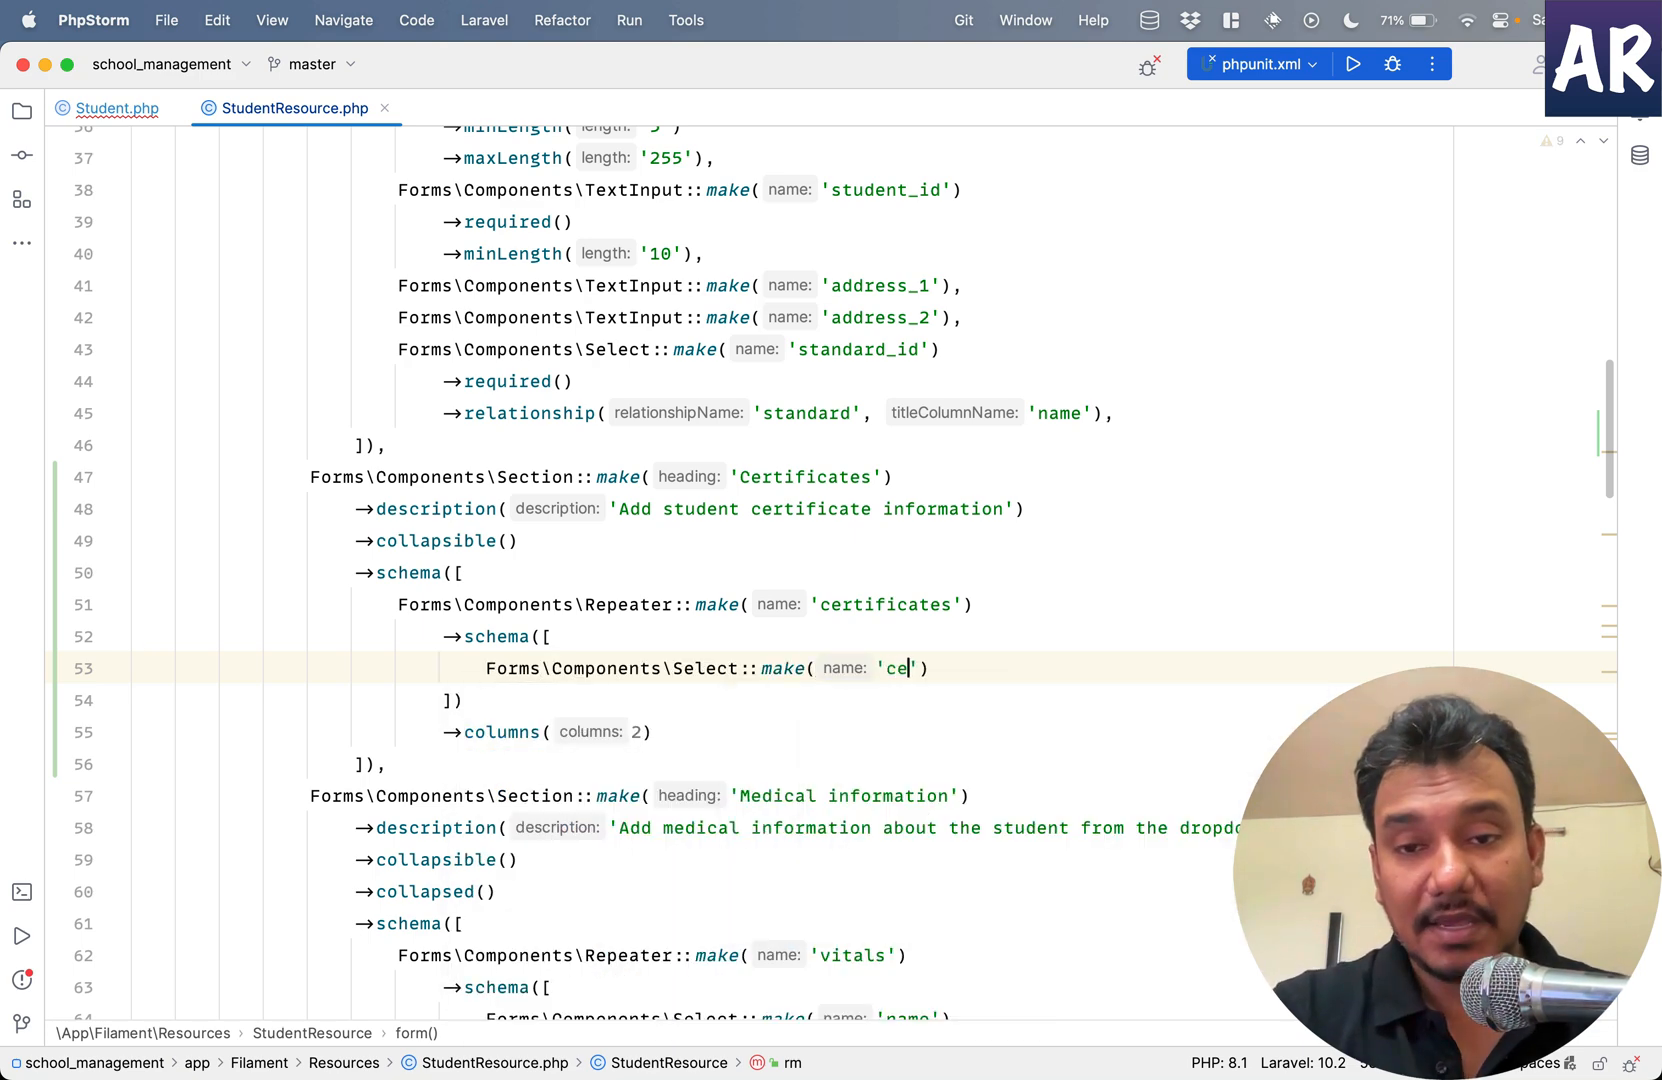
text(rtificate_id)
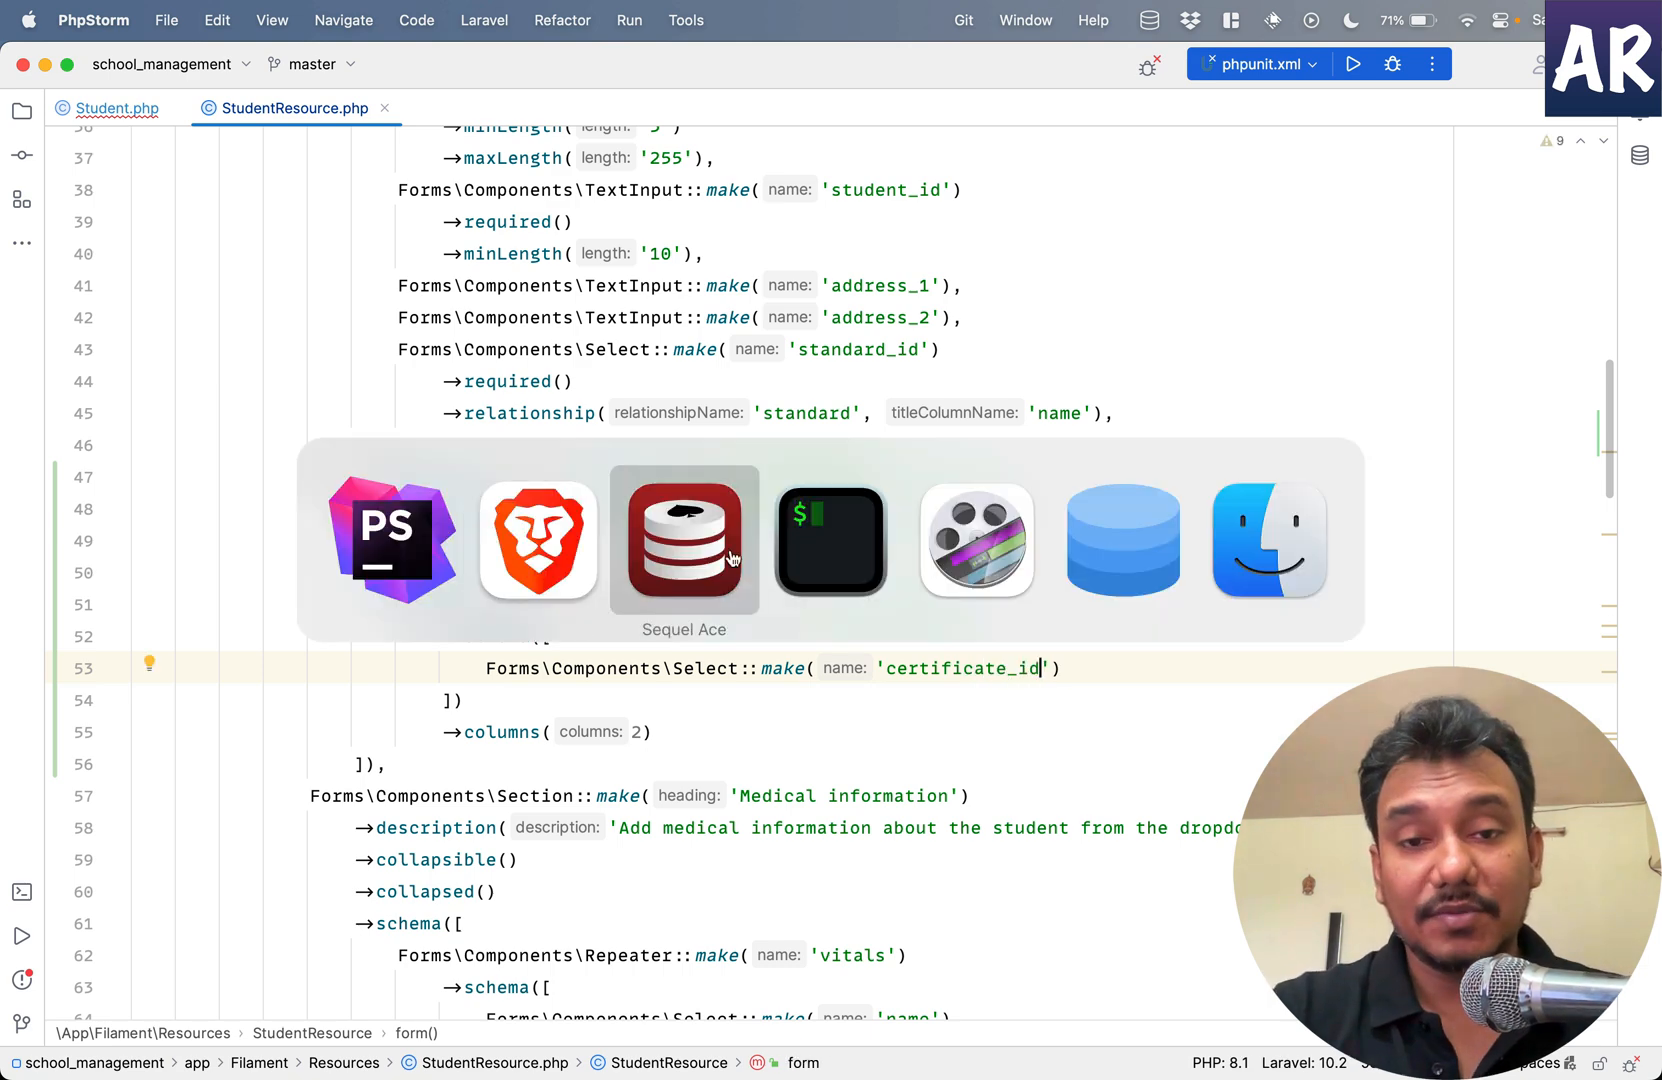
- Switch to Sequel Ace to view the empty certificate_student table's columns
click(684, 540)
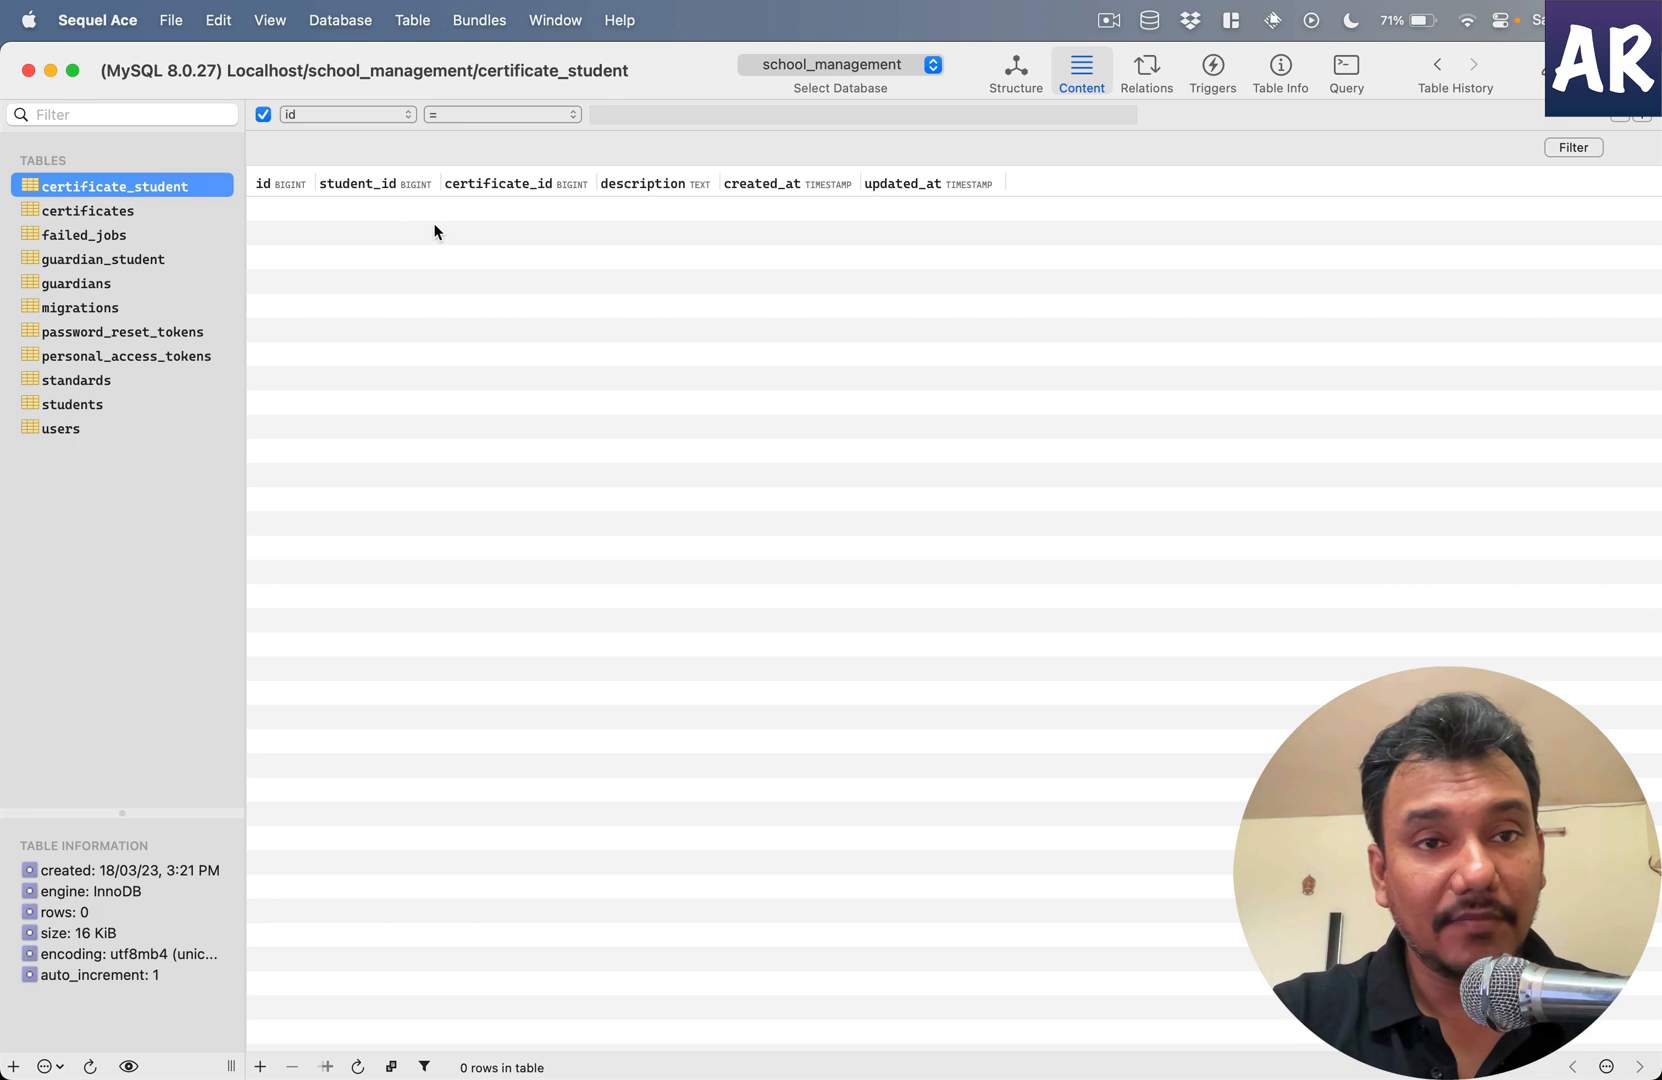
mouse_move(514, 220)
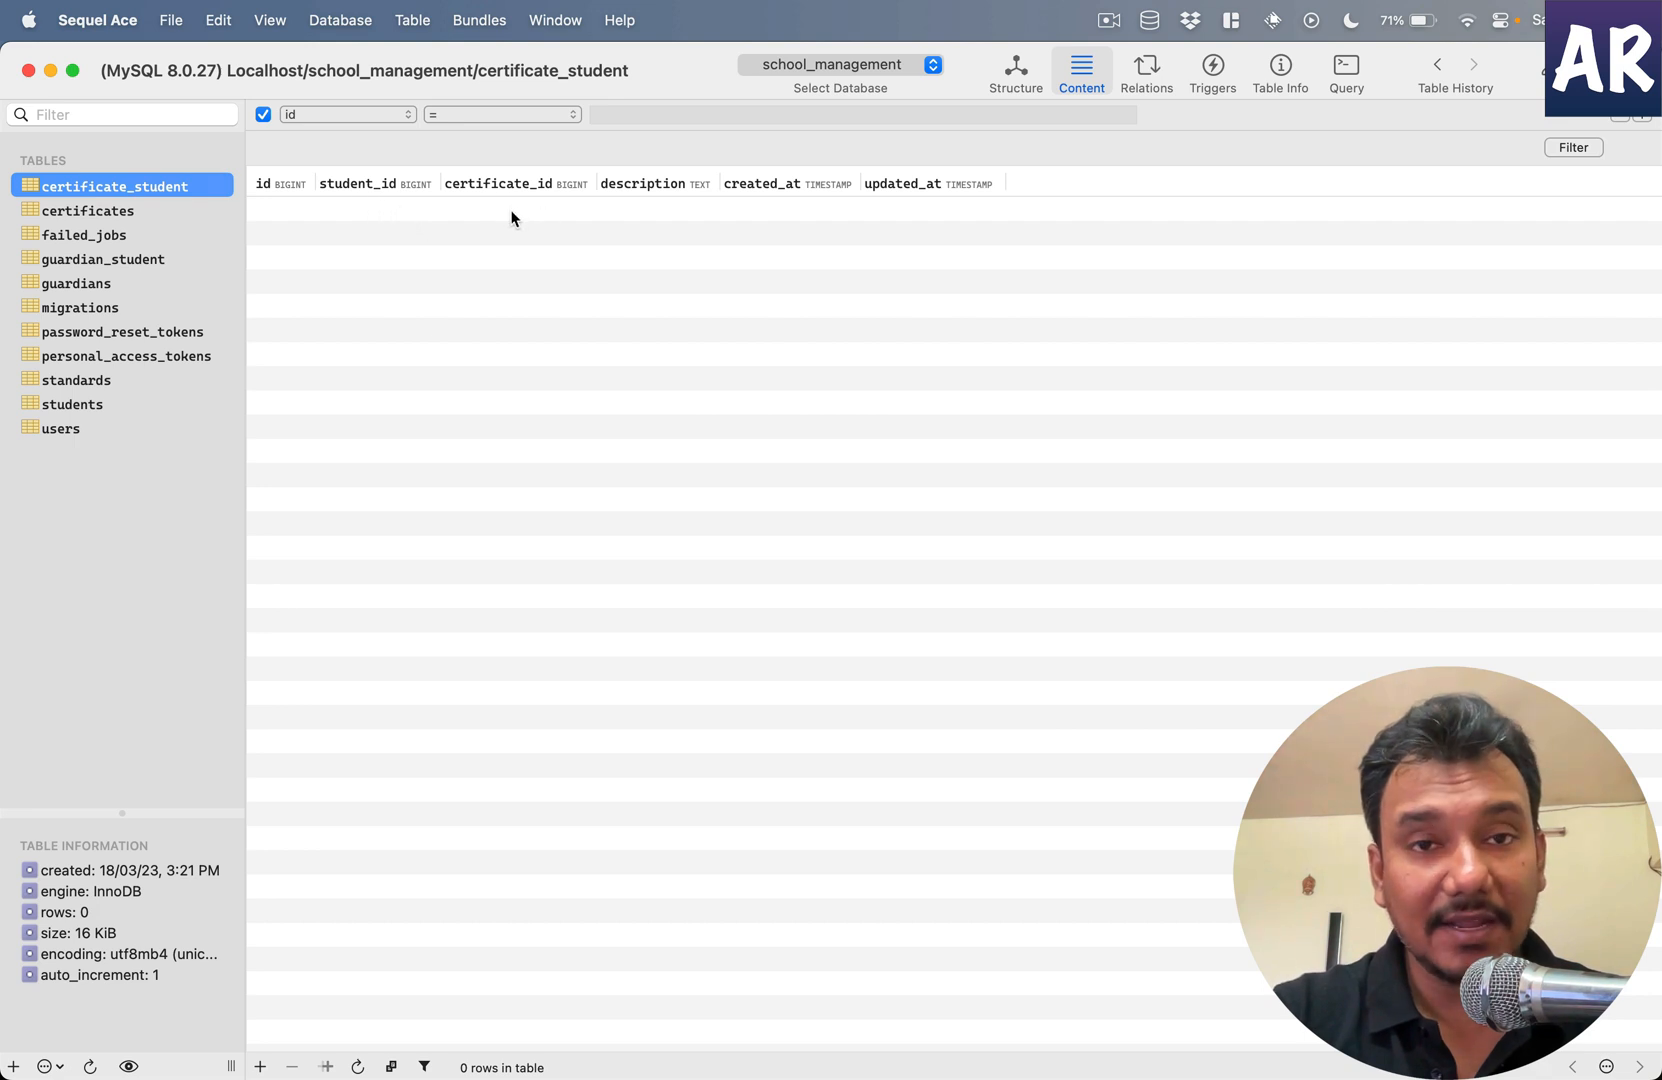
mouse_move(348, 224)
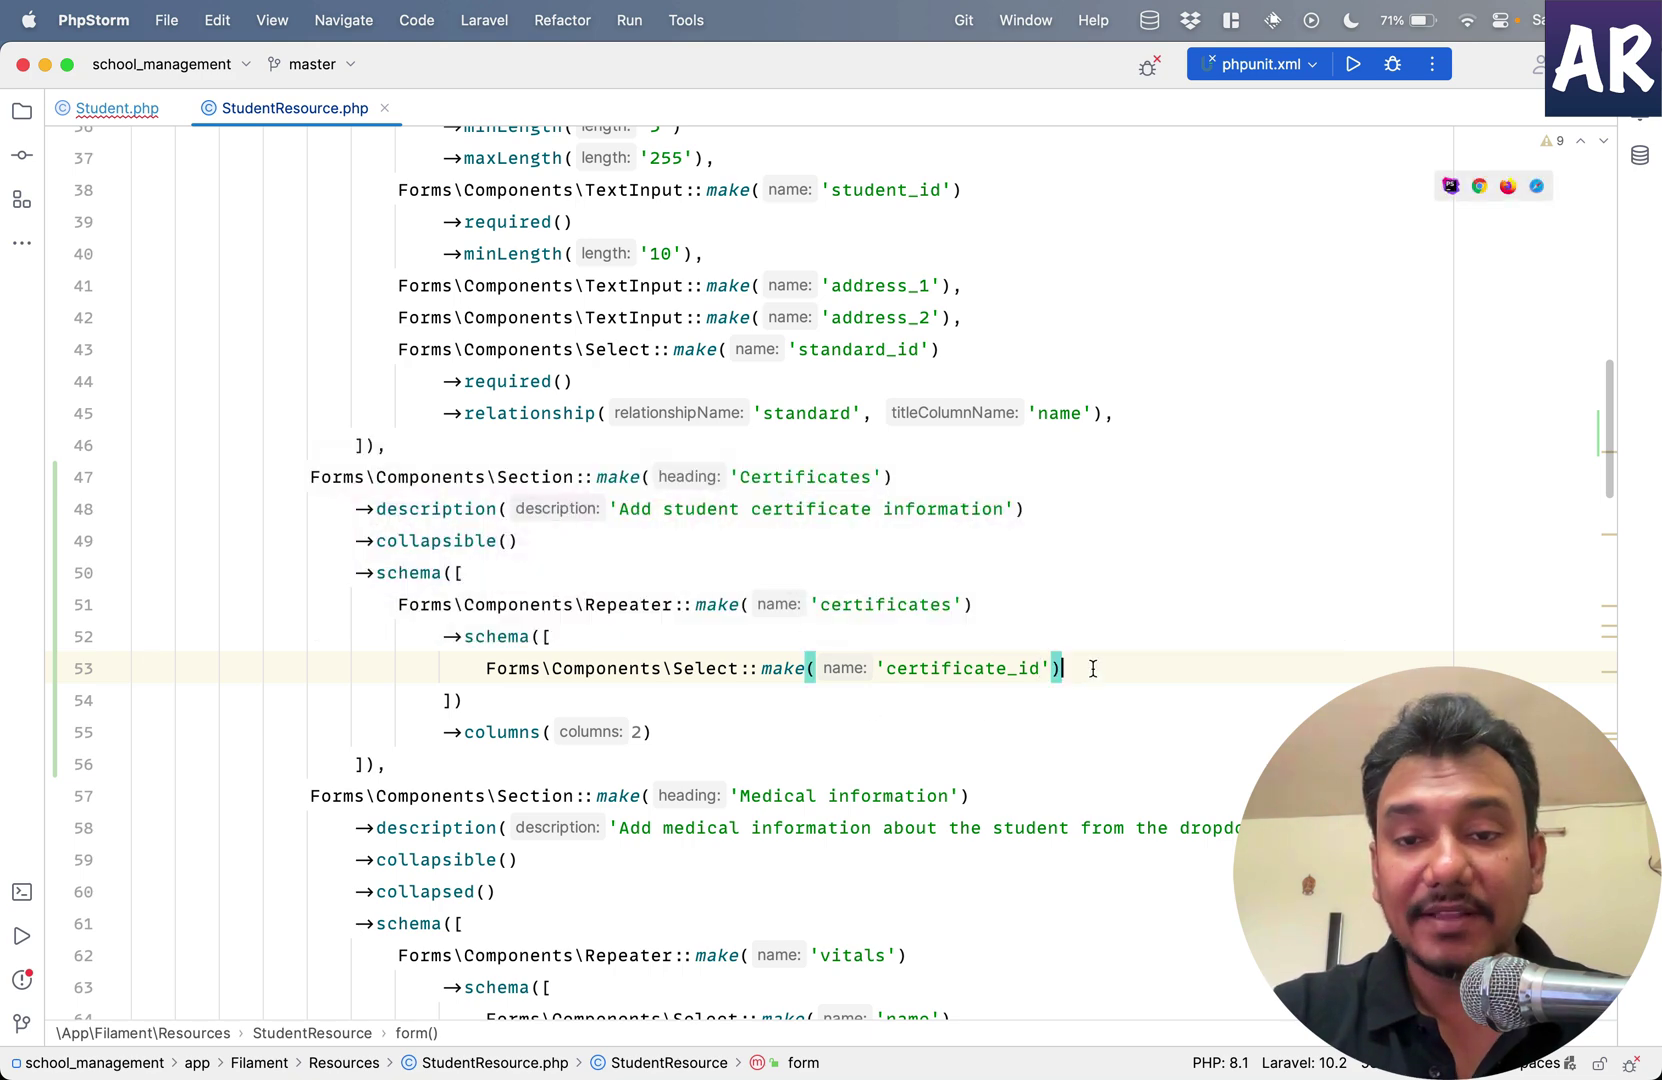
- Give the select ->options(Certificate::all()->pluck('name', 'id'))
key(enter)
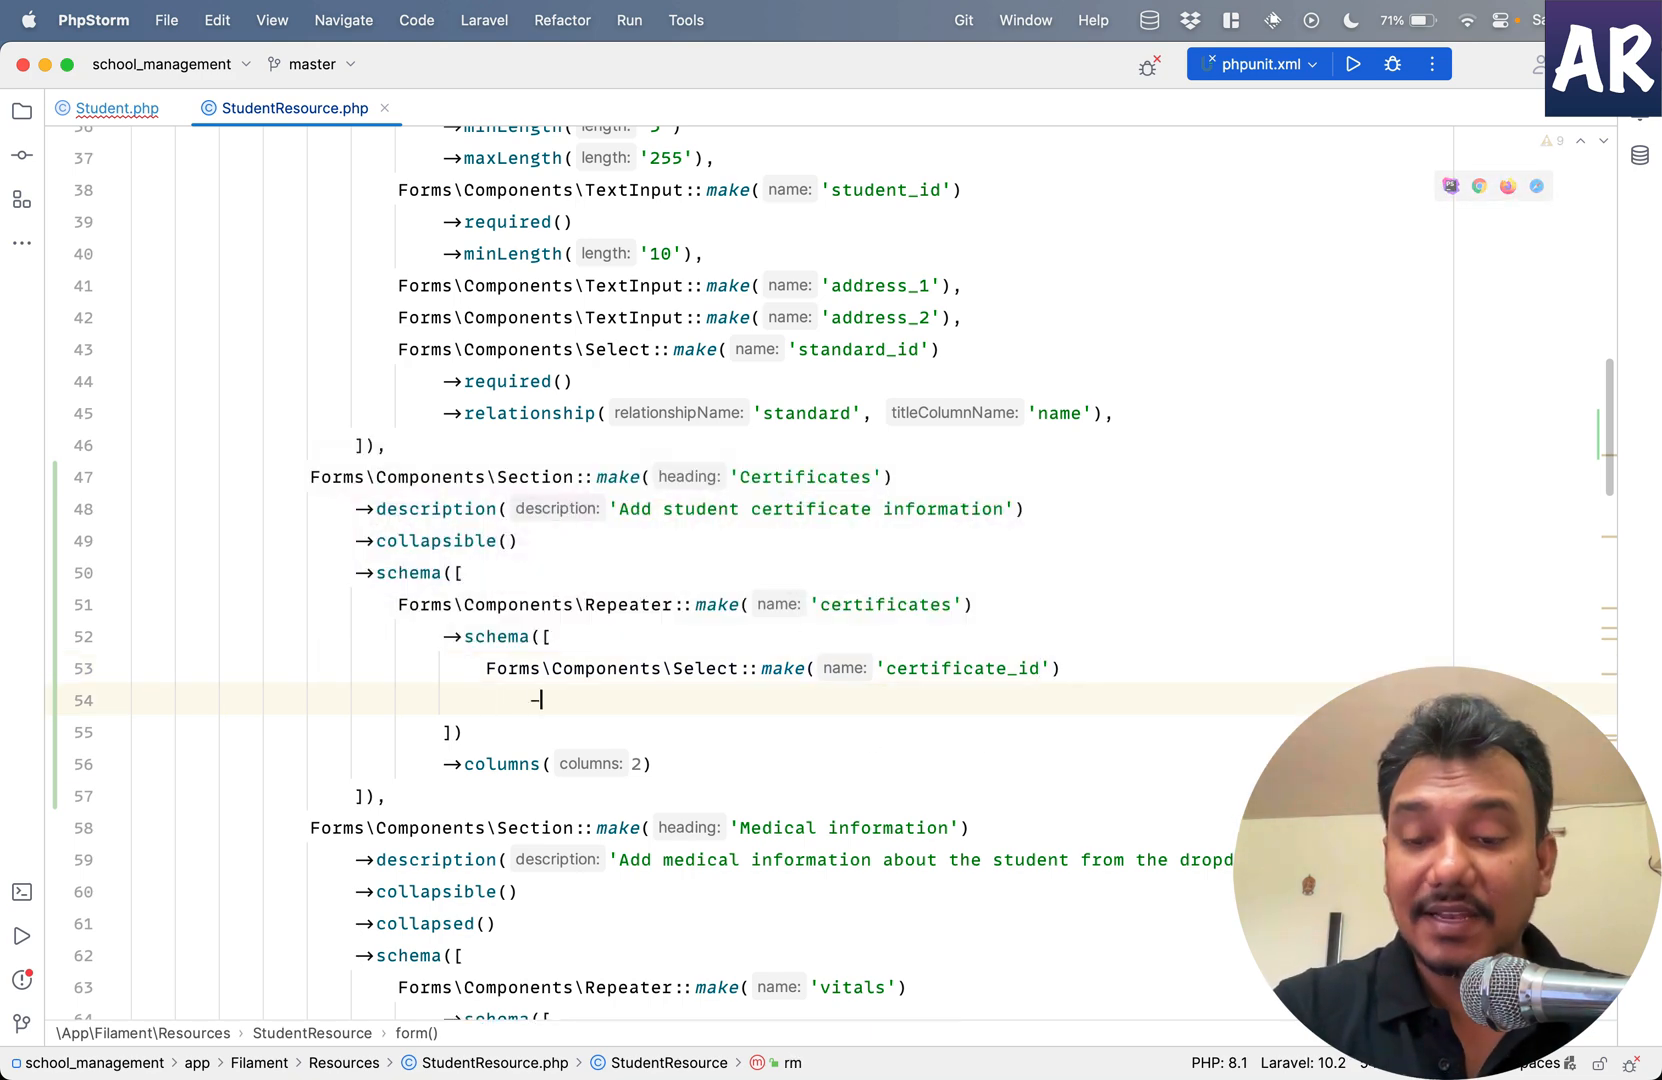
text(options())
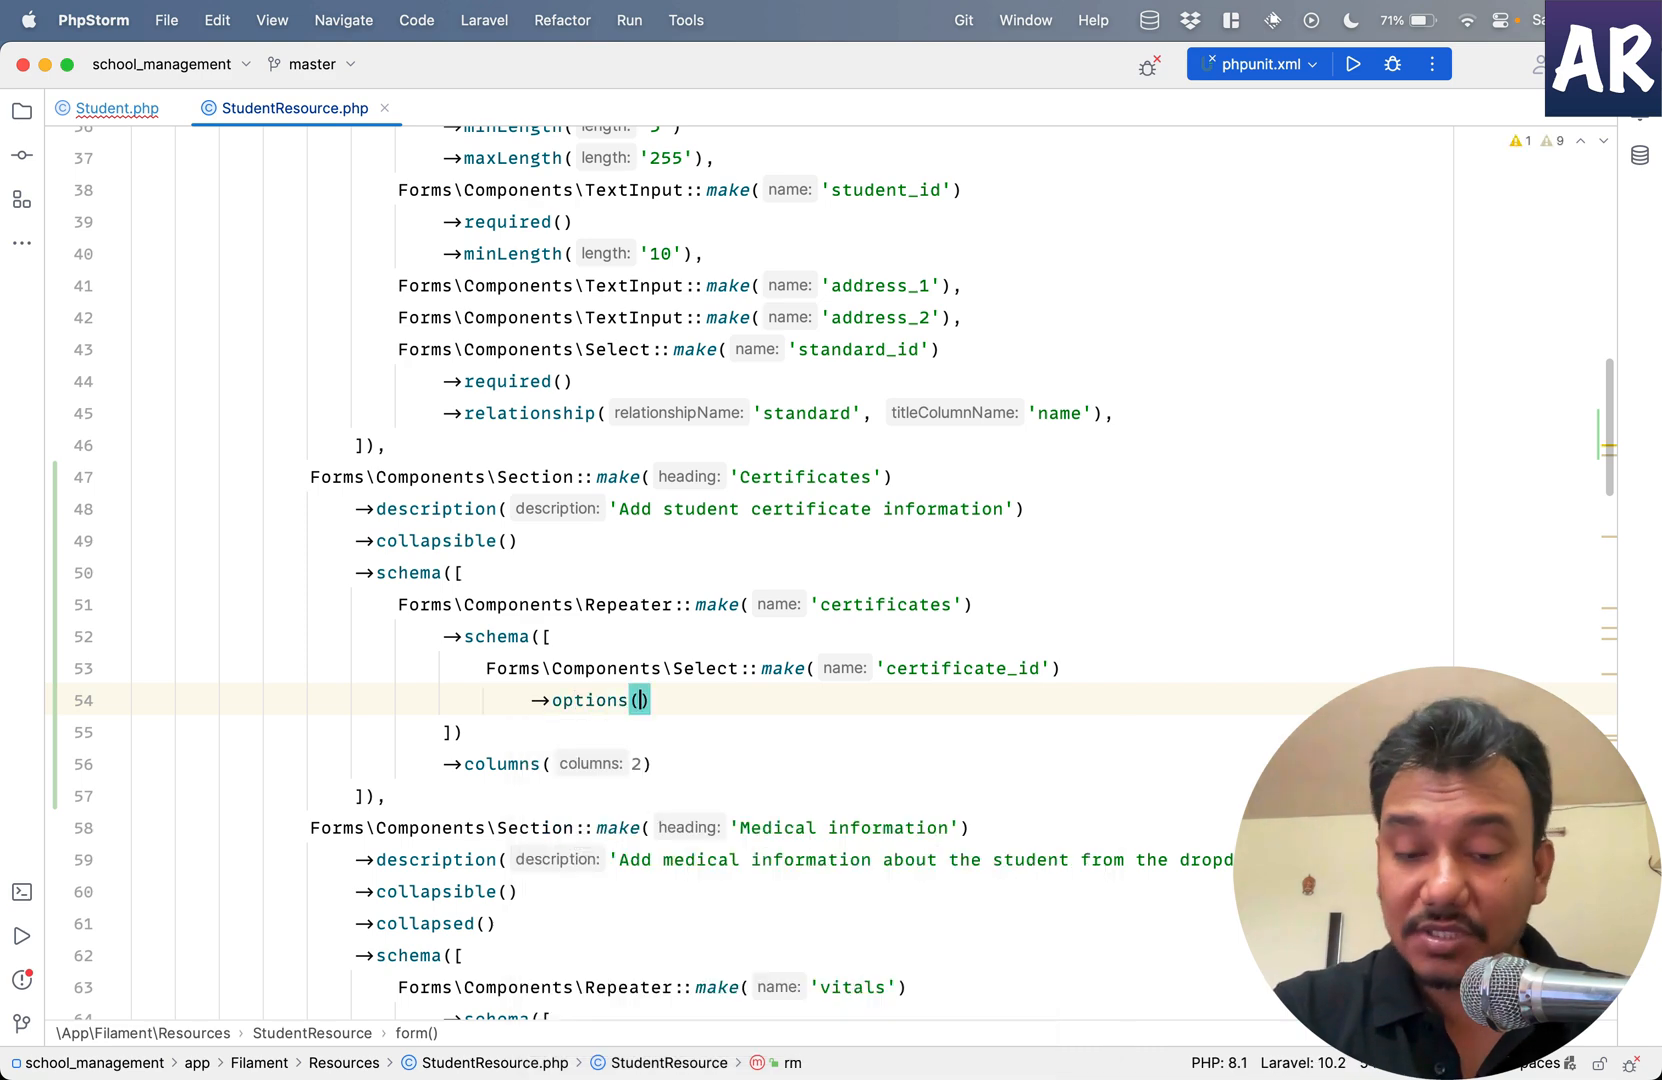
text(Certificate::)
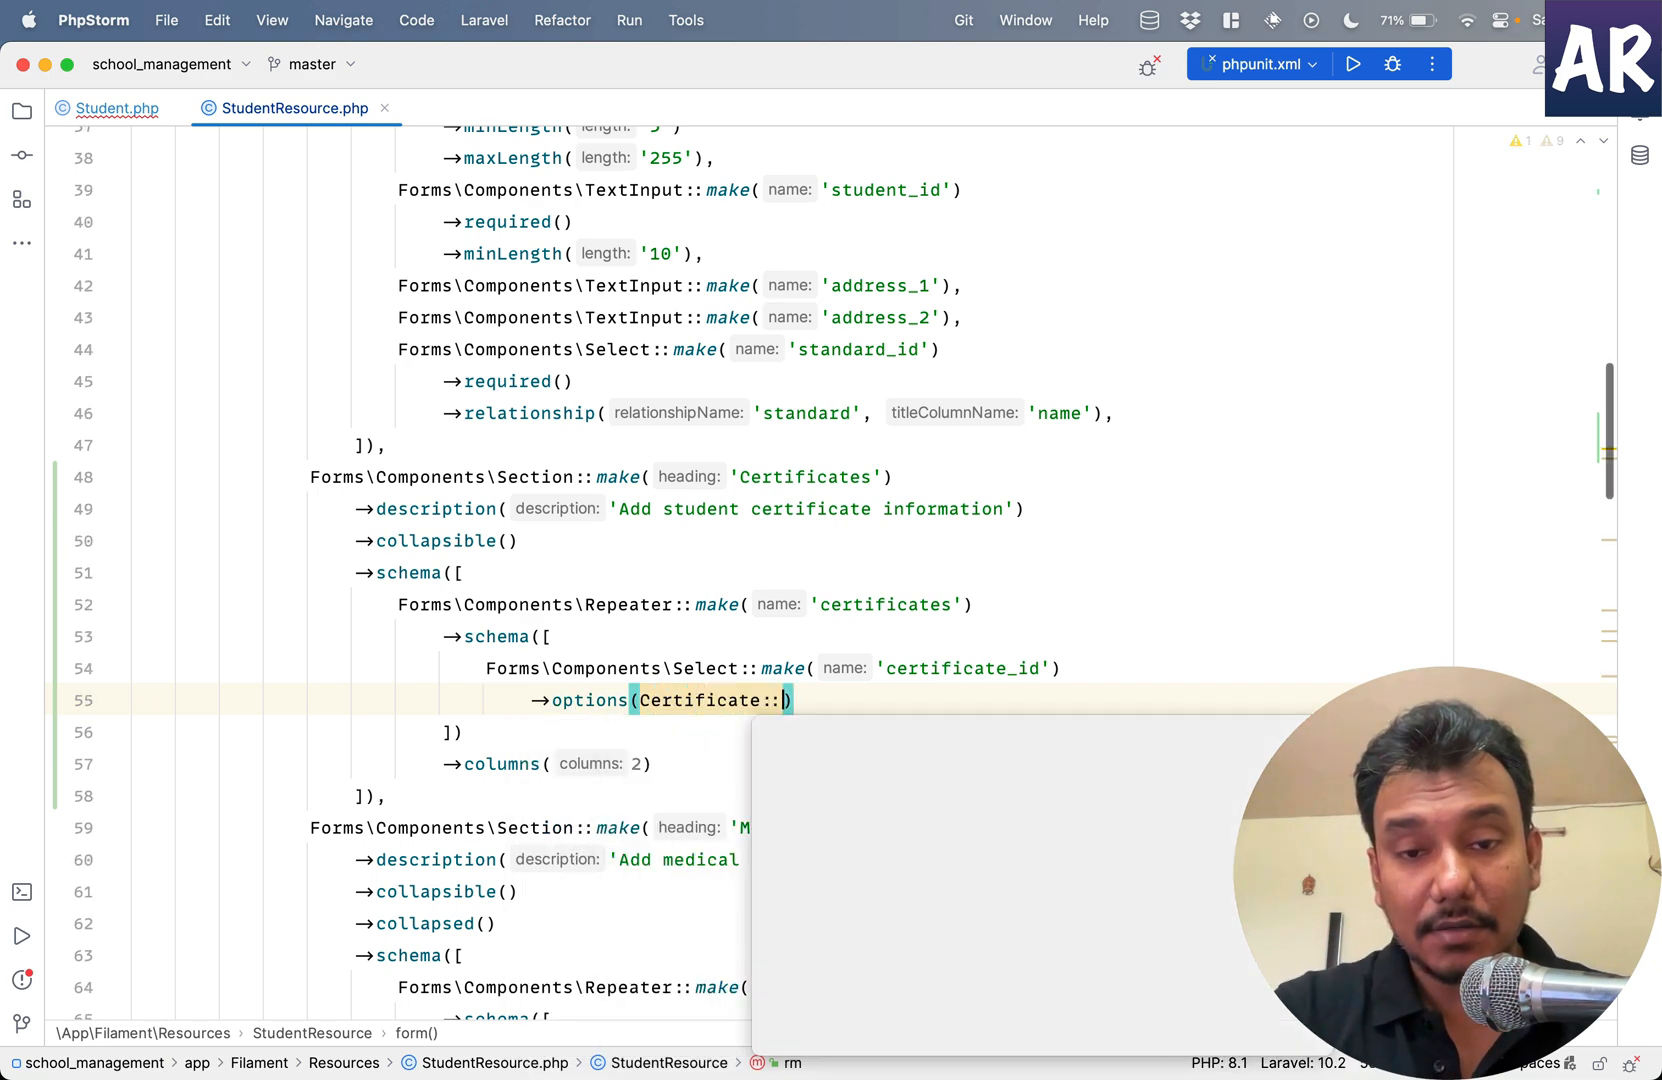
text(all()->pluck('name', '')))
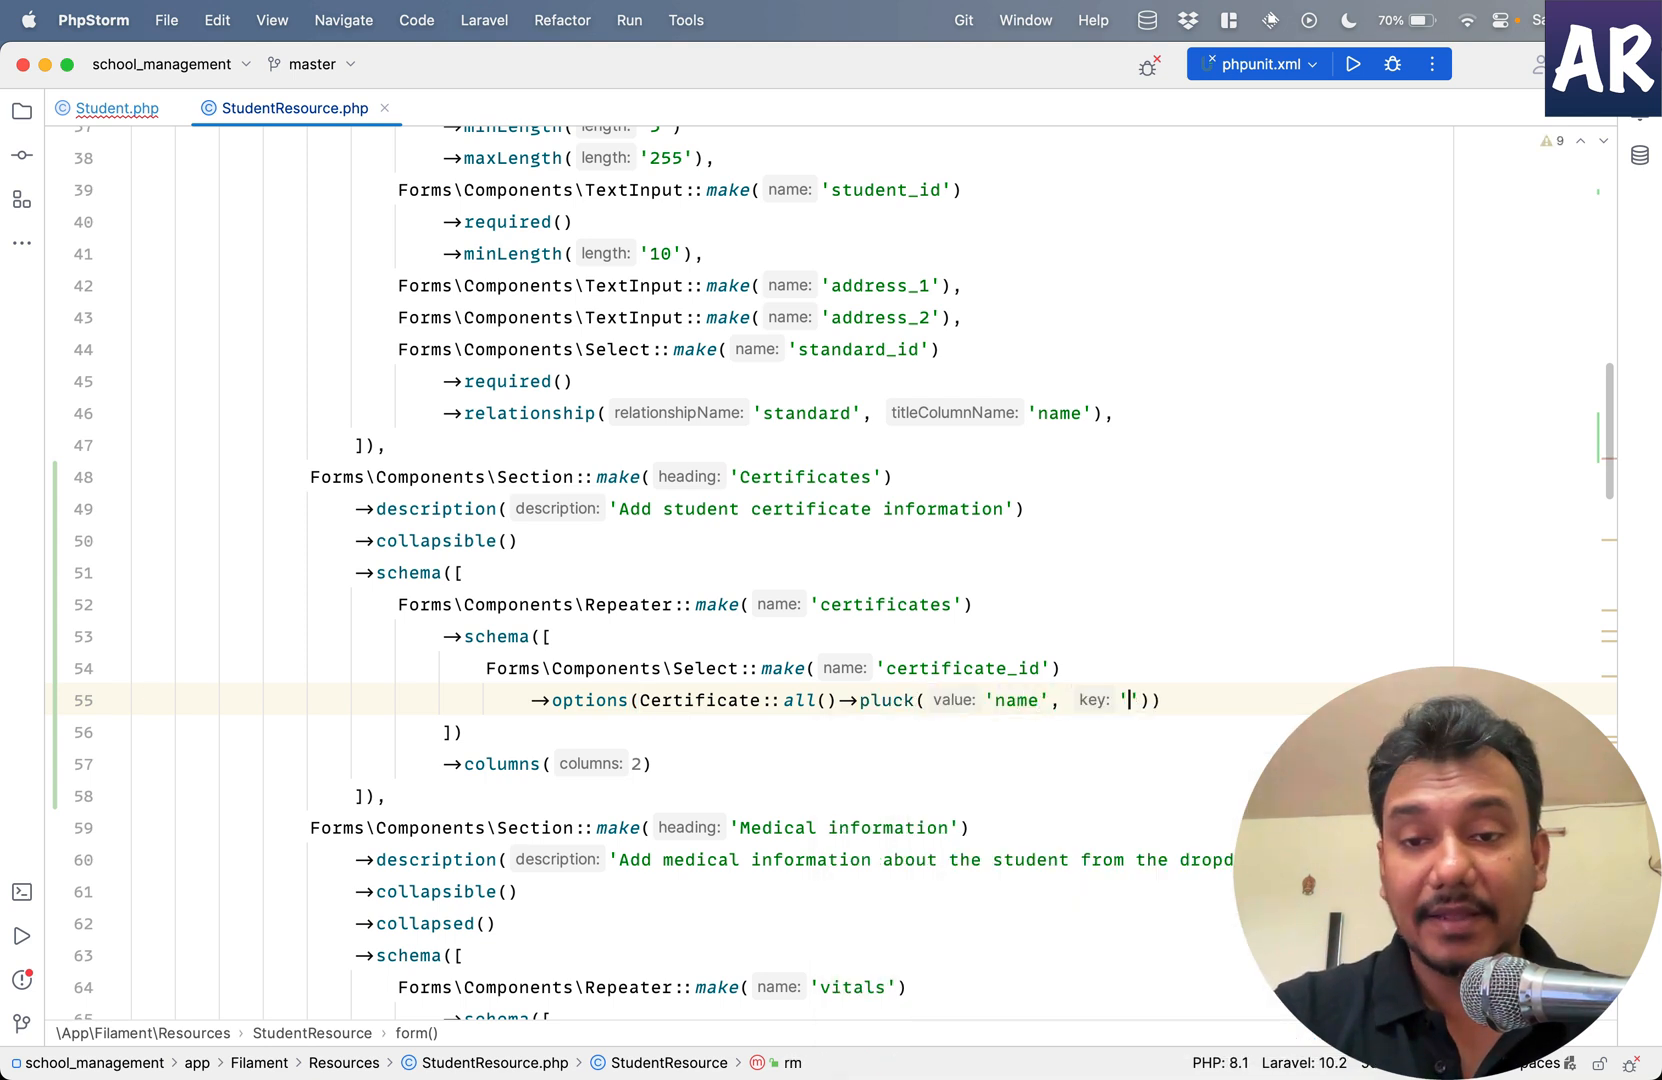
text(id)
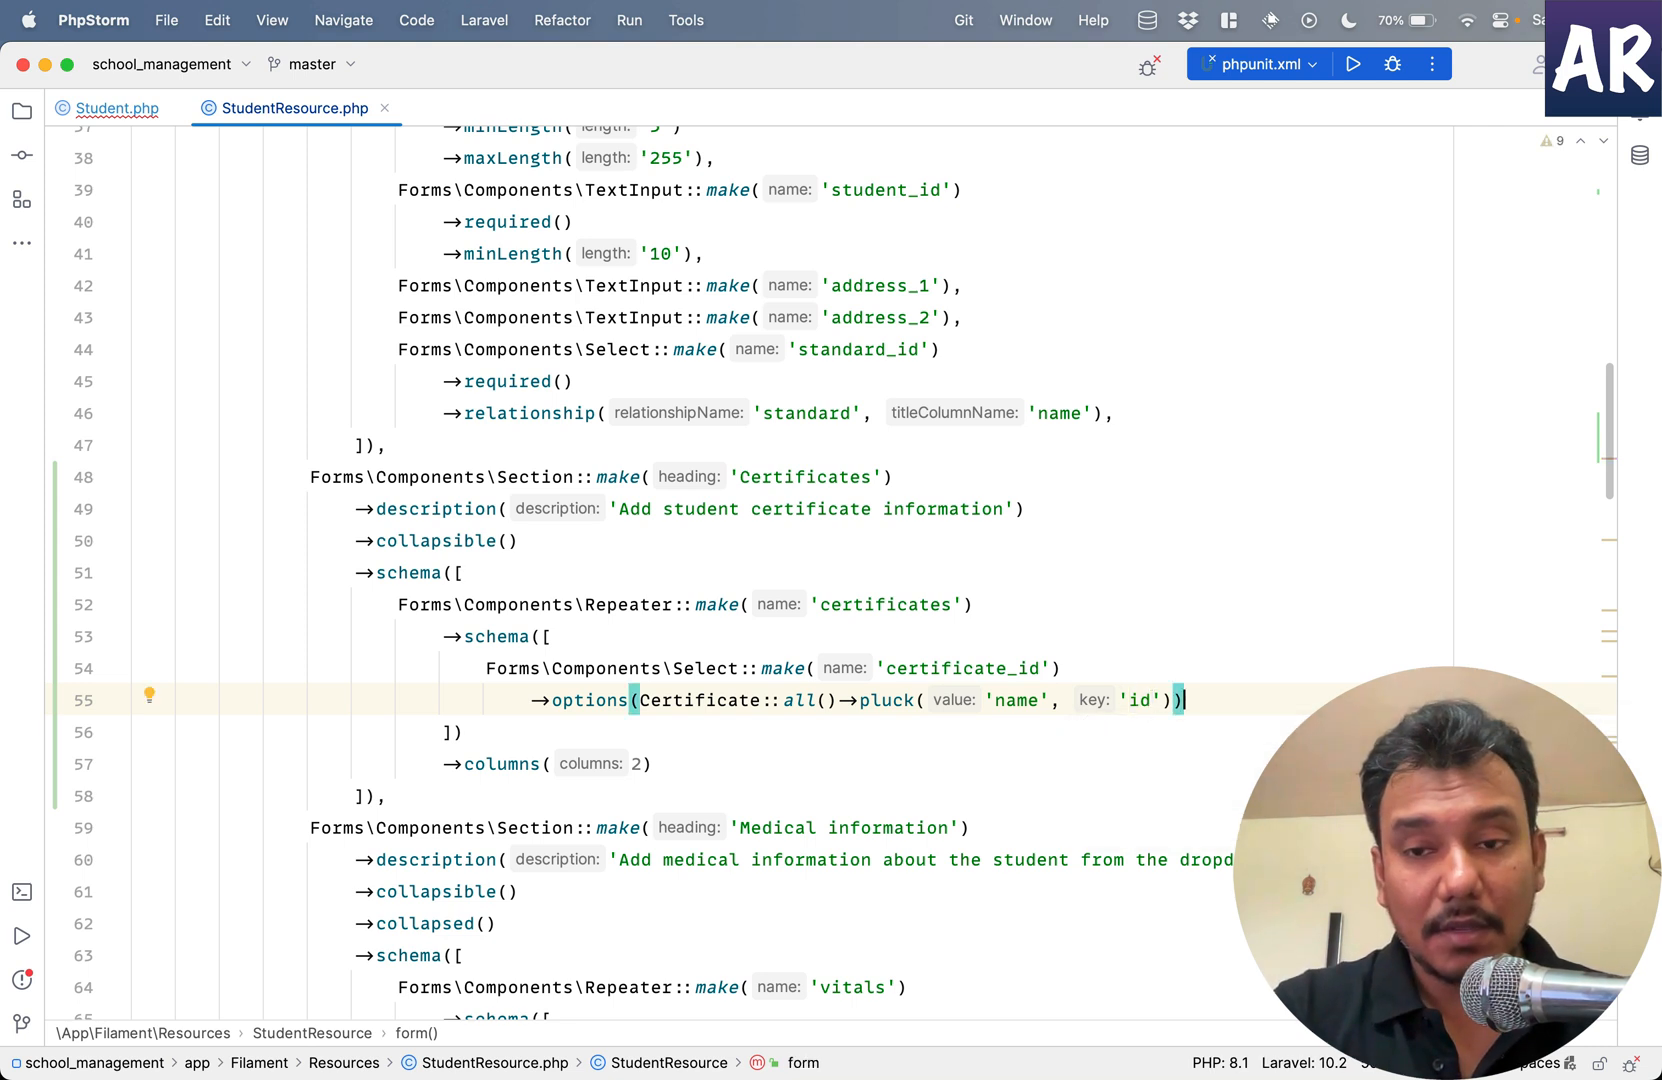
key(Return)
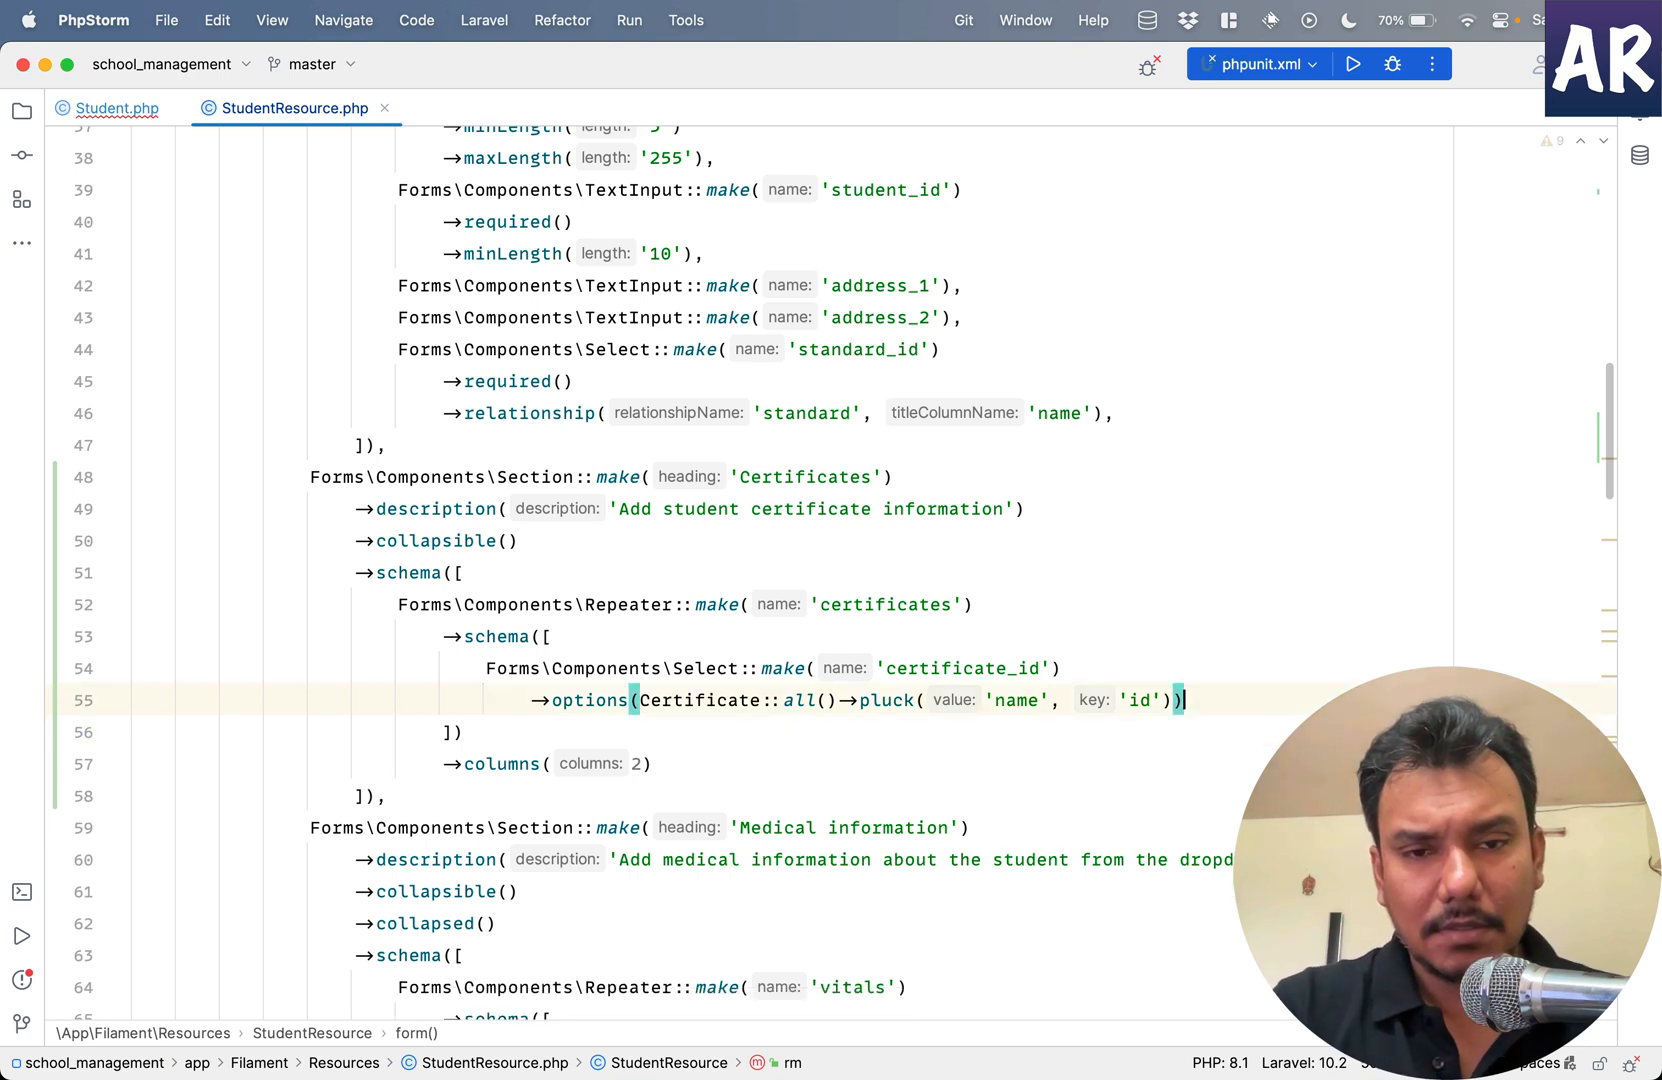
key(enter)
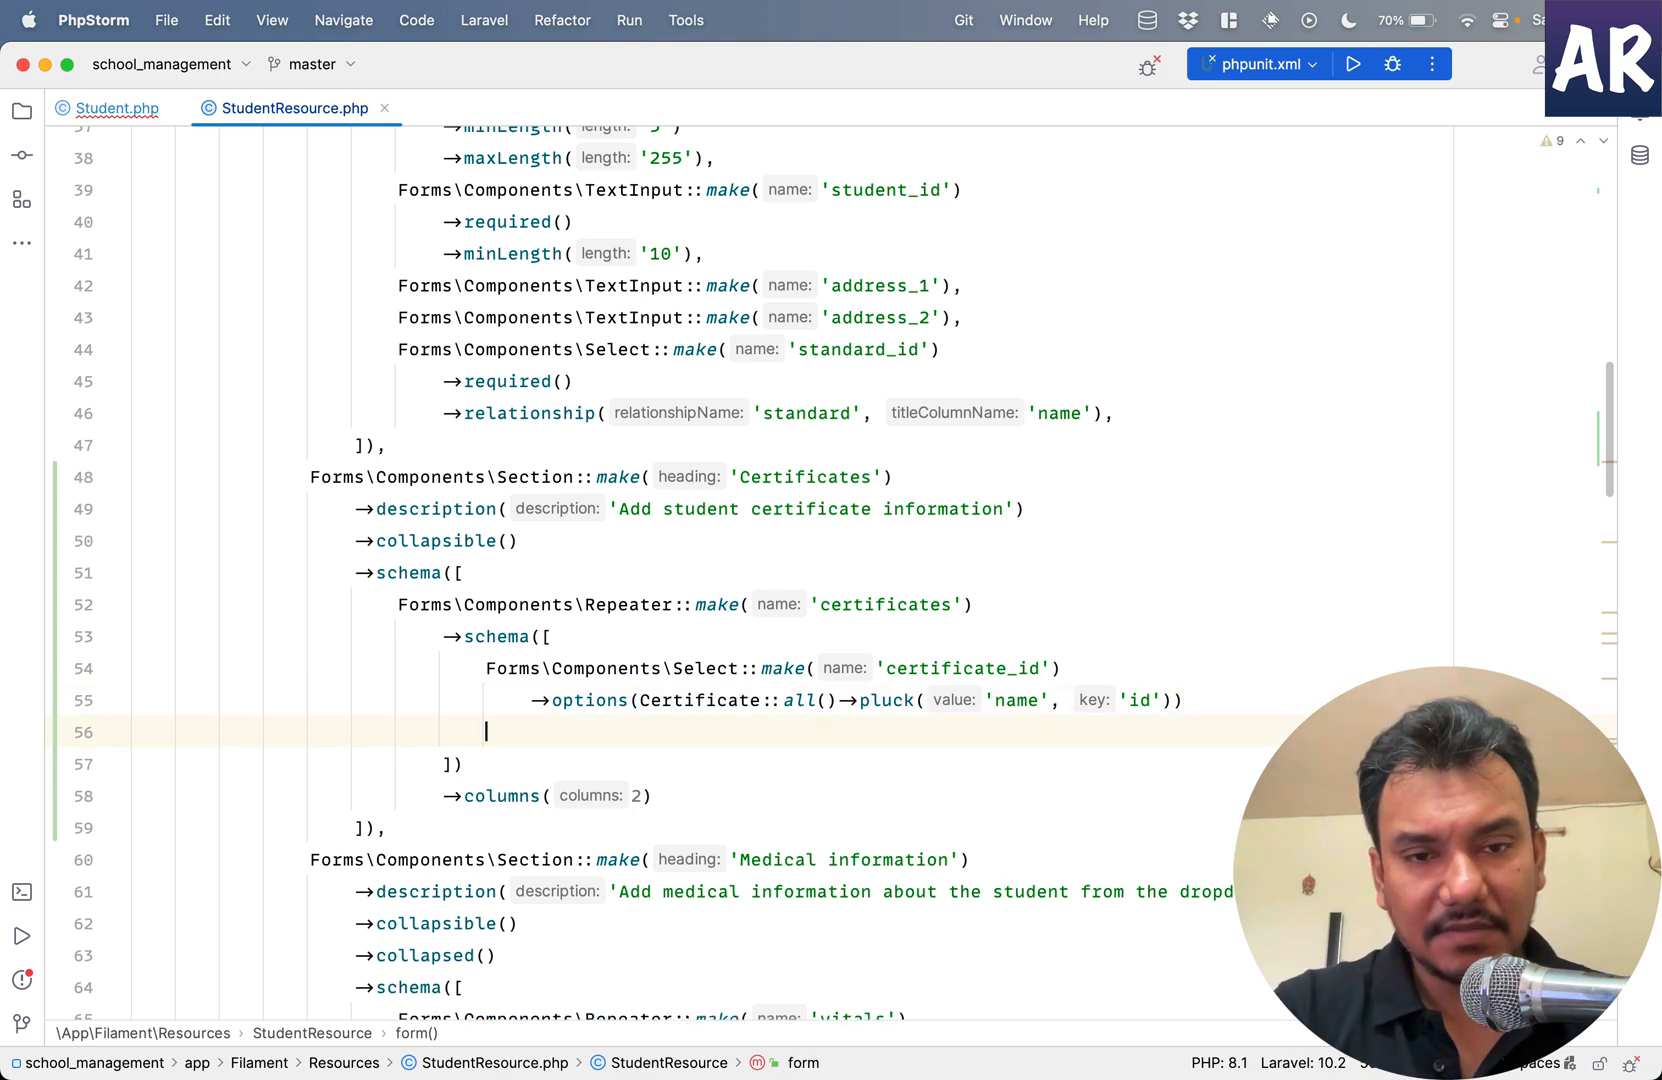
text(),)
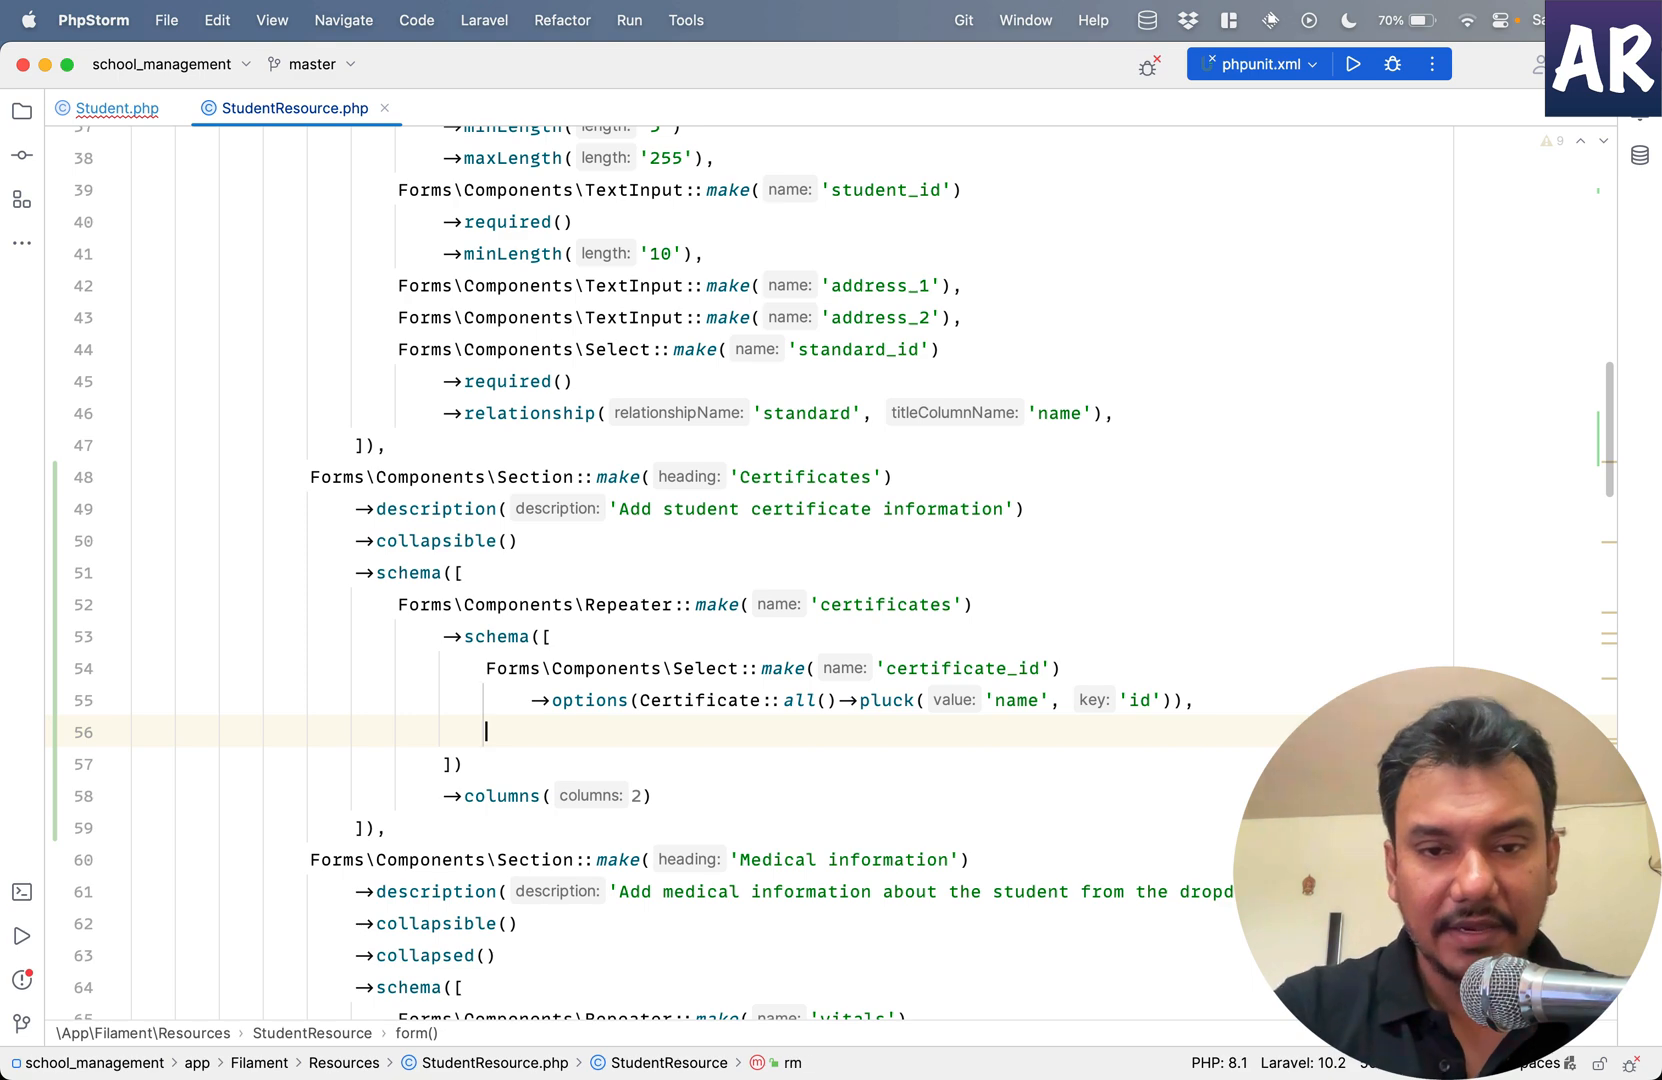
- Start a TextInput, then remove stray text after the hasMany return in Student.php
text(TextInp)
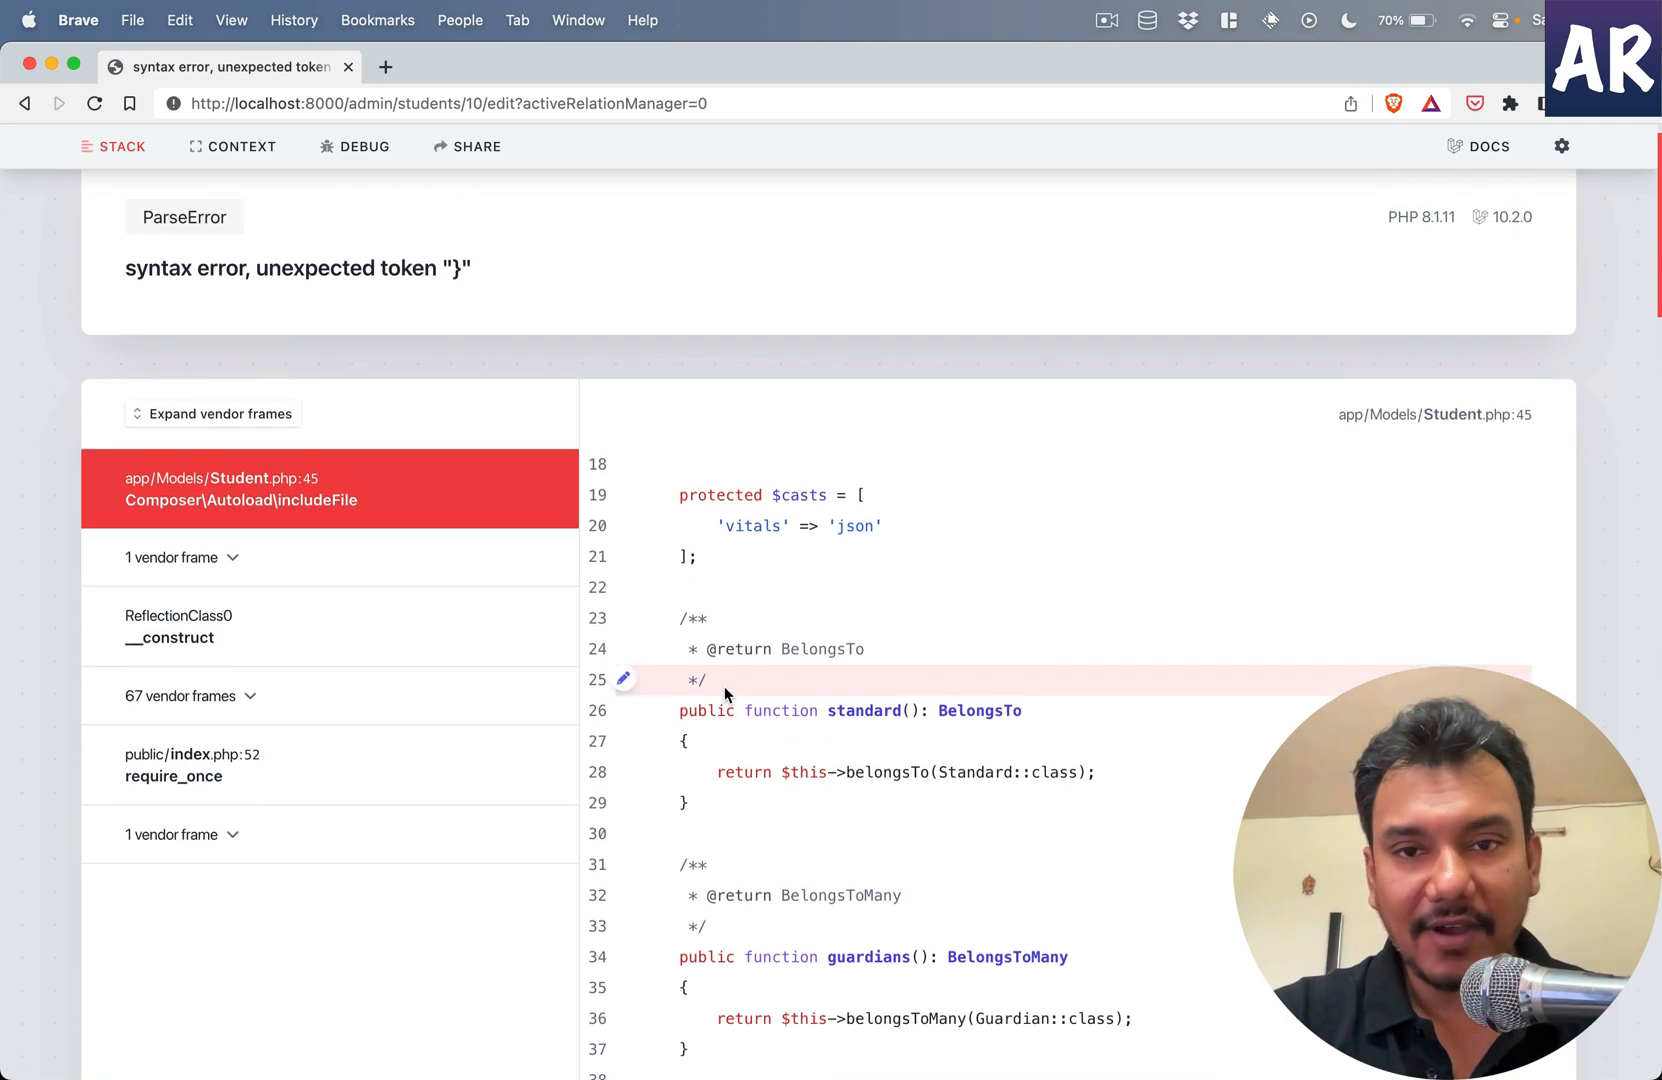
scroll(down, 3)
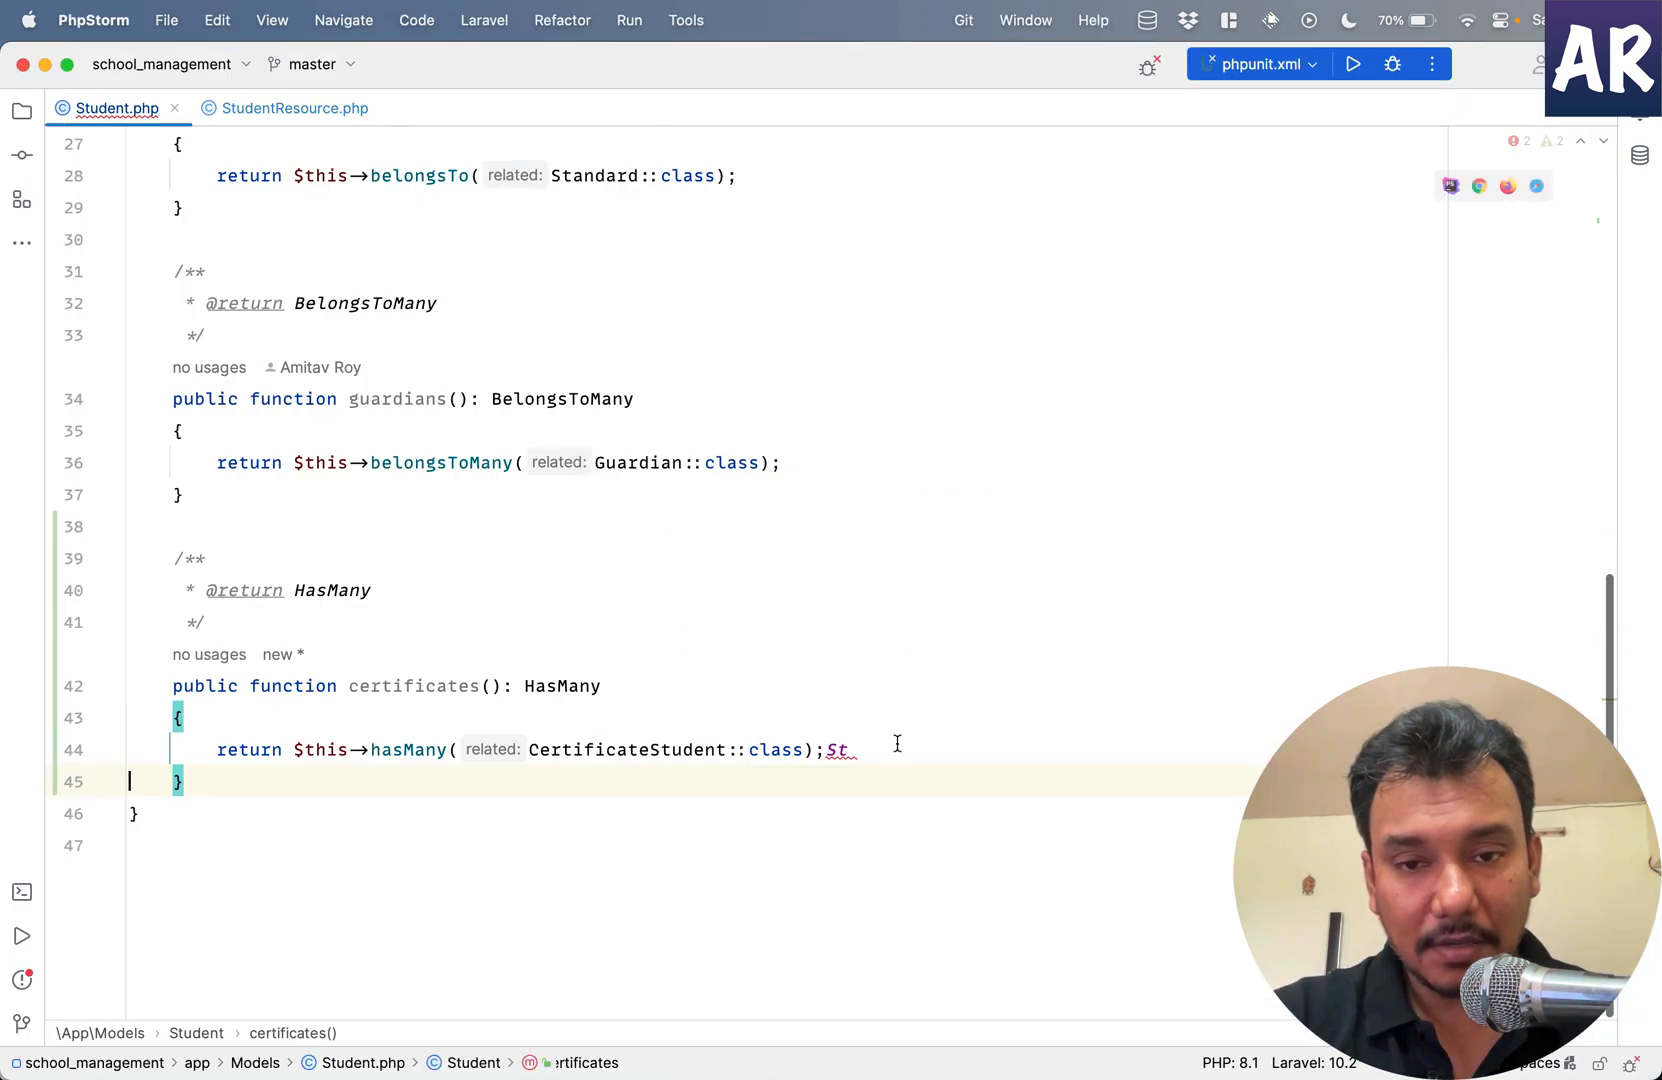
key(Backspace)
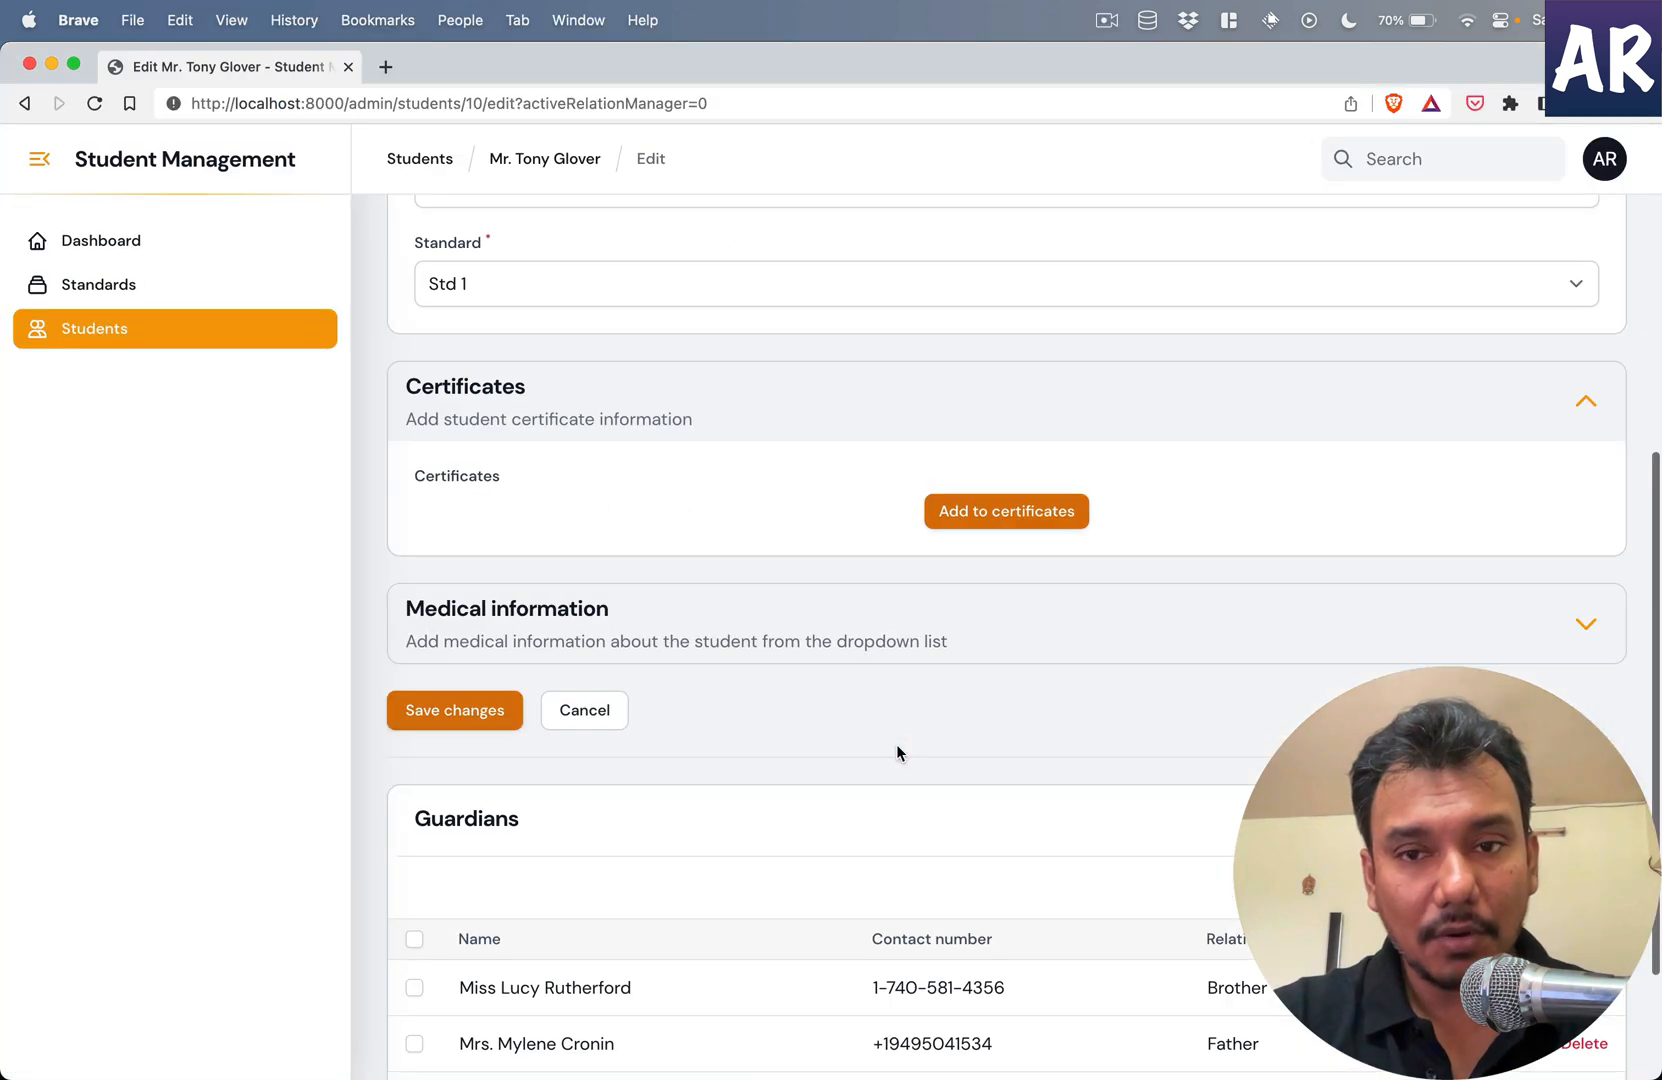
- Add a certificate entry and check its dropdown lists Drawing and Quiz certificate
scroll(up, 3)
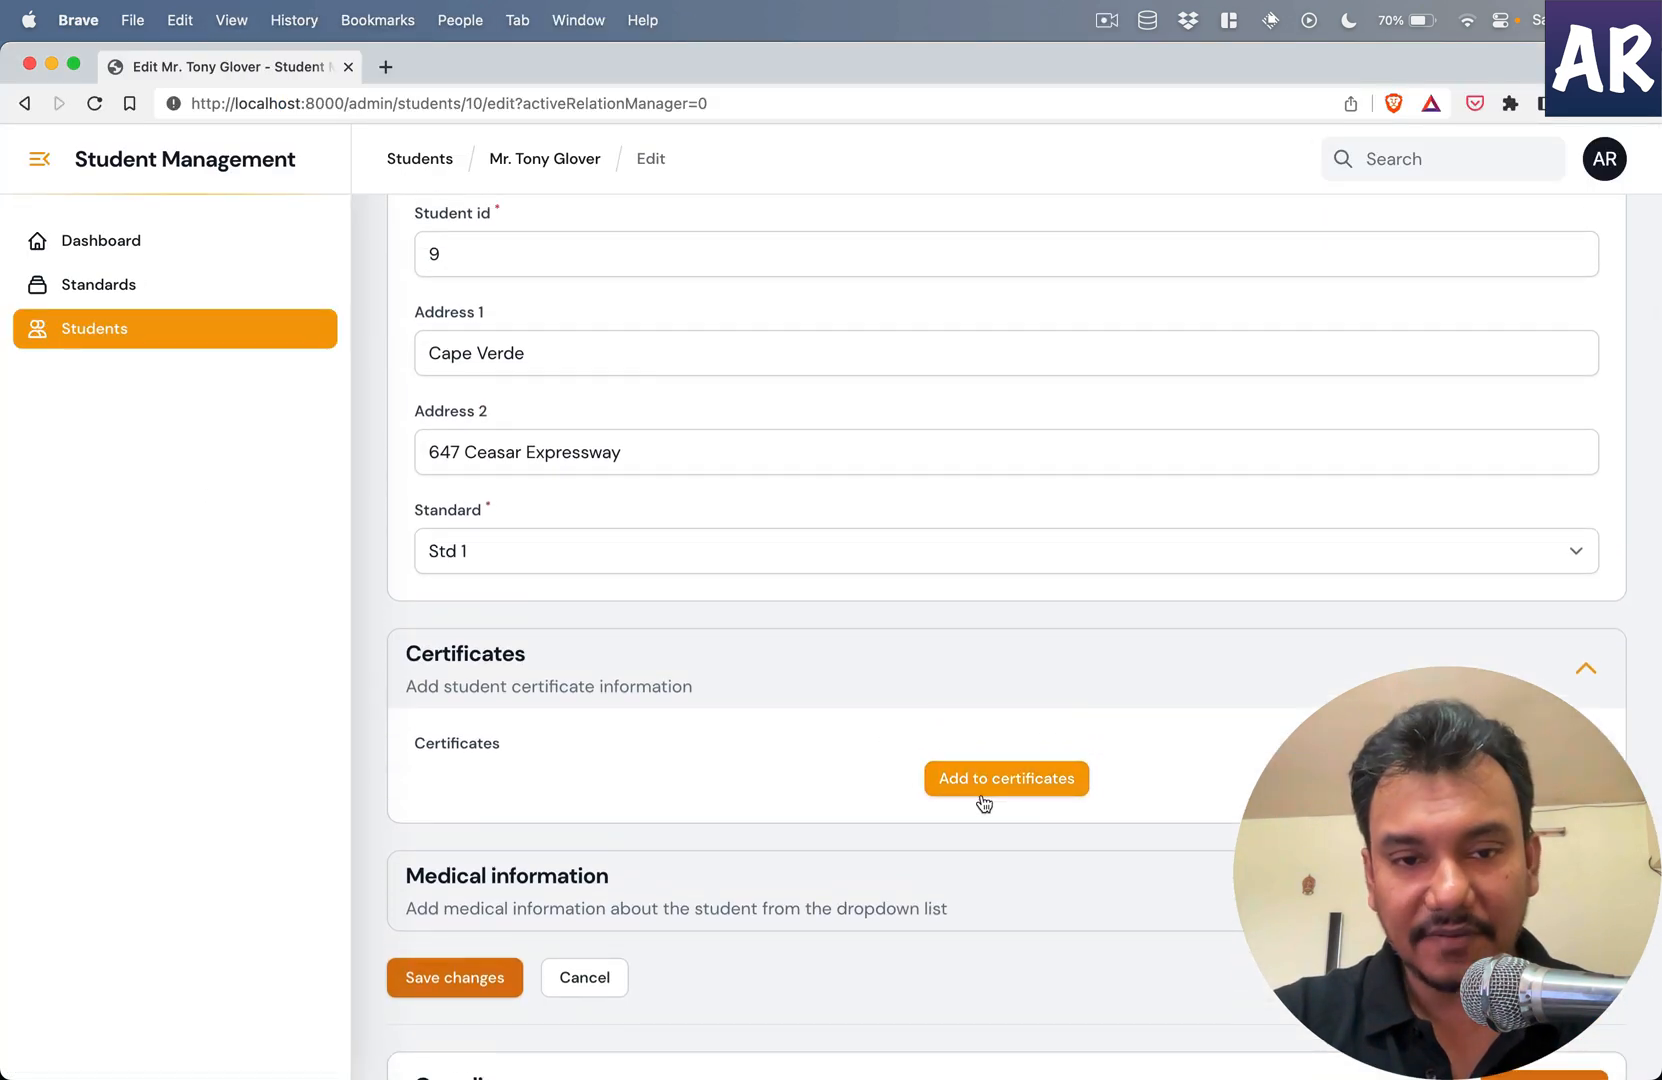
click(1004, 778)
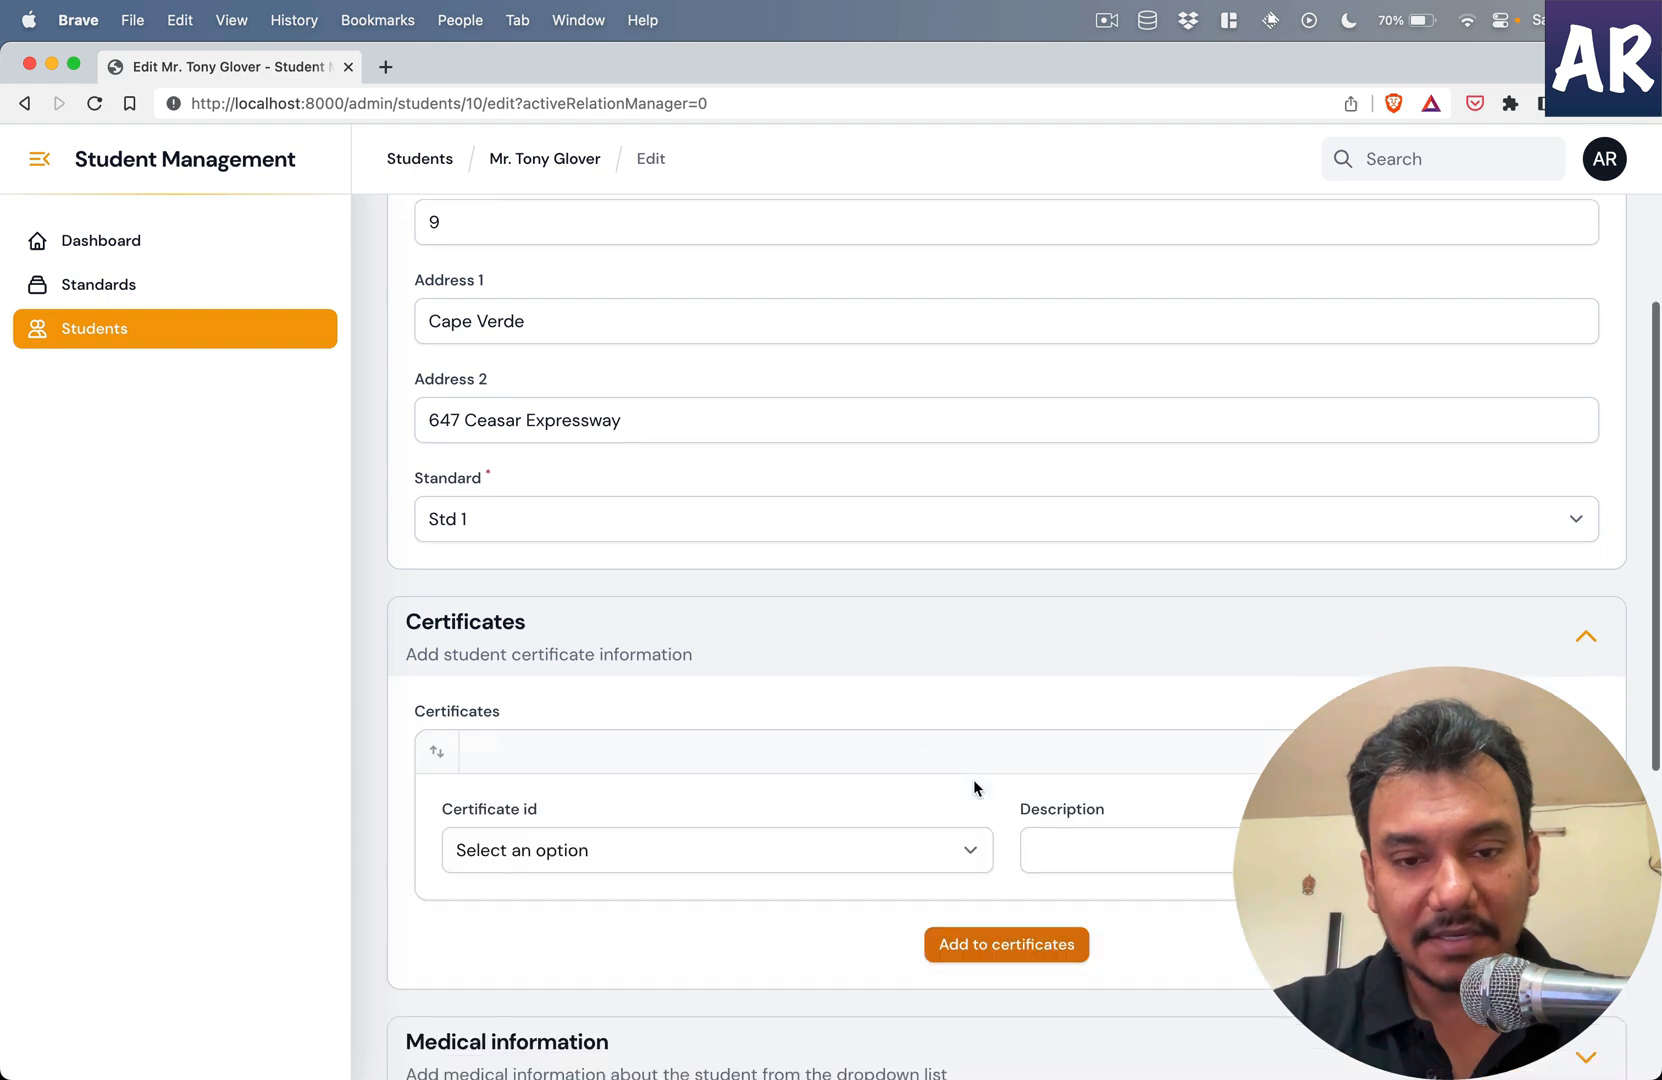
click(716, 850)
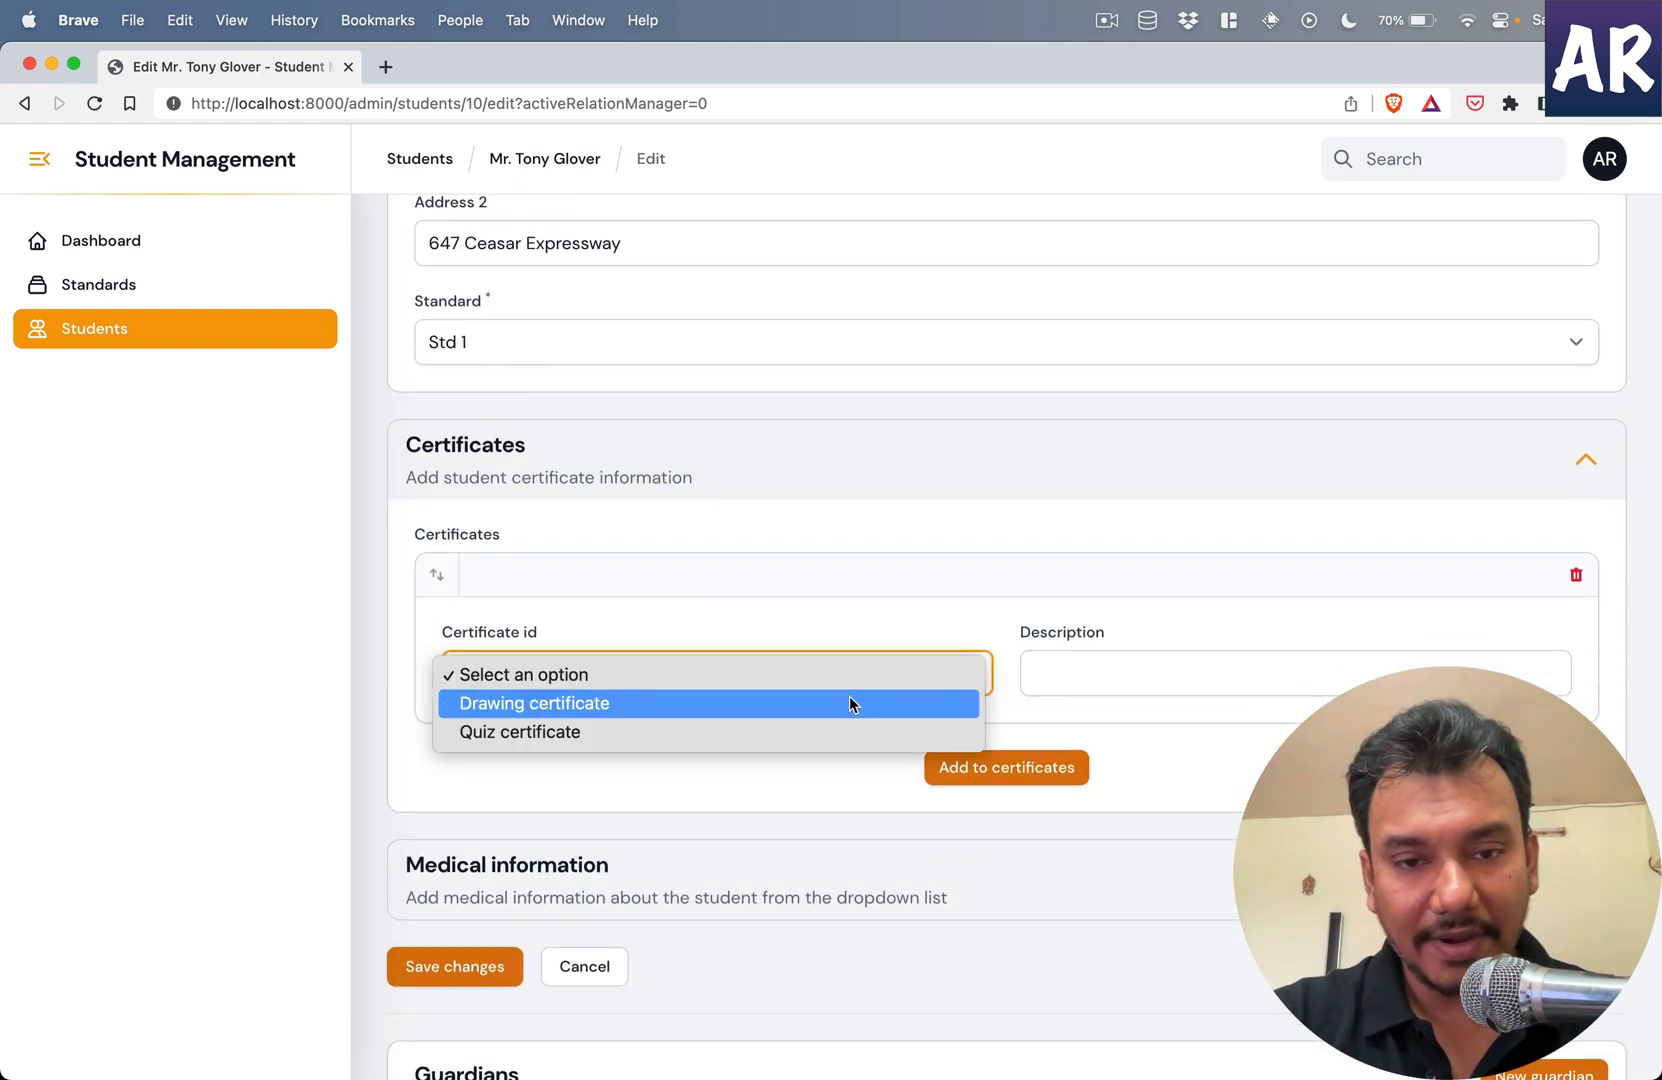
mouse_move(650, 804)
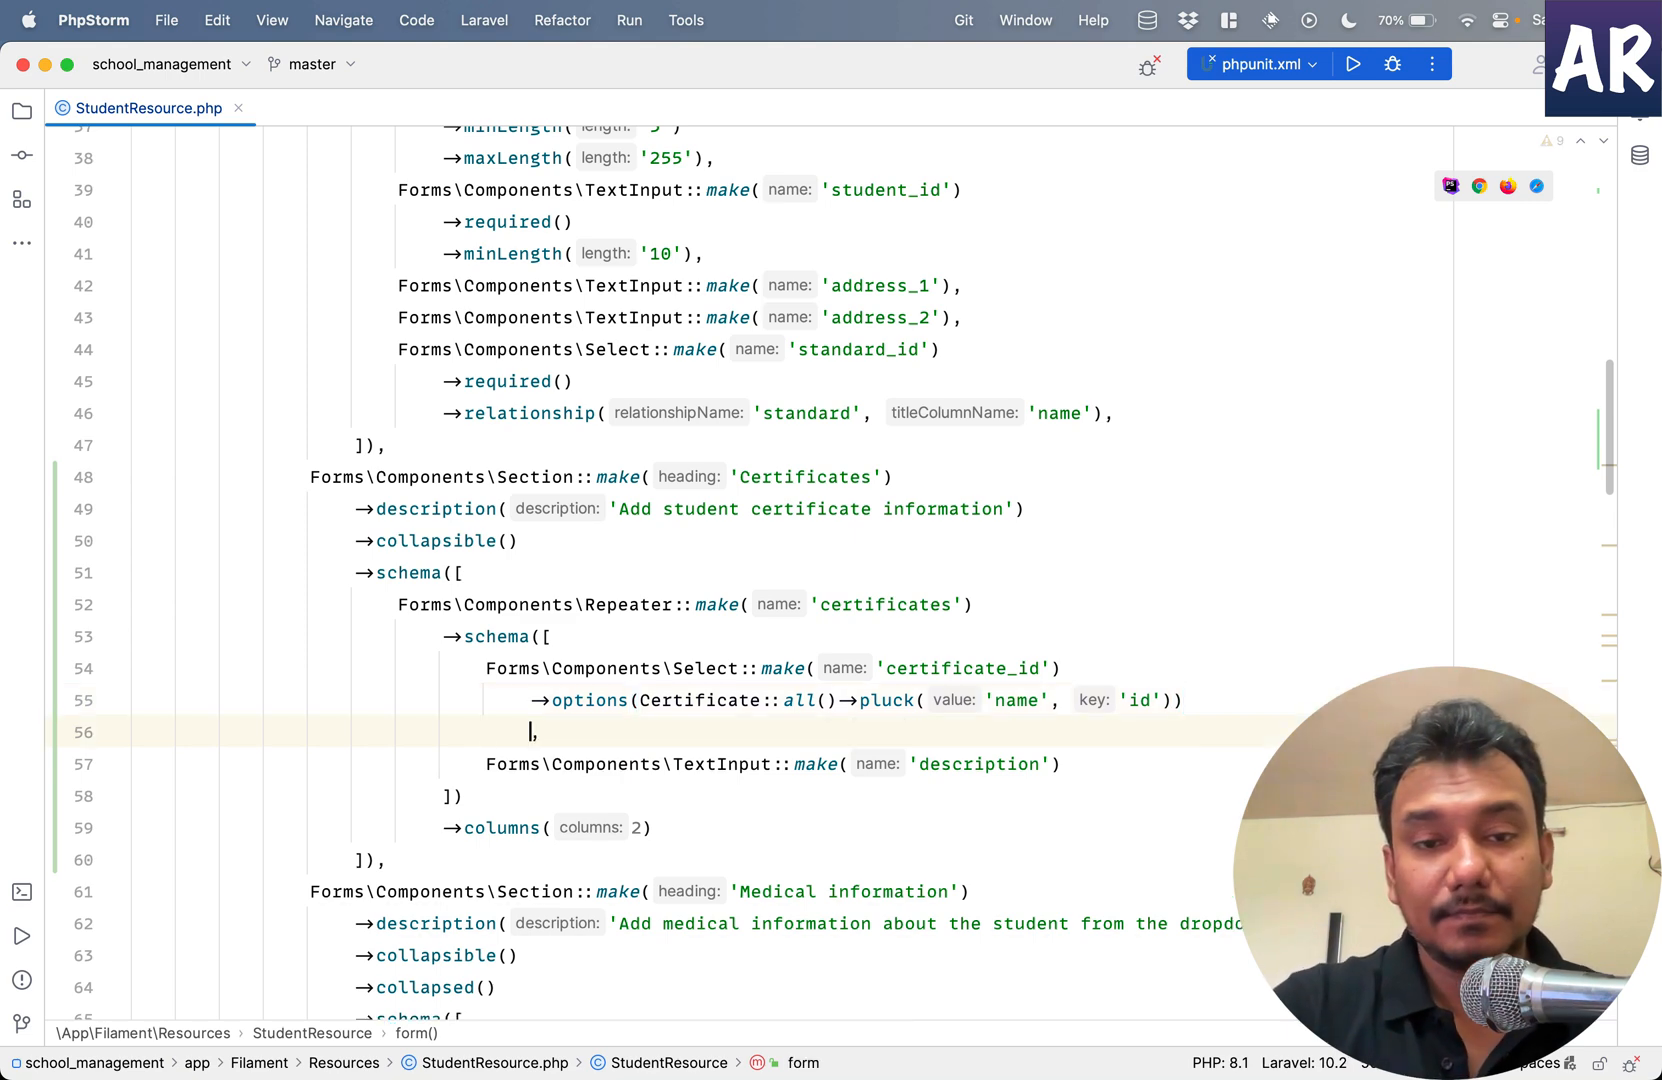
- Chain ->searchable() and ->required() onto the certificate_id select
text(searchable()
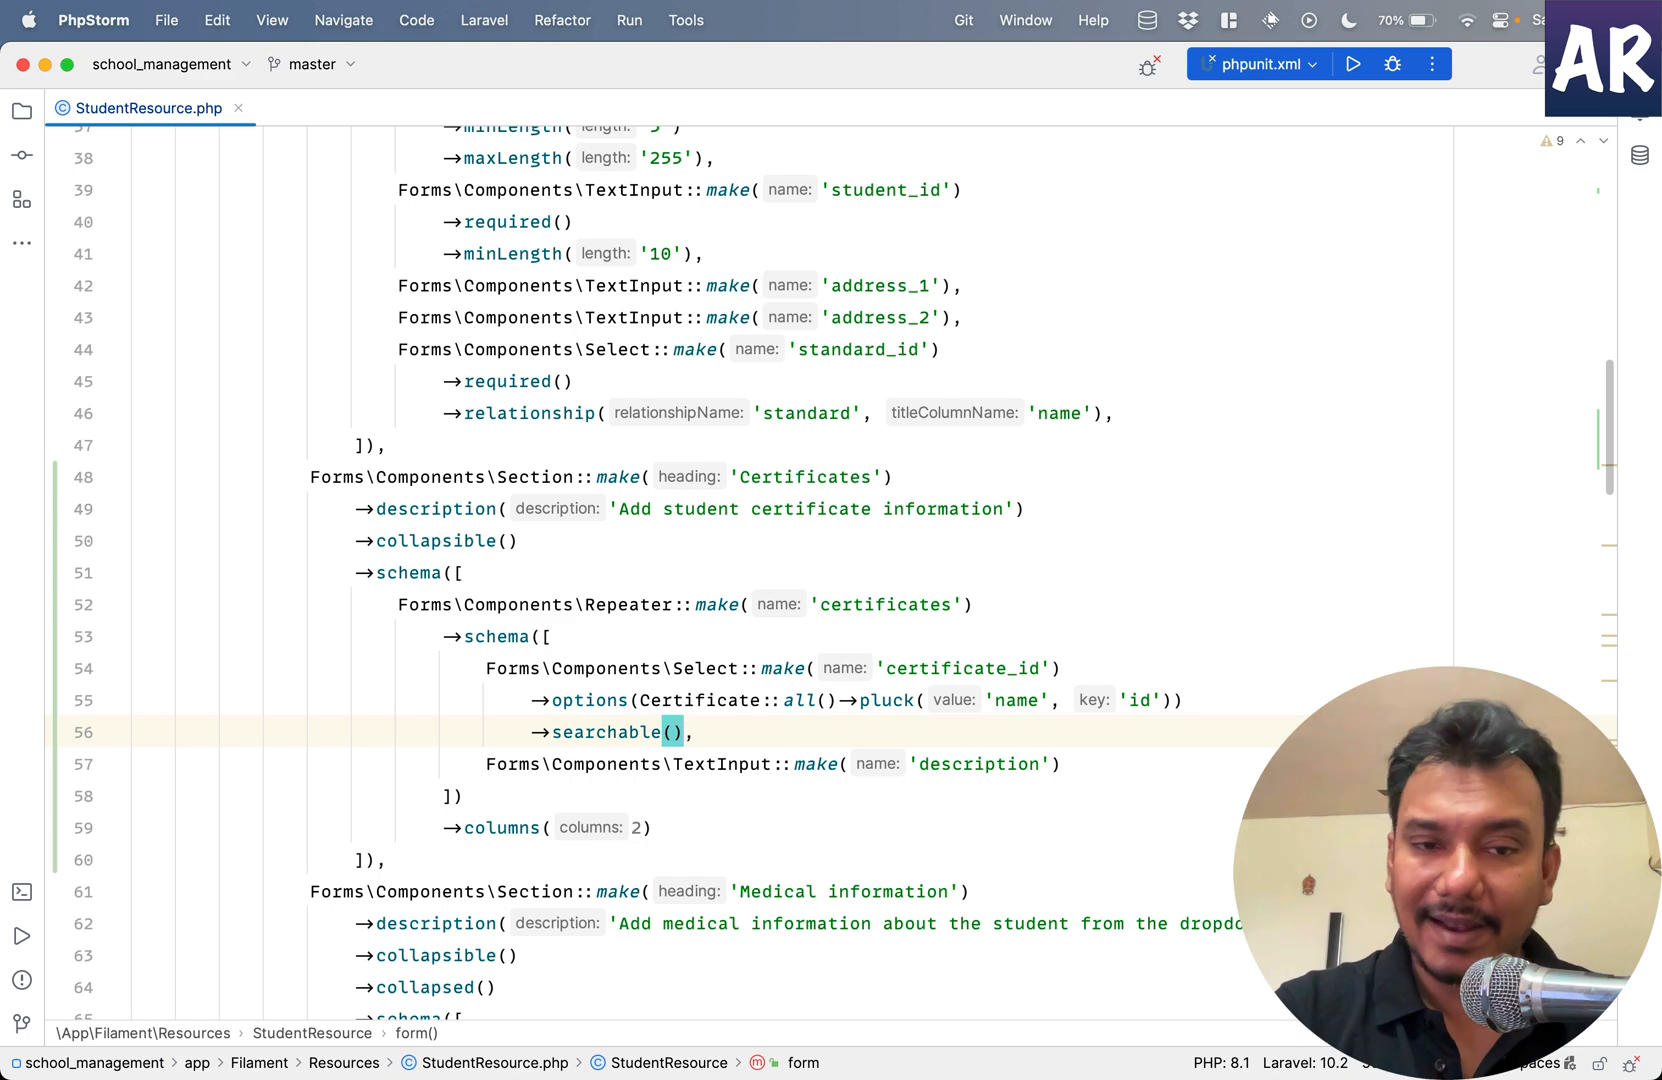
text(req)
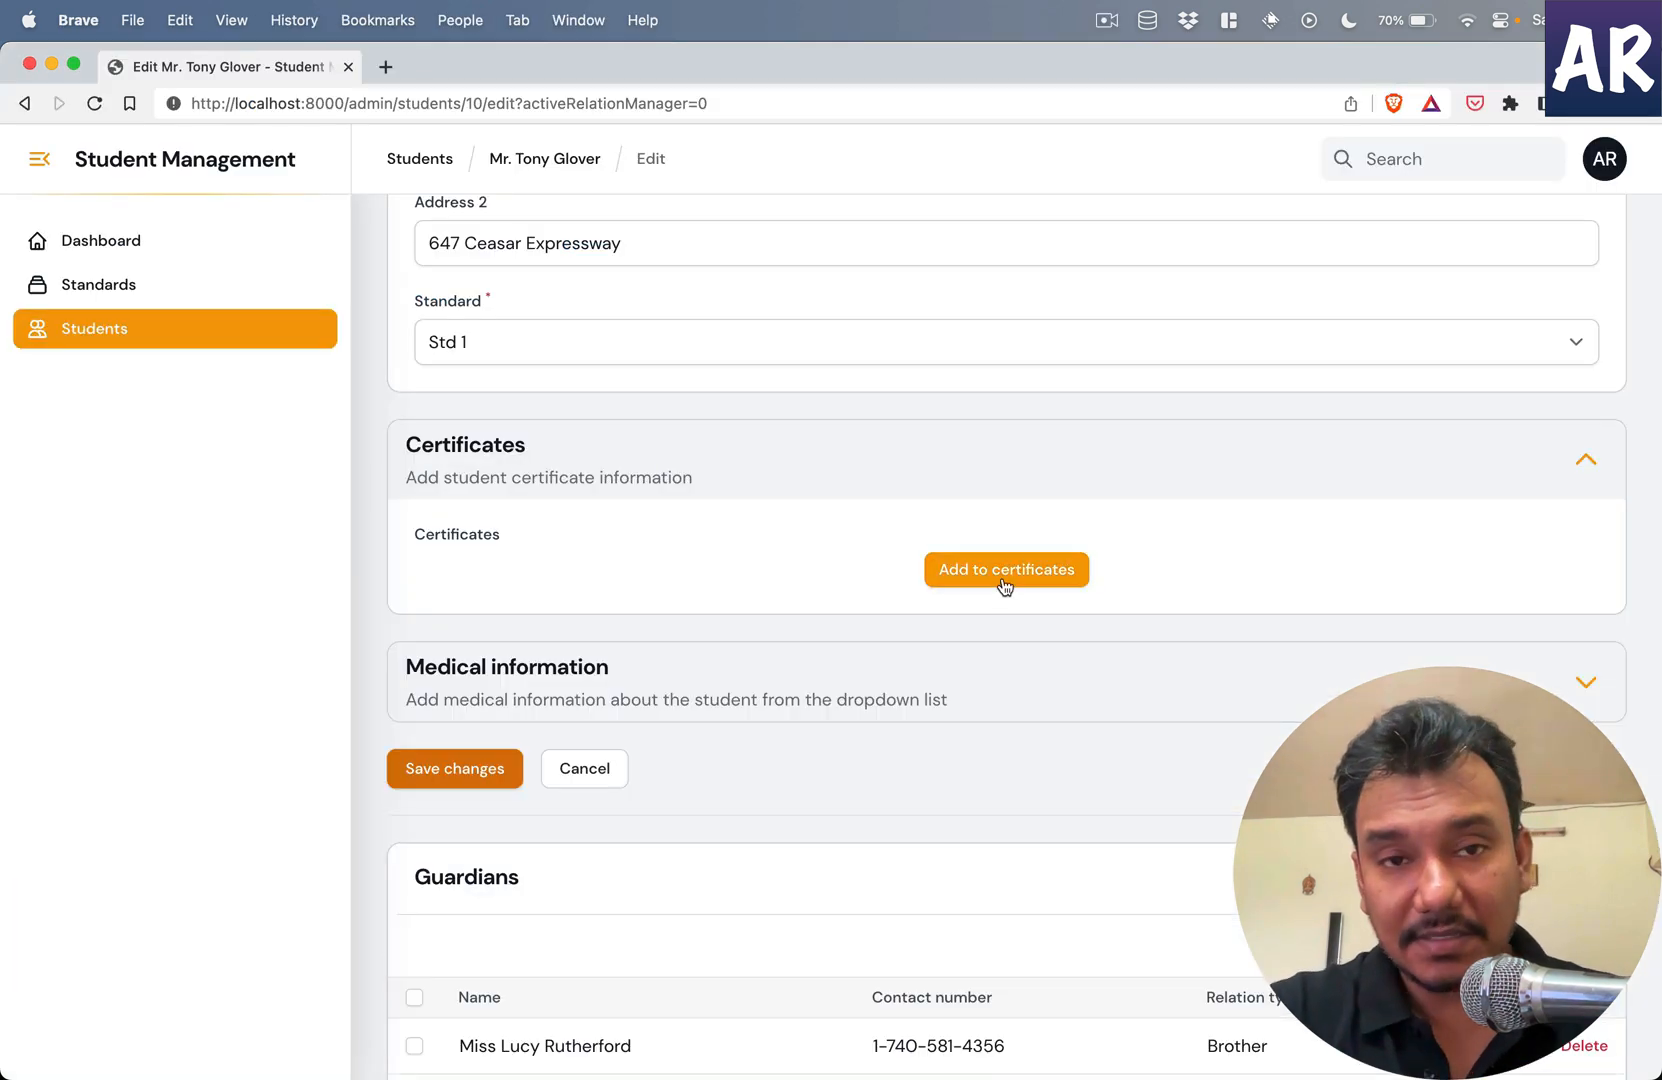
- Add a Quiz certificate entry described 'Came first'
scroll(up, 3)
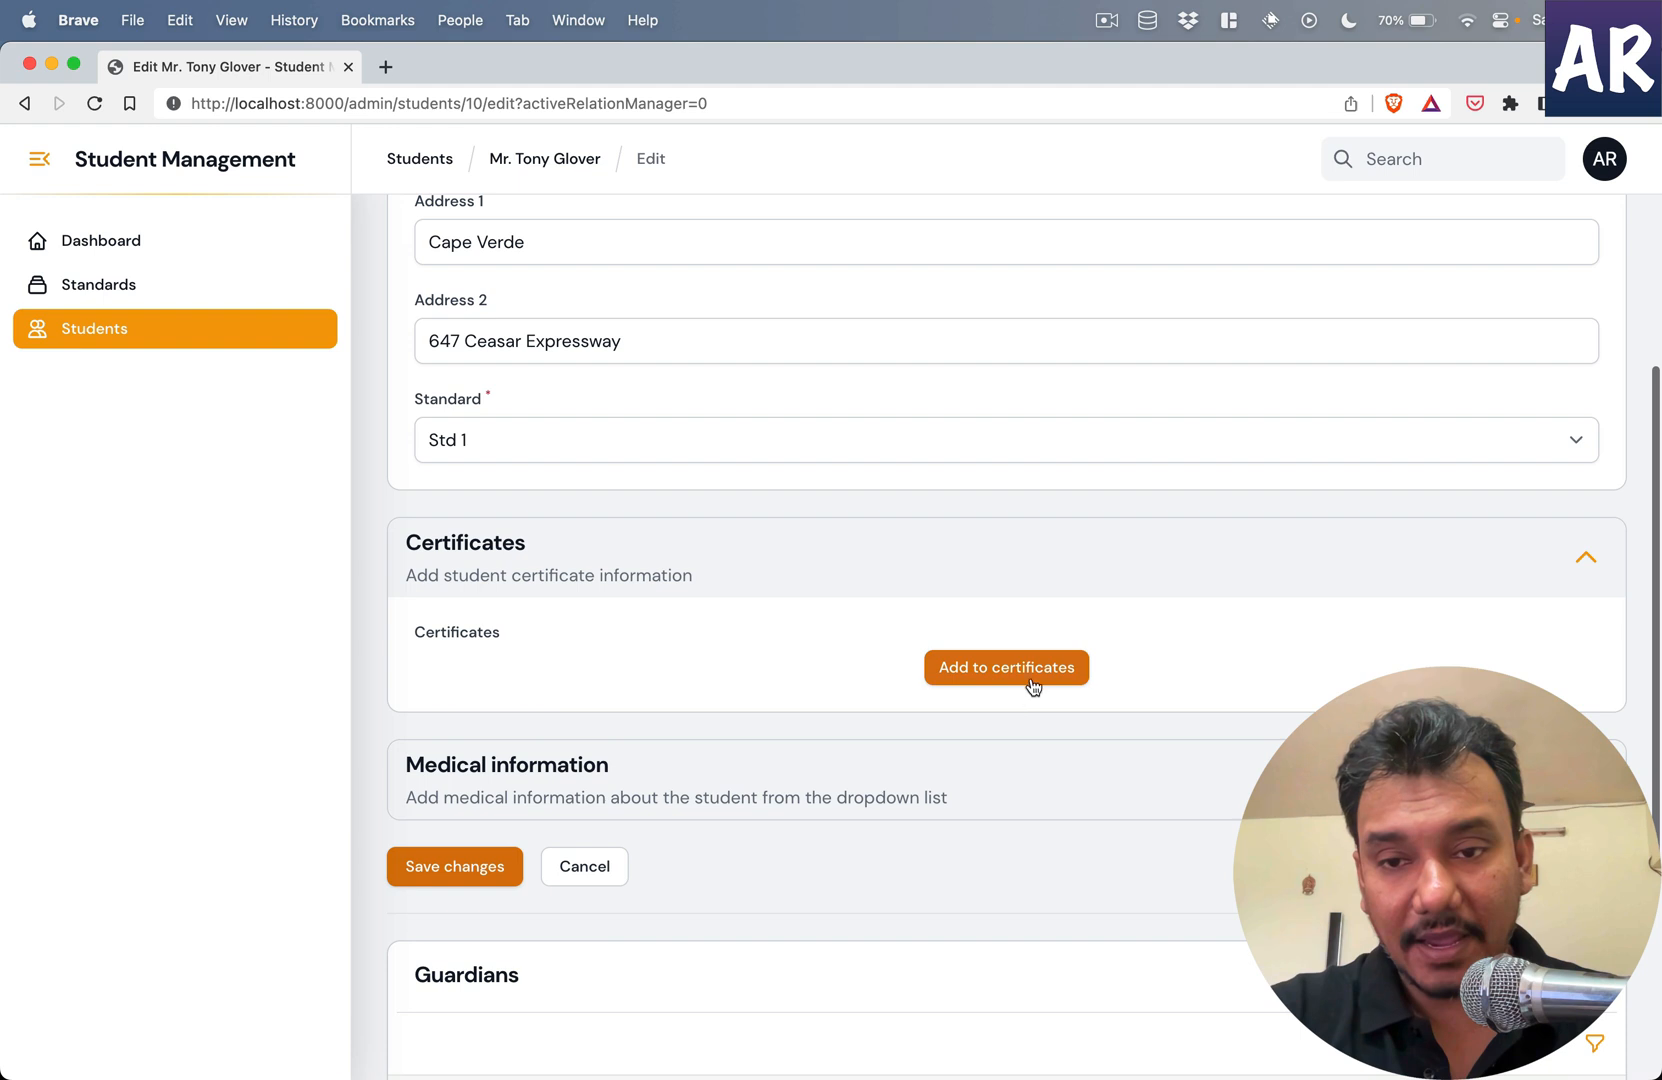
click(1004, 666)
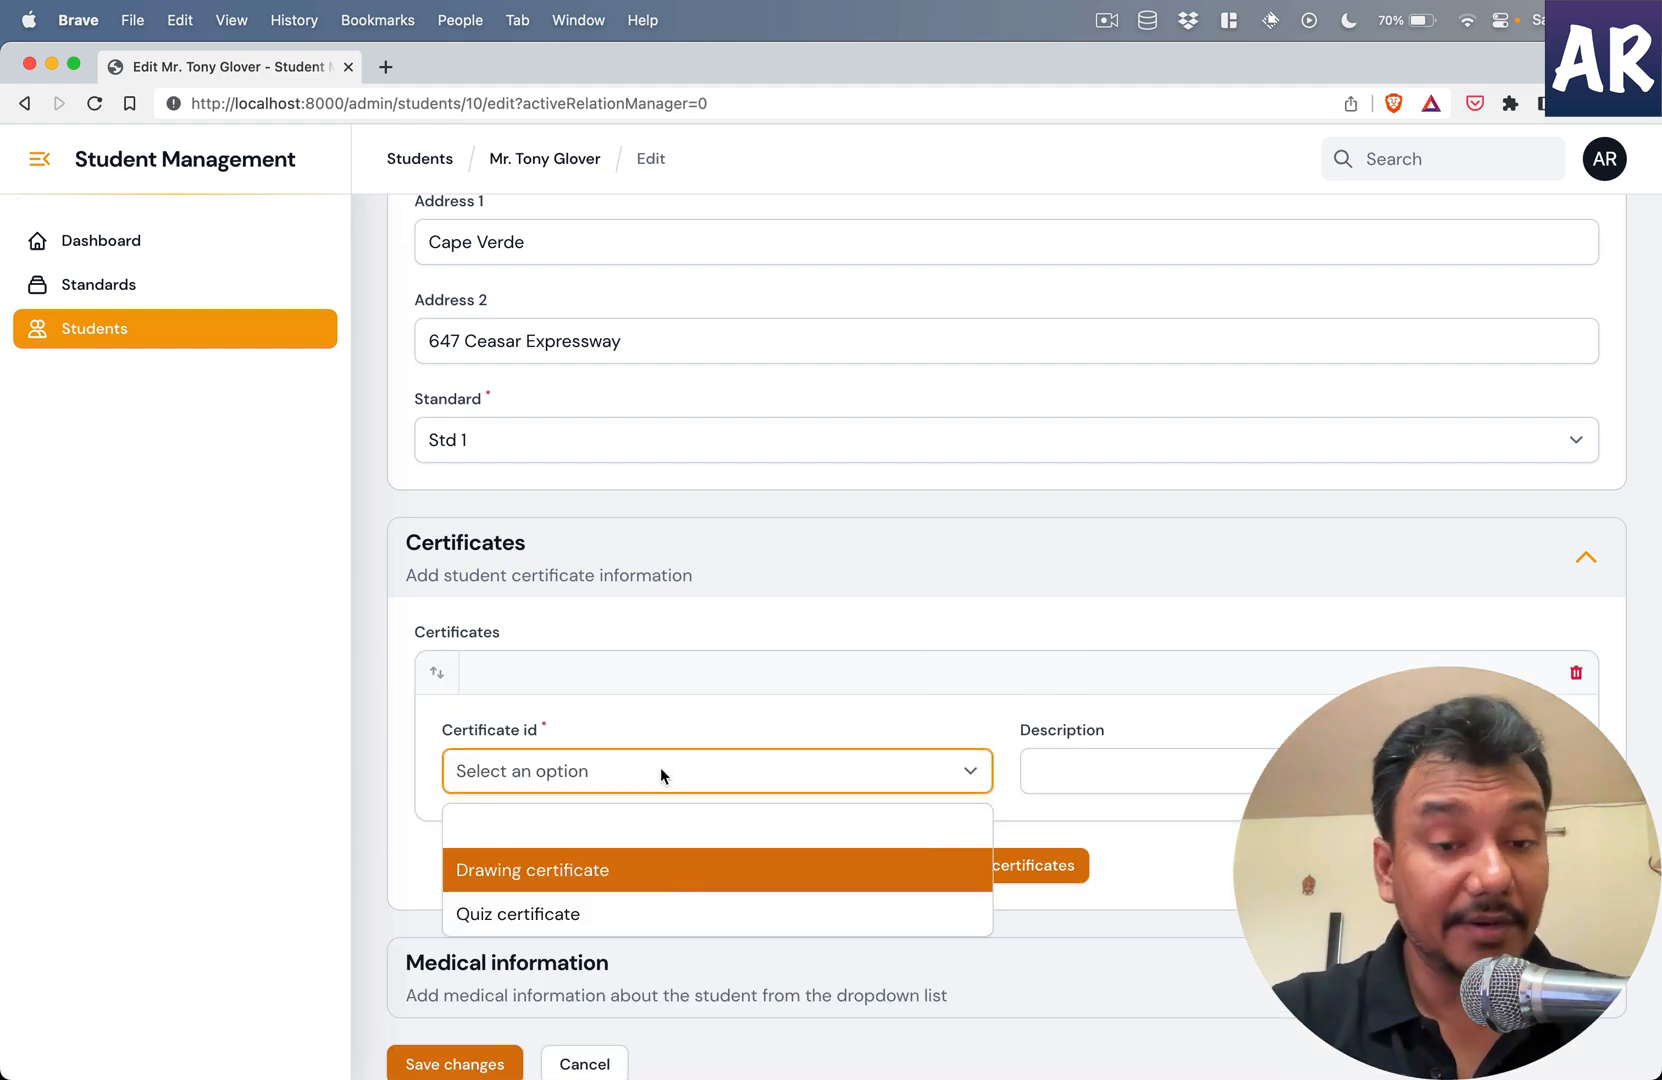
text(Quiz certificate)
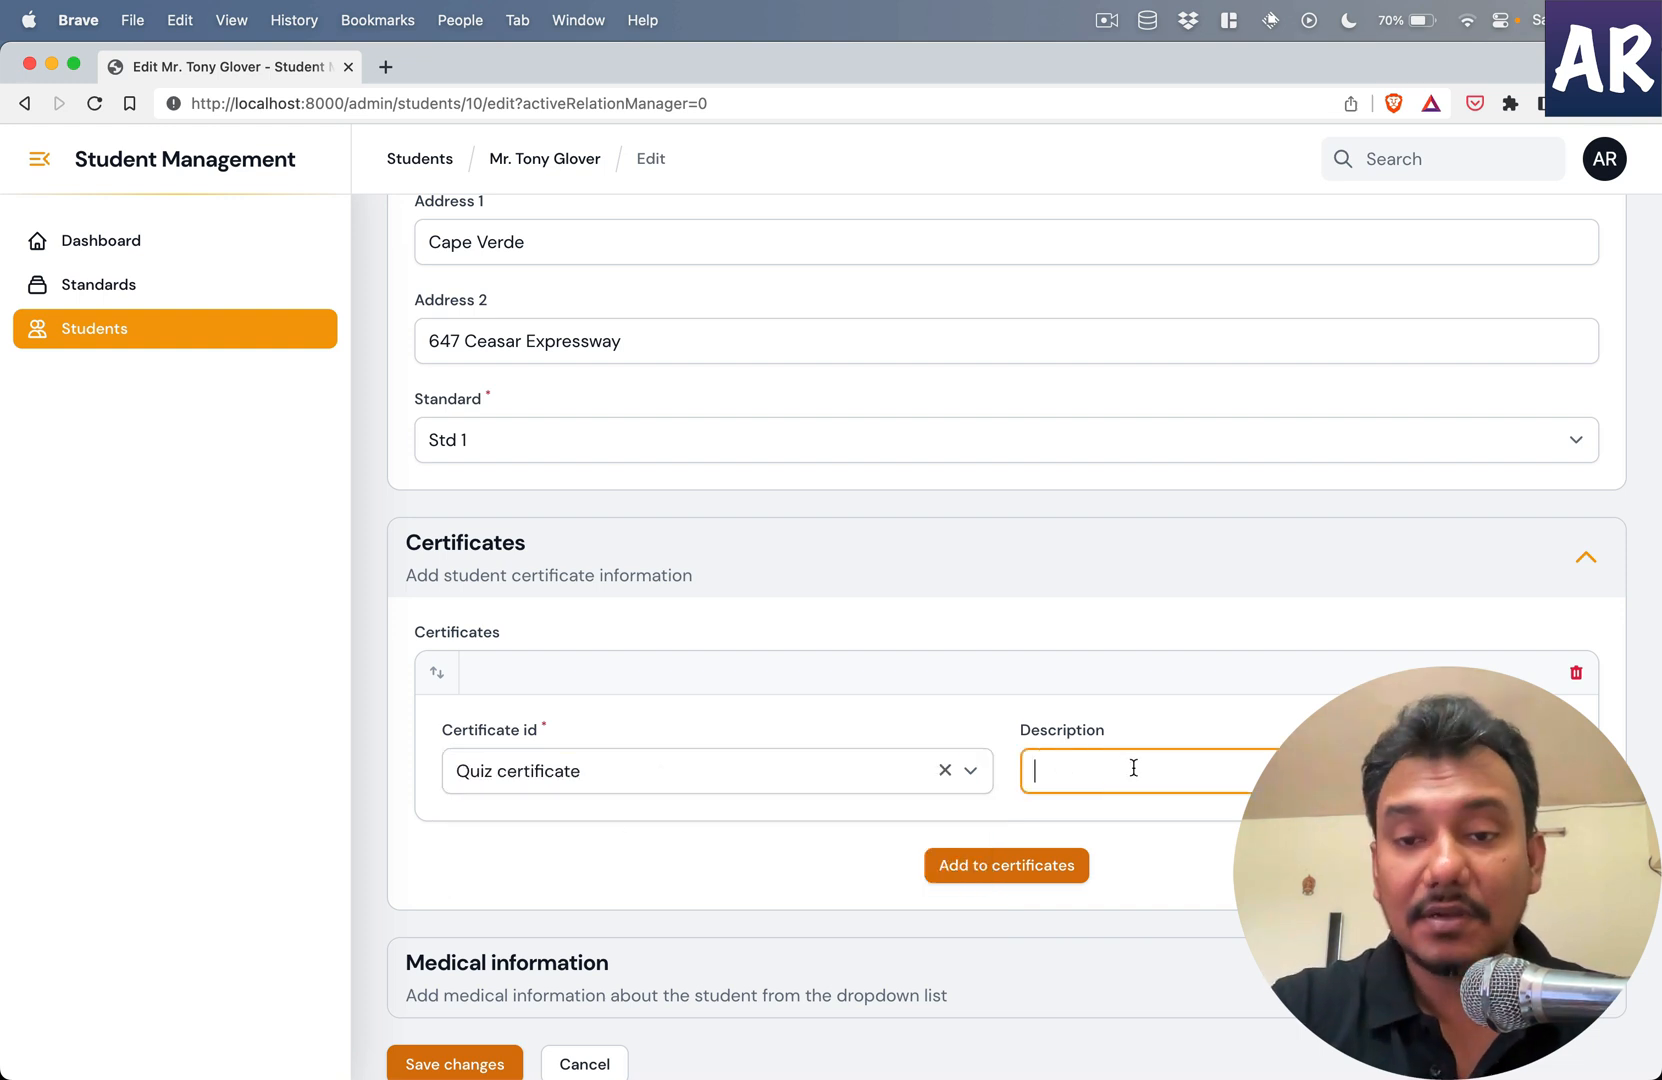
text(Came first)
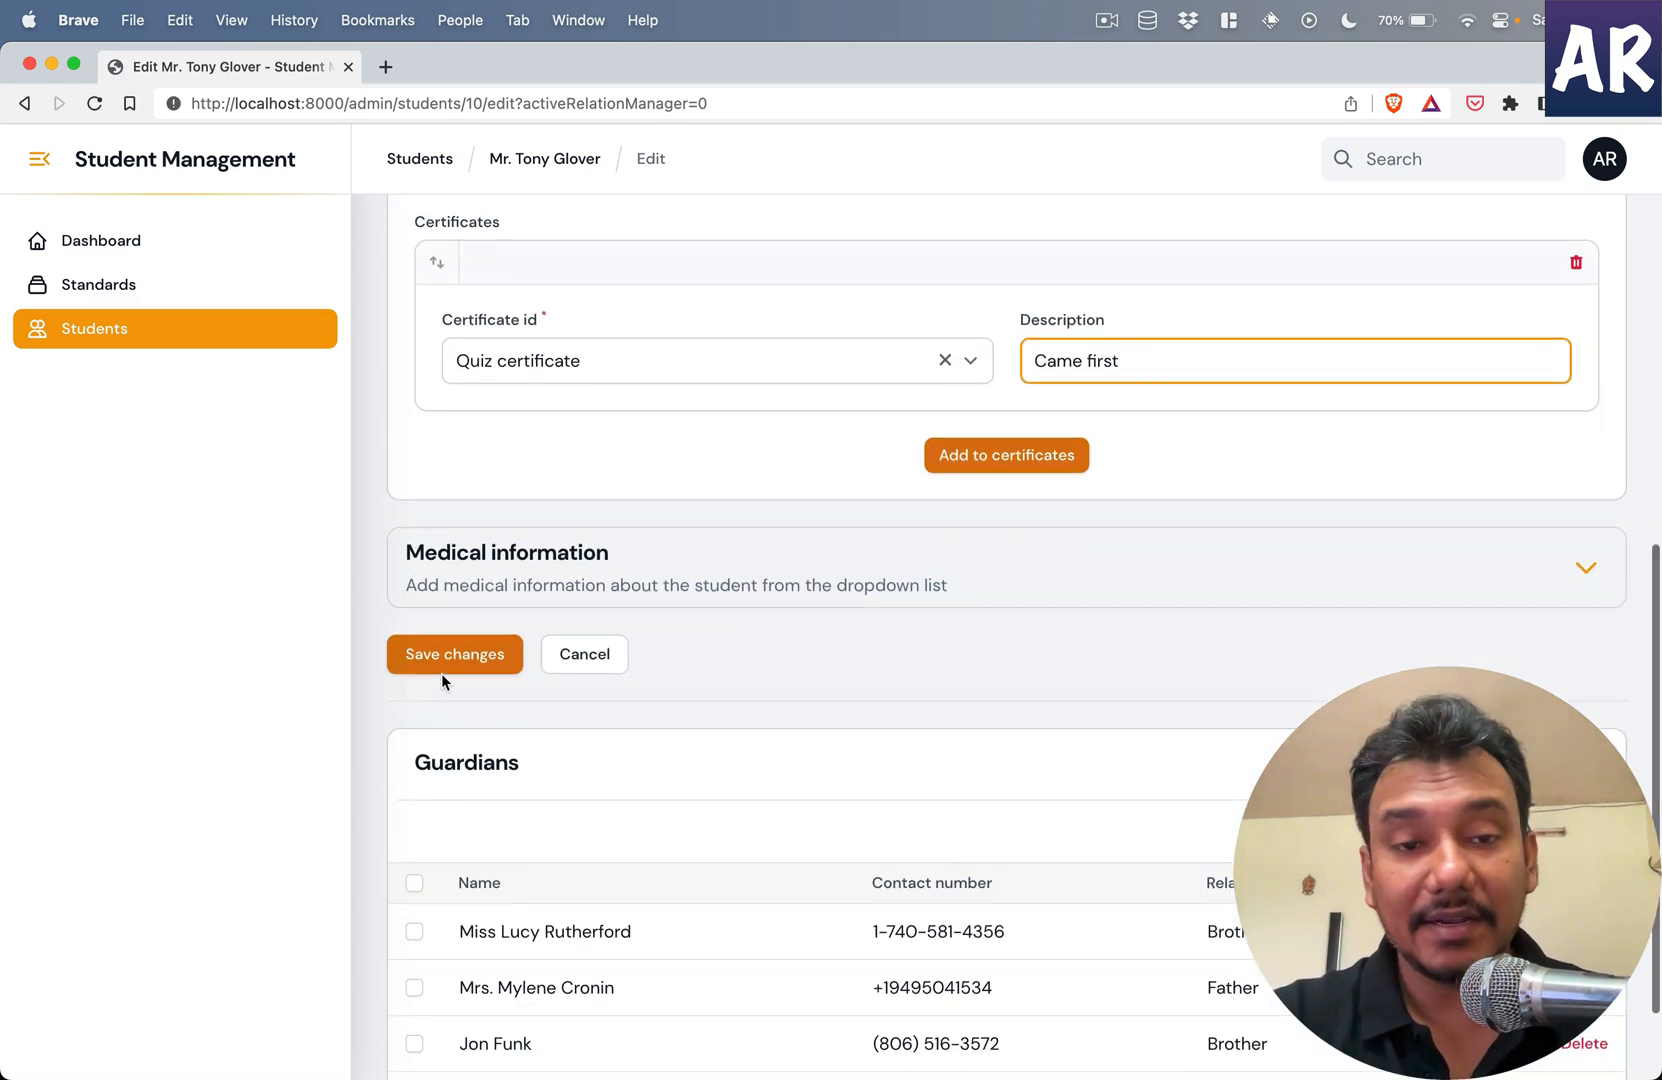
scroll(up, 3)
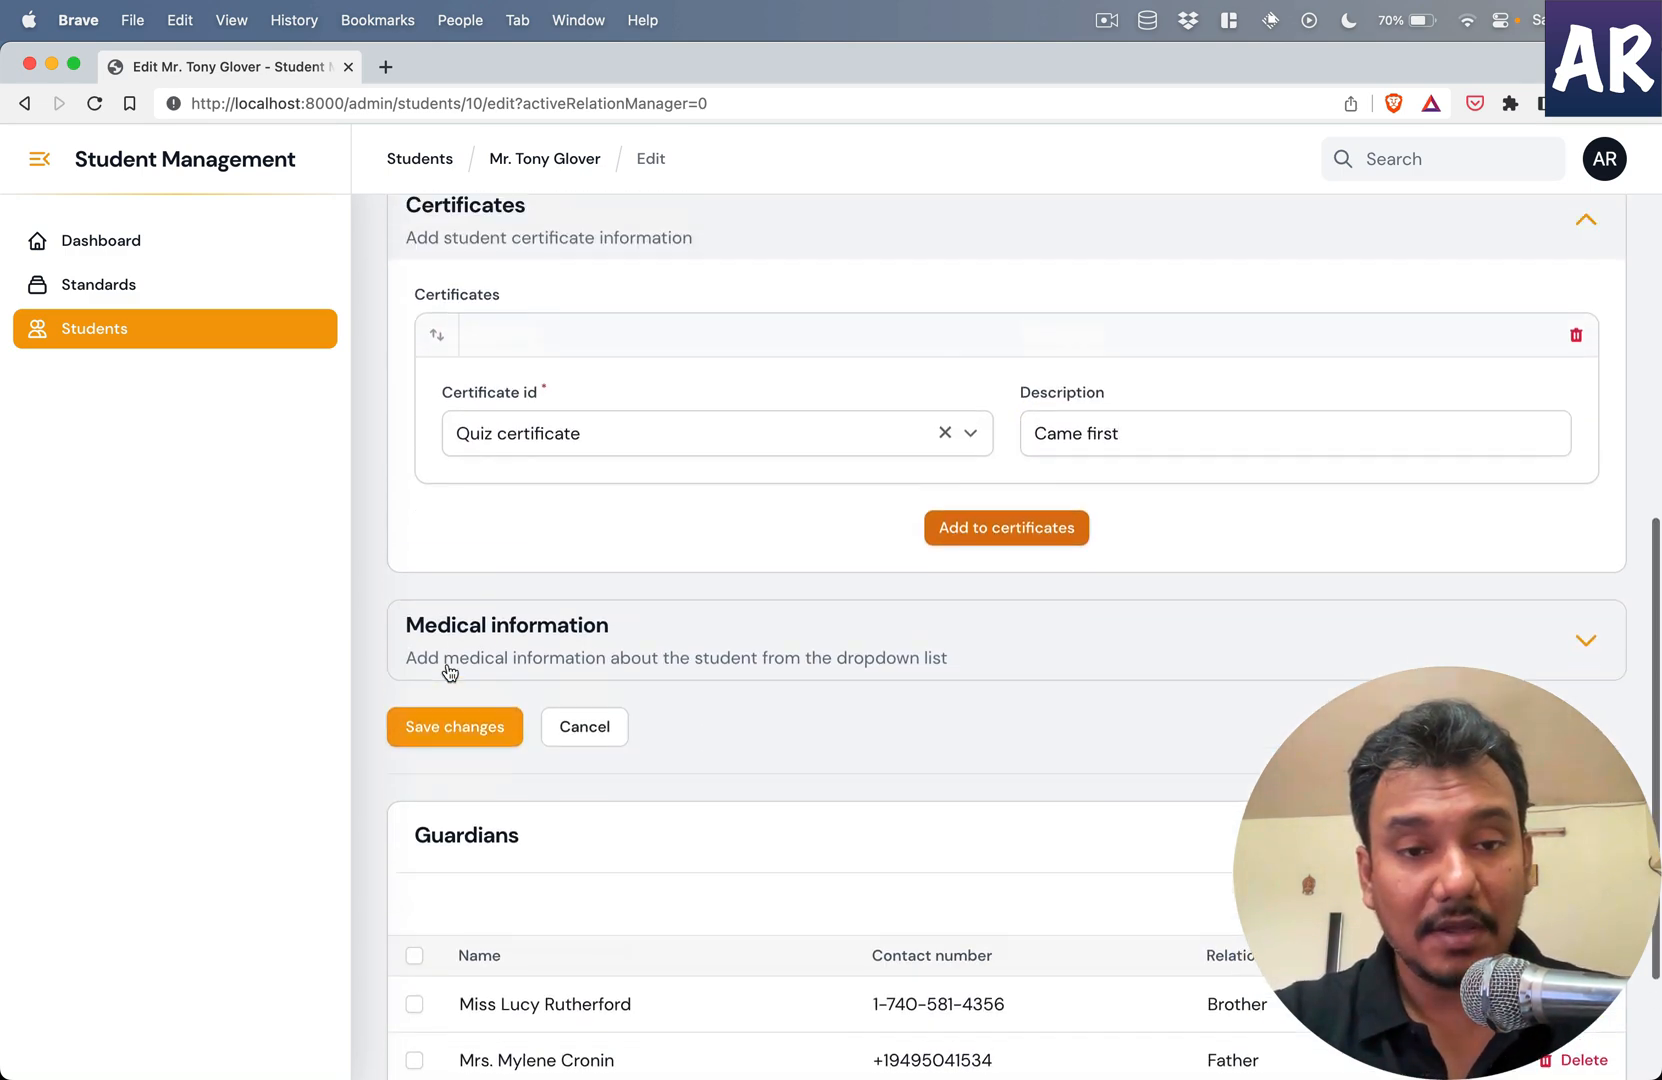
scroll(up, 3)
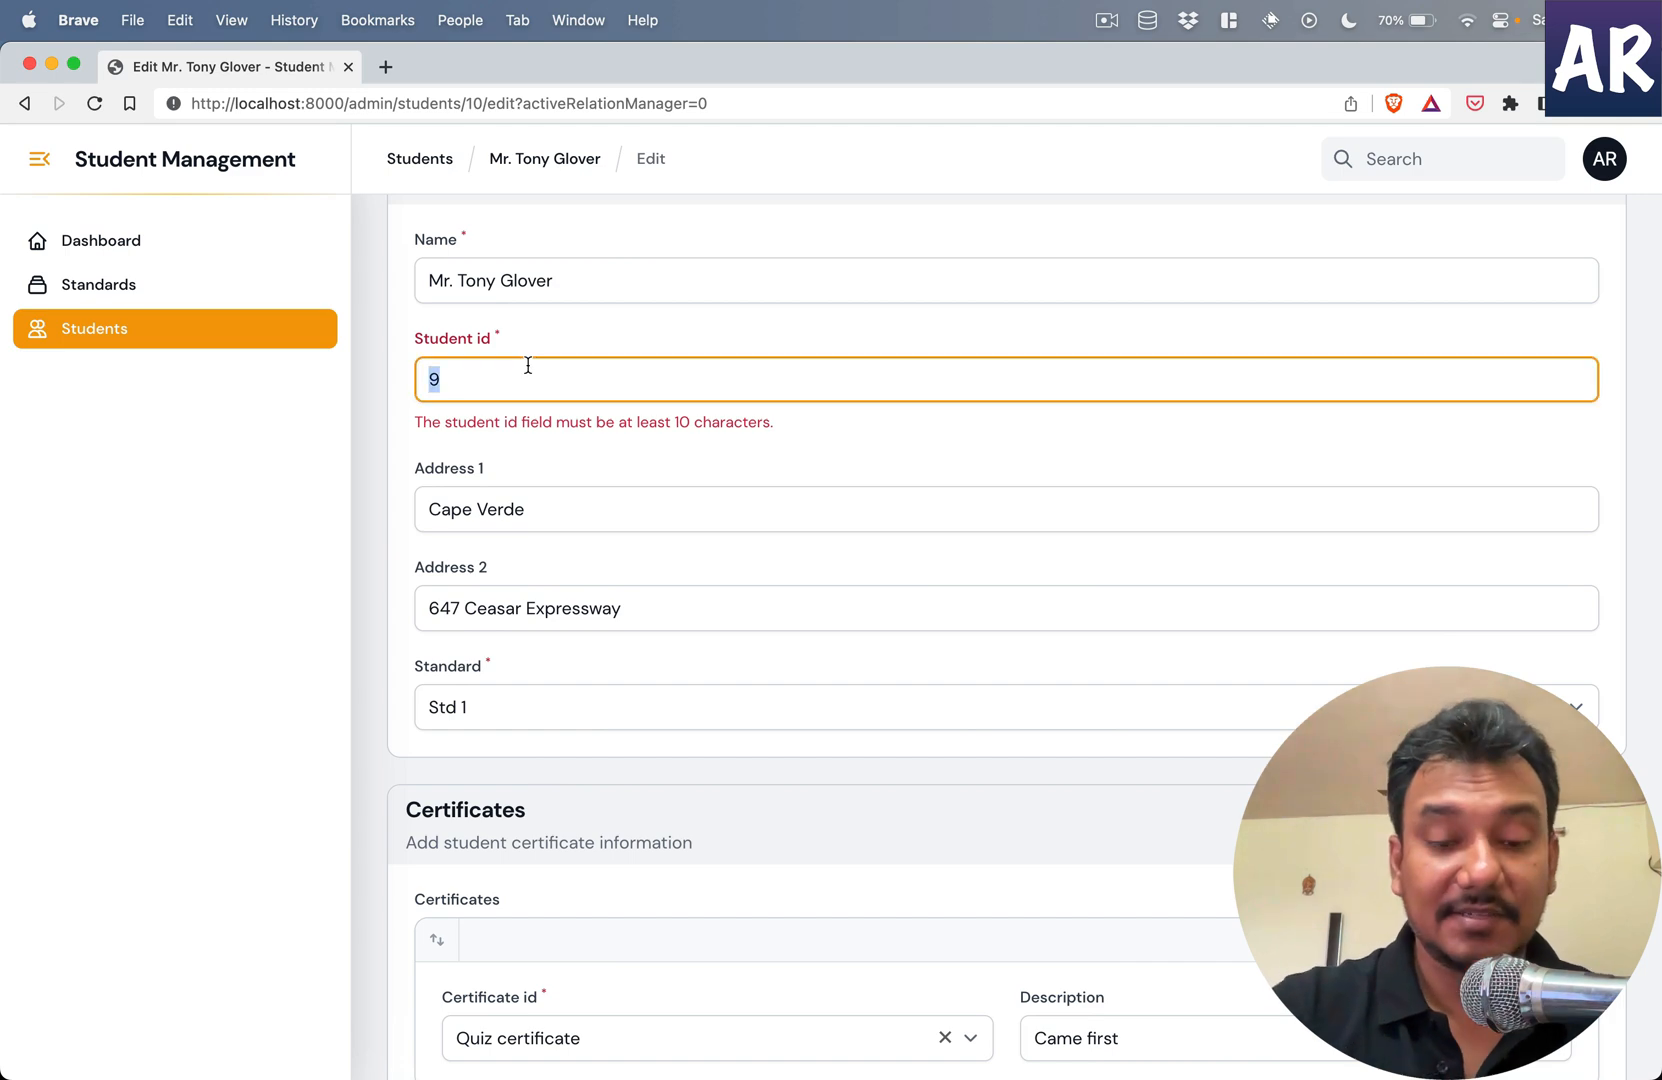
text(DFG342892938)
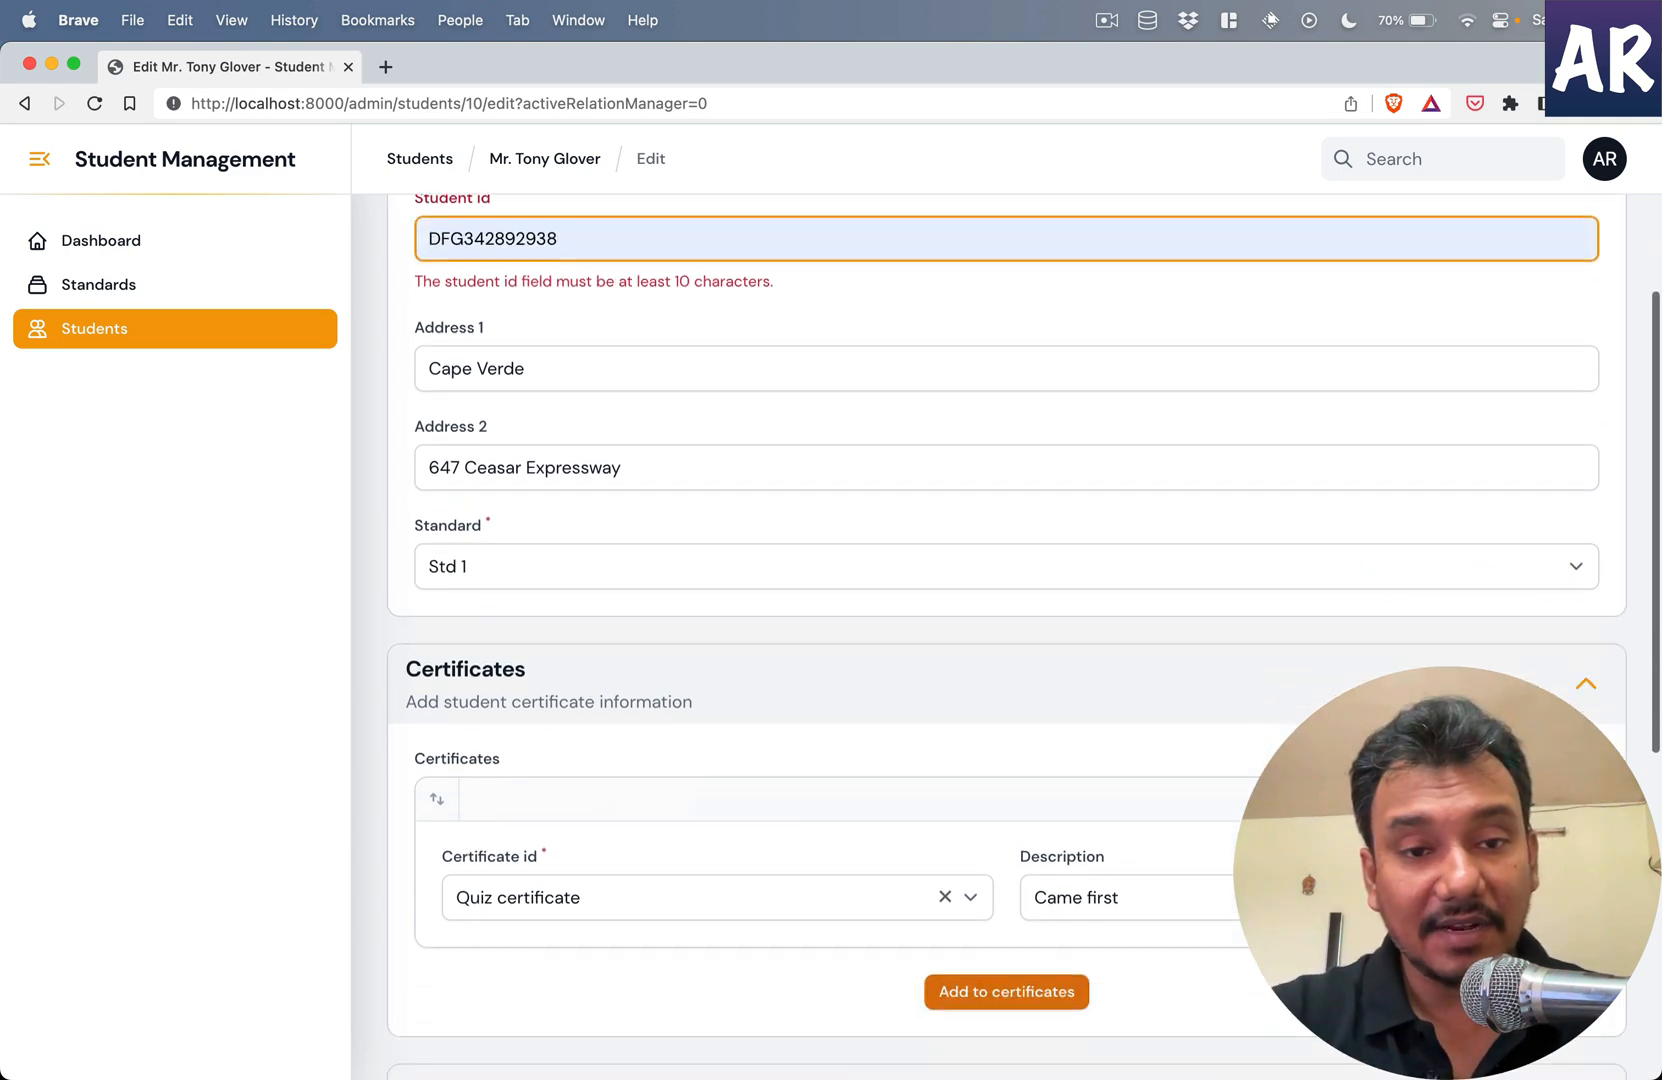
scroll(down, 3)
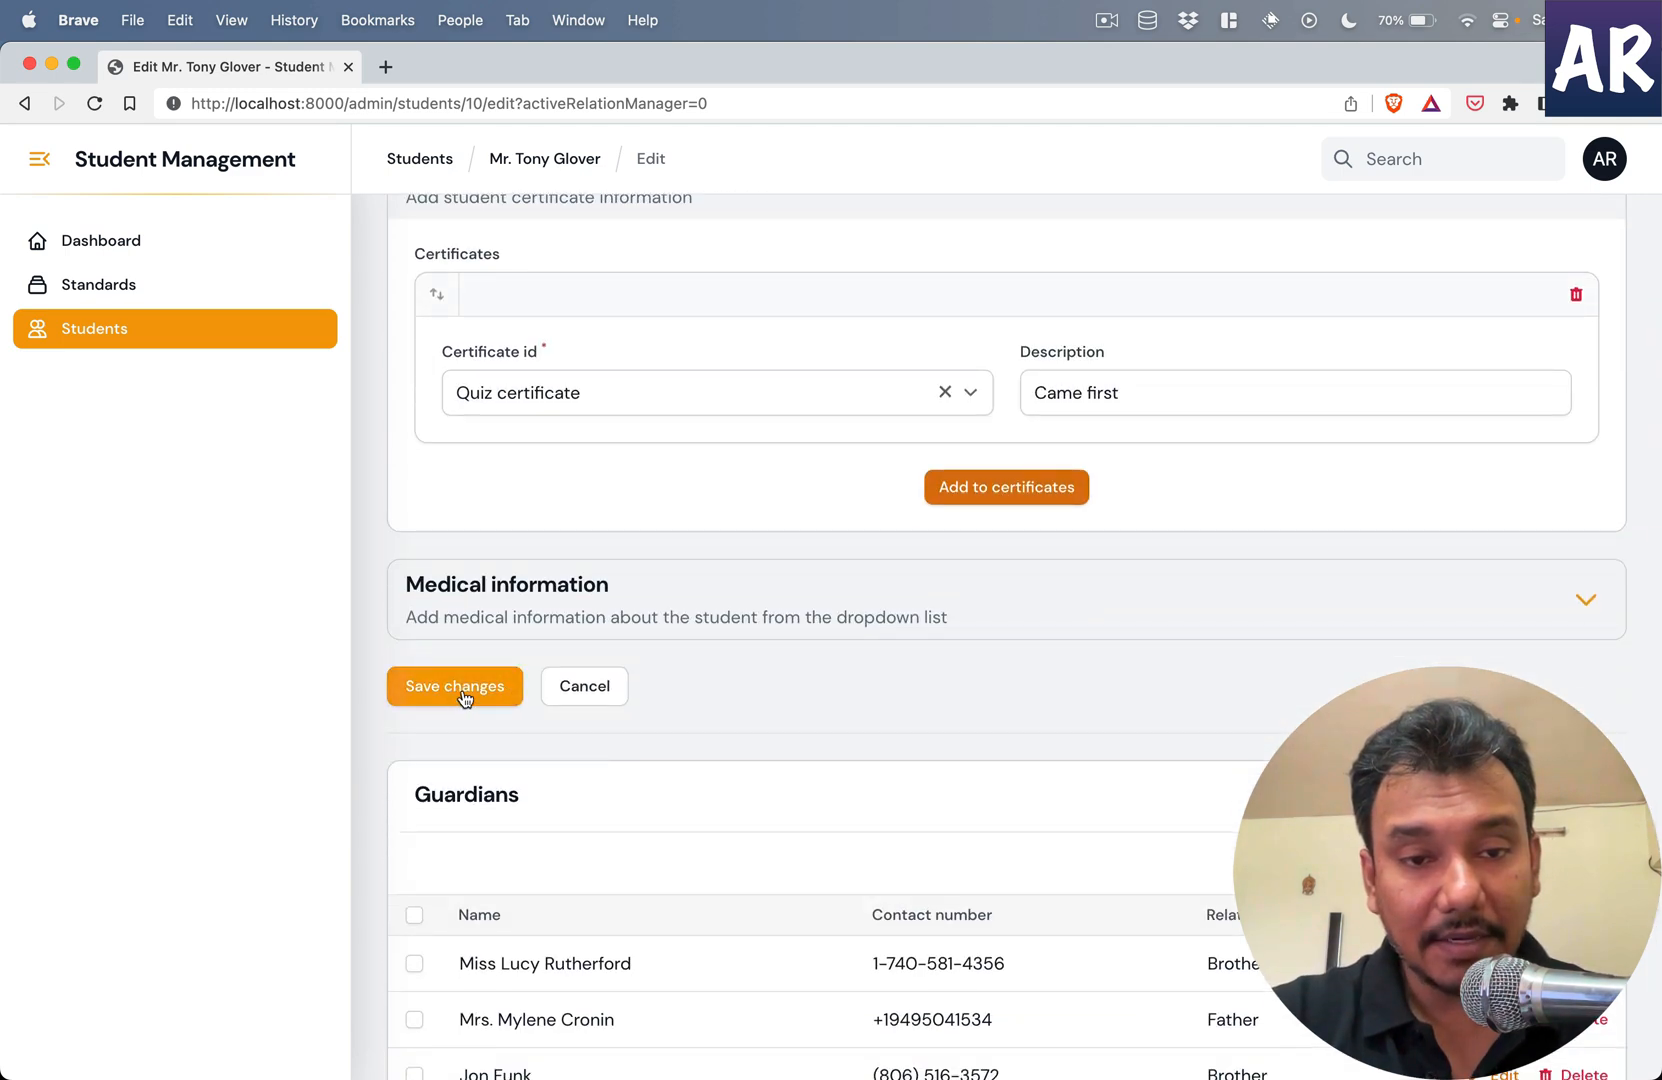
click(454, 686)
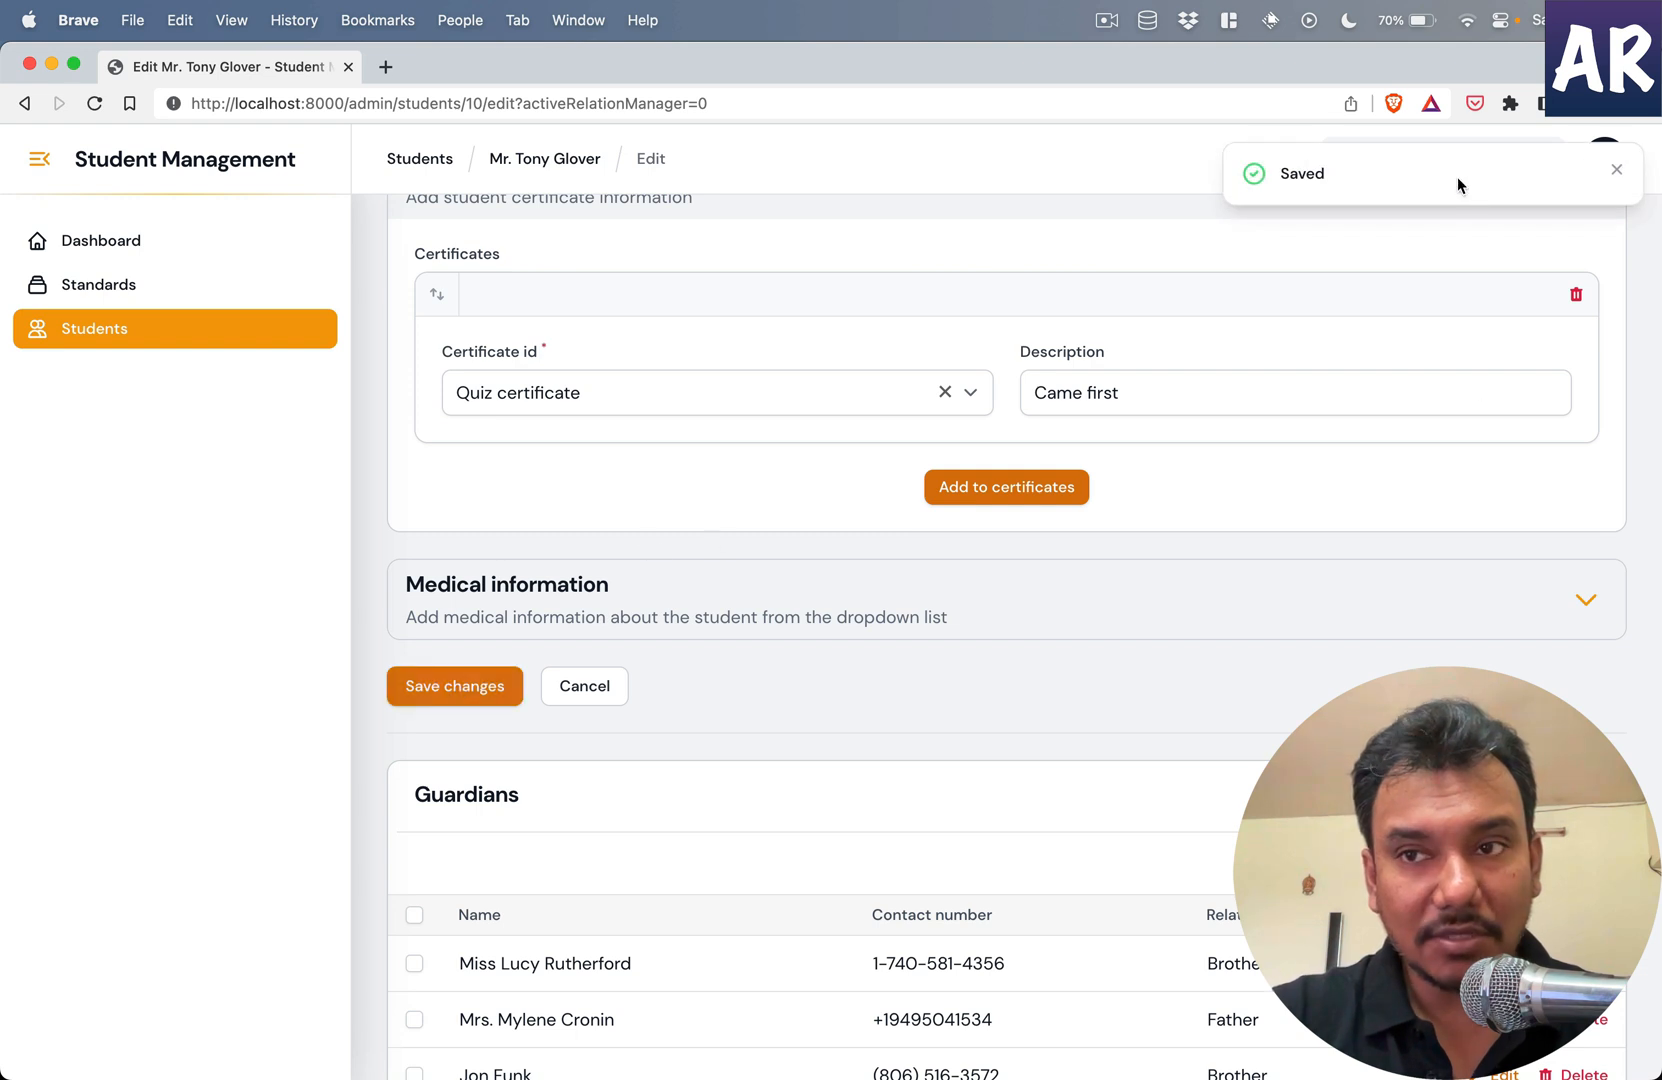
mouse_move(538, 540)
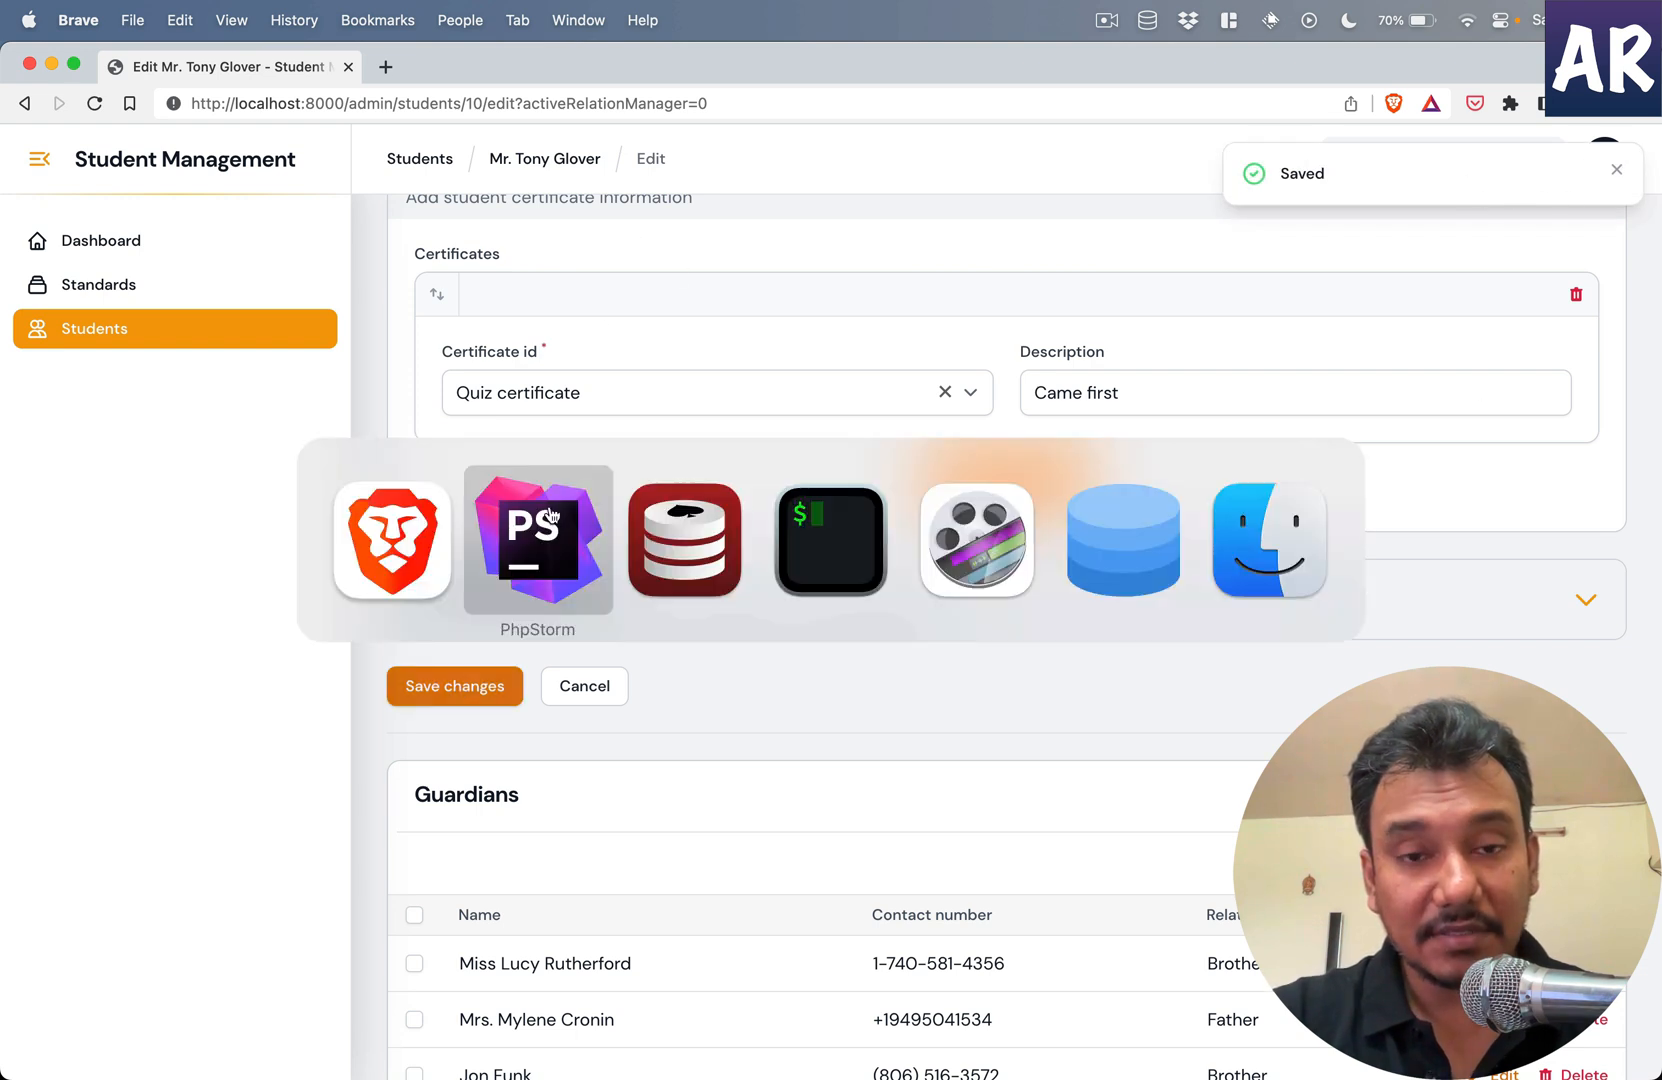
- Check certificate_student still has 0 rows, then return to the student edit form
click(1122, 540)
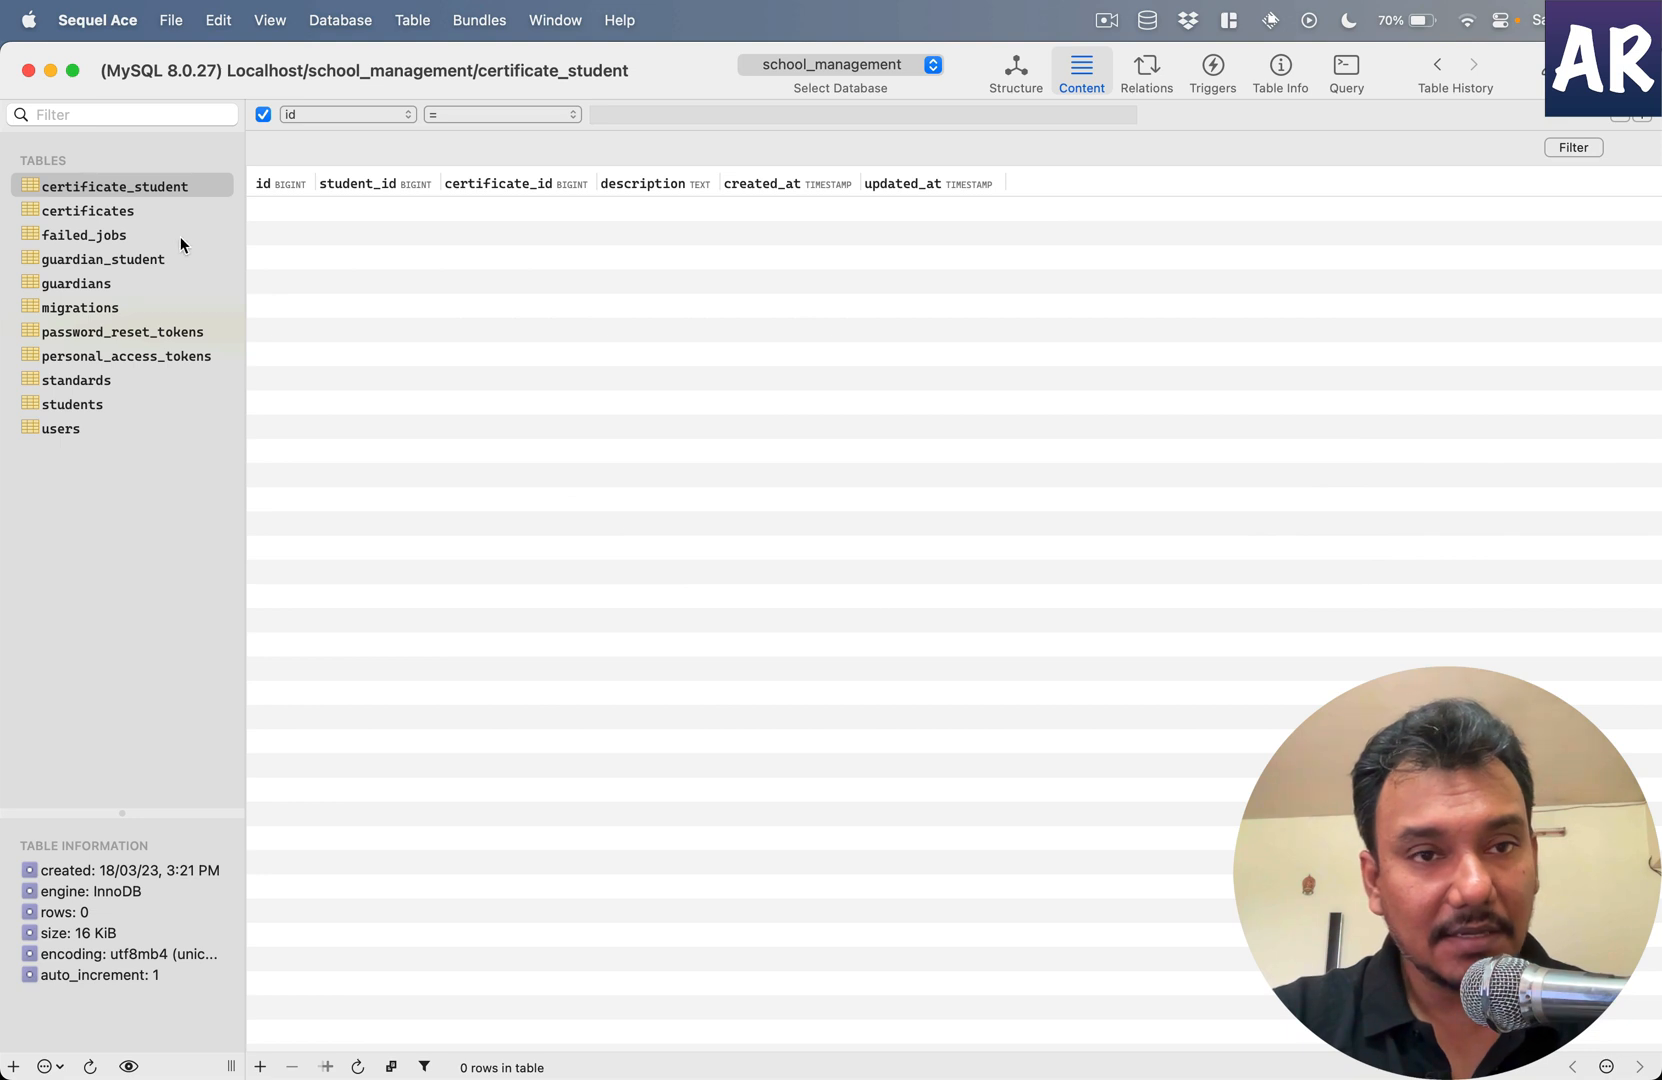
mouse_move(590, 426)
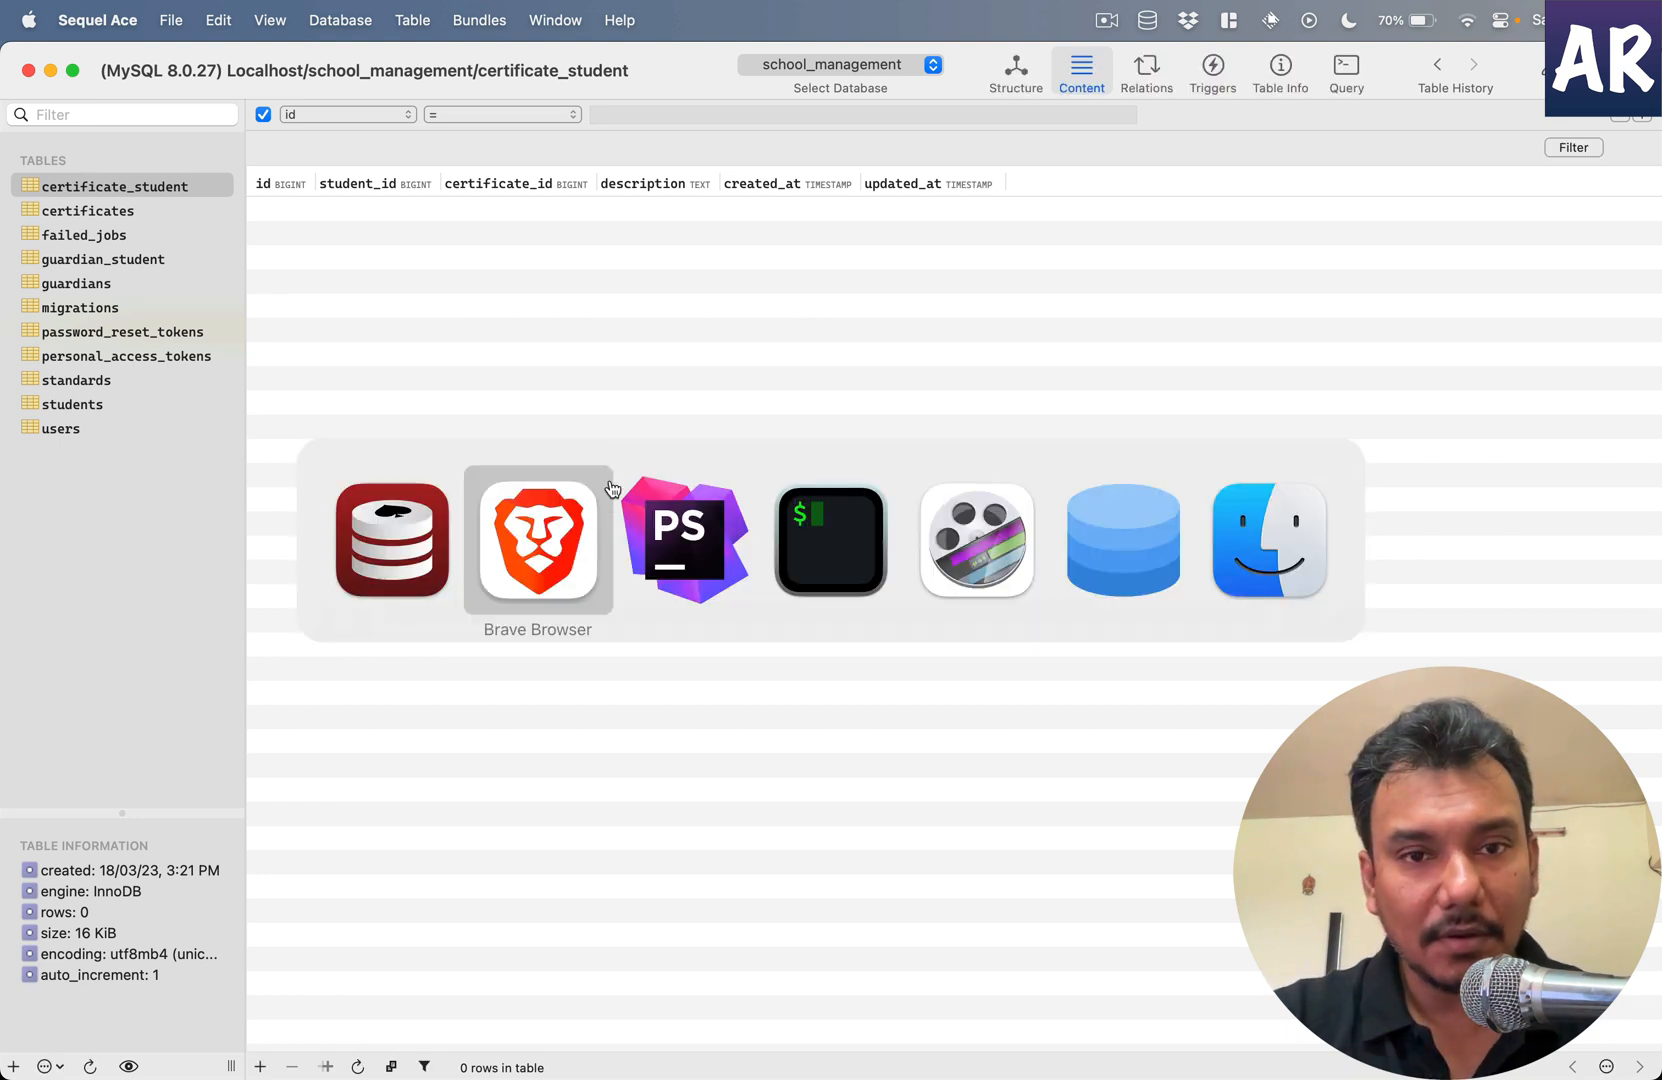
click(538, 538)
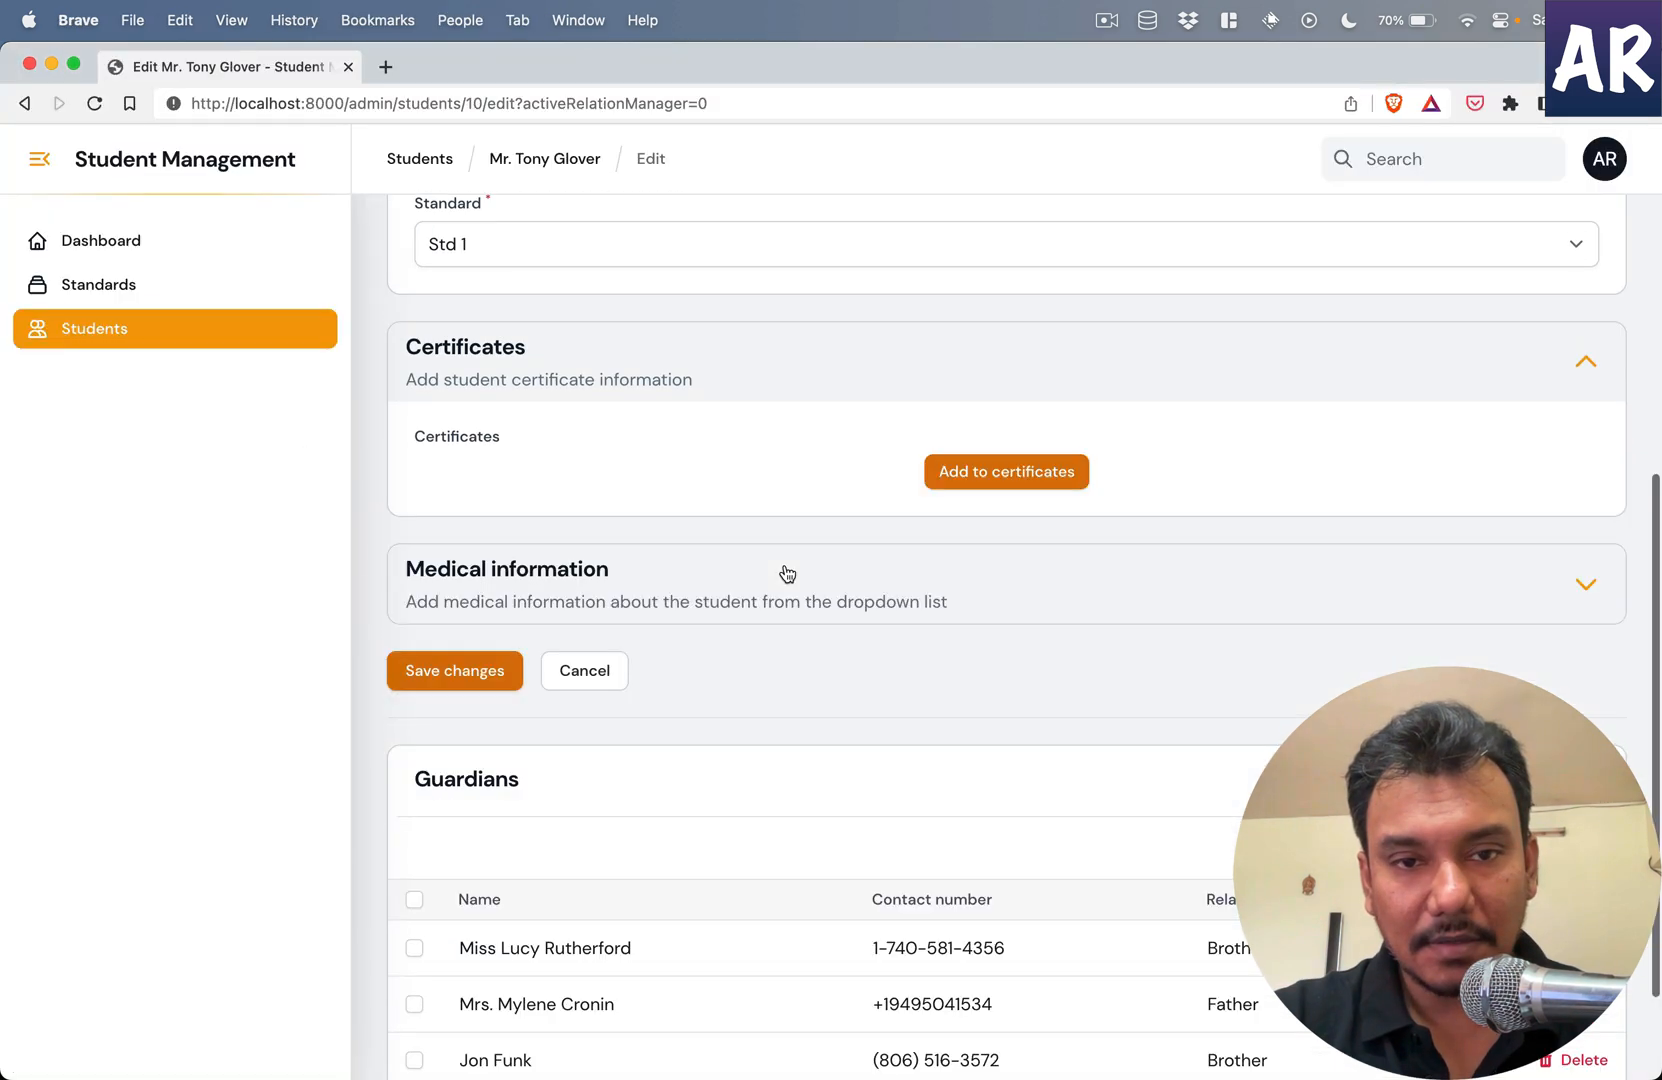
mouse_move(1004, 472)
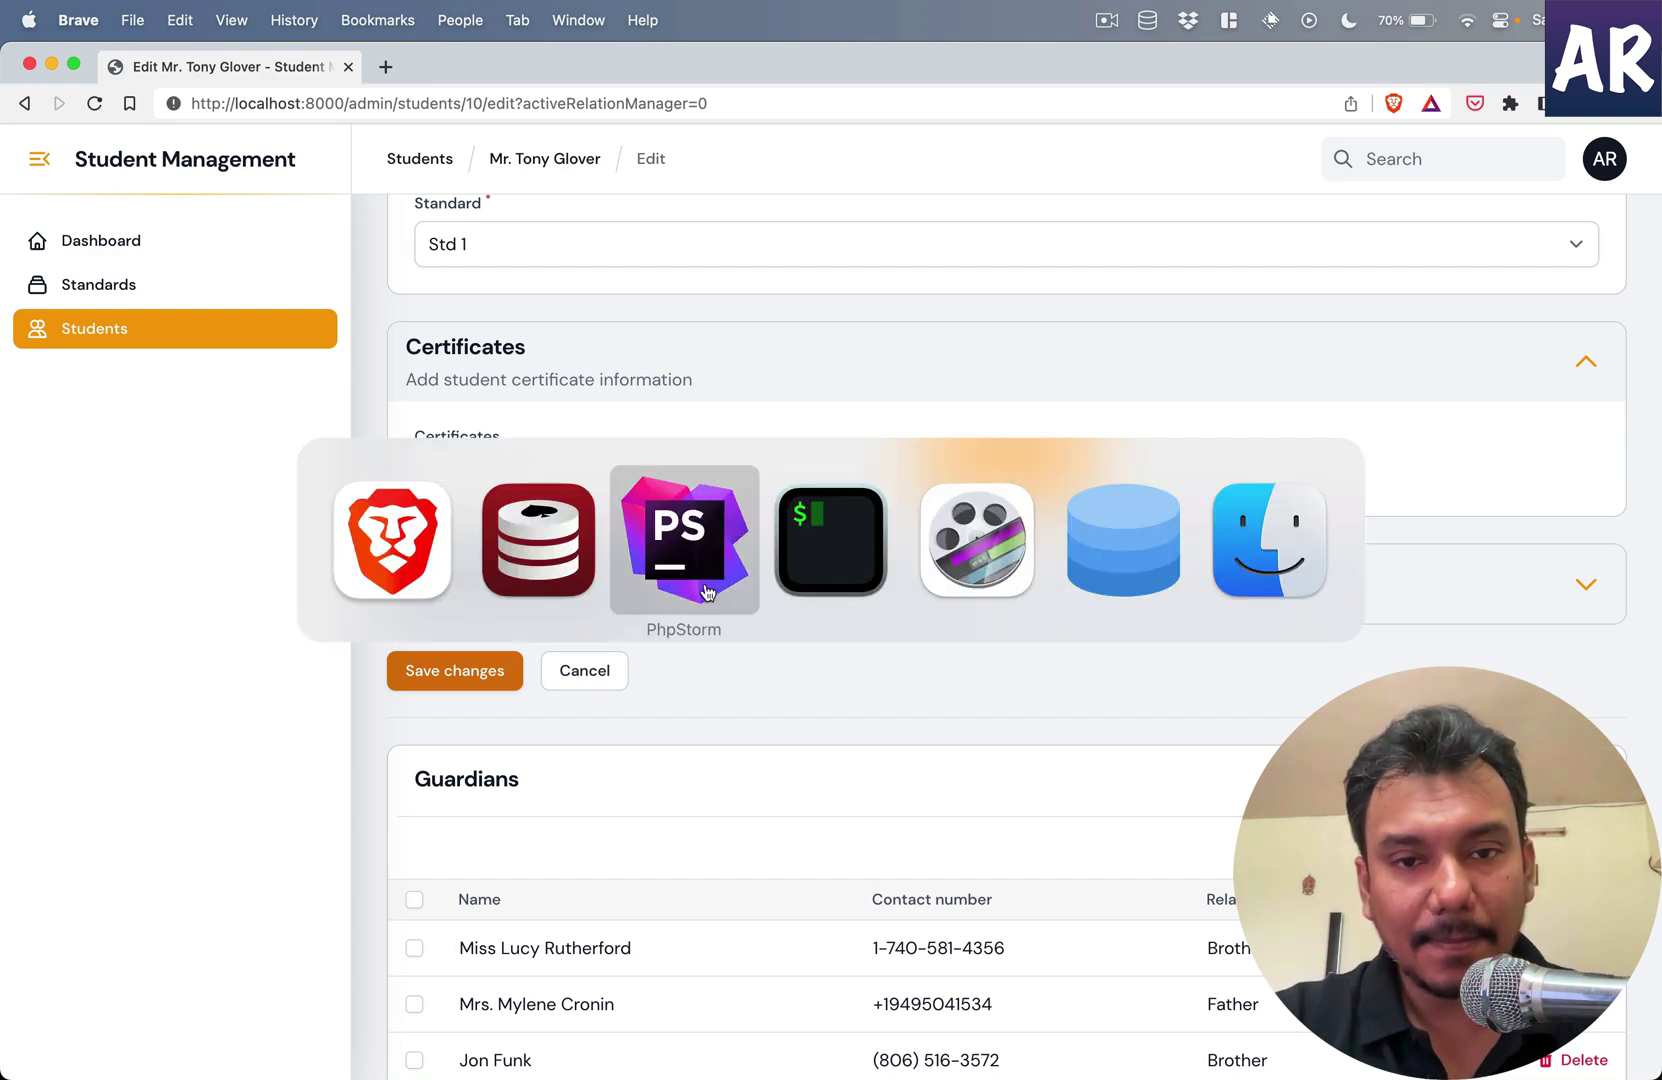
- Review Student.php's certificates() hasMany relation, then return to Sequel Ace
click(684, 540)
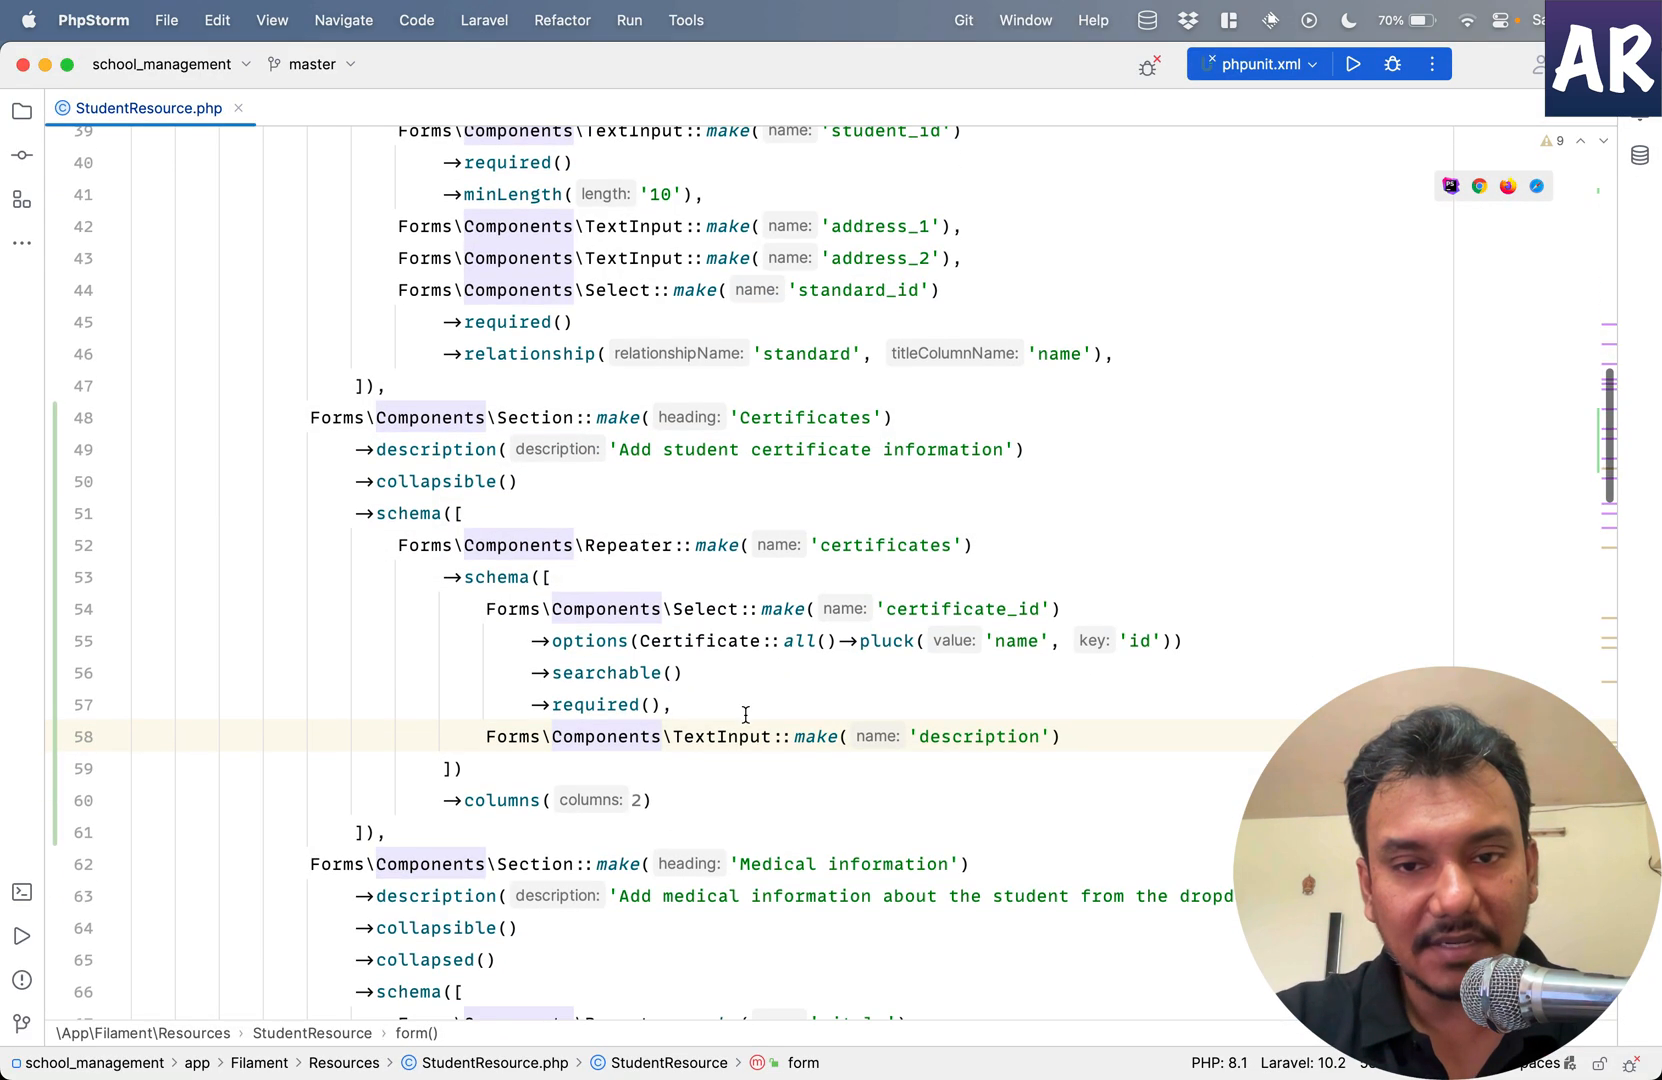
mouse_move(862, 518)
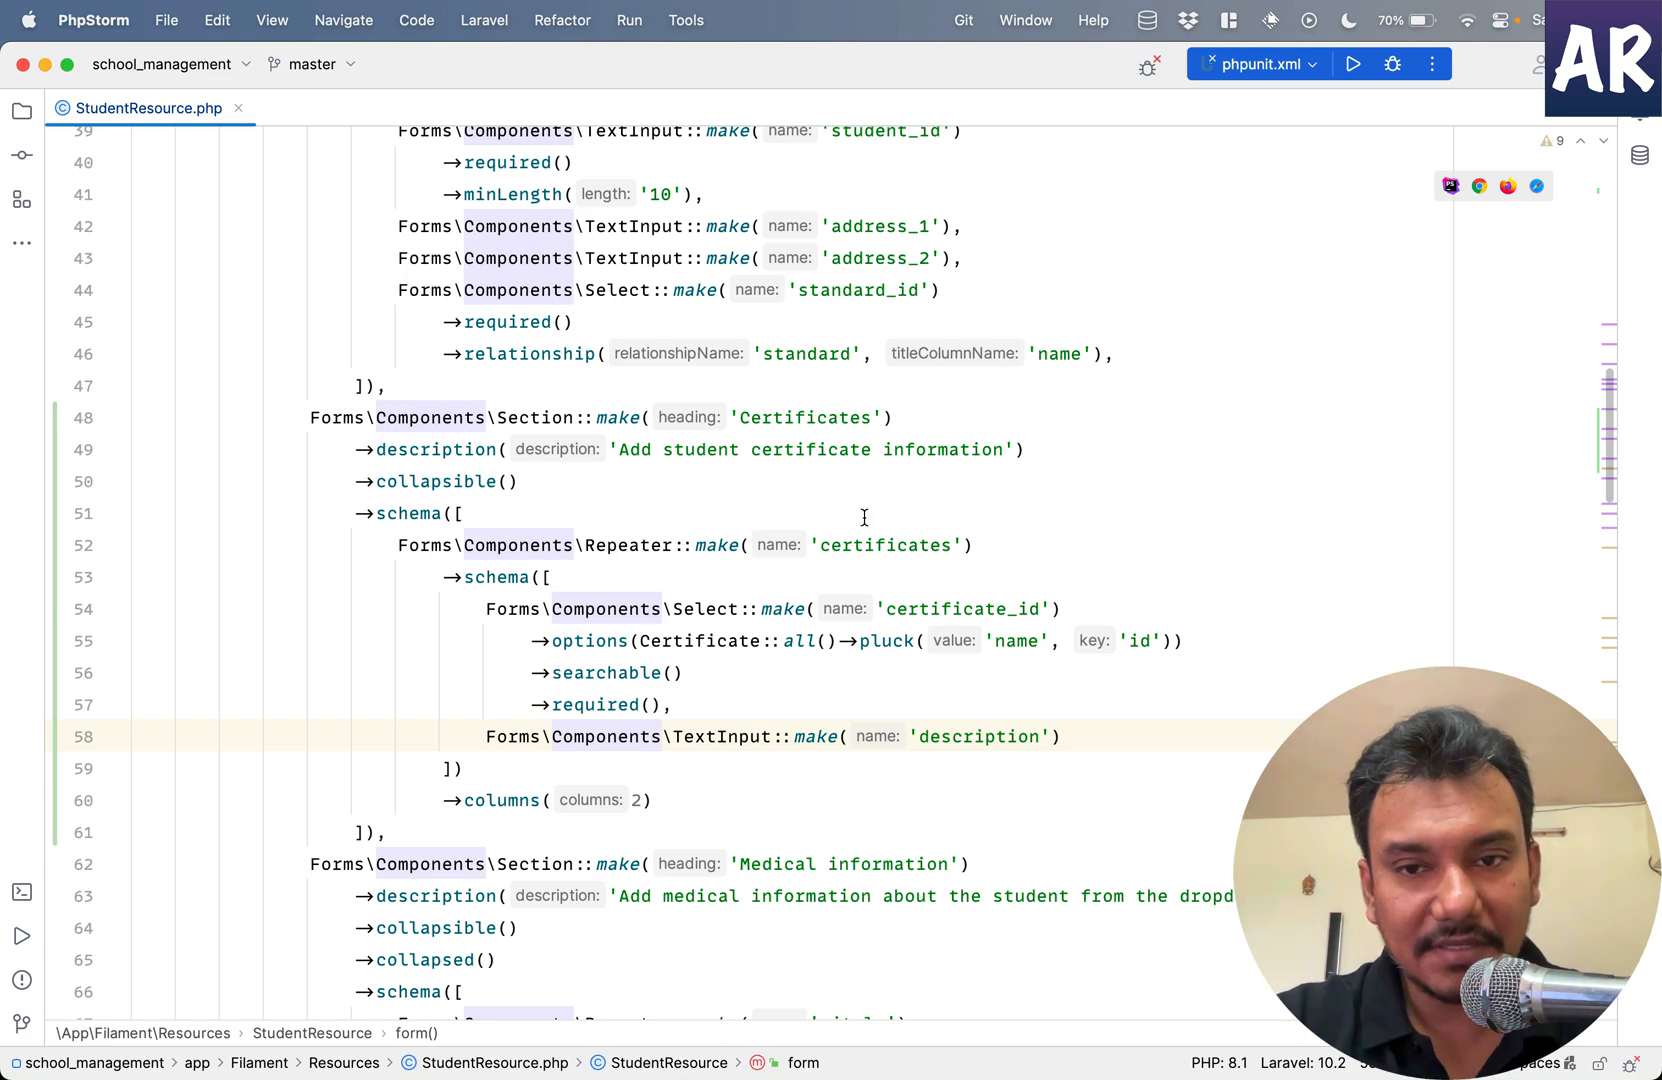
mouse_move(888, 546)
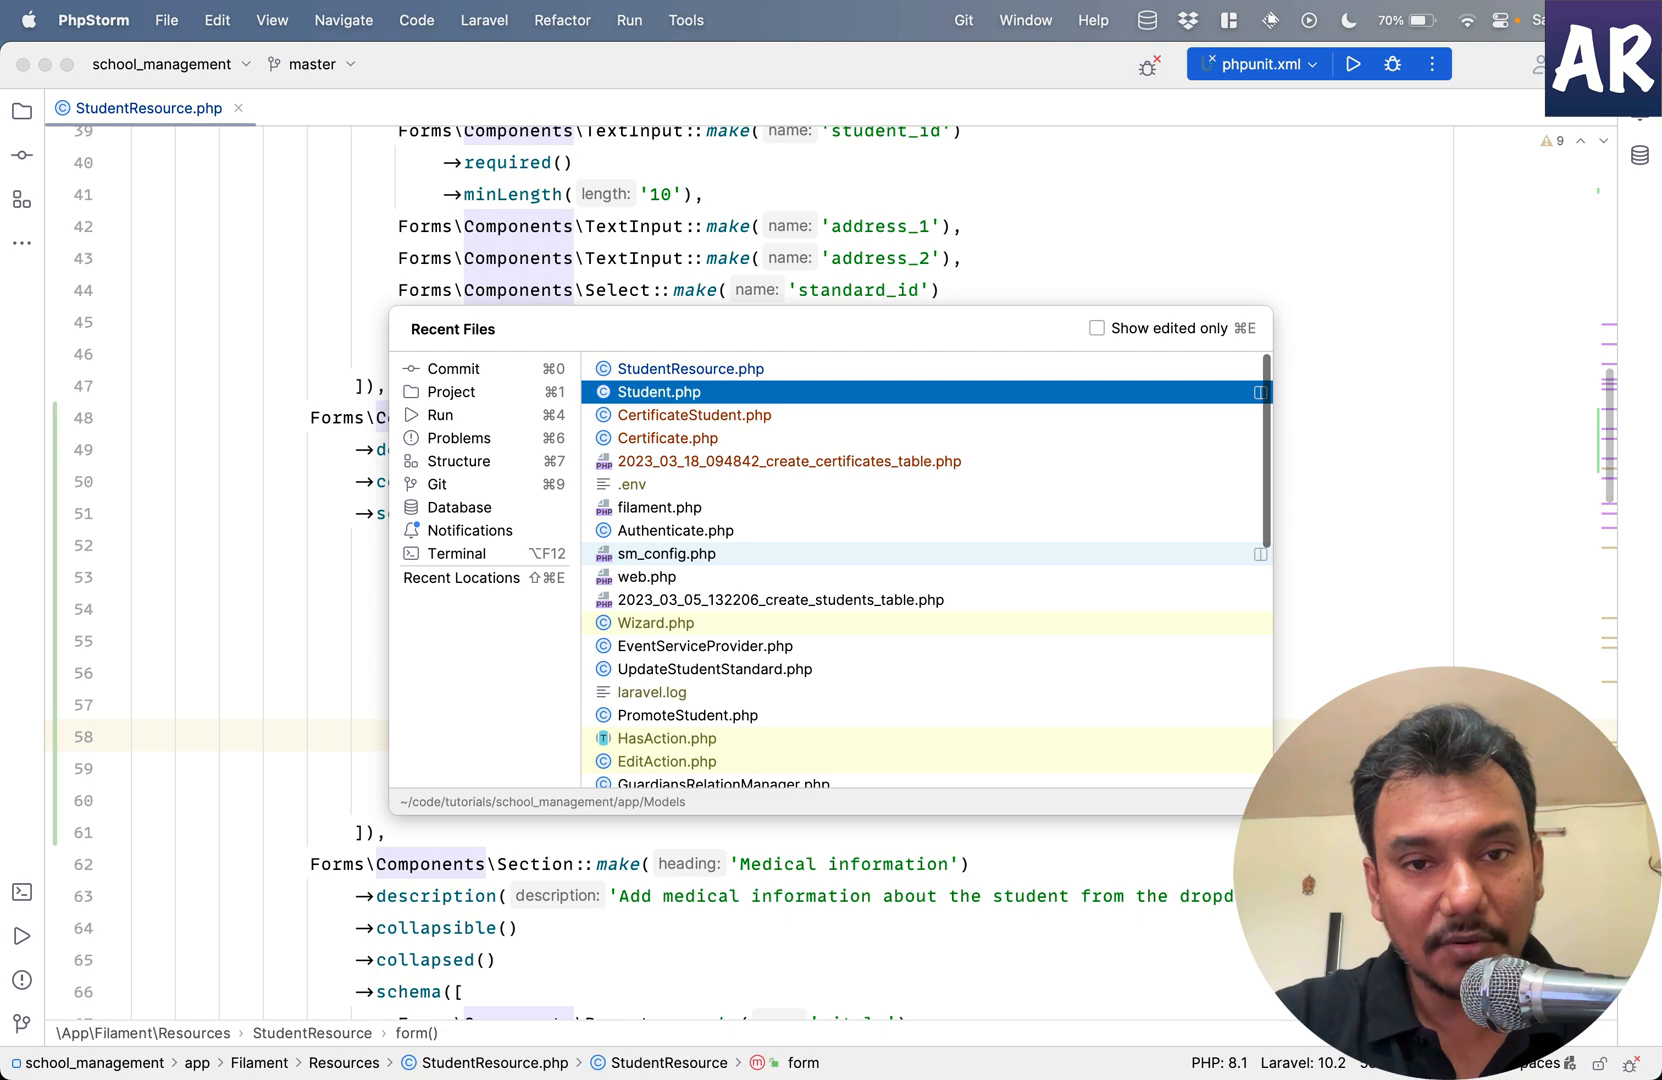
click(658, 392)
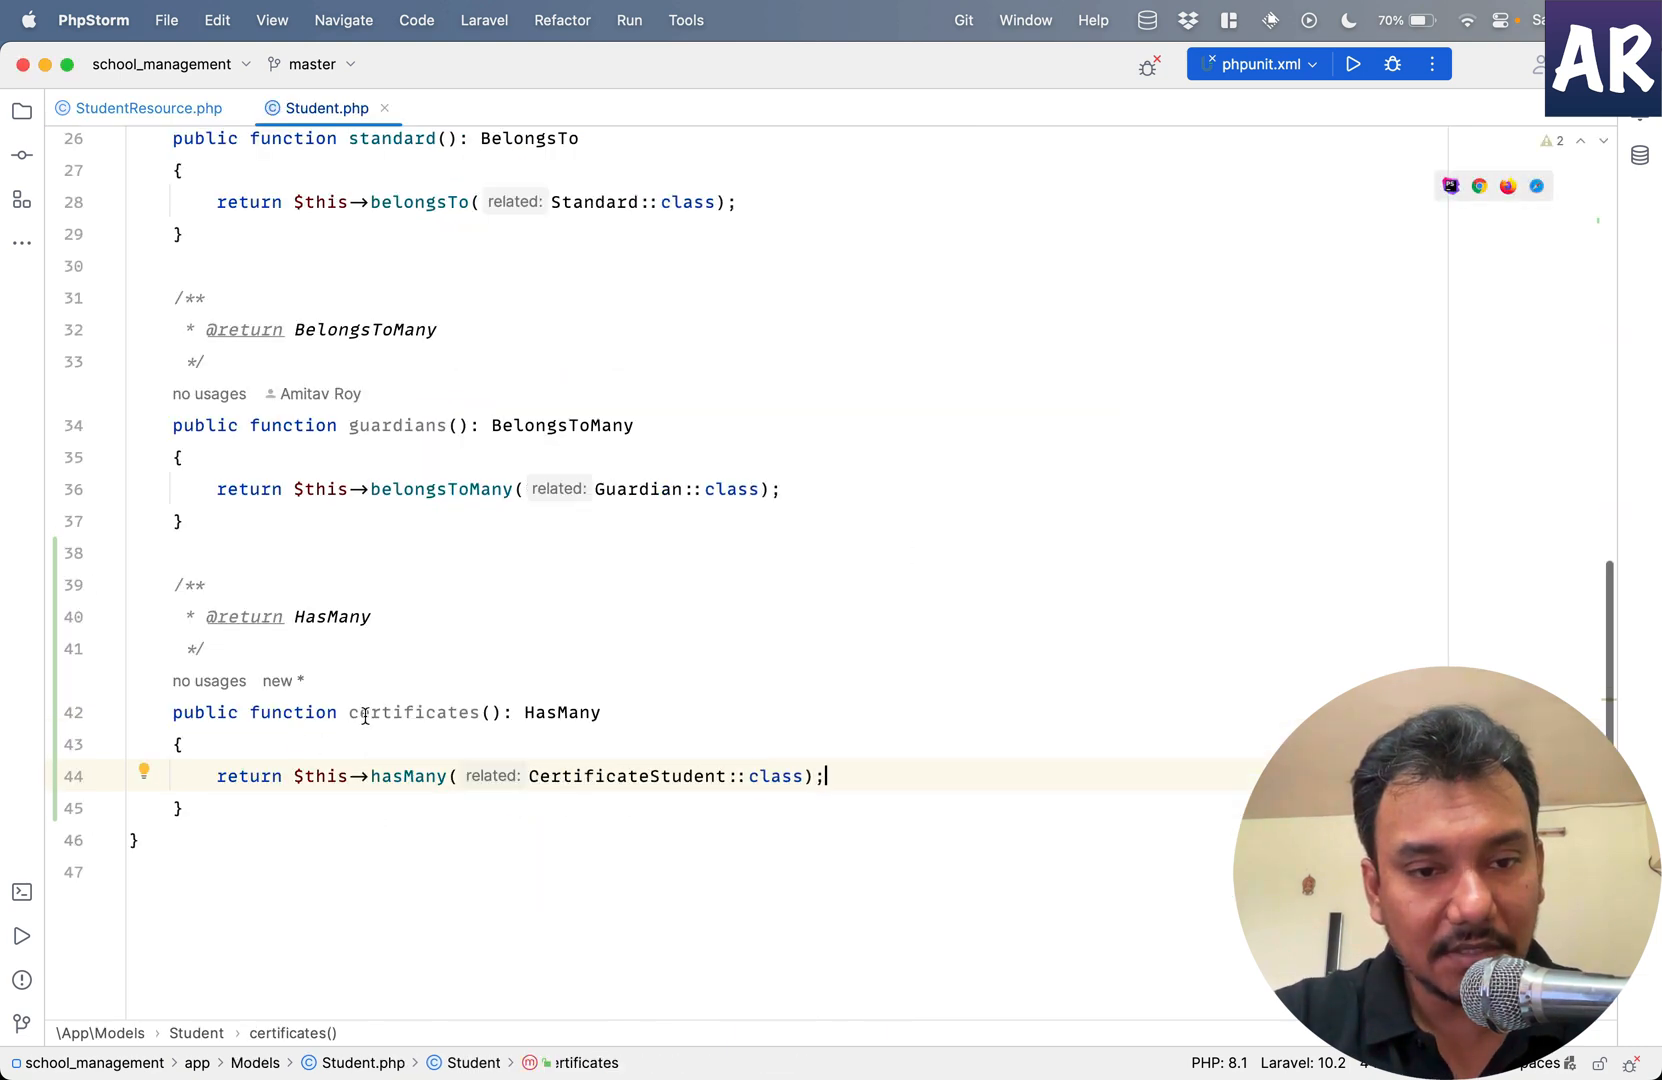
double_click(414, 712)
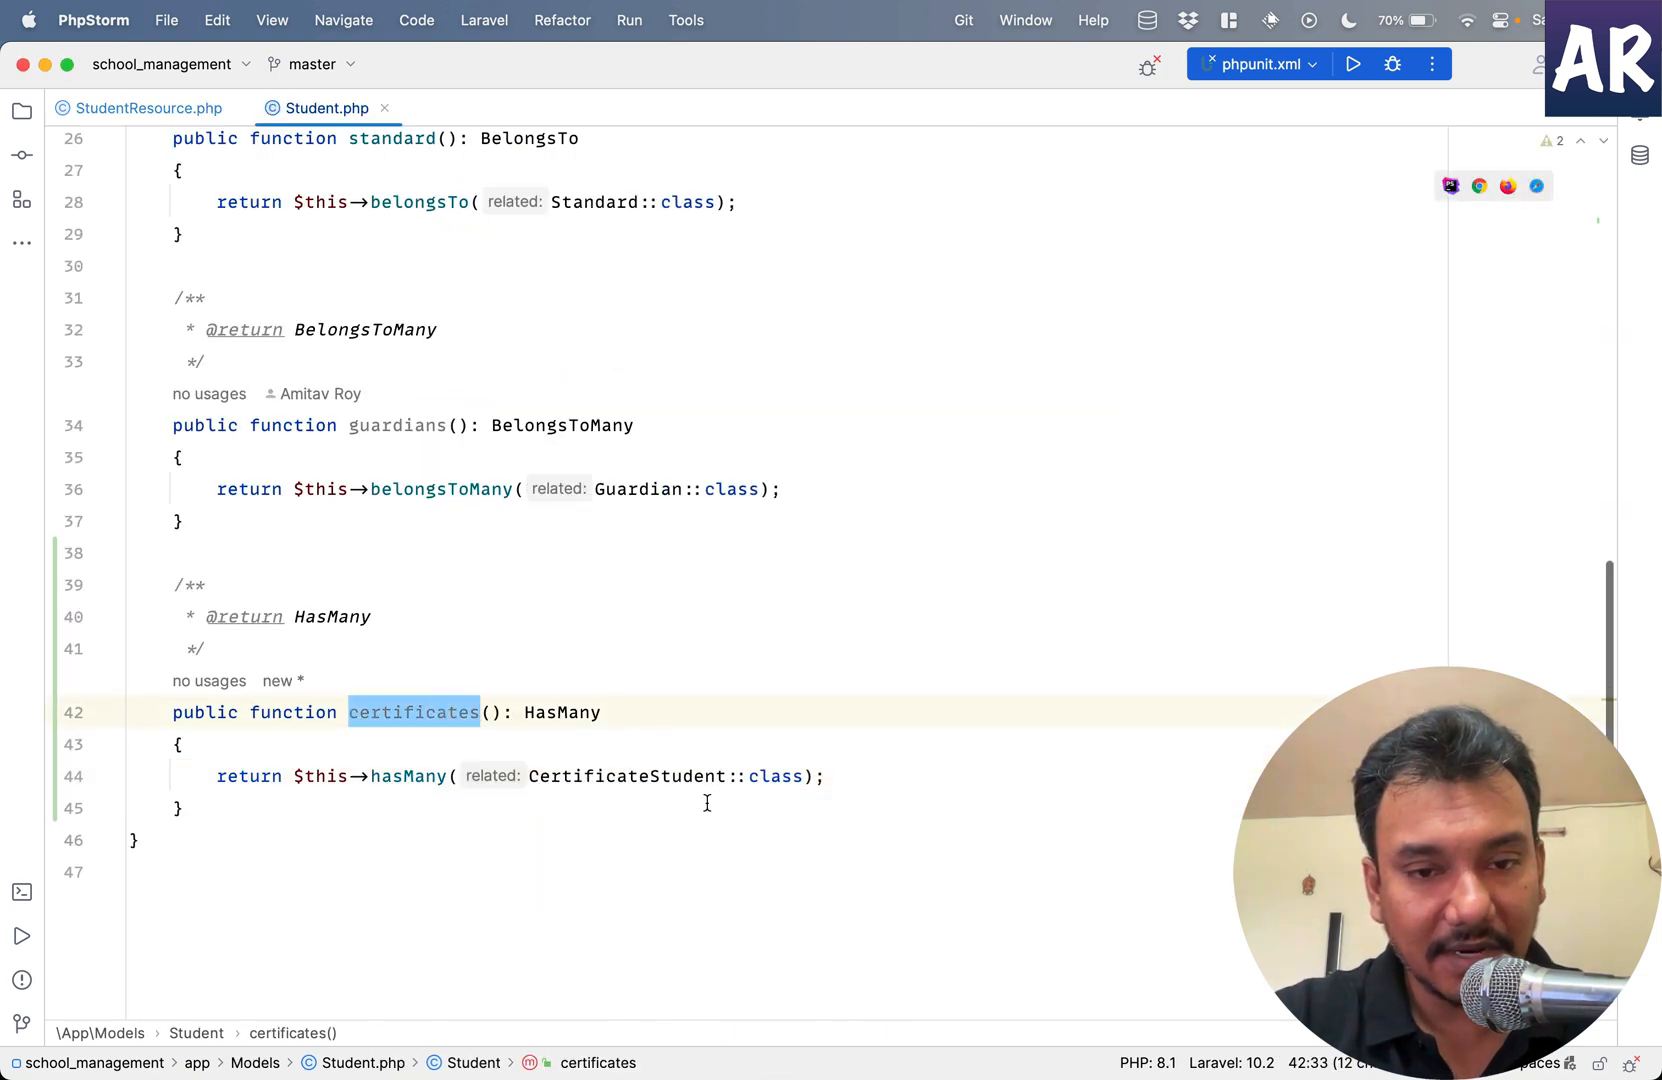
mouse_move(622, 776)
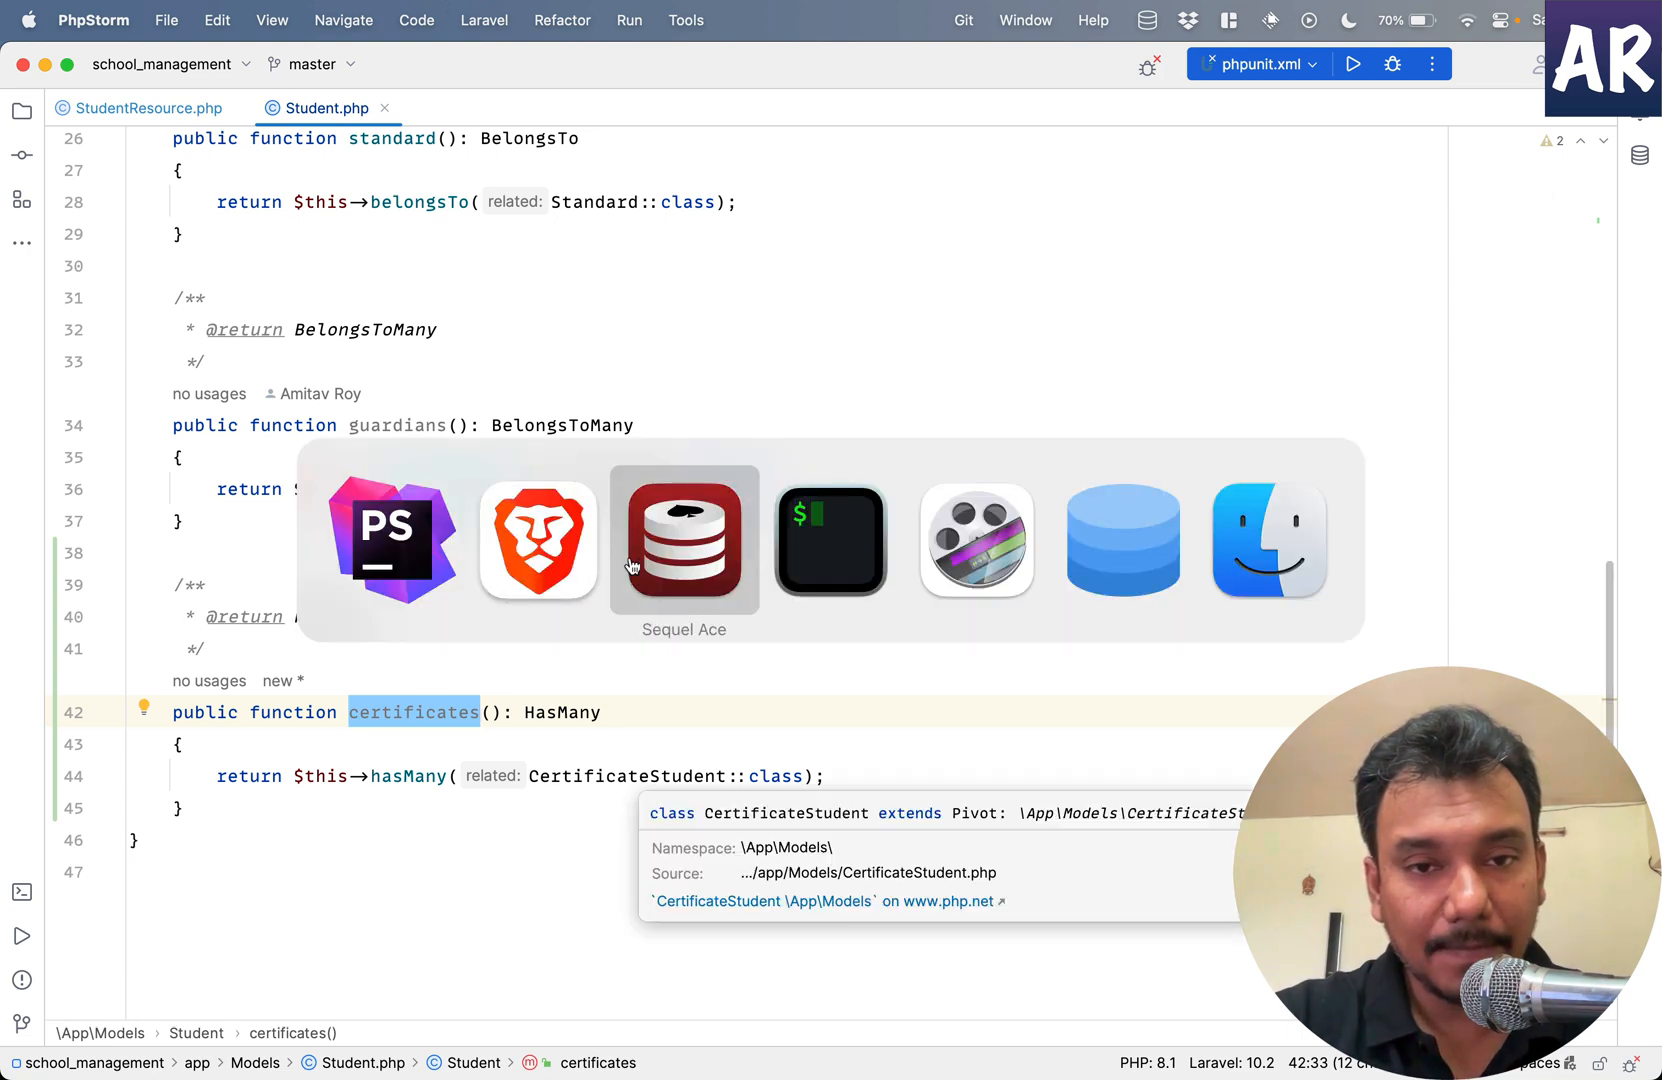
click(684, 538)
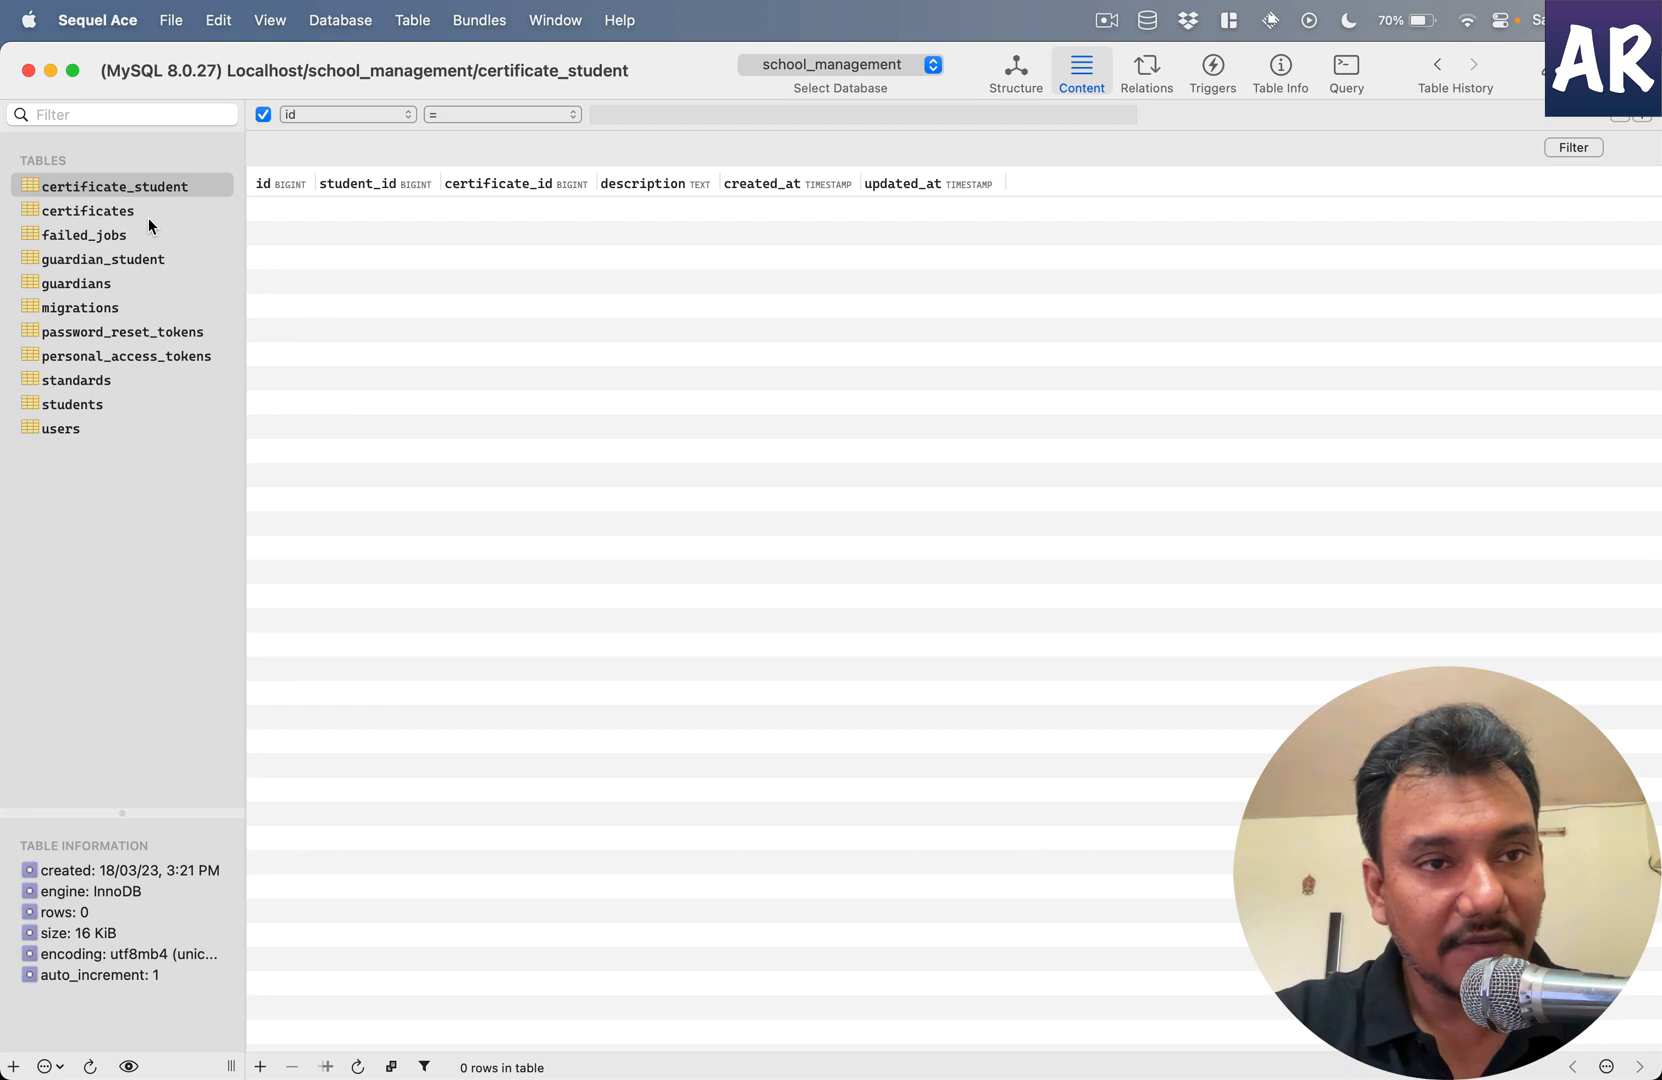
mouse_move(390, 292)
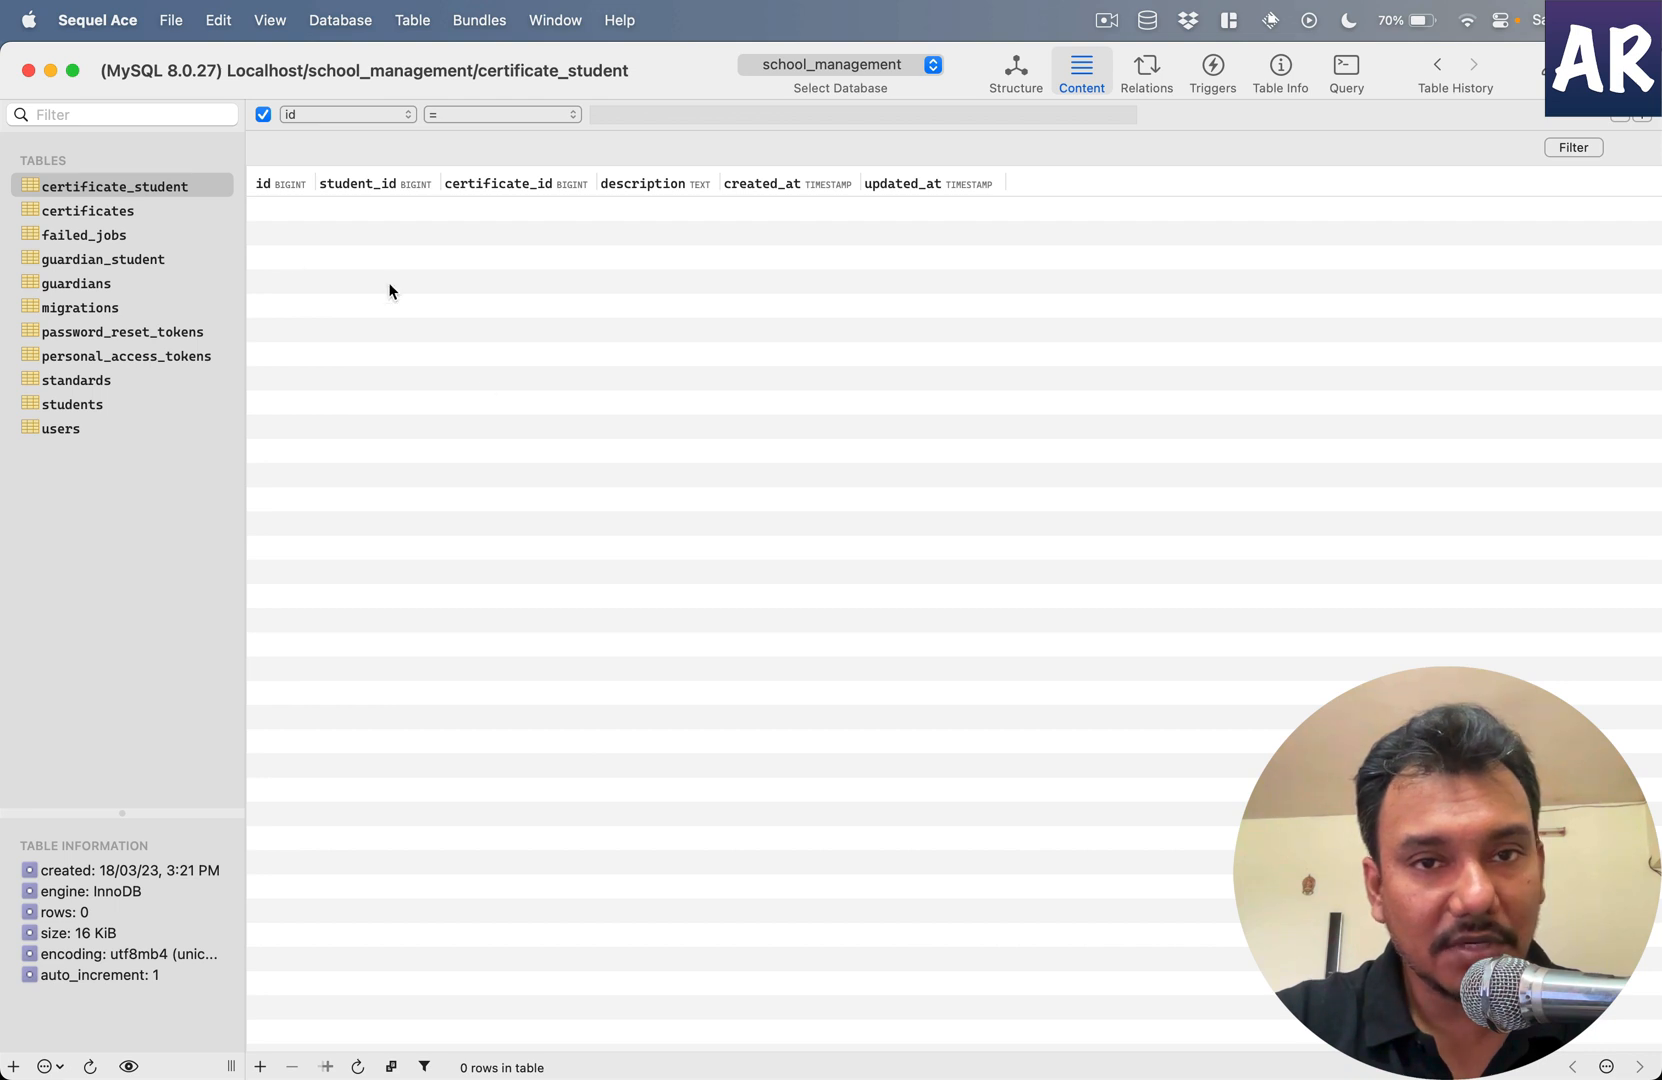
mouse_move(632, 558)
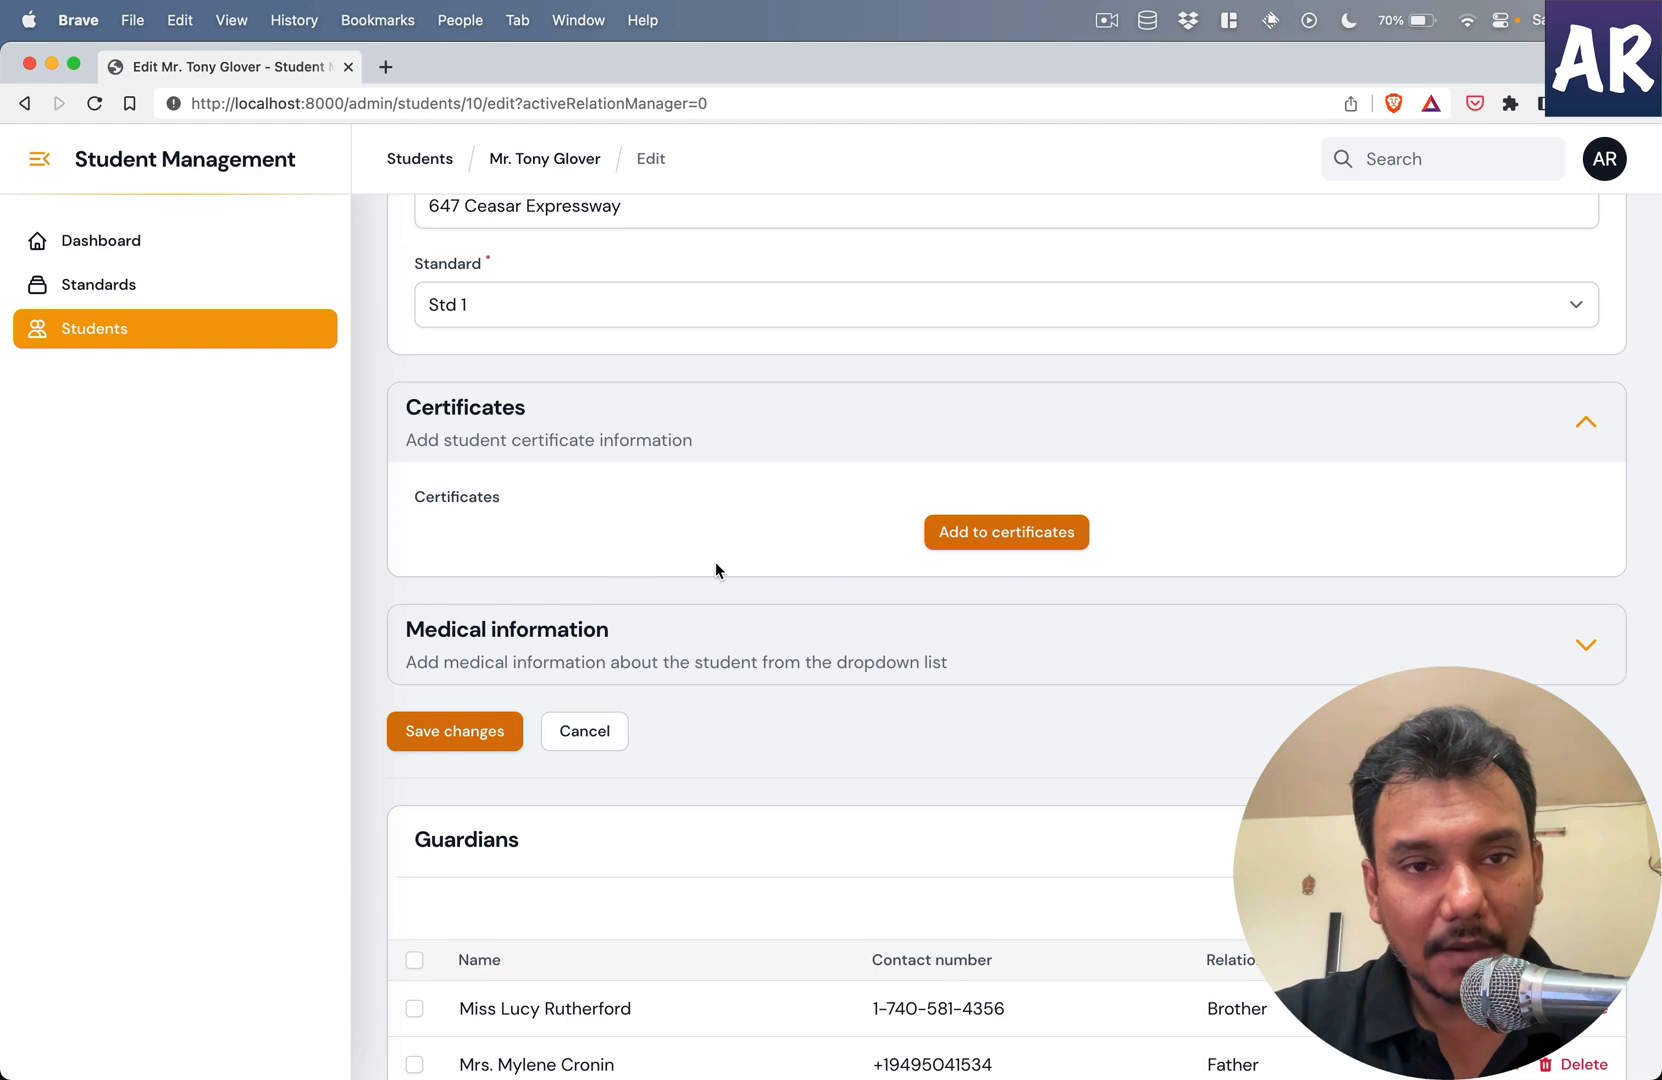
mouse_move(1026, 582)
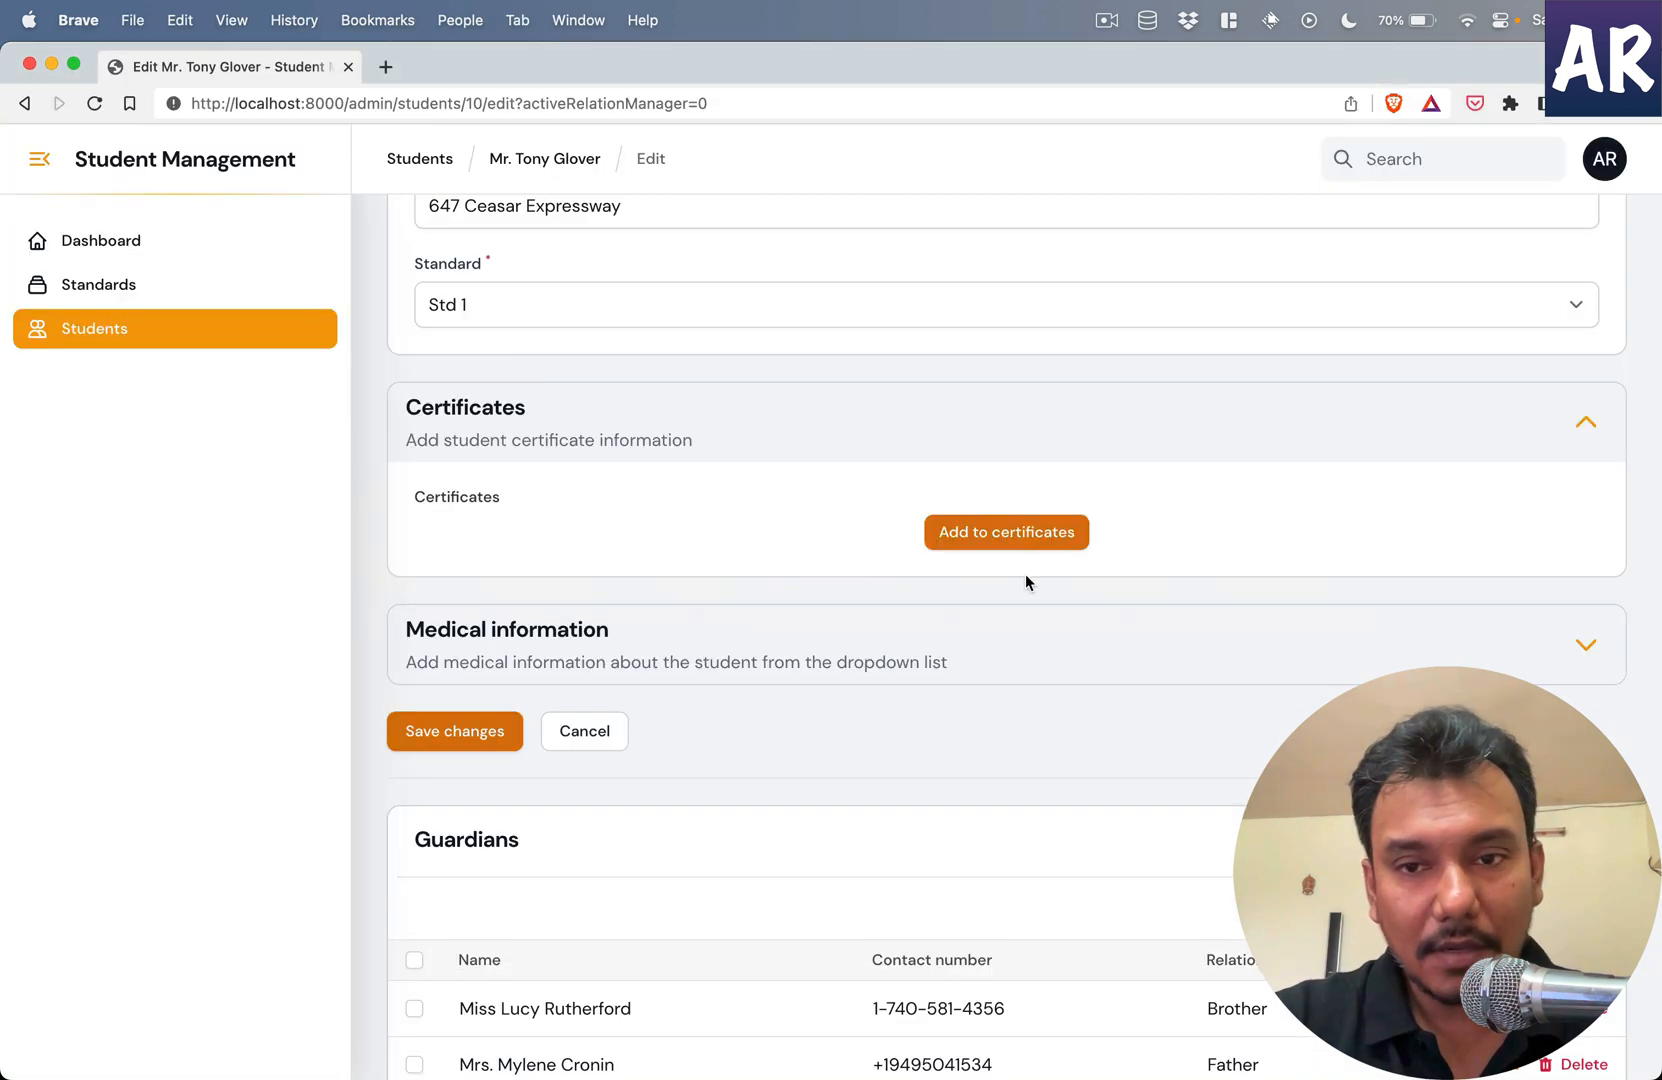
- Add a Drawing certificate entry described 'abcd' and save the student
click(1004, 532)
text(a)
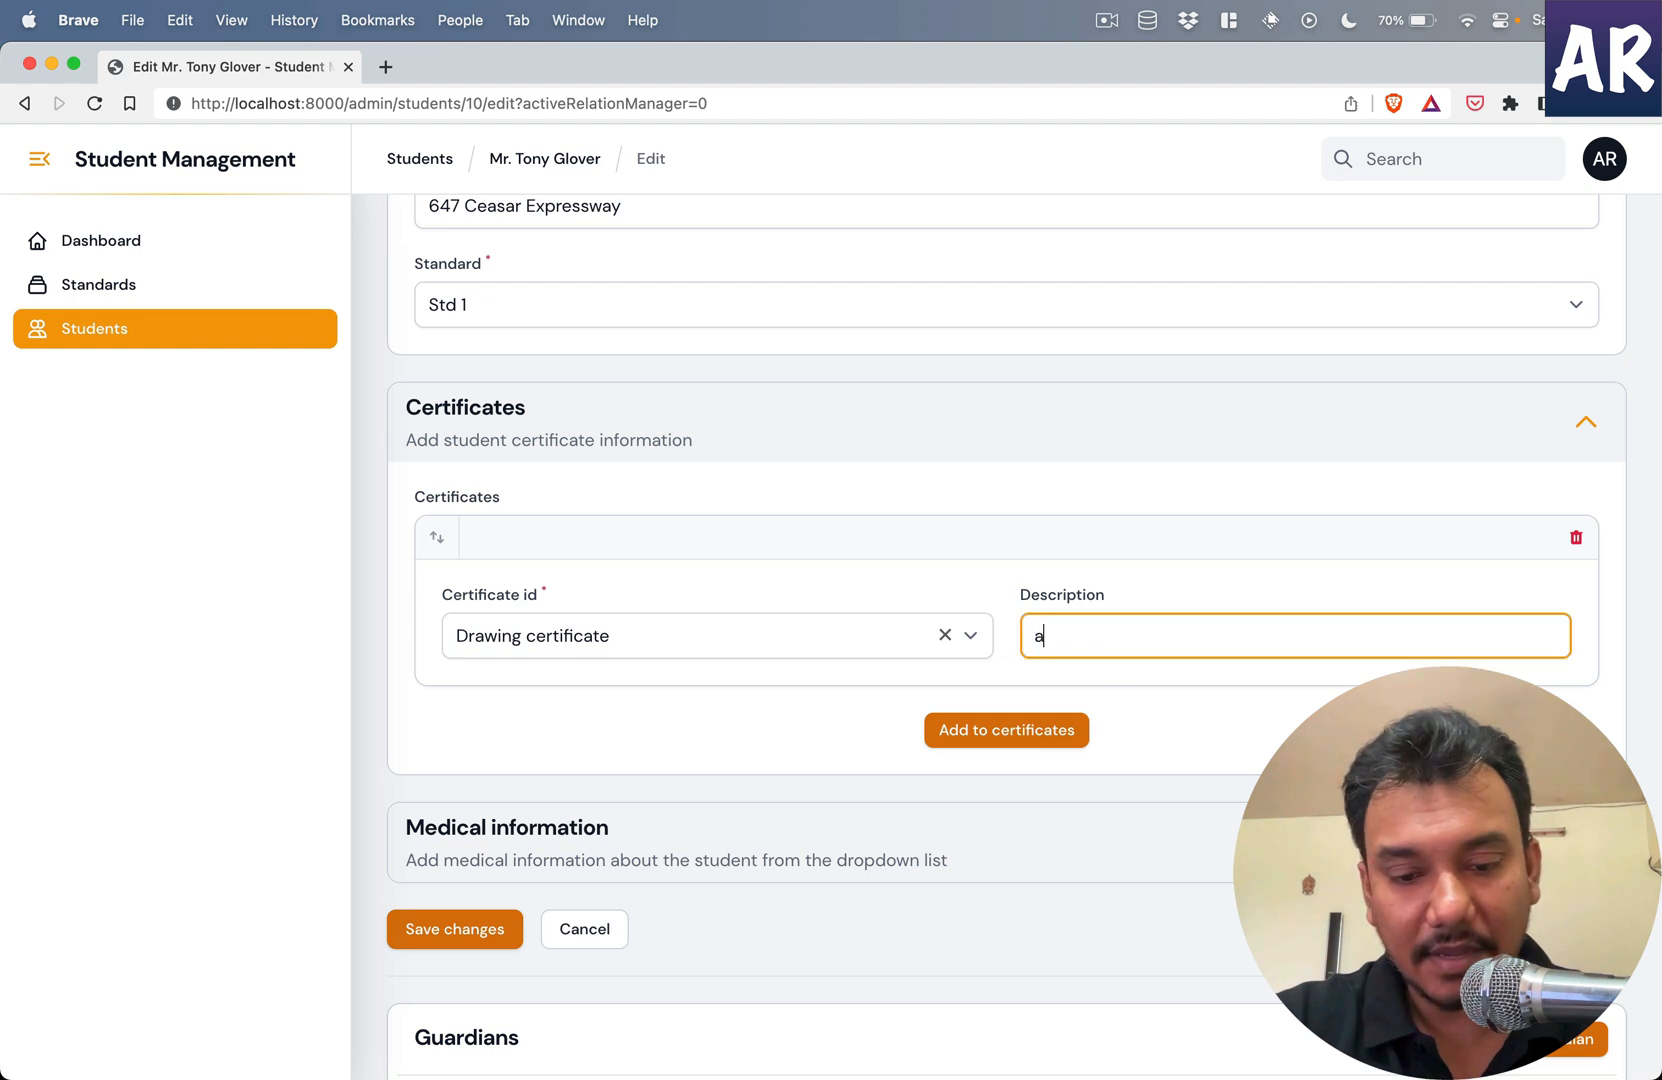
text(bcd)
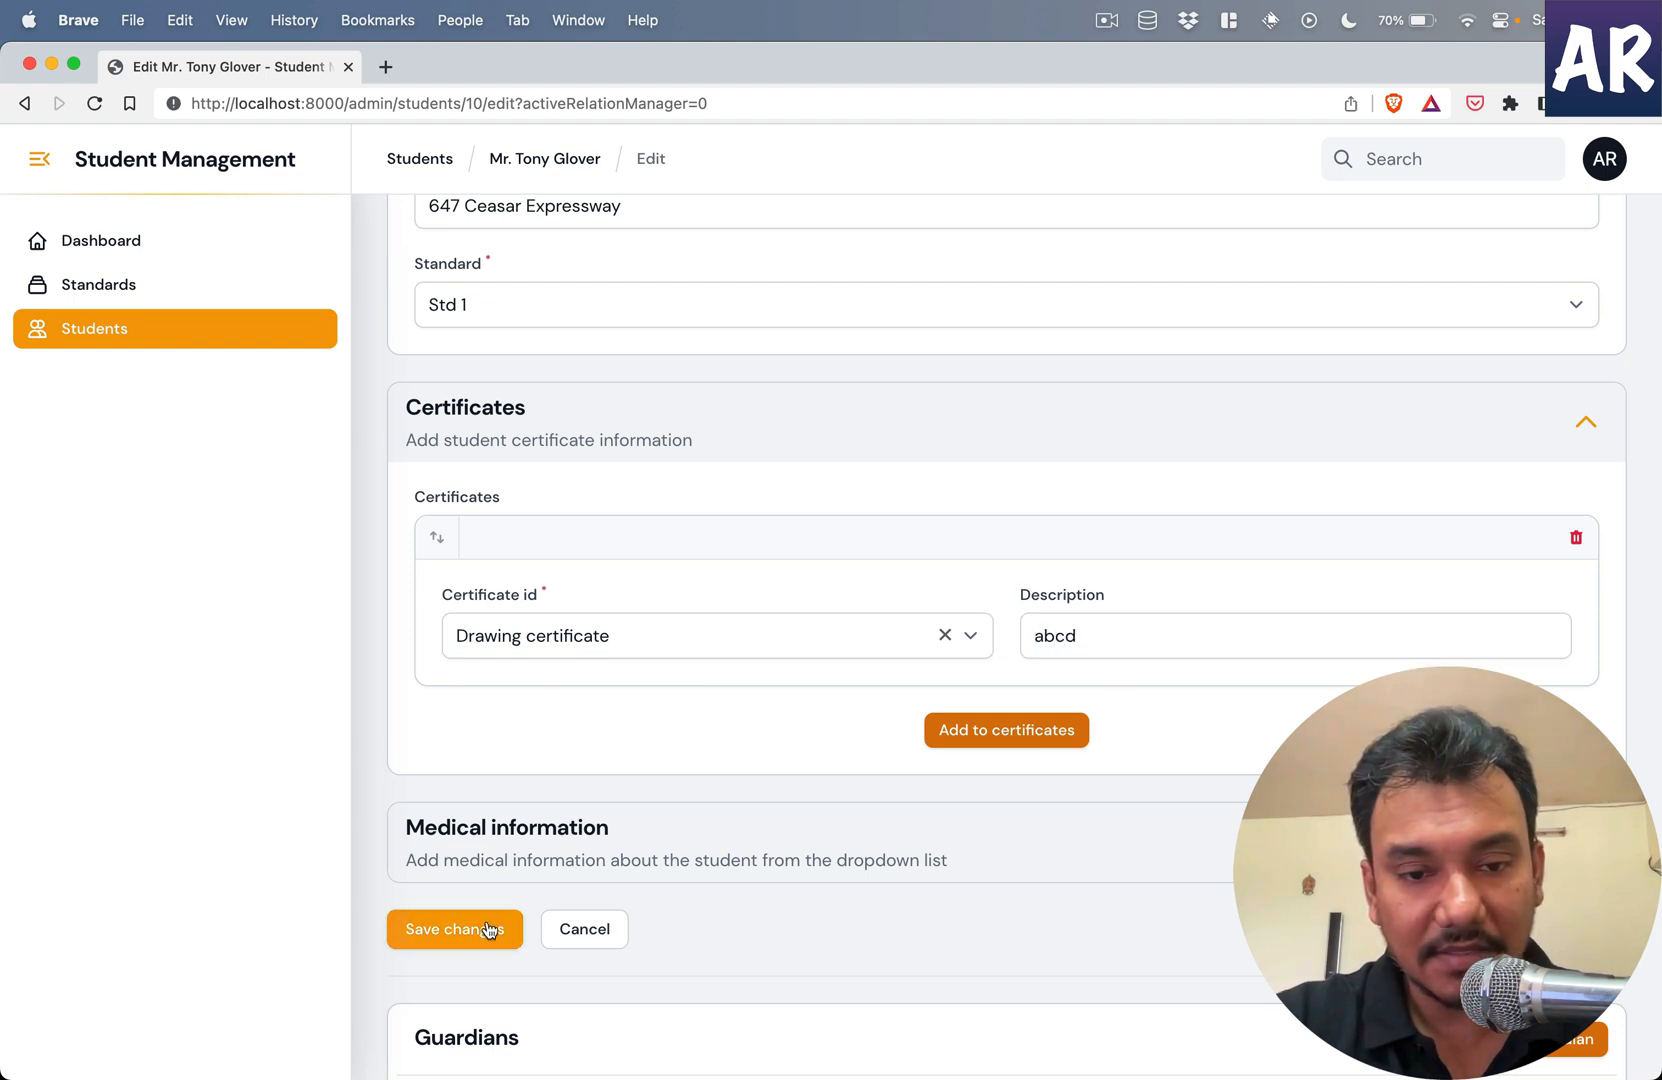
click(454, 928)
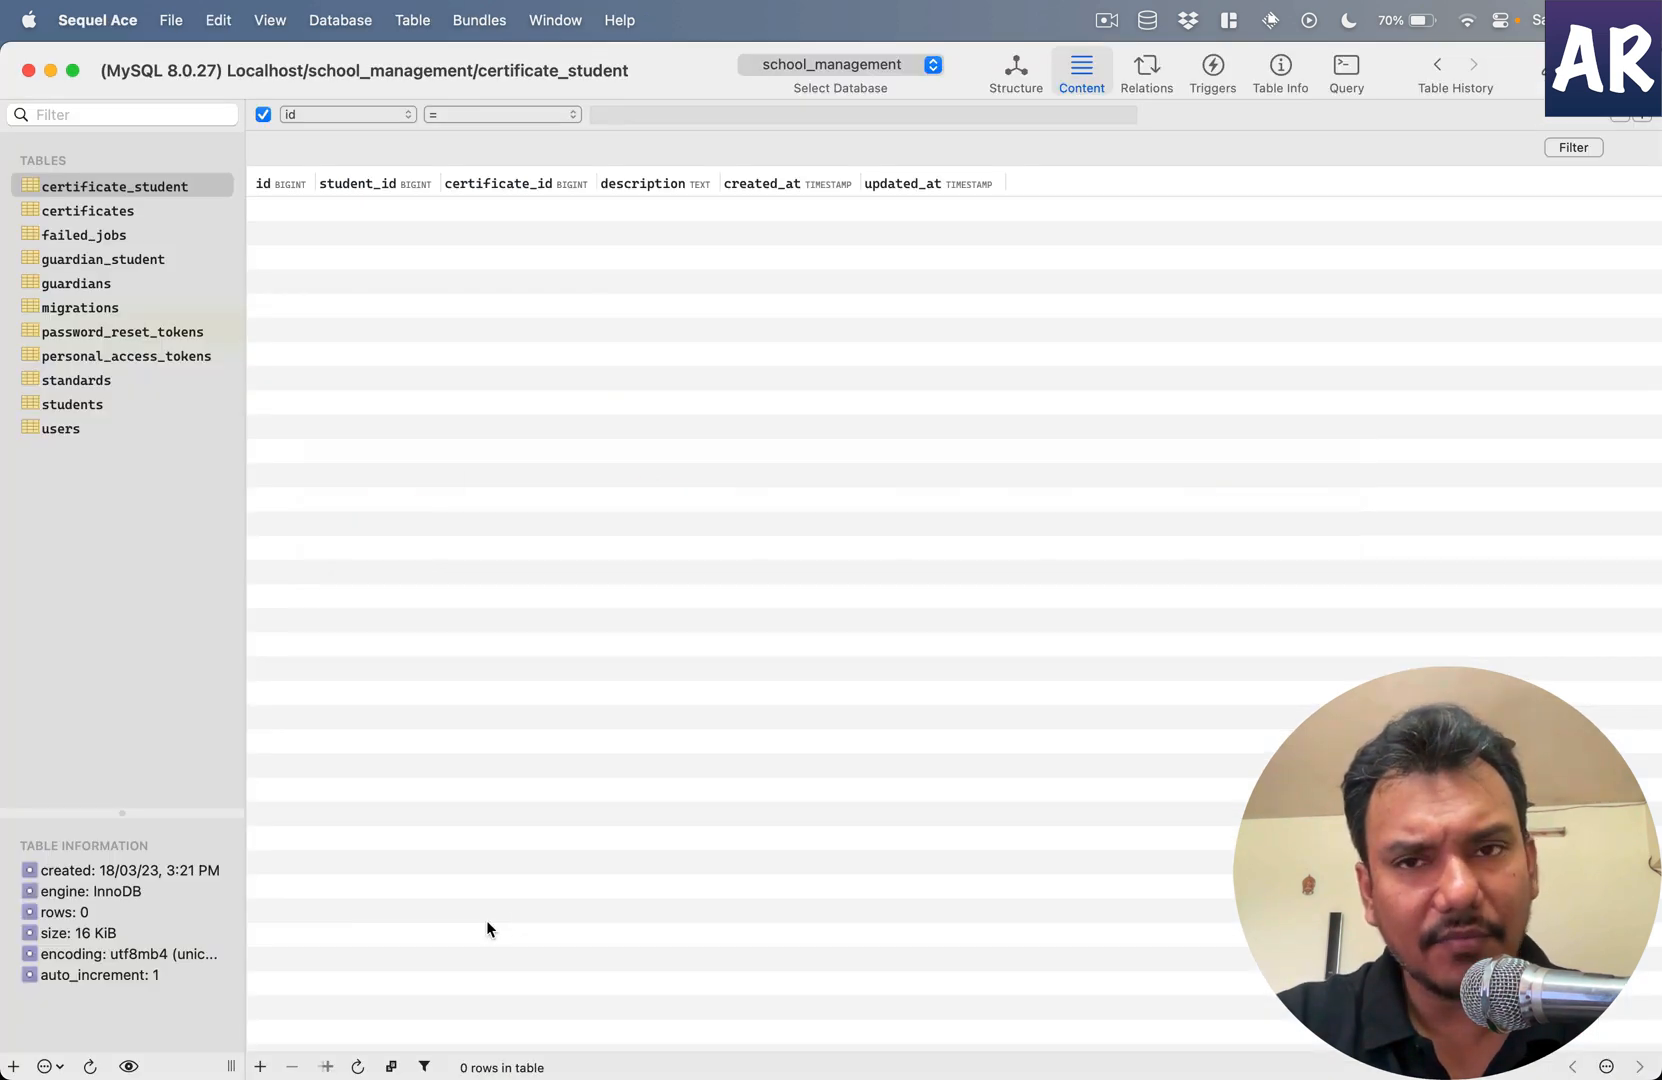
mouse_move(608, 714)
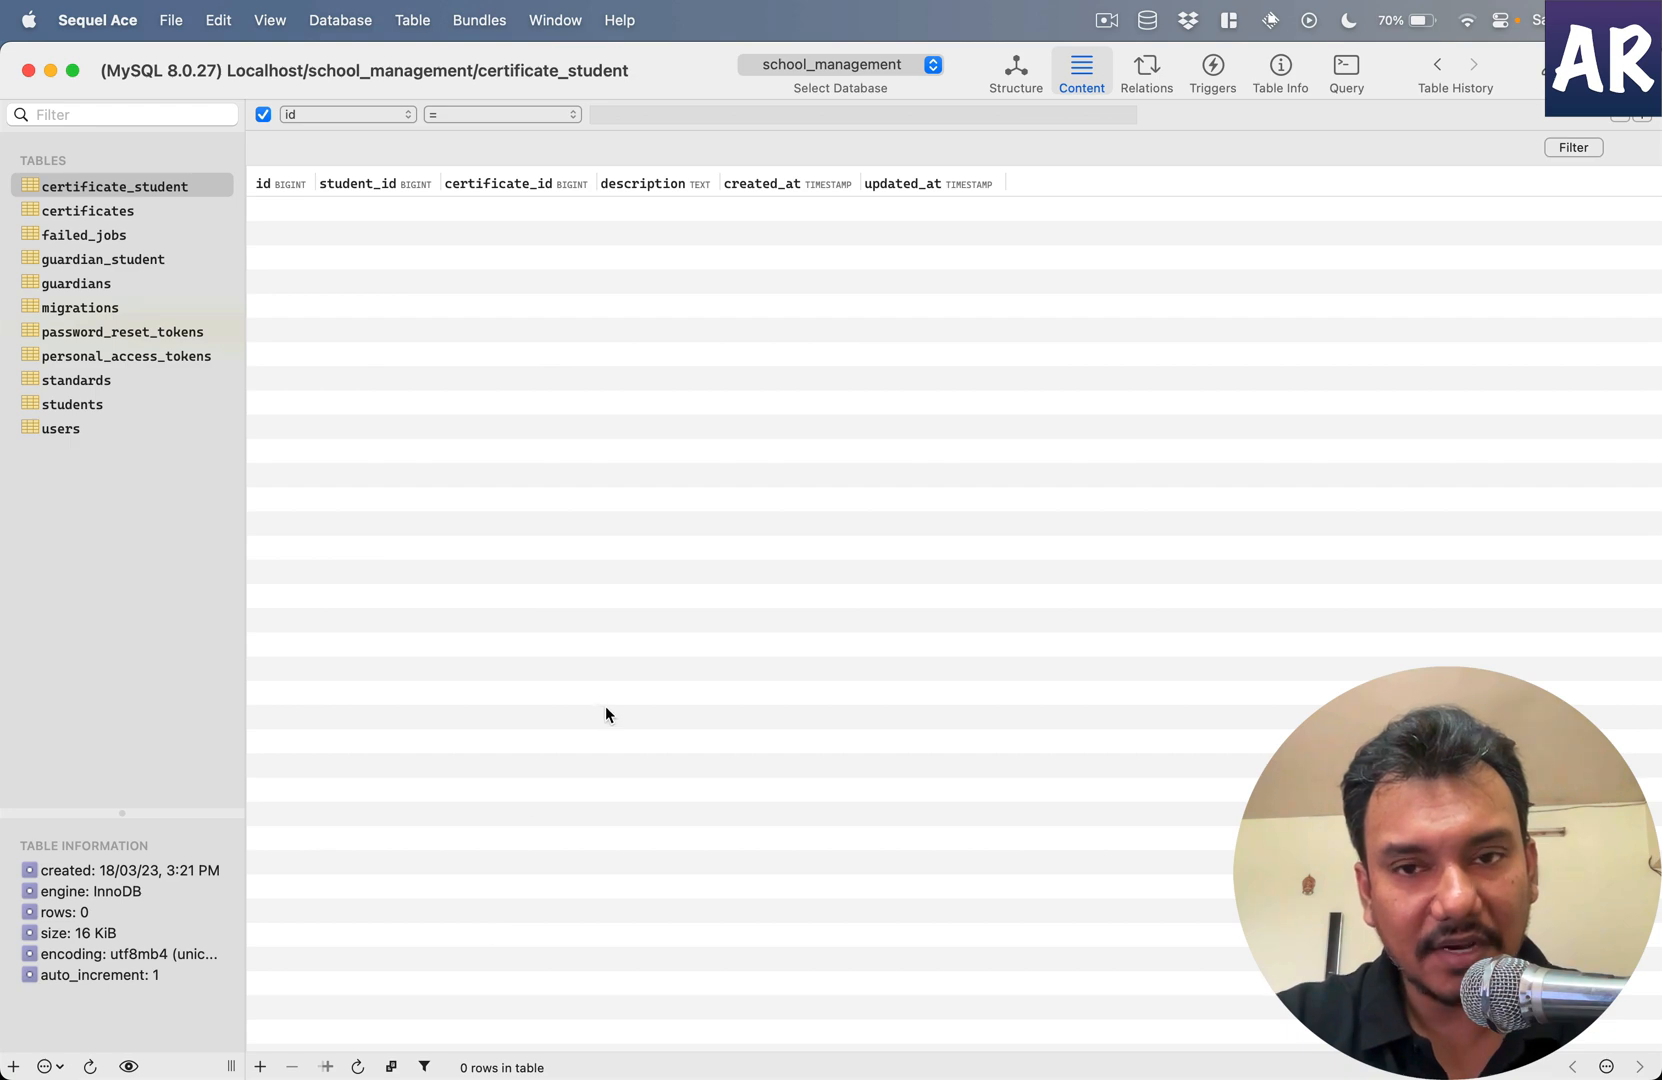
mouse_move(684, 594)
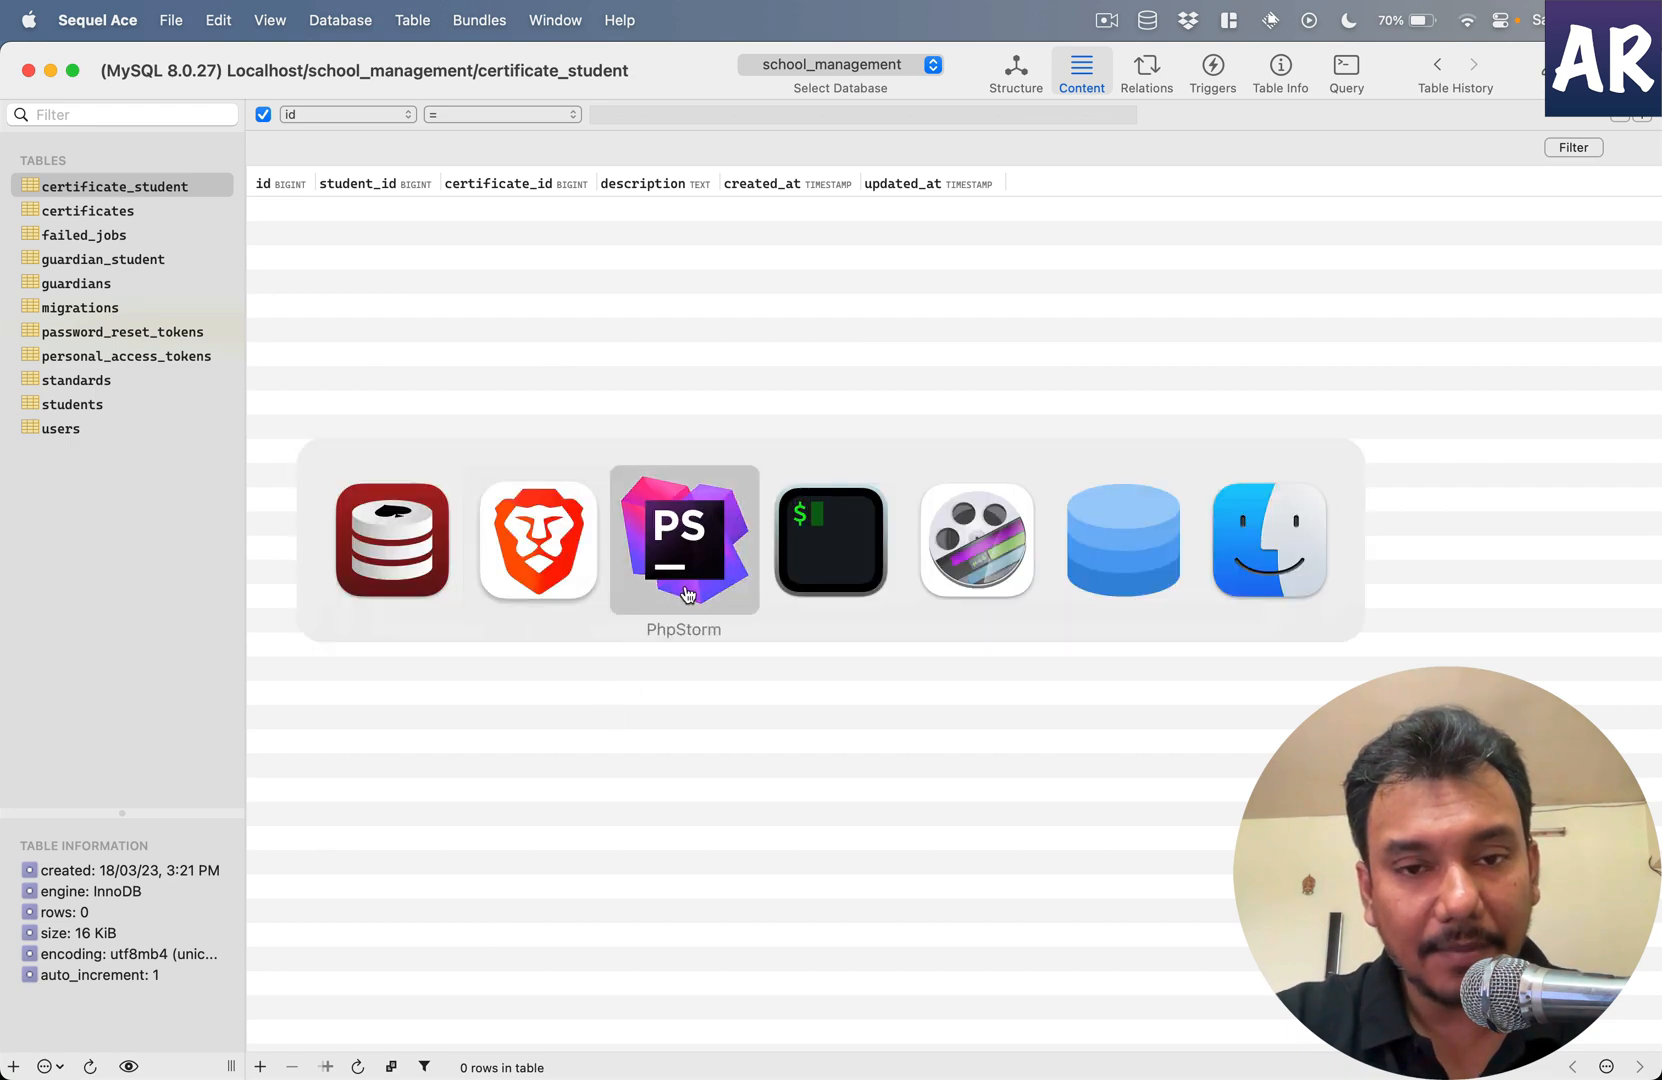
- Glance at the certificates() relation, then start a new certificate_student row with value 1
click(684, 540)
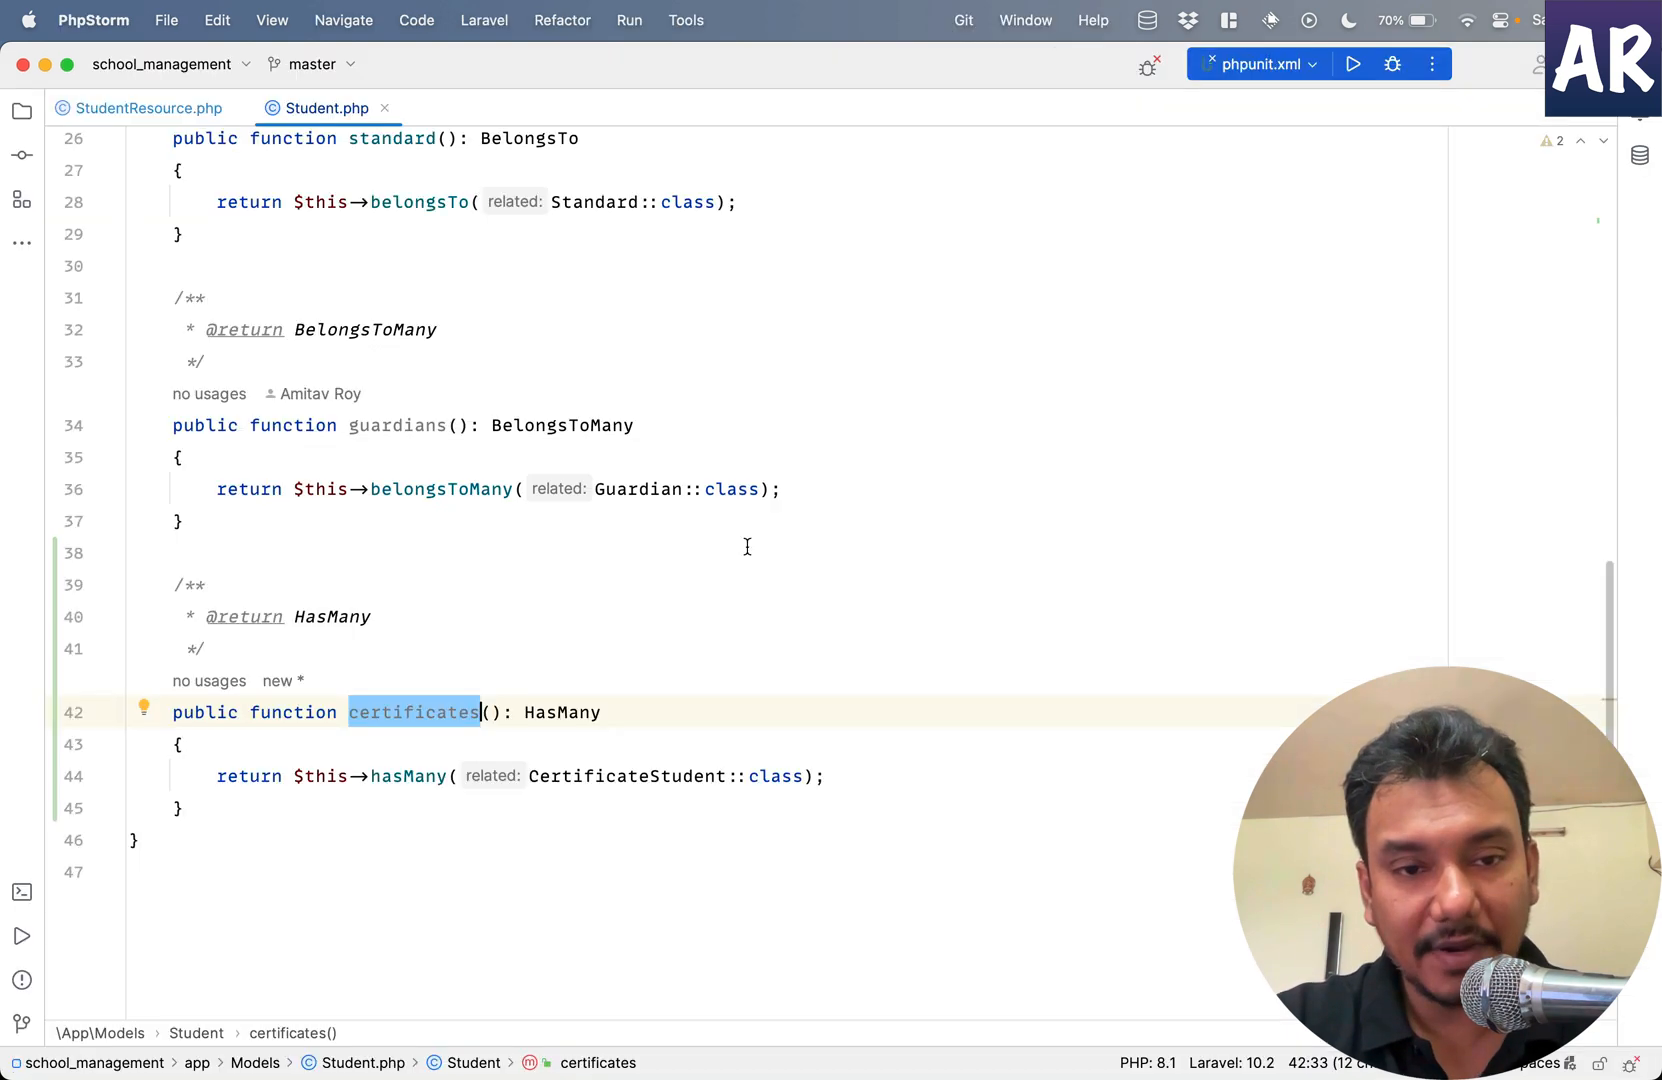
scroll(up, 3)
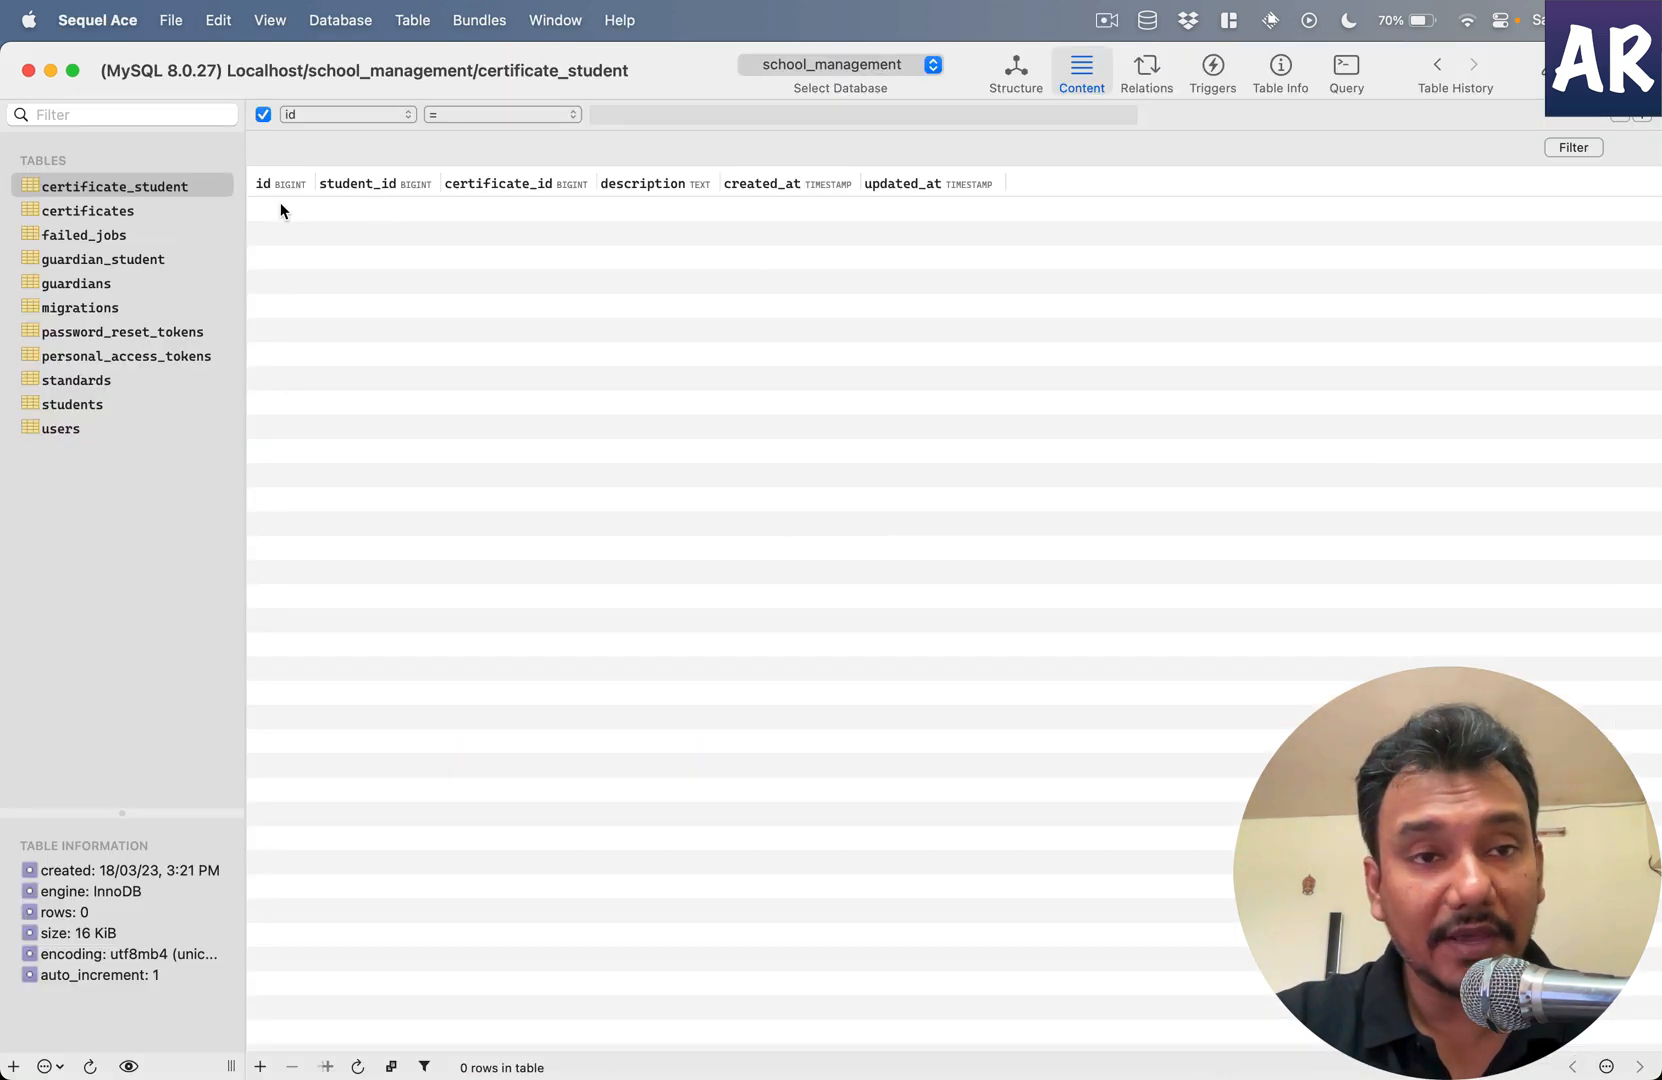
click(260, 1068)
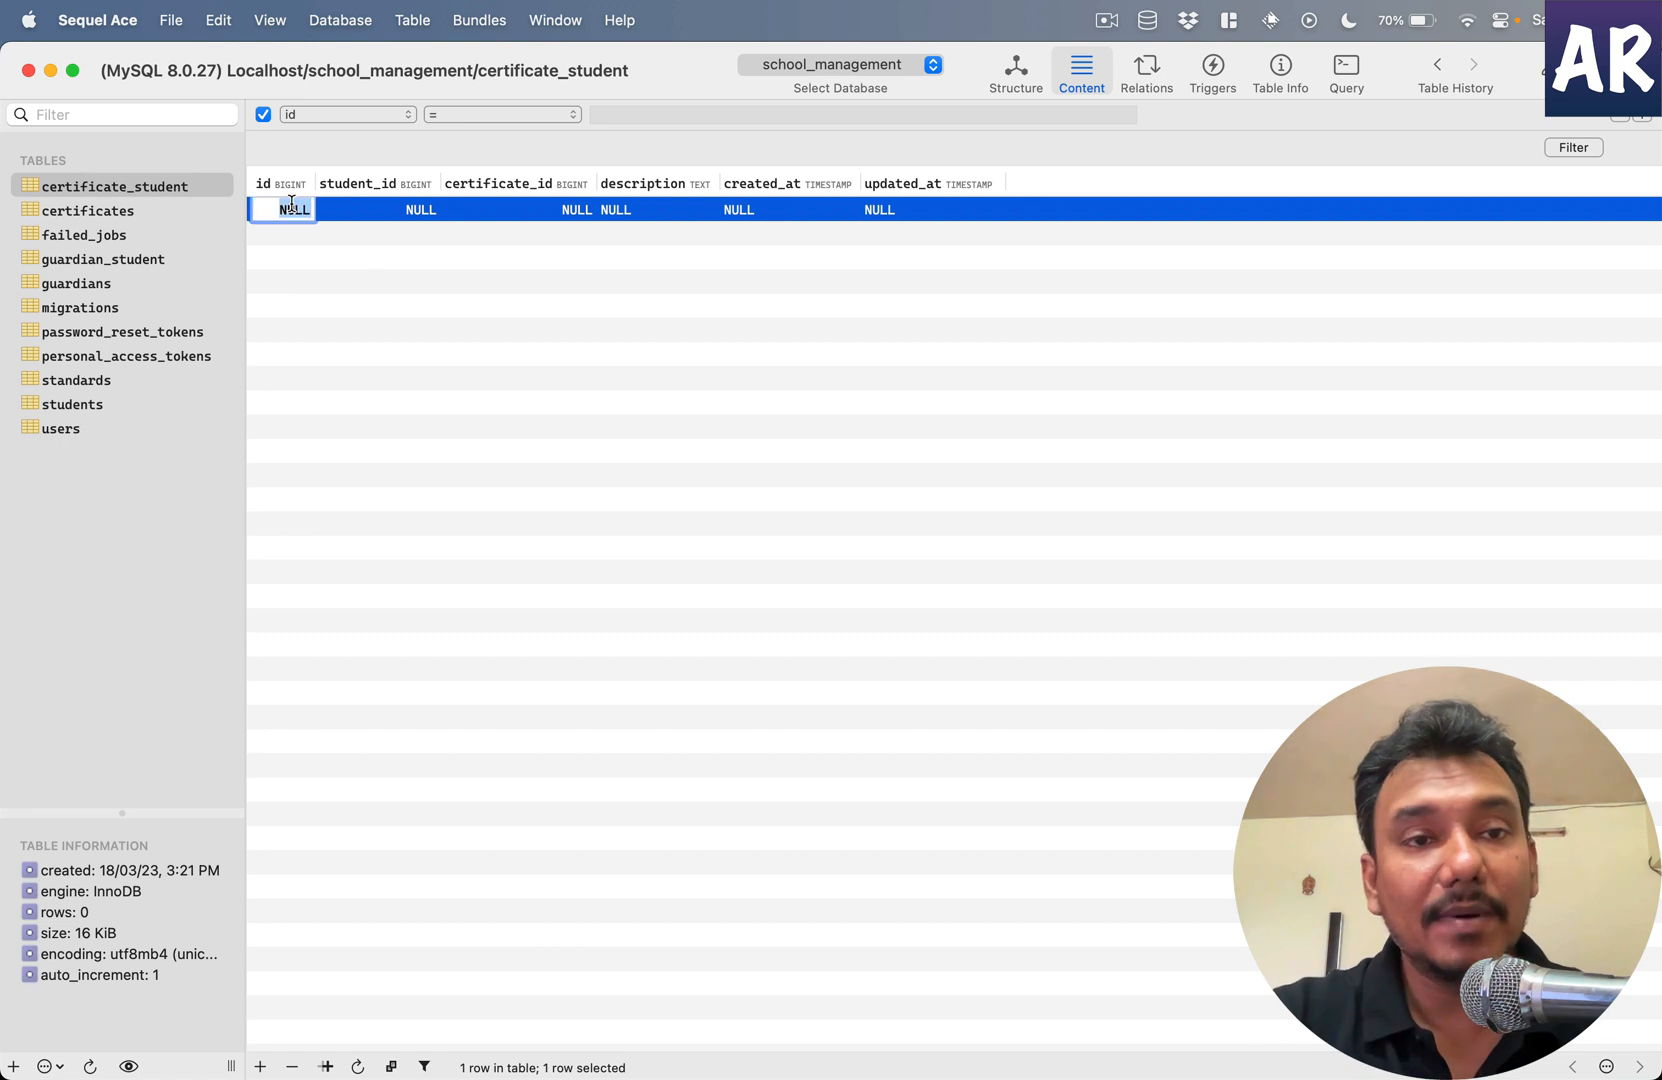
text(1)
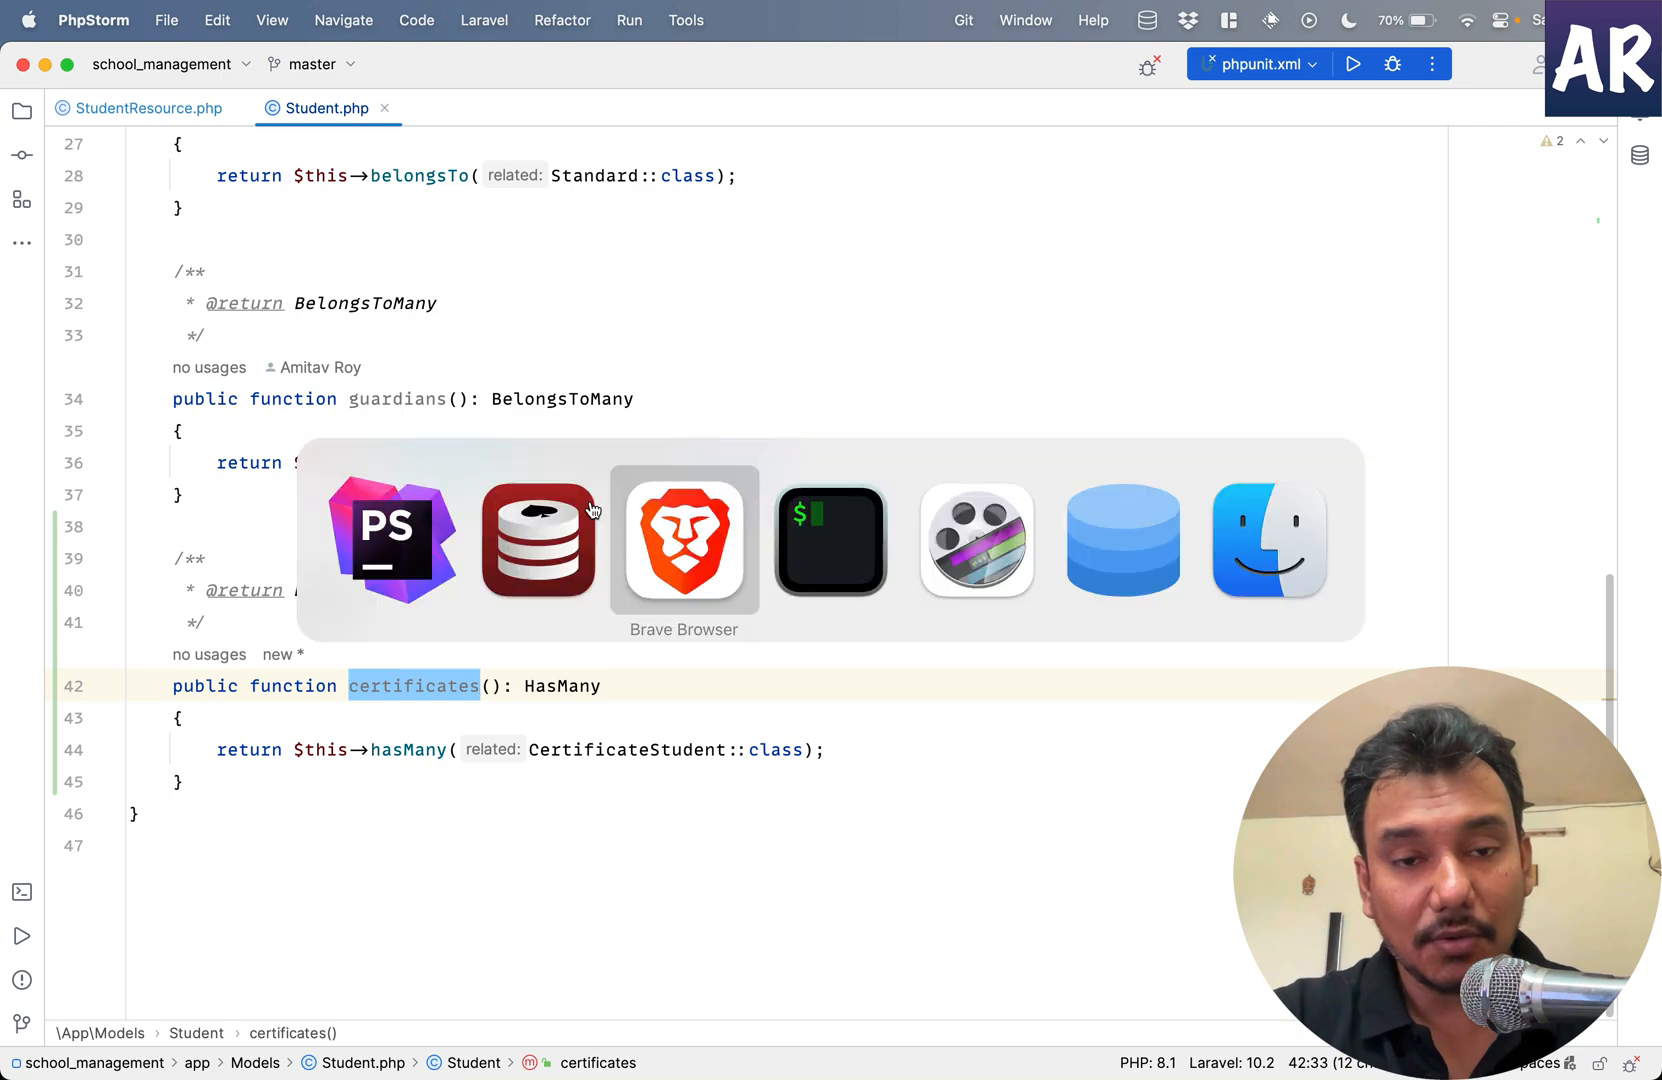
click(684, 540)
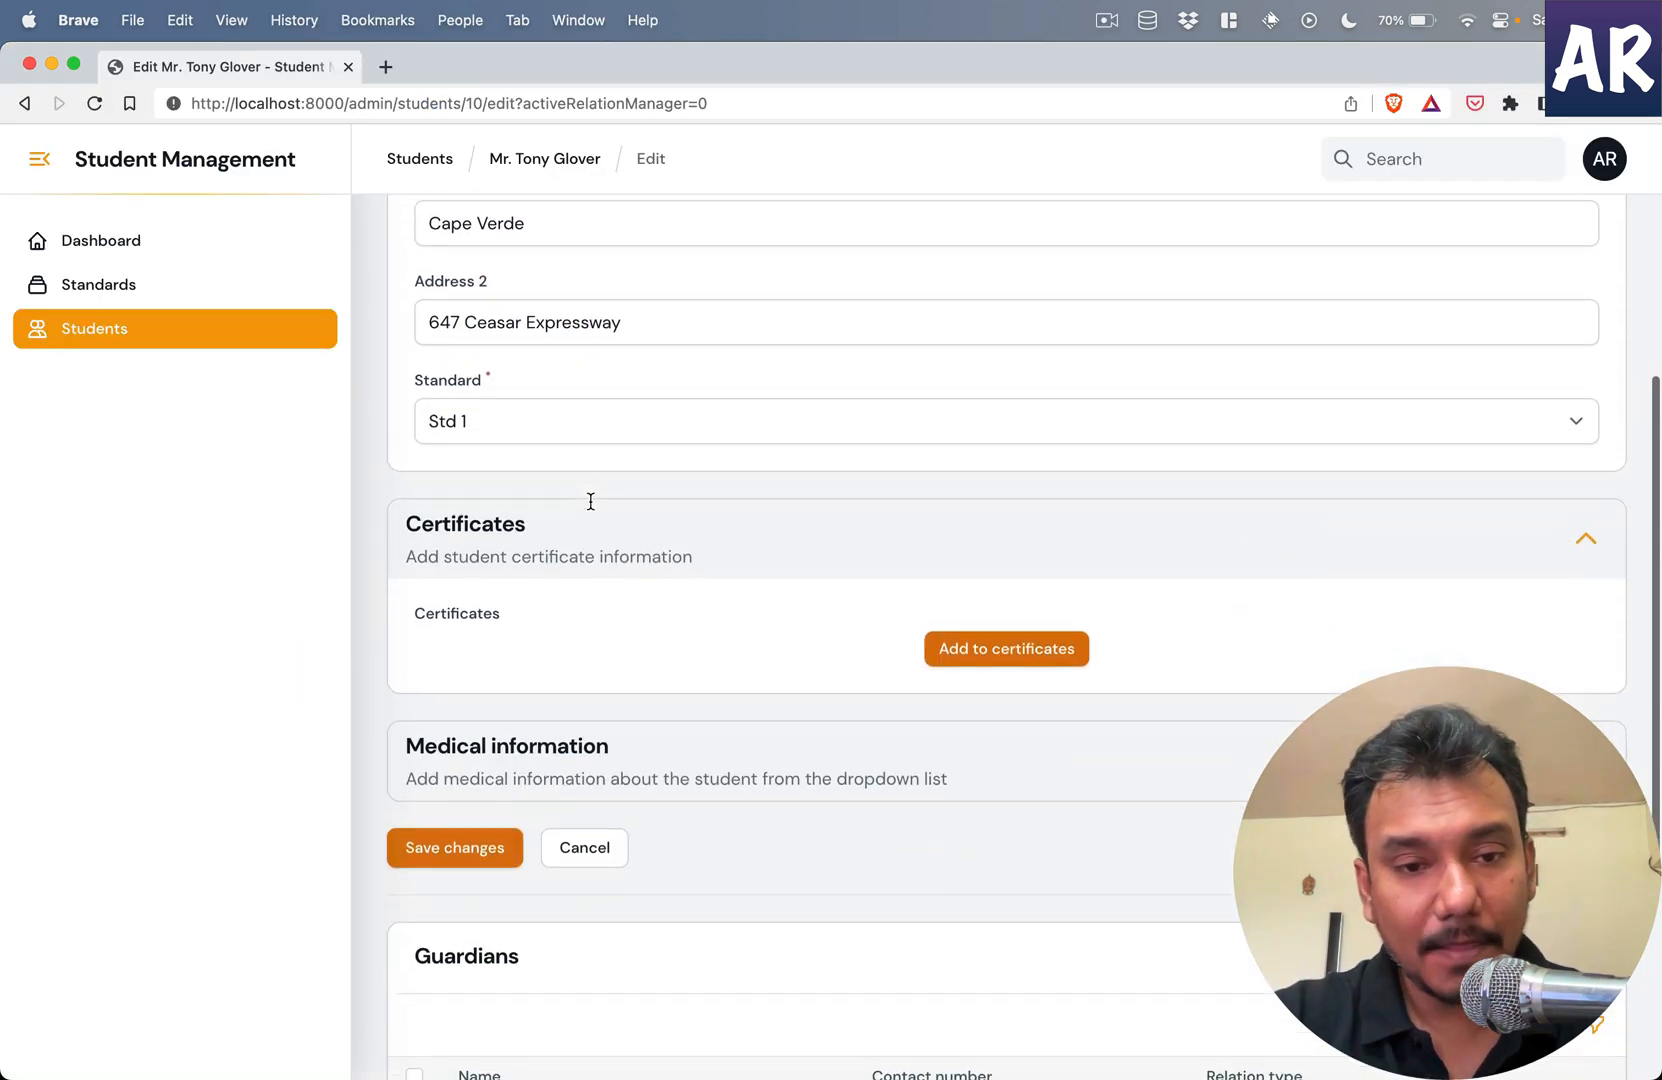
mouse_move(758, 606)
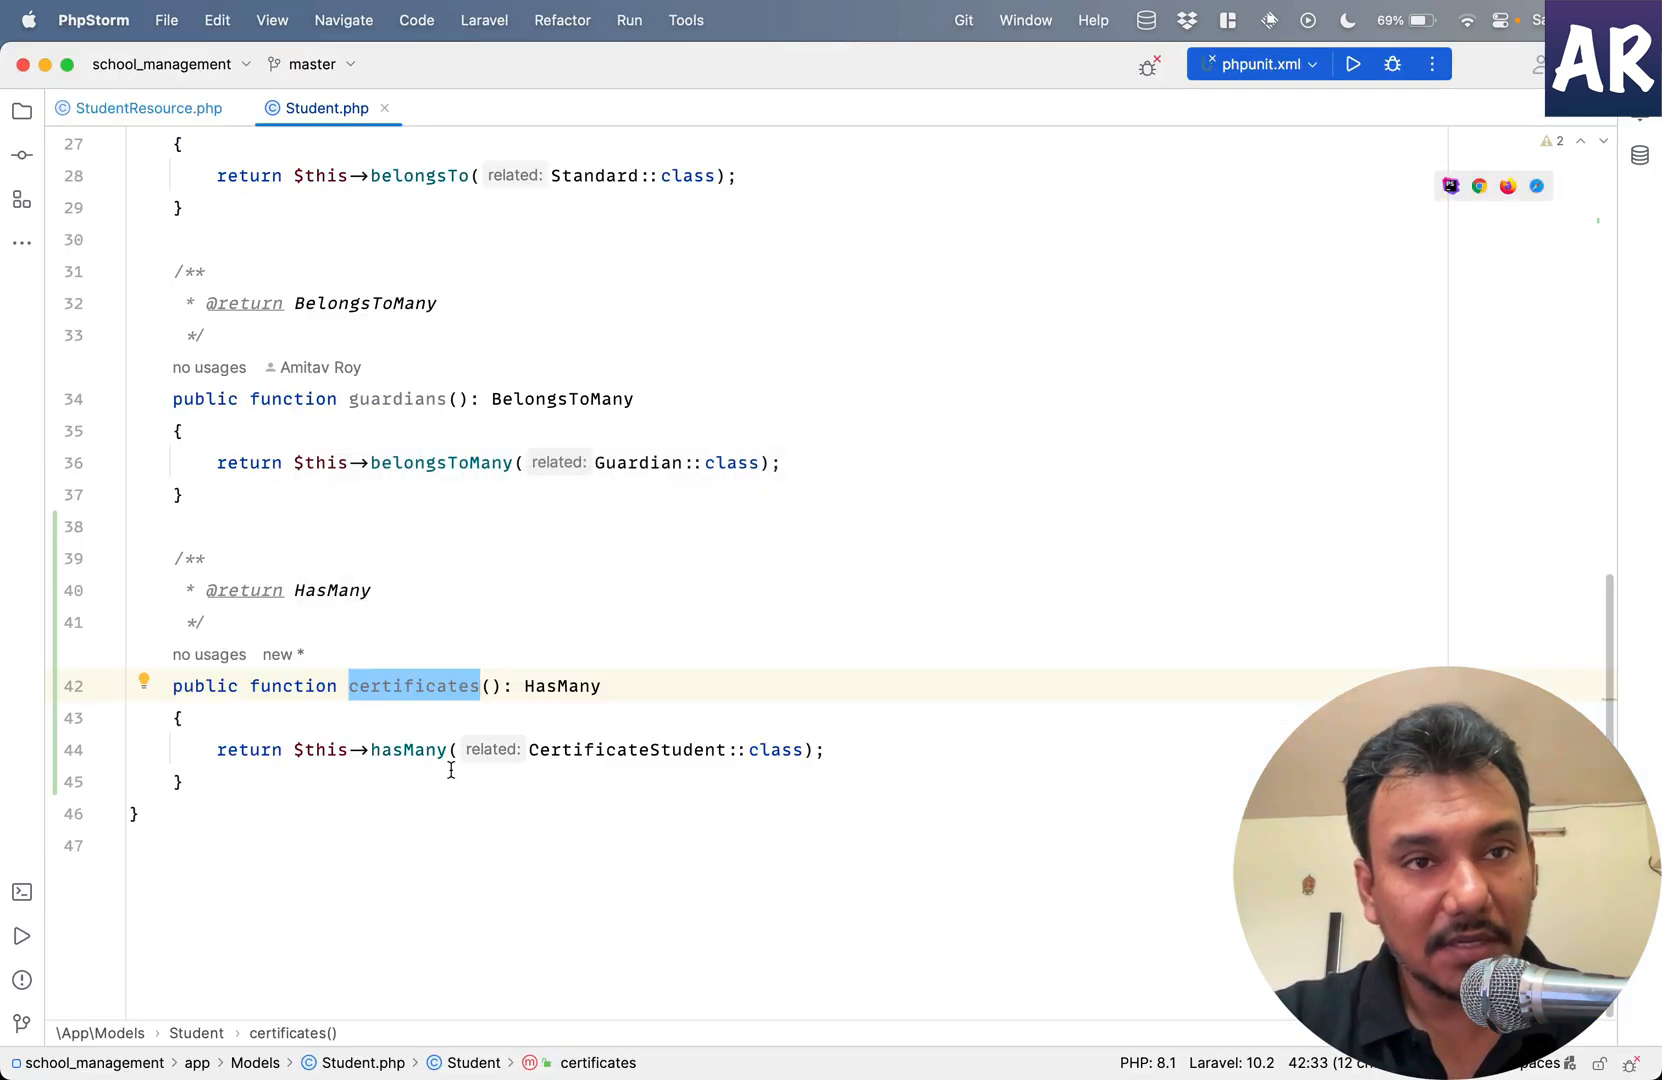
click(434, 686)
text(t)
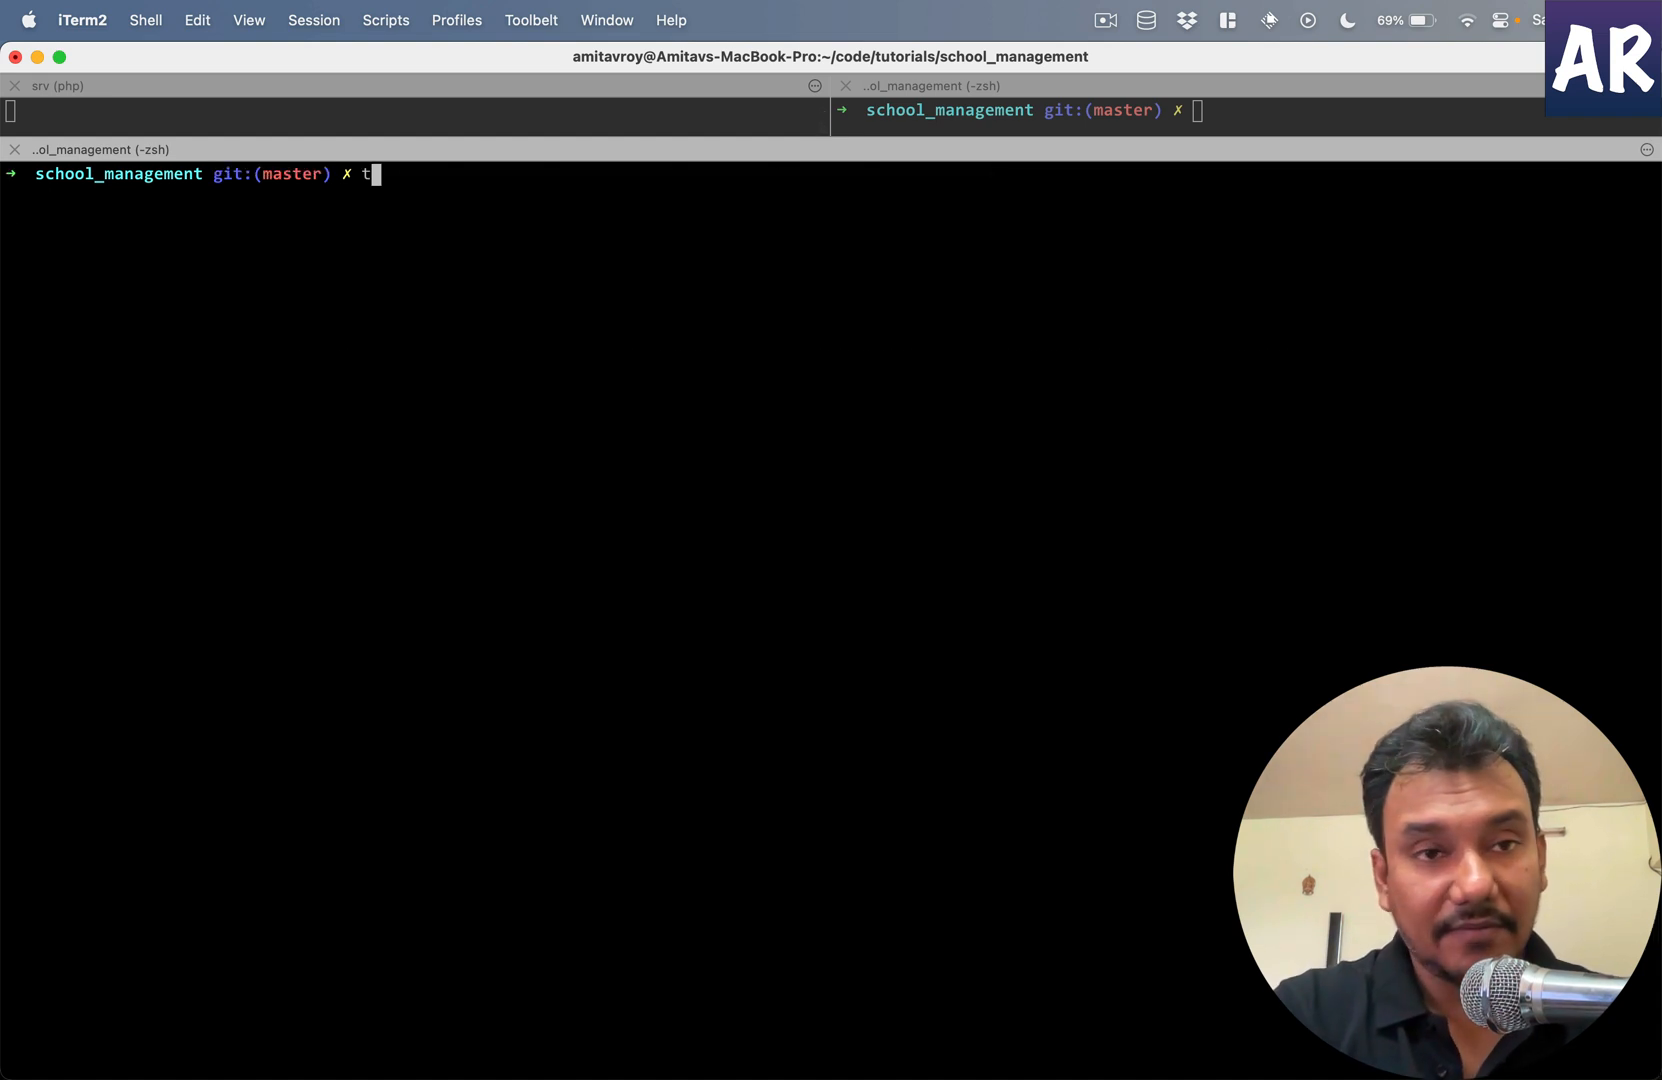
- Run App\Models\Student::with('certificates')->find(10) in tinker, correcting the misspelled relationship name on rerun
key(Return)
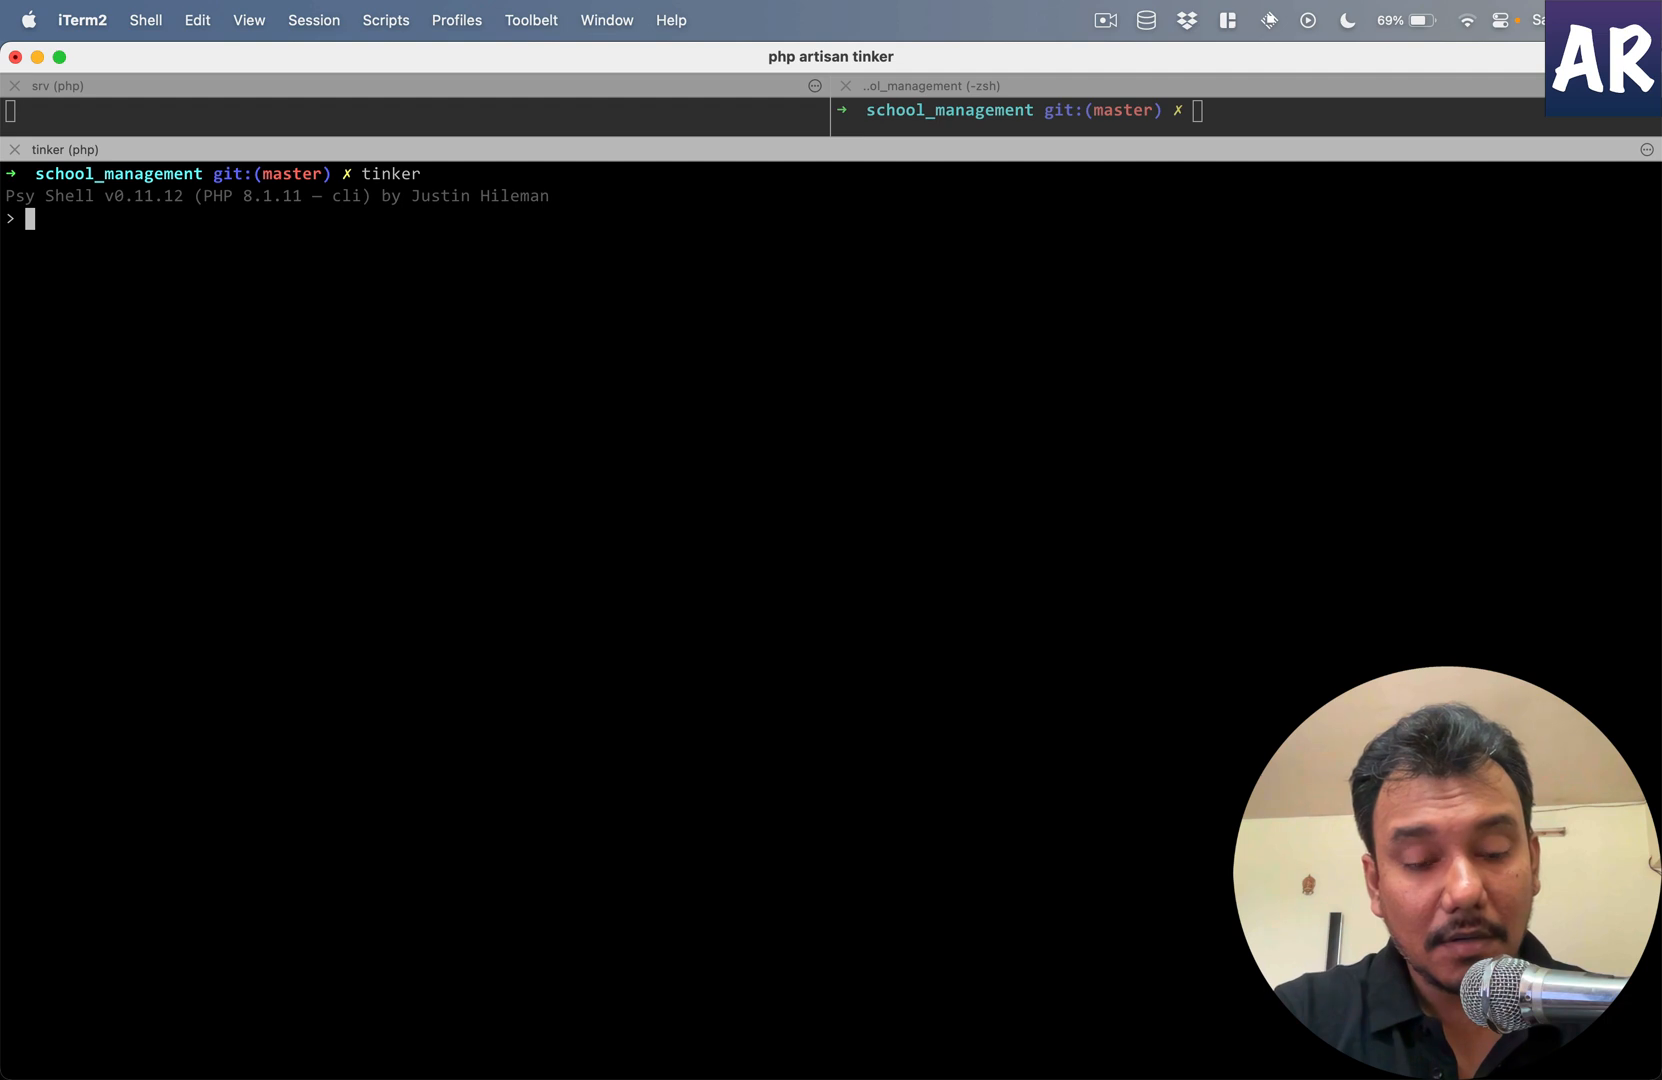
text(A)
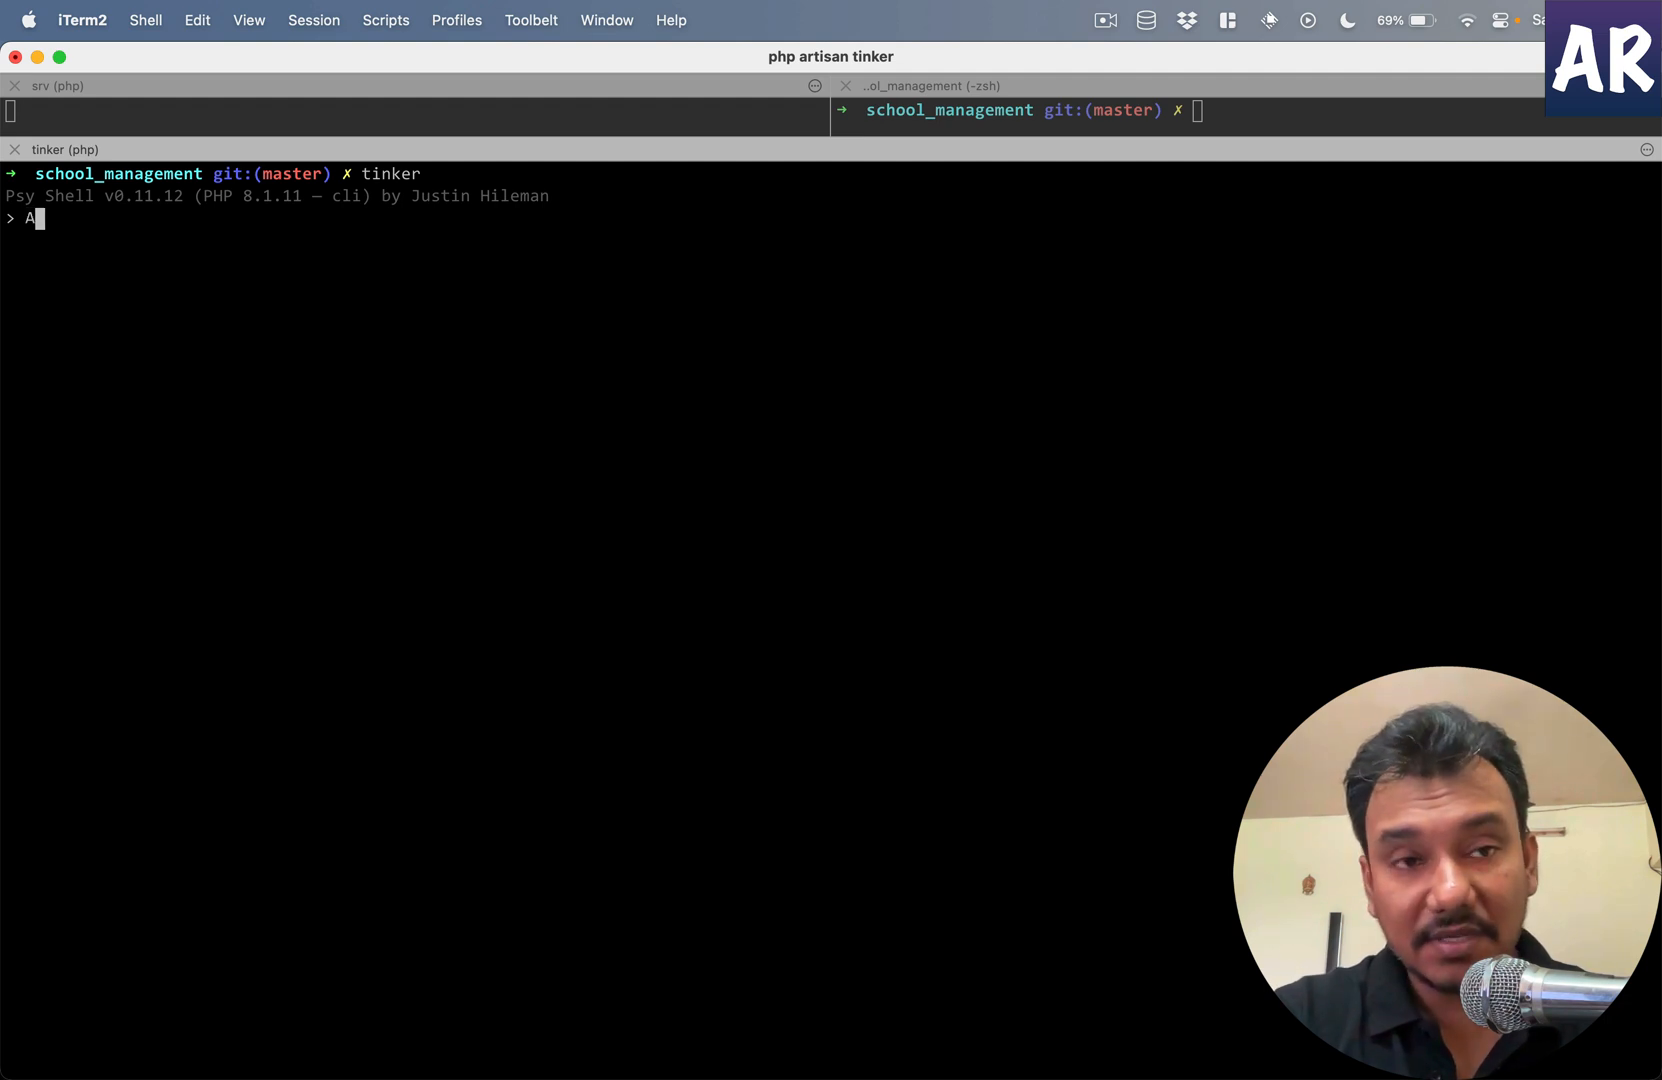
text(pp\Models\St)
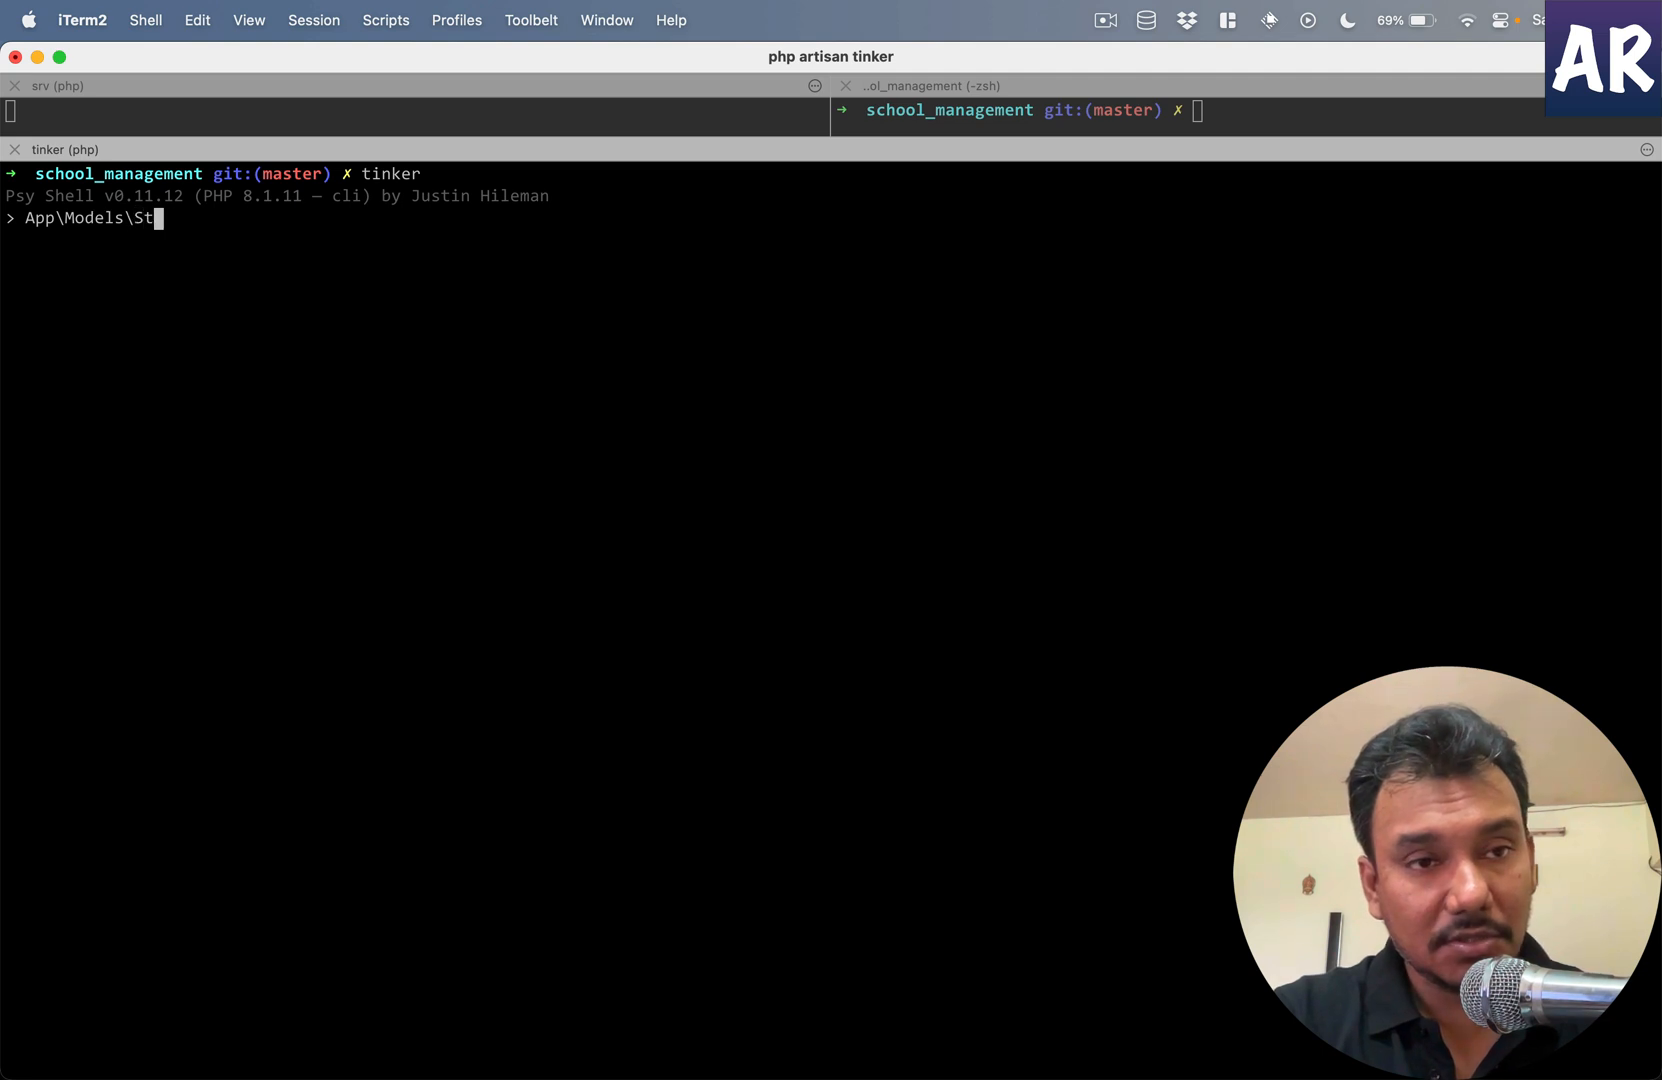
text(udent::)
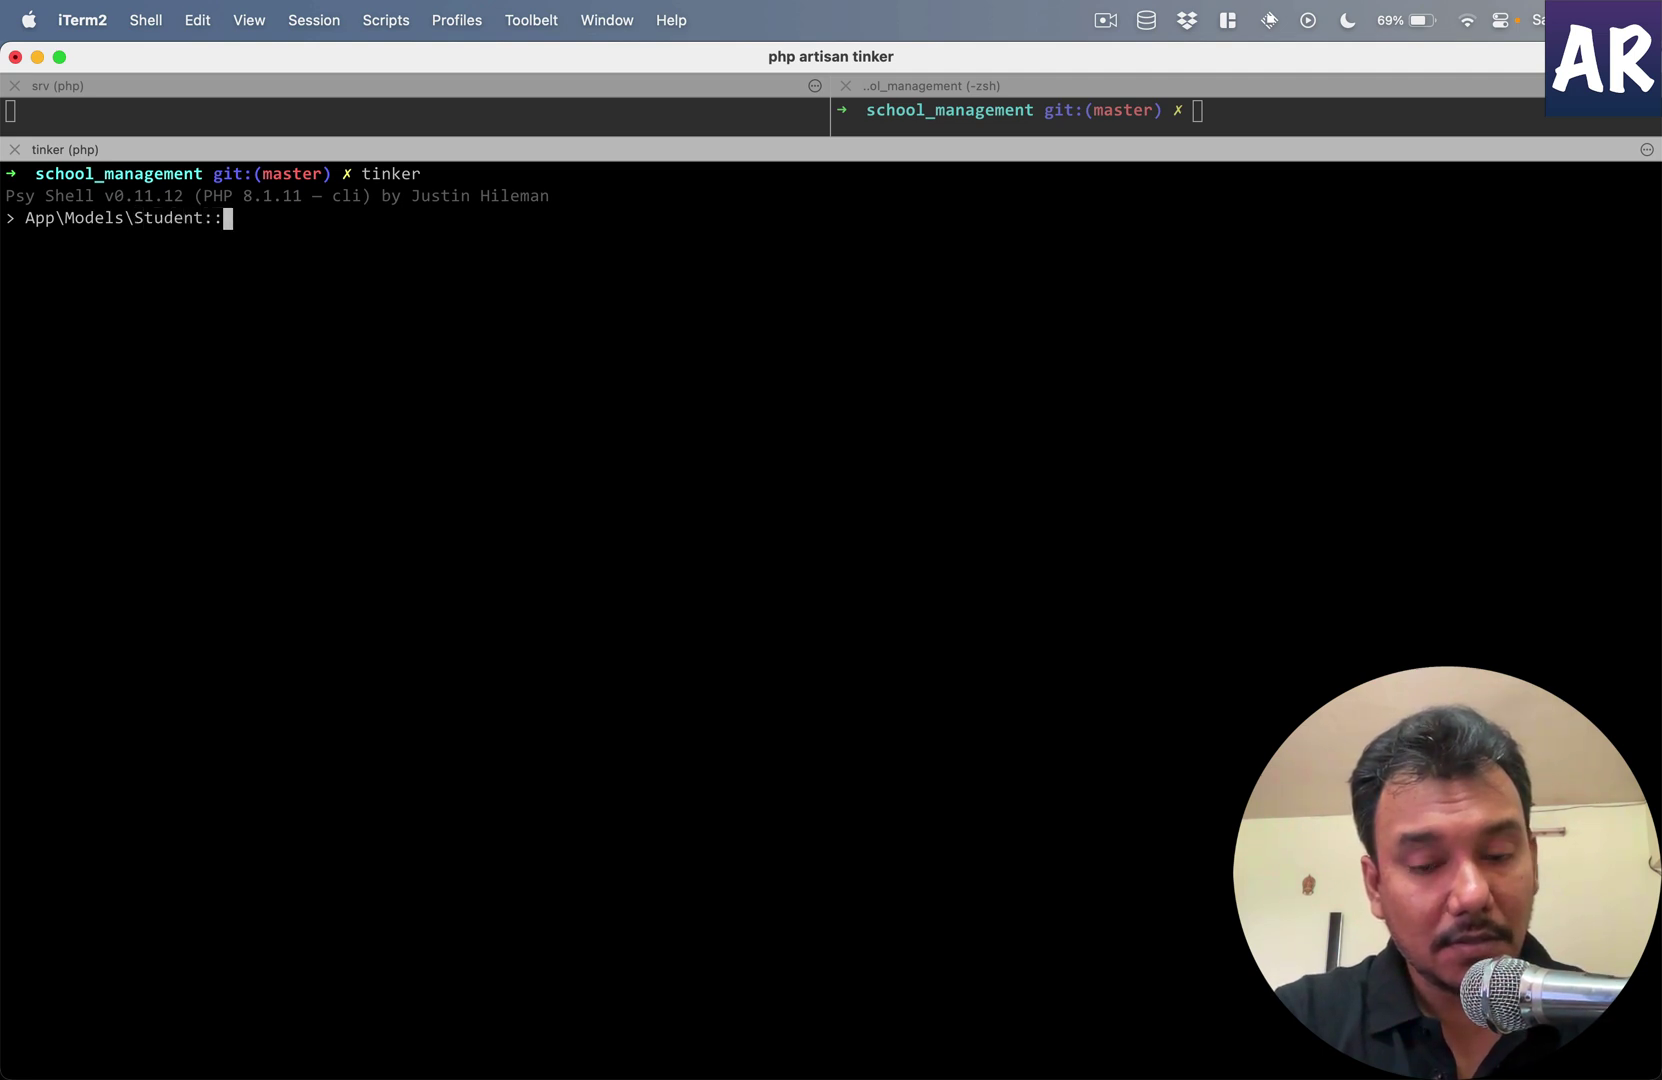
text(with())
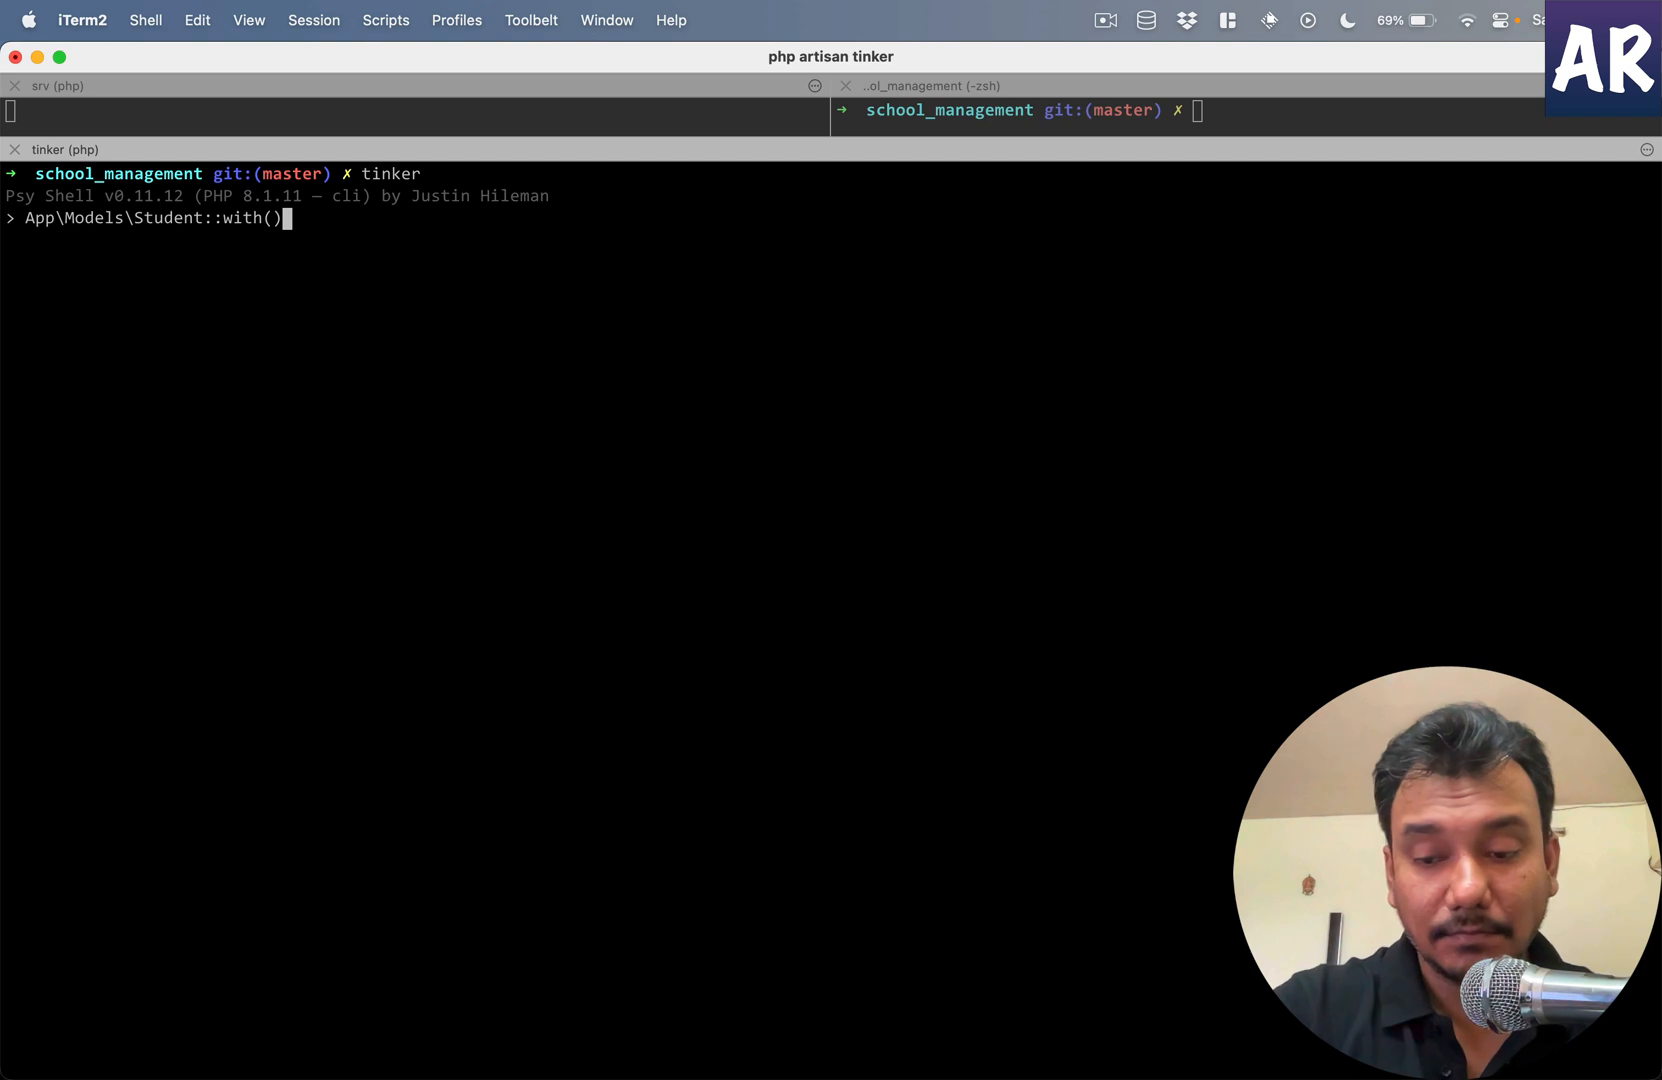
text('ceriti)
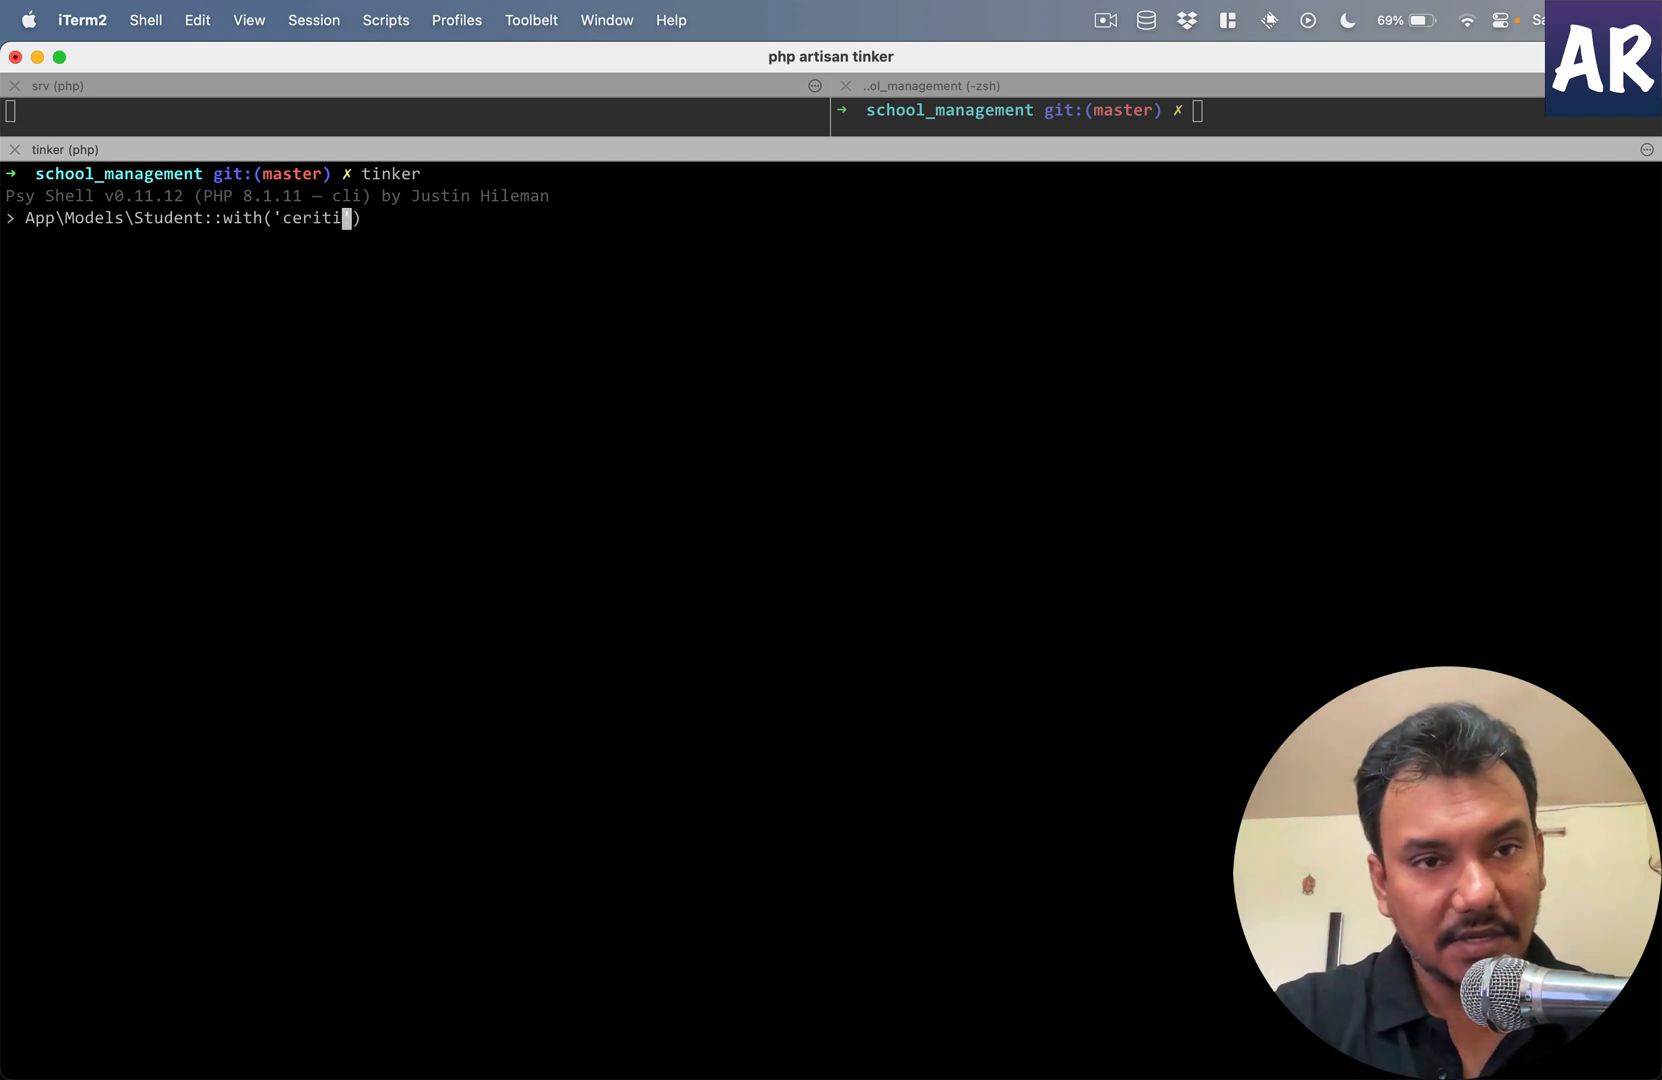
text(ficates')
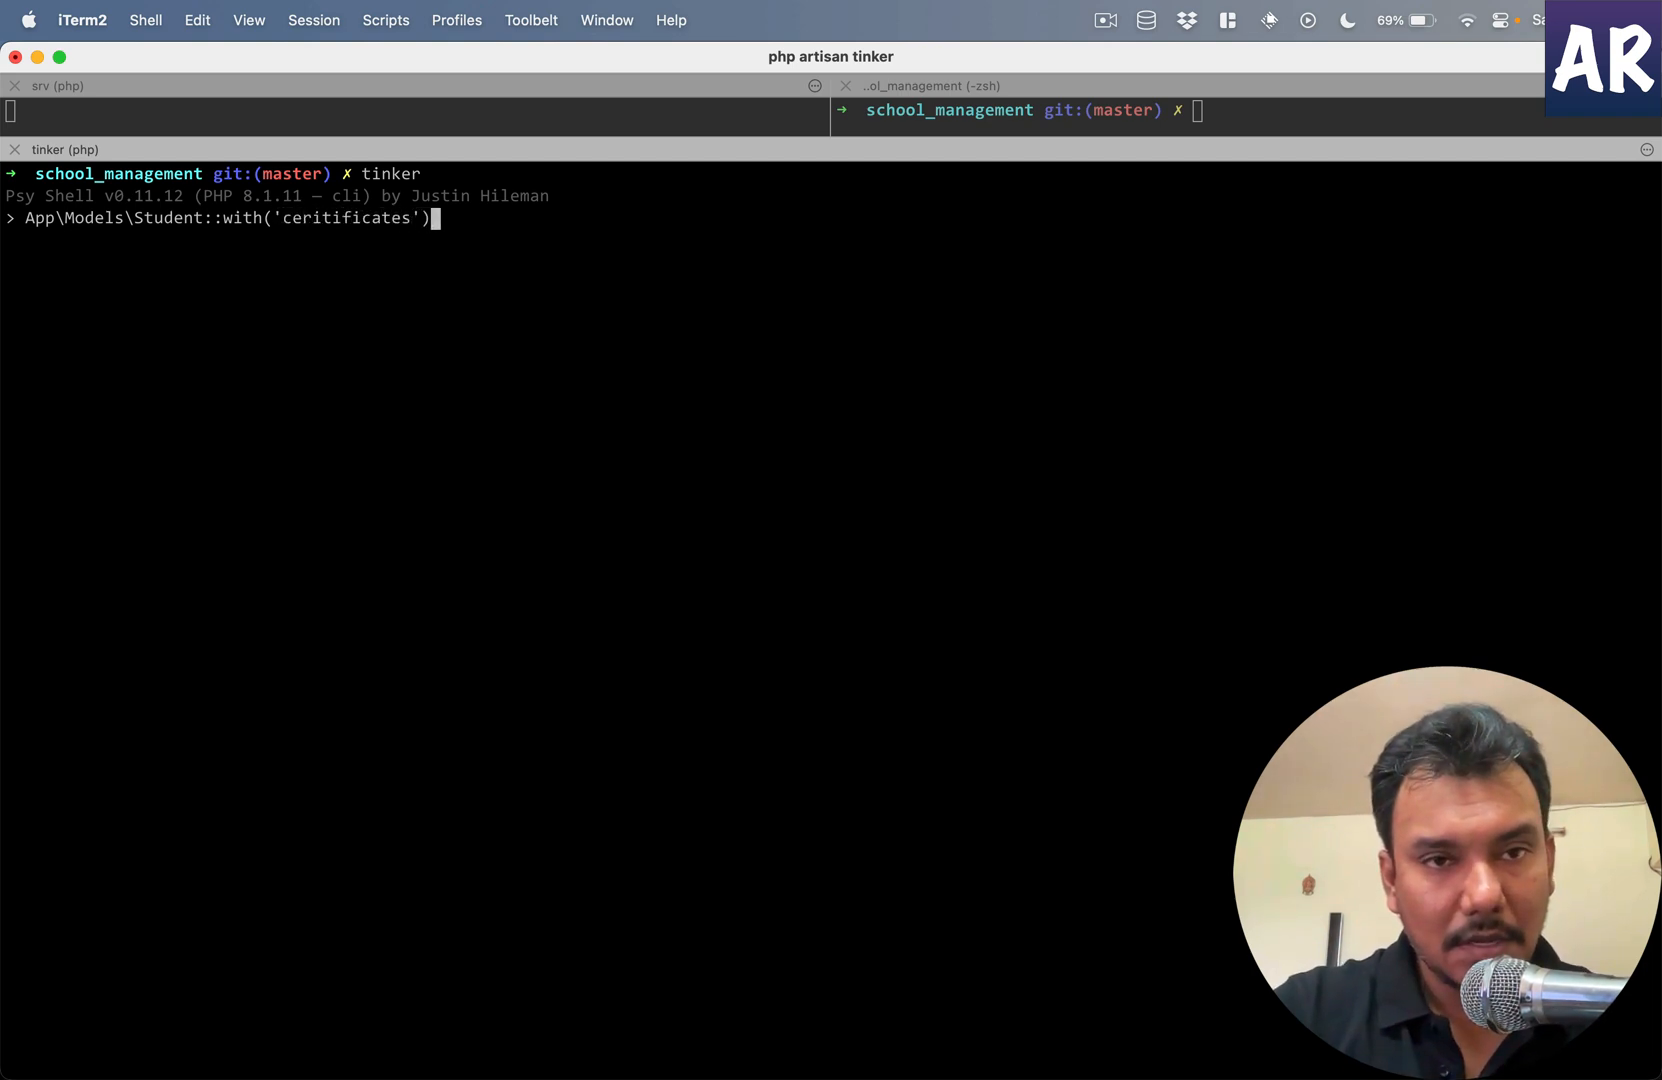
text(->find(10)
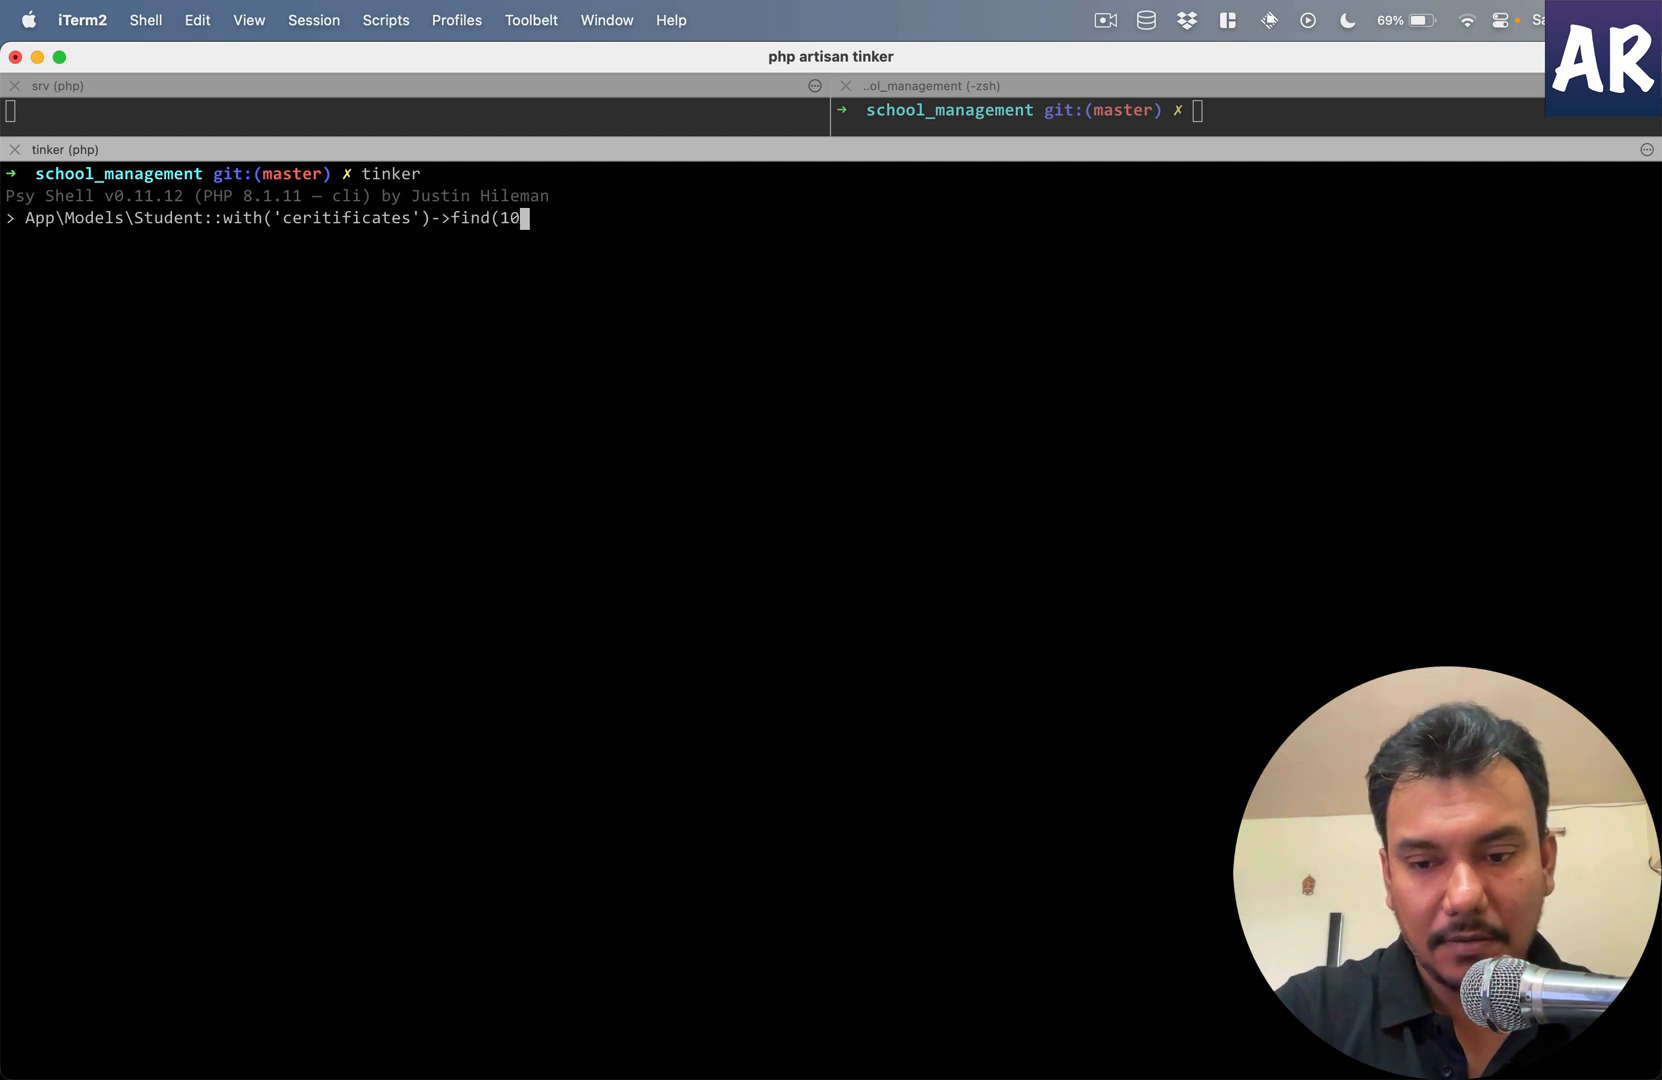
key(Return)
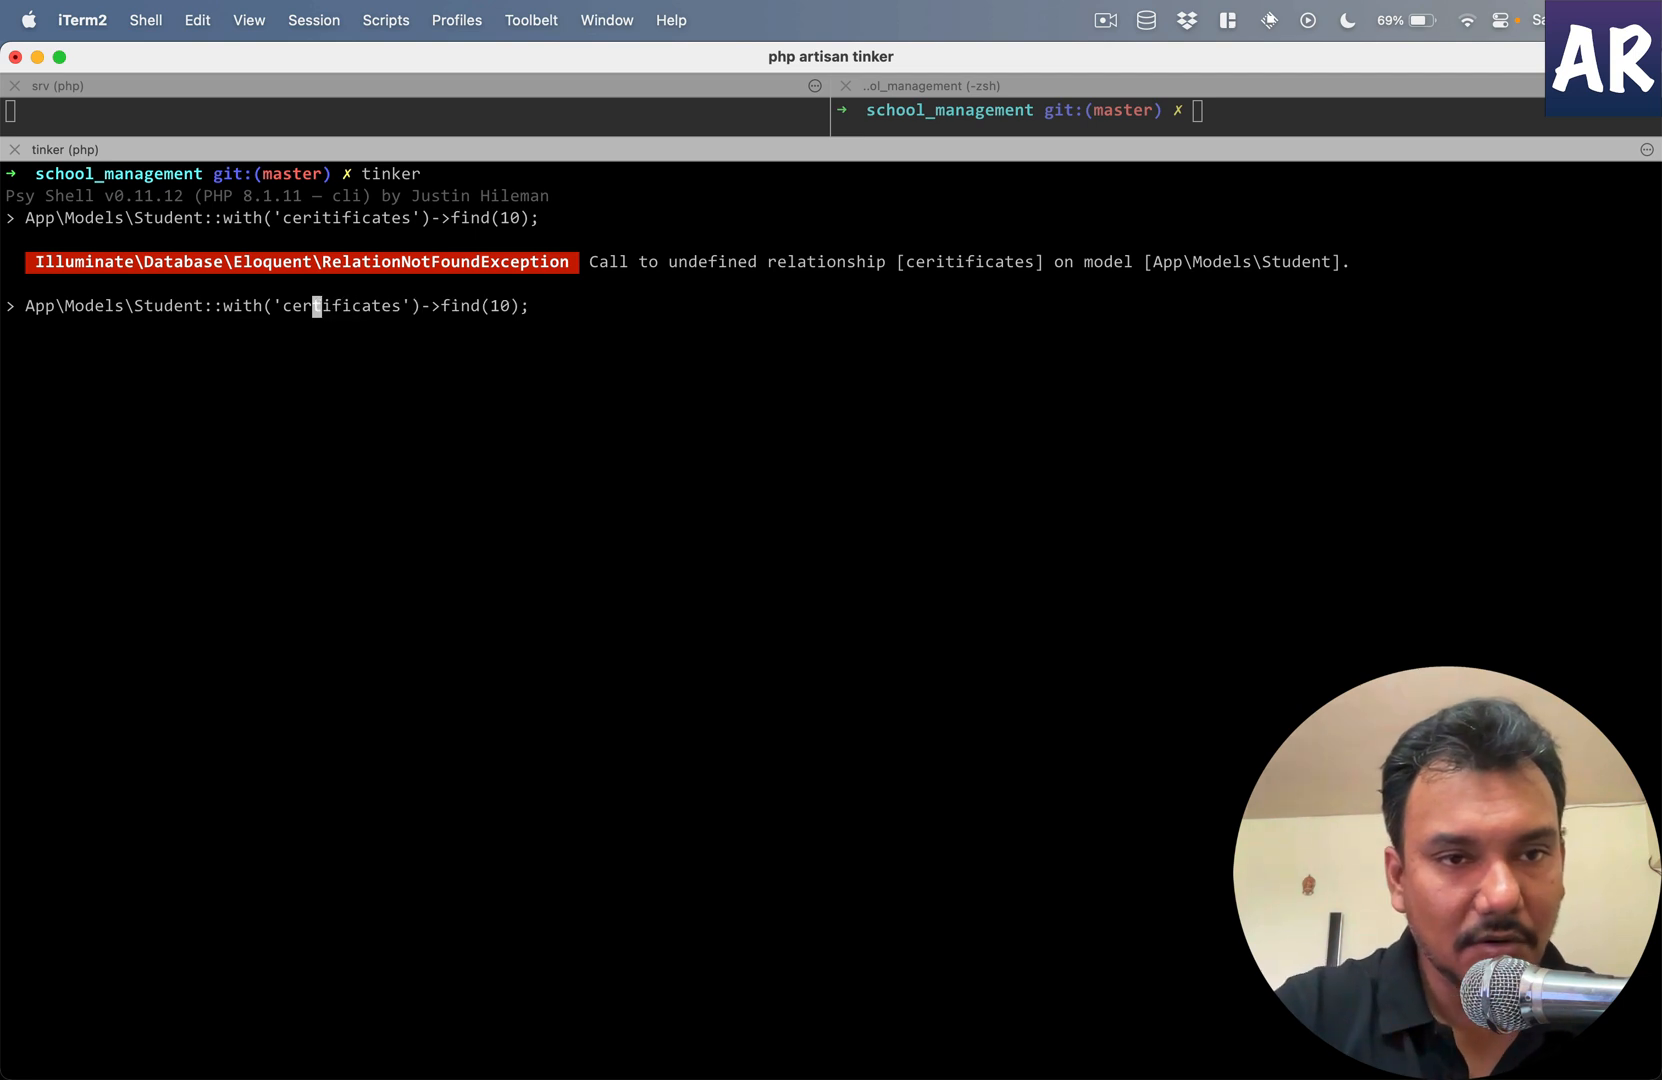
key(Return)
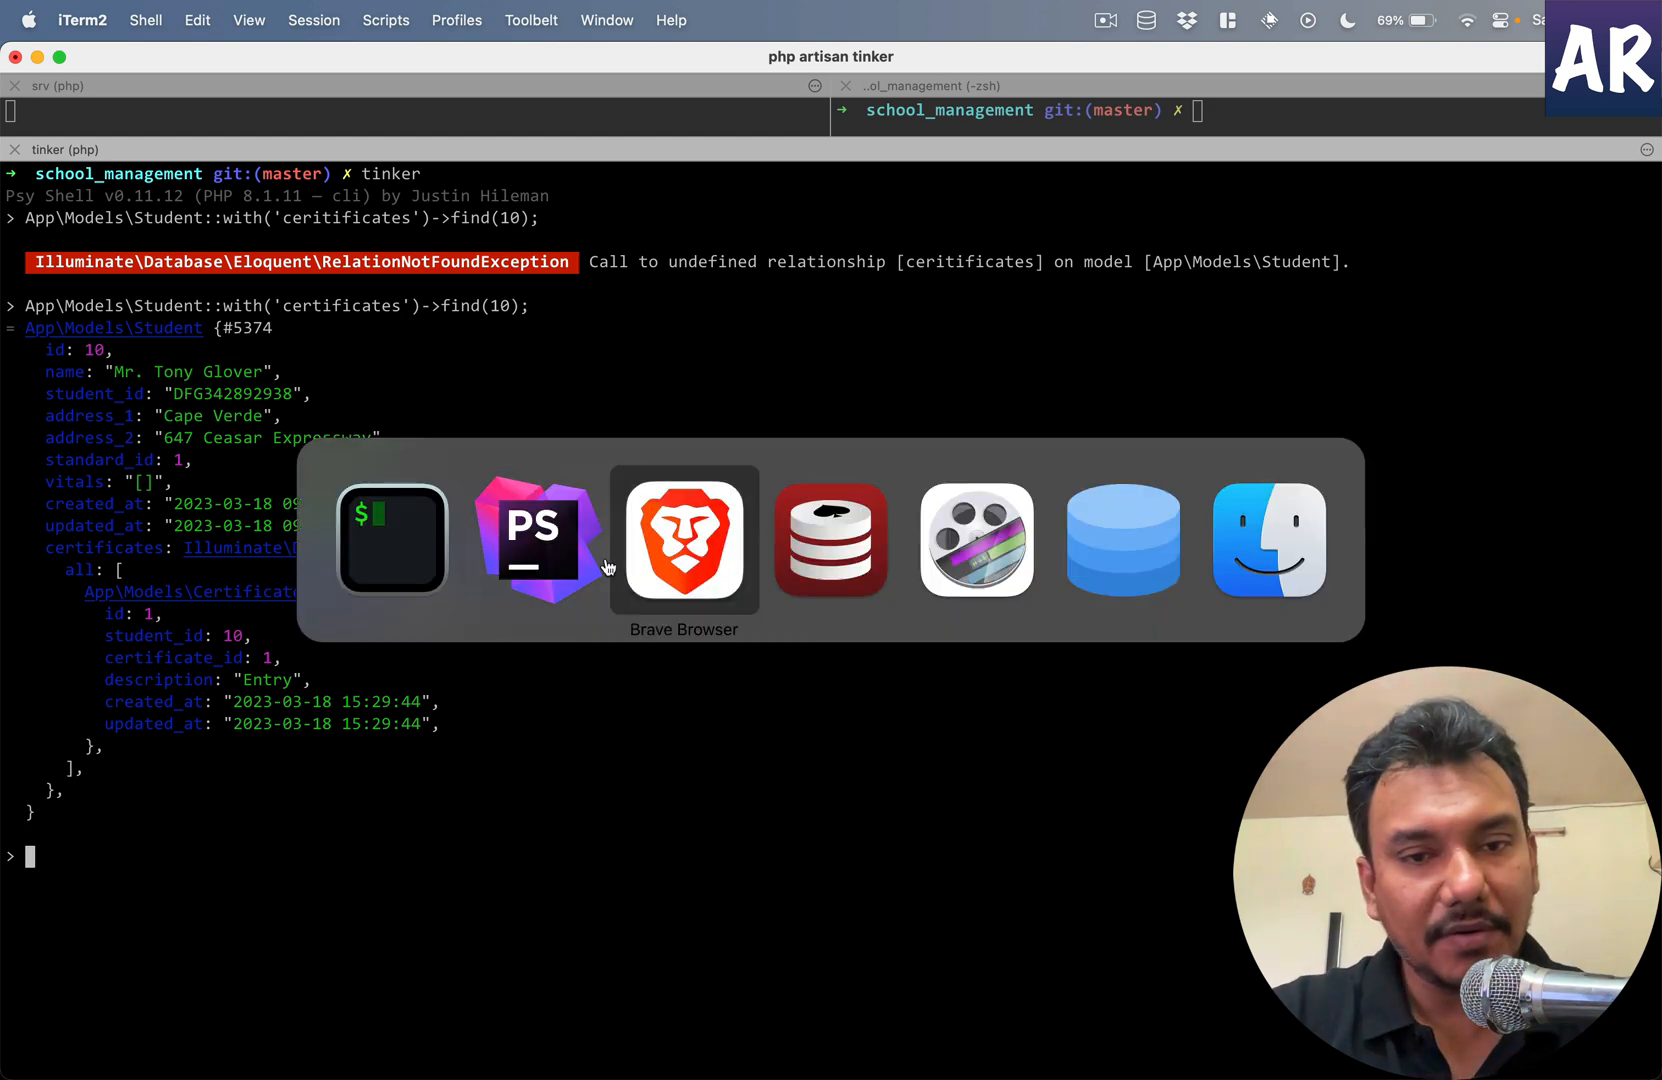
- Add ->relationship() to Repeater::make('certificates') in the StudentResource form schema
click(538, 538)
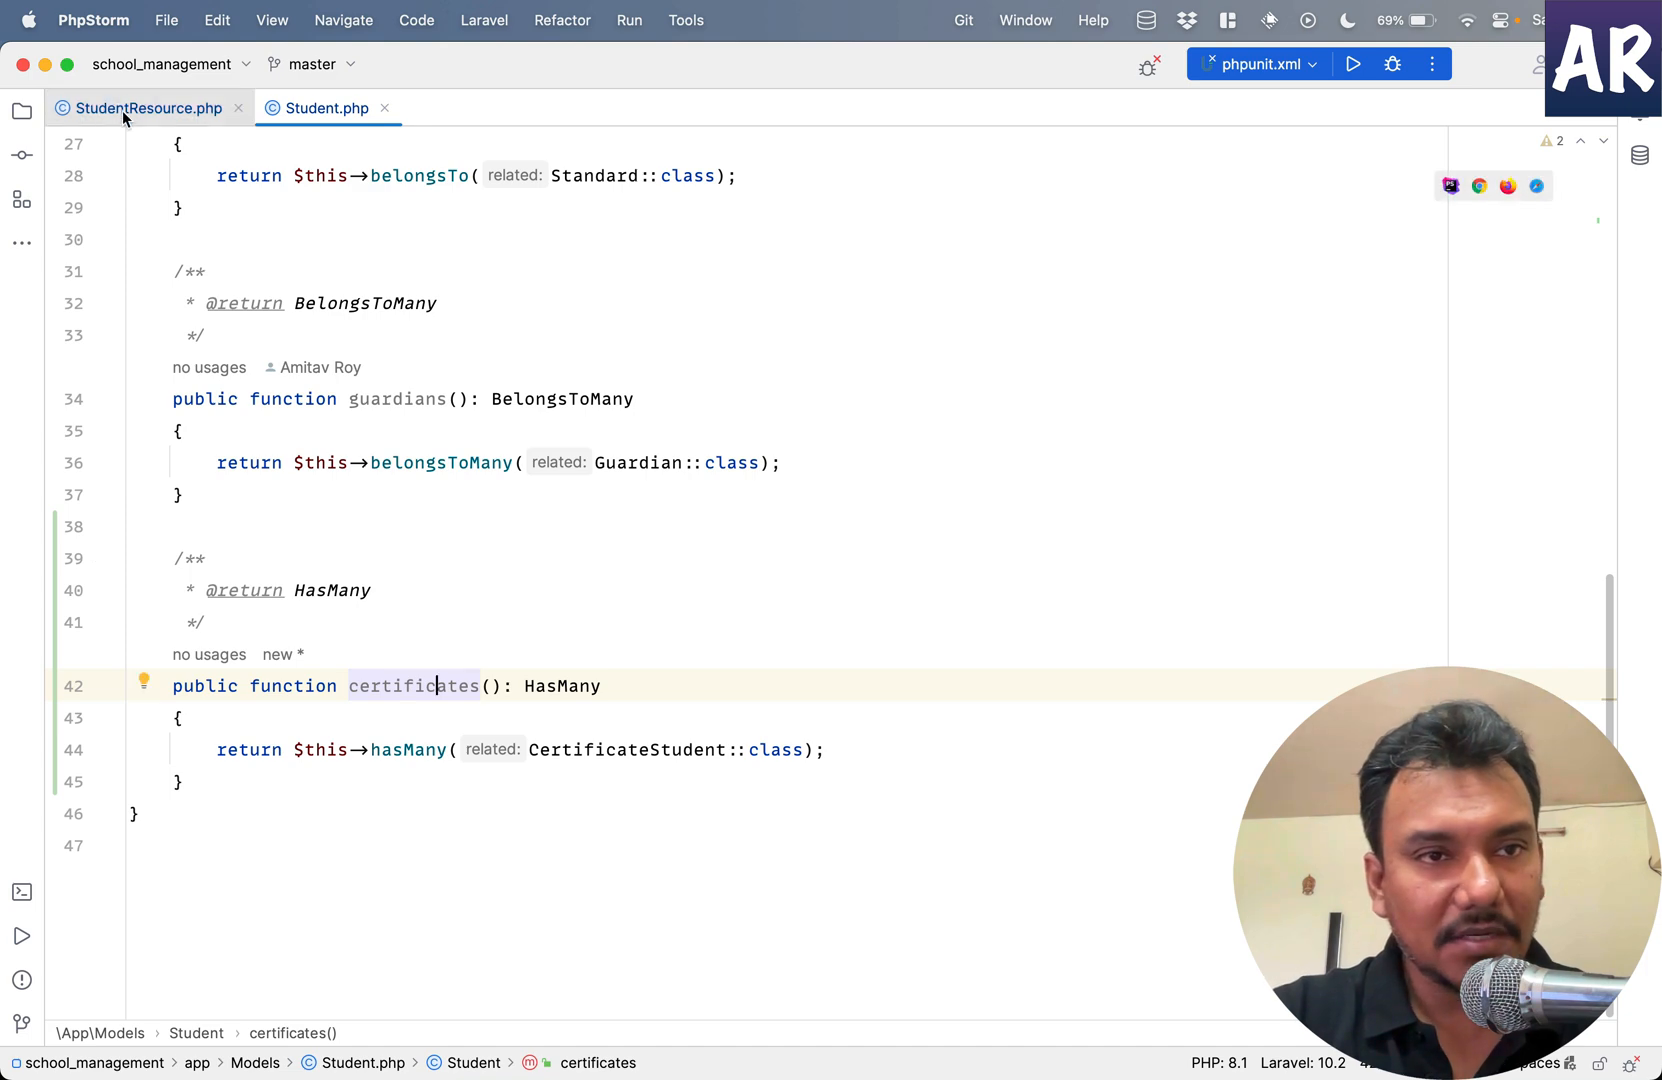
click(146, 108)
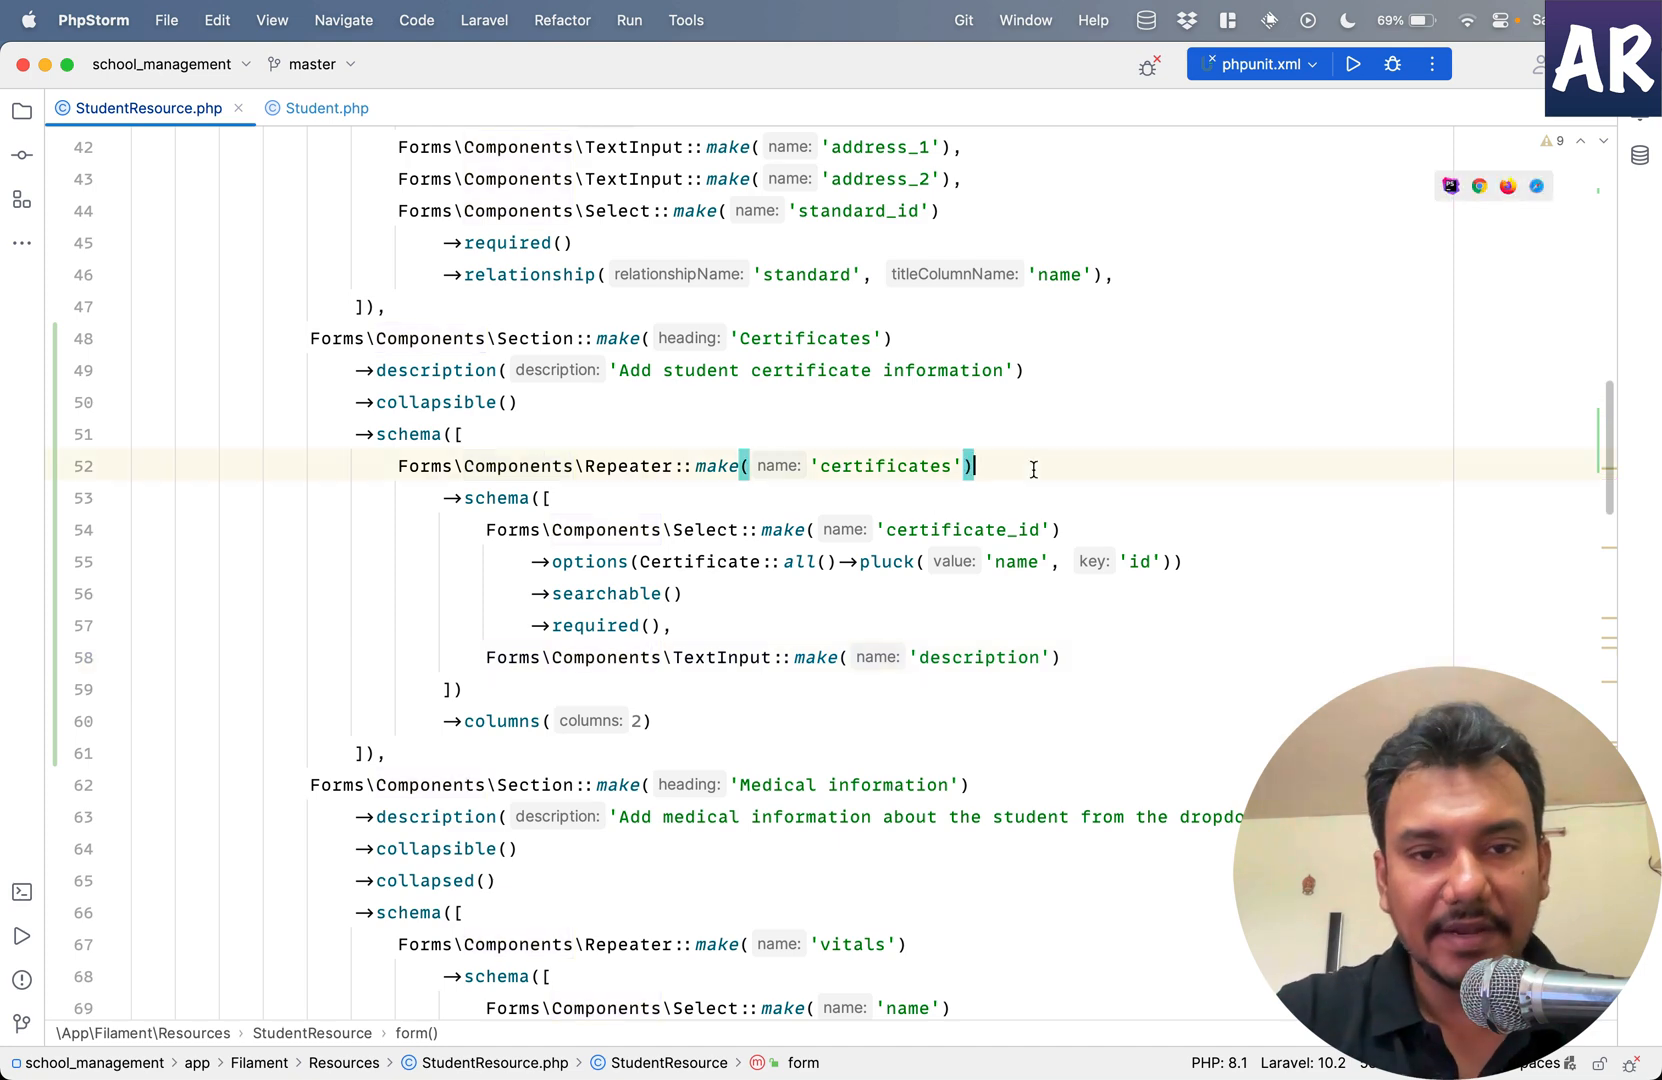
text(rel)
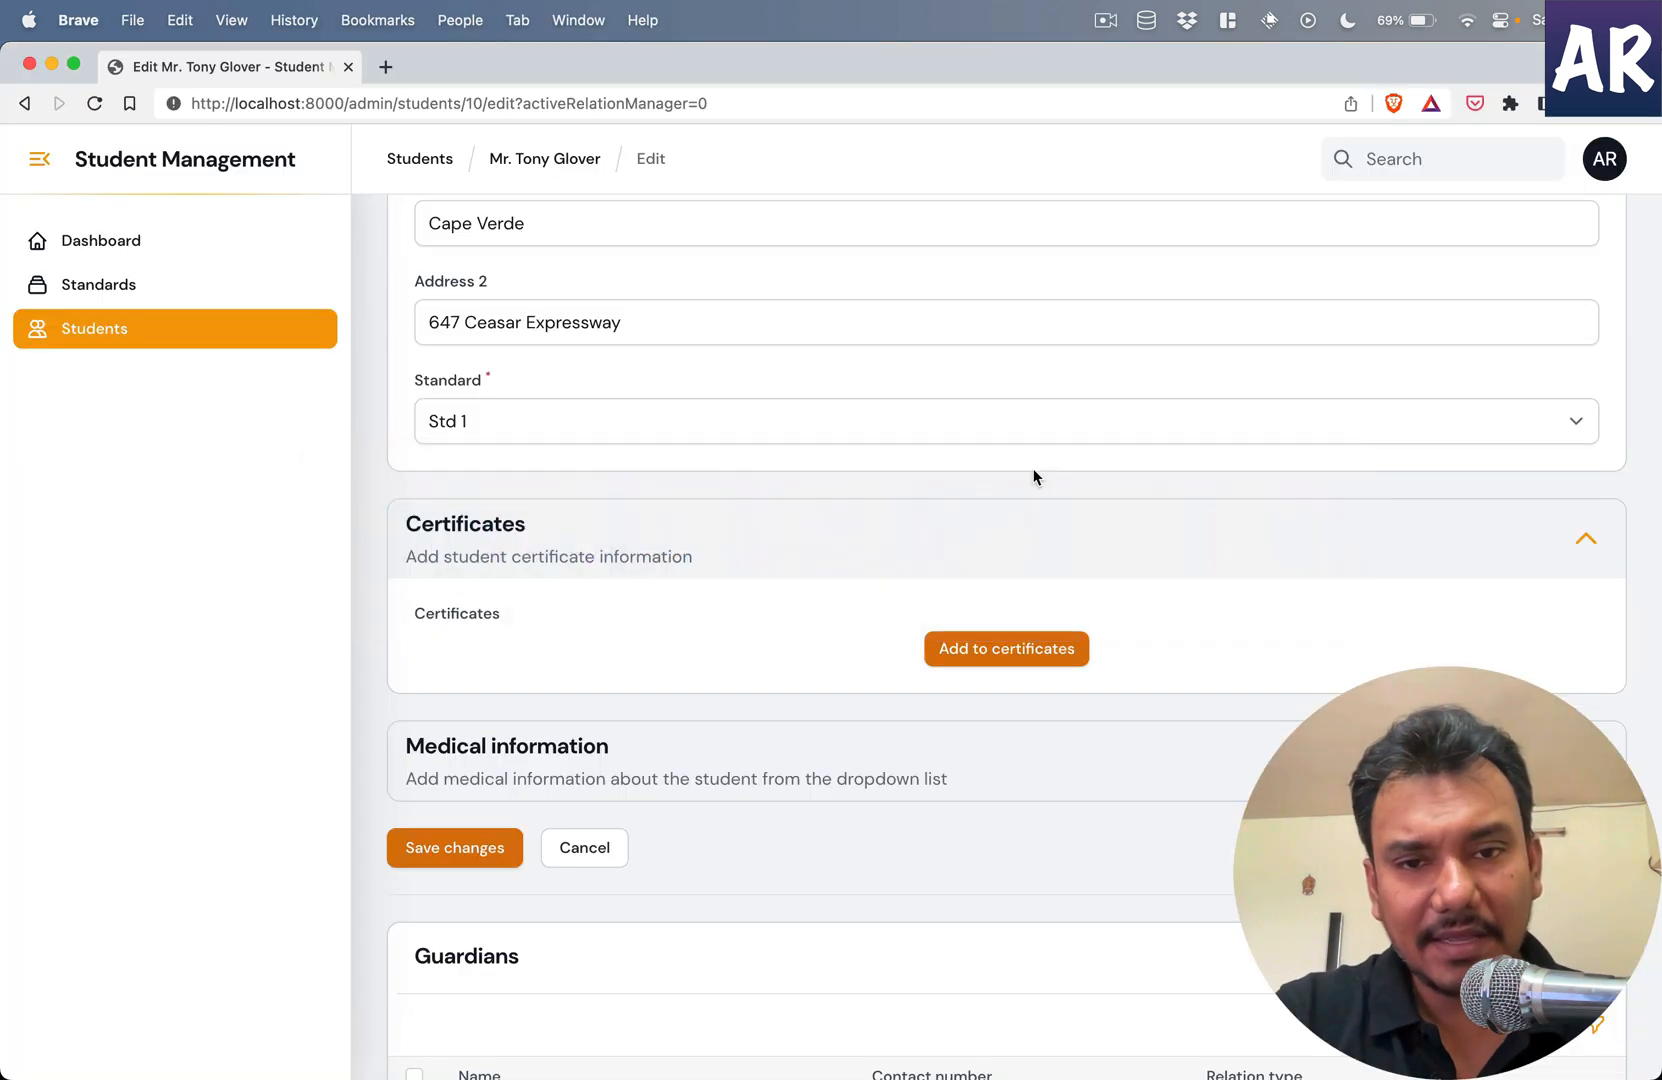
- Add a Drawing certificate entry with description 'Participated' to the student's Certificates
click(1004, 648)
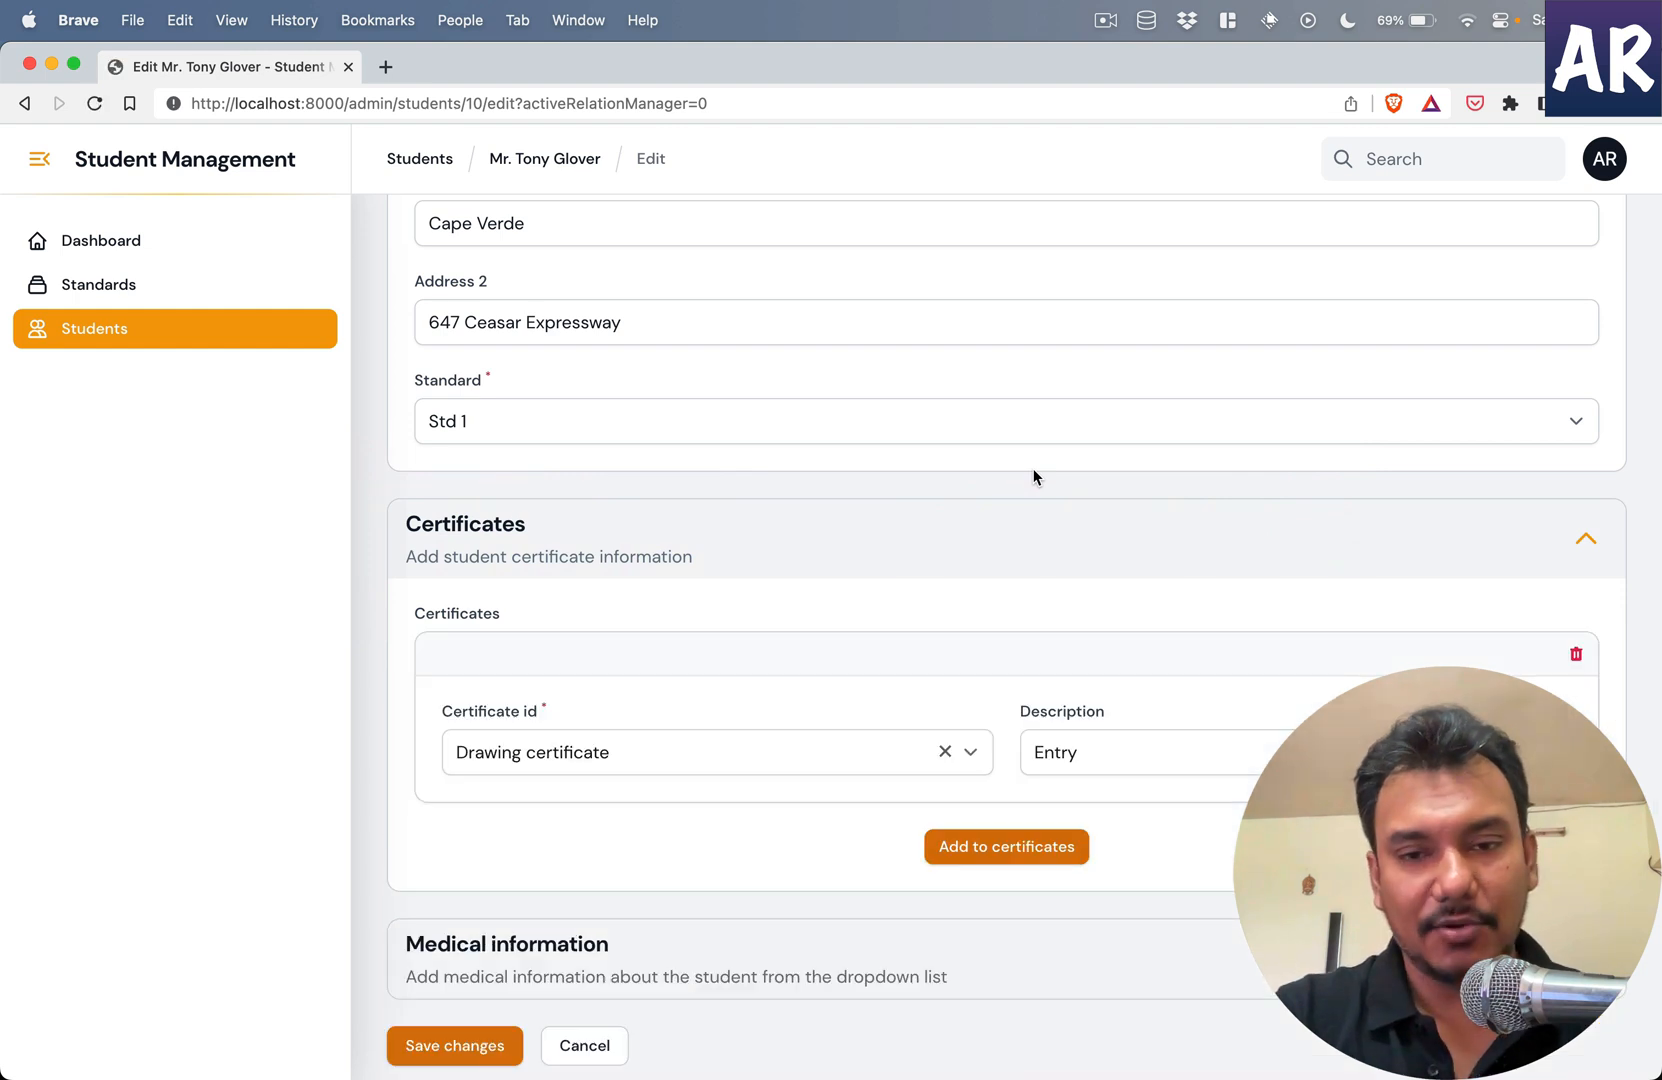
mouse_move(926, 760)
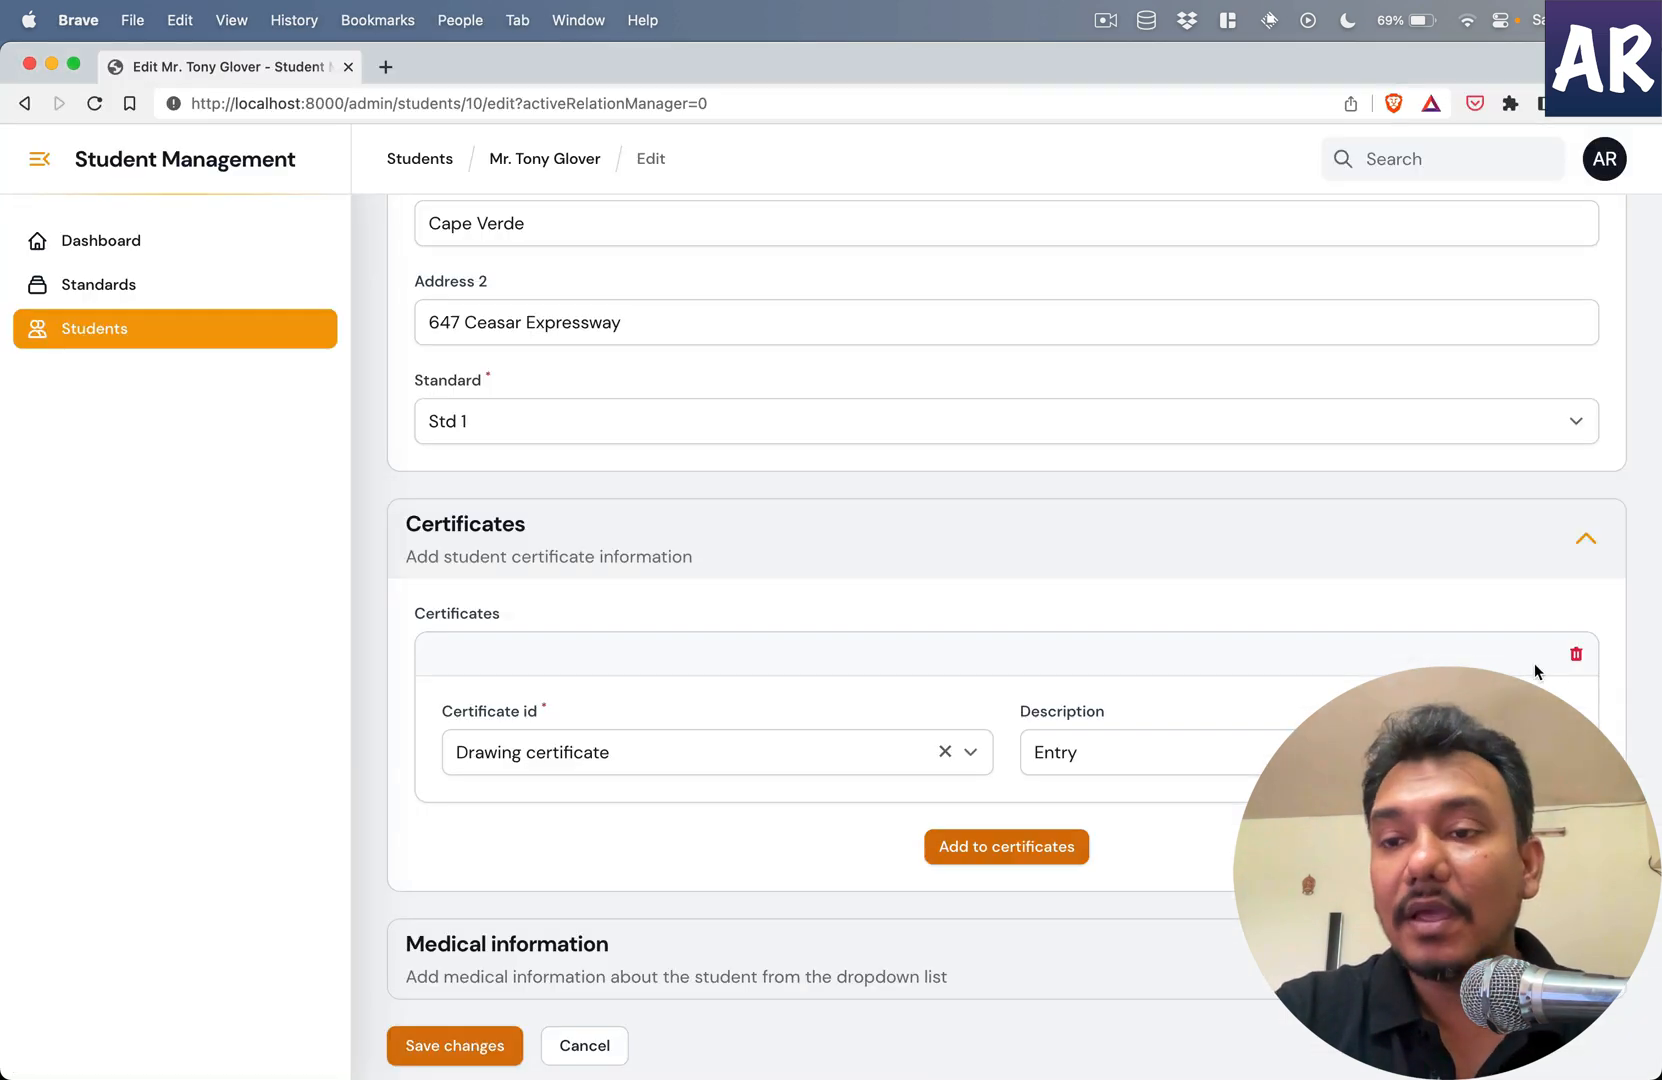
click(1574, 652)
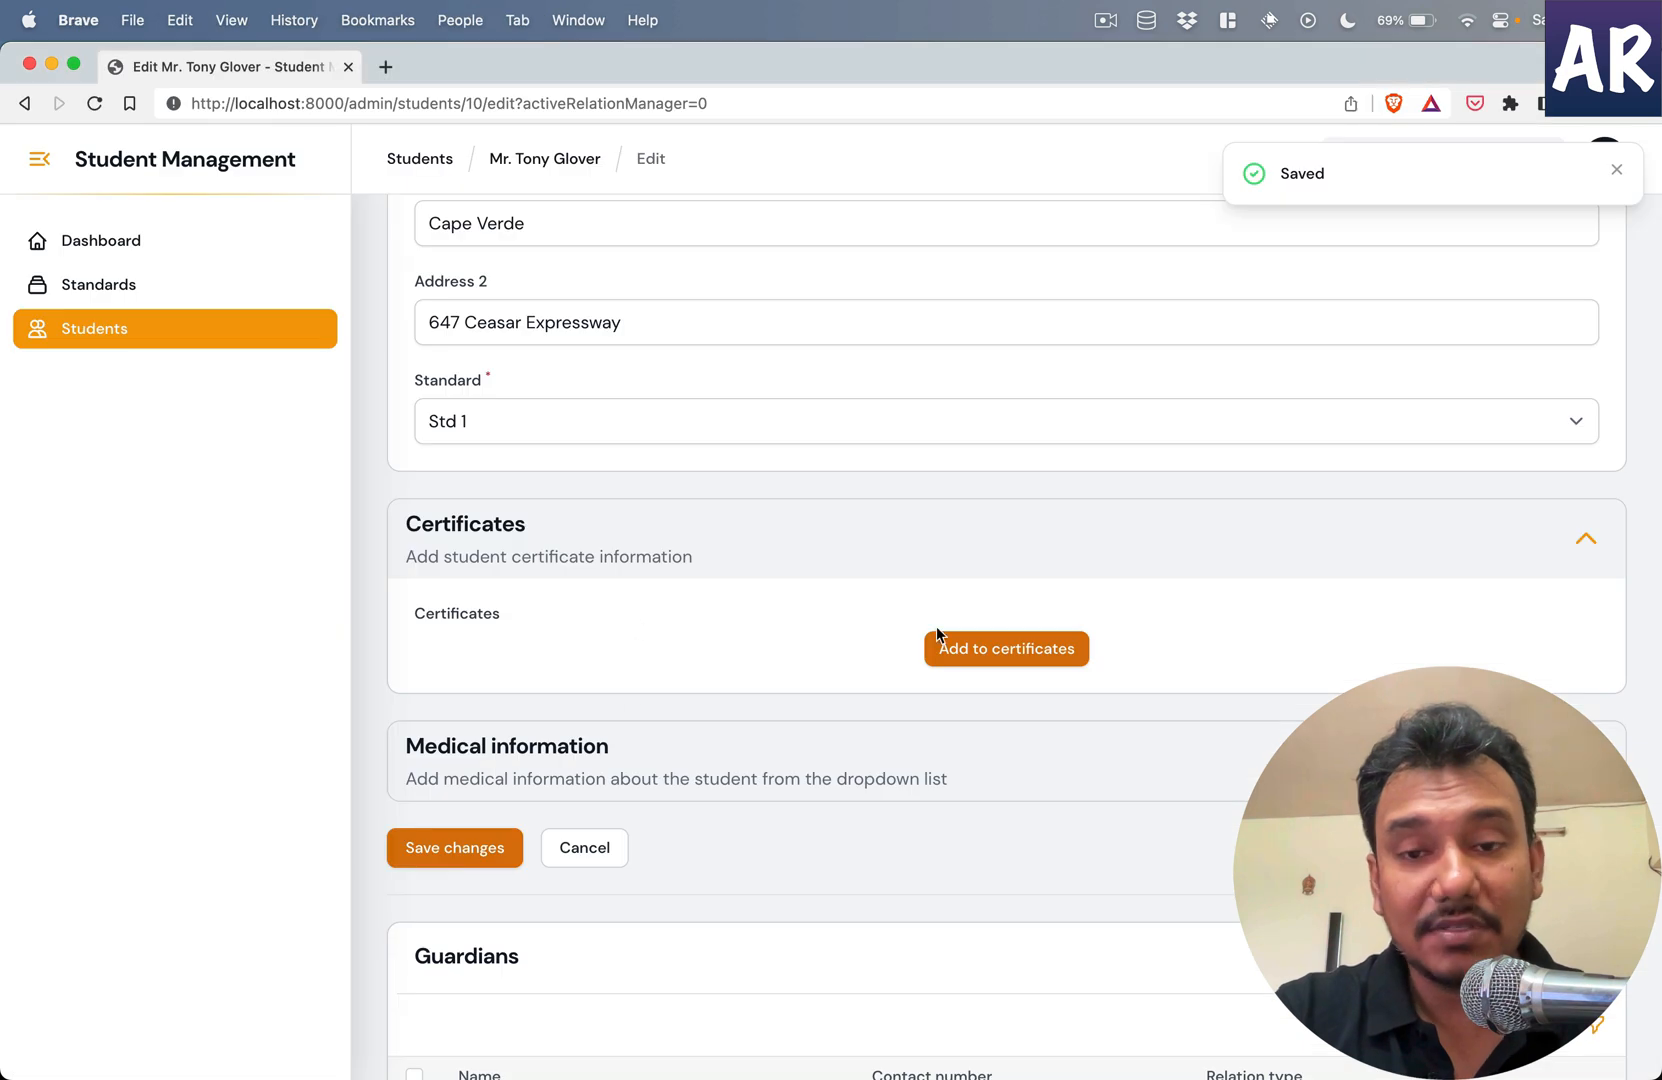
click(1004, 648)
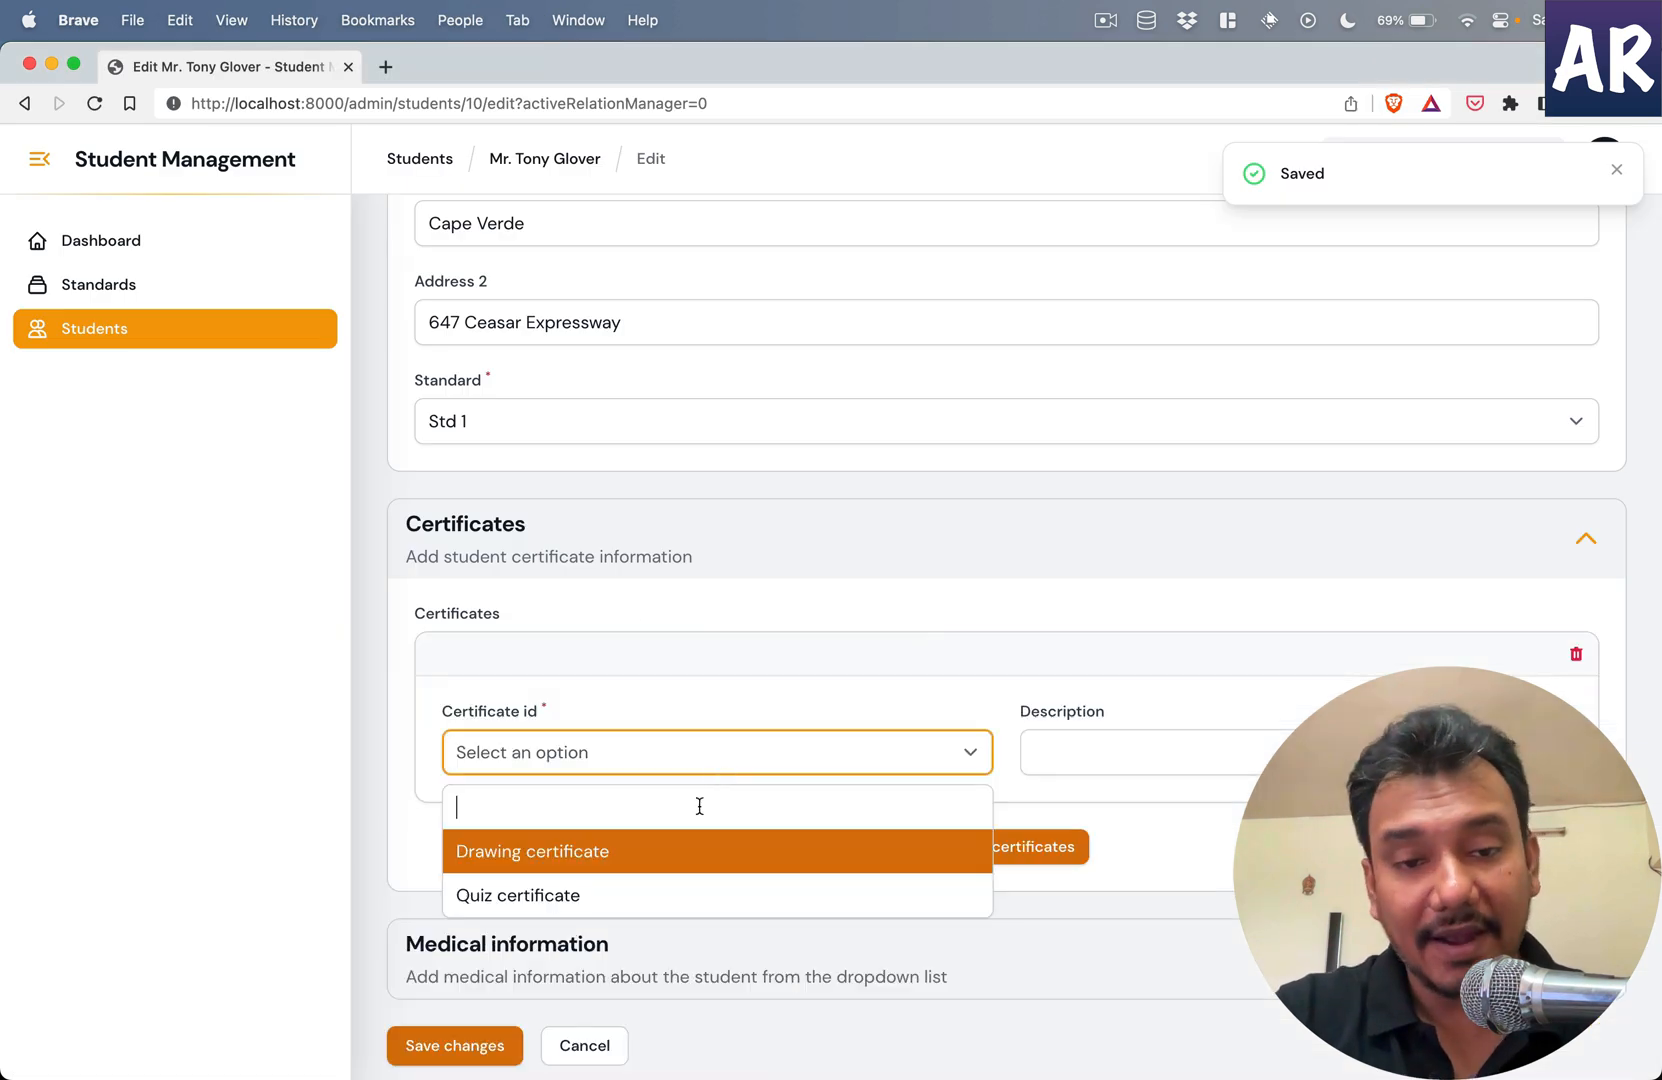
click(532, 852)
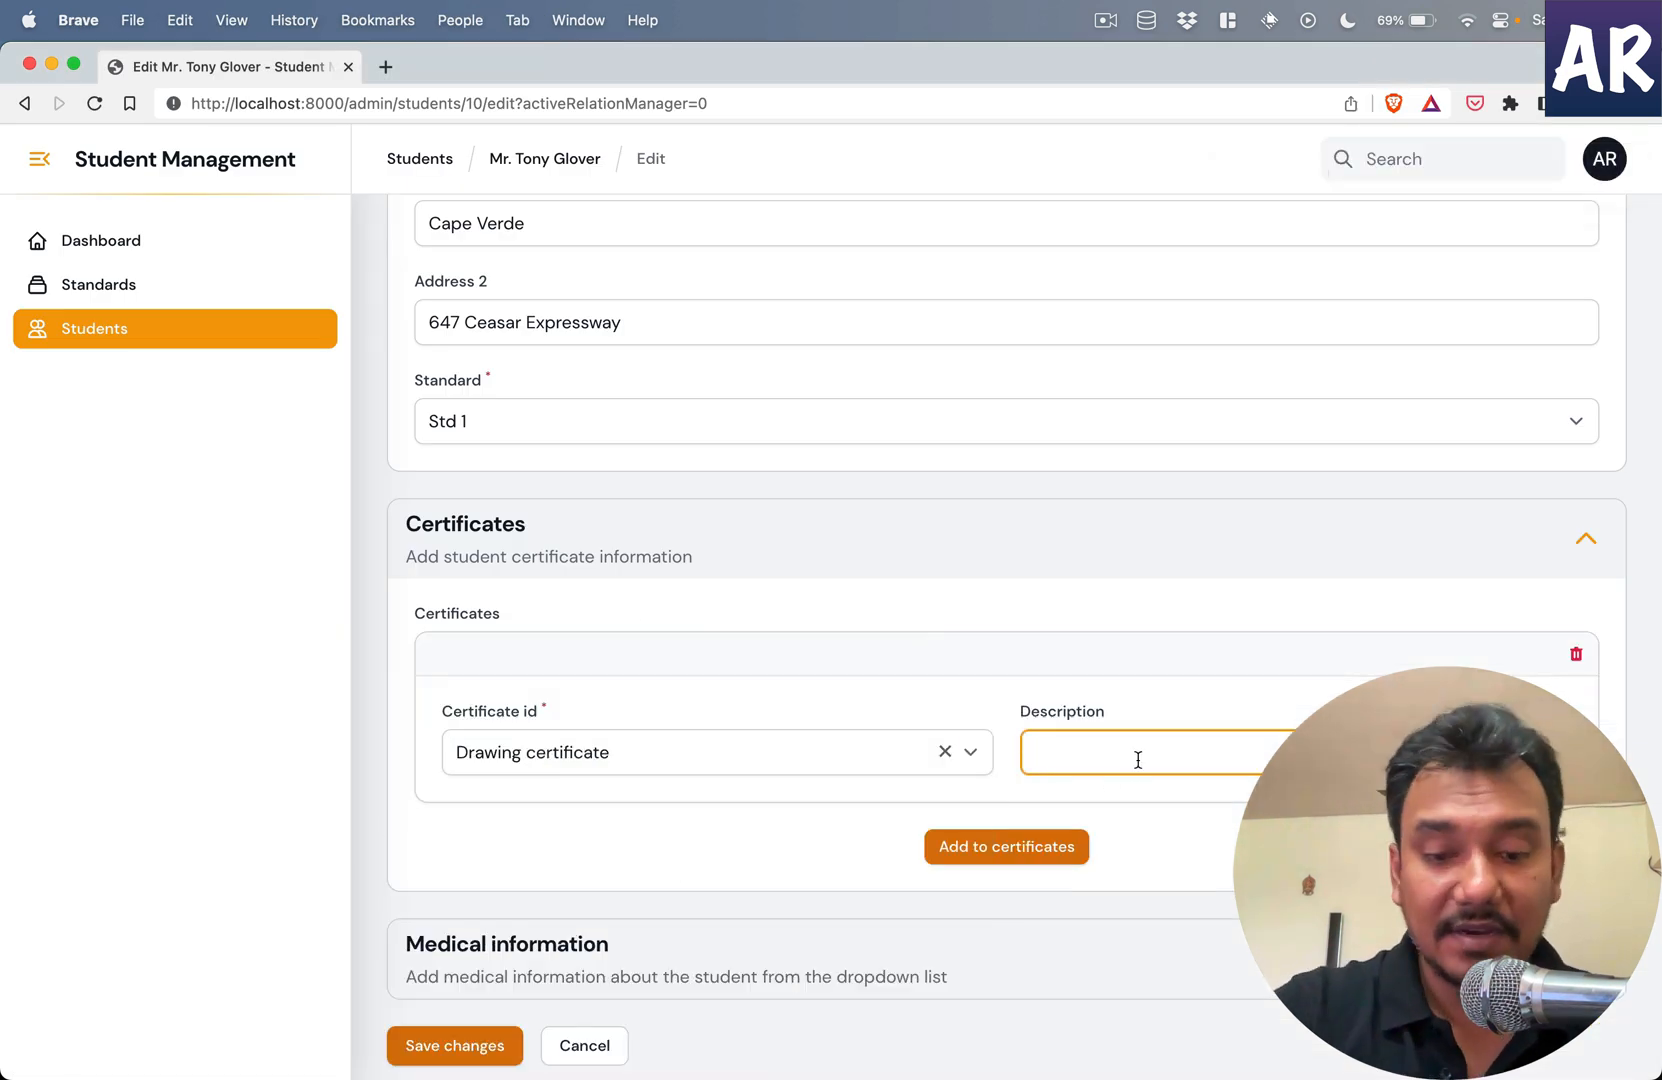
text(Particic)
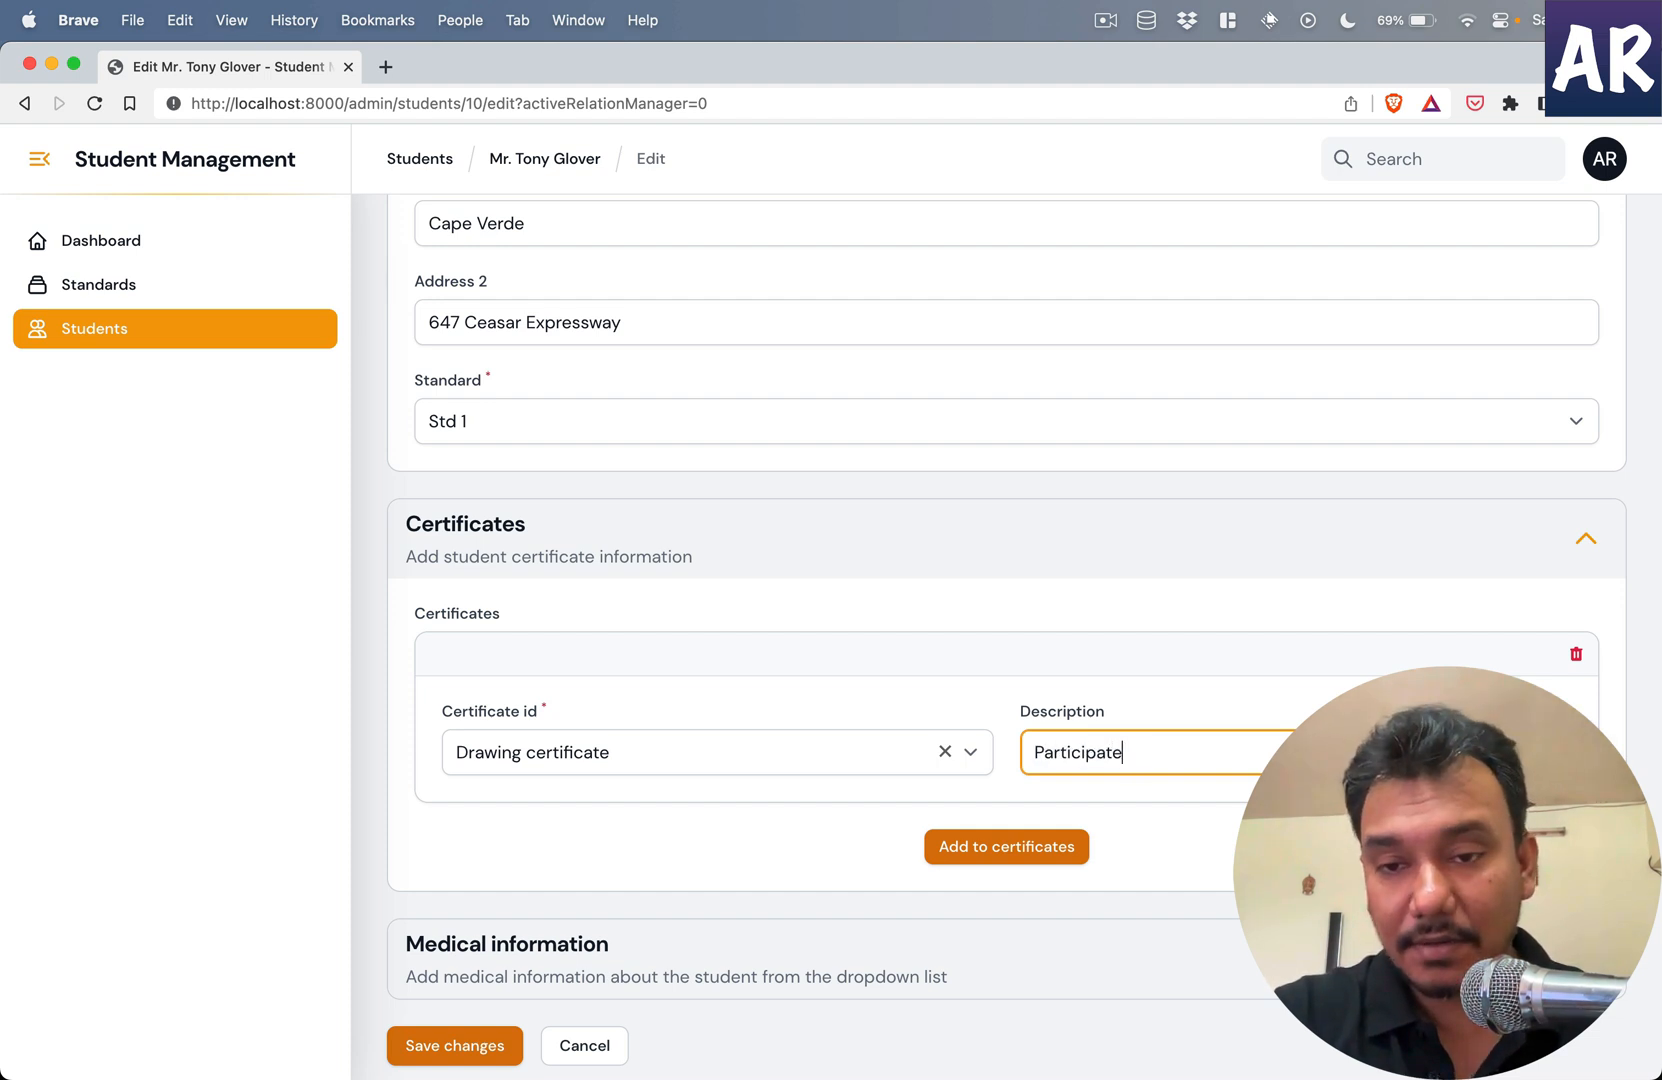
text(d)
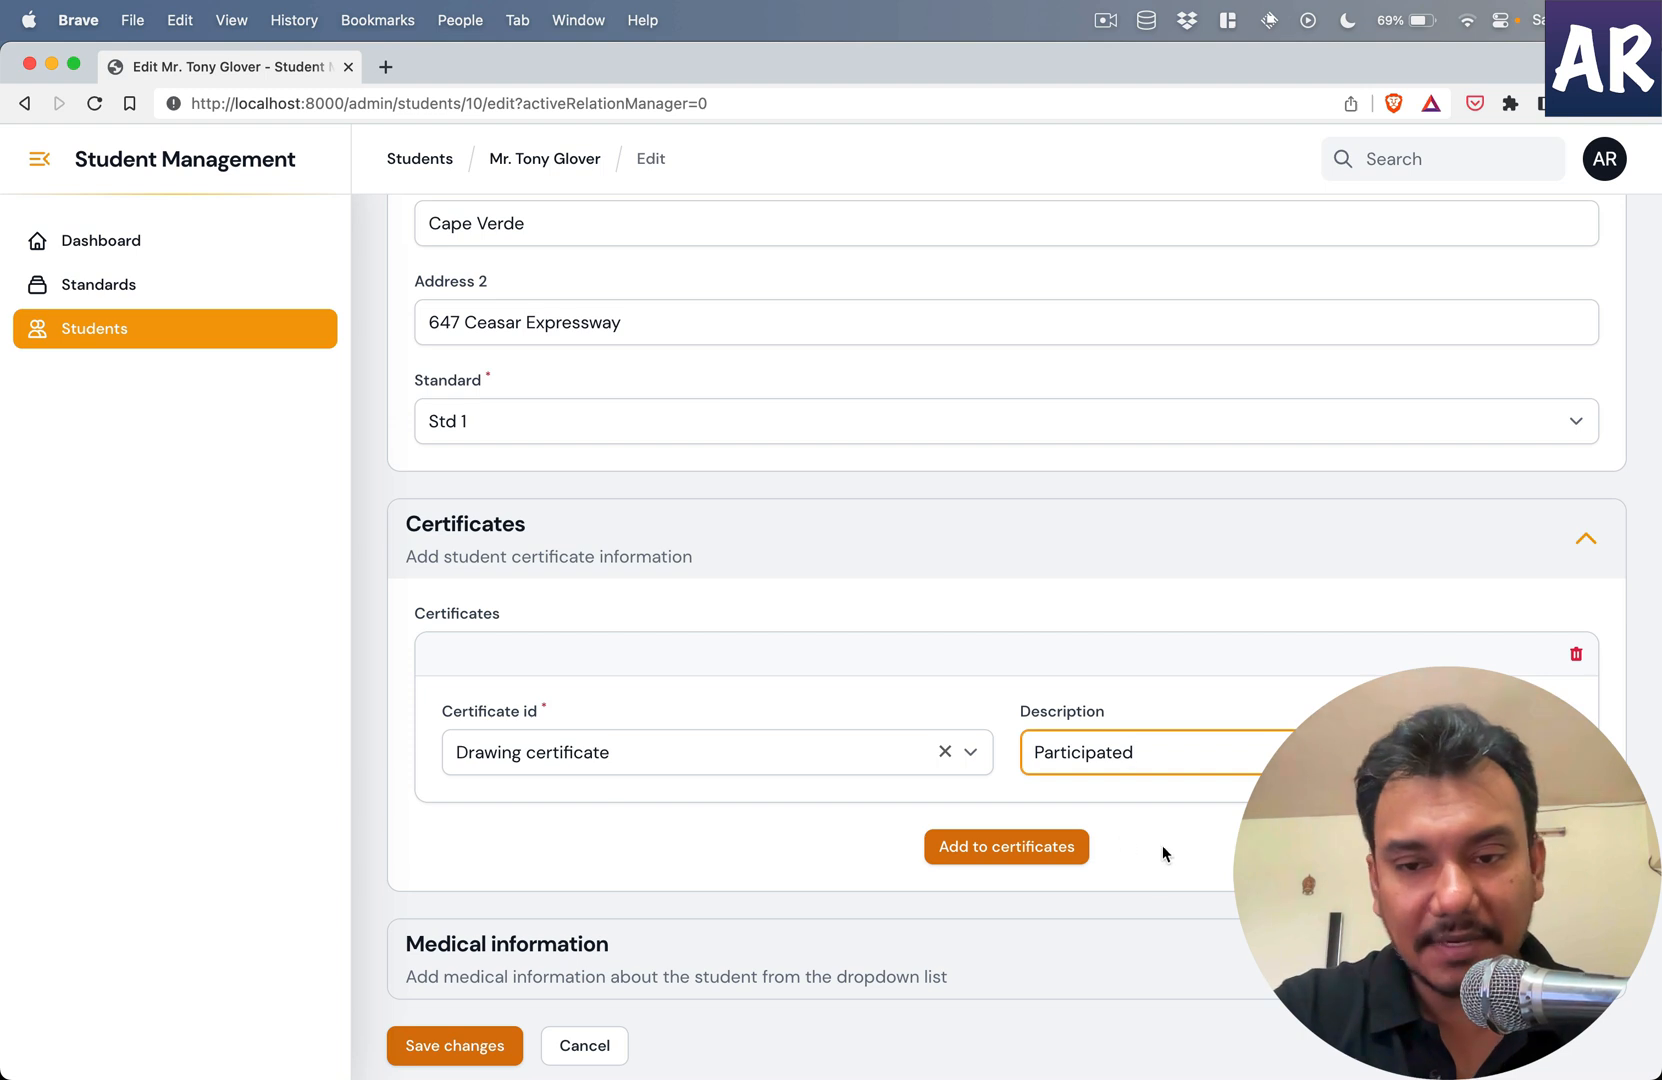
- Add a Quiz certificate entry with description 'Came first in Year 2022'
click(1004, 846)
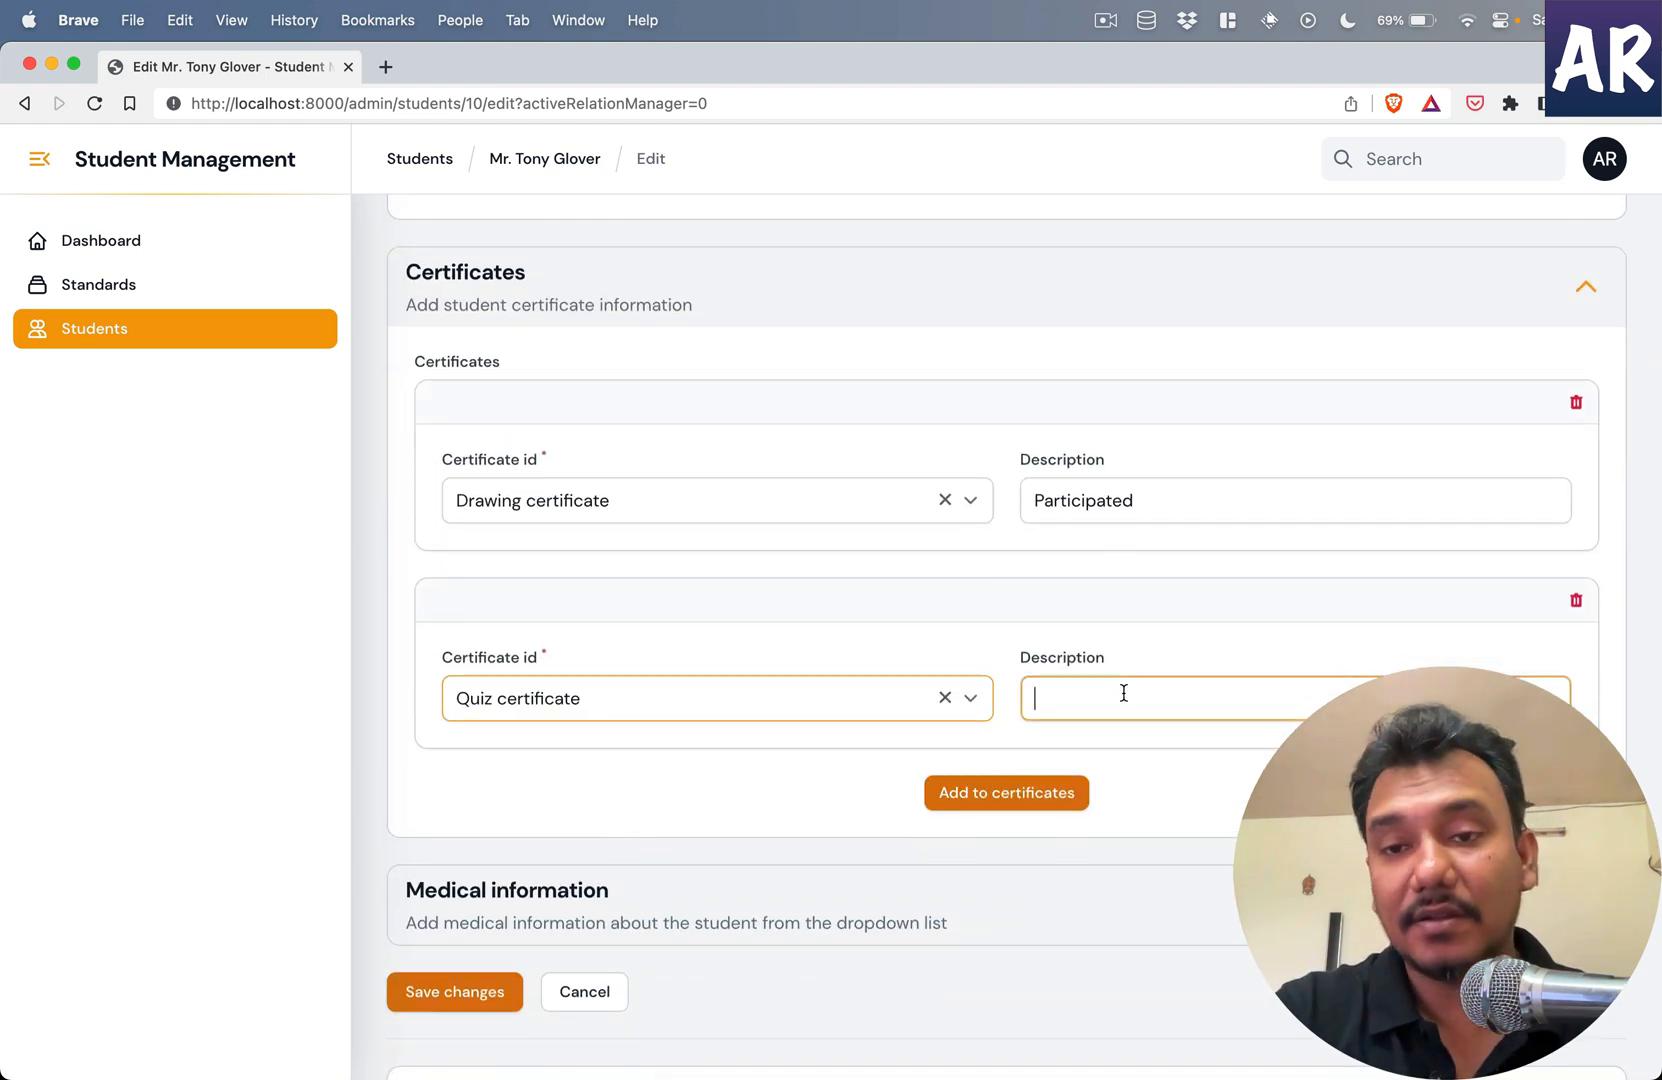
text(Came first)
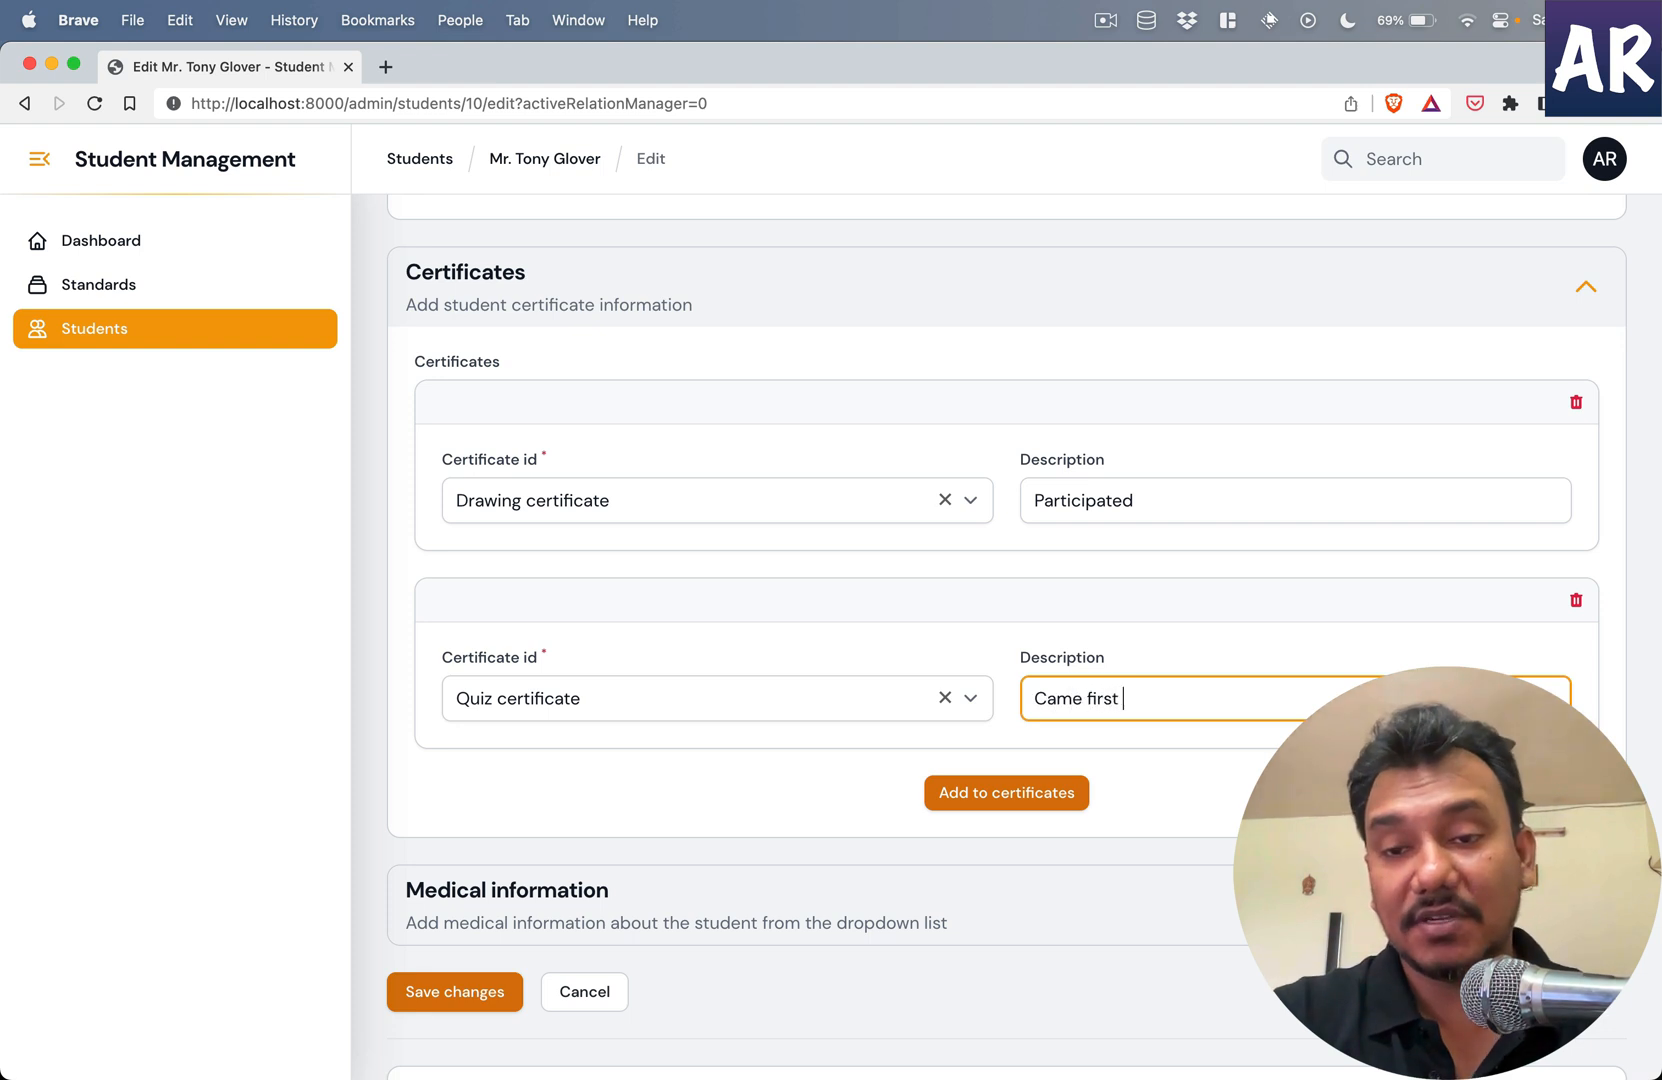
text(in Year 2022)
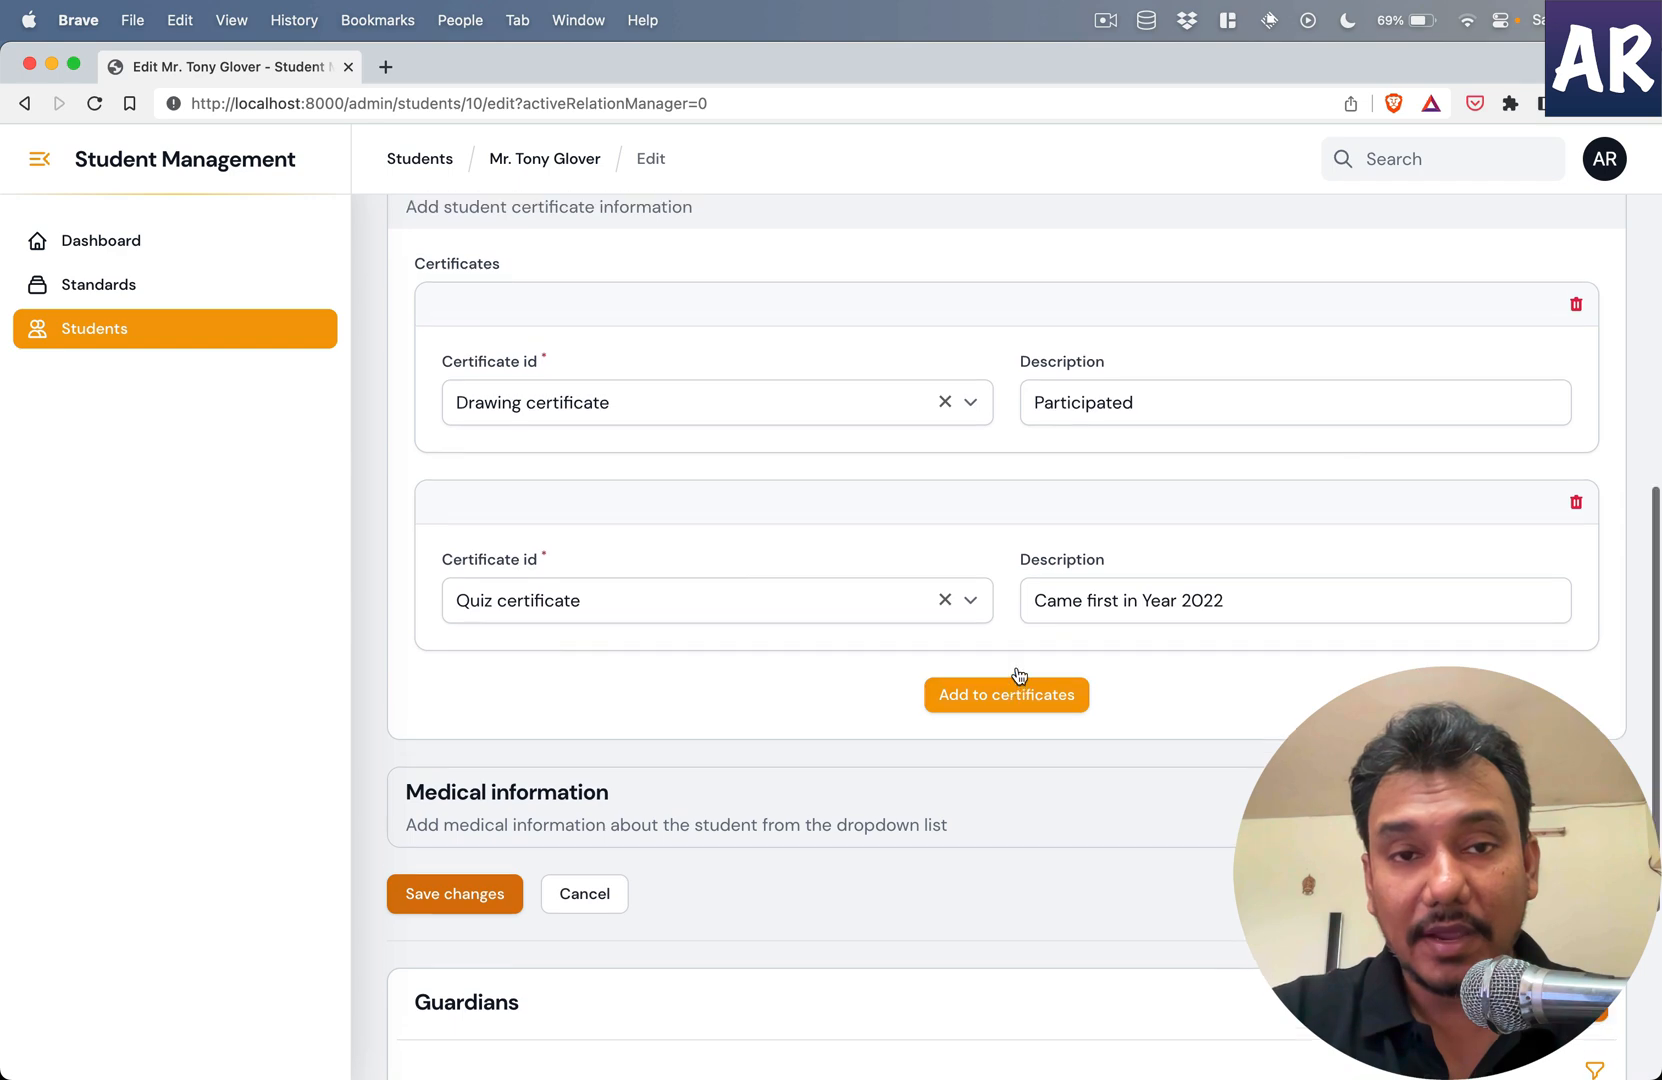
- Add a Blood group vital with value O+ve under Medical information and save the student's changes
scroll(up, 3)
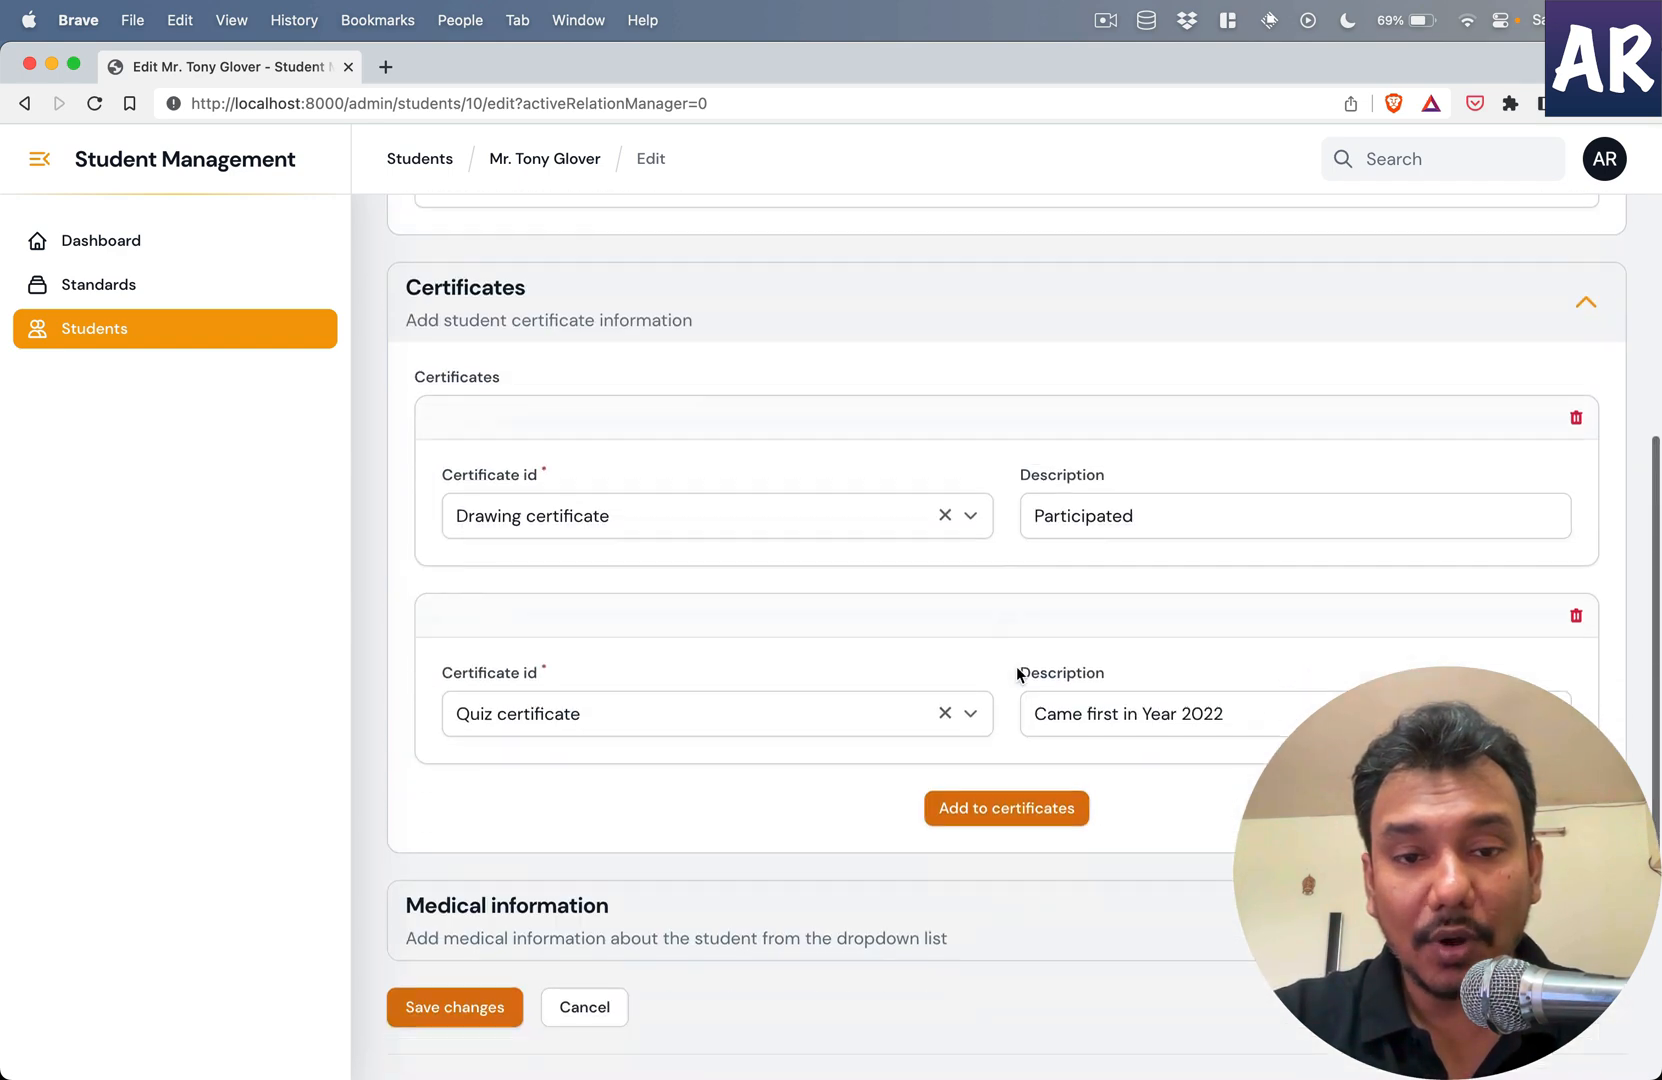
scroll(down, 3)
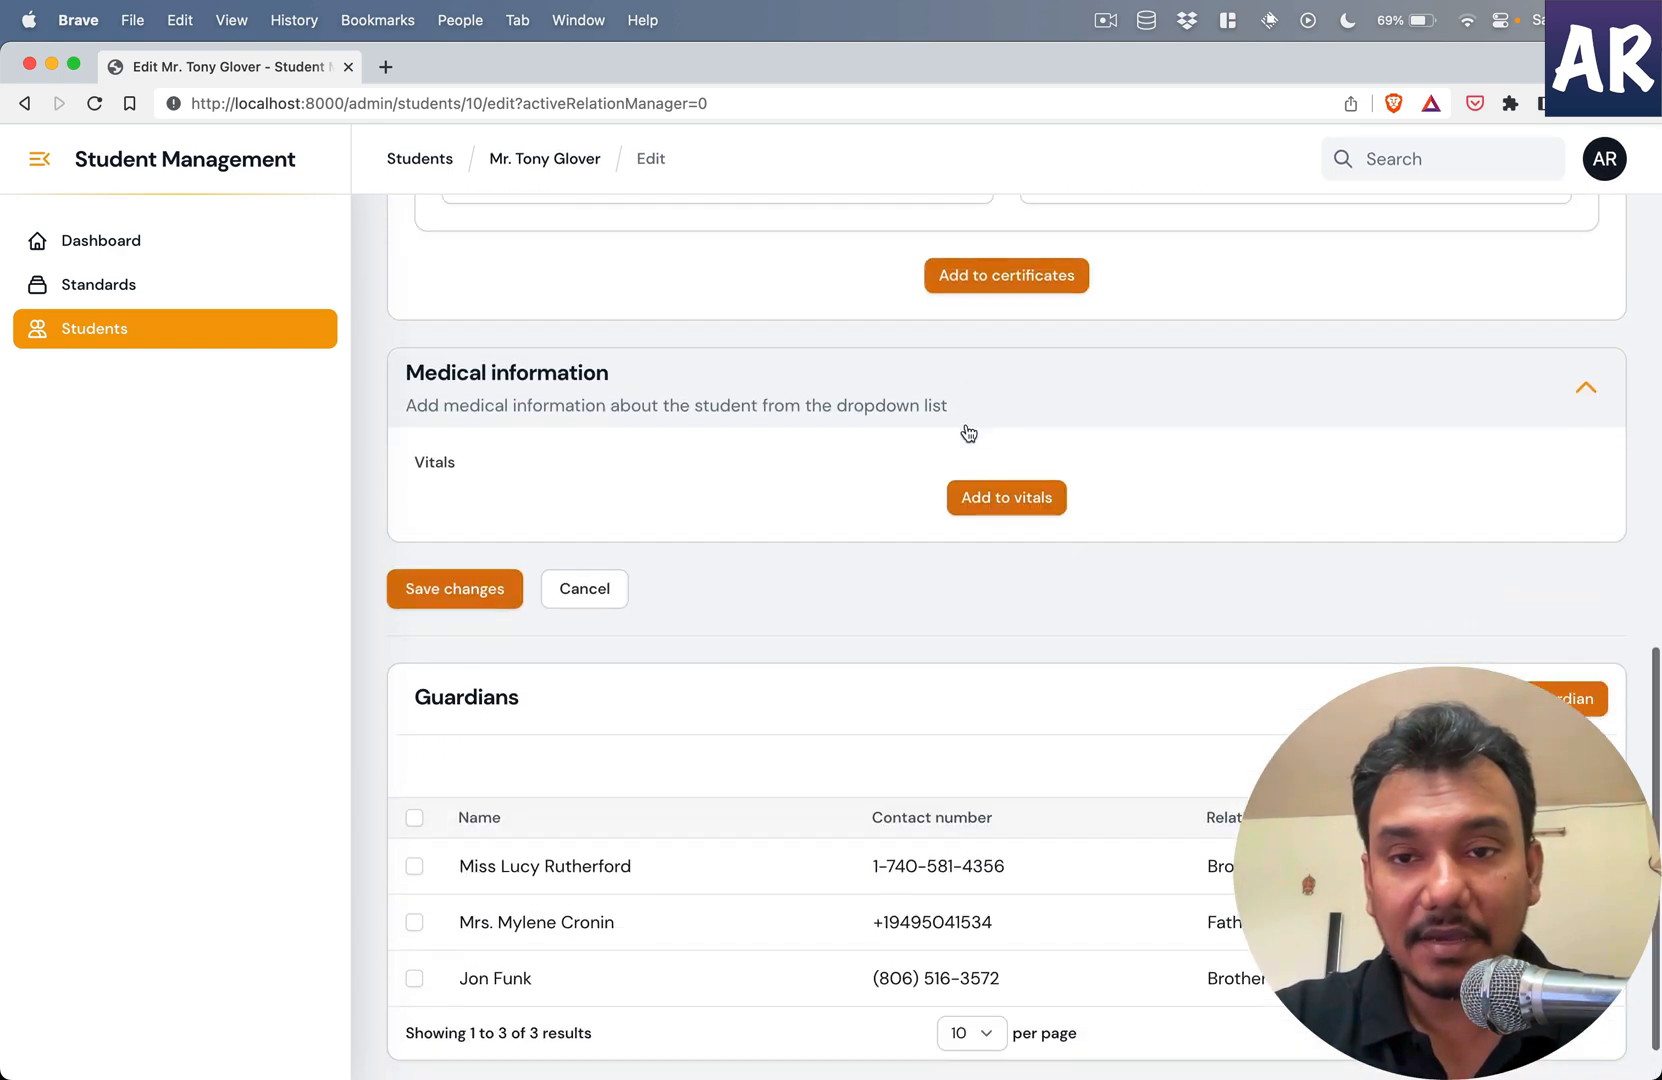
mouse_move(1004, 498)
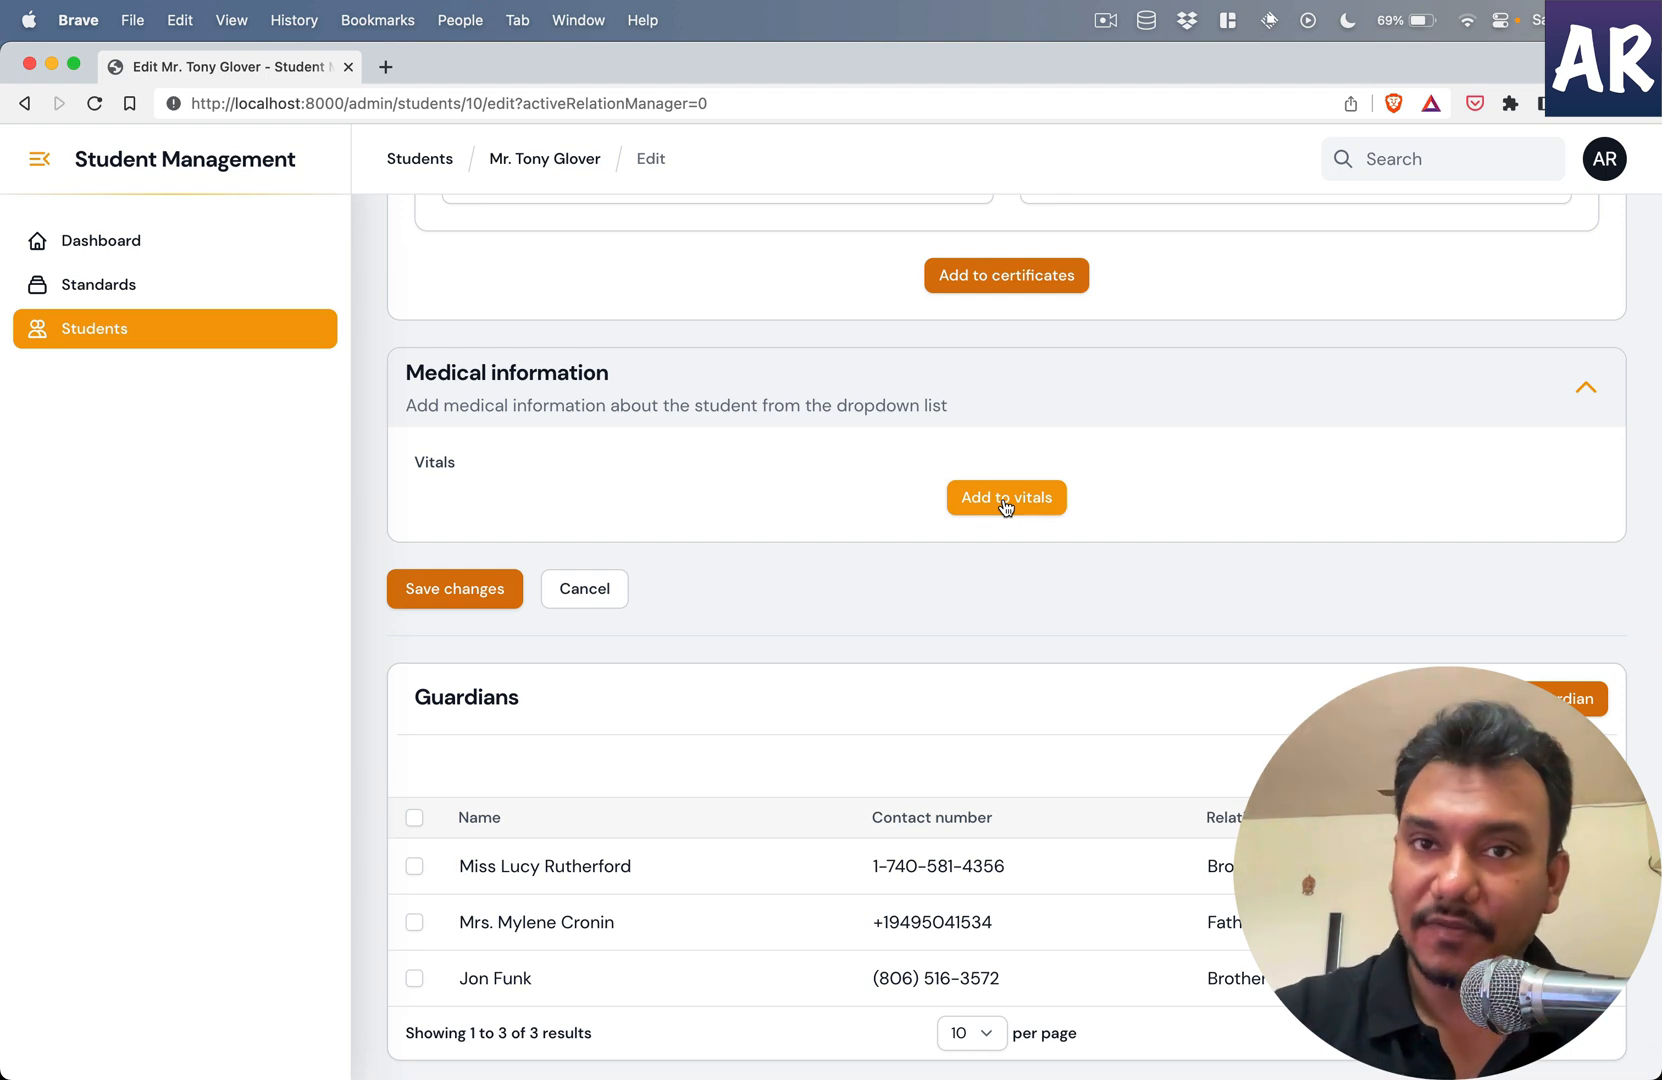
click(1004, 498)
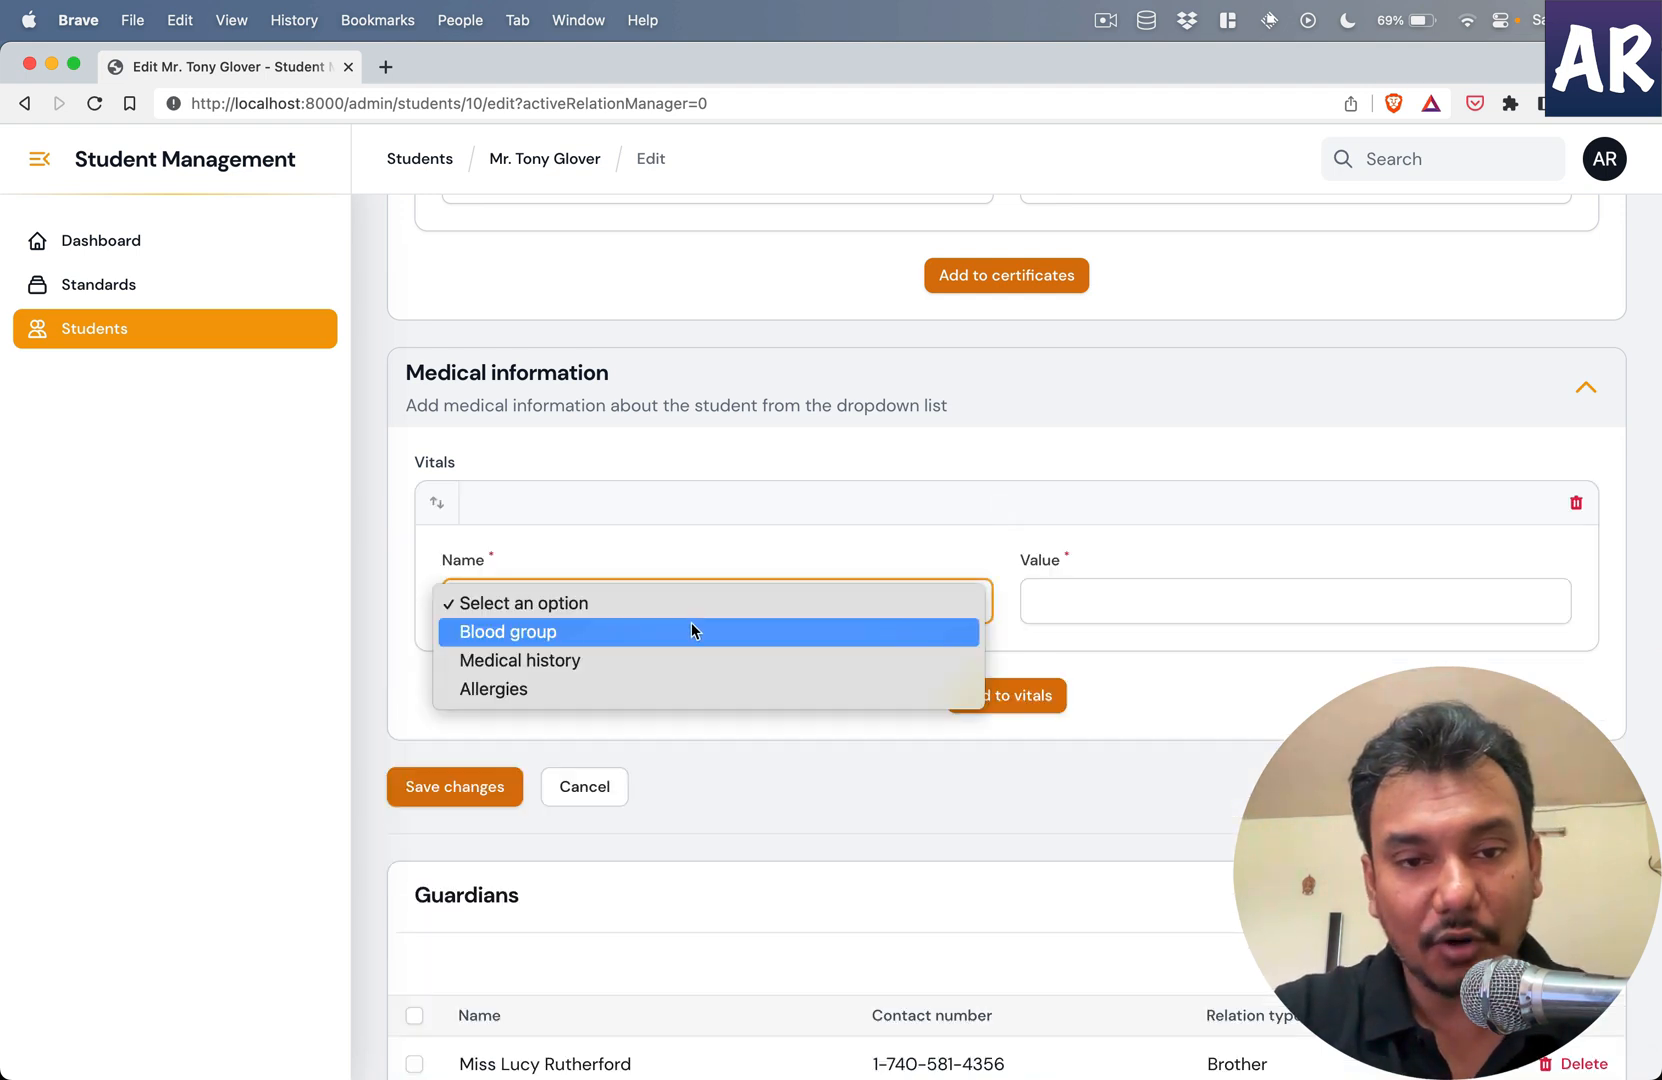
click(506, 632)
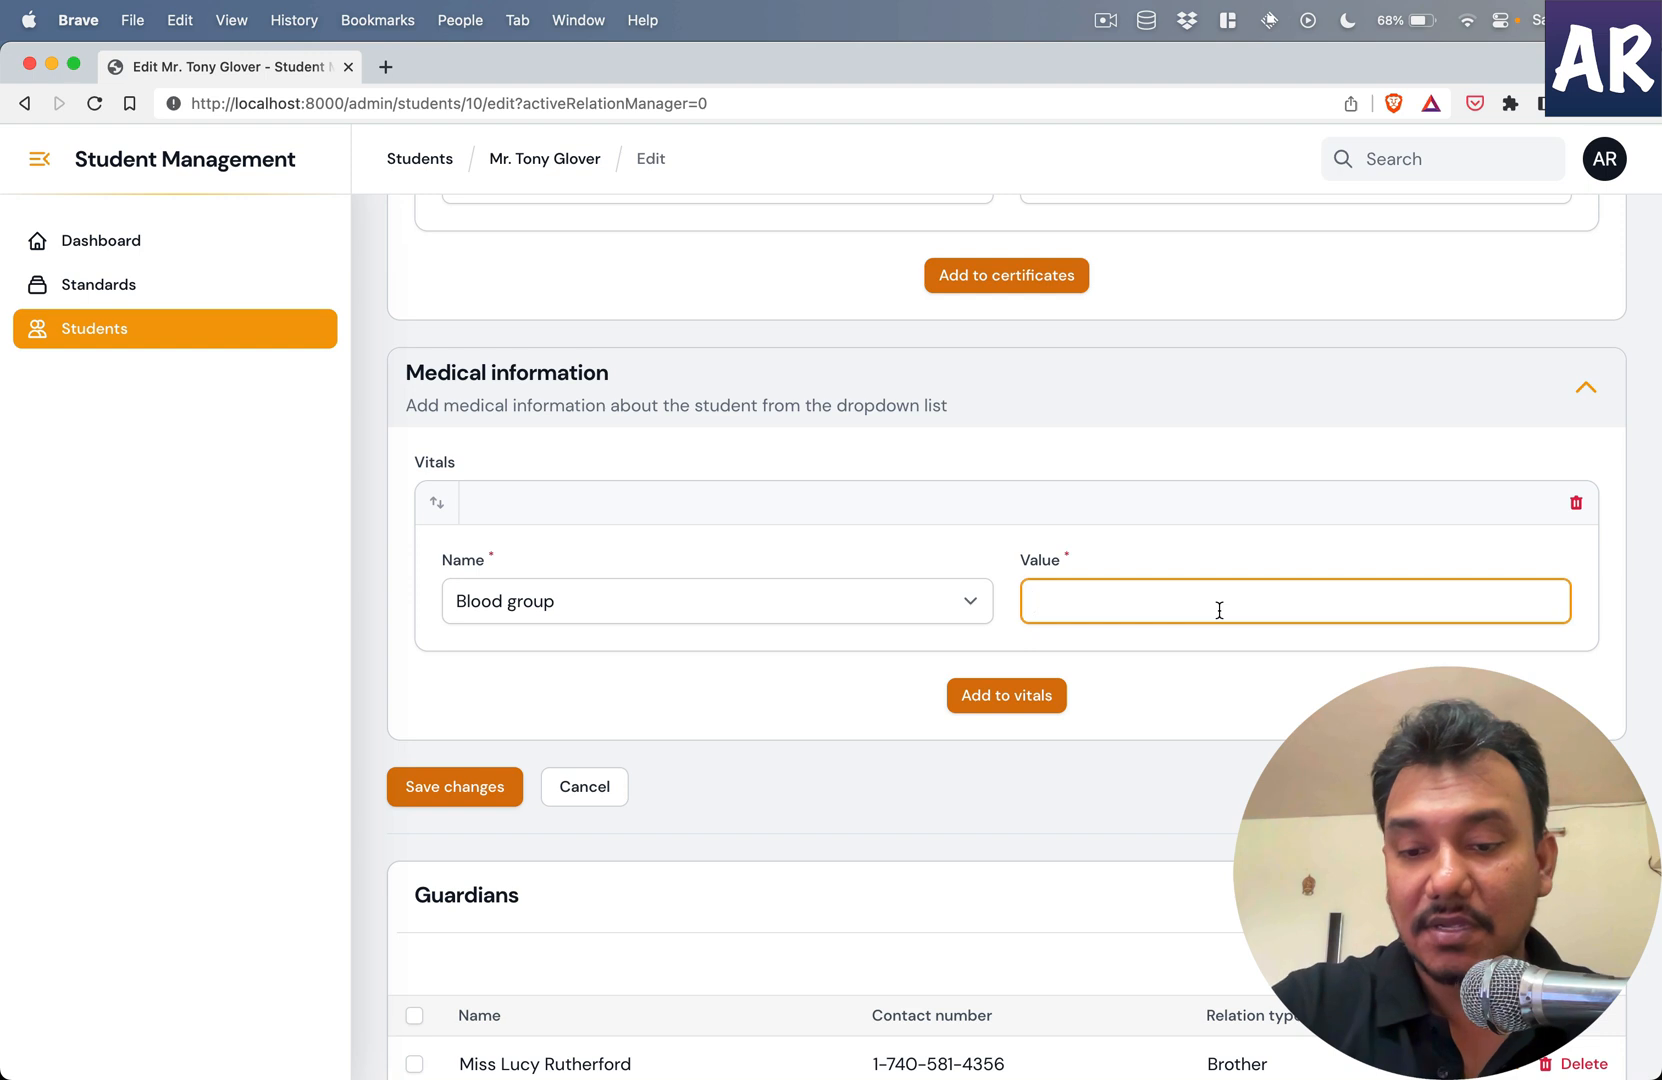
text(O+v)
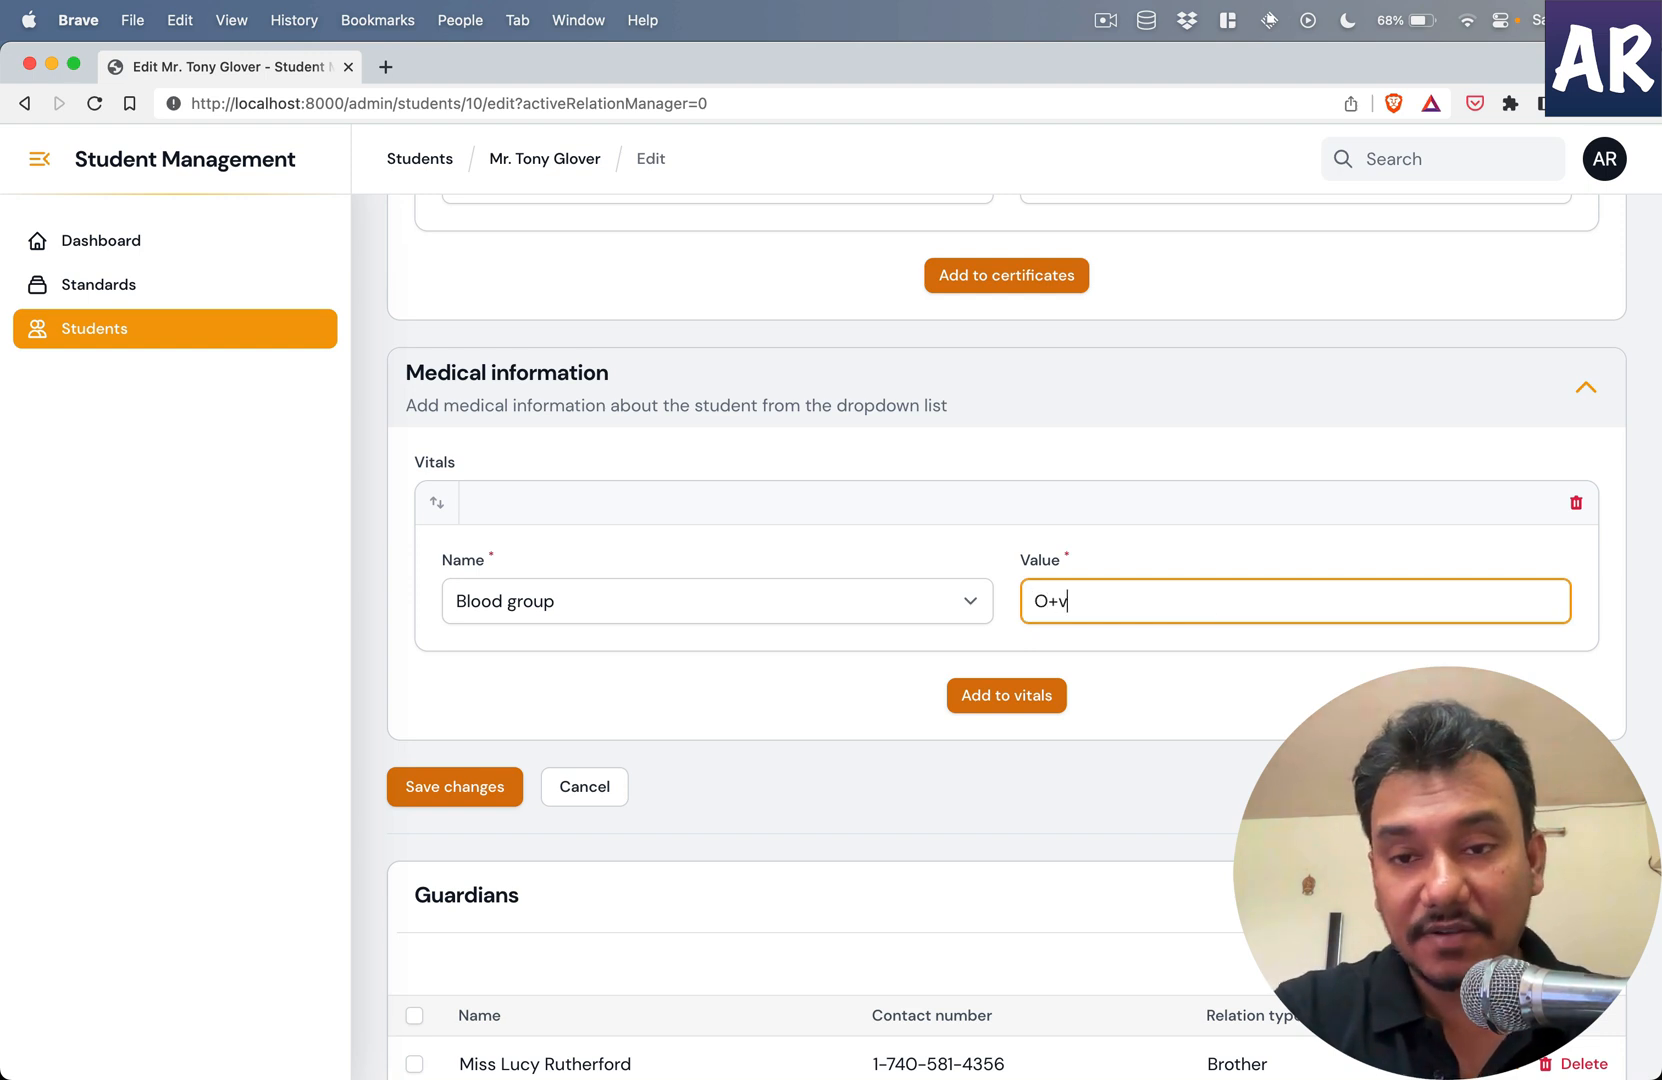
click(454, 786)
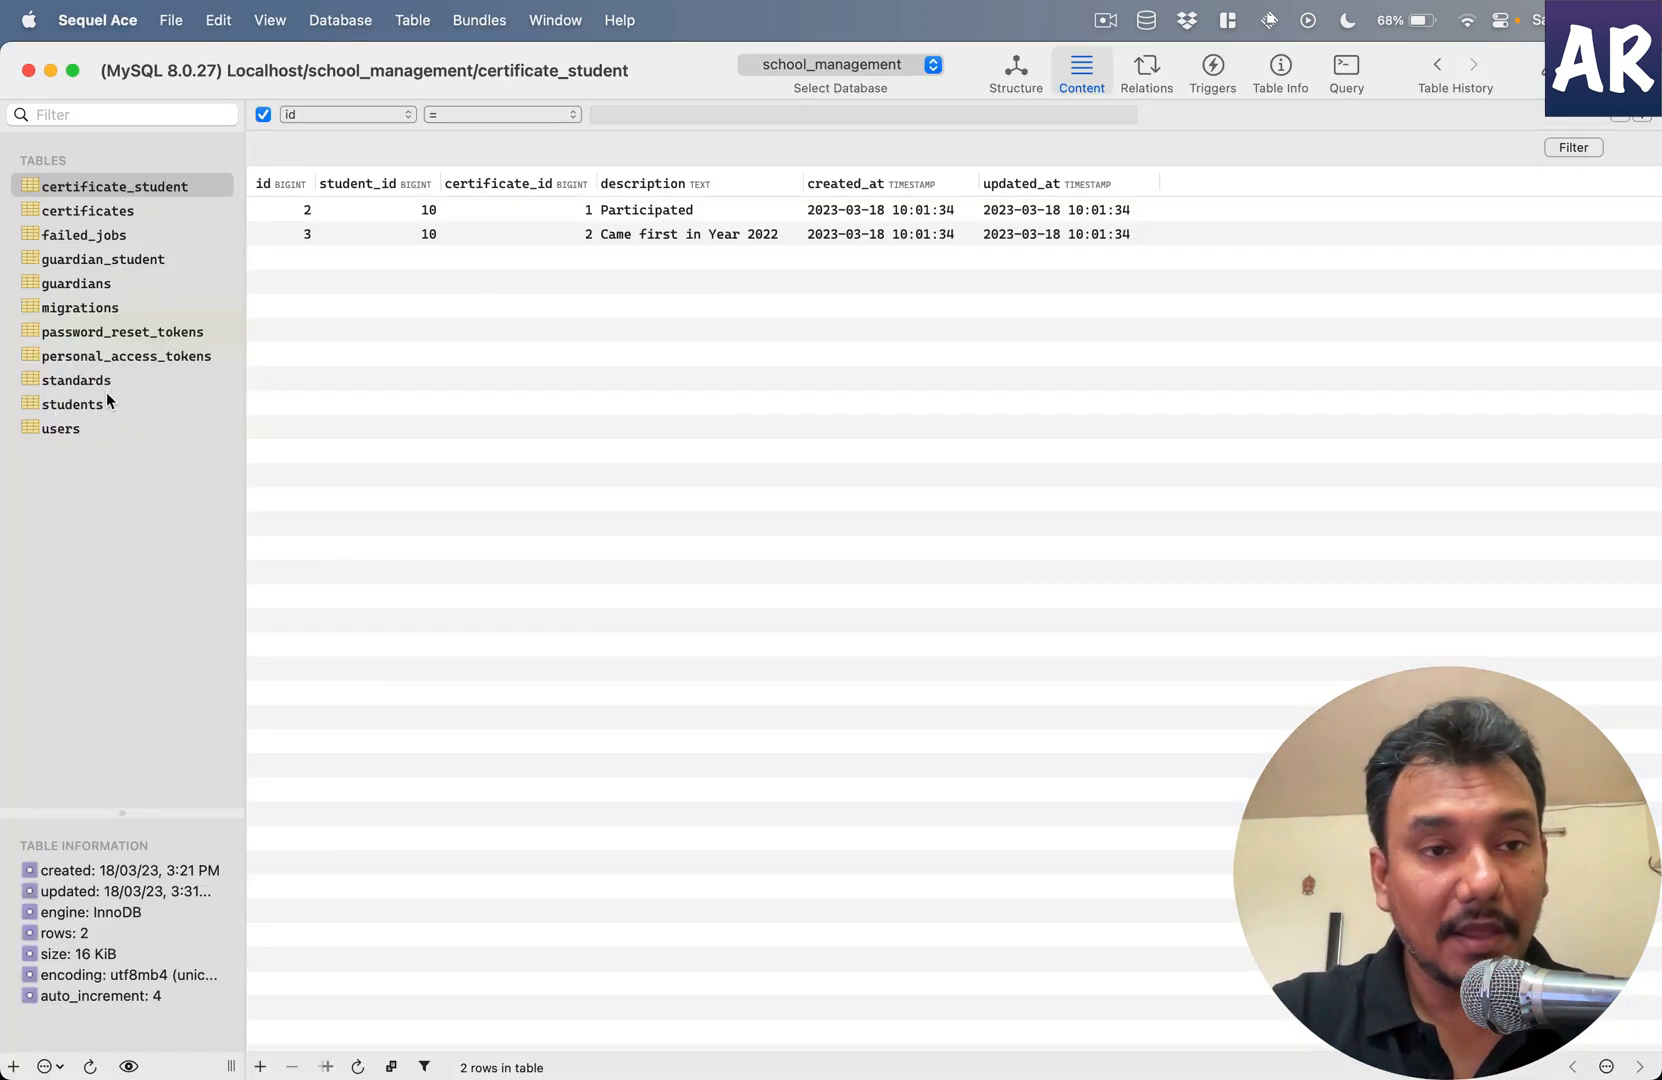
- Browse the students, certificate_student and certificates tables to confirm student 10's pivot rows and vitals
click(72, 404)
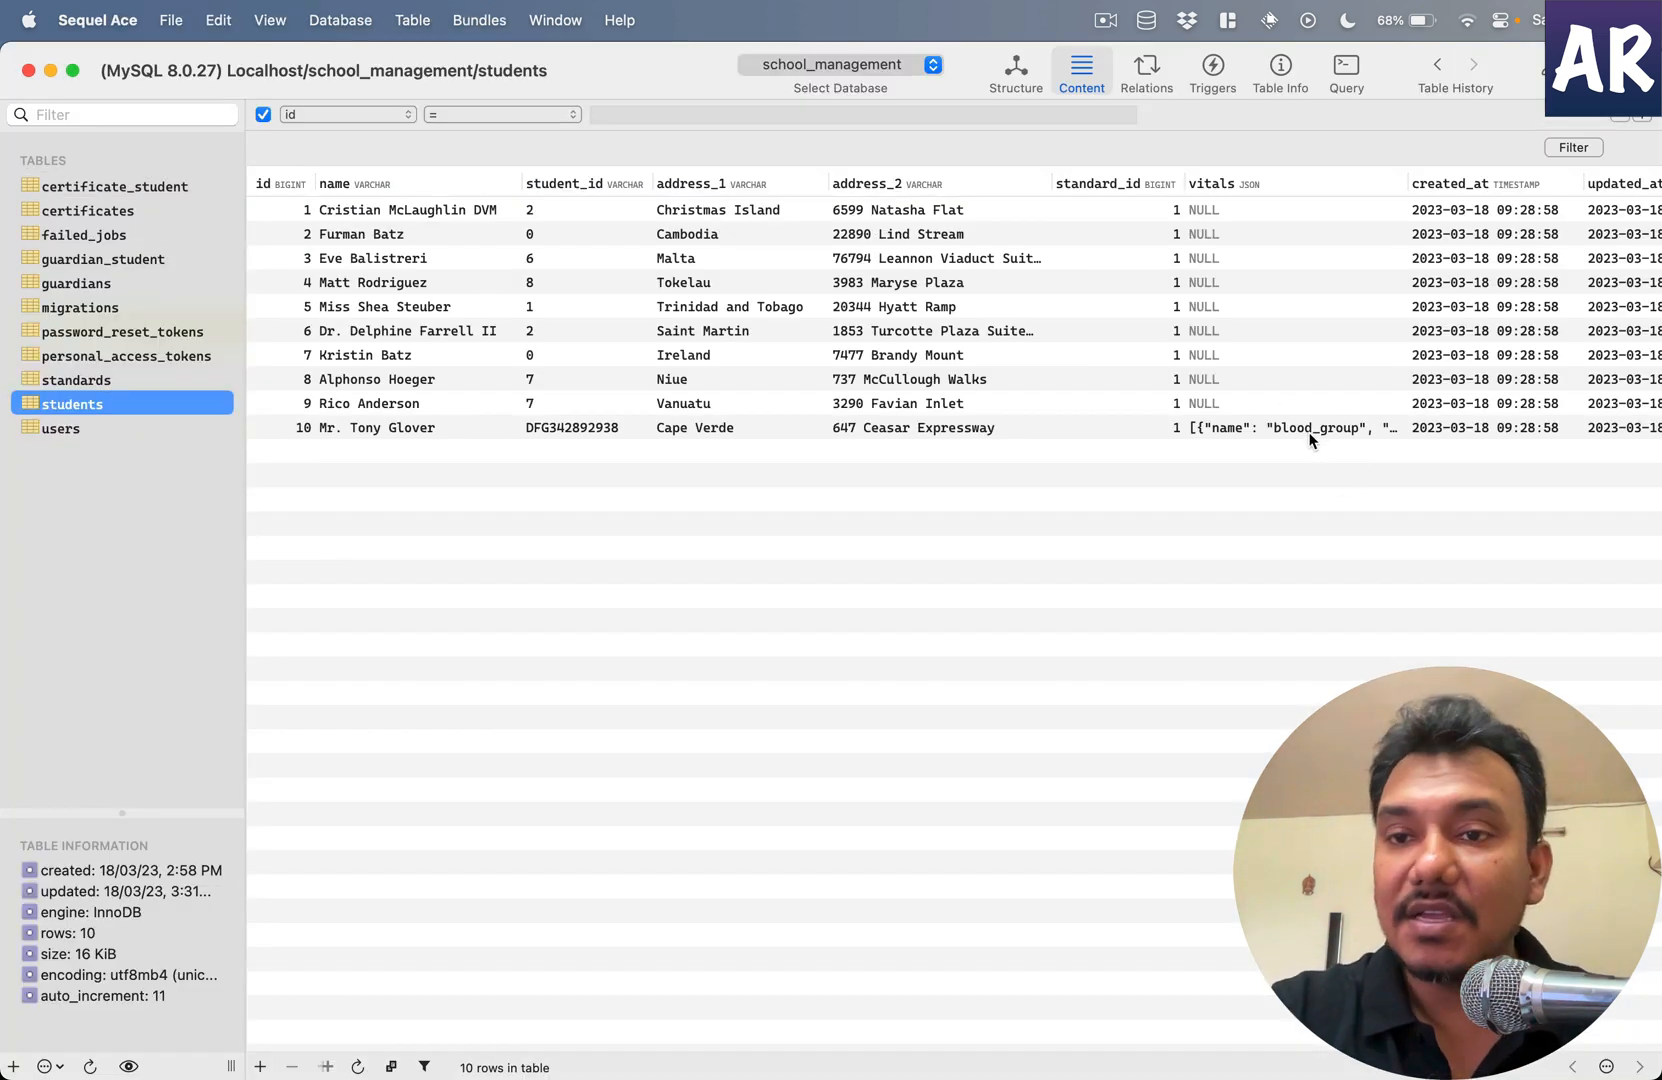
mouse_move(1312, 428)
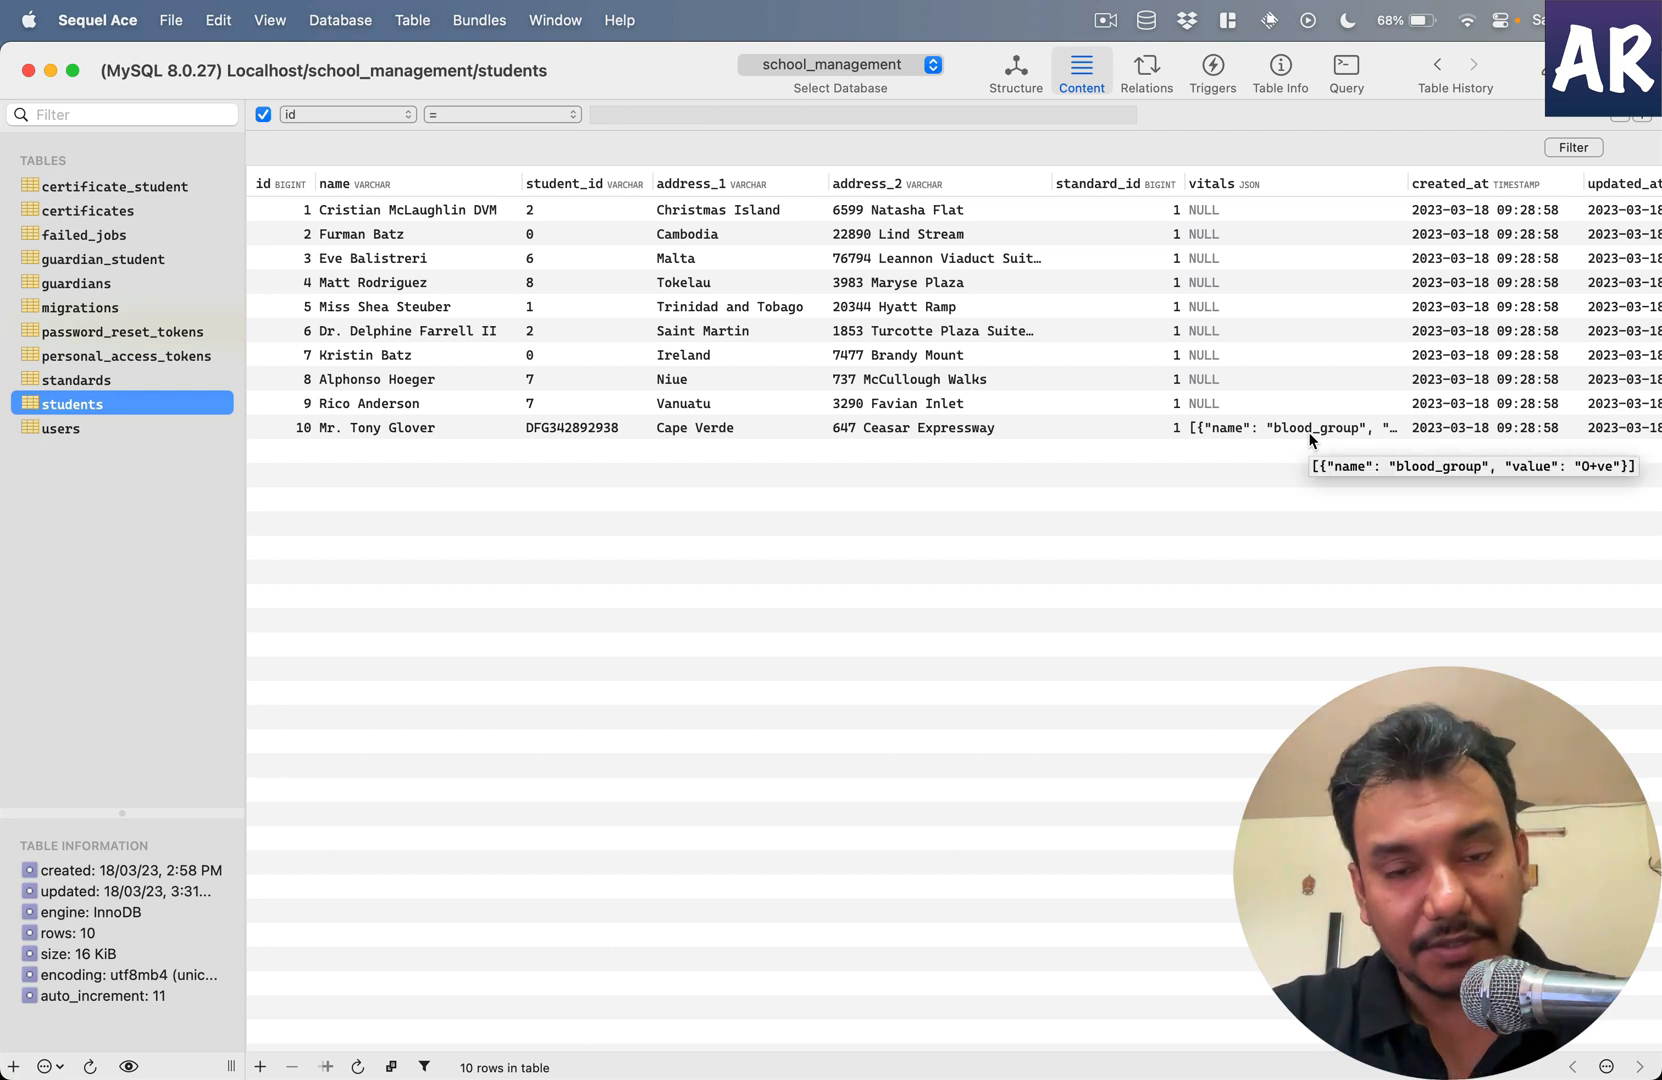
mouse_move(1156, 464)
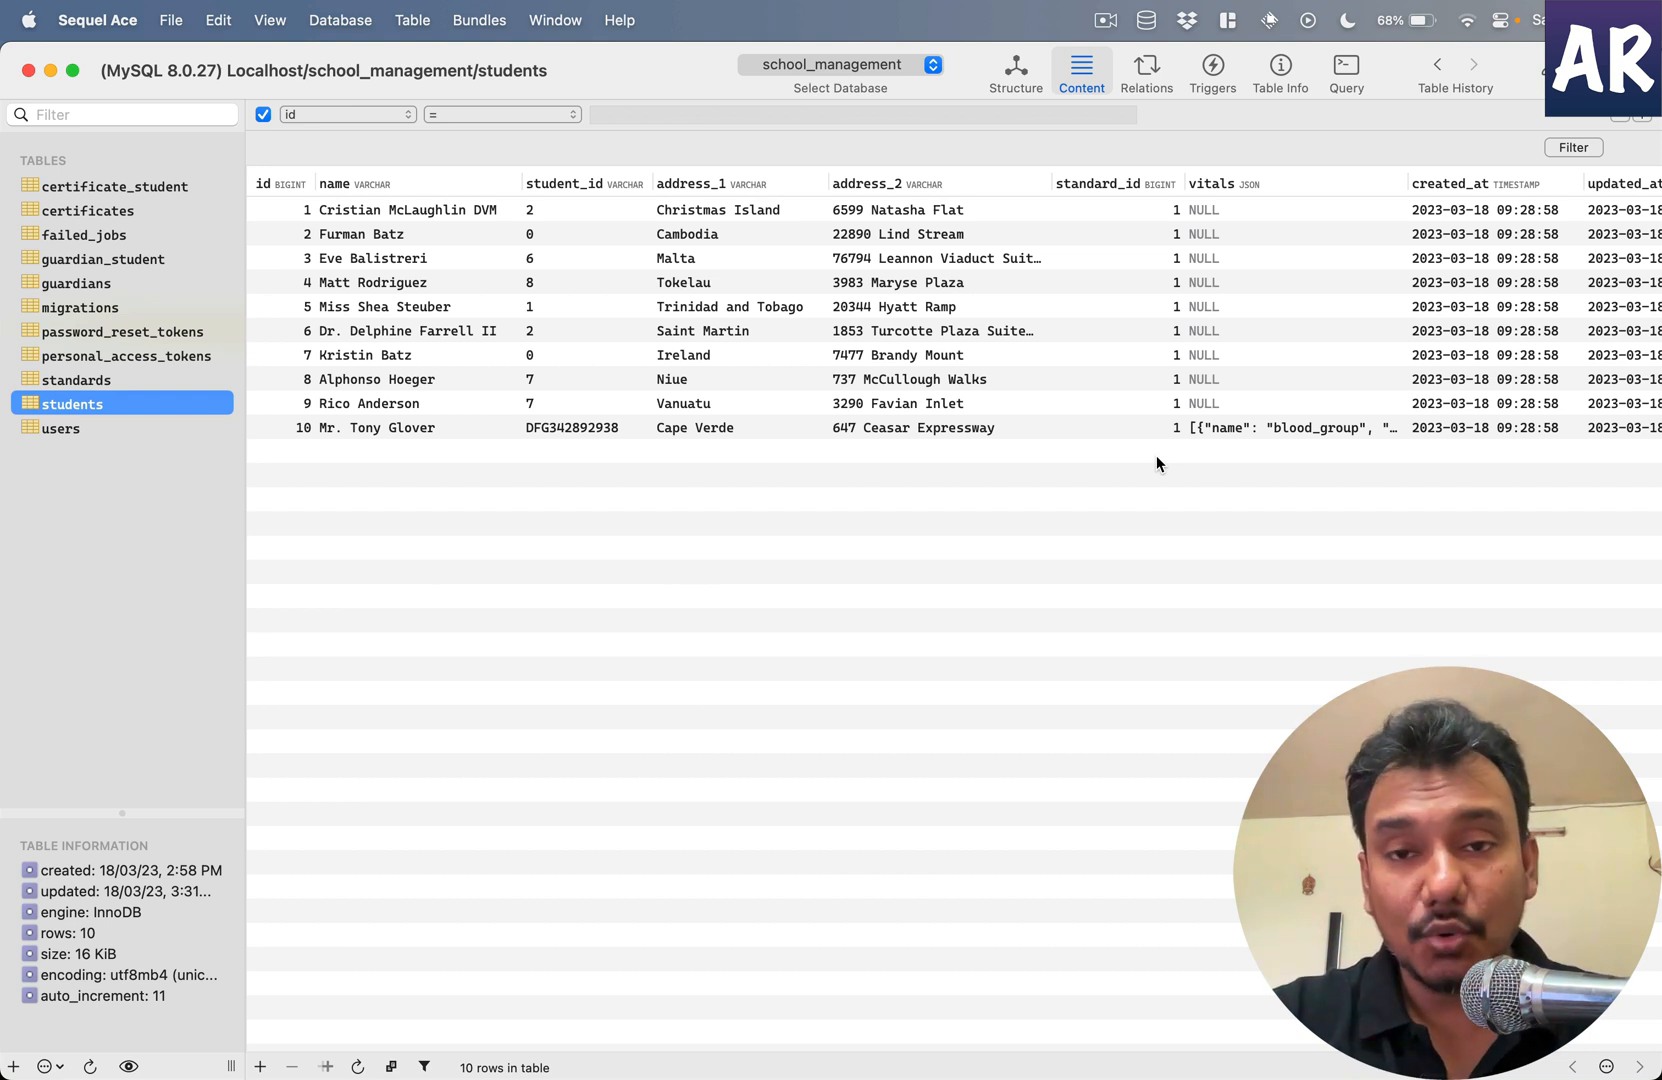
mouse_move(804, 326)
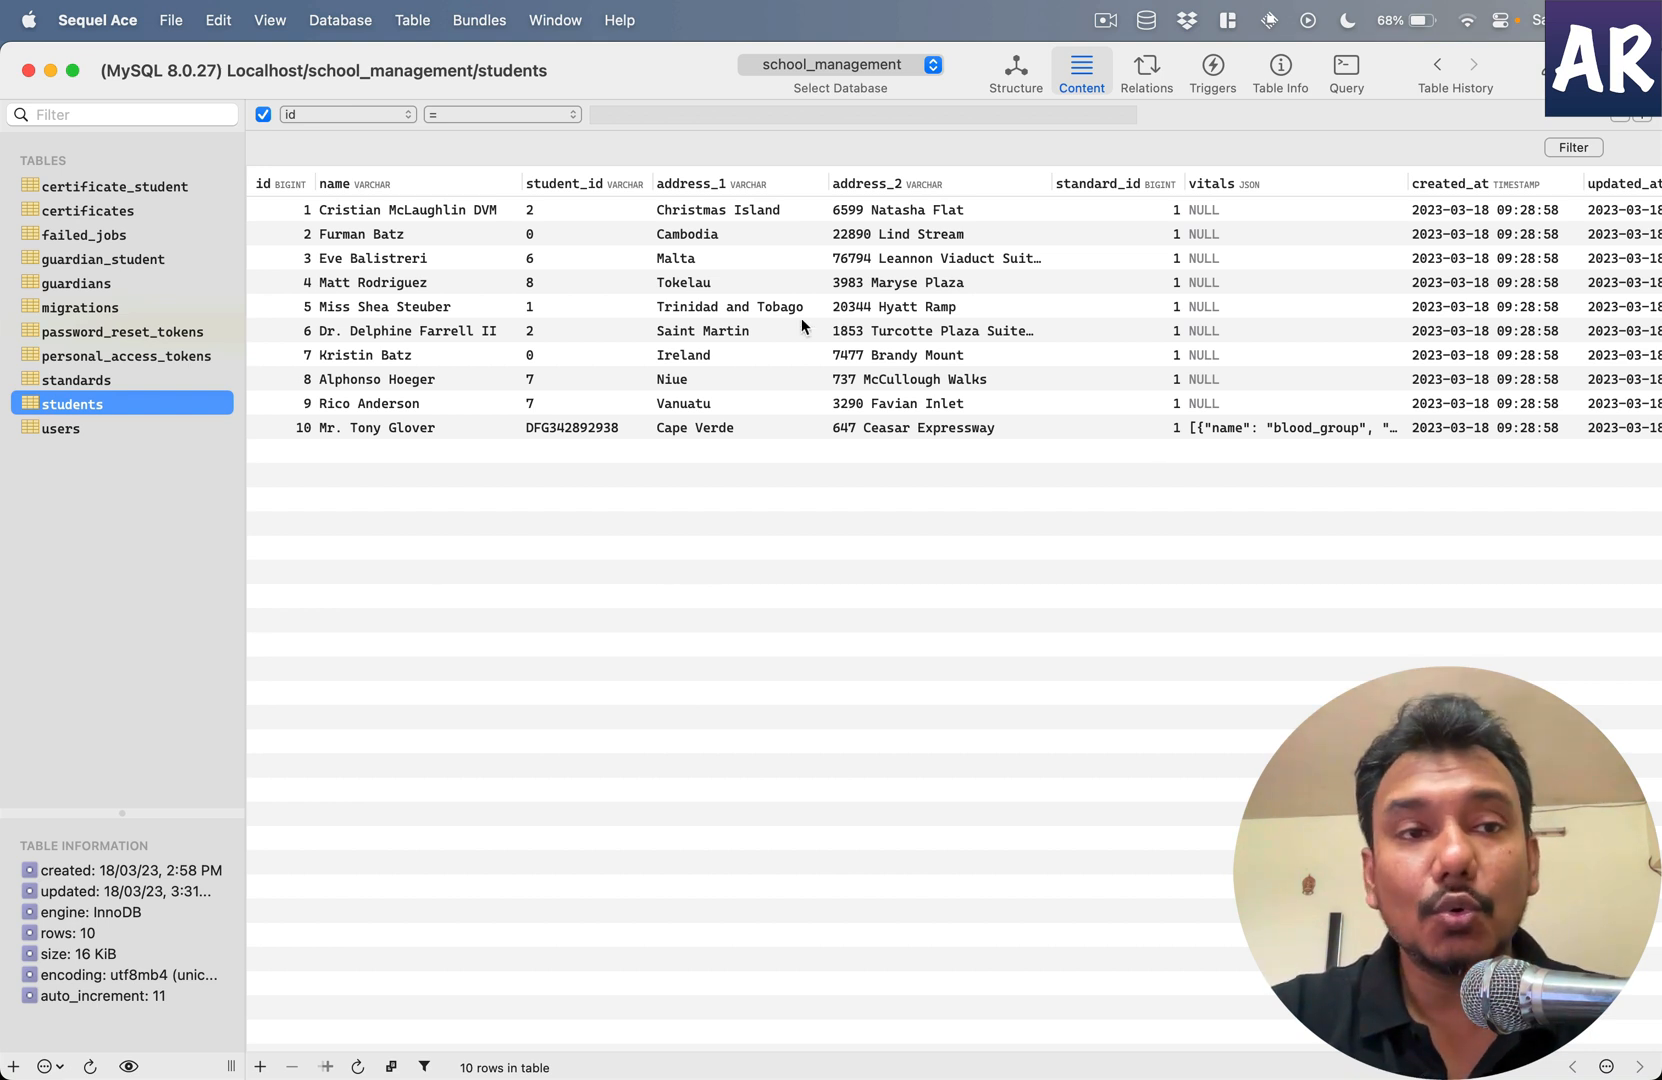
click(114, 186)
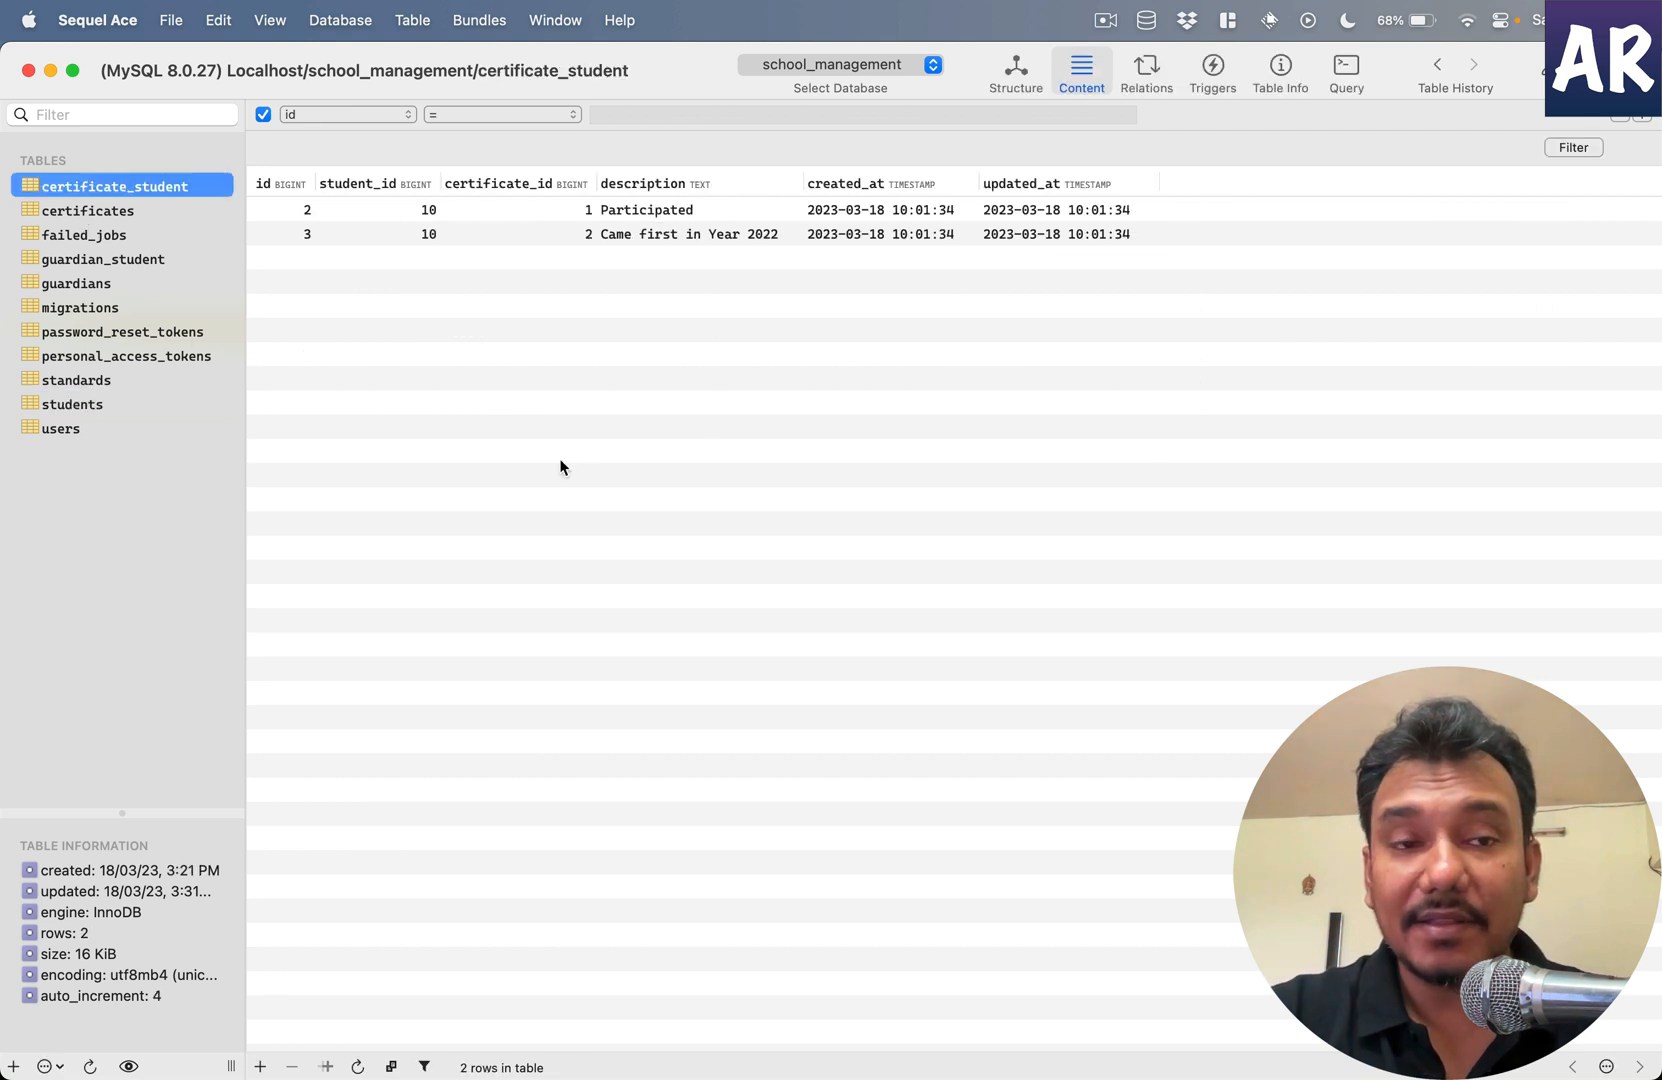
click(90, 210)
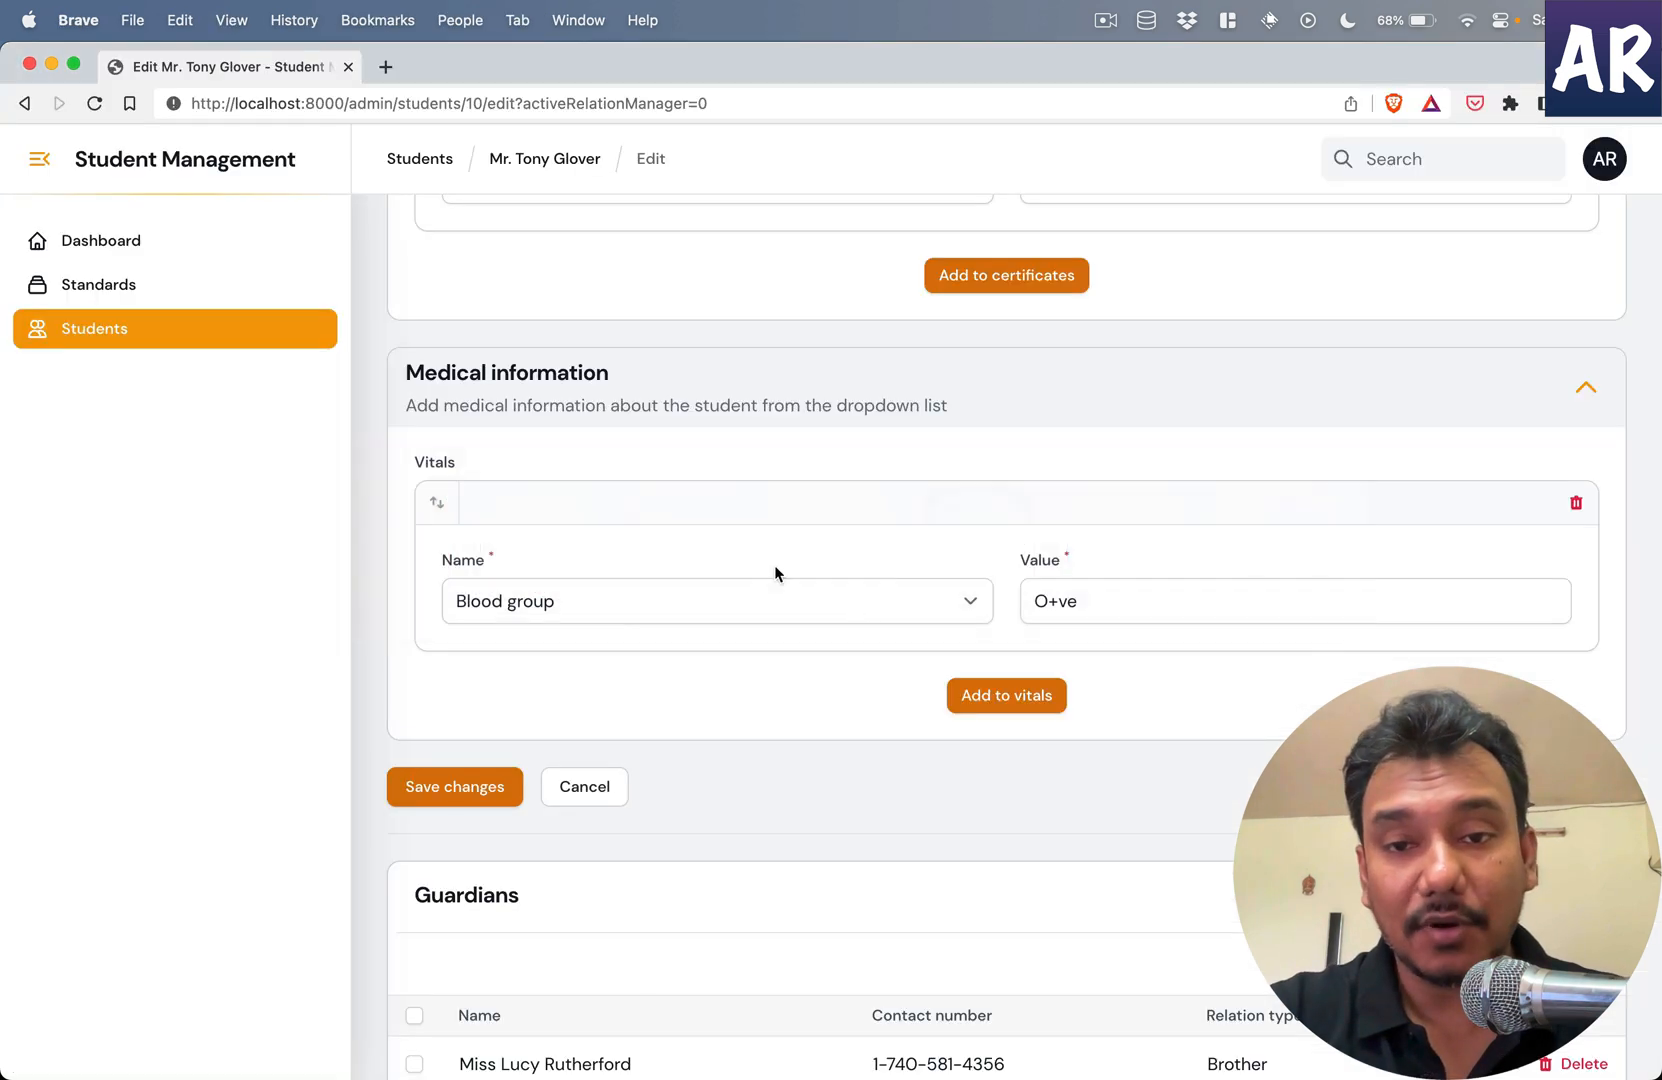
scroll(up, 3)
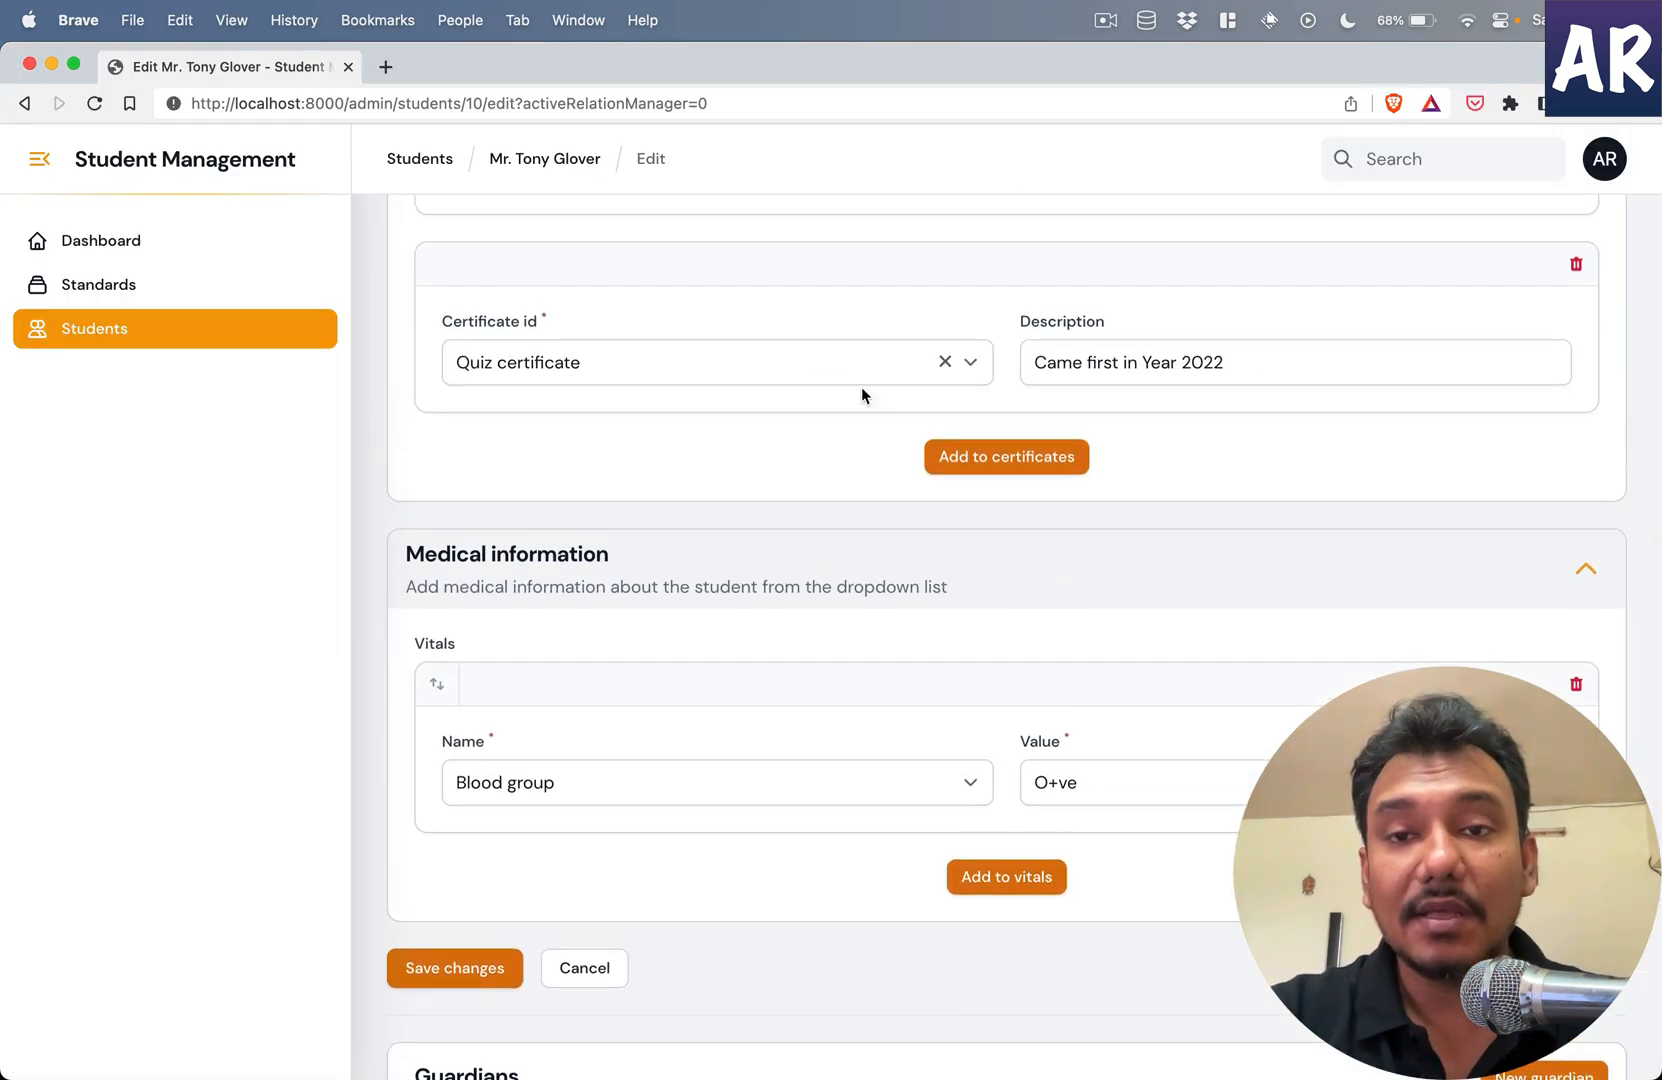
scroll(up, 3)
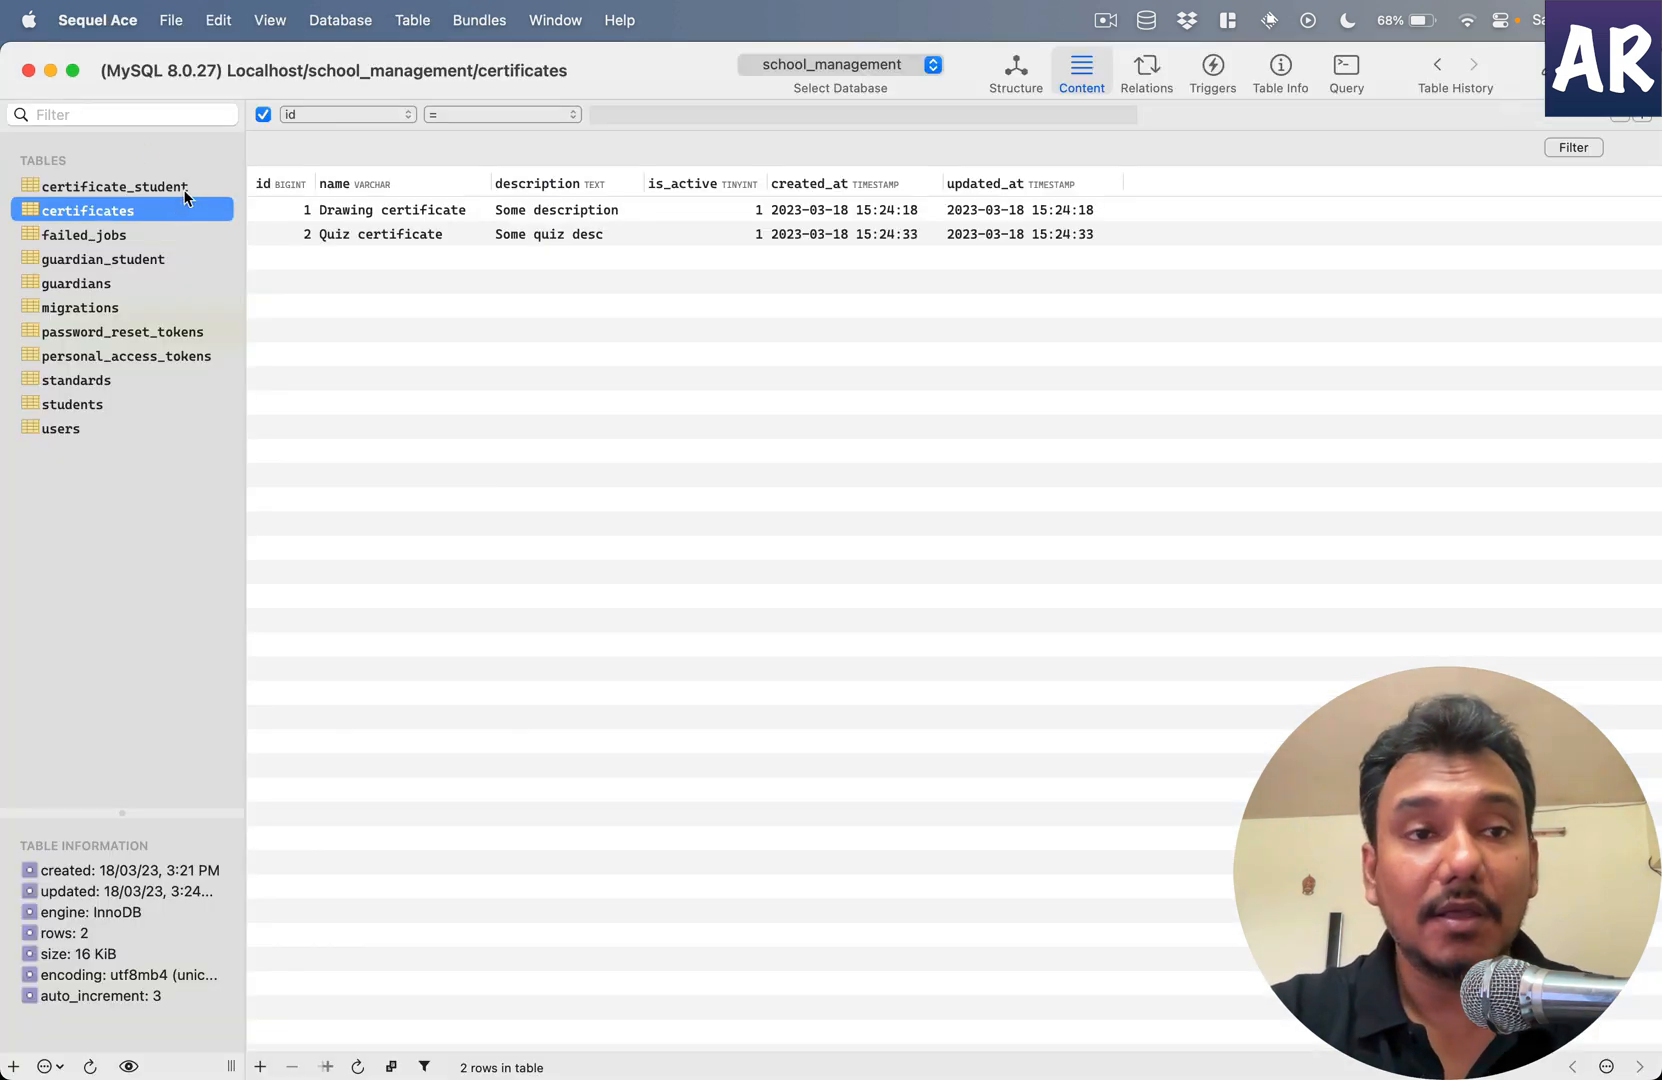
click(116, 186)
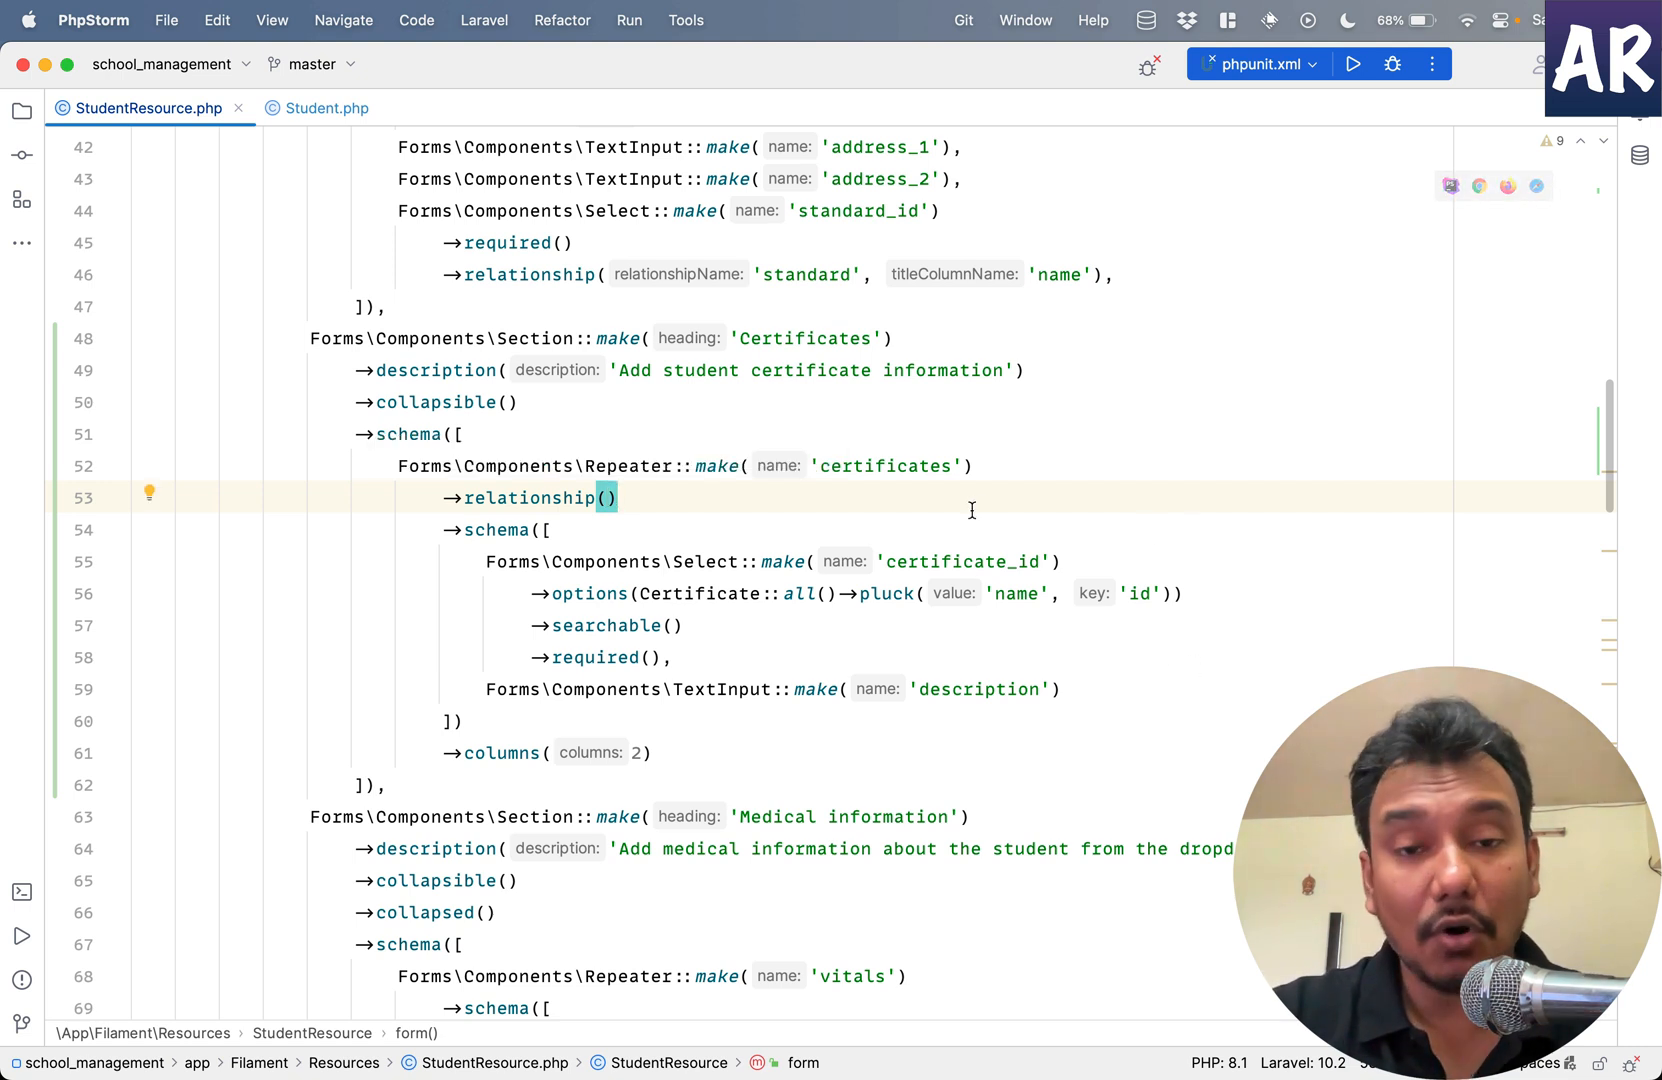
scroll(up, 3)
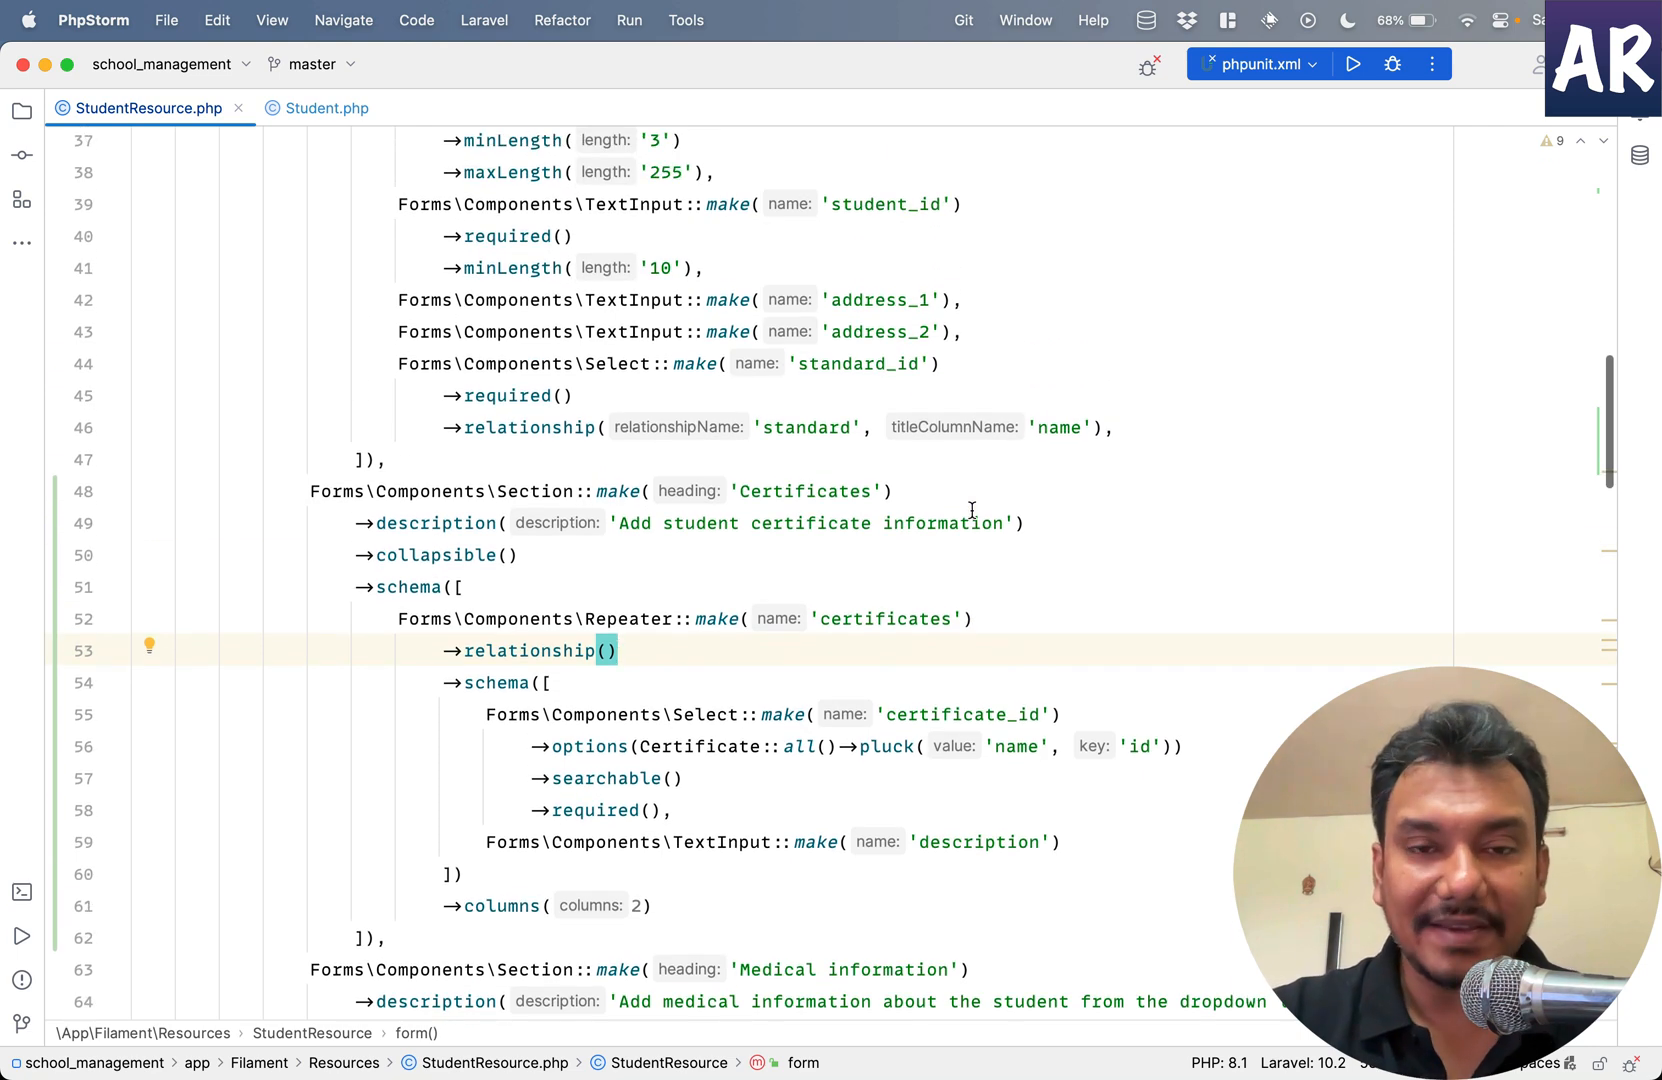
scroll(up, 3)
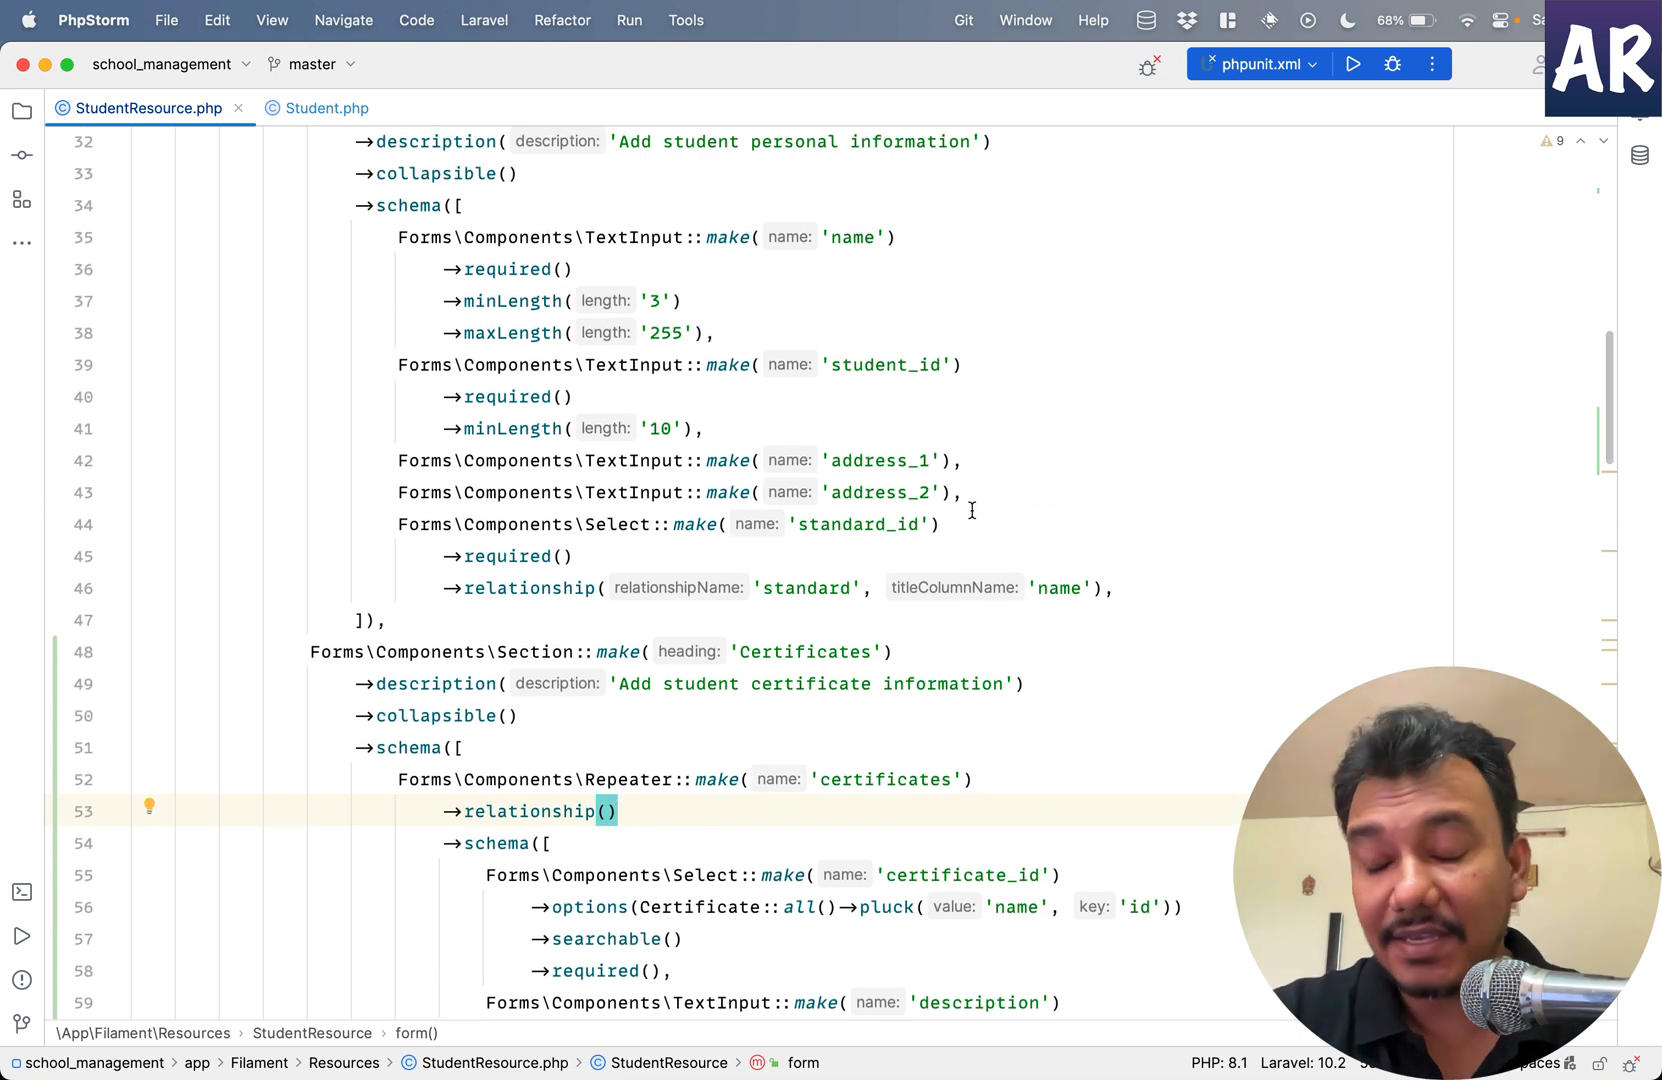